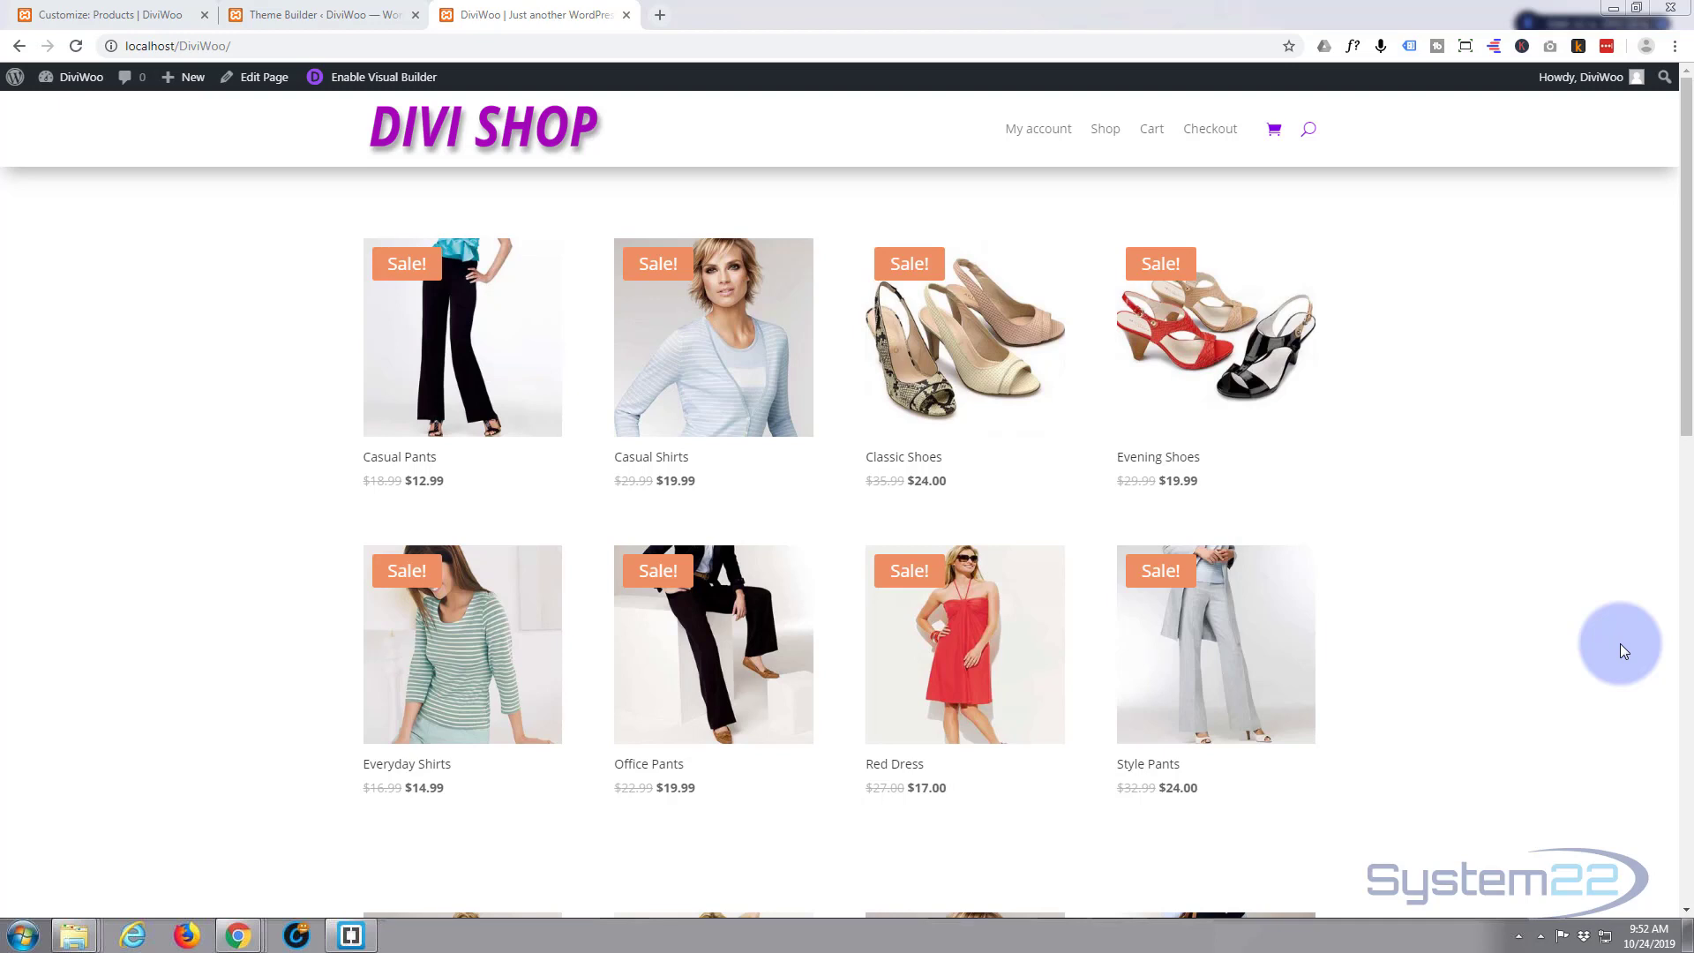
pyautogui.moveTo(1609, 649)
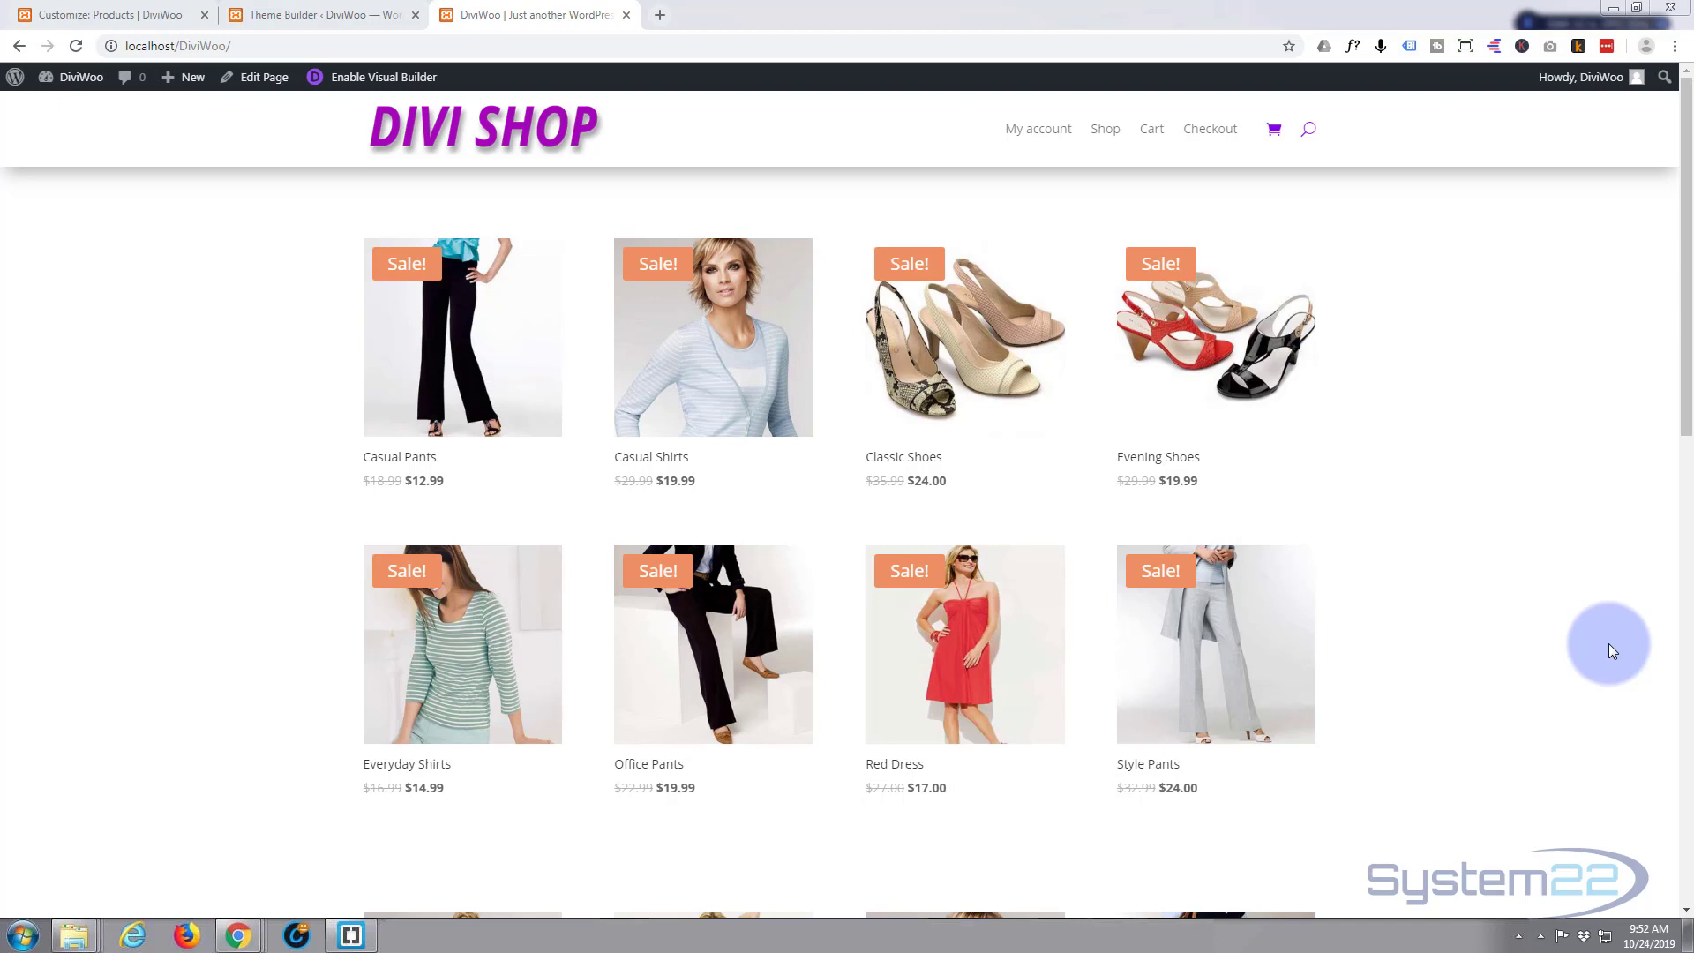
pyautogui.moveTo(964, 367)
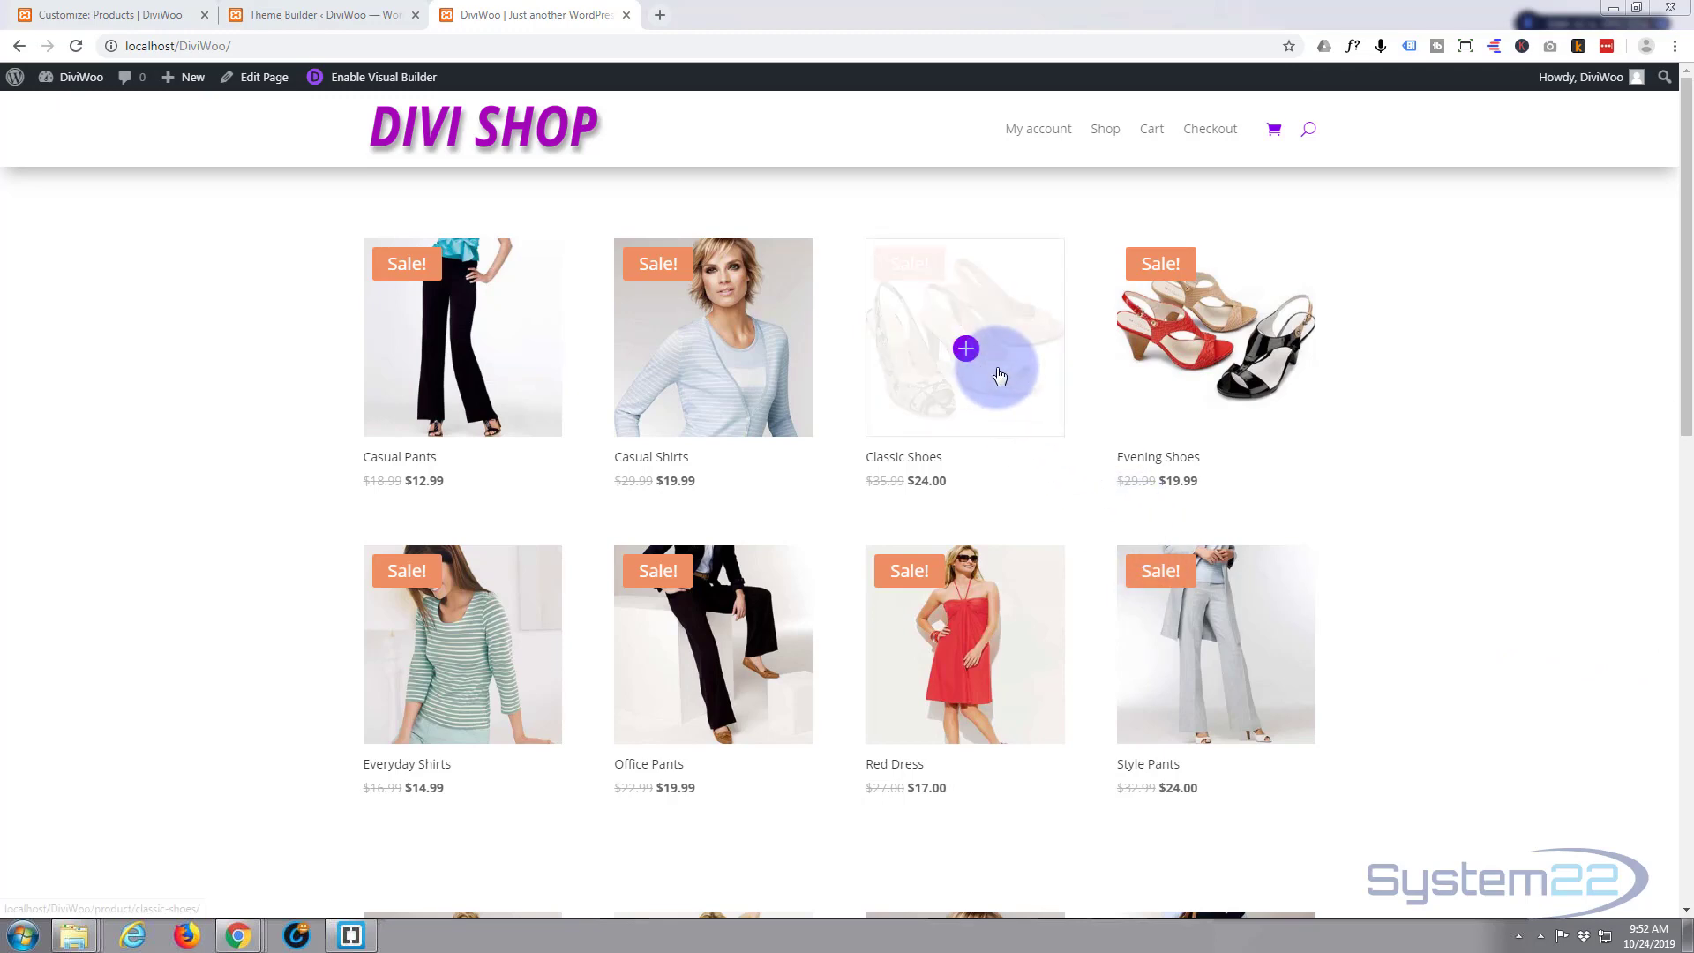
# - Browse the Classic Shoes product page, then return to the shop home page
pyautogui.click(964, 348)
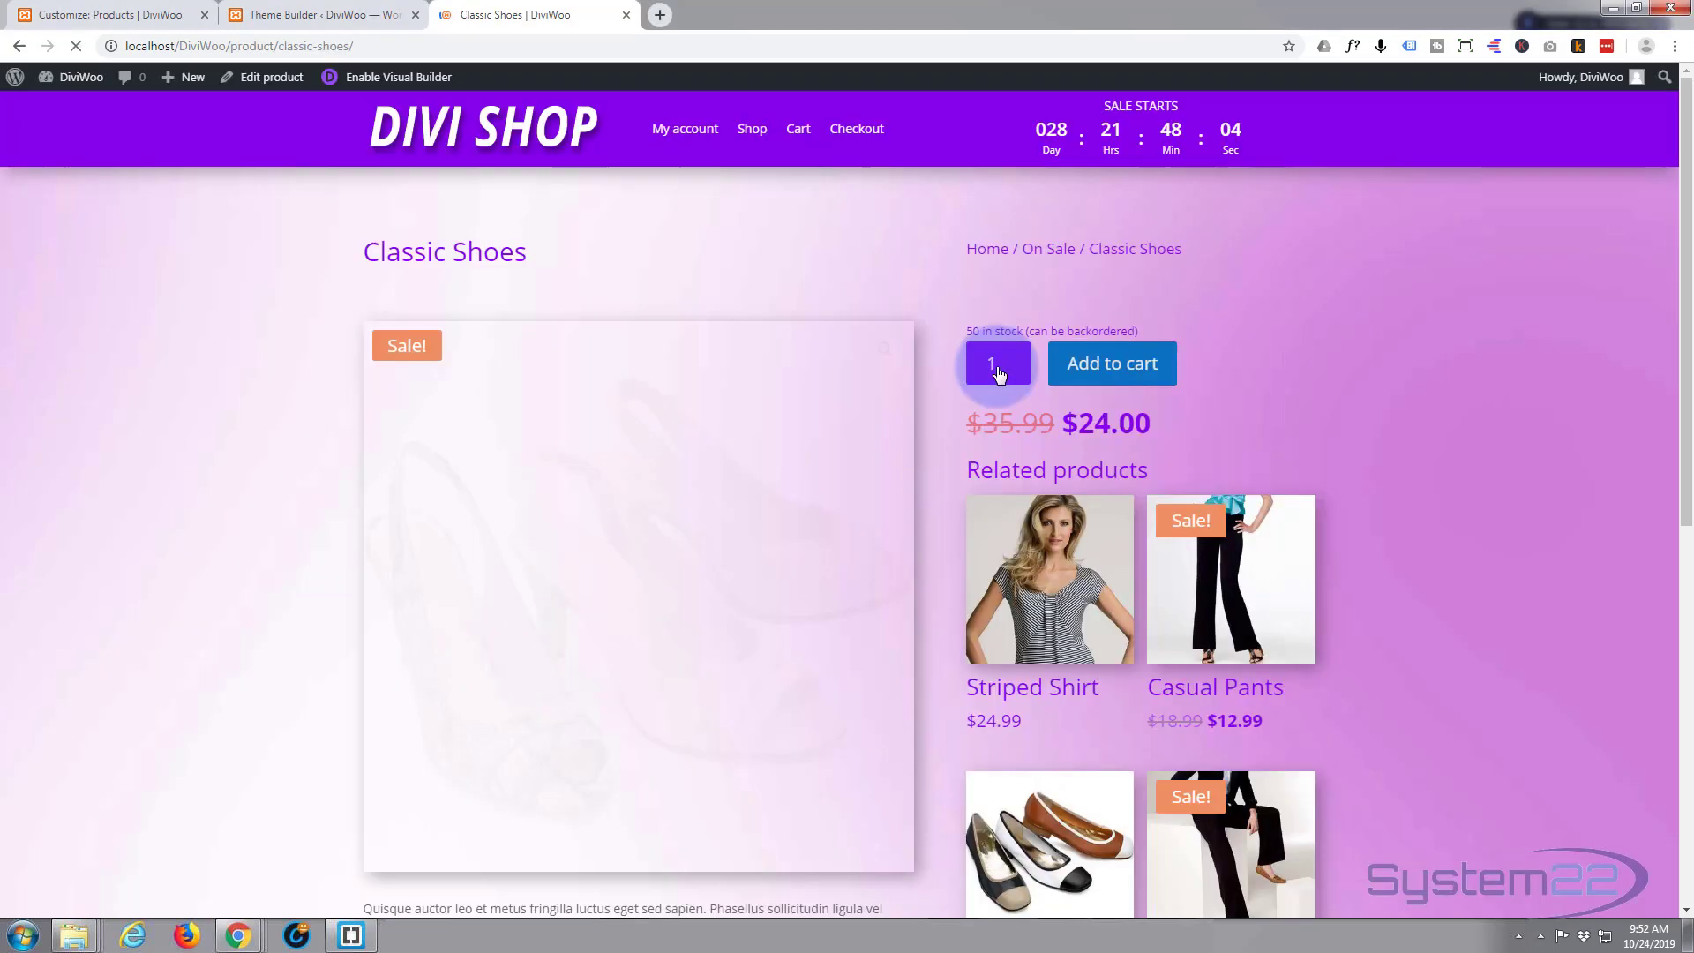
pyautogui.scroll(-3)
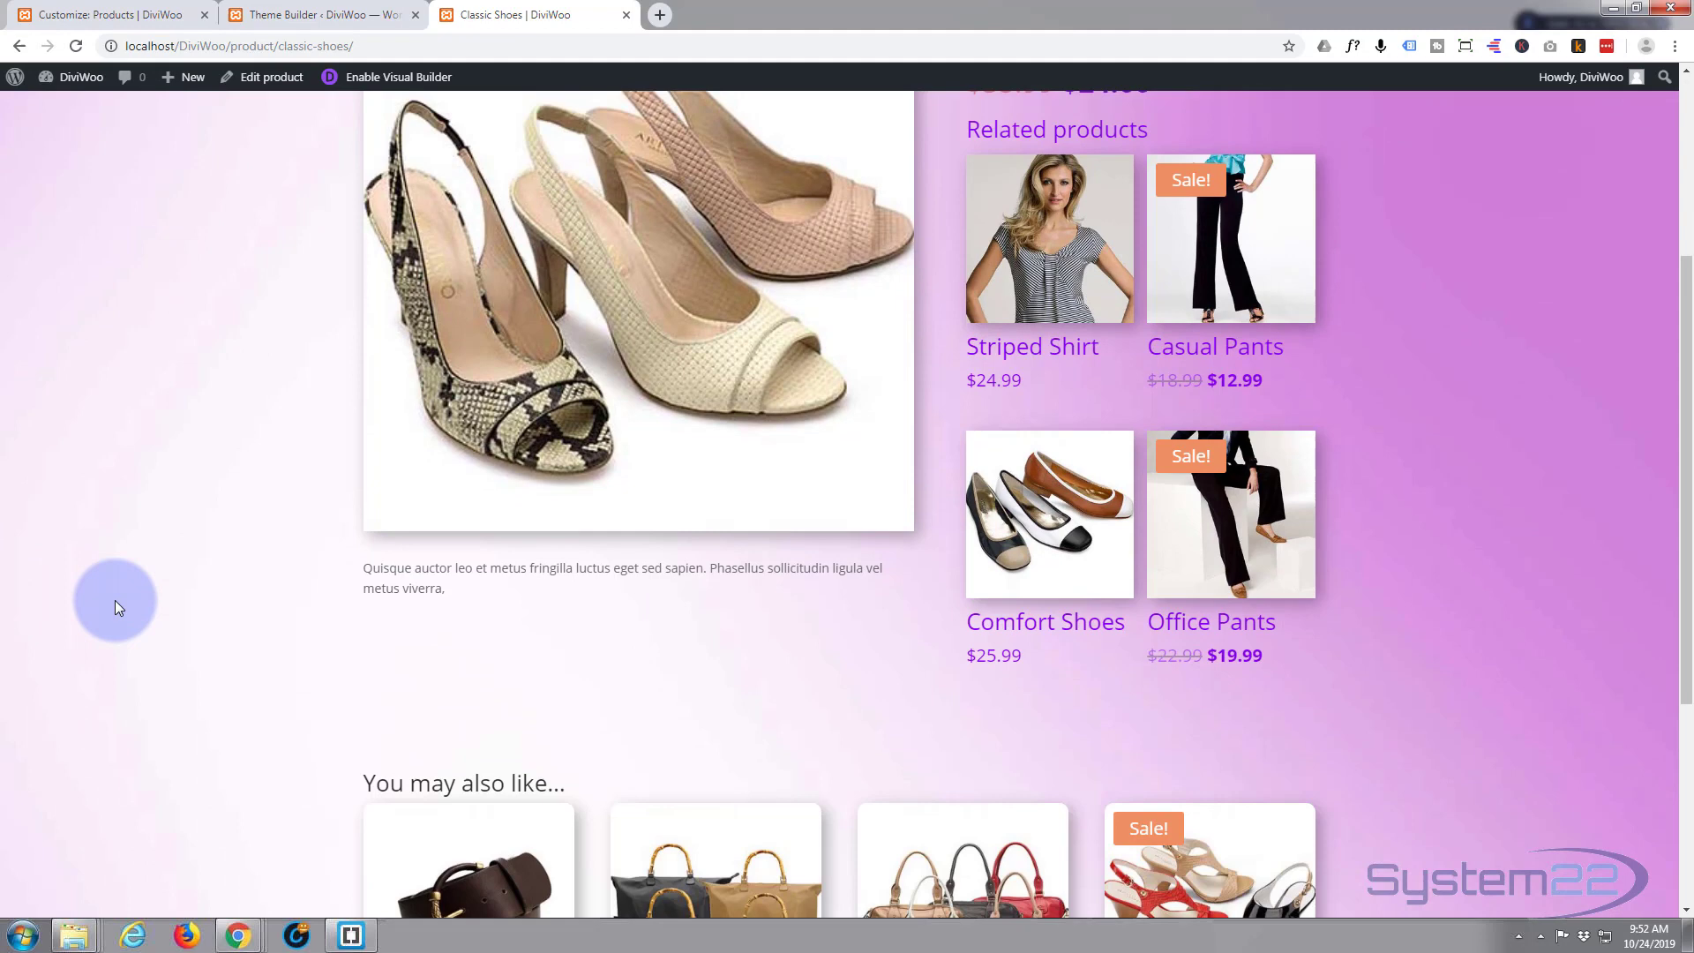
pyautogui.scroll(-3)
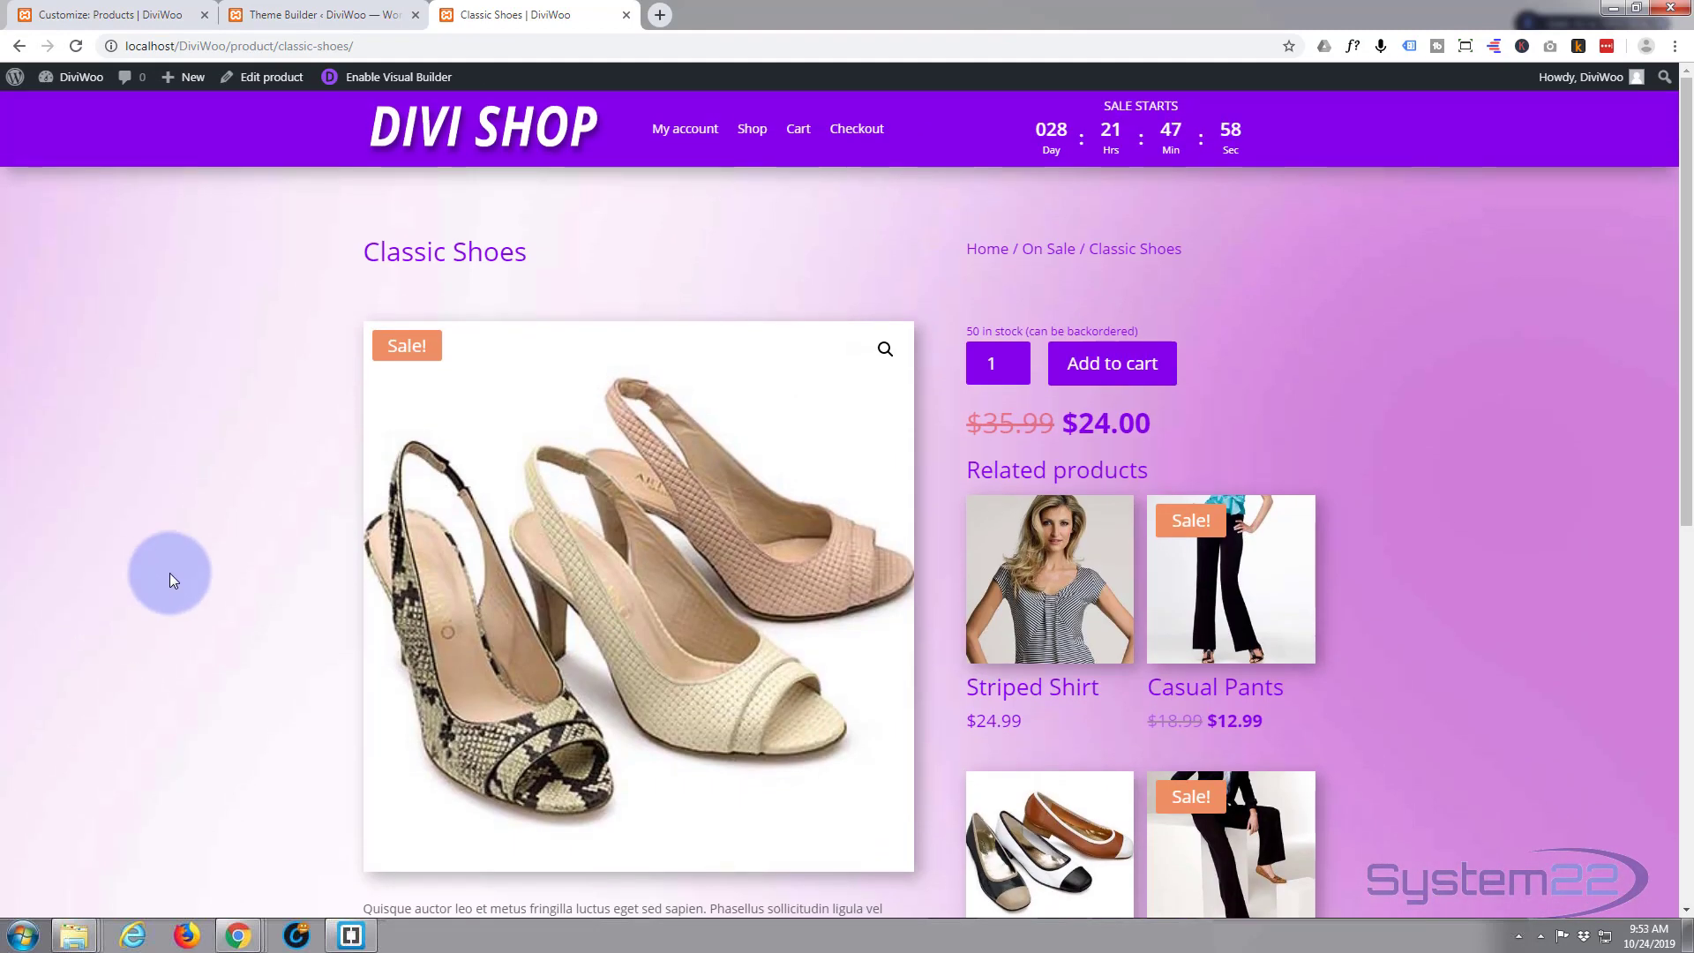
pyautogui.click(427, 145)
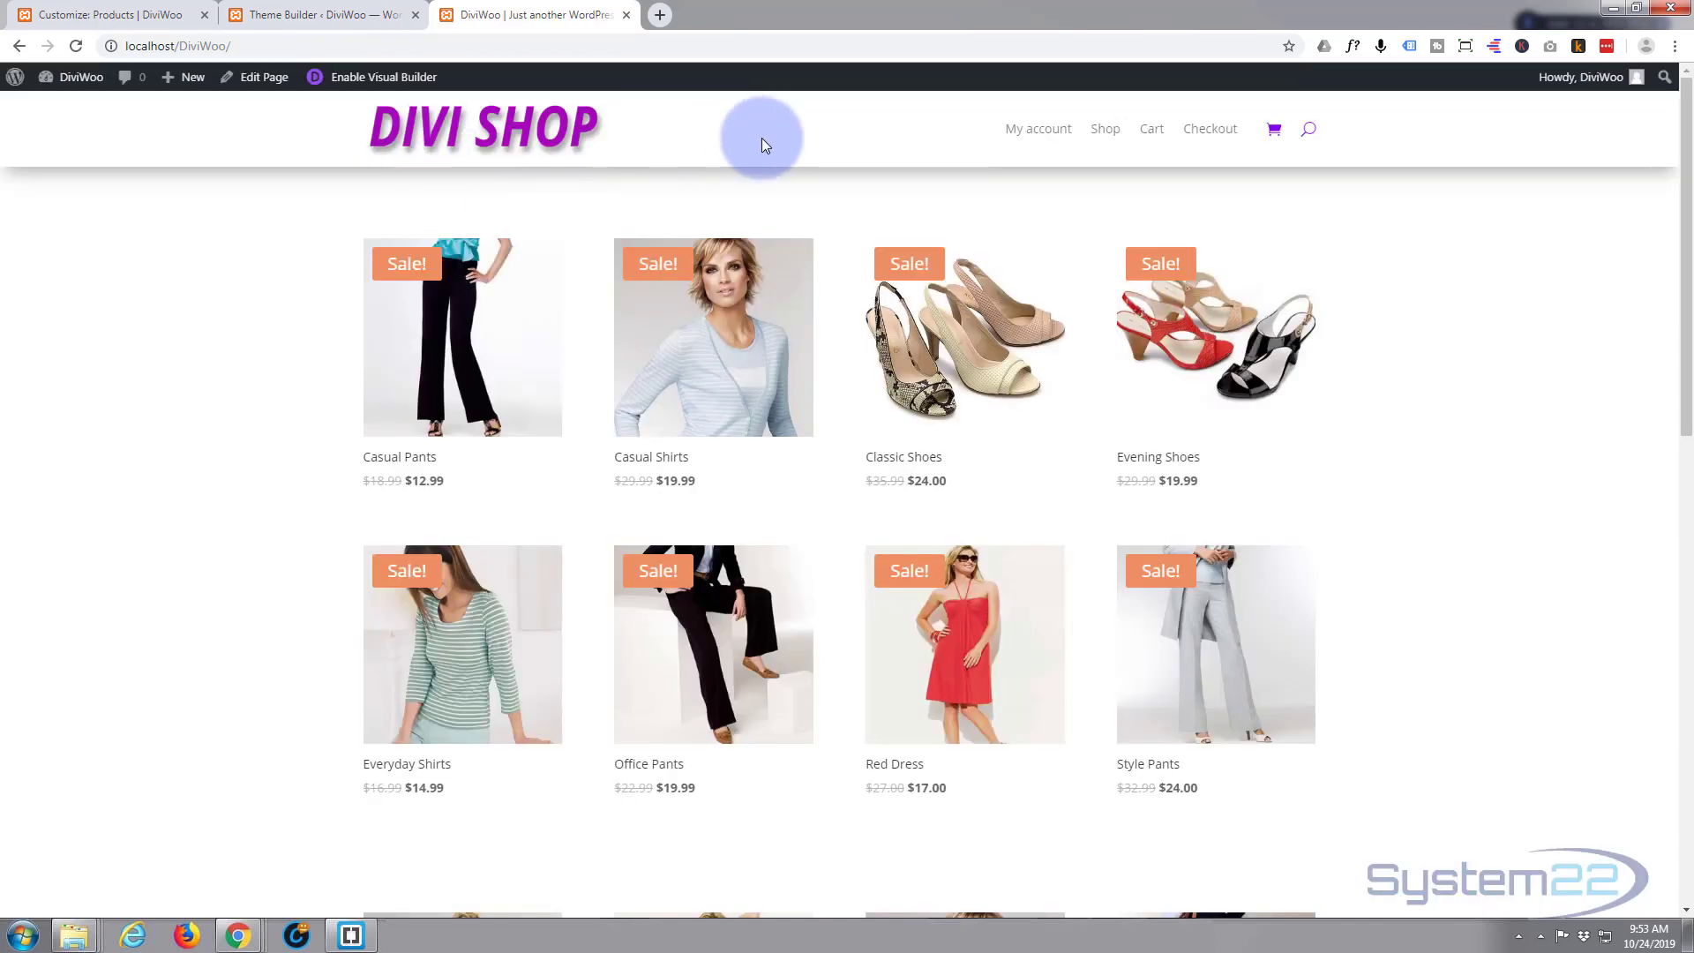
pyautogui.moveTo(1069, 194)
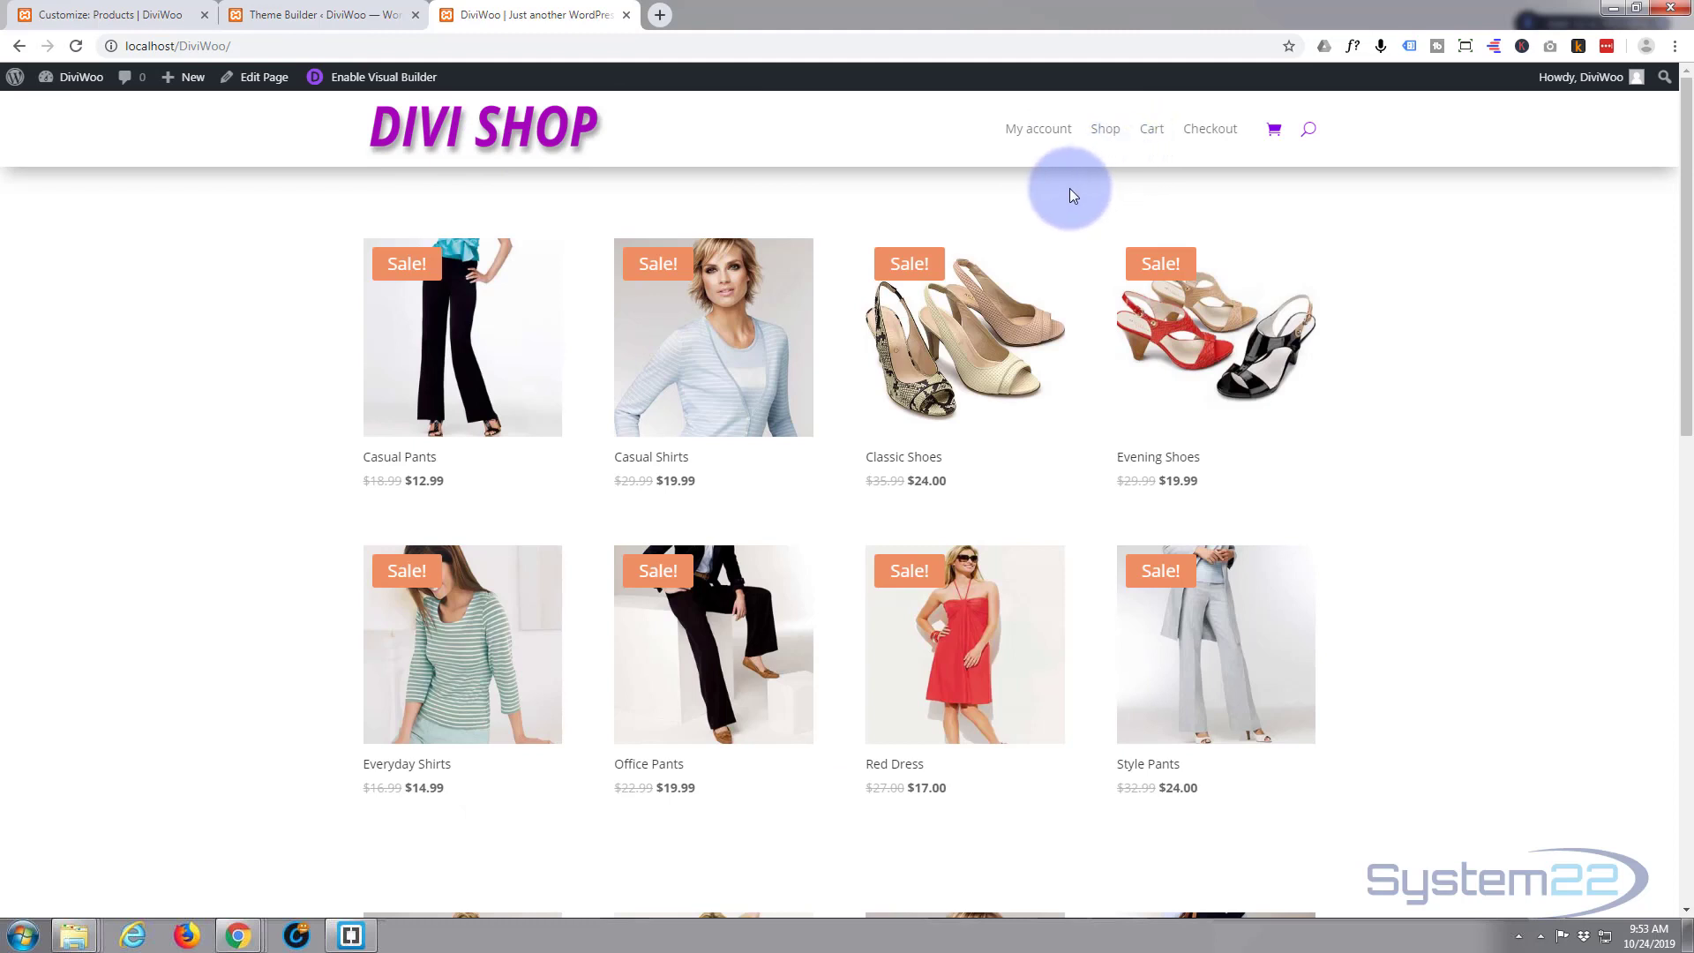
# - Add Classic Shoes and Casual Pants to the cart
pyautogui.click(964, 336)
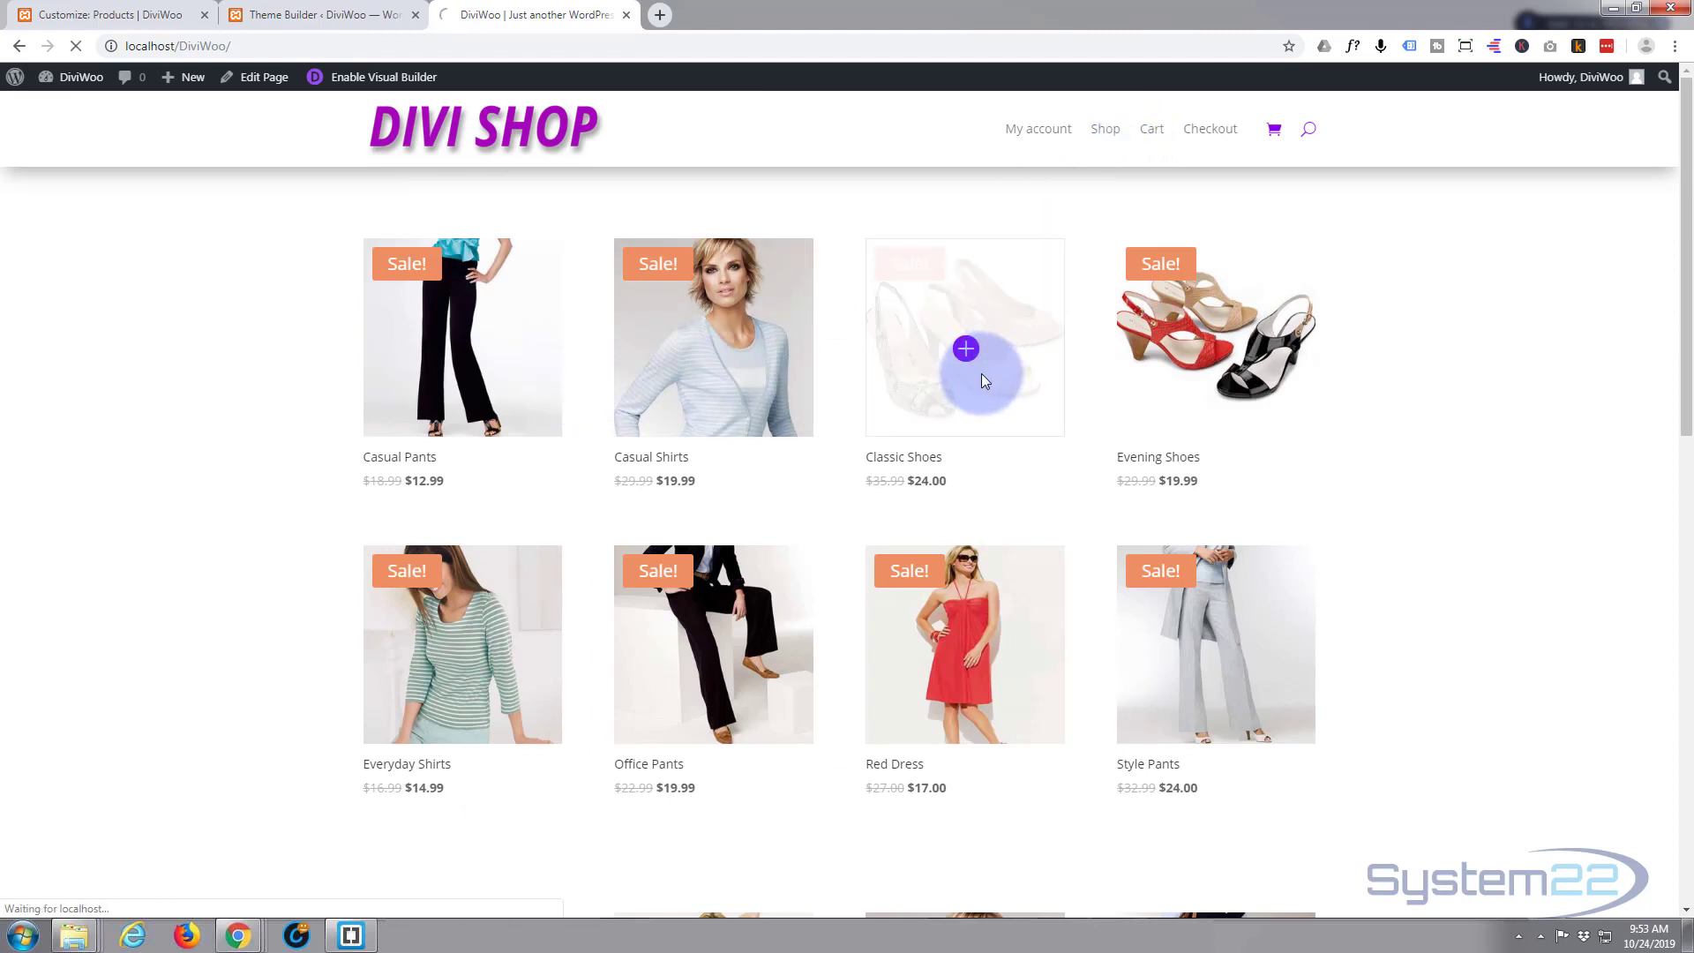
pyautogui.click(965, 347)
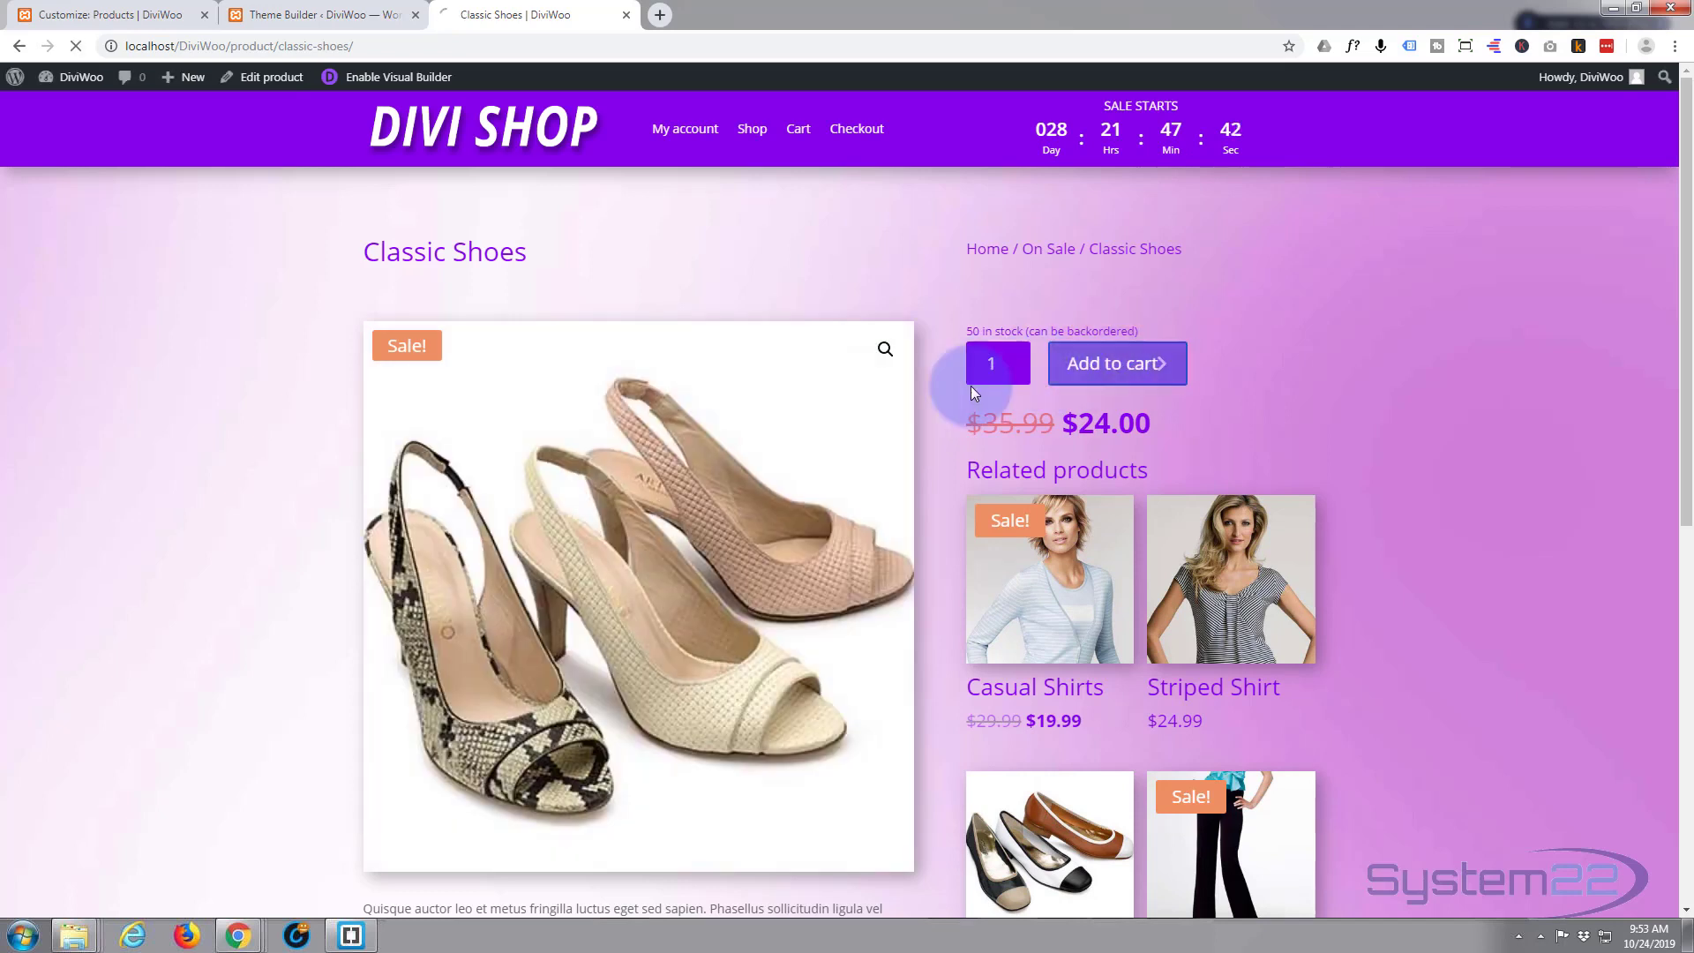
pyautogui.click(1116, 363)
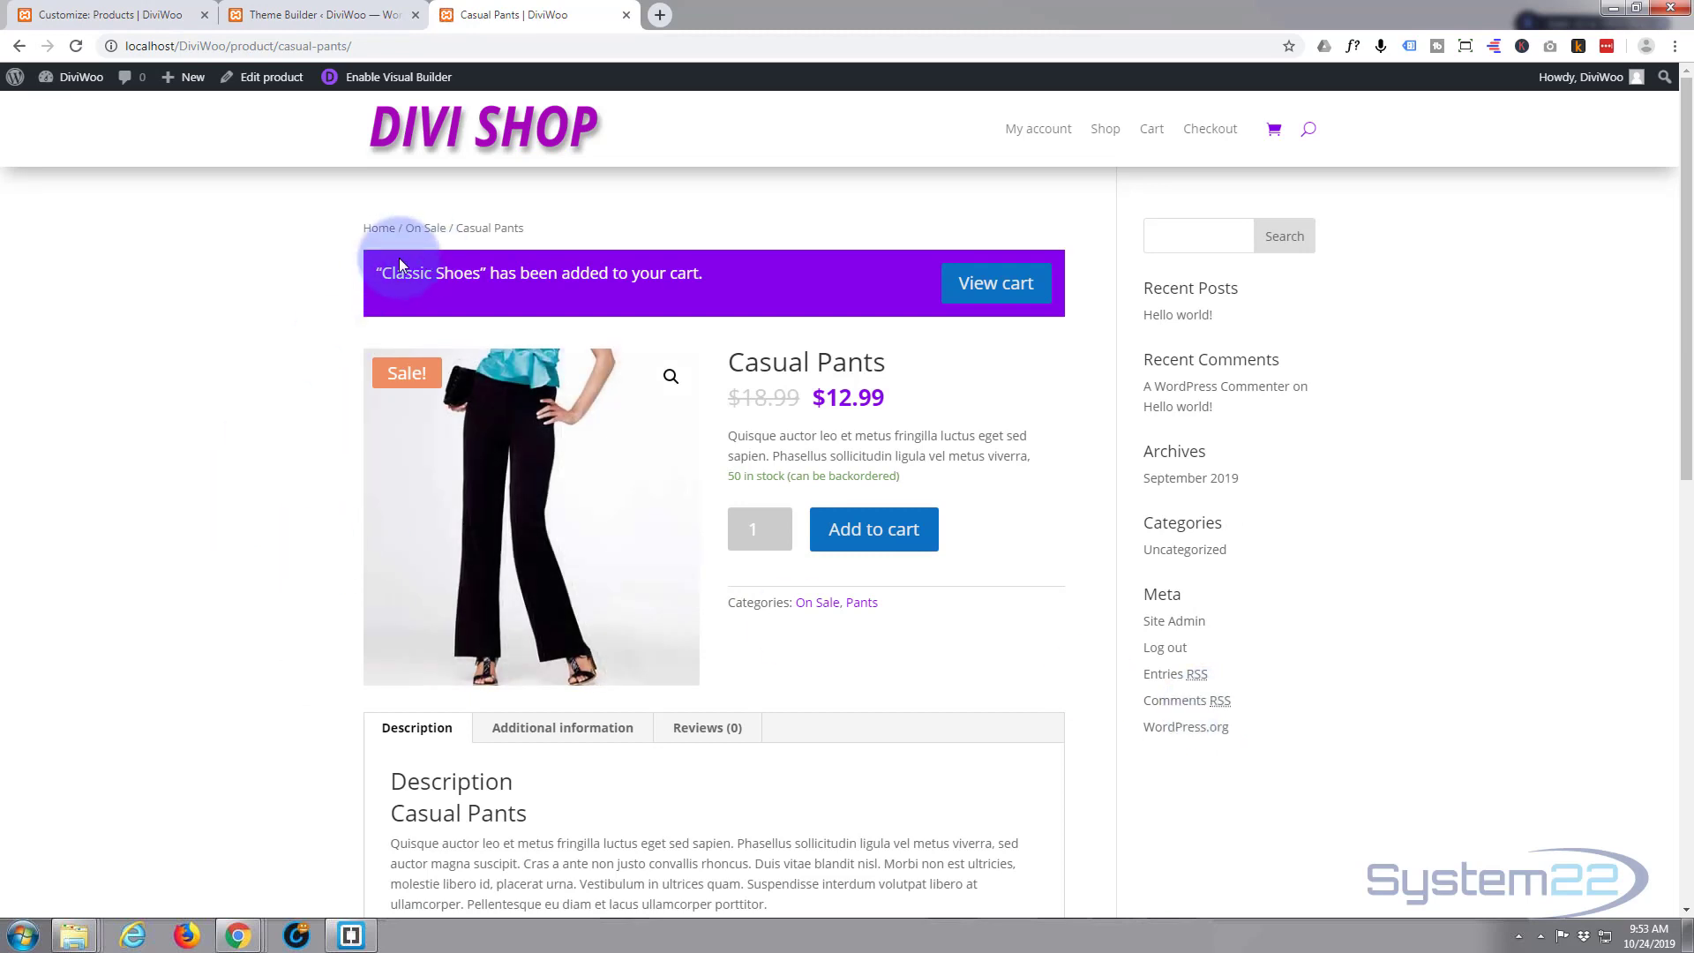
pyautogui.moveTo(1449, 501)
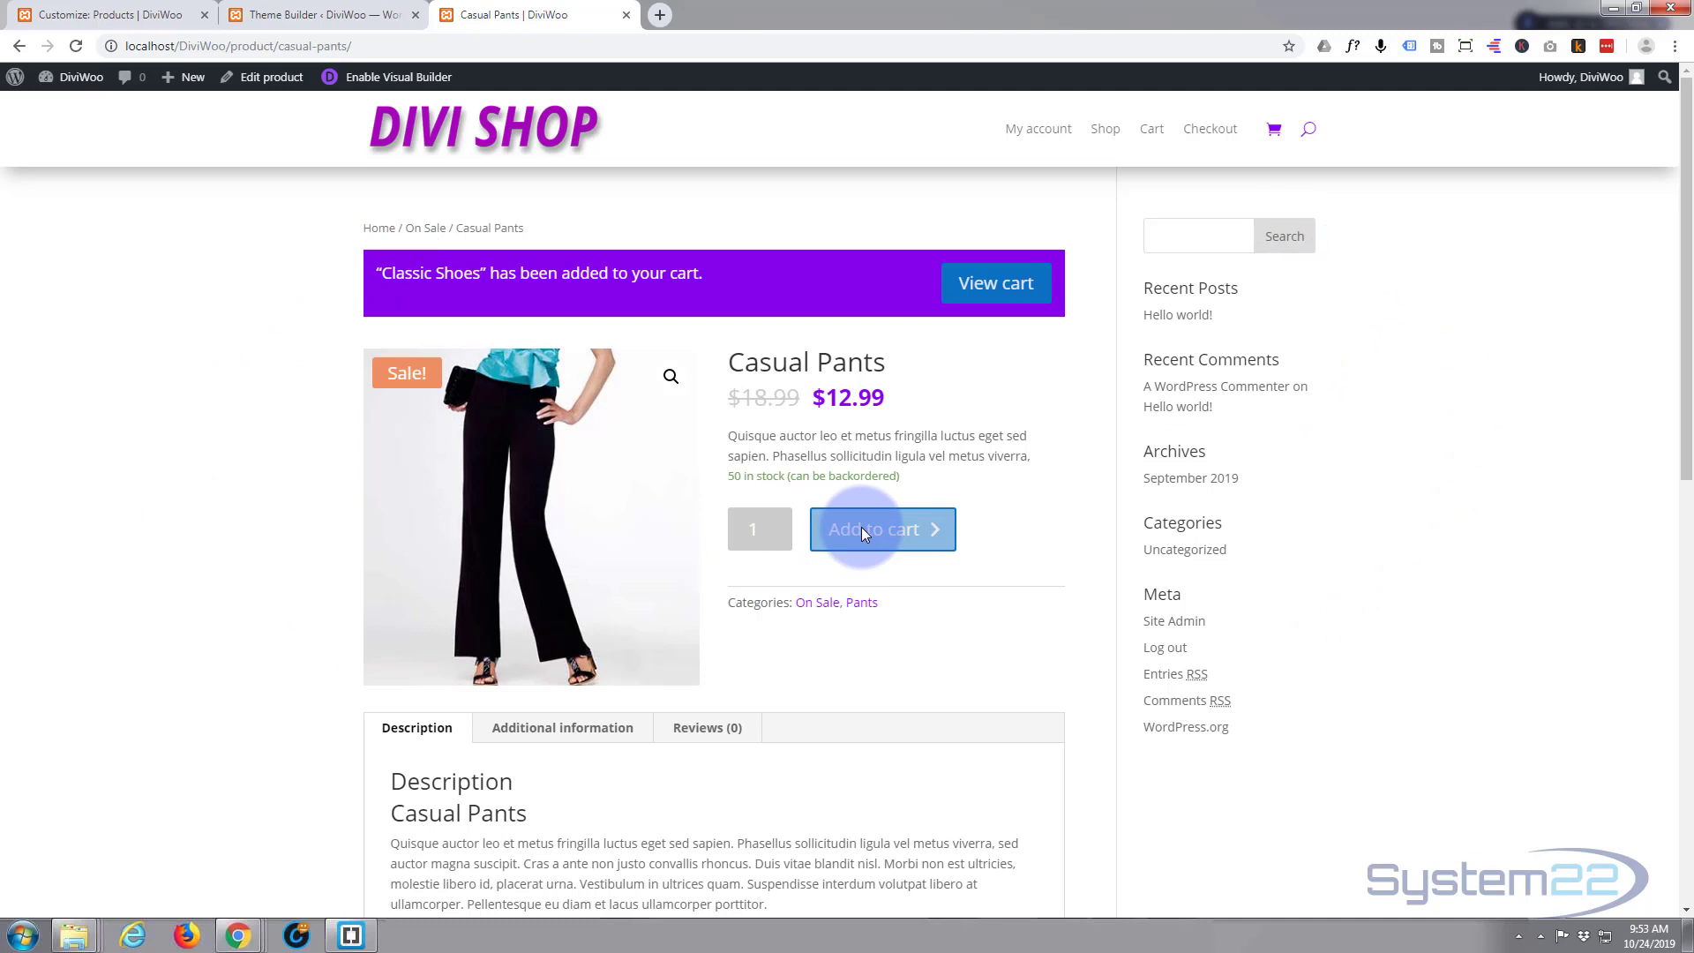
pyautogui.click(875, 529)
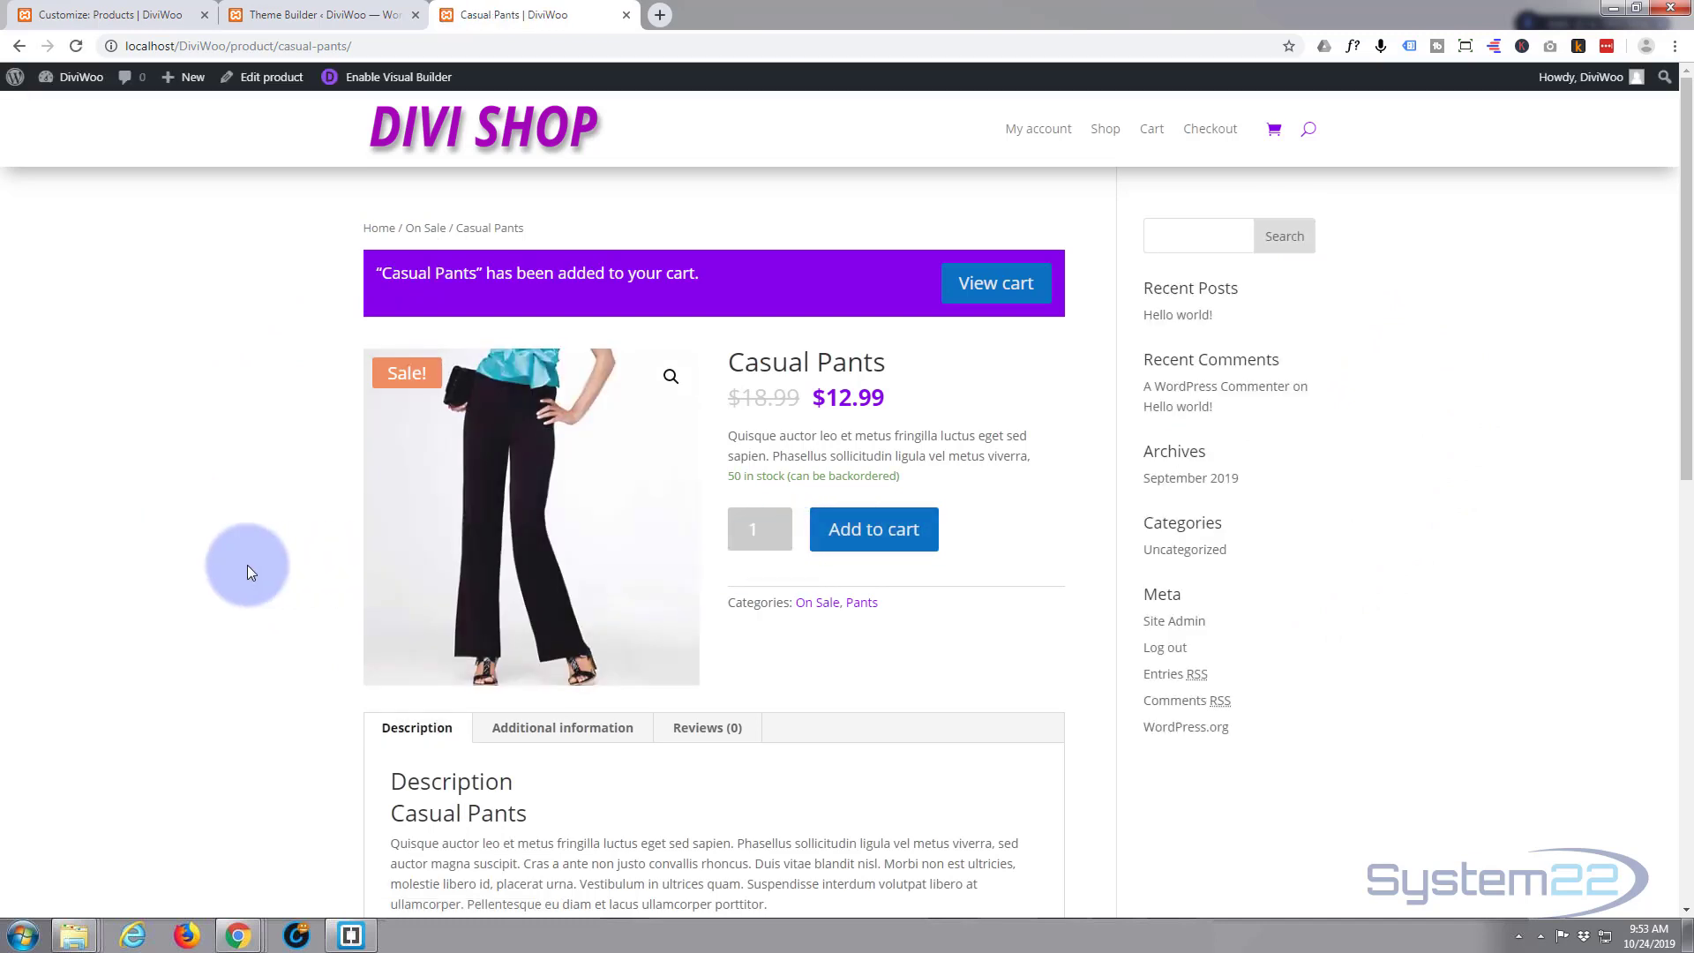
pyautogui.moveTo(965, 210)
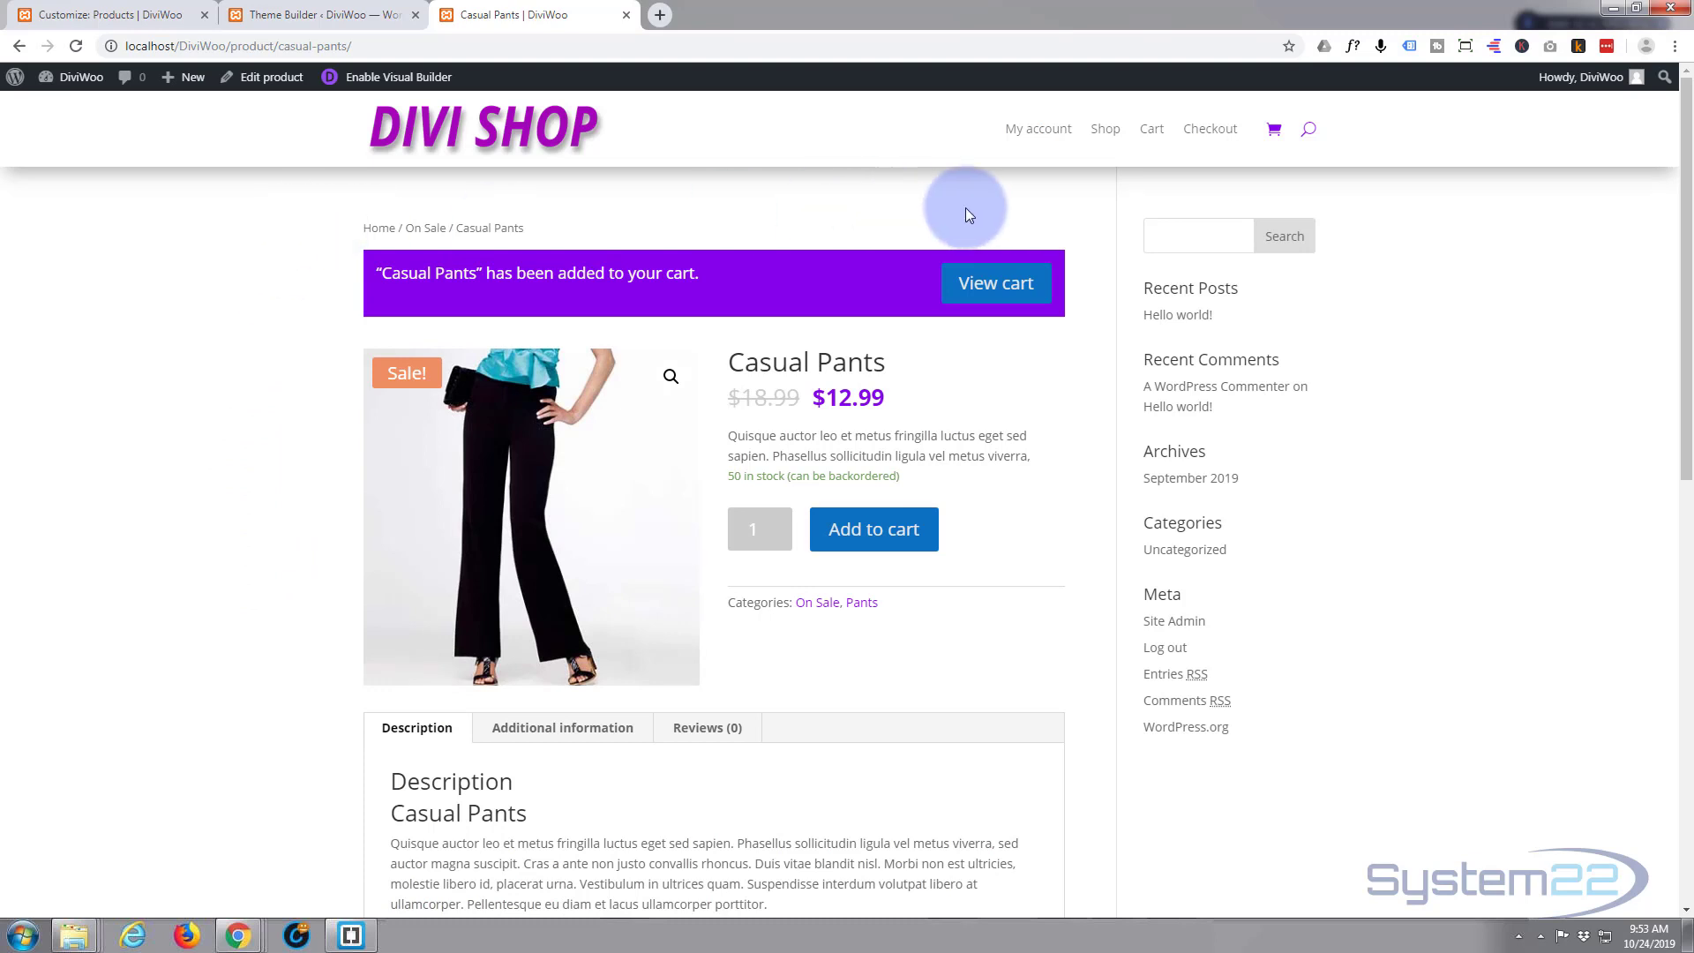
pyautogui.moveTo(1272, 129)
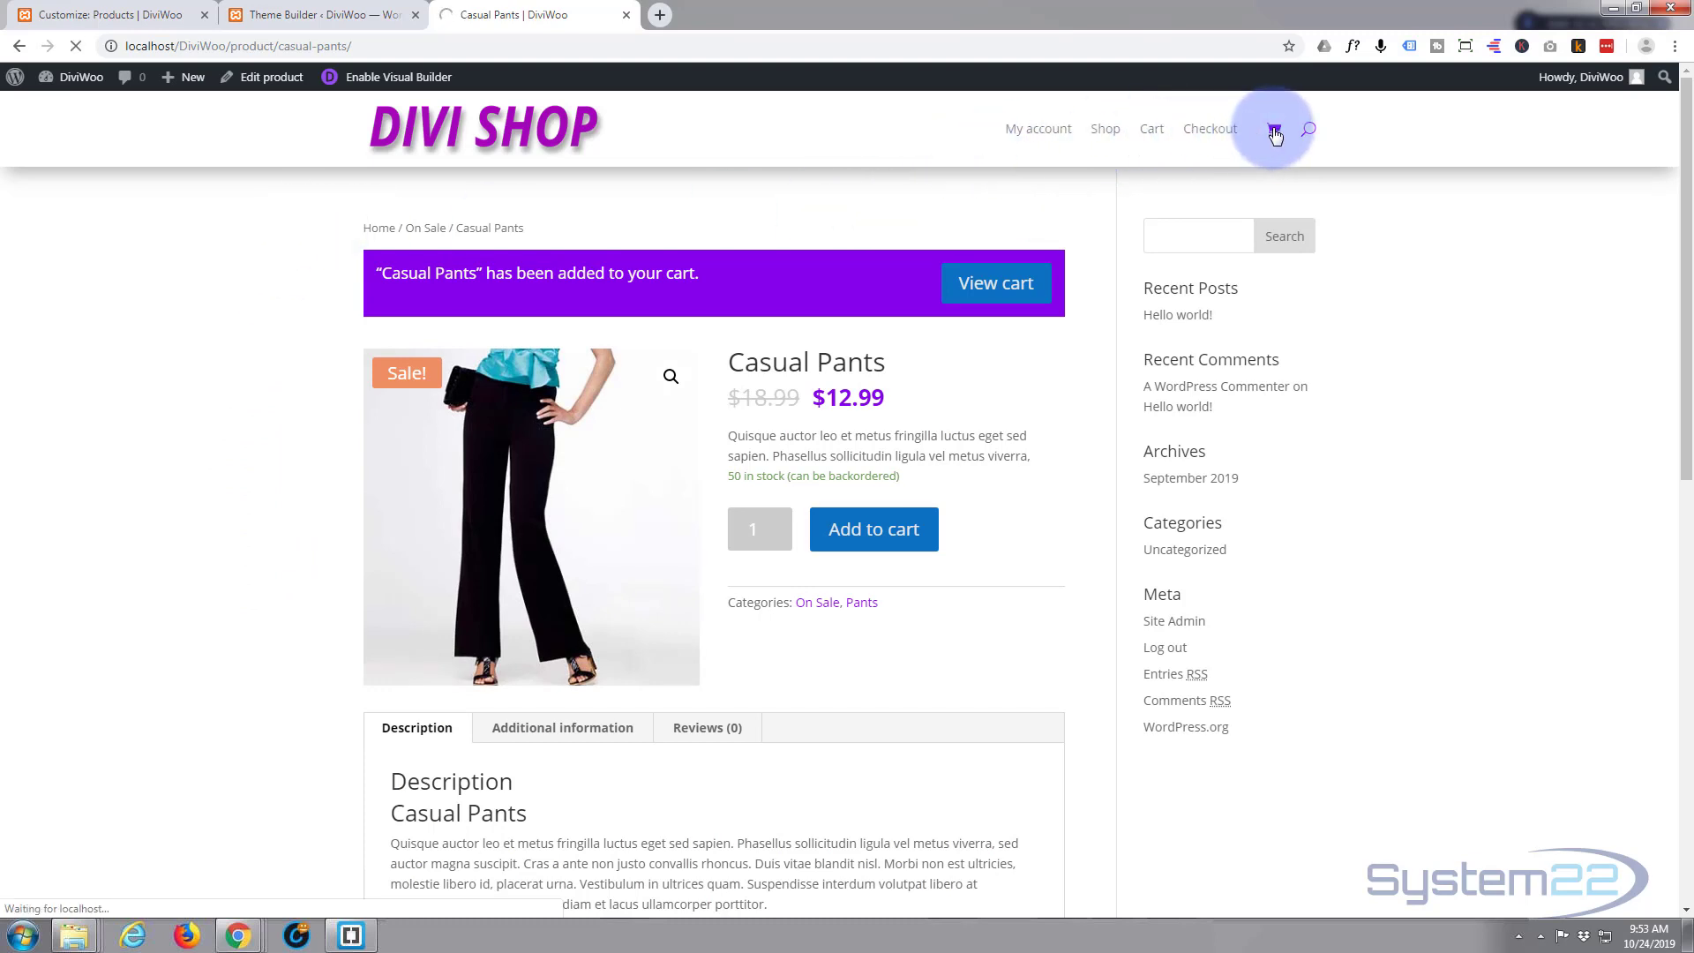
# - Open the cart and raise Casual Pants and Classic Shoes quantities to 2 each
pyautogui.click(994, 282)
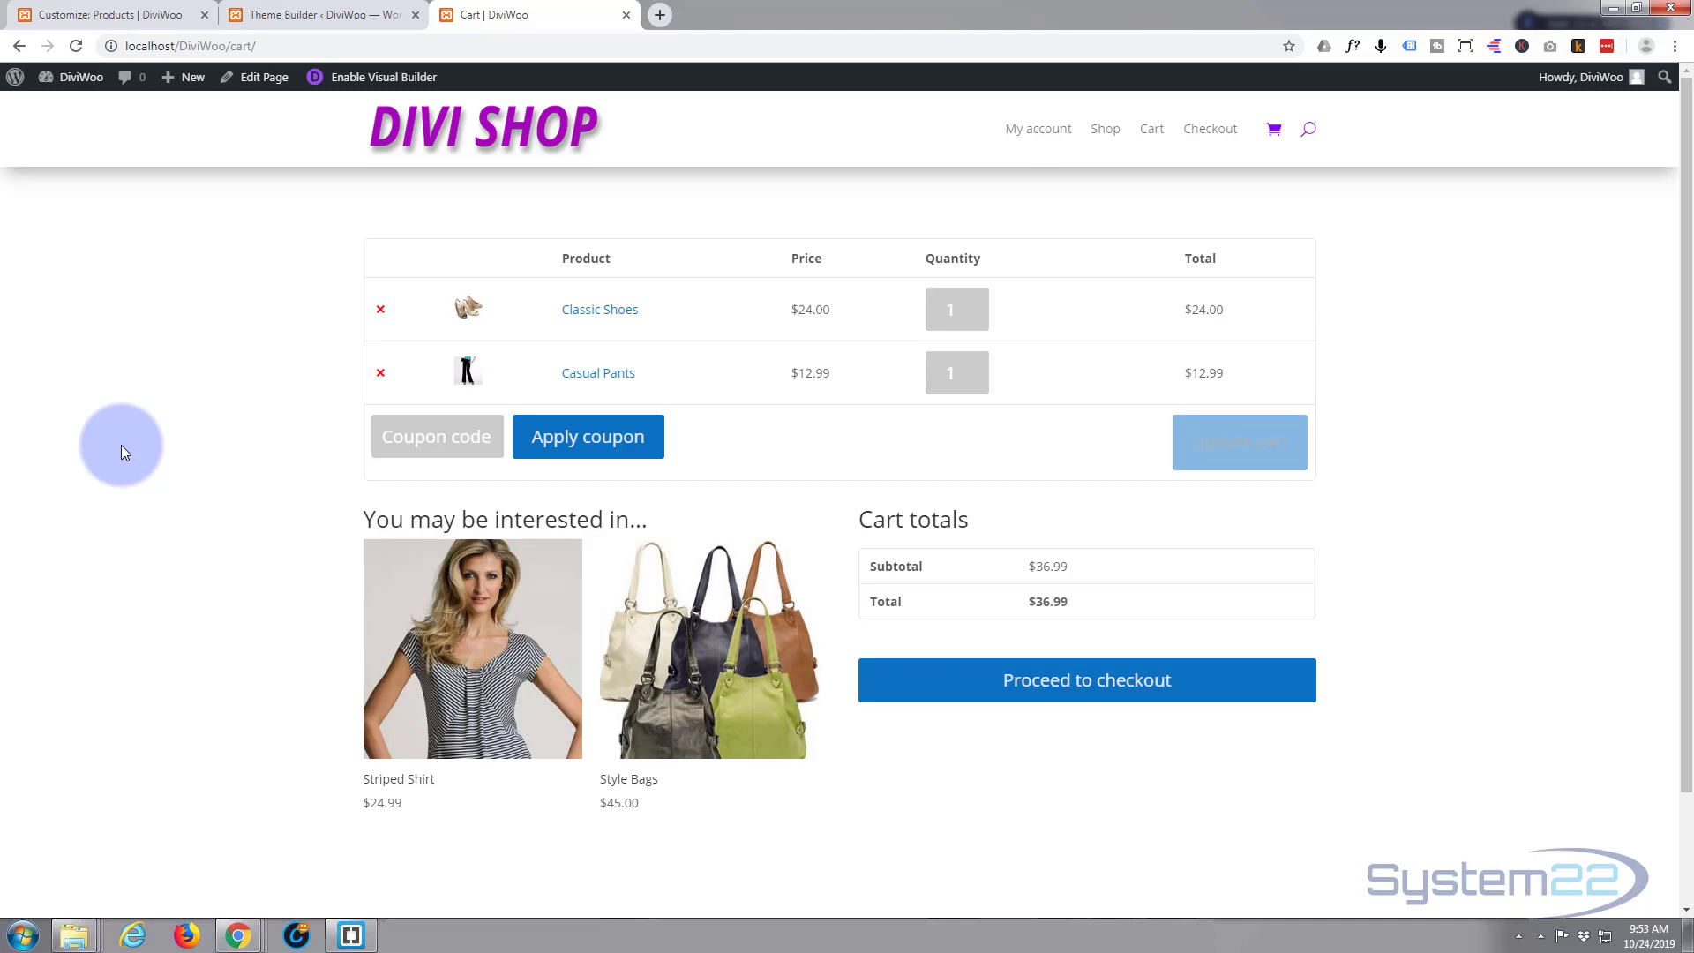
pyautogui.moveTo(967, 356)
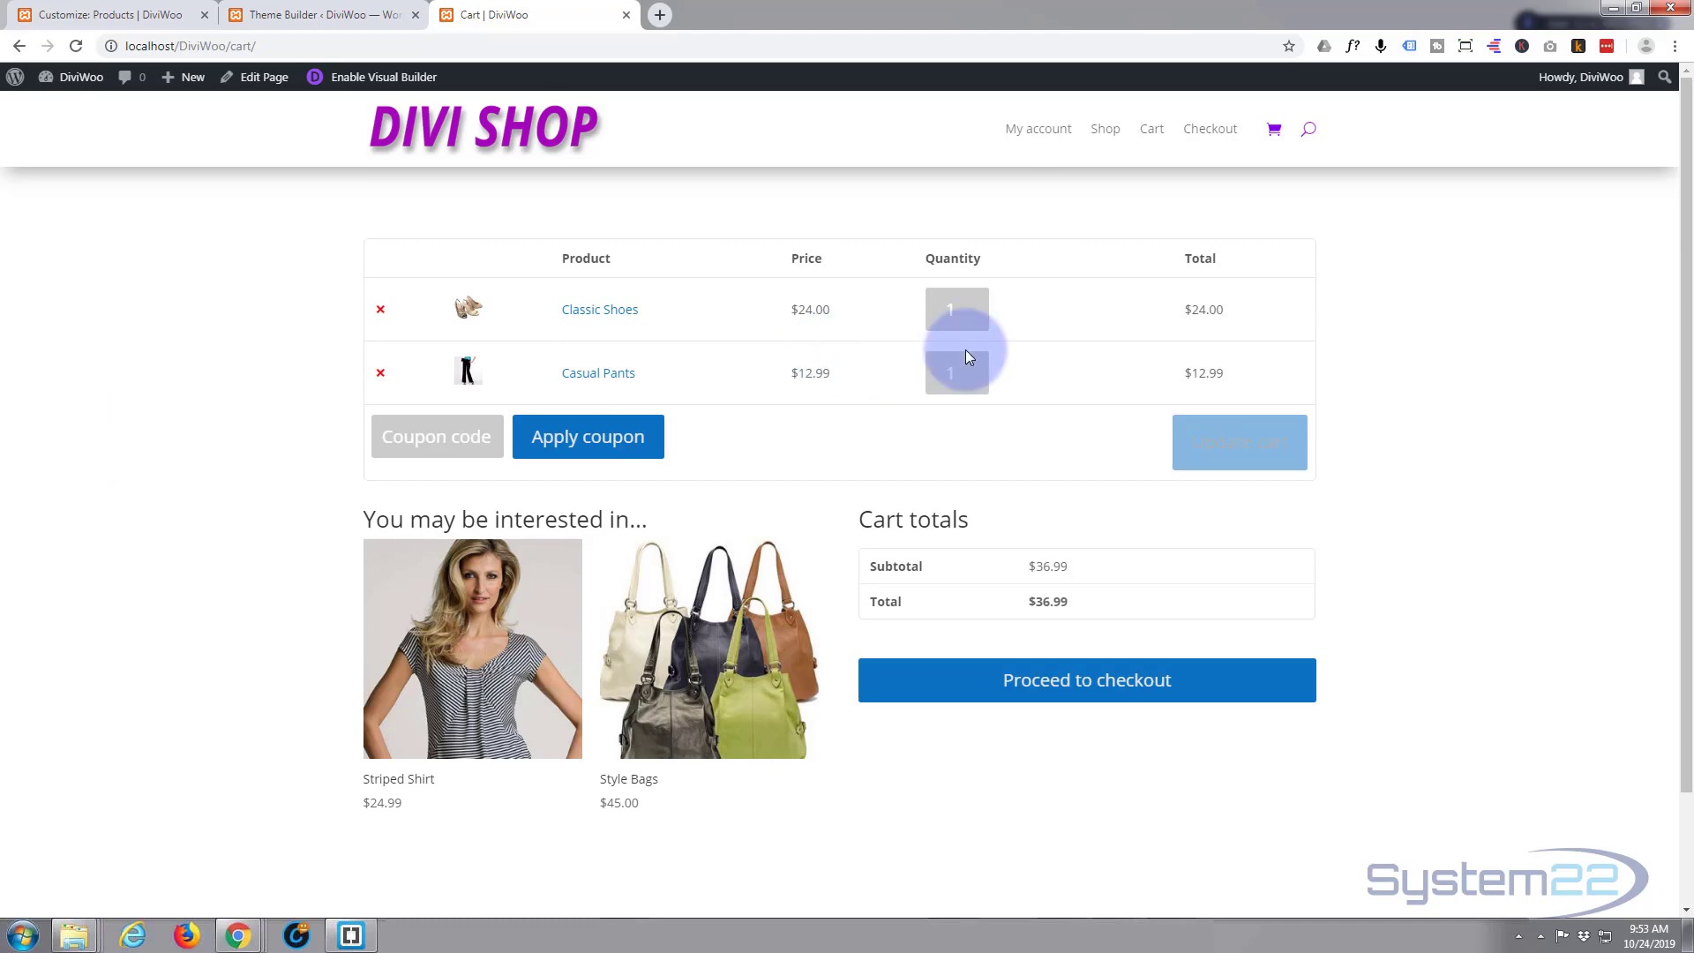
pyautogui.click(980, 367)
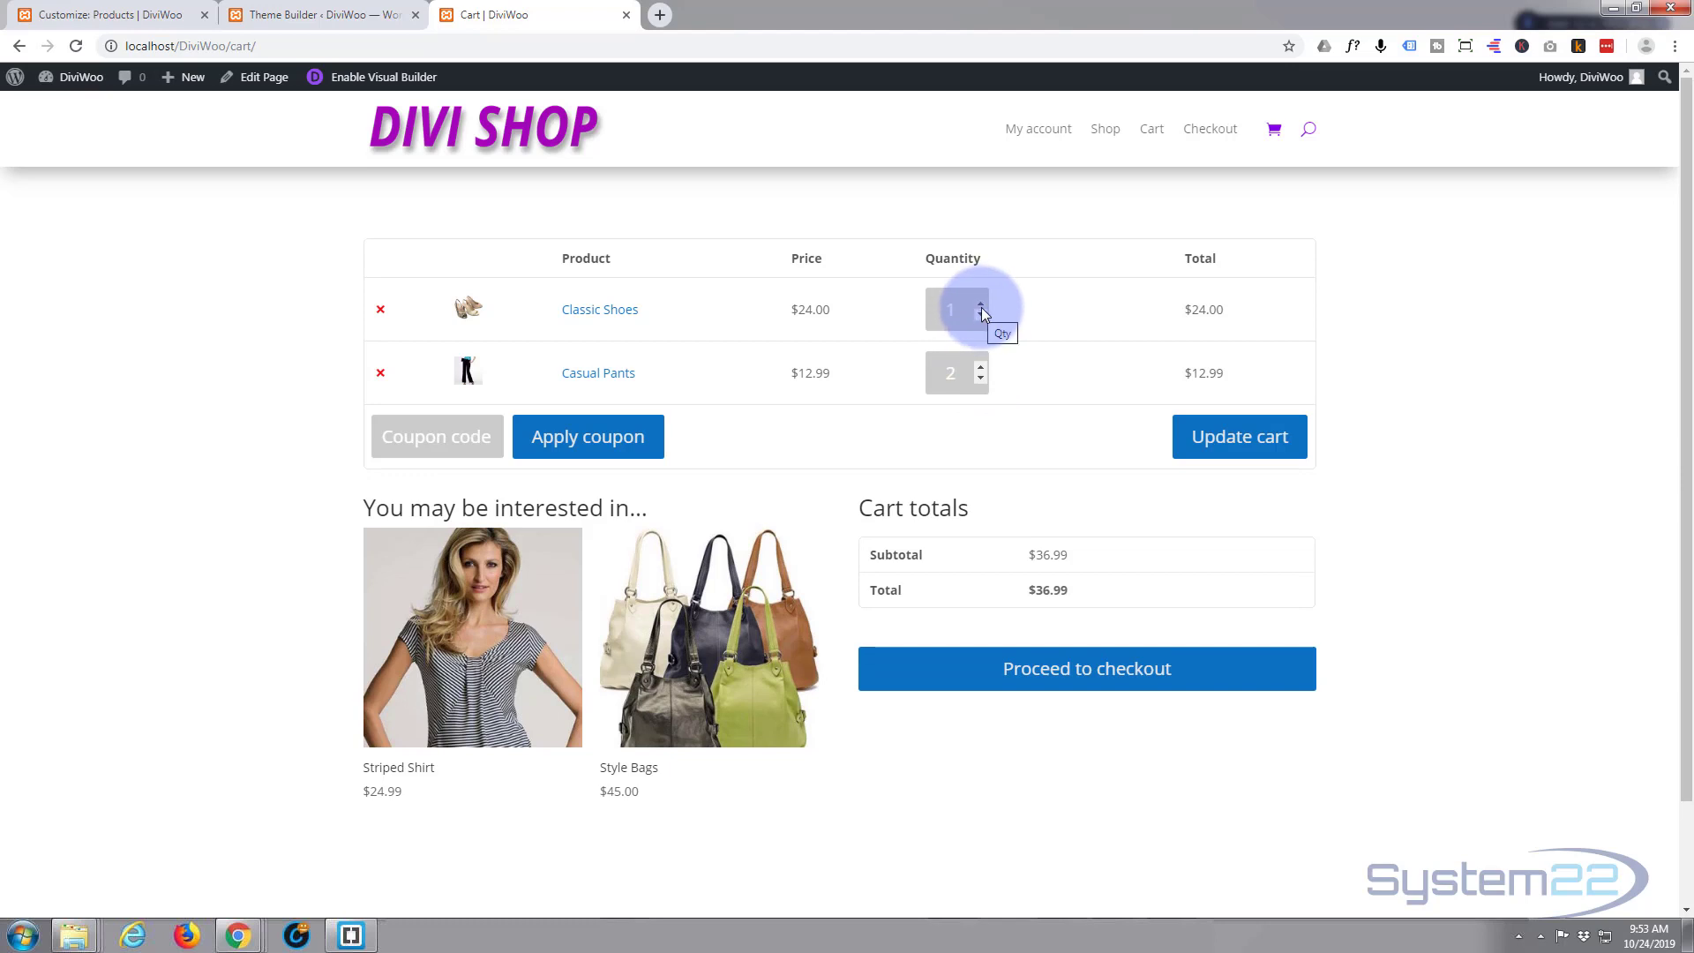
pyautogui.click(979, 303)
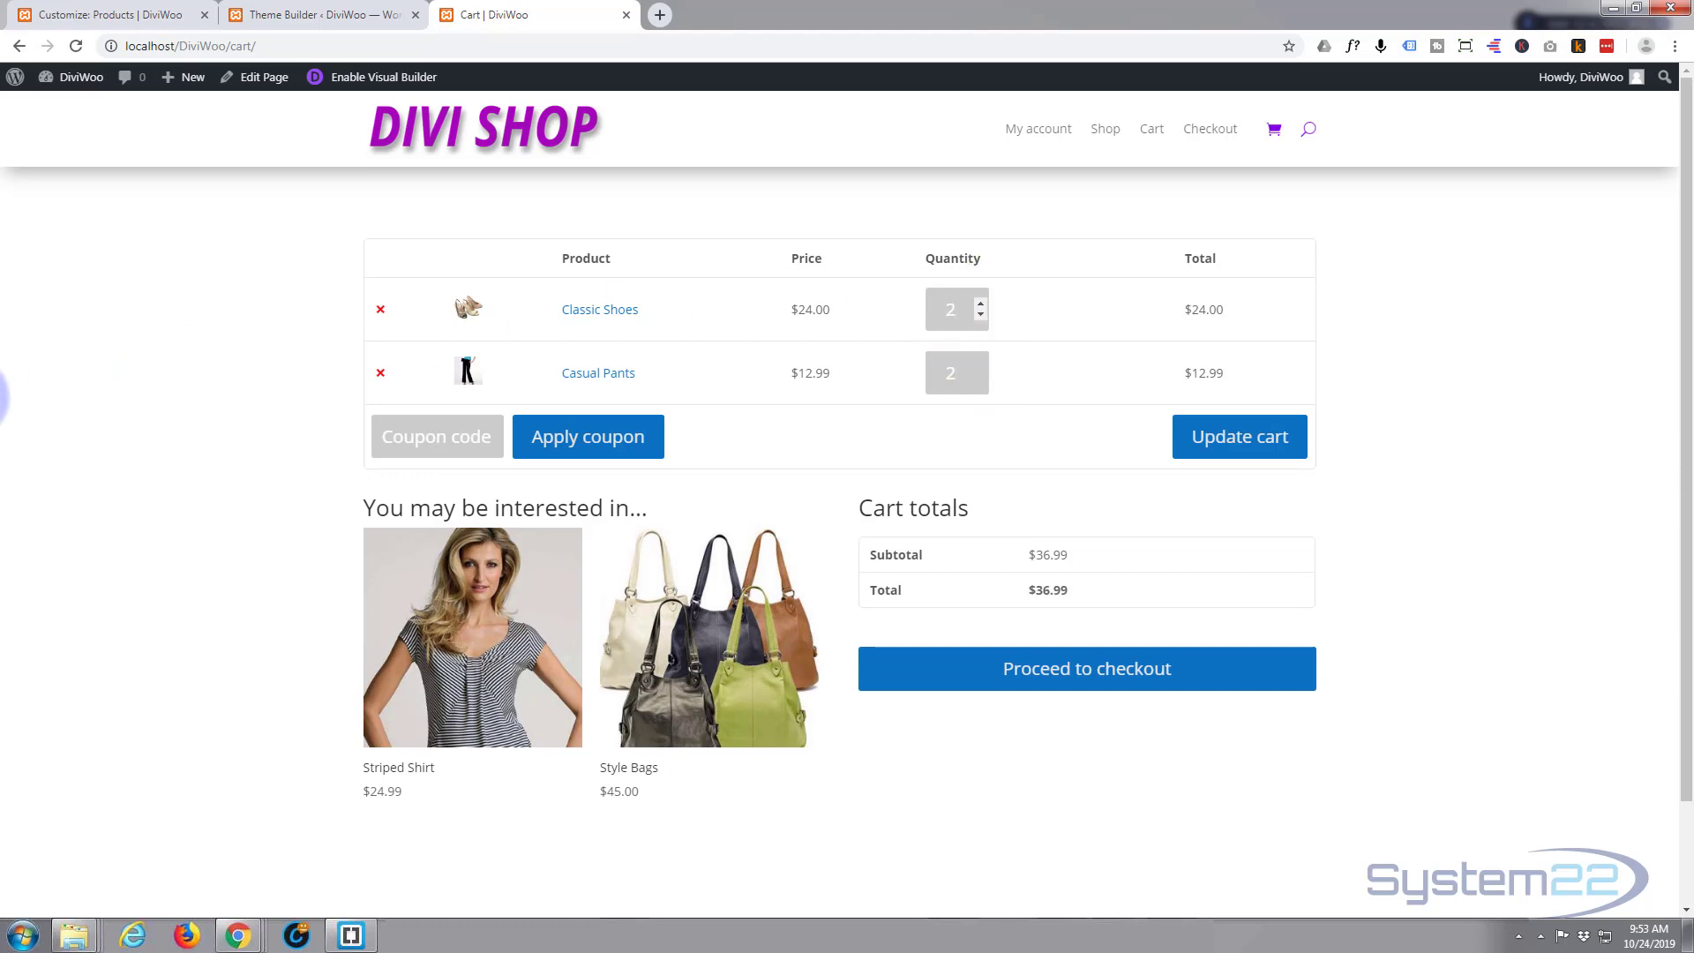
pyautogui.scroll(-3)
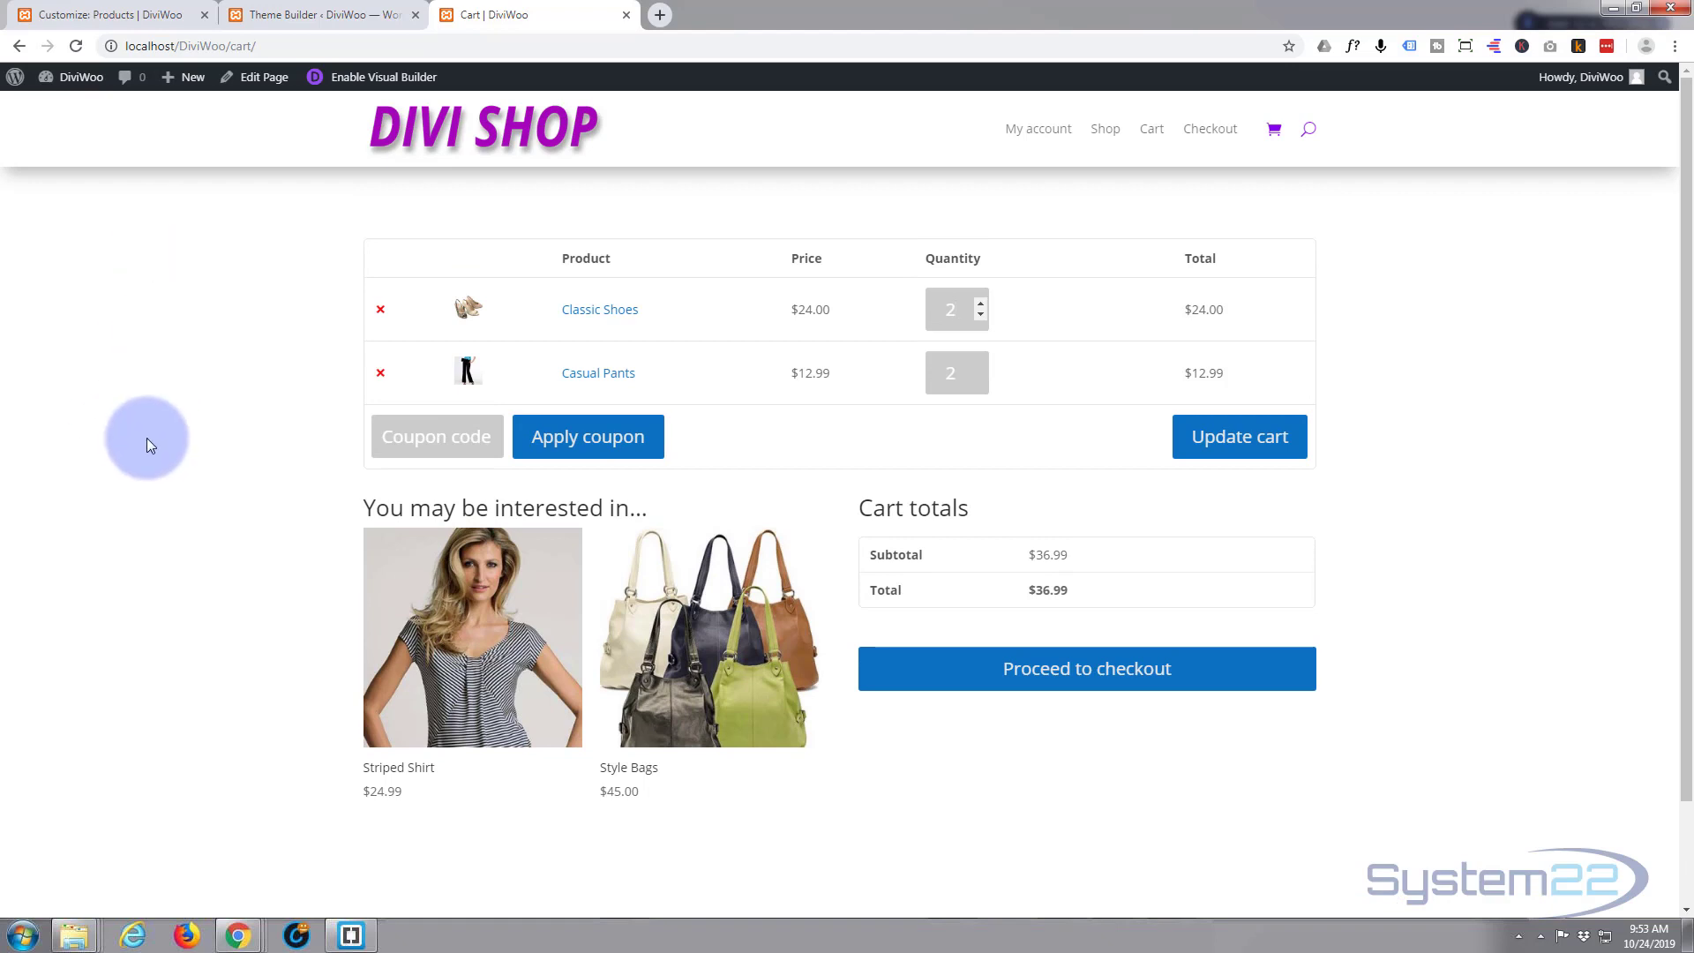
pyautogui.moveTo(167, 375)
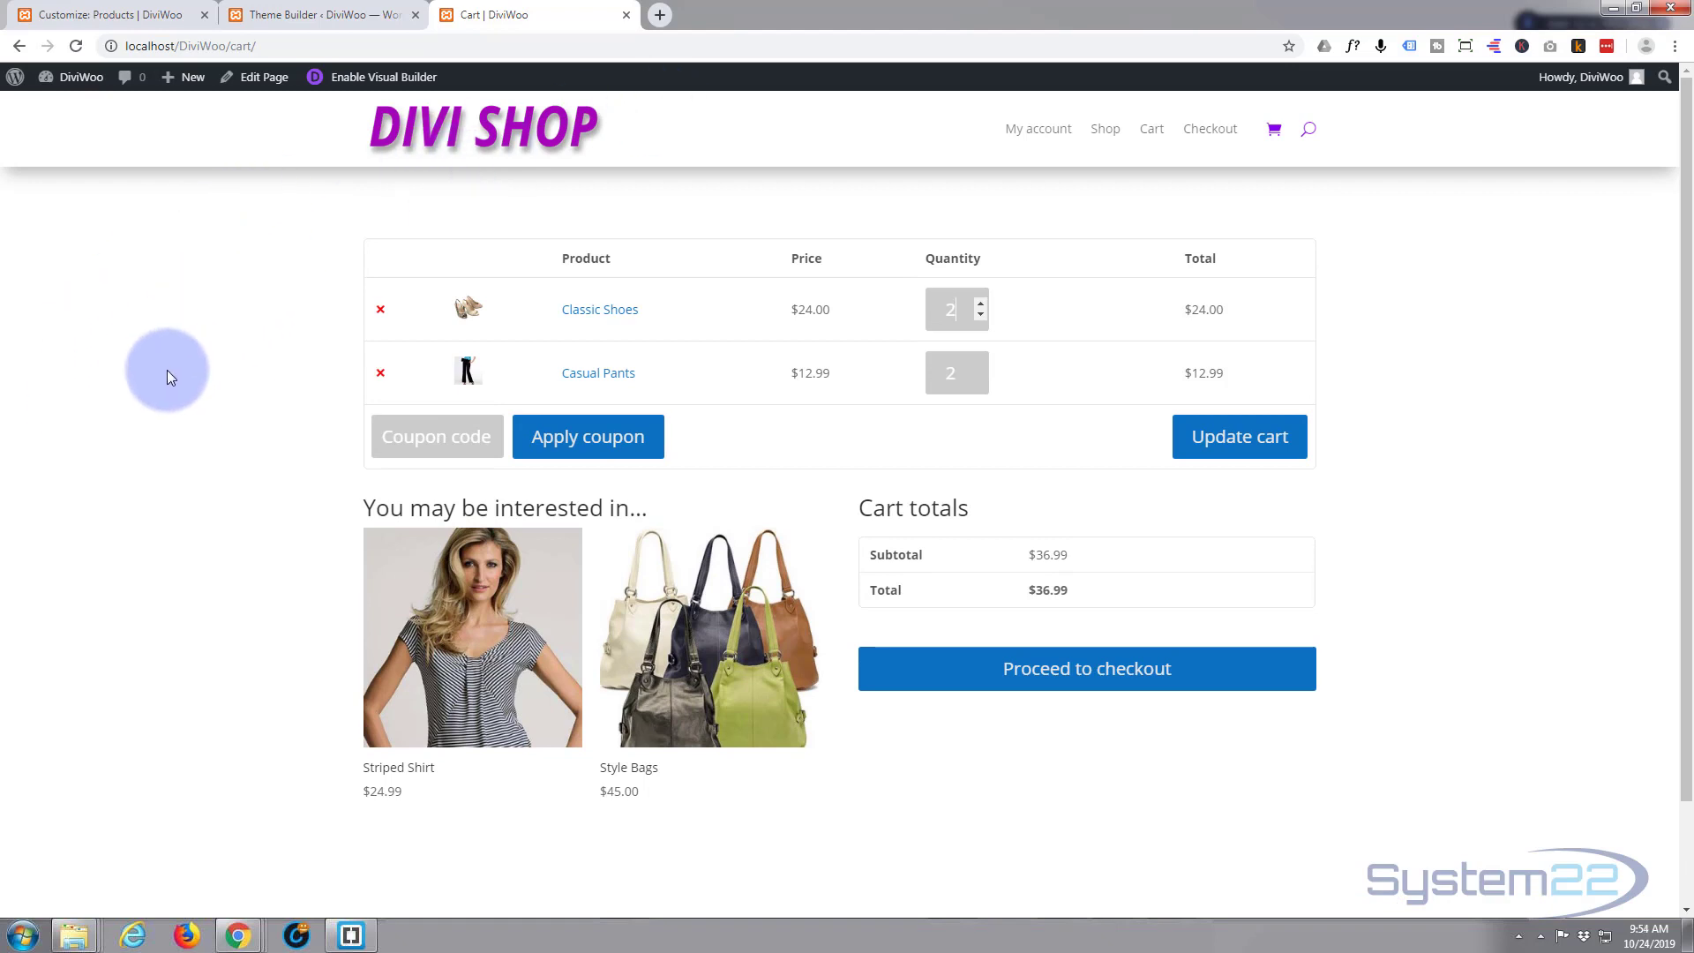
pyautogui.moveTo(182, 435)
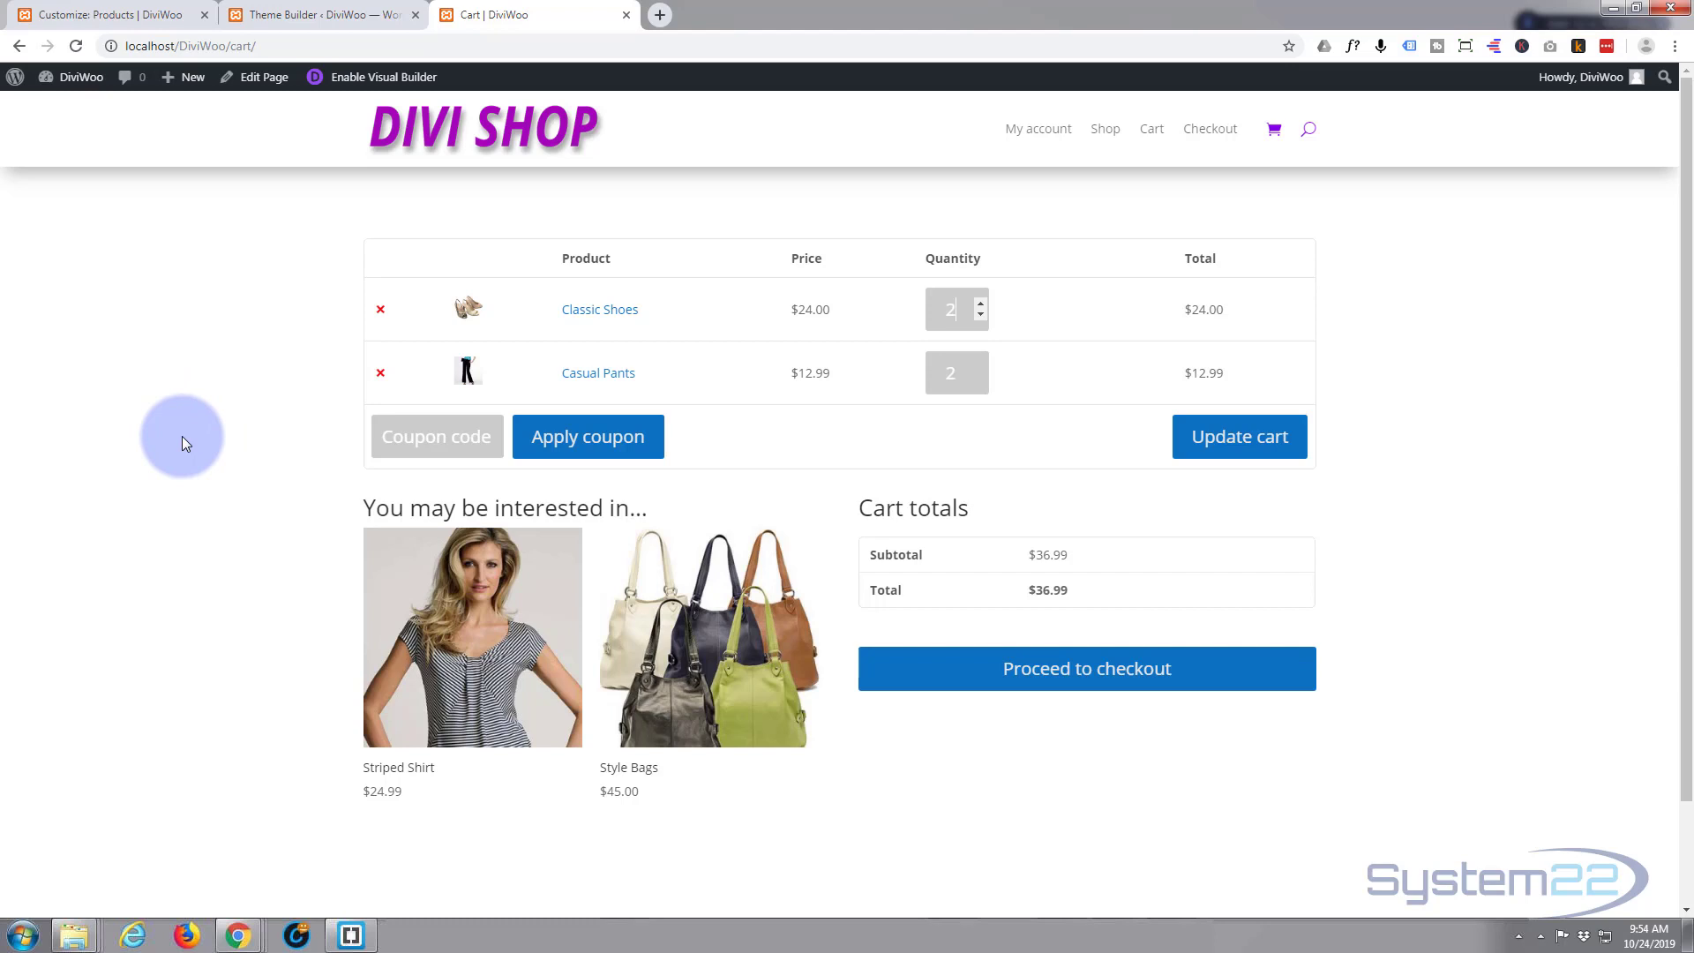
pyautogui.scroll(-3)
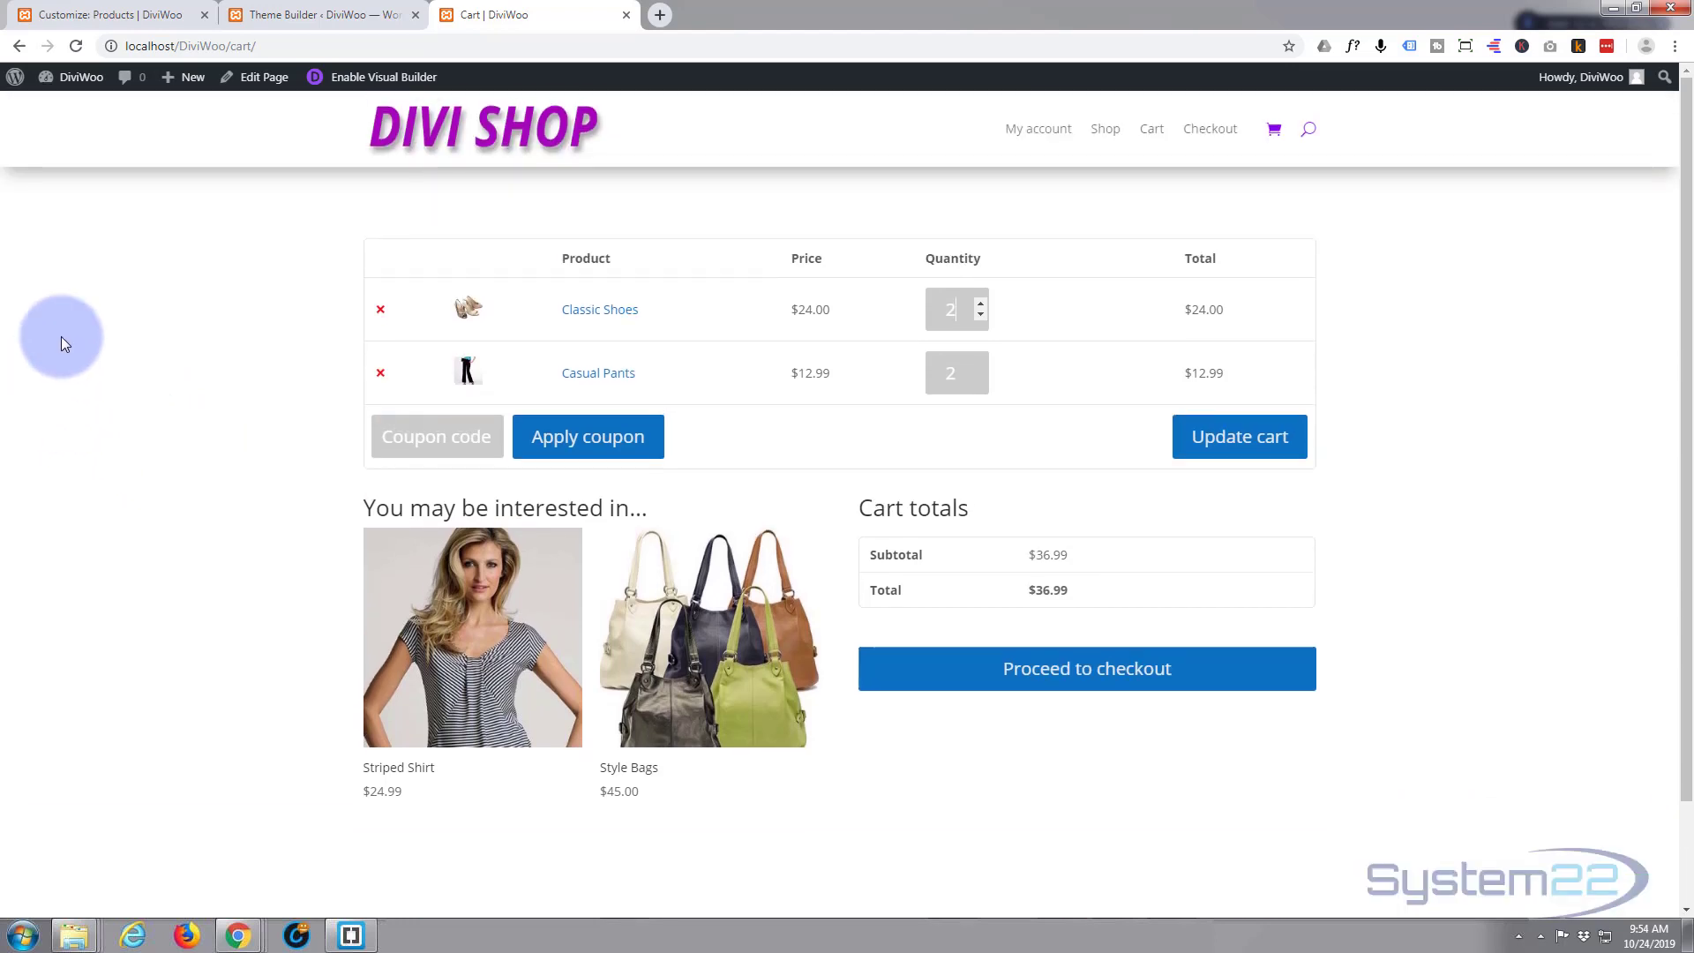
pyautogui.moveTo(213, 274)
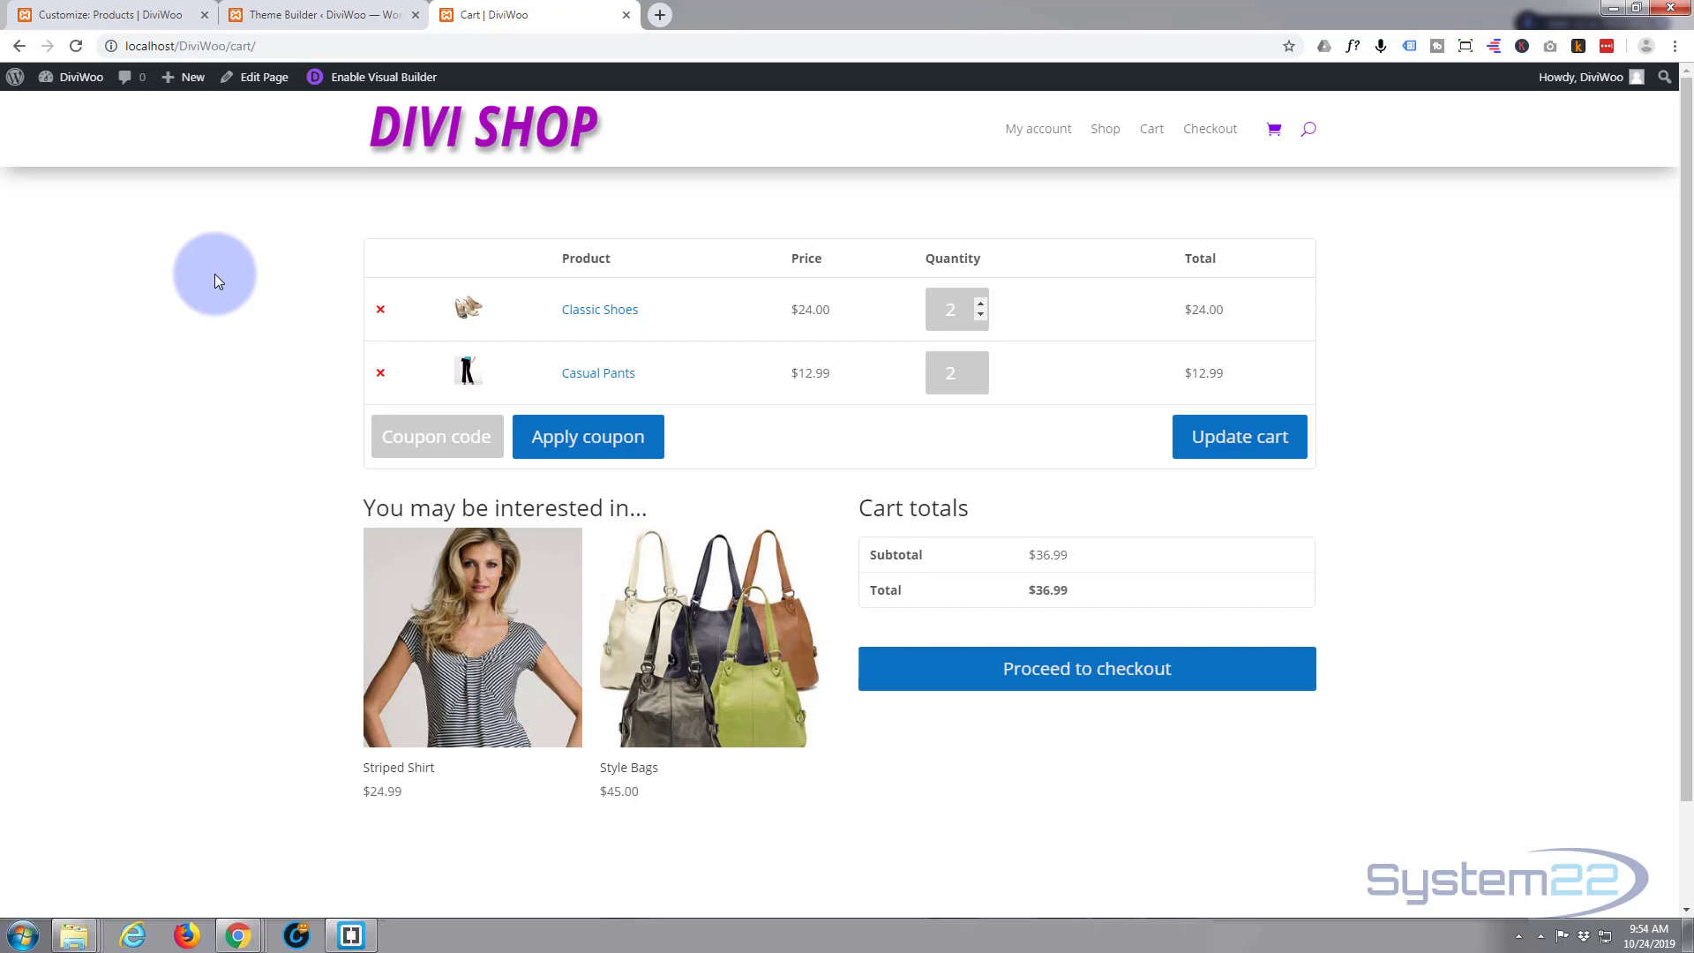
pyautogui.moveTo(198, 372)
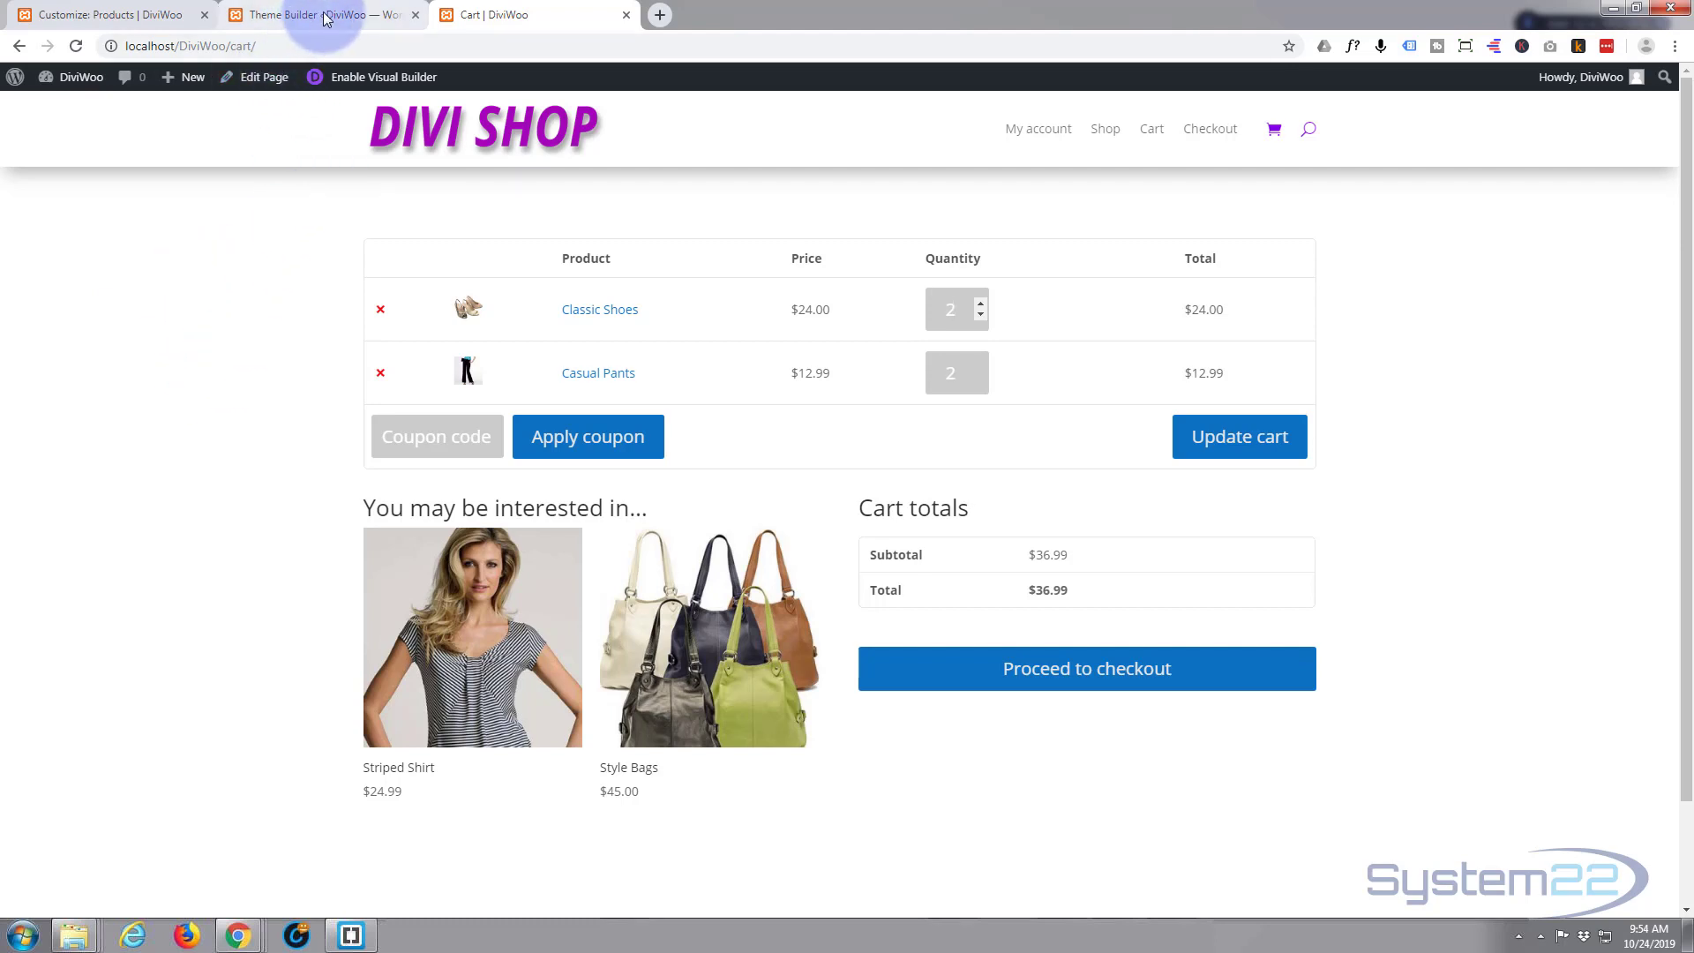
# - Back in Theme Builder, create a new template assigned to the WooCommerce Cart page
pyautogui.click(313, 15)
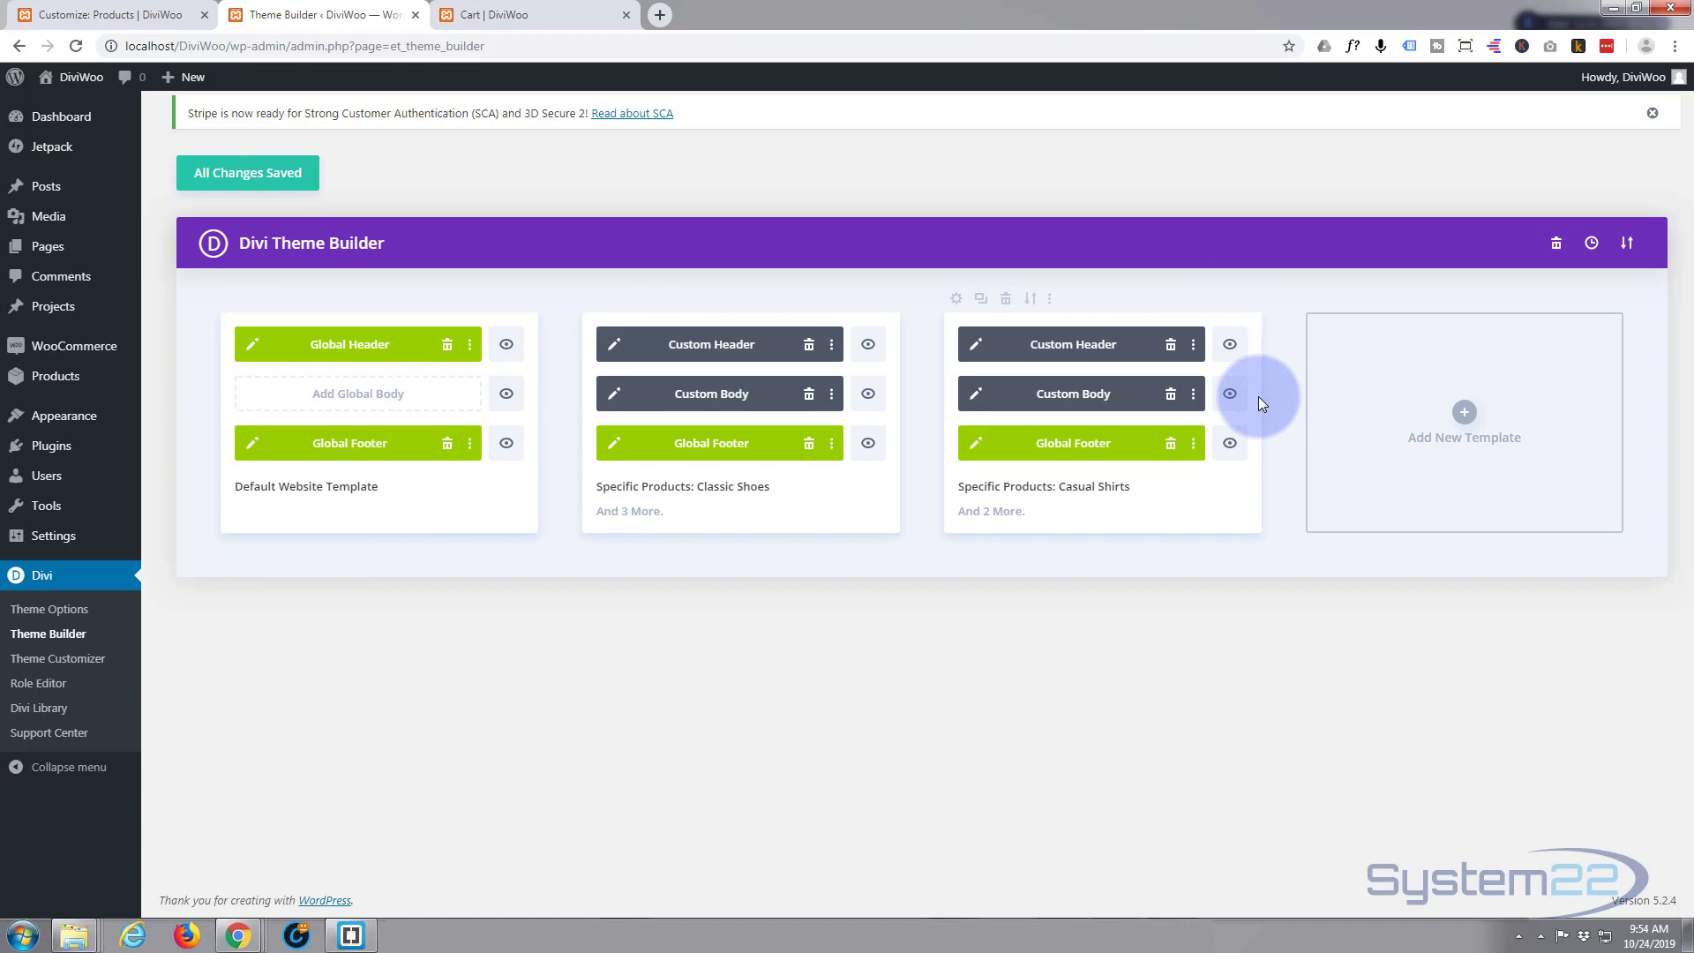
pyautogui.moveTo(1463, 415)
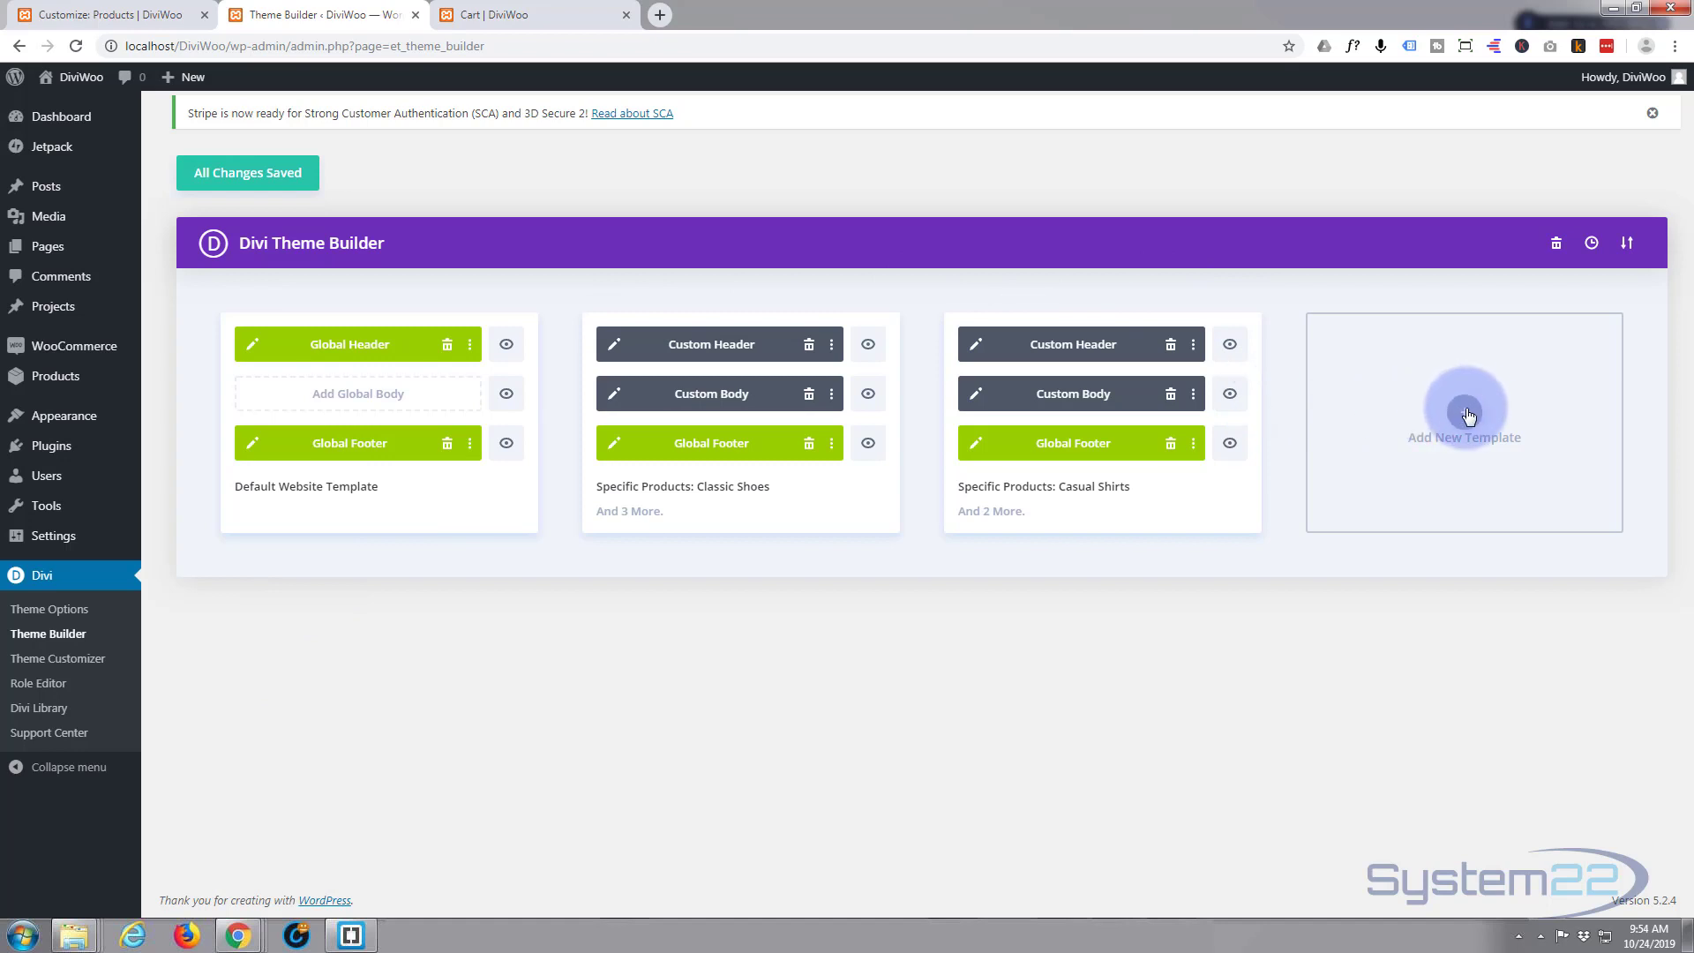
pyautogui.click(1463, 422)
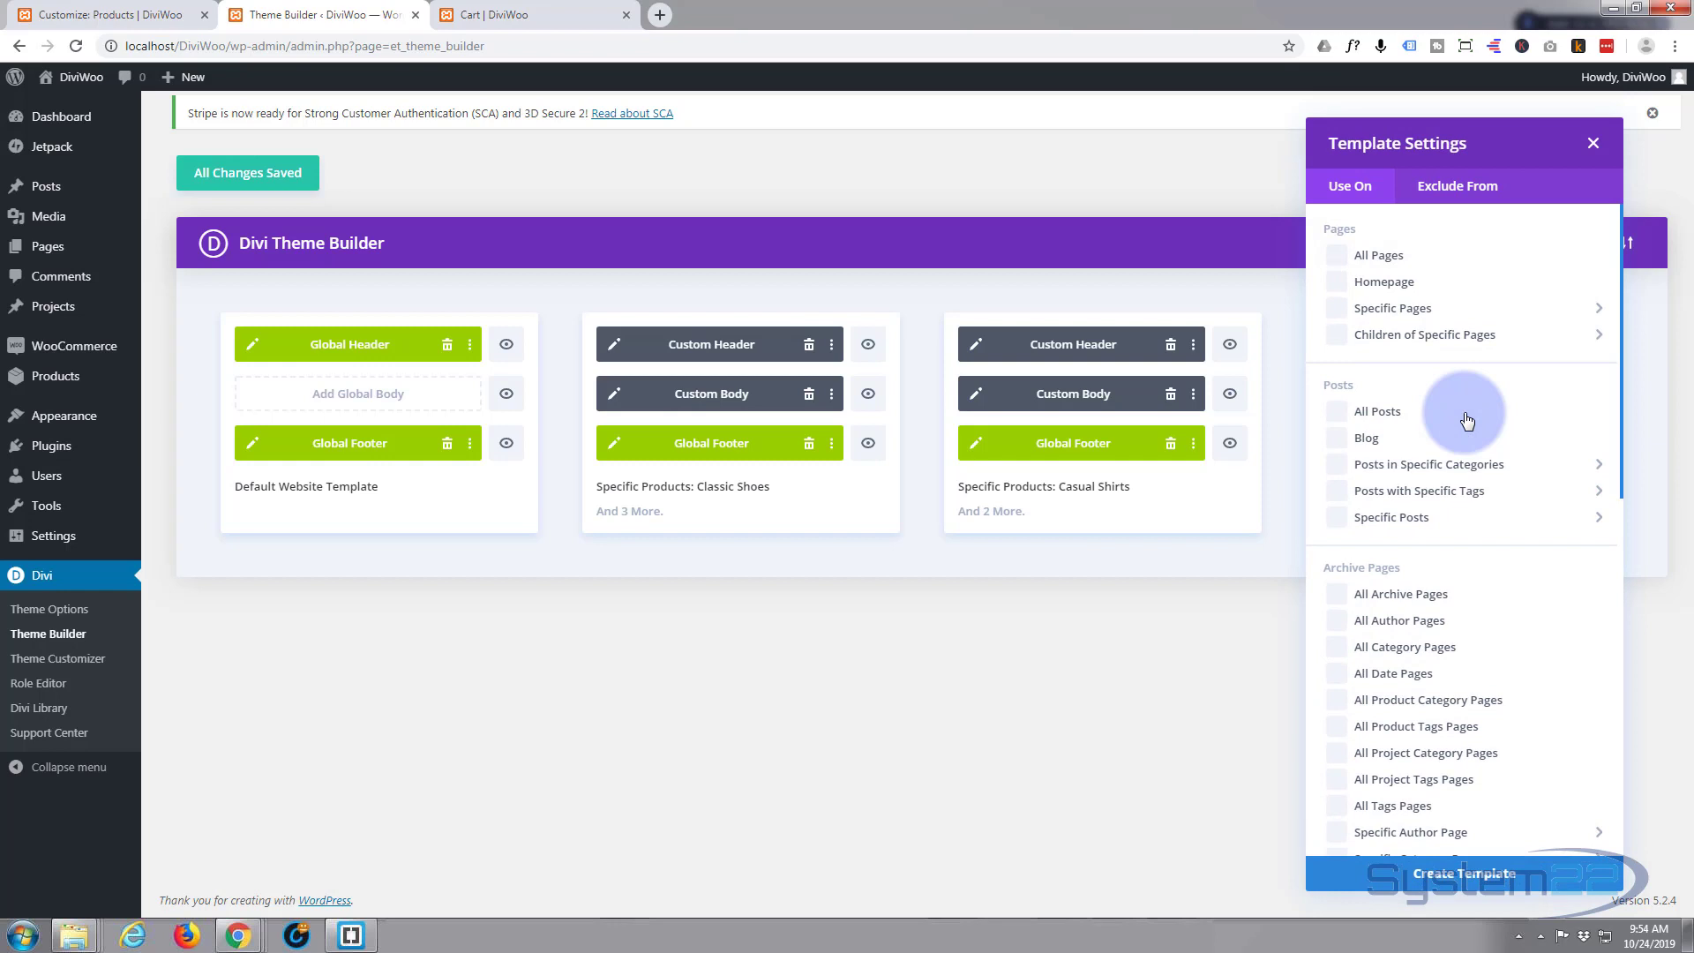
pyautogui.moveTo(1505, 274)
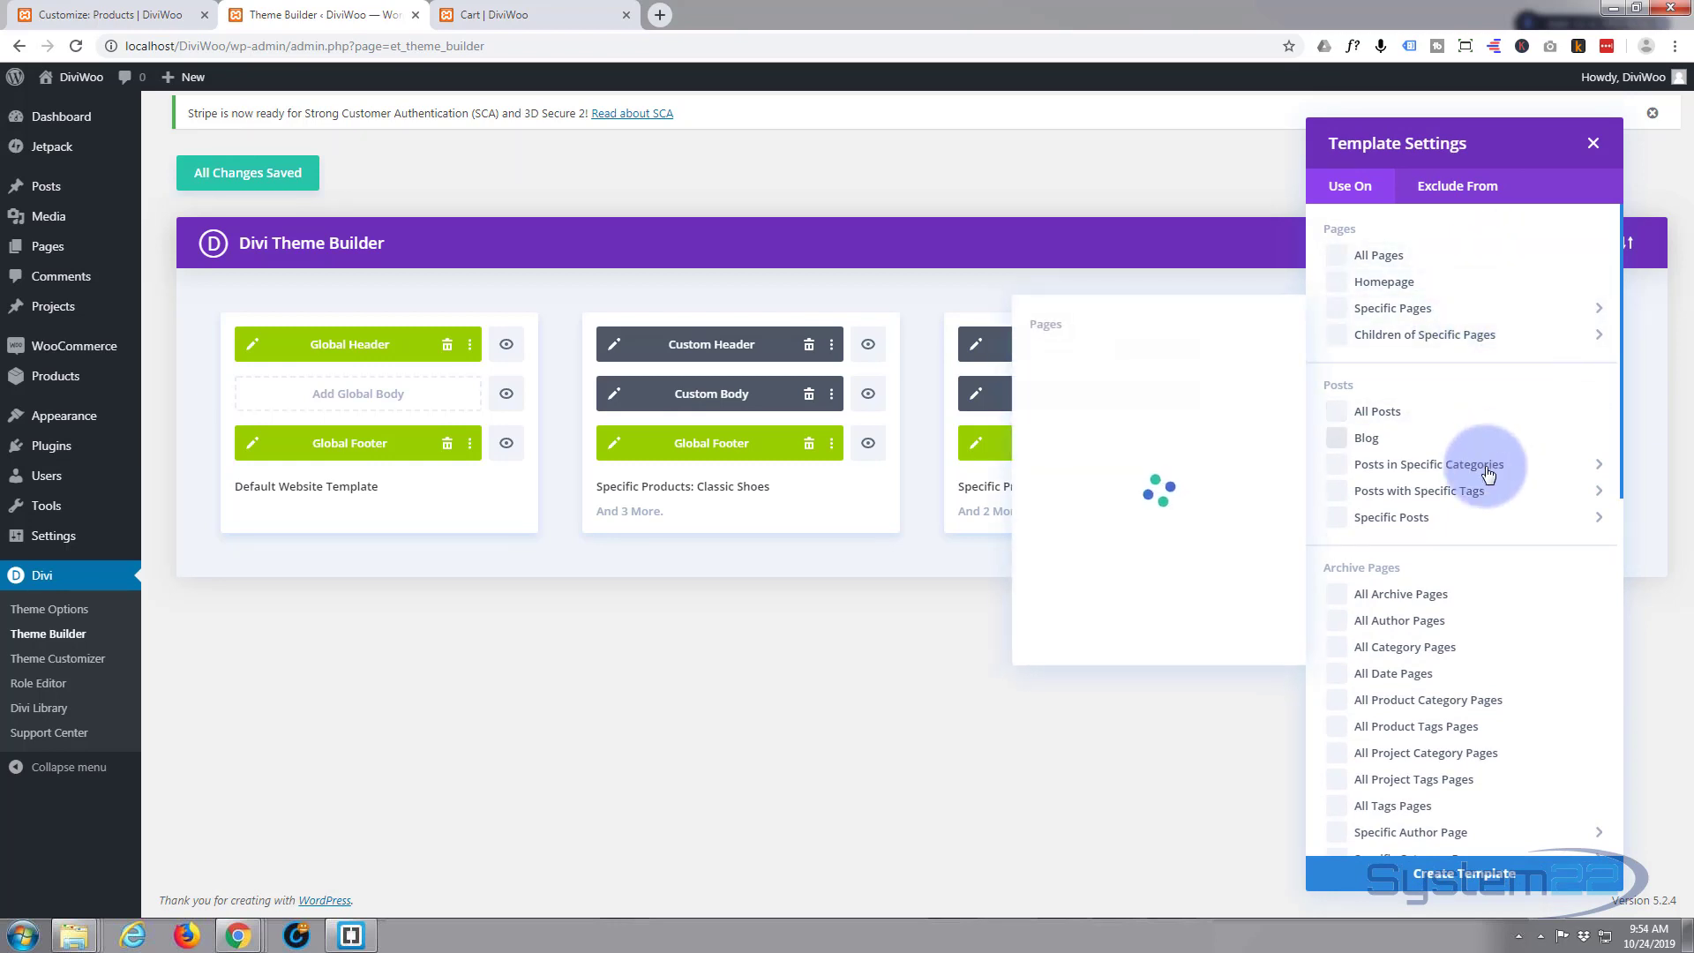
pyautogui.scroll(-3)
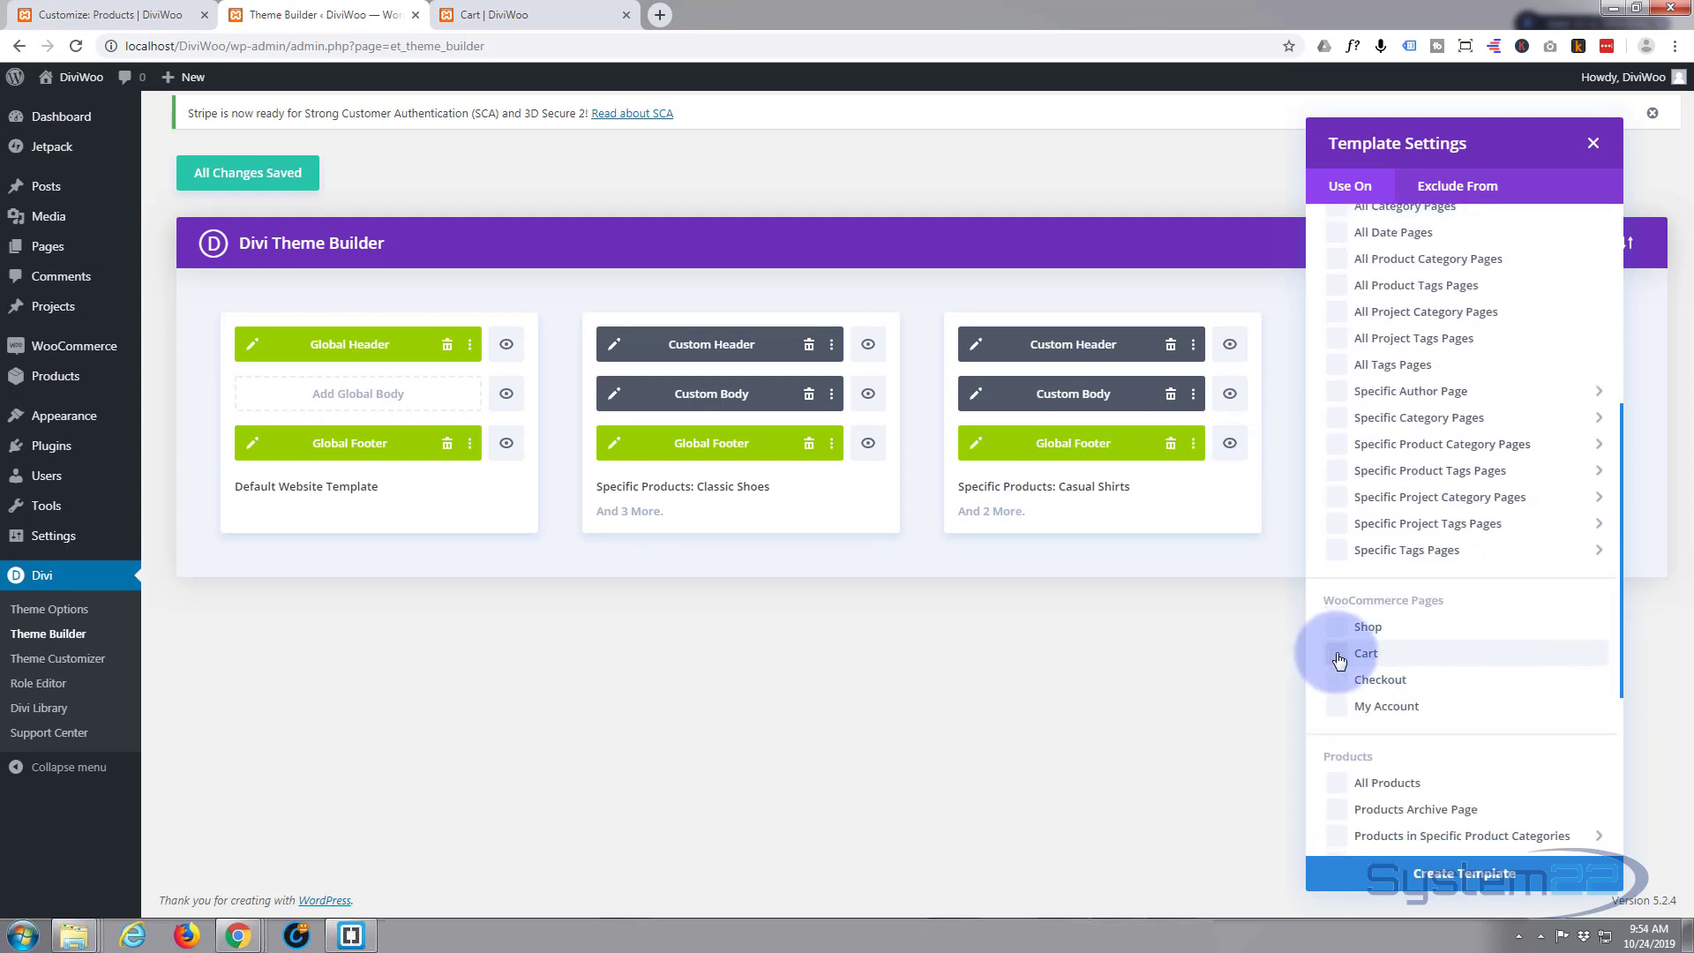
pyautogui.click(1337, 652)
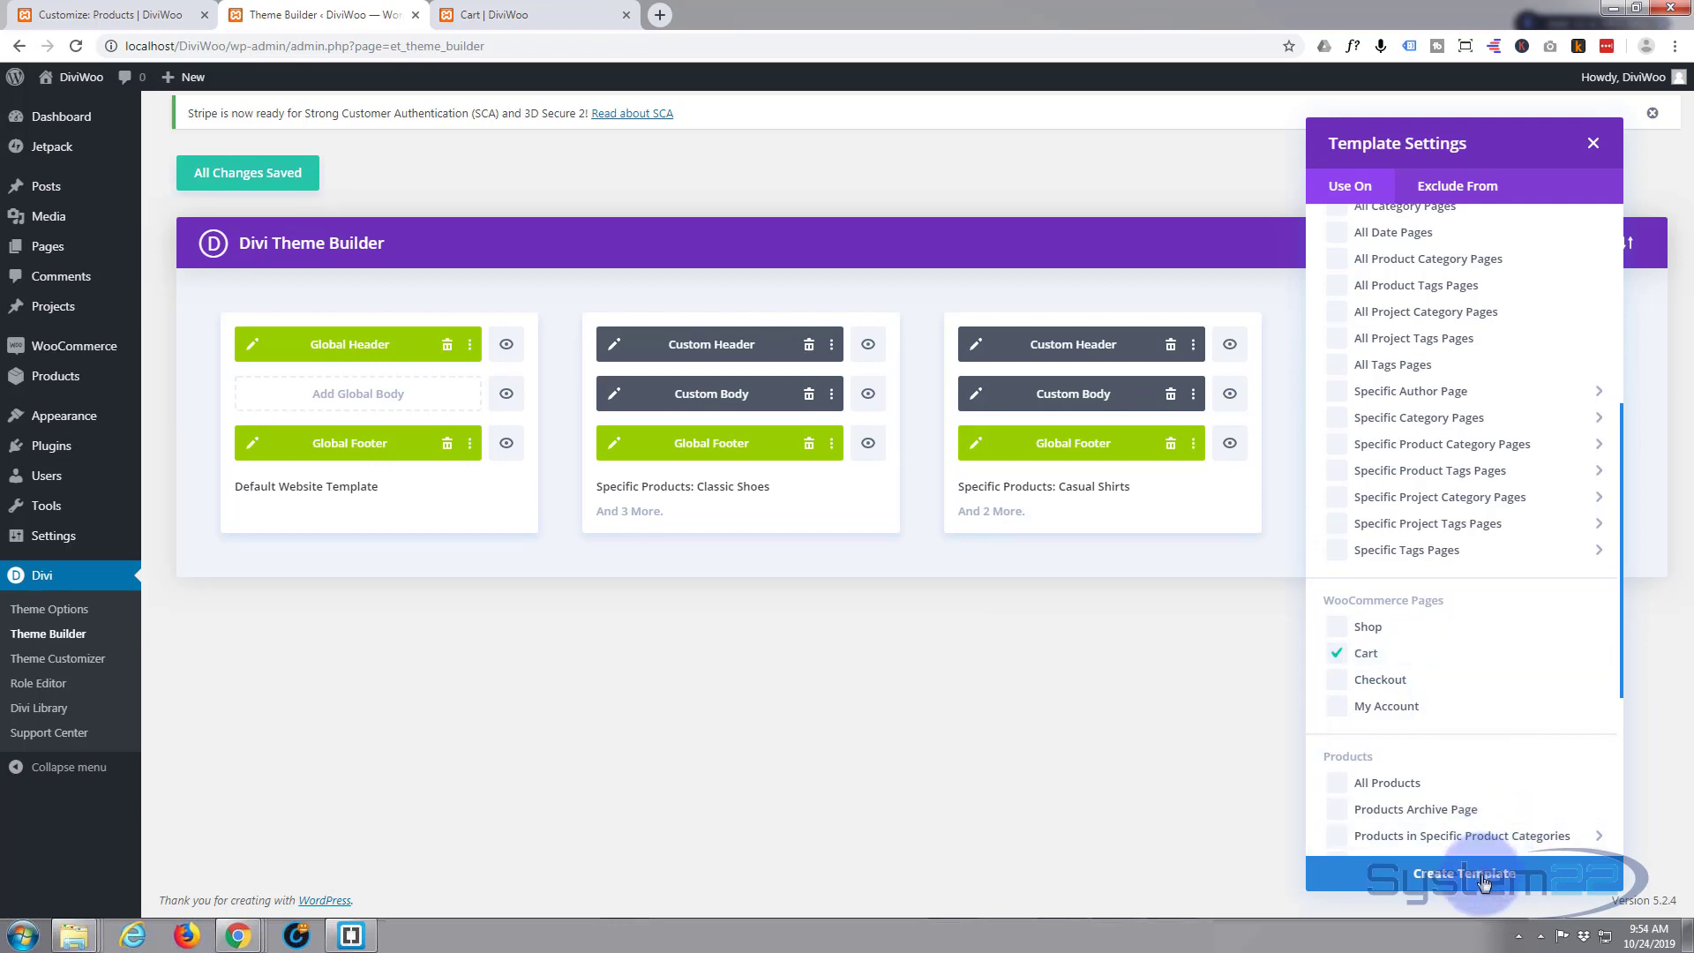
pyautogui.click(1464, 873)
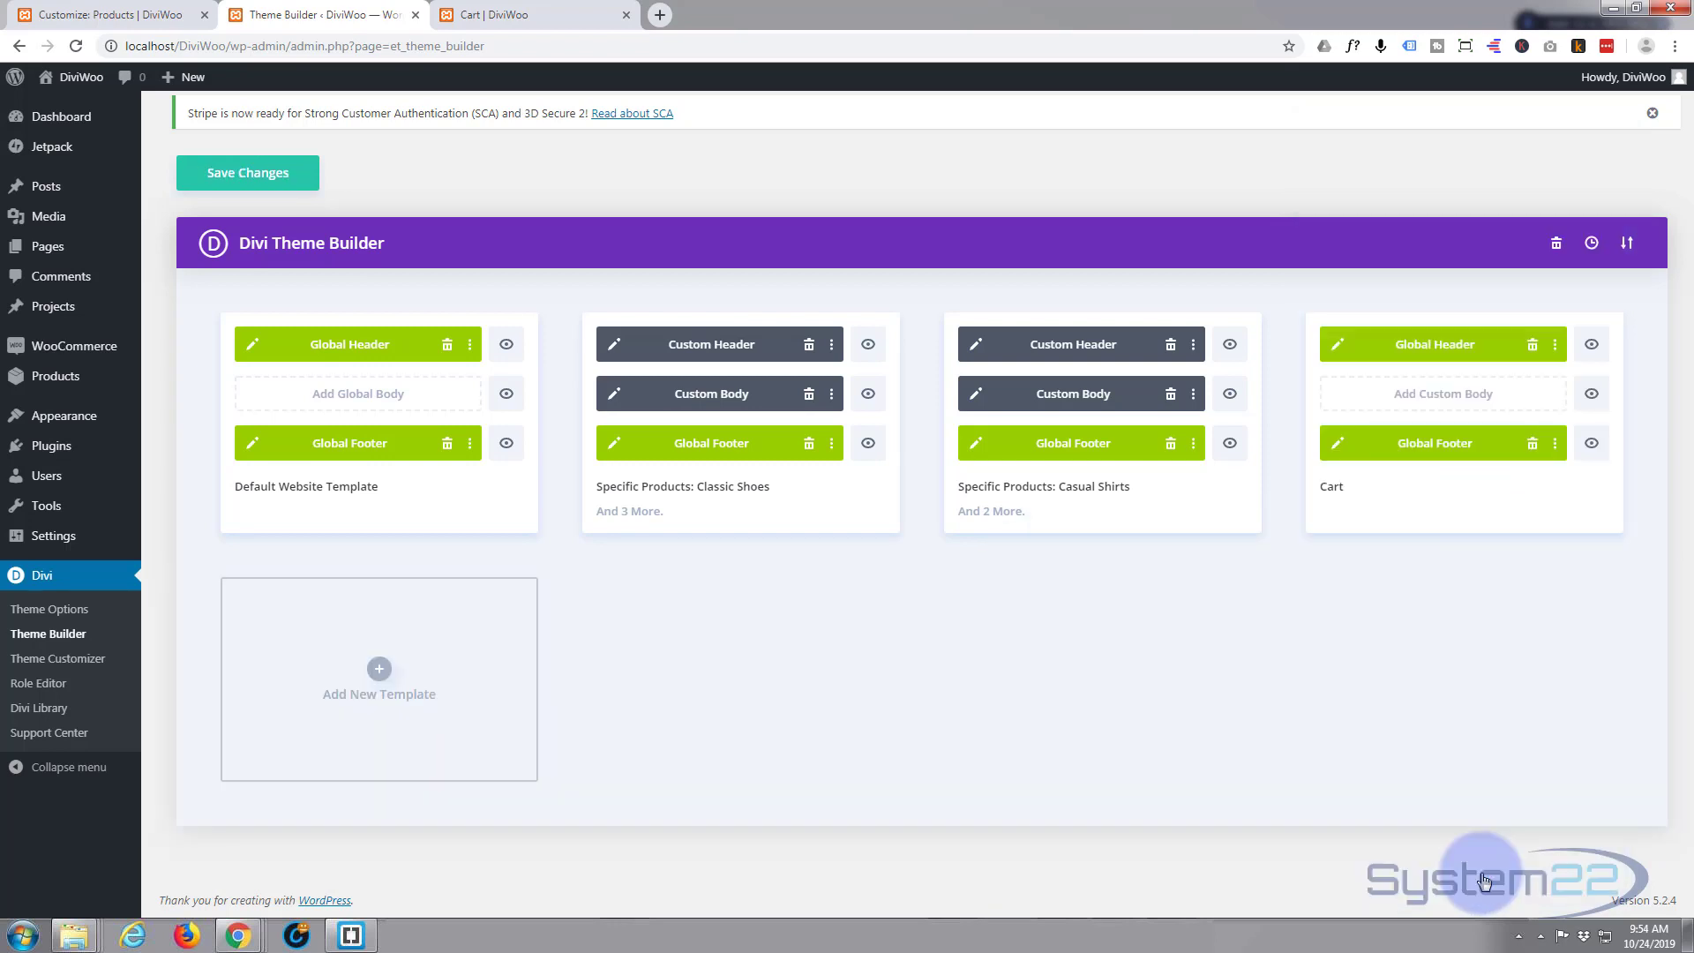
pyautogui.moveTo(1436, 438)
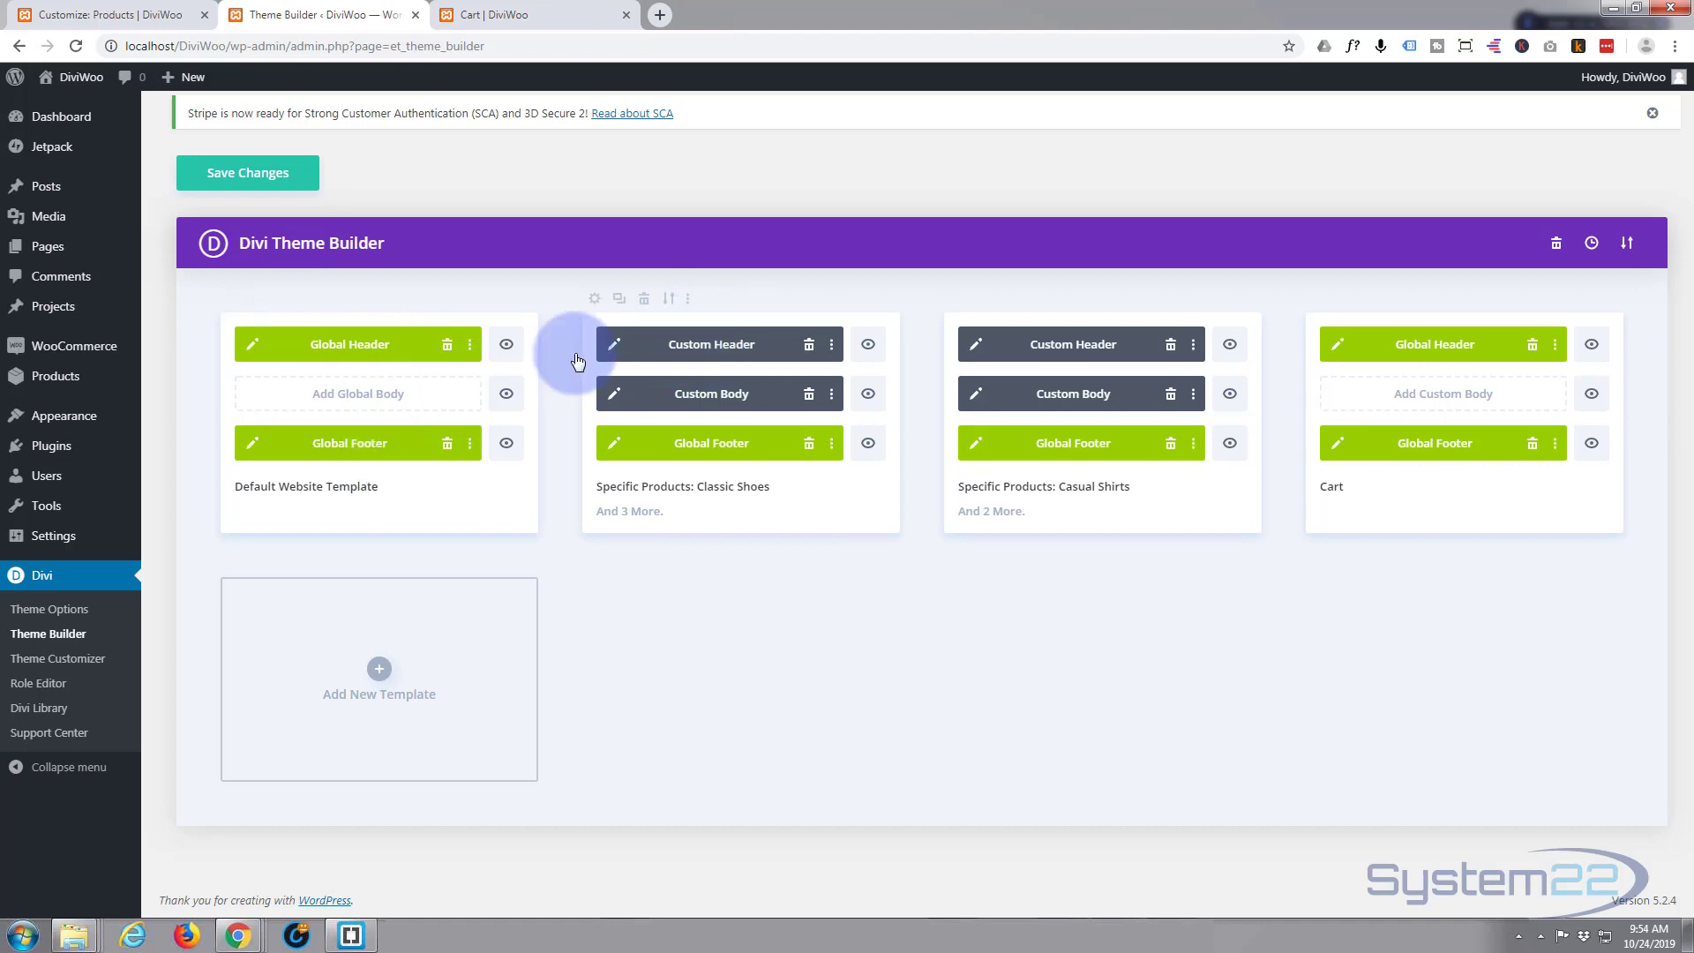
pyautogui.moveTo(934, 592)
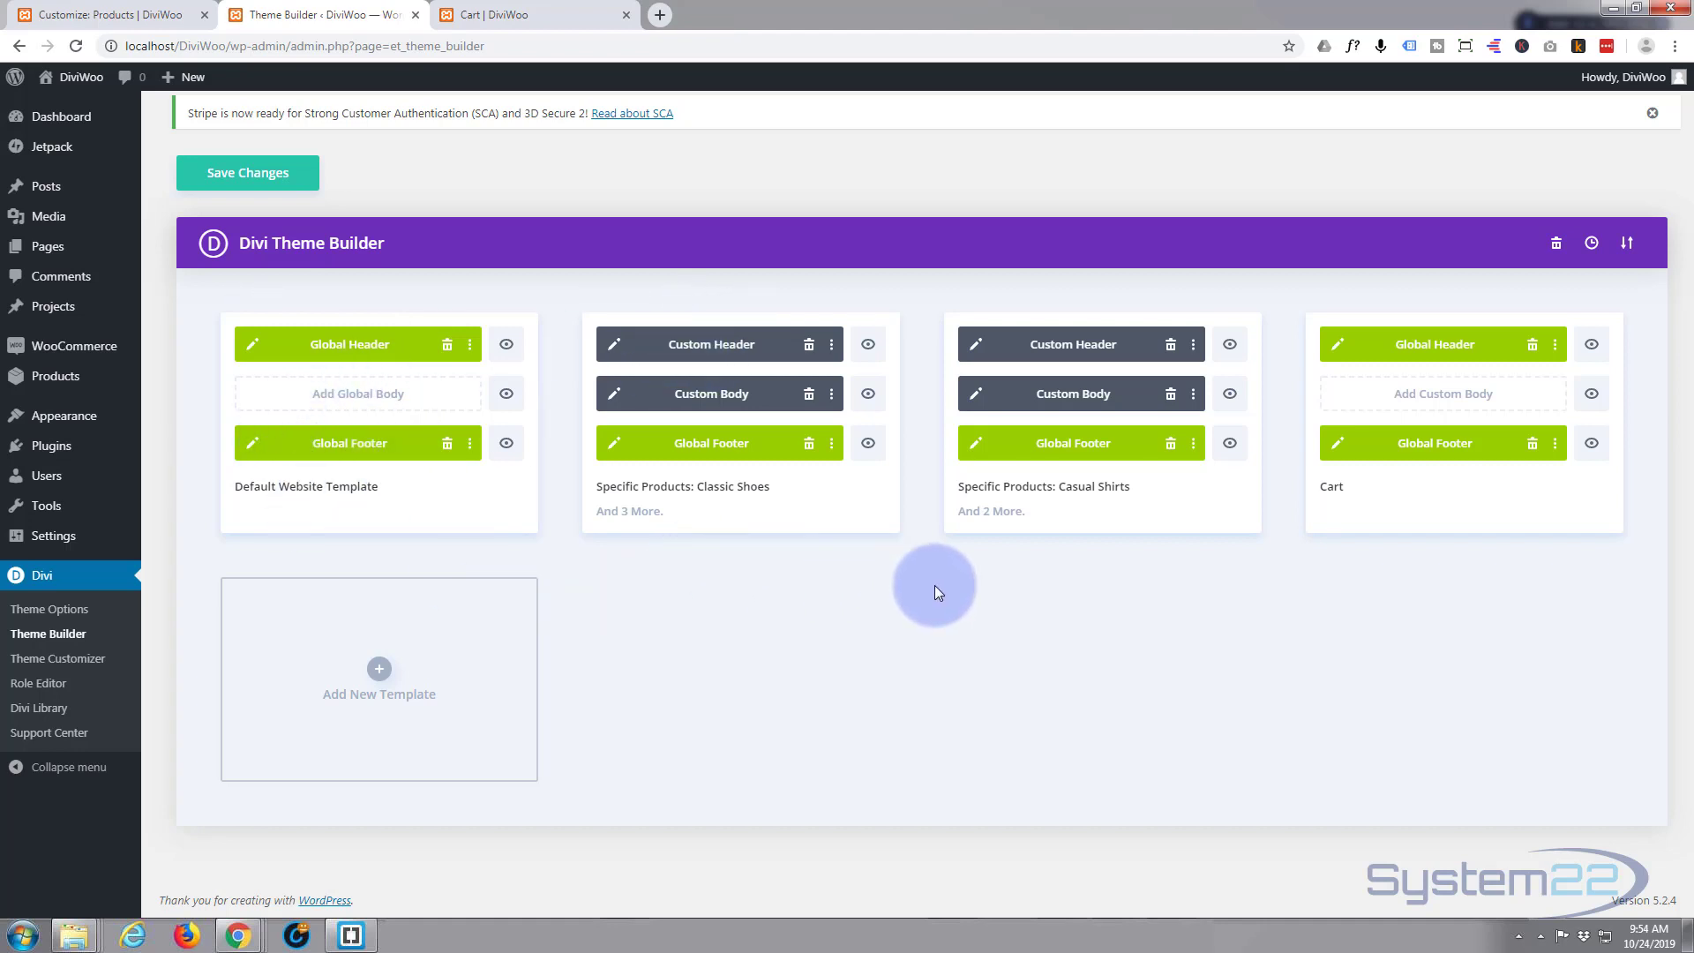
pyautogui.moveTo(1453, 529)
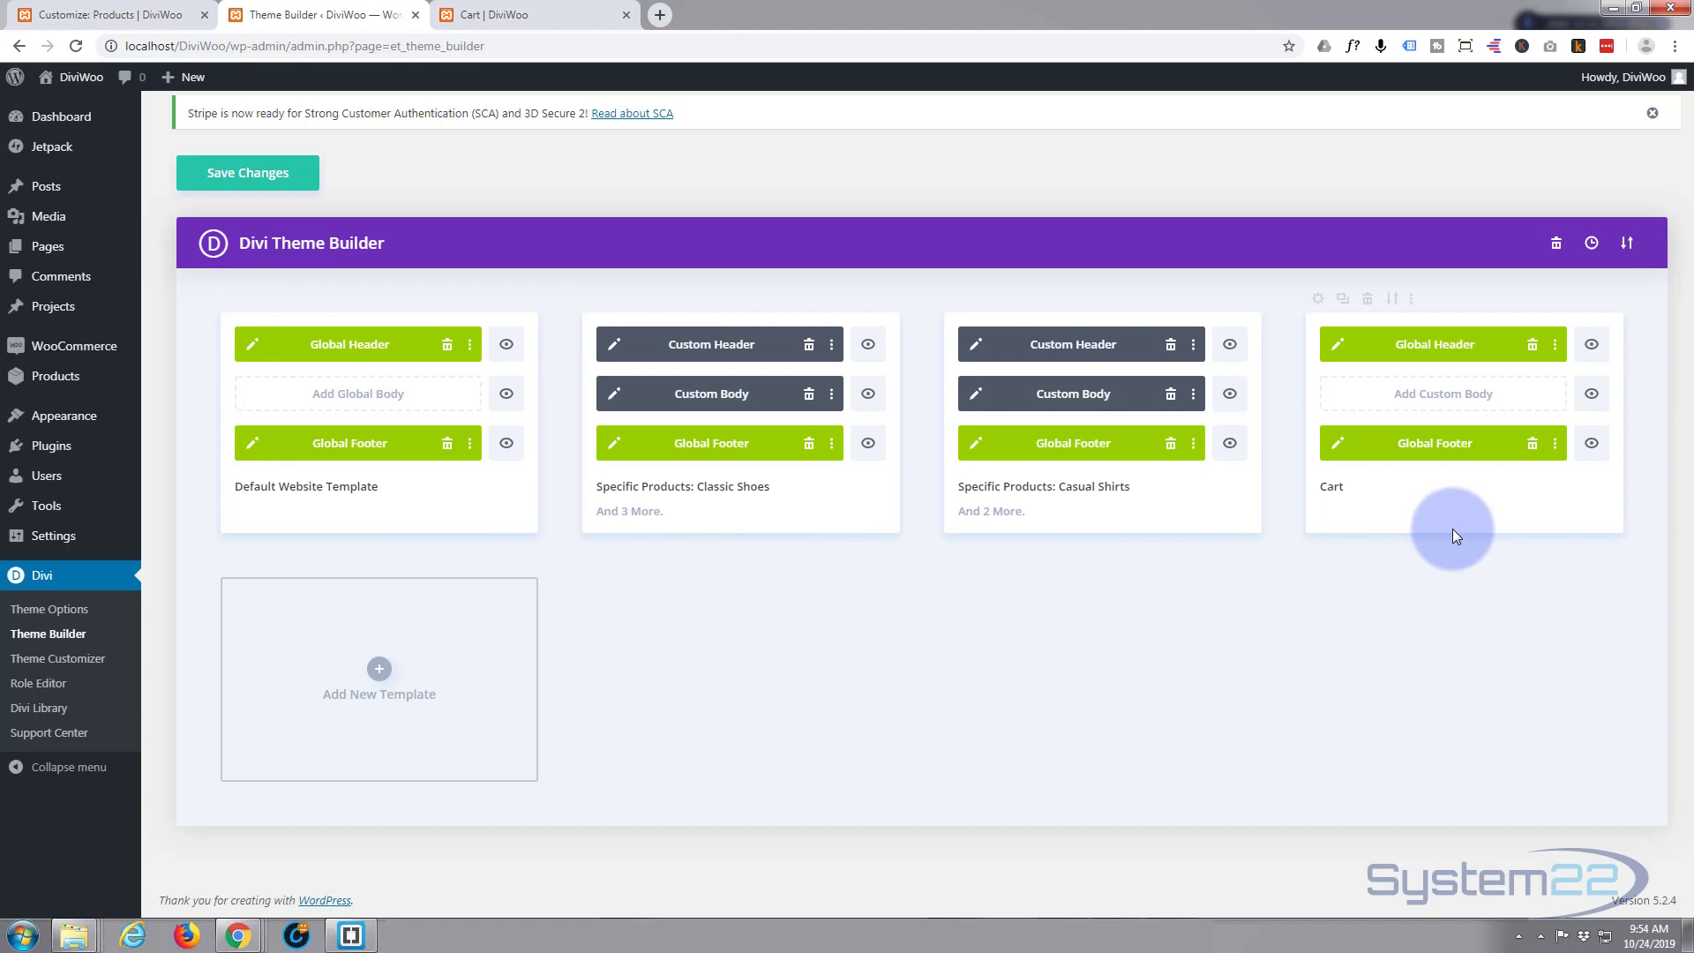
pyautogui.moveTo(1443, 495)
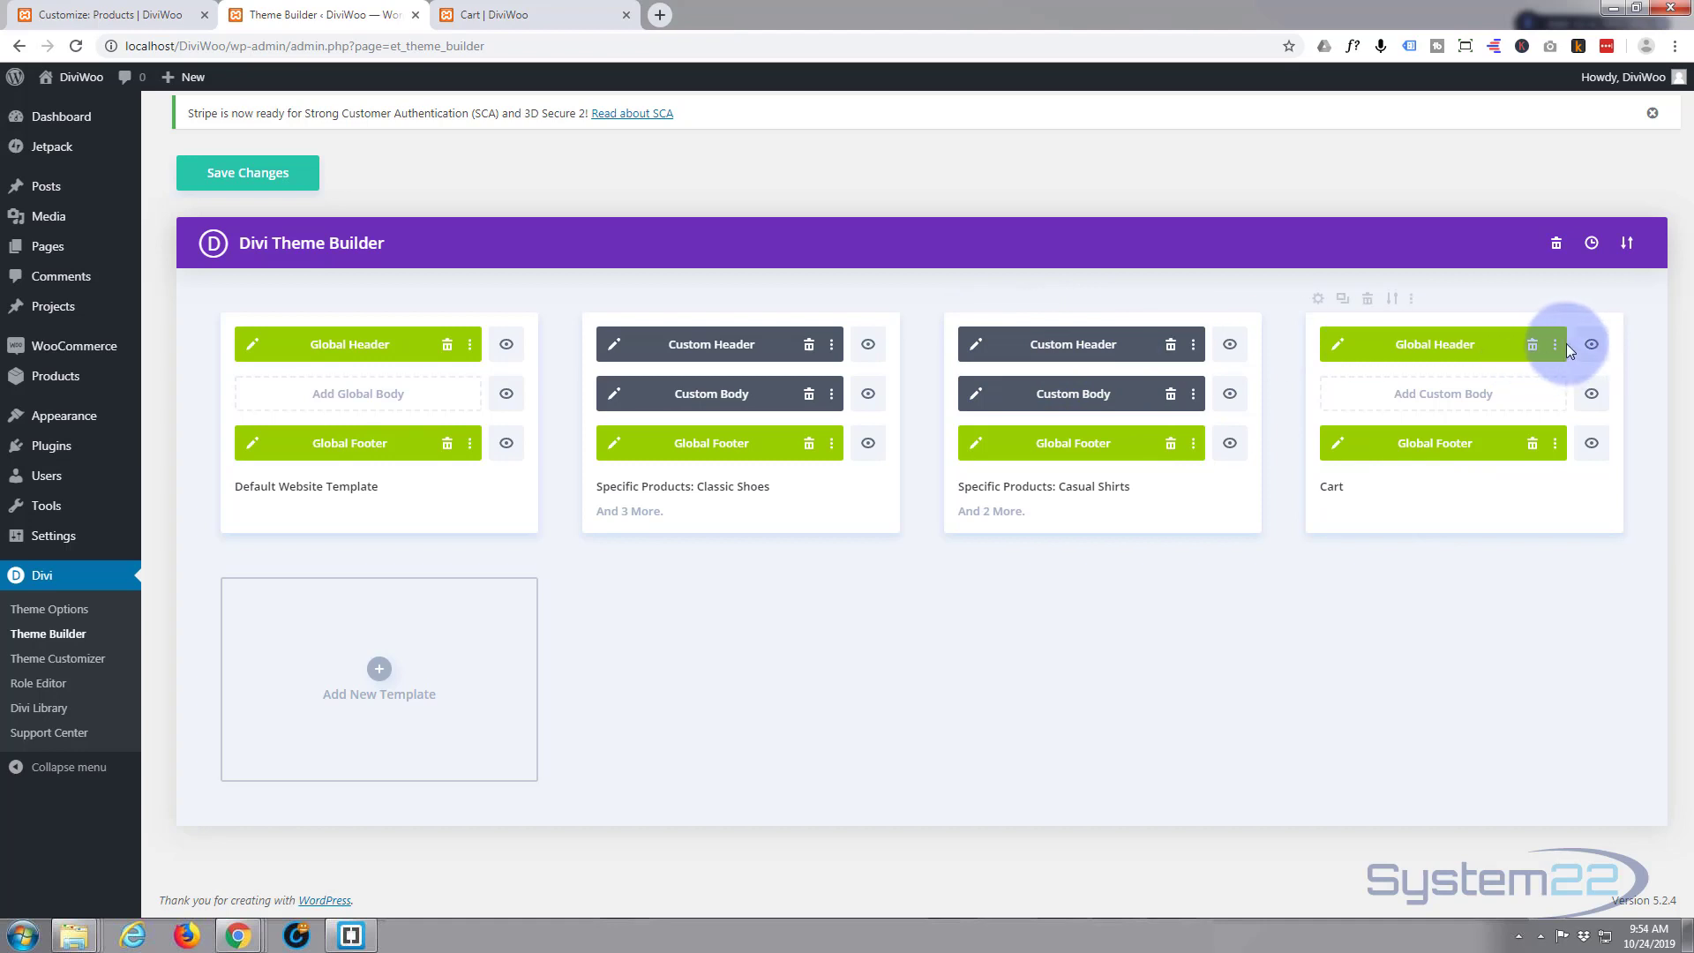
pyautogui.moveTo(1554, 344)
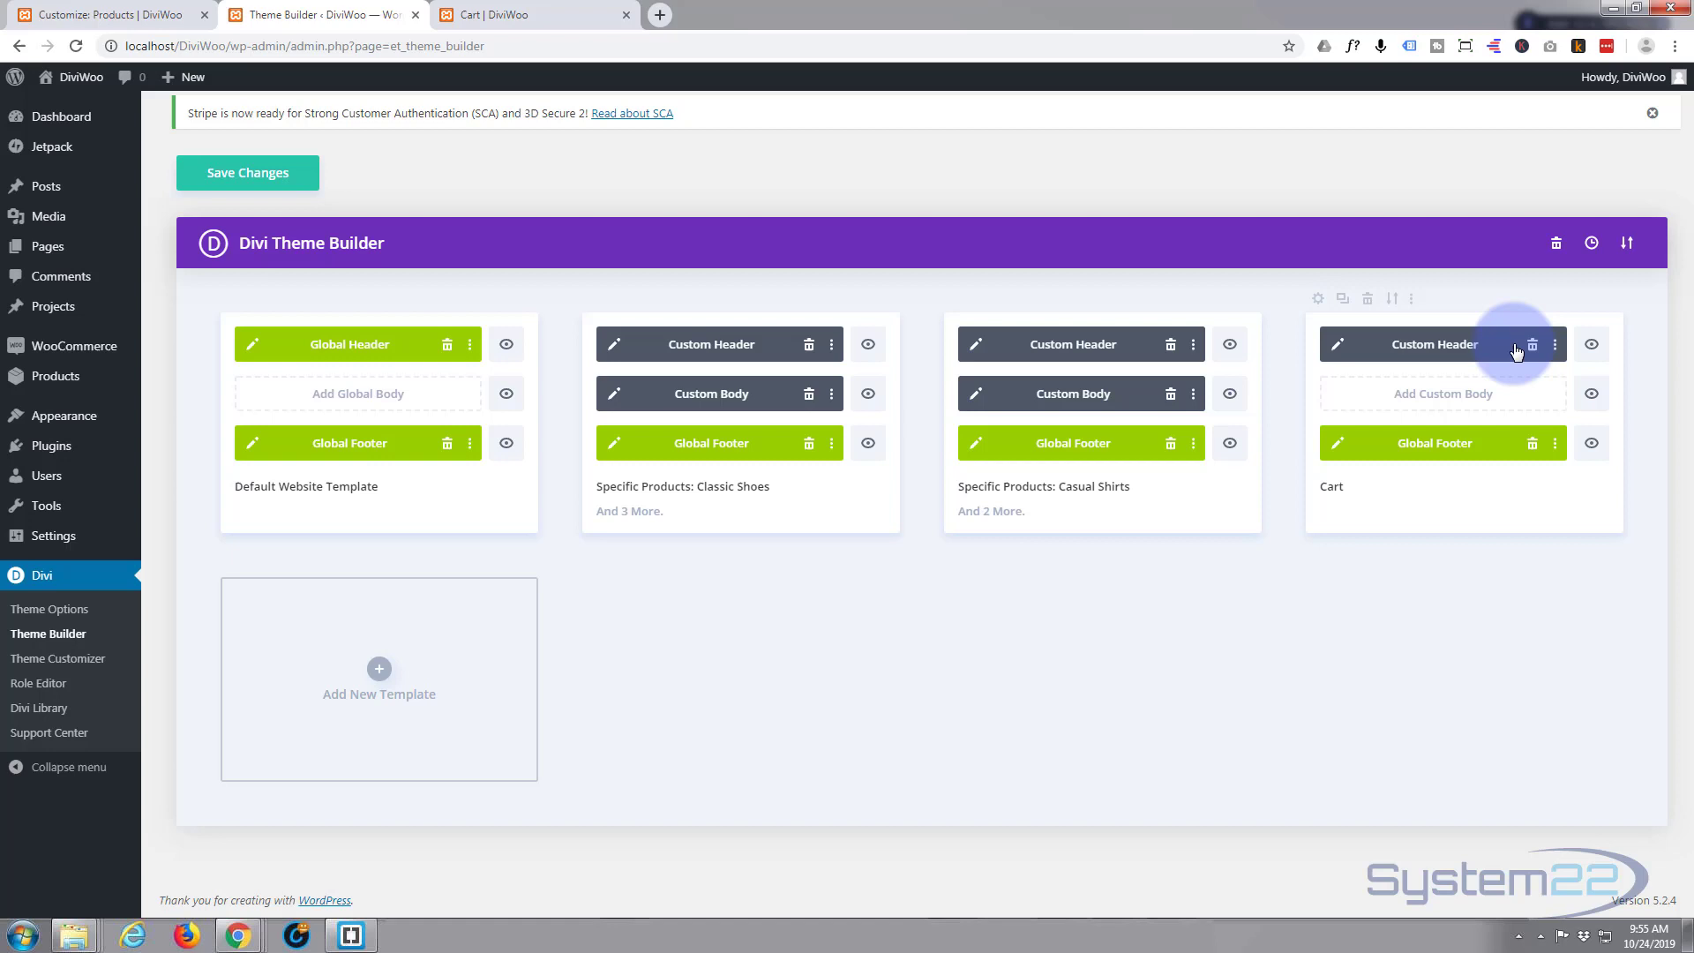
pyautogui.moveTo(1386, 627)
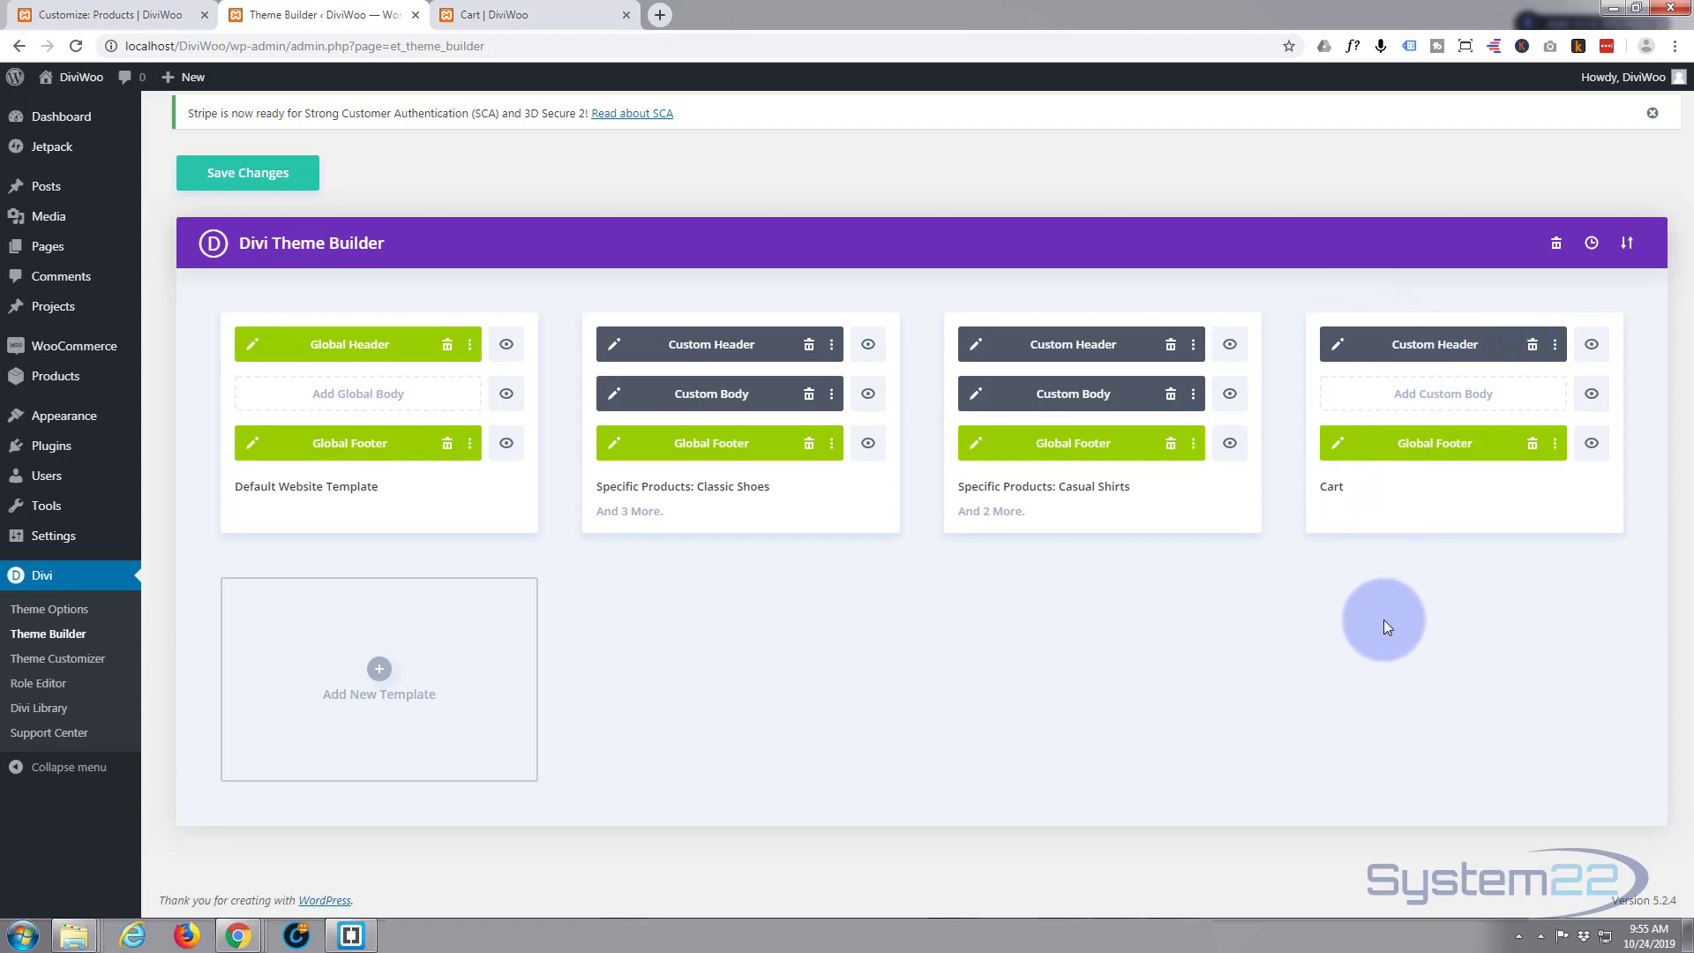
pyautogui.moveTo(1441, 393)
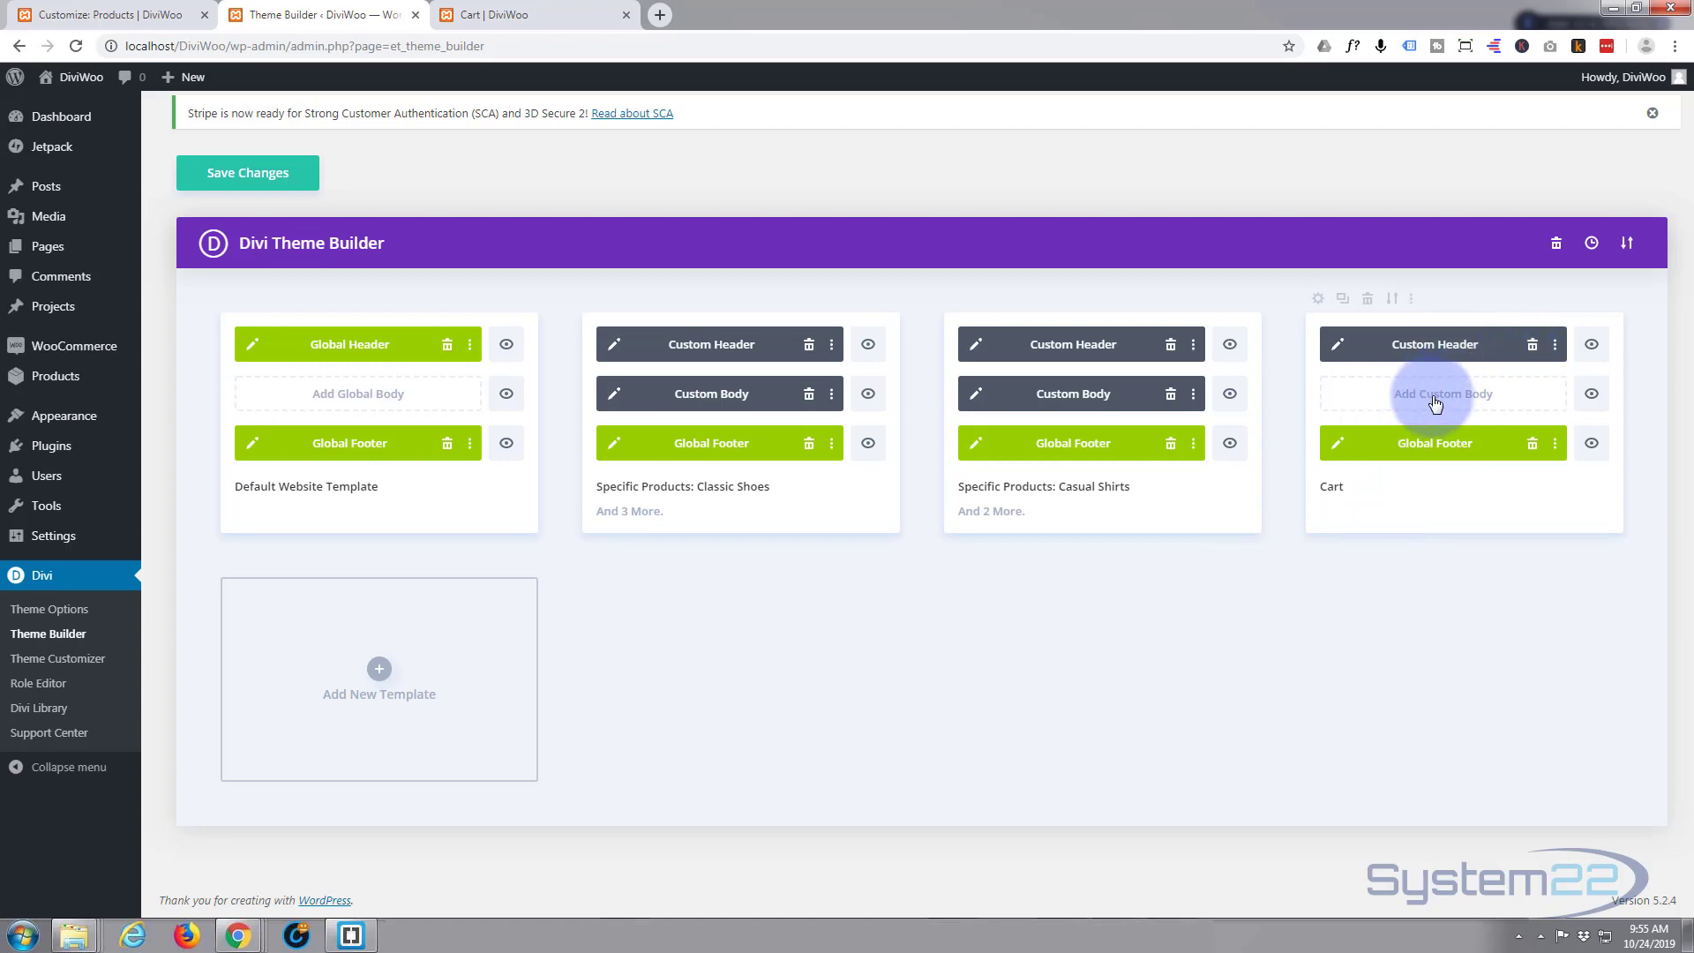
pyautogui.moveTo(1015, 244)
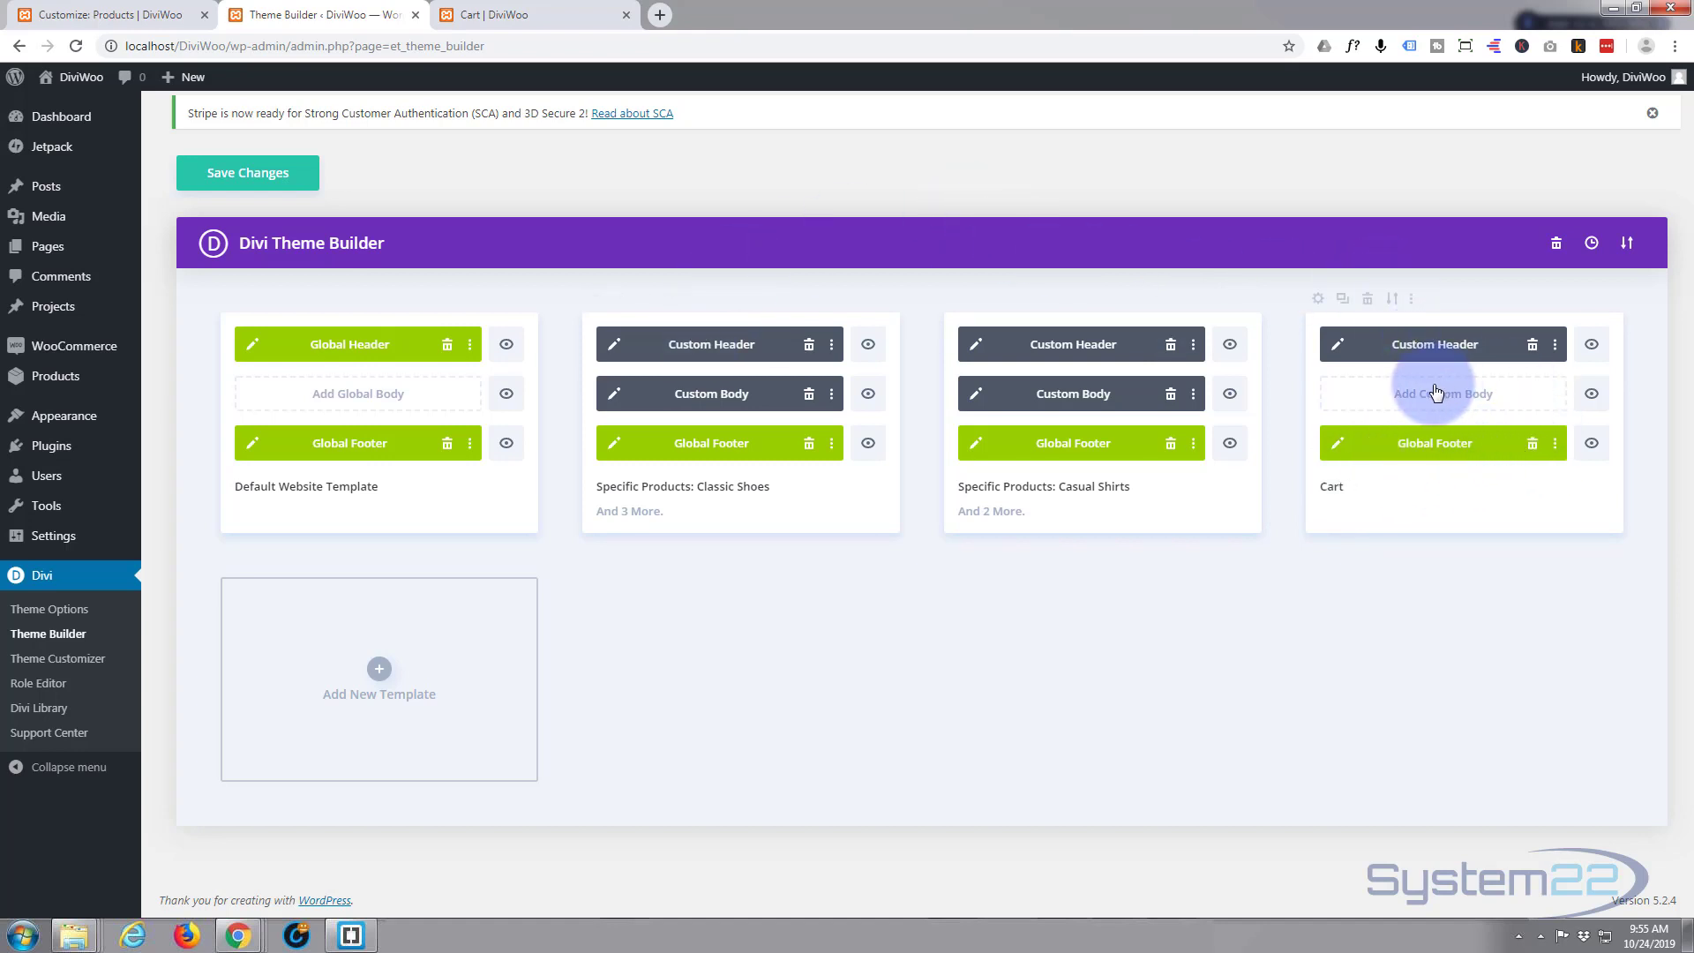
pyautogui.moveTo(1435, 393)
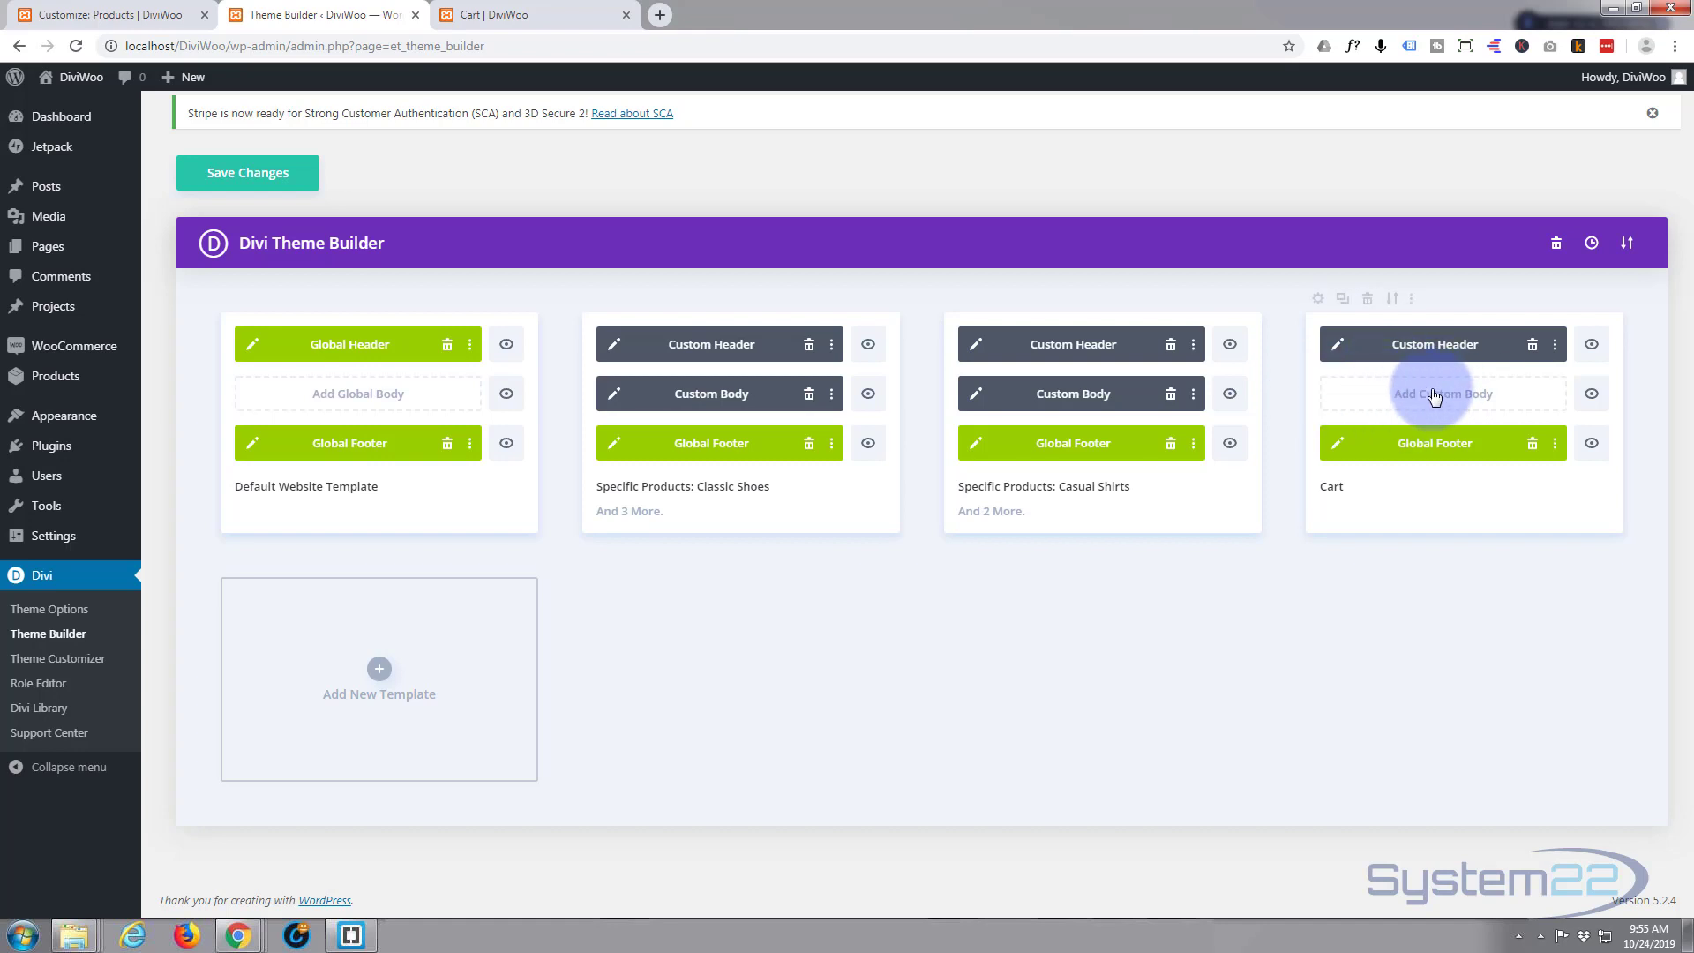
pyautogui.moveTo(1442, 400)
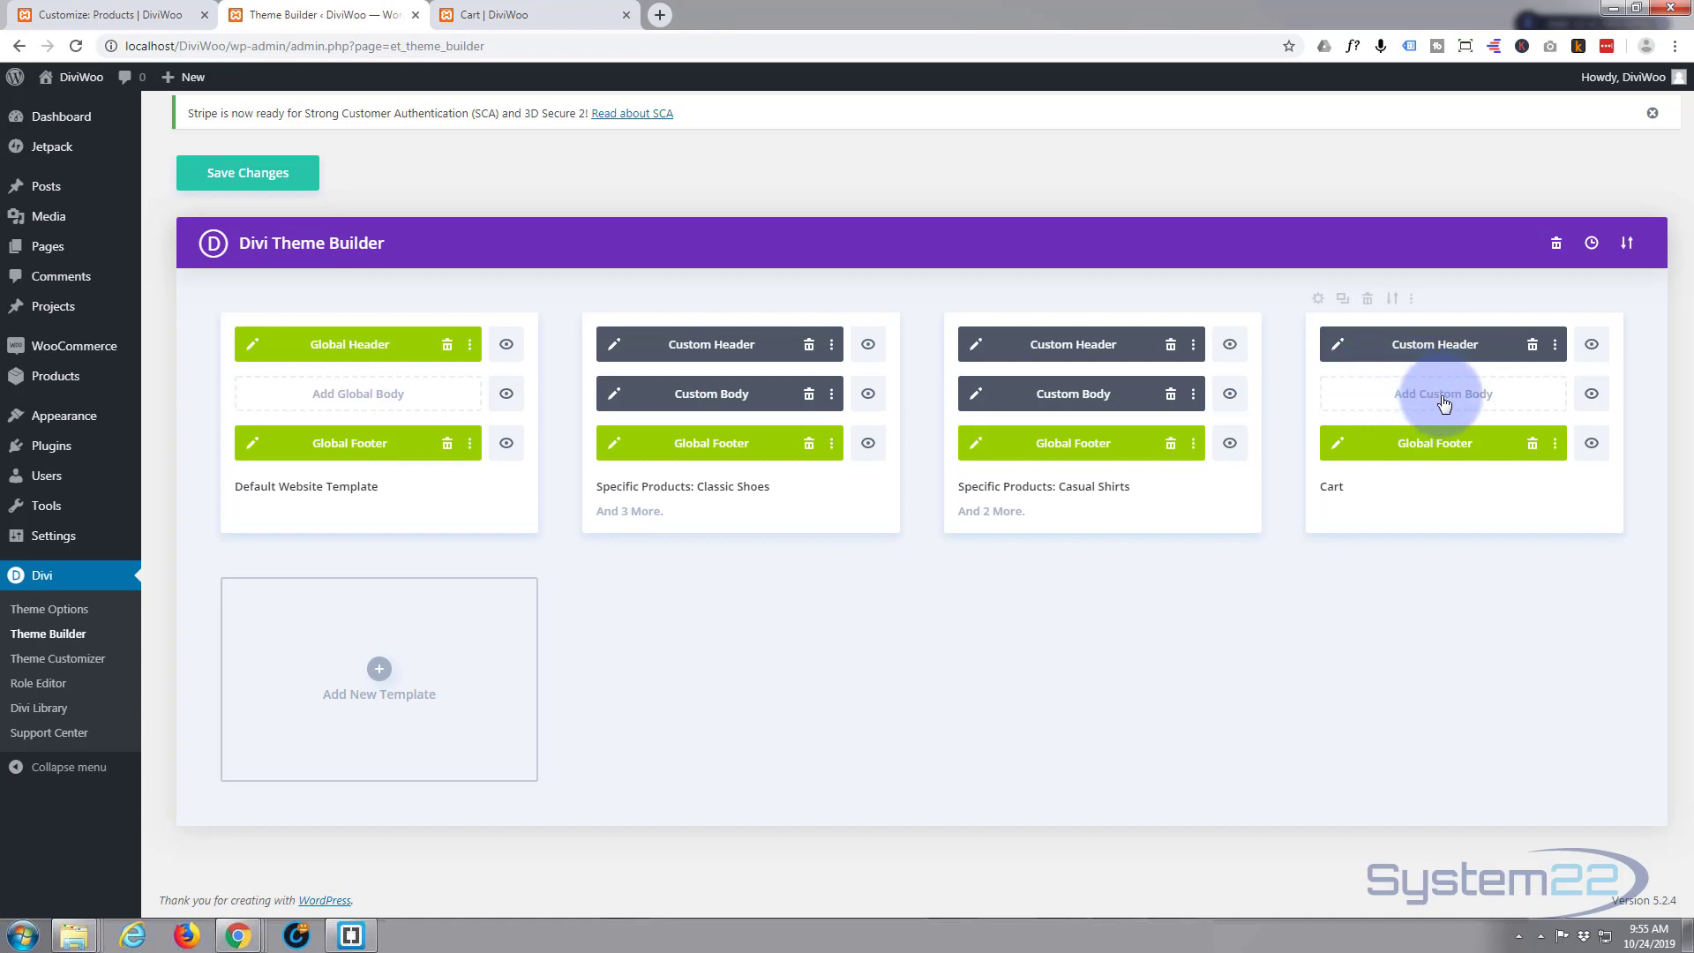
# - Choose Add Custom Body, then Build Custom Body for the Cart template
pyautogui.click(1443, 392)
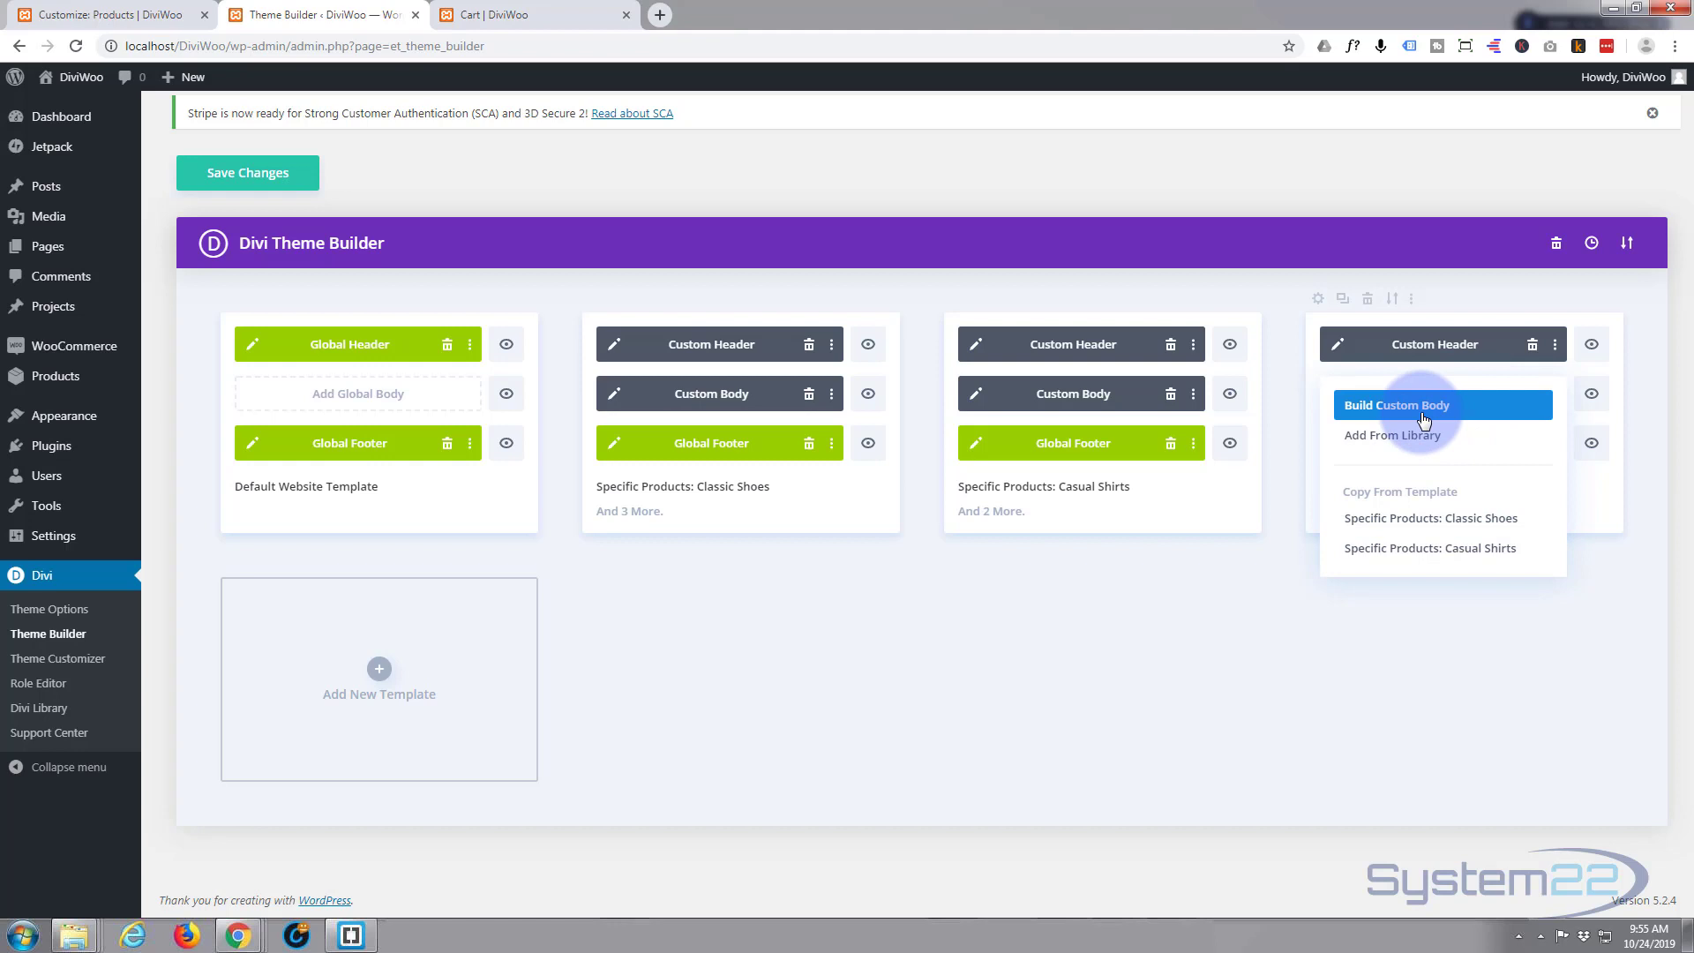
pyautogui.click(1395, 404)
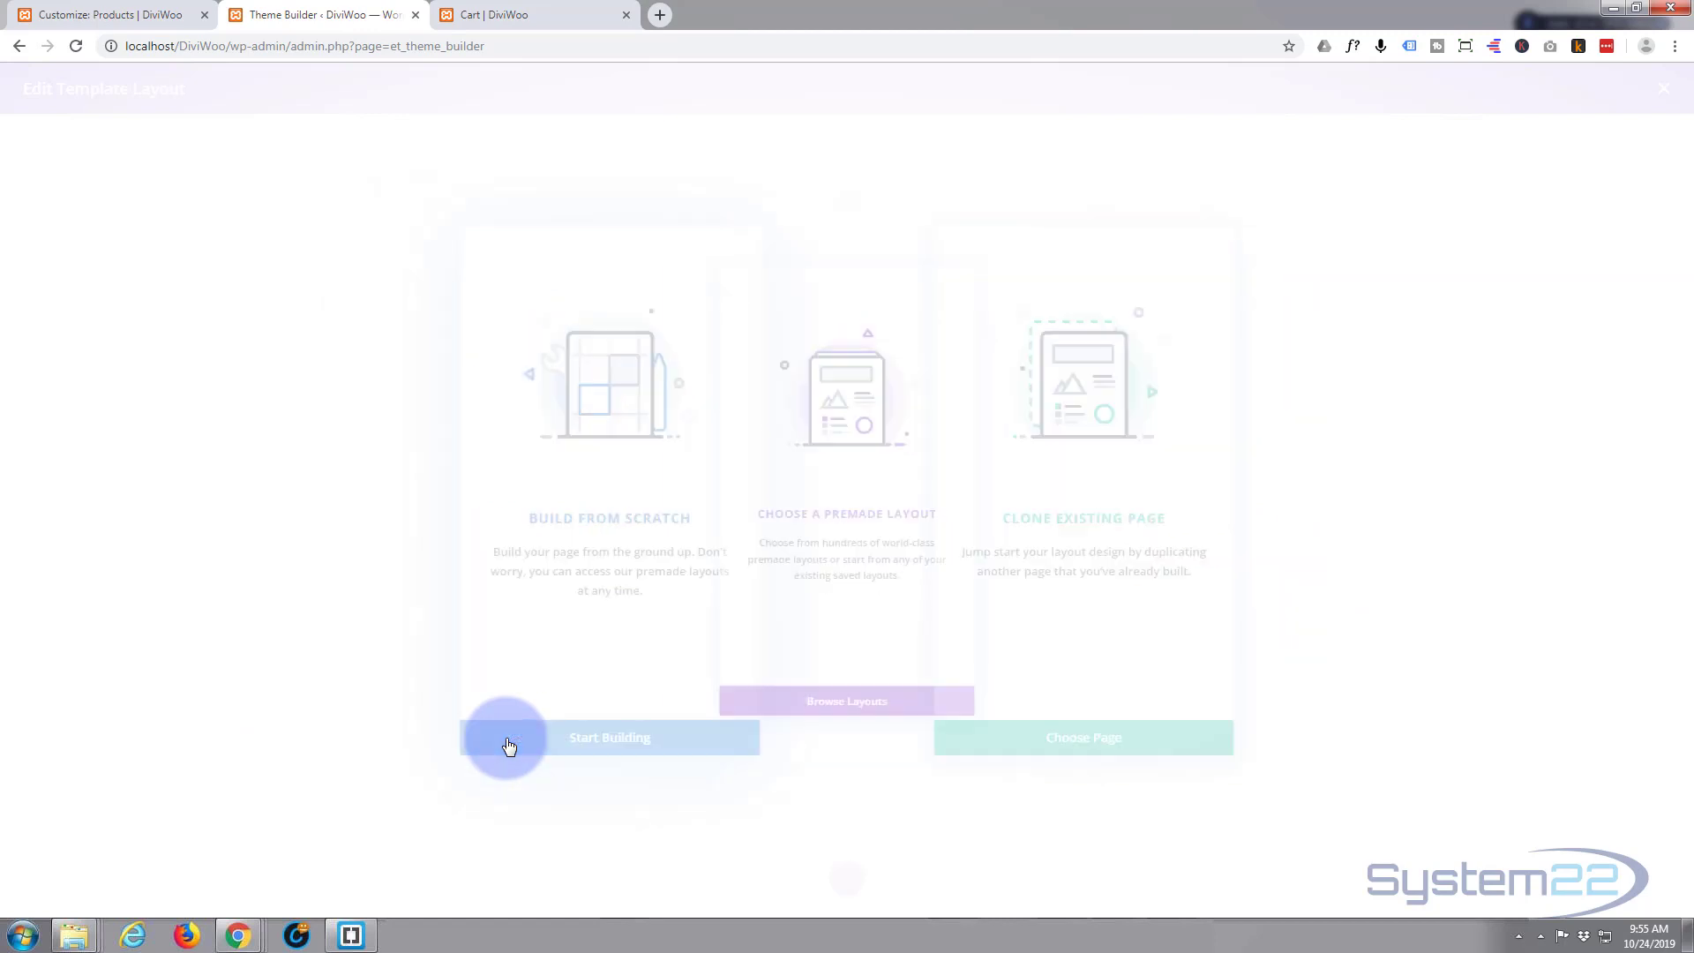
# - Build the body from scratch with a one-column row containing a Post Content module
pyautogui.click(607, 736)
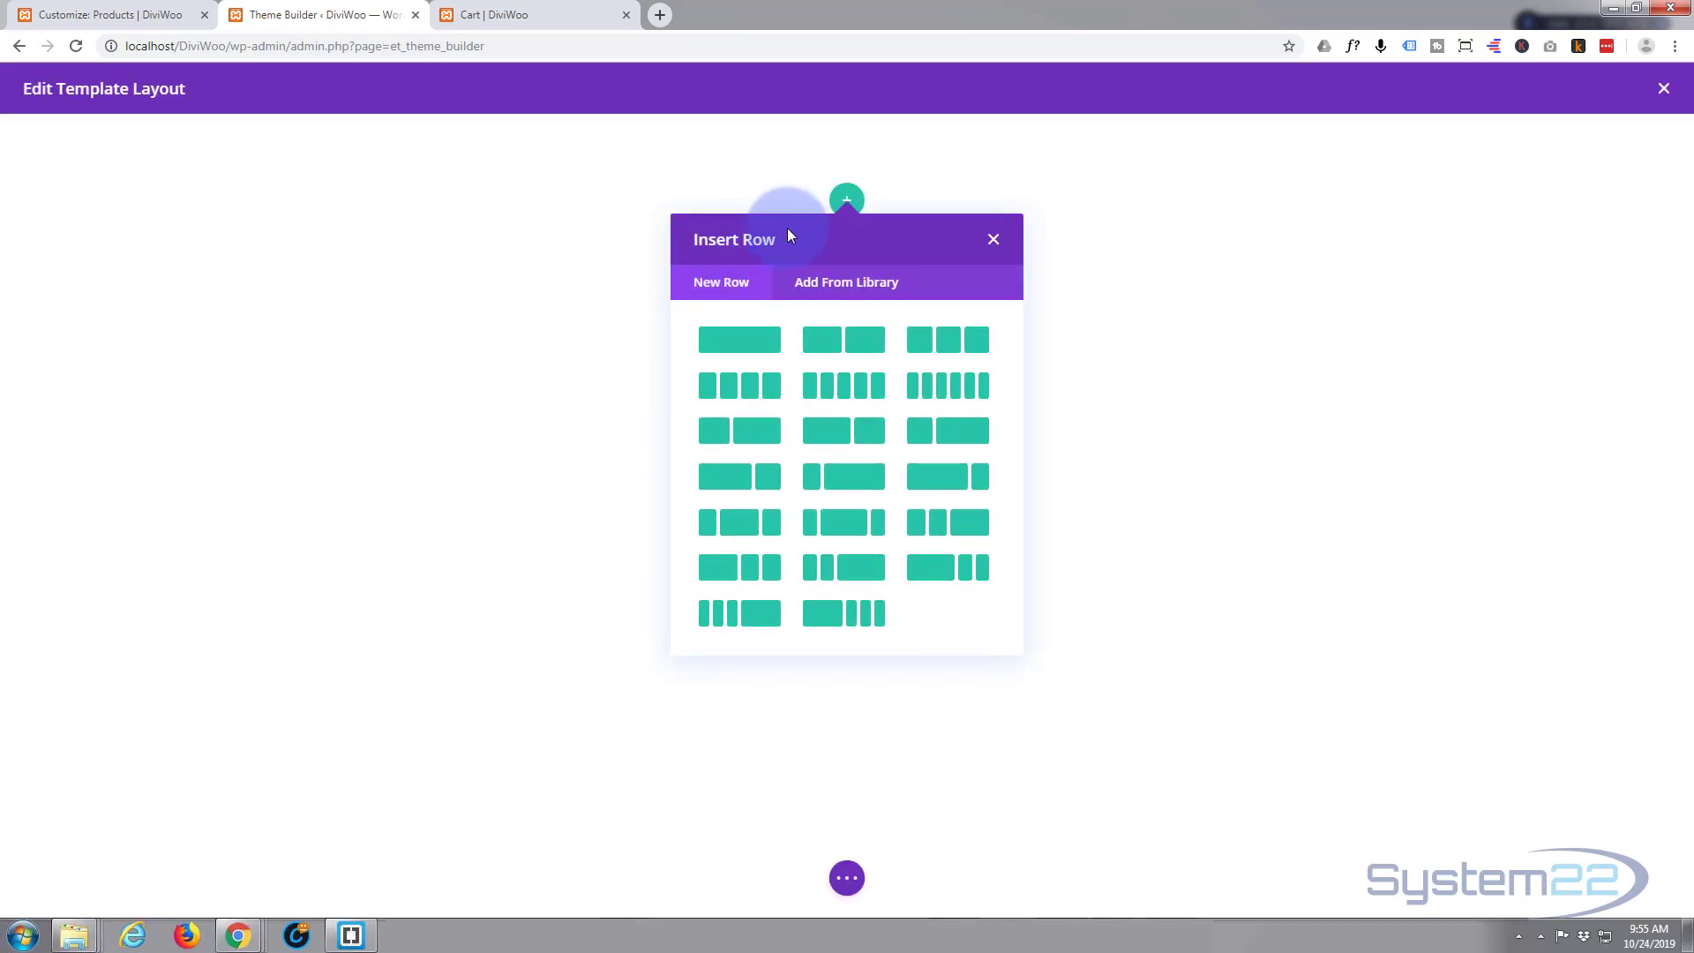
pyautogui.moveTo(740, 339)
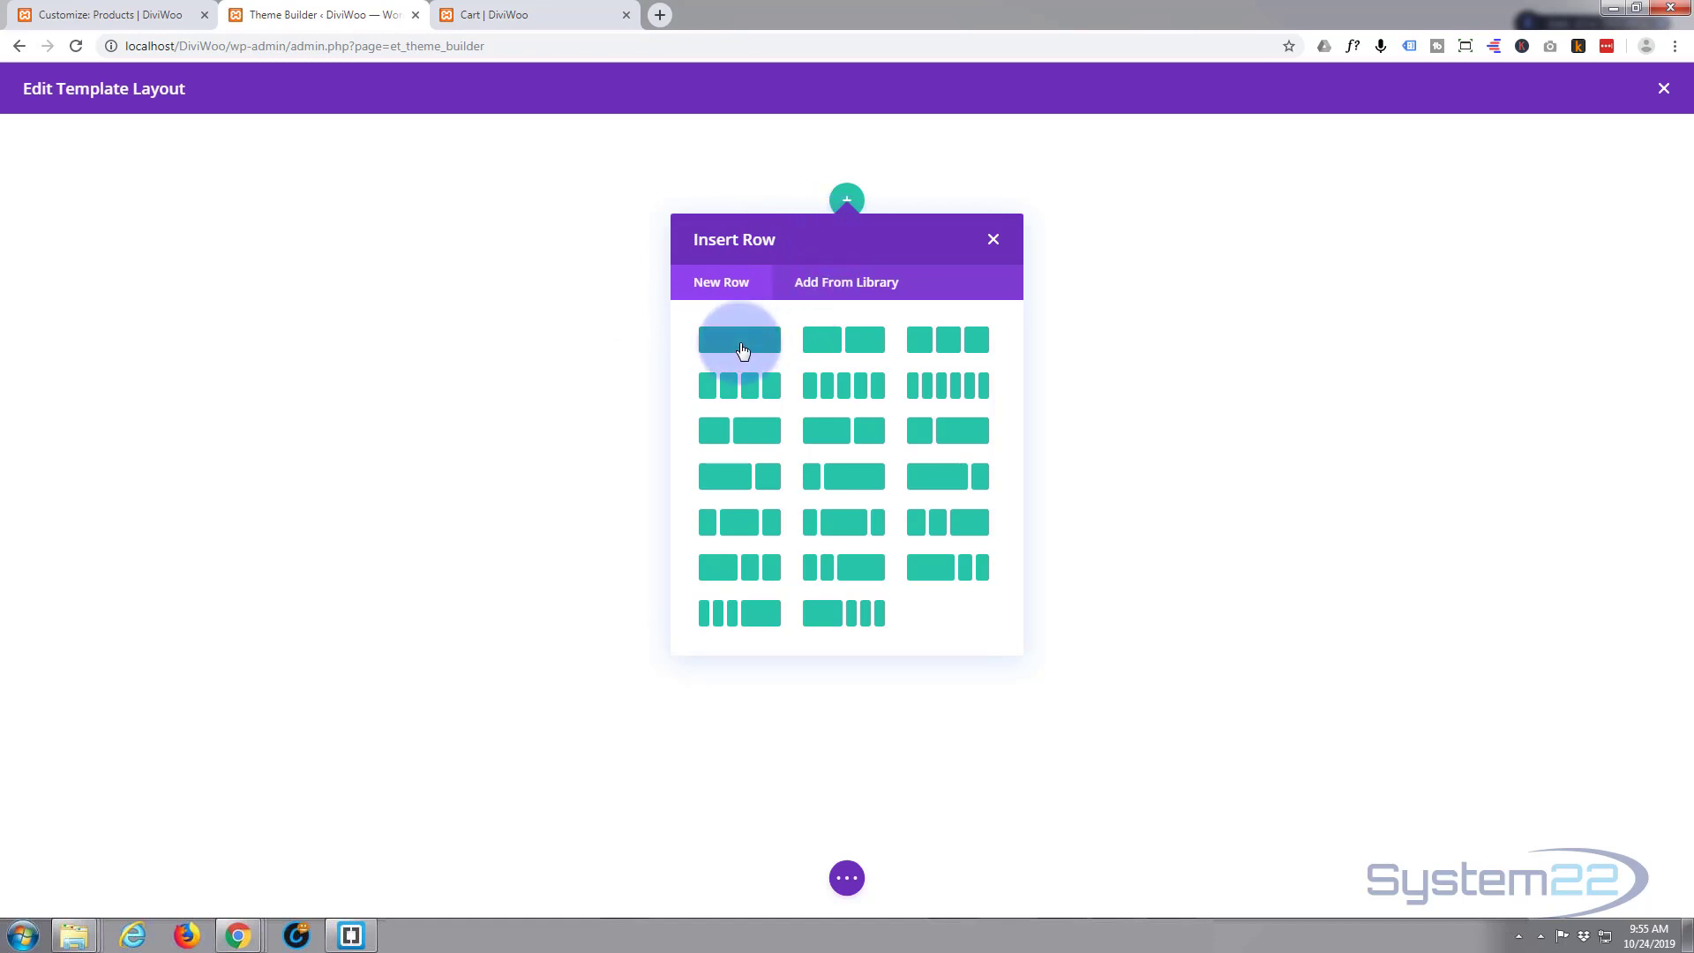
pyautogui.click(740, 338)
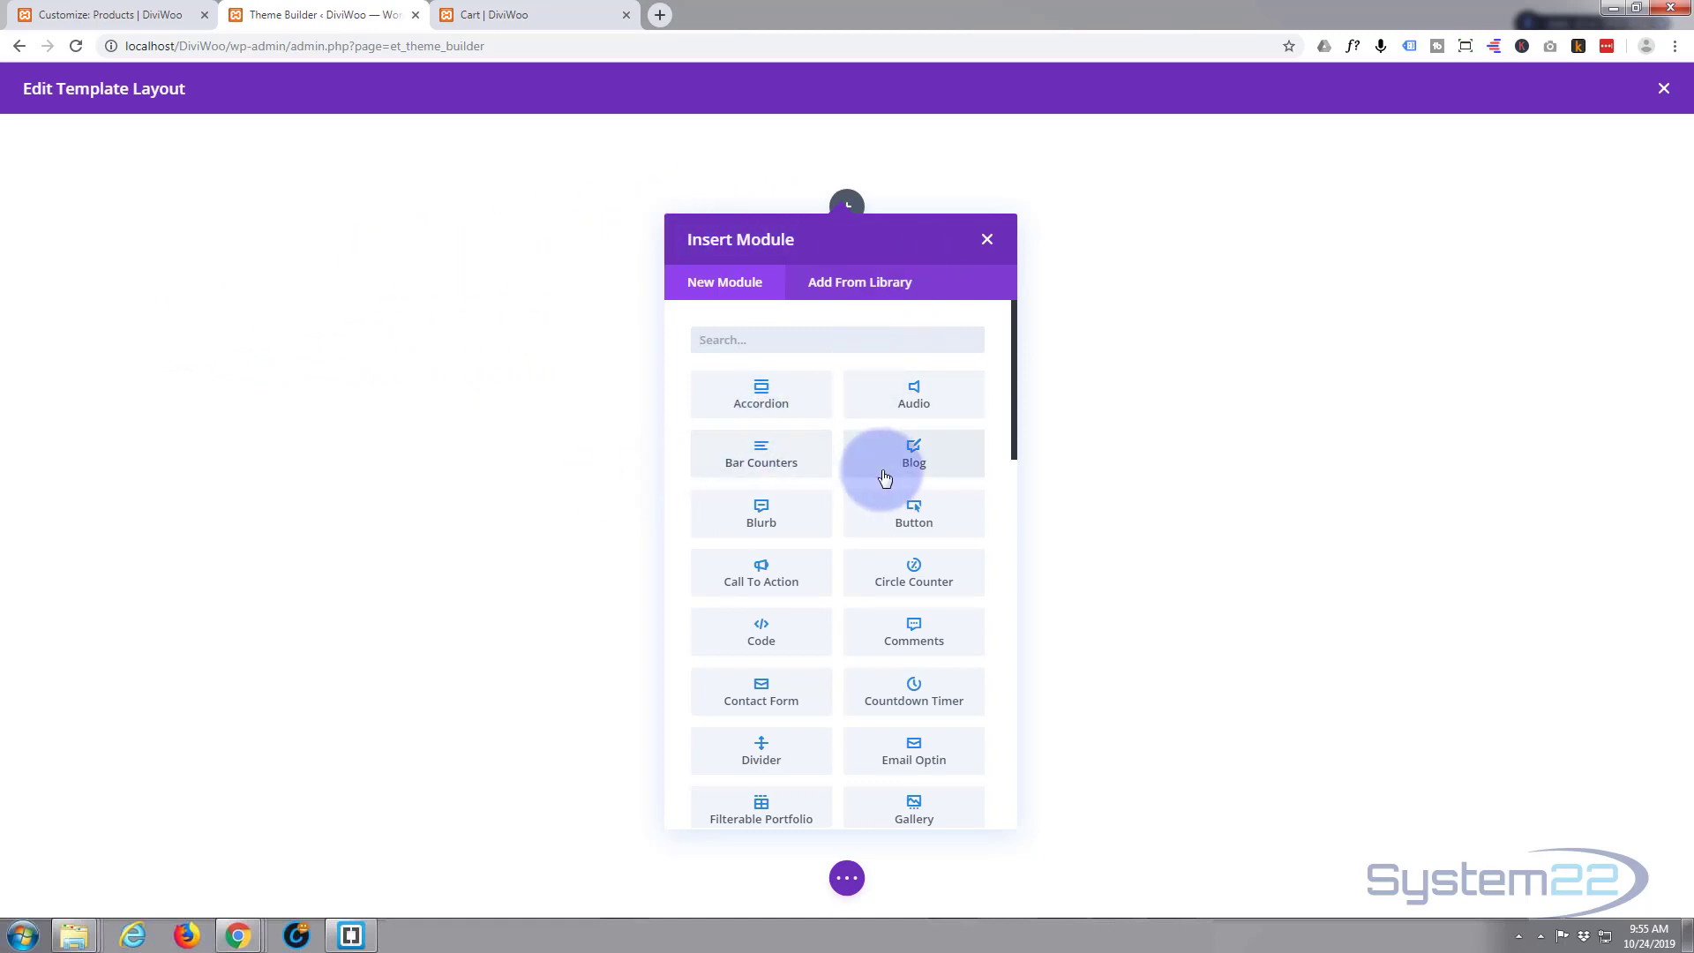
pyautogui.moveTo(944, 626)
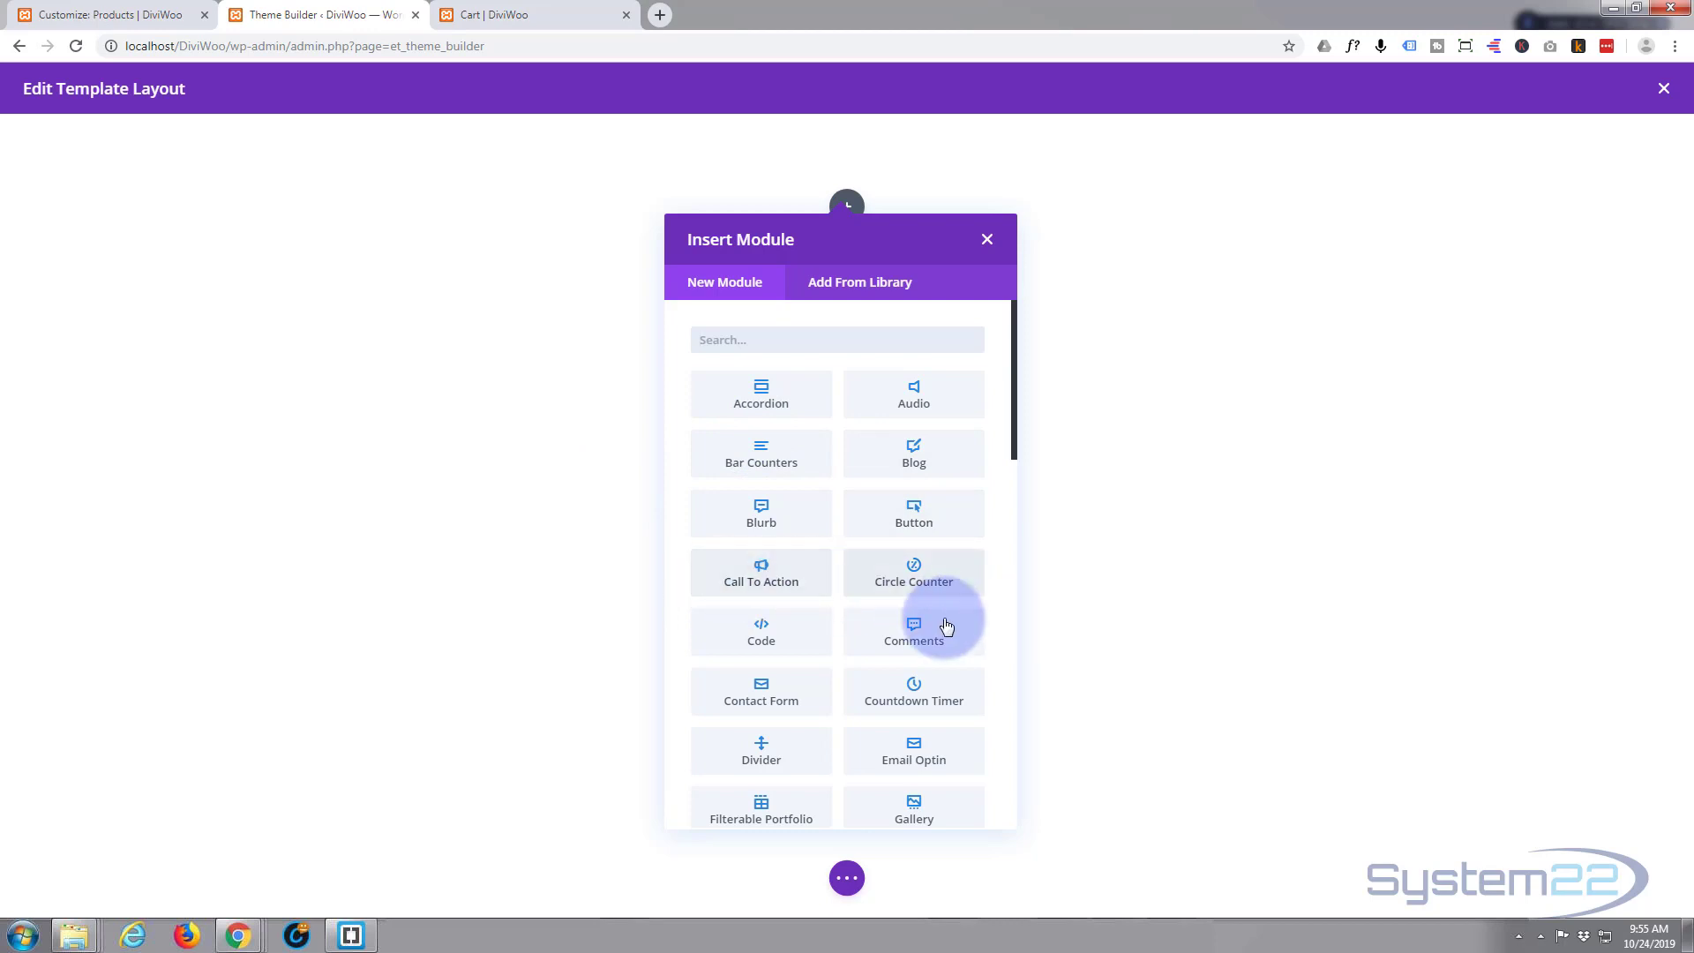
pyautogui.scroll(-3)
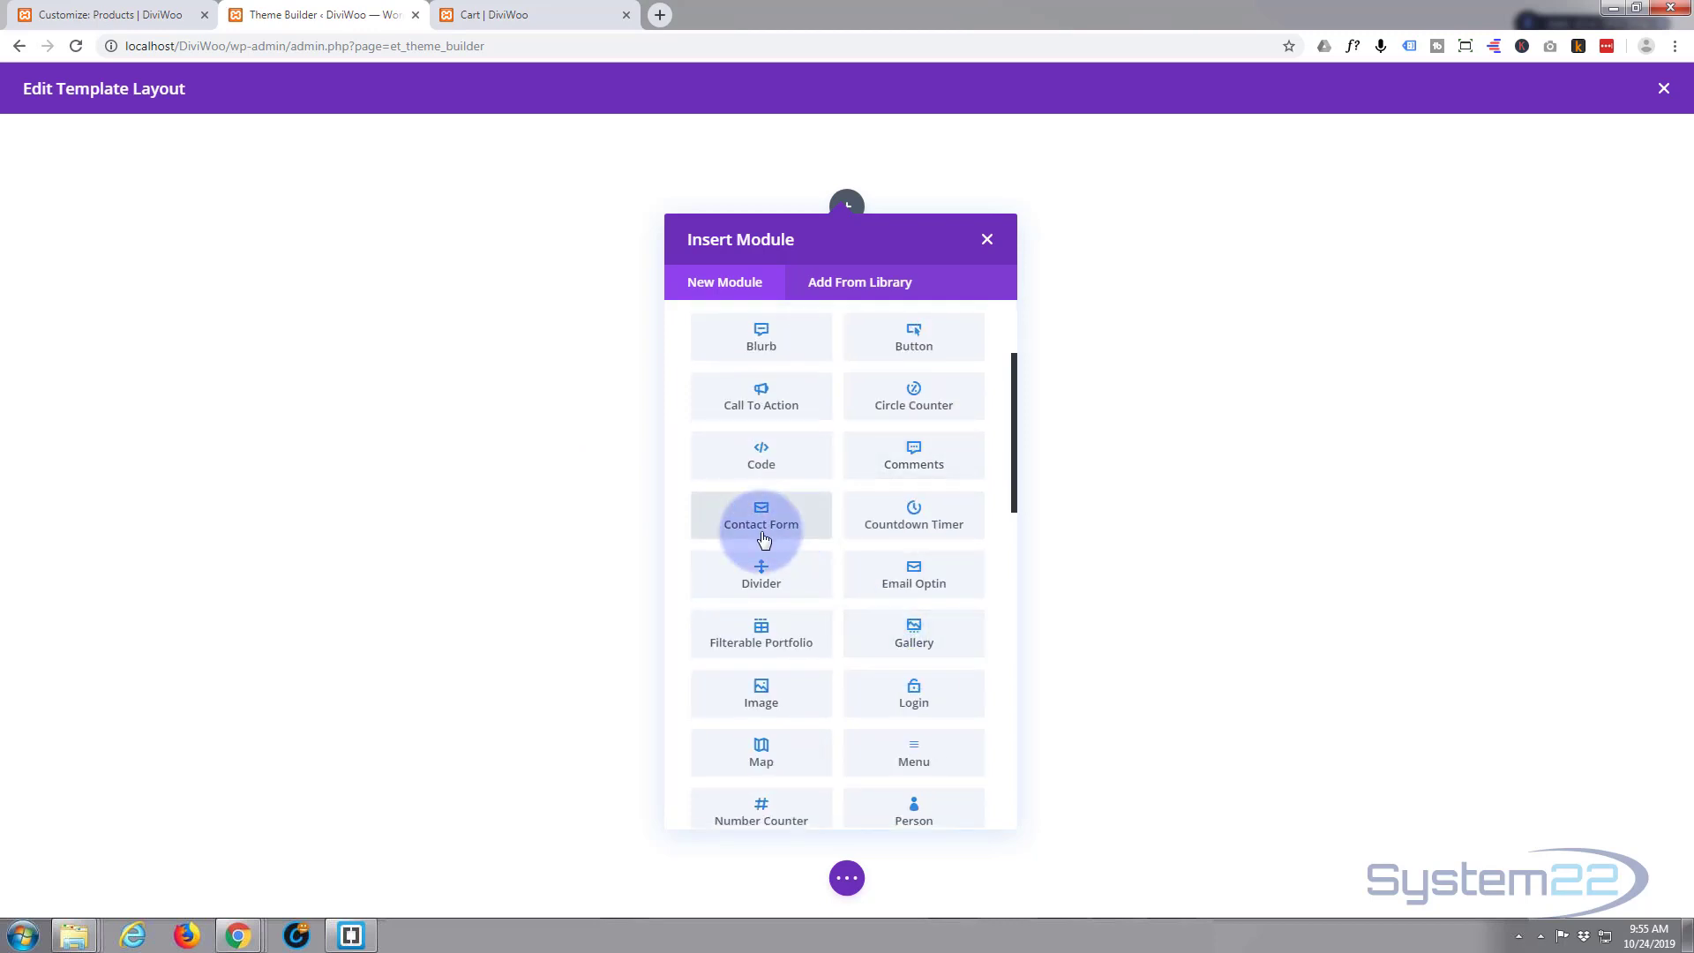
pyautogui.moveTo(498, 473)
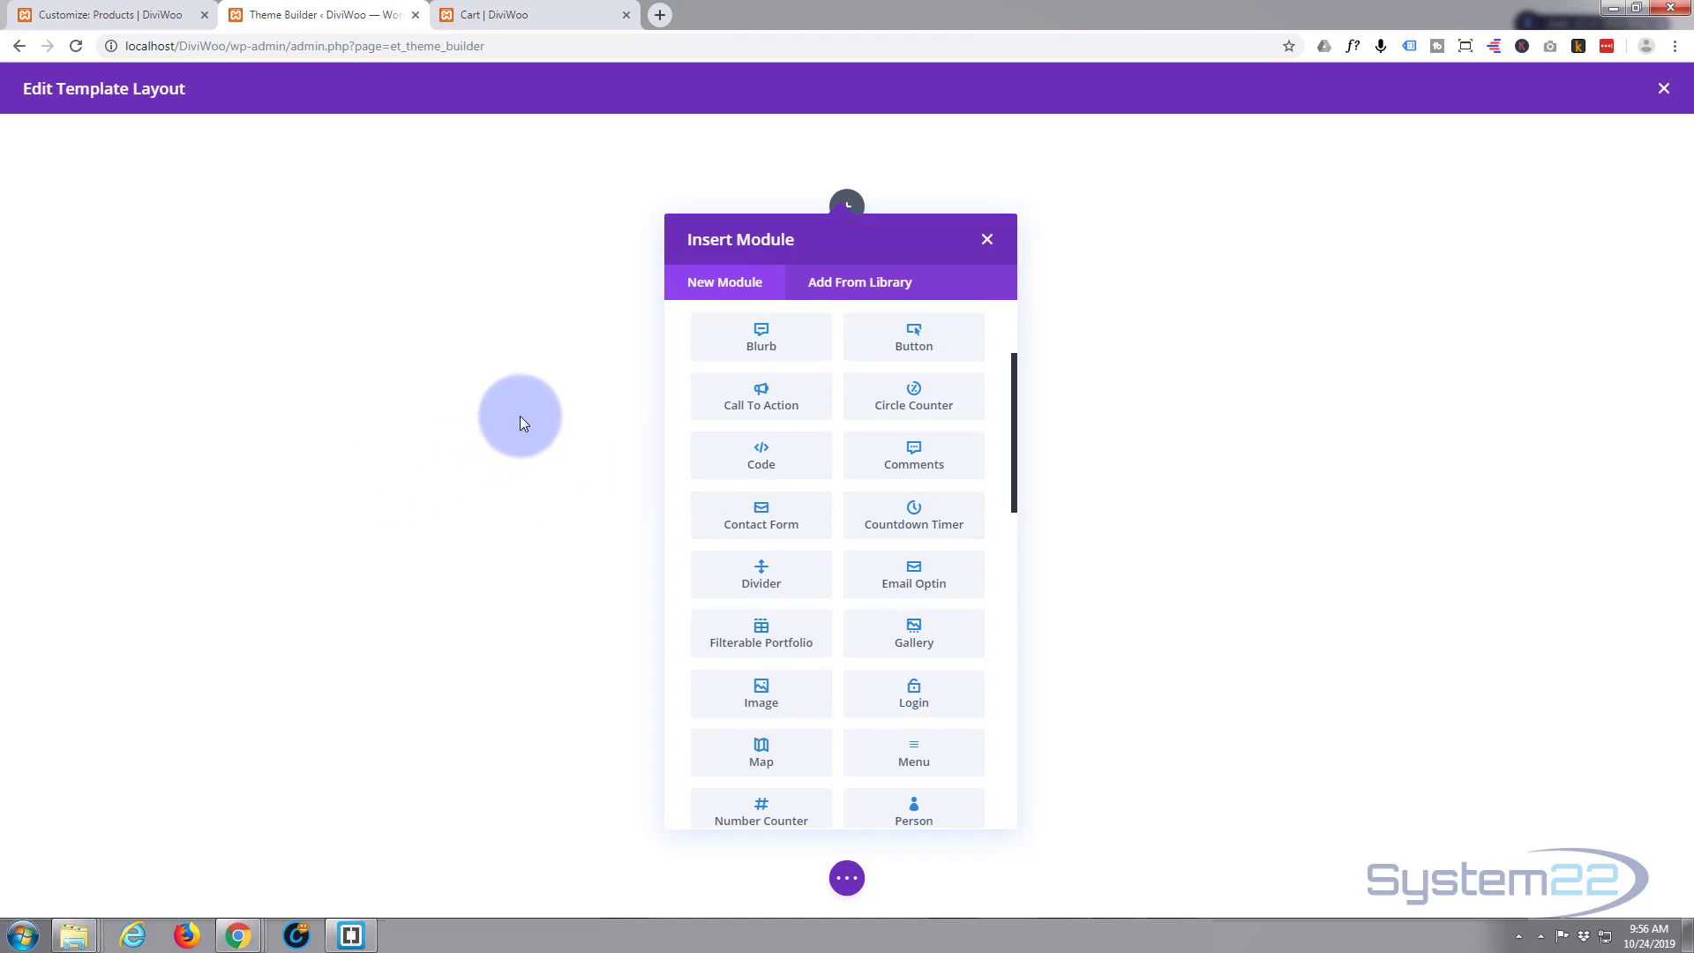
pyautogui.scroll(-3)
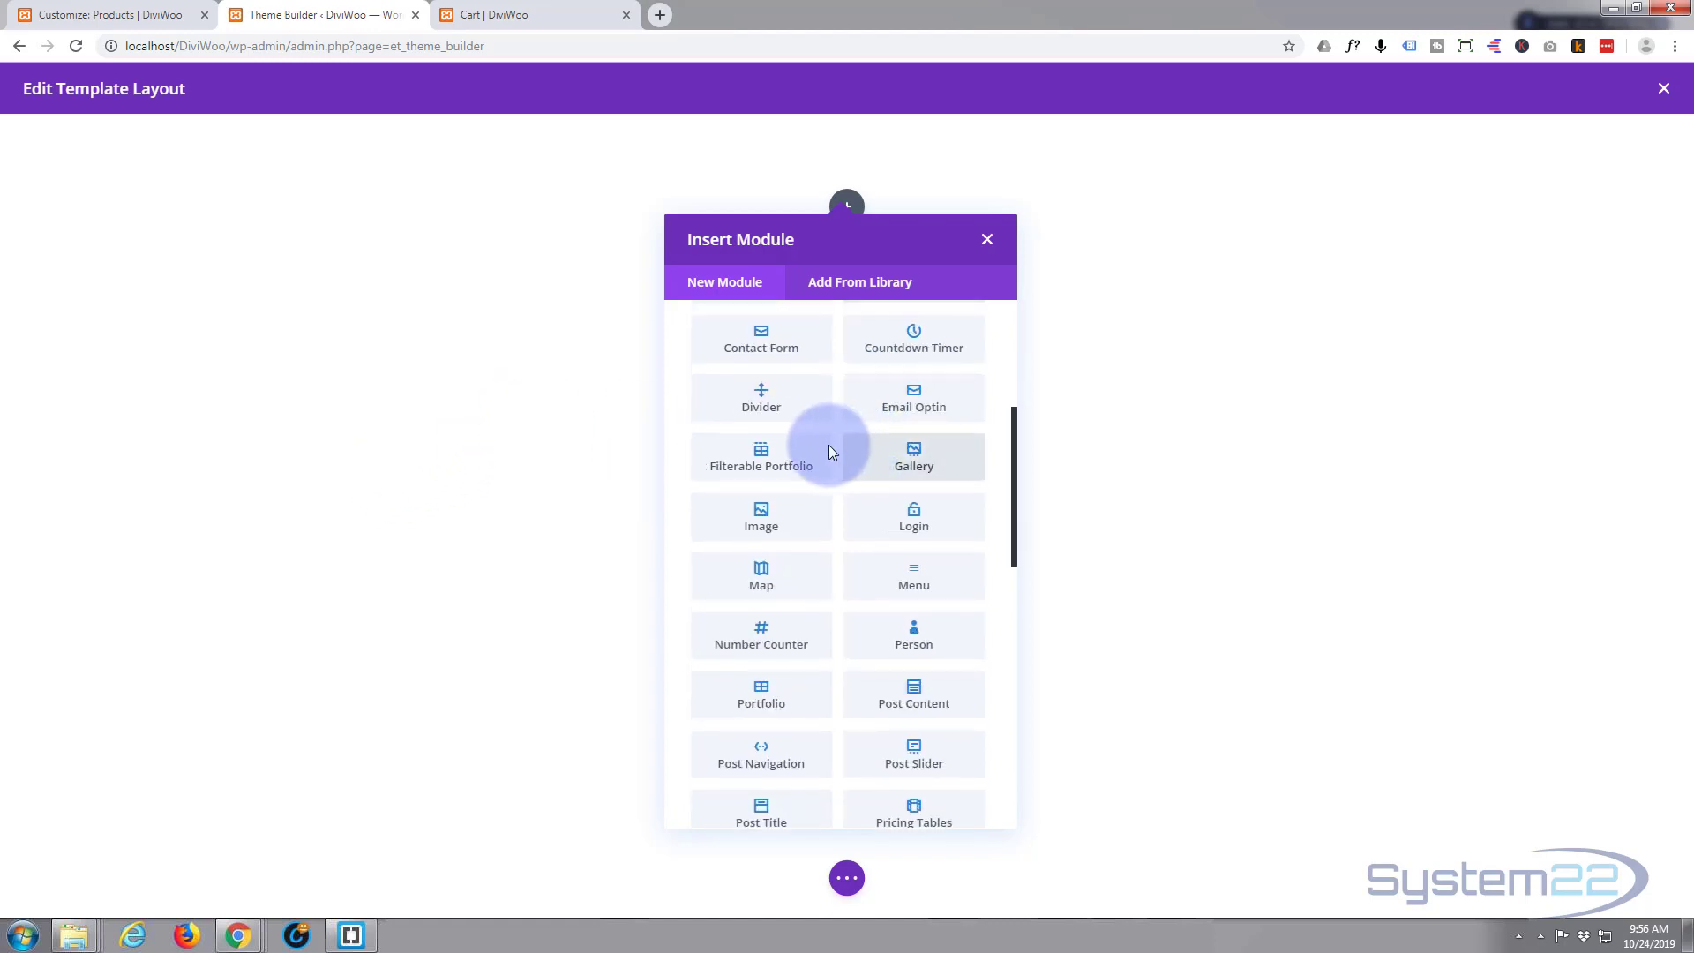
pyautogui.scroll(-3)
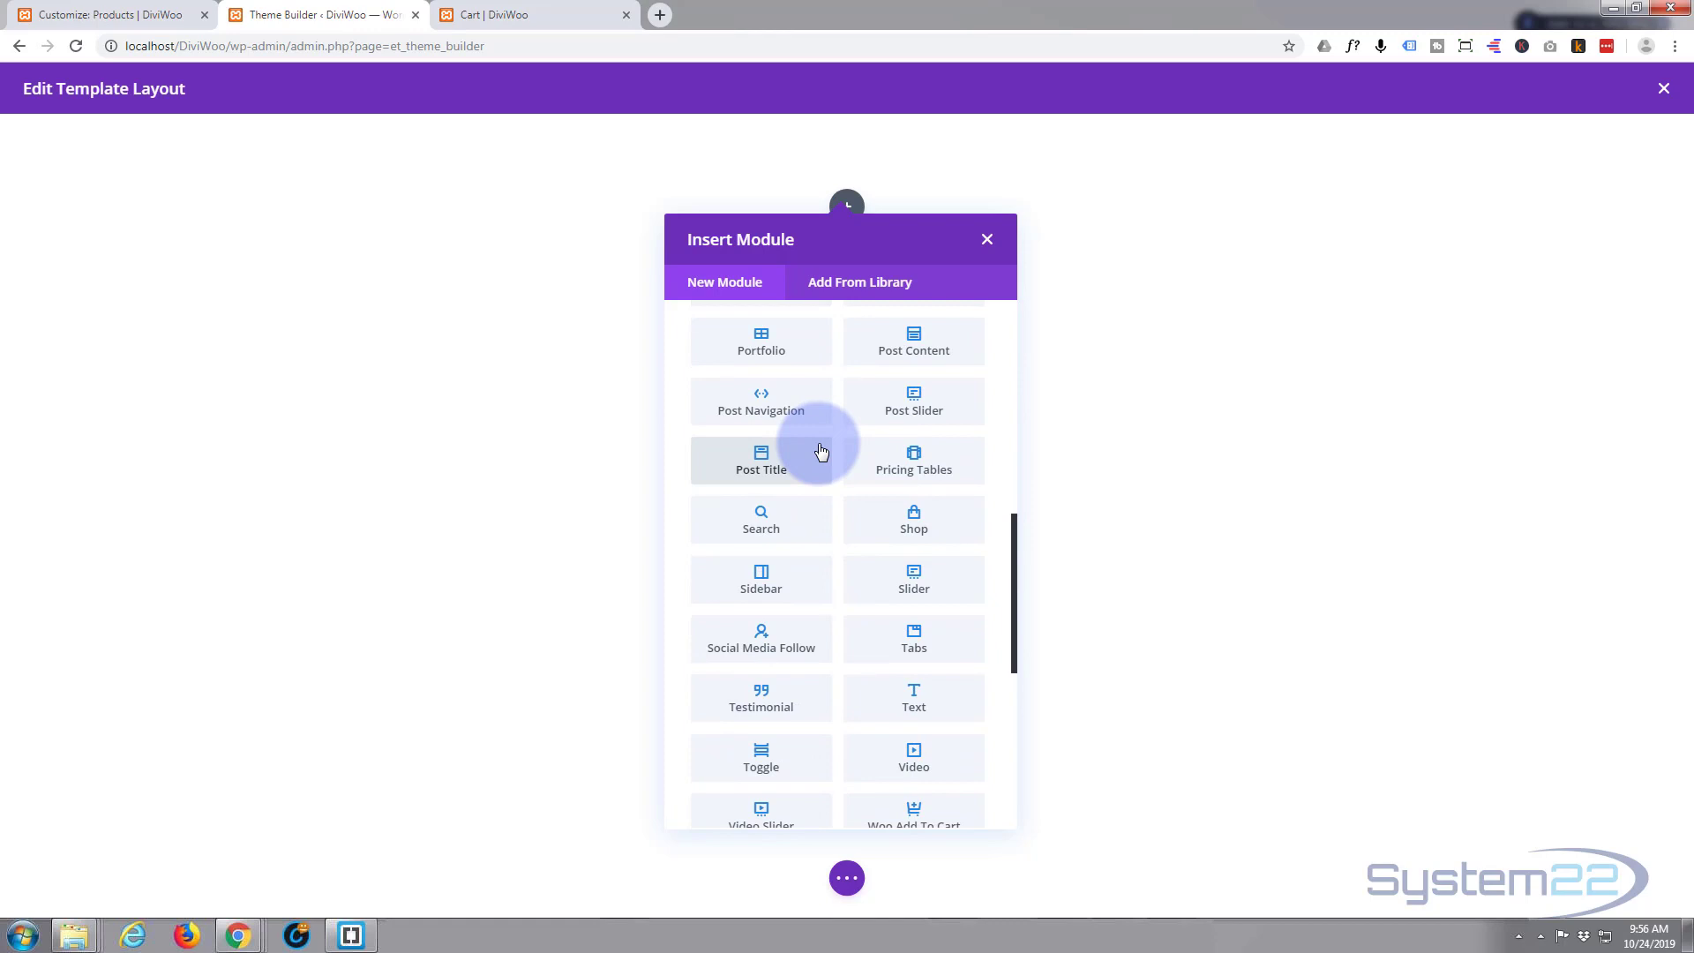
pyautogui.scroll(-3)
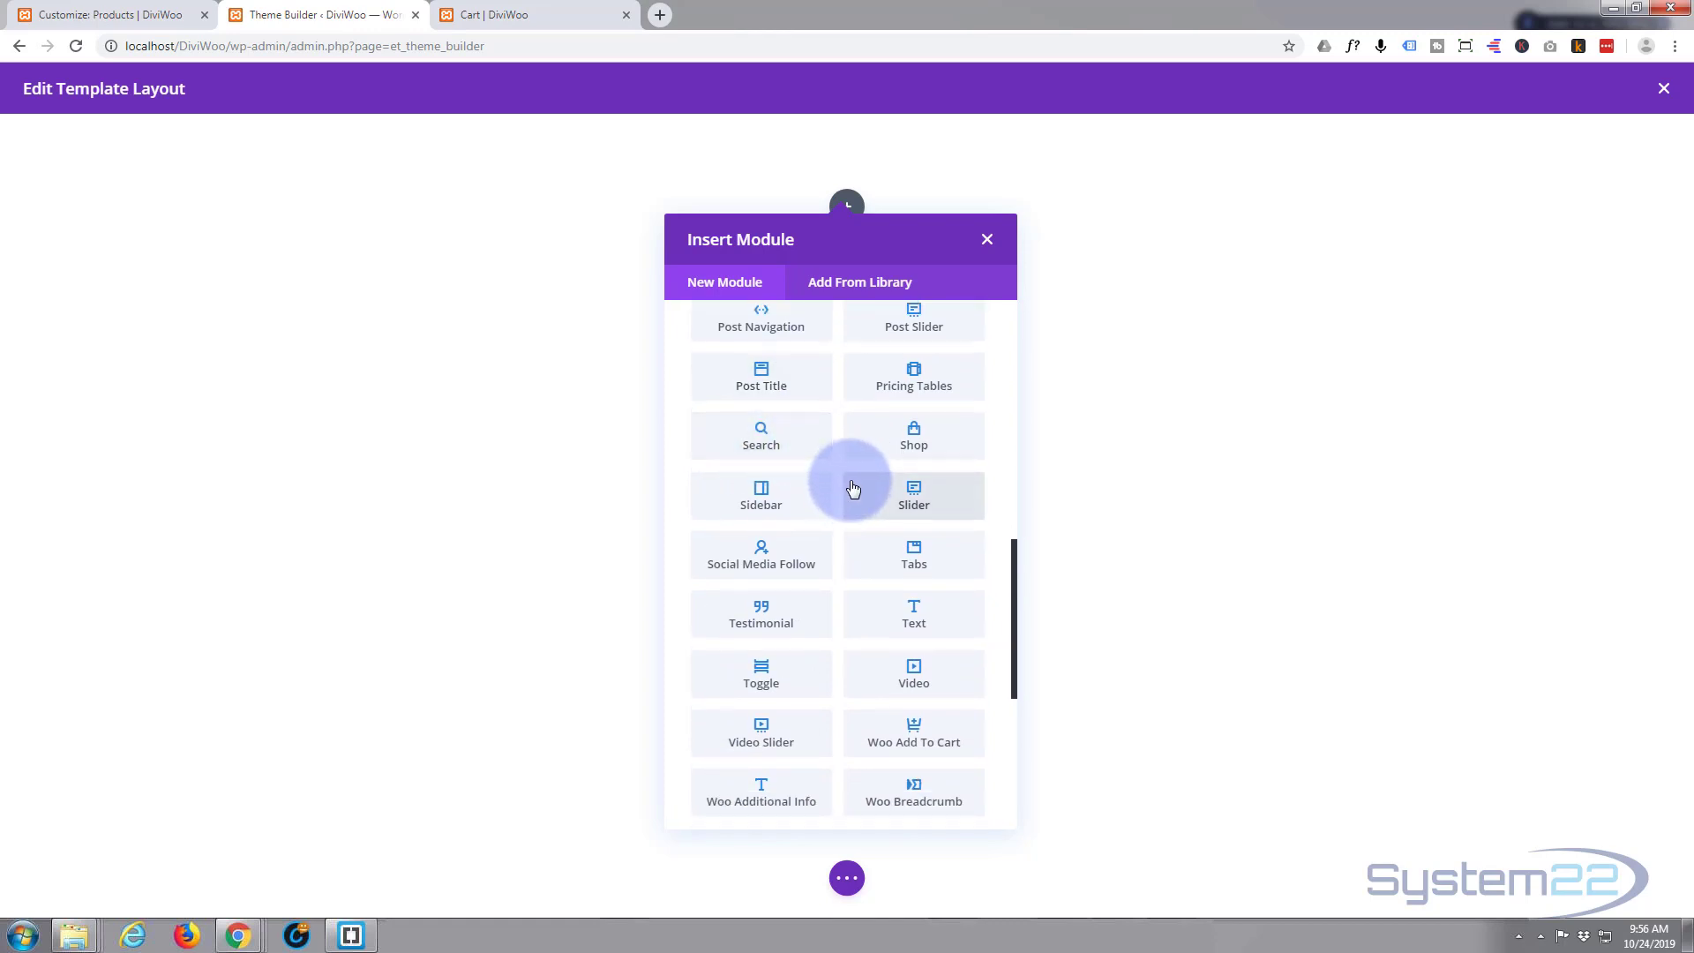
pyautogui.scroll(-3)
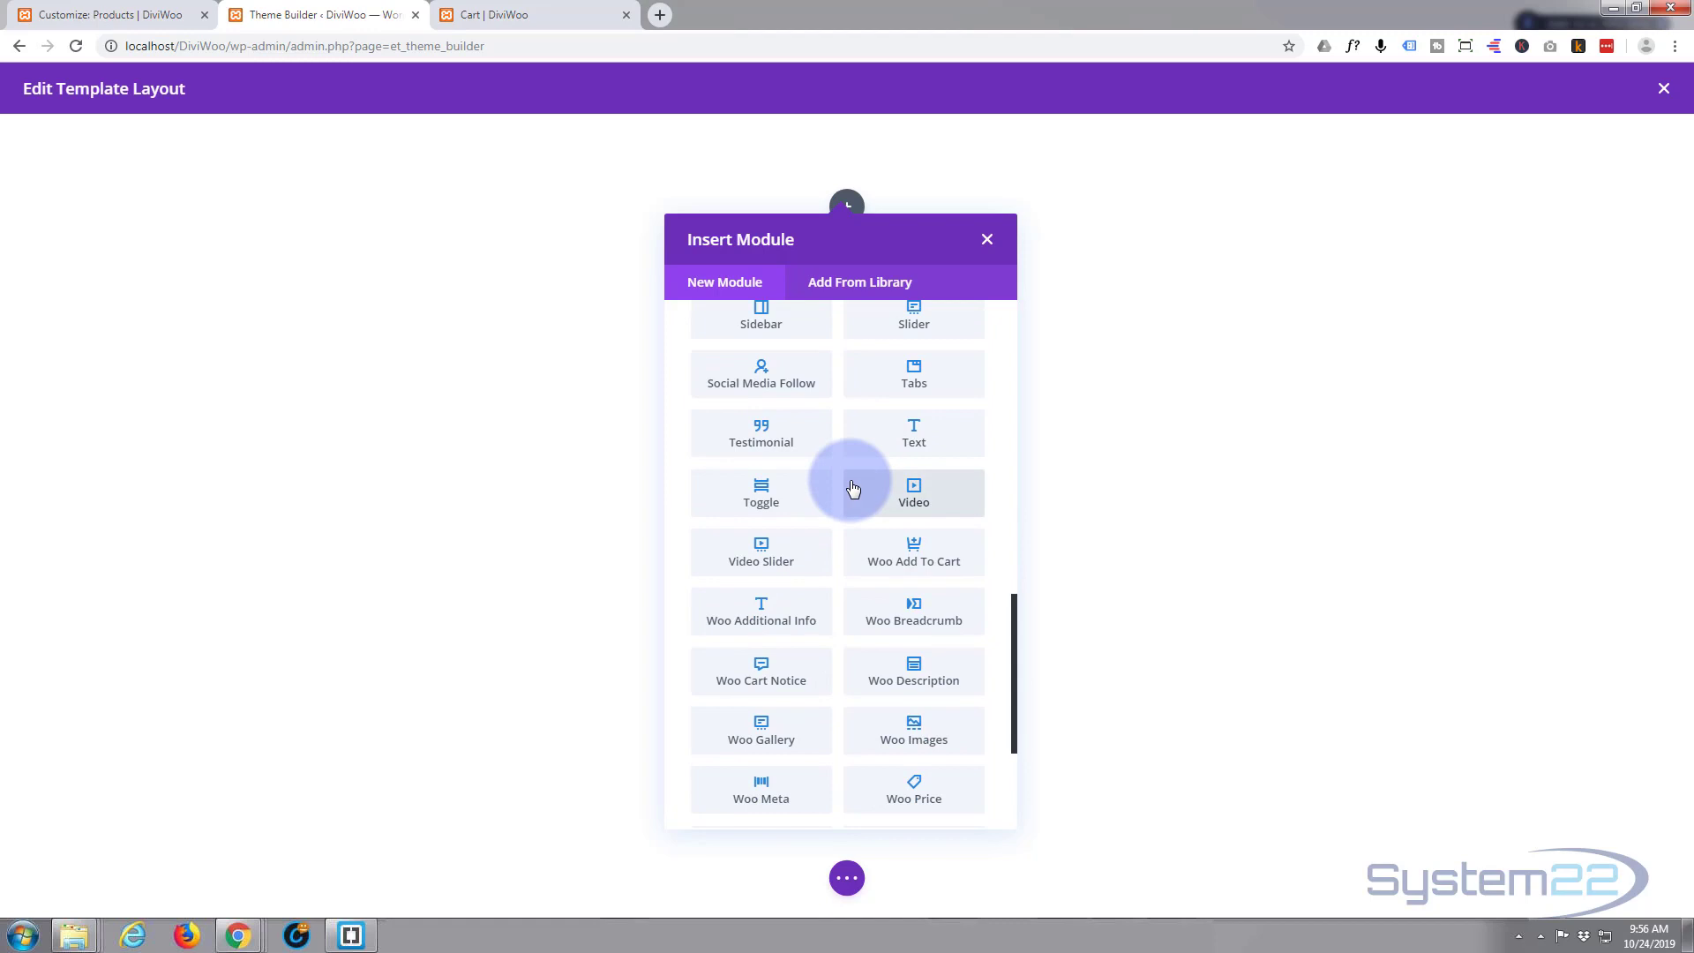
pyautogui.scroll(-3)
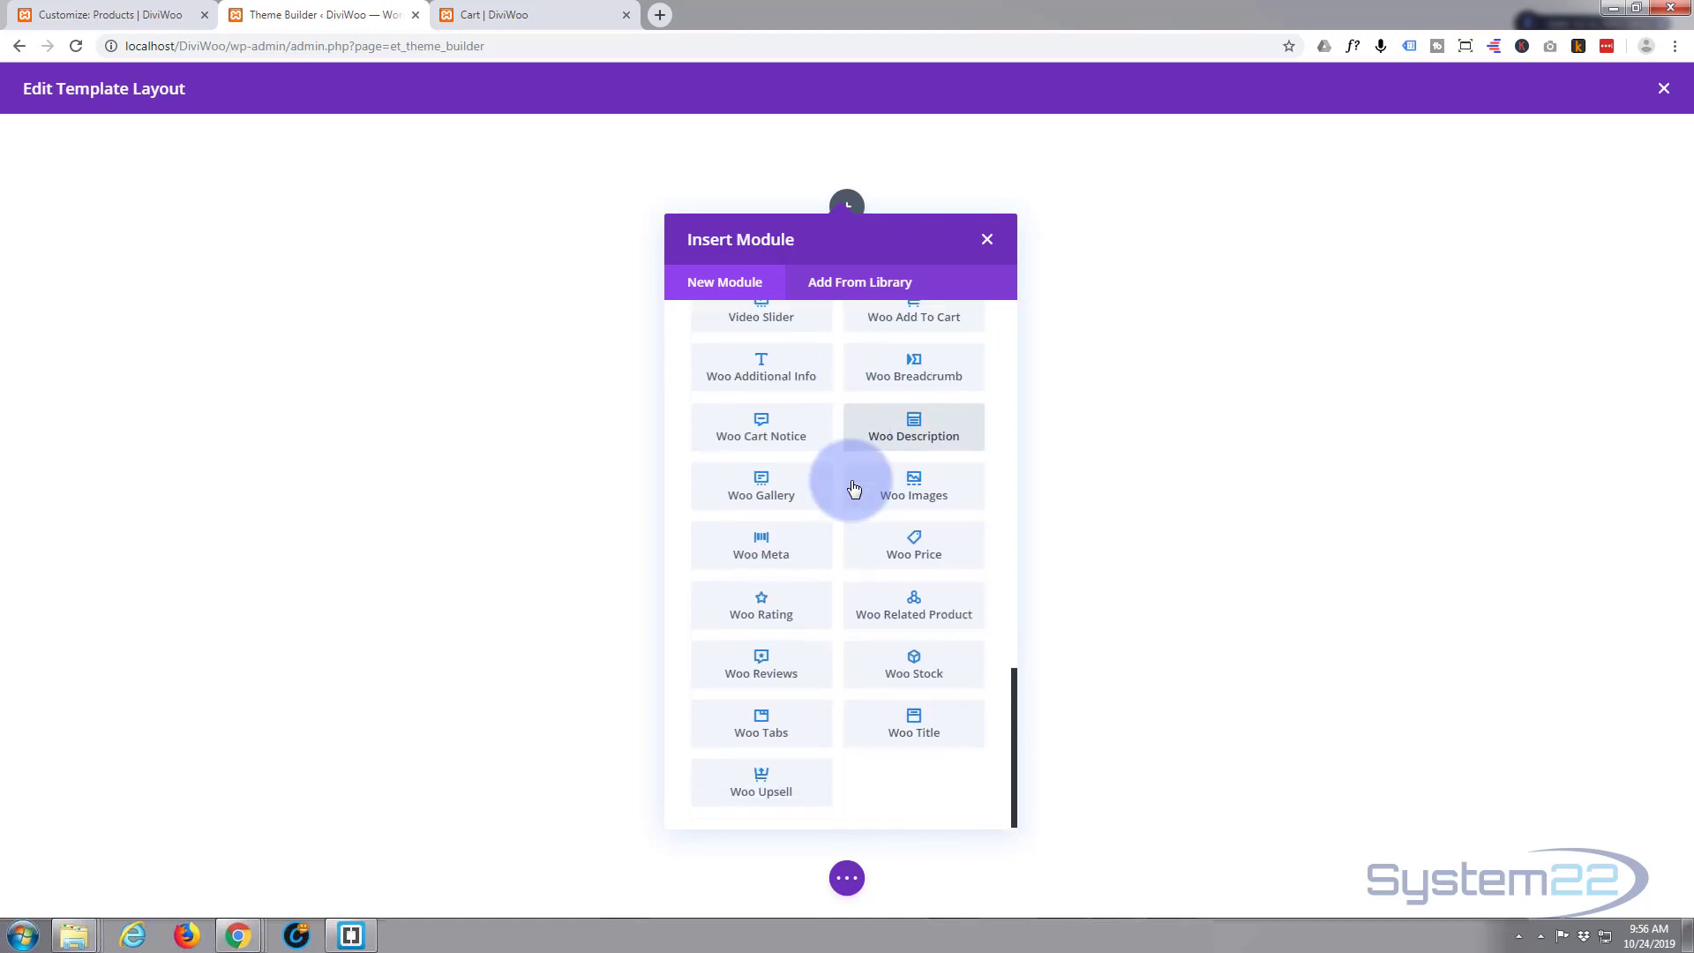
pyautogui.moveTo(858, 508)
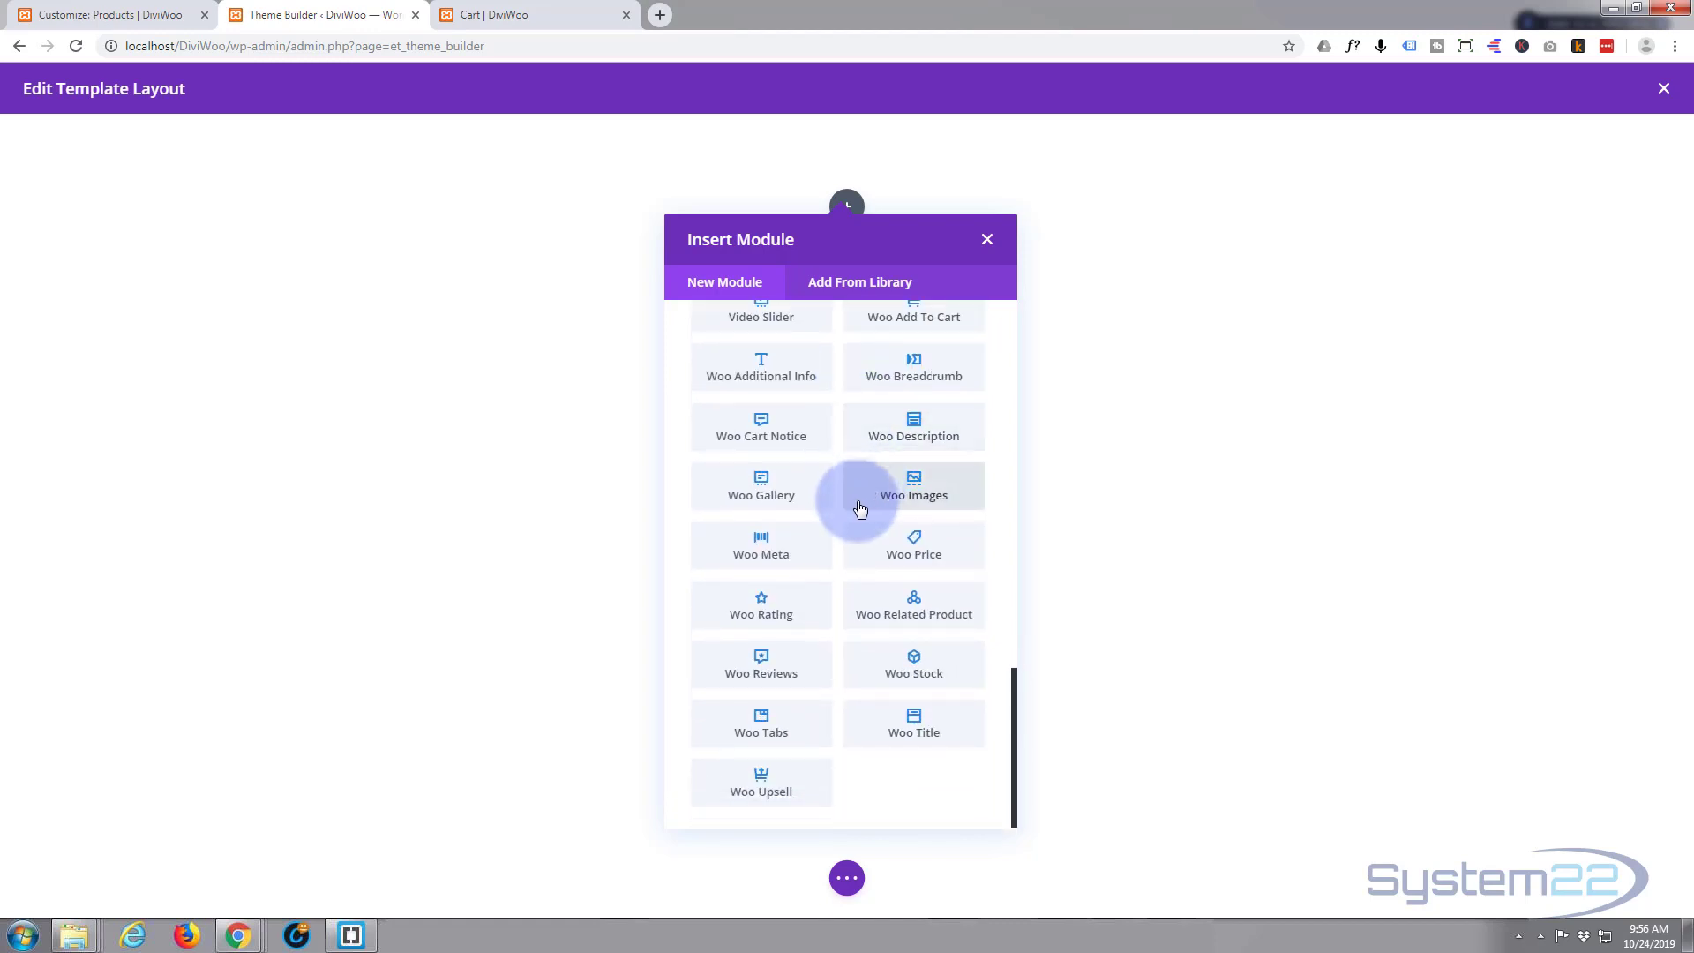
pyautogui.moveTo(815, 631)
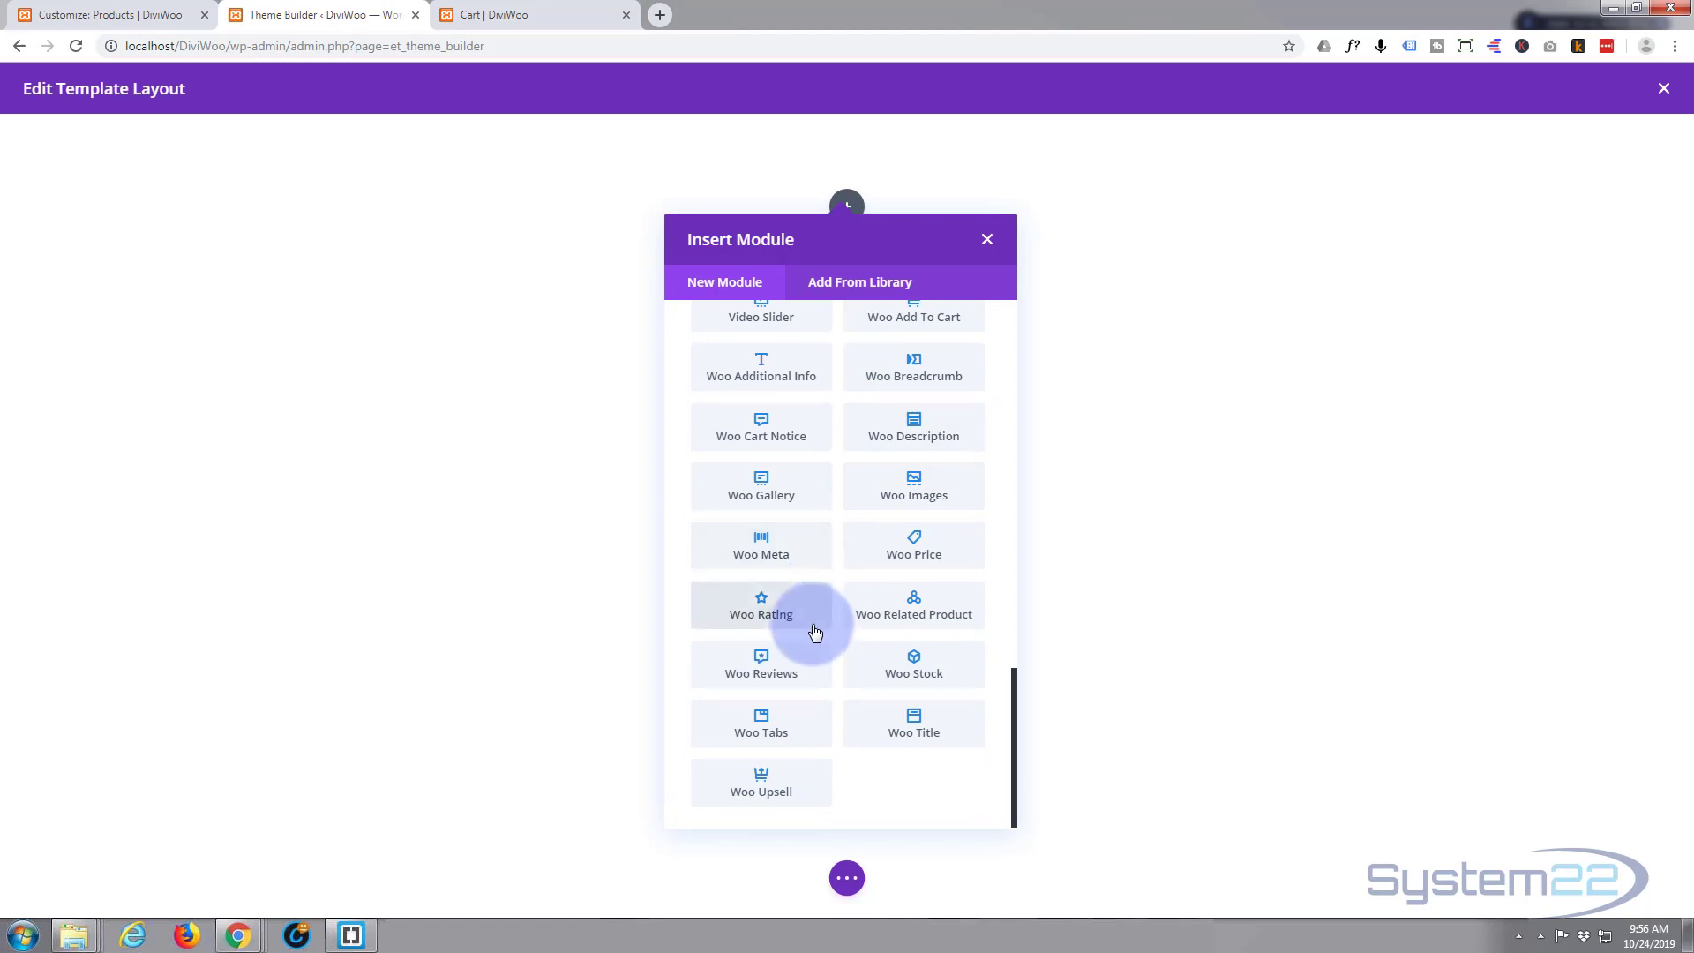
pyautogui.scroll(-3)
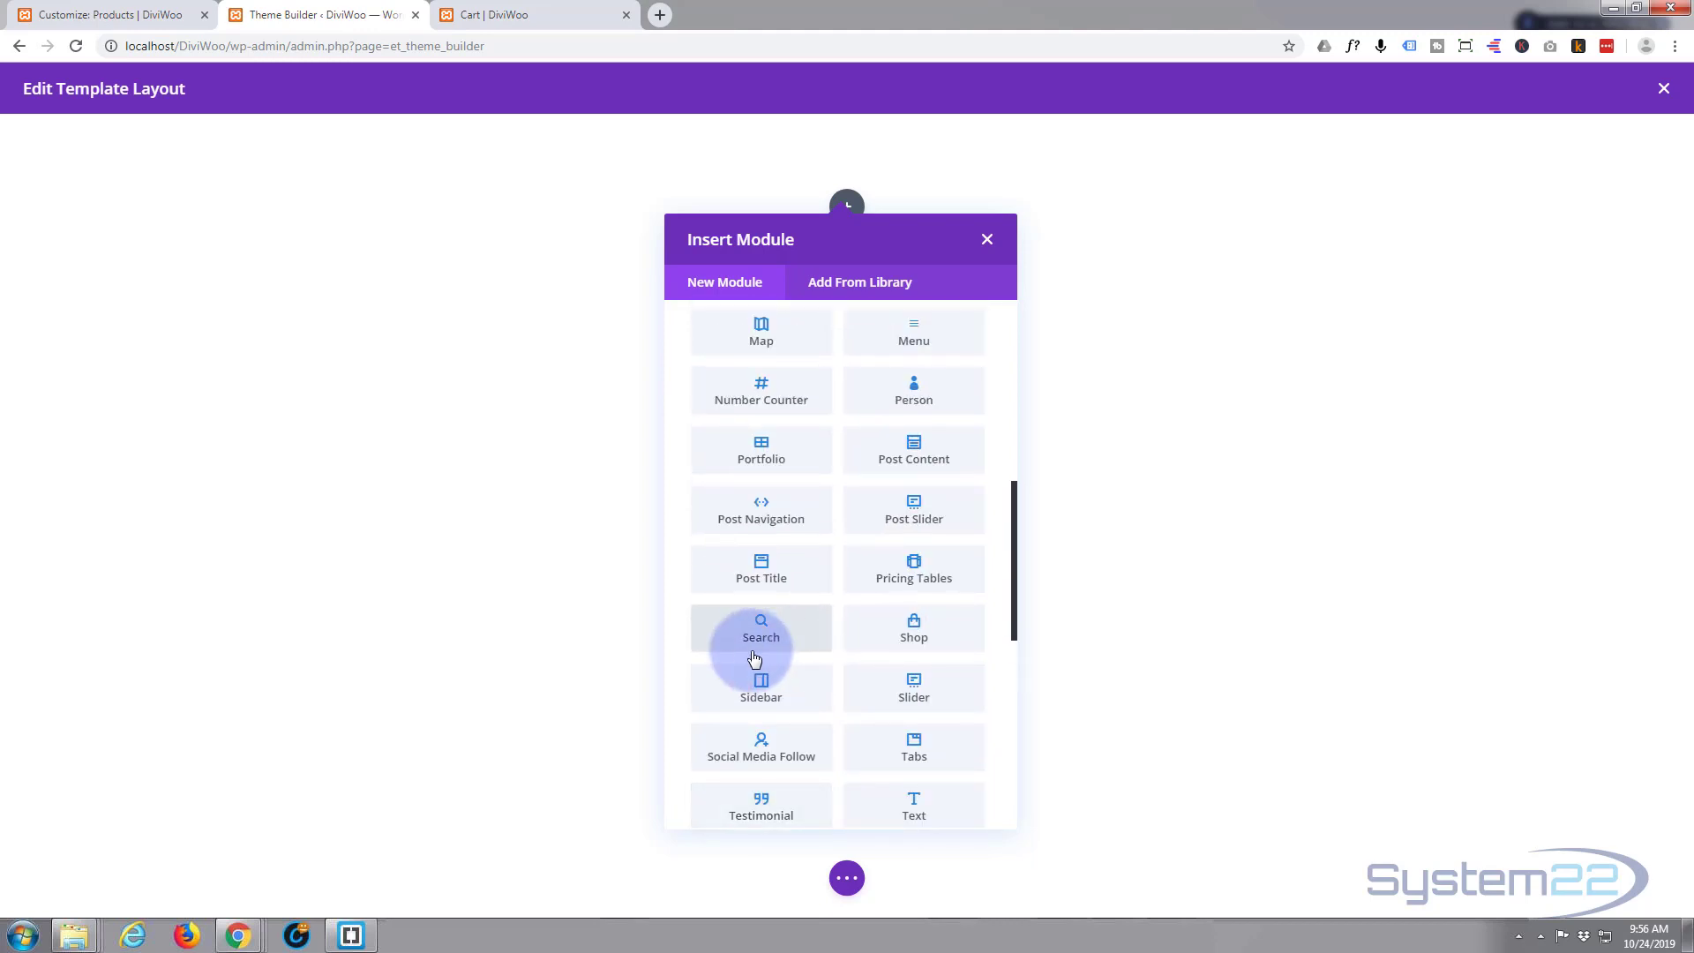
pyautogui.moveTo(913, 448)
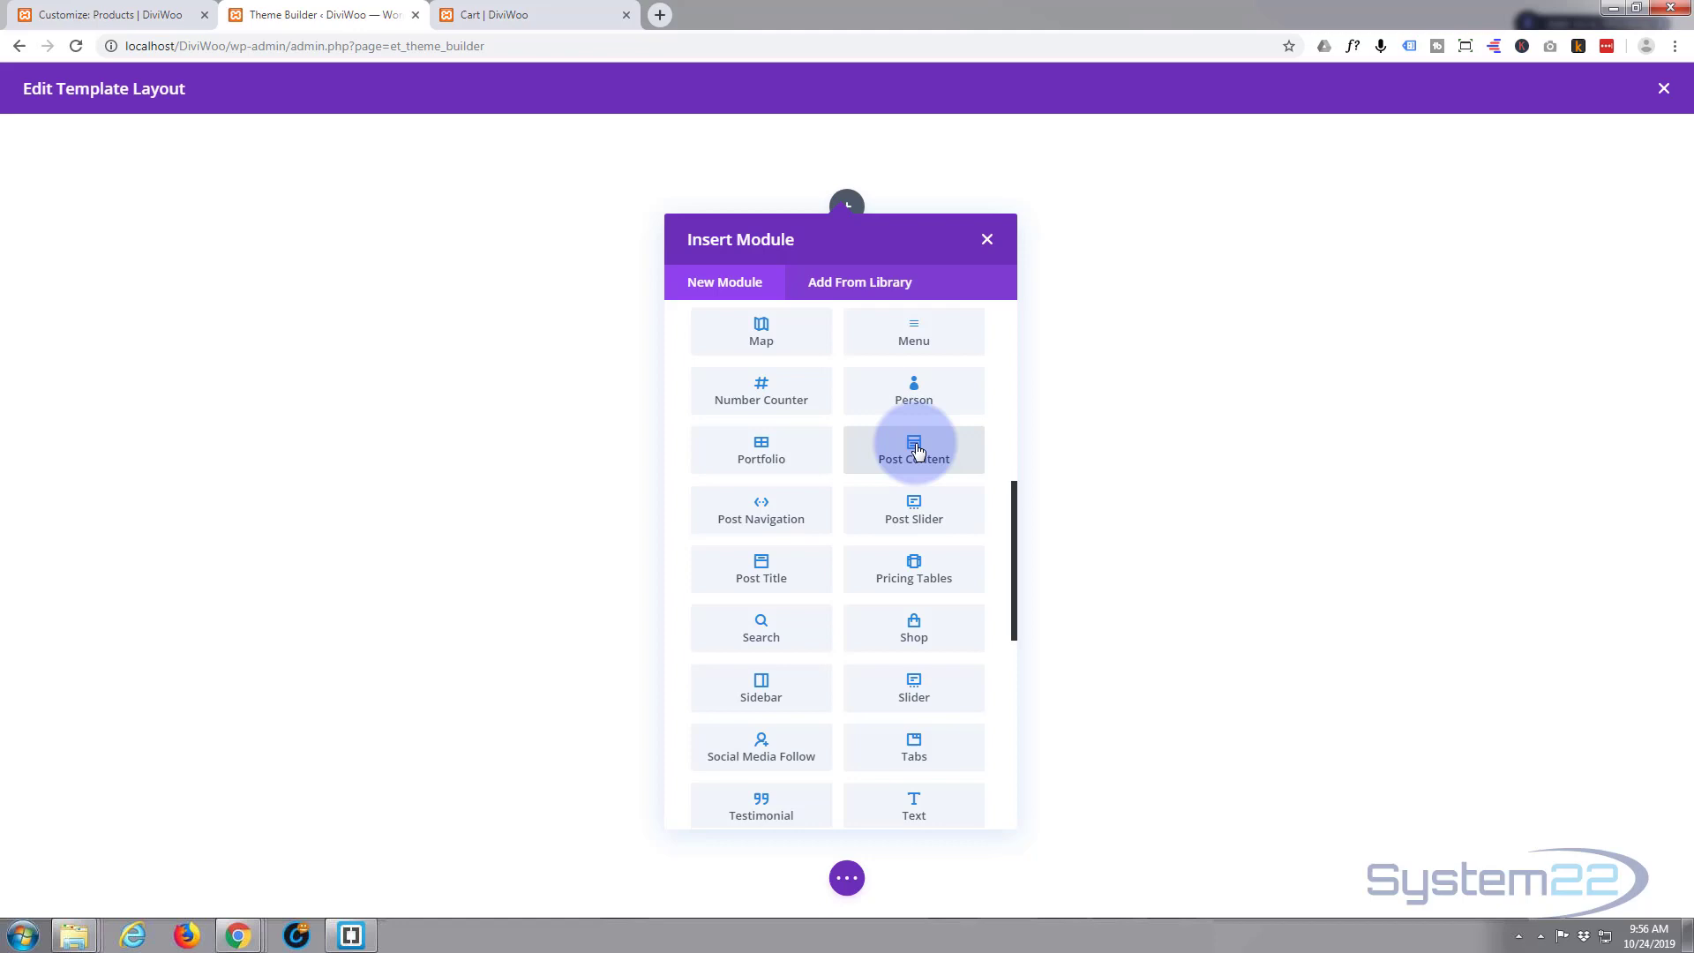
pyautogui.click(913, 449)
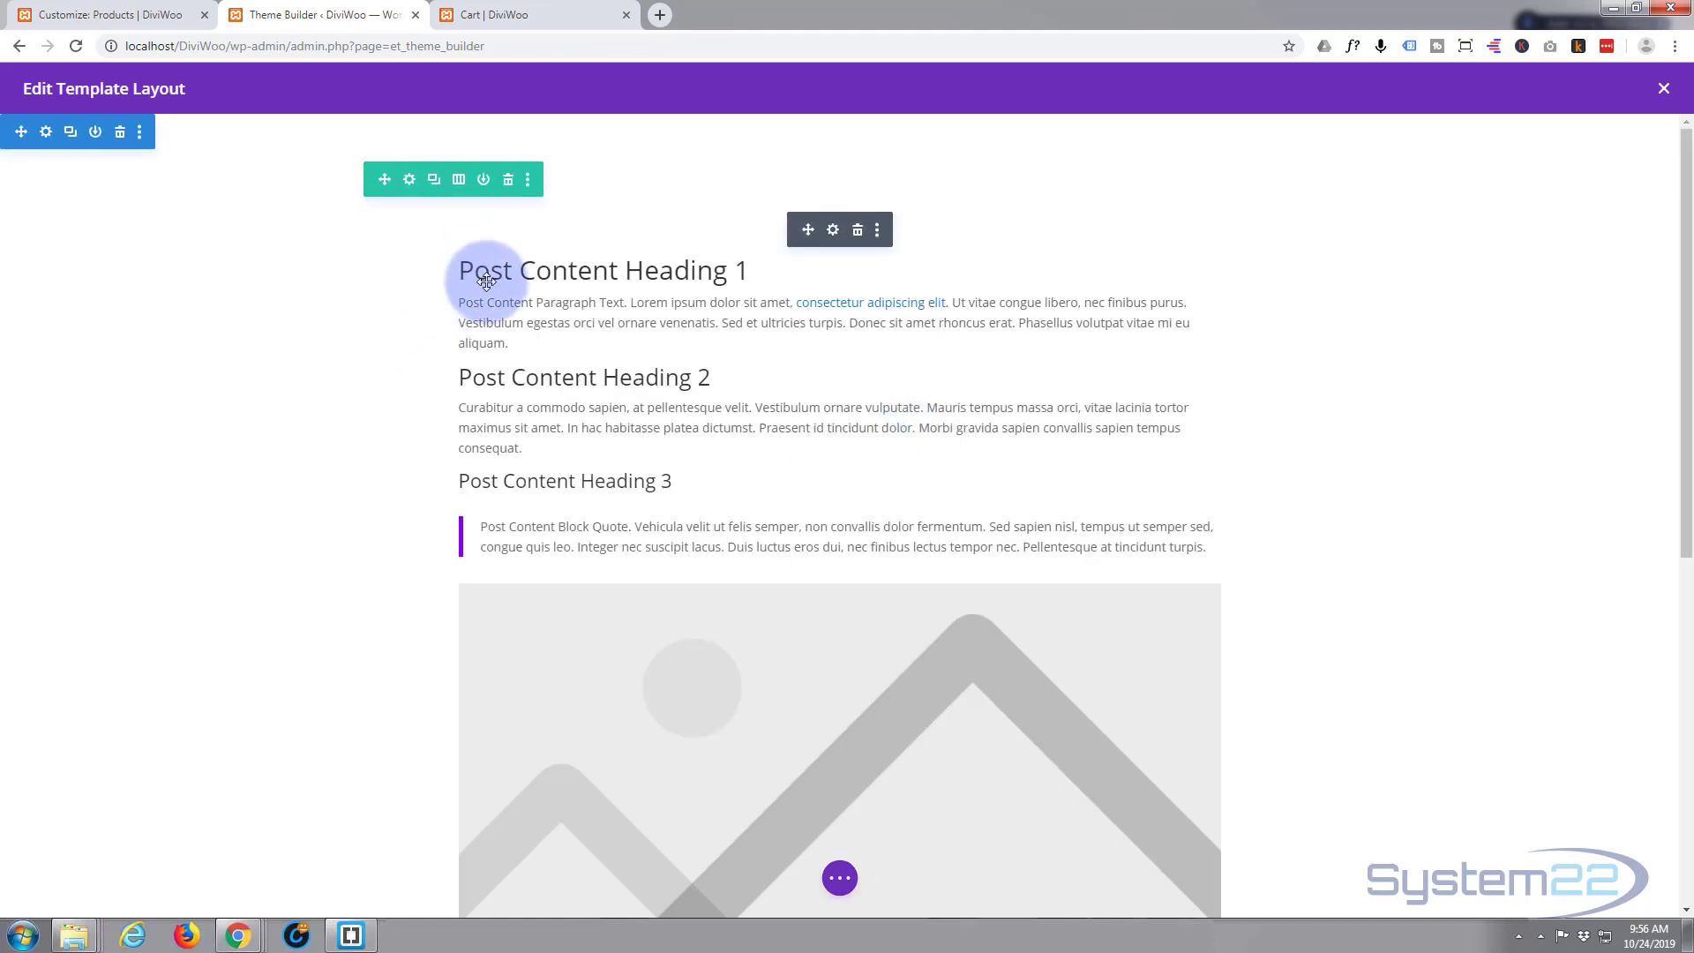
pyautogui.scroll(-3)
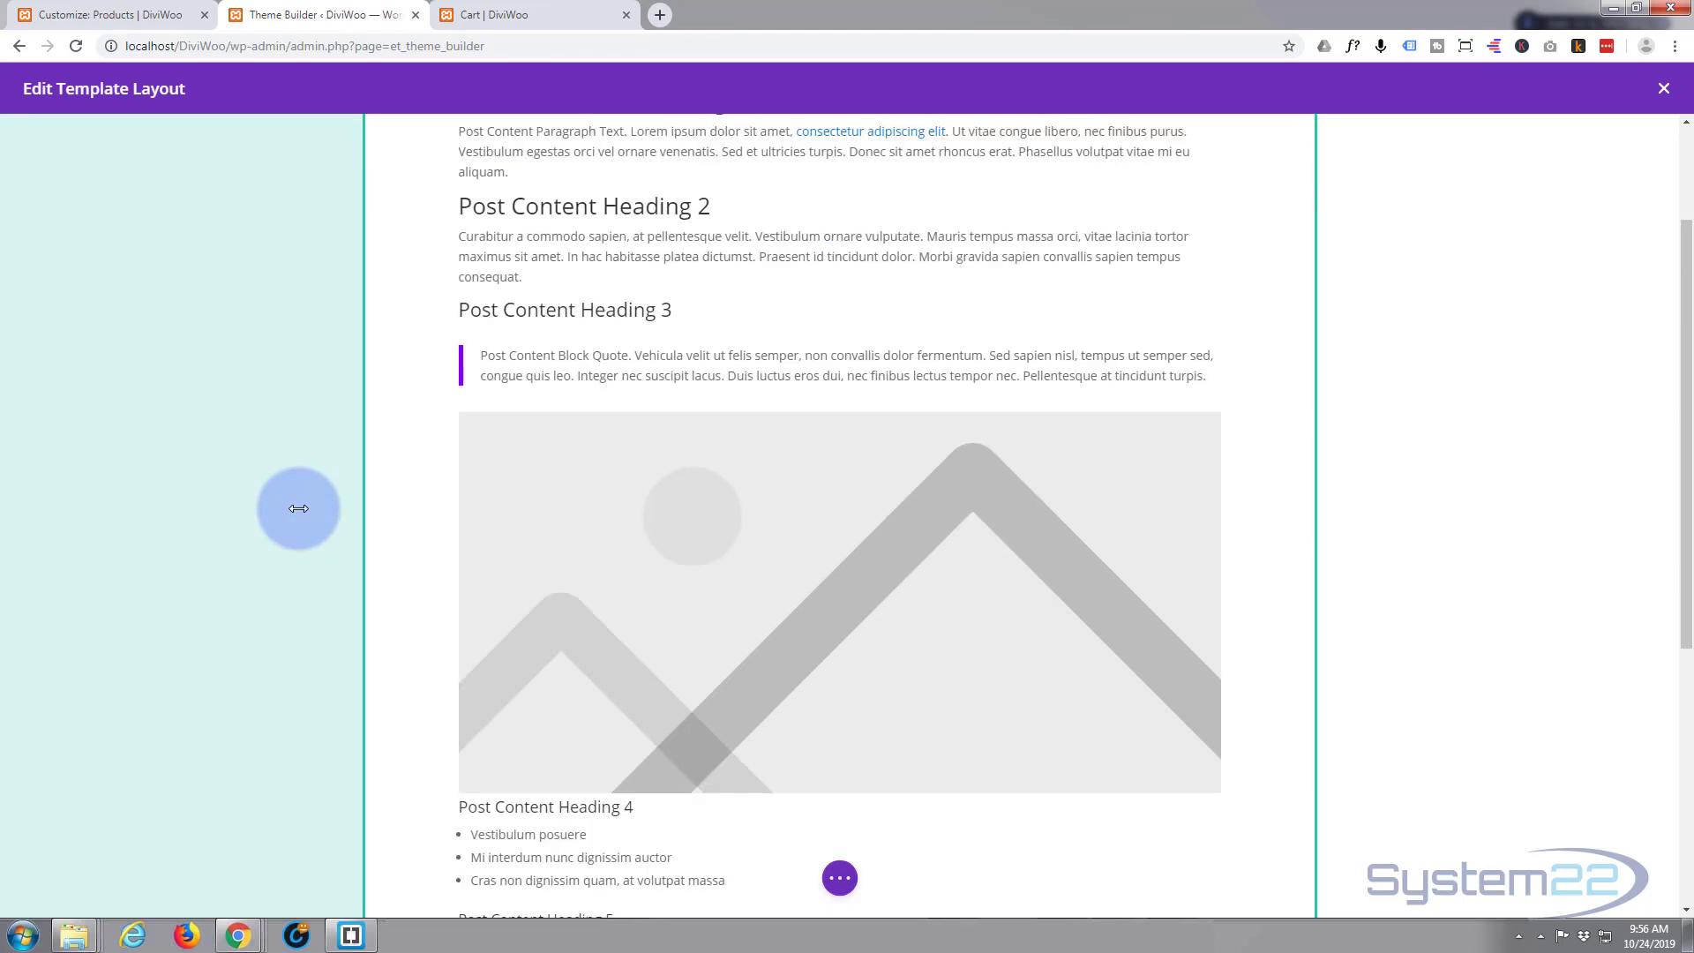
pyautogui.scroll(-3)
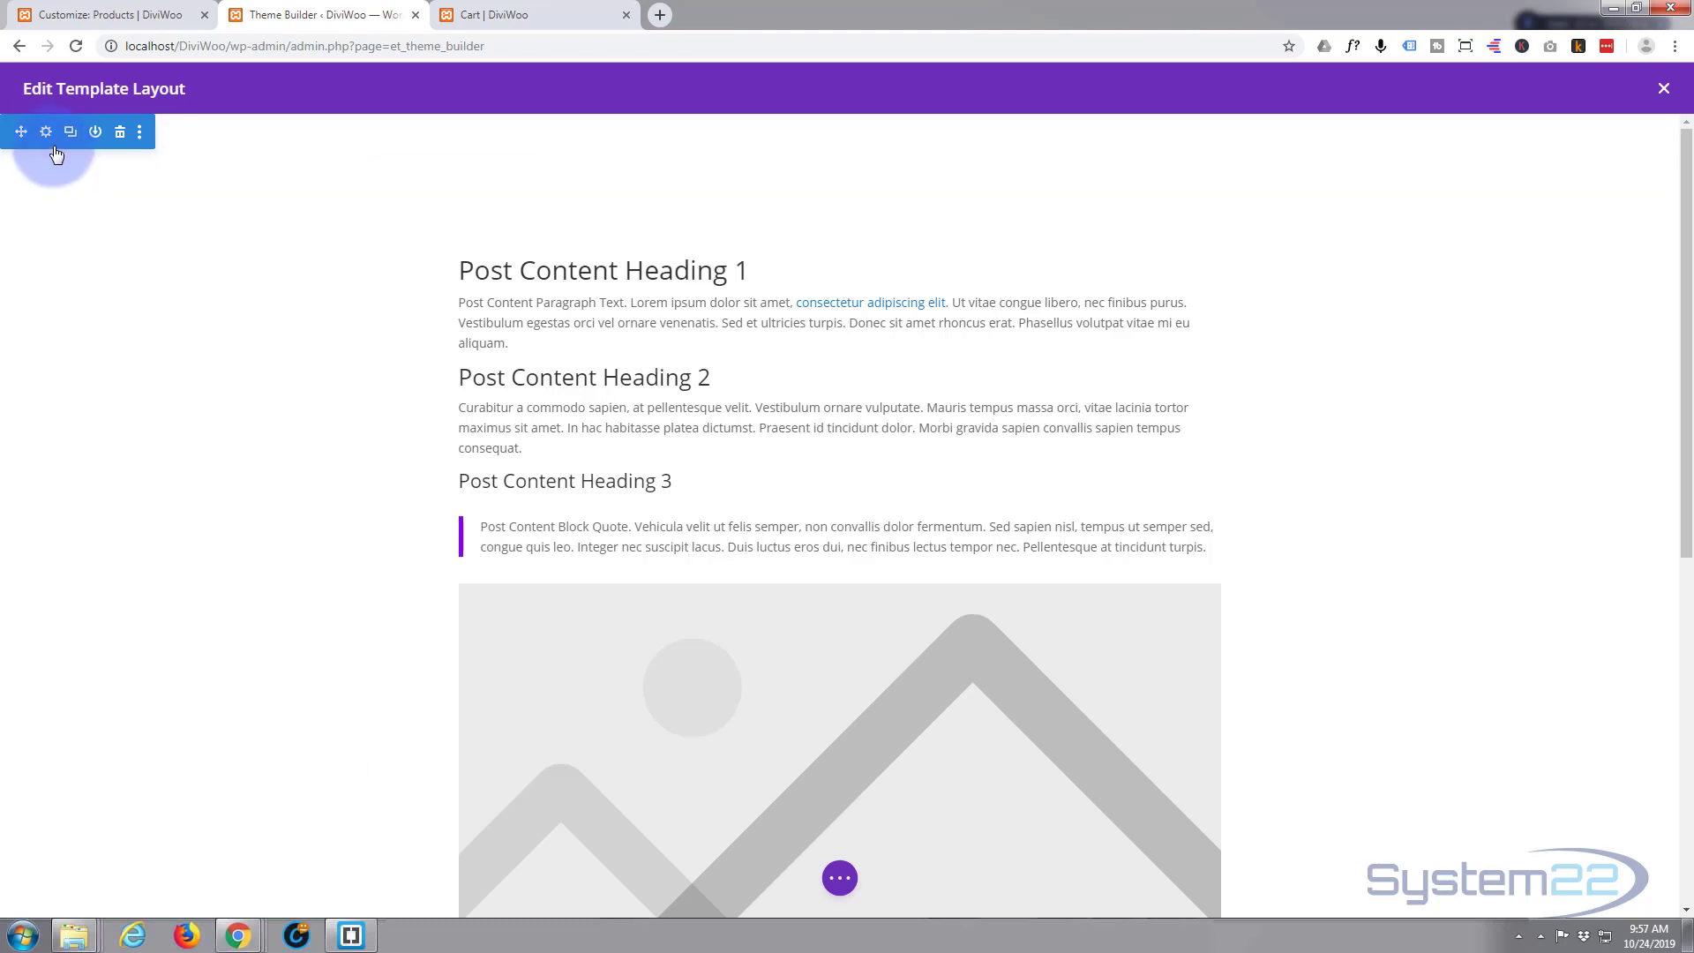
# - Give the body section a gradient background ending in semi-transparent purple #8300e9, and save
pyautogui.click(45, 131)
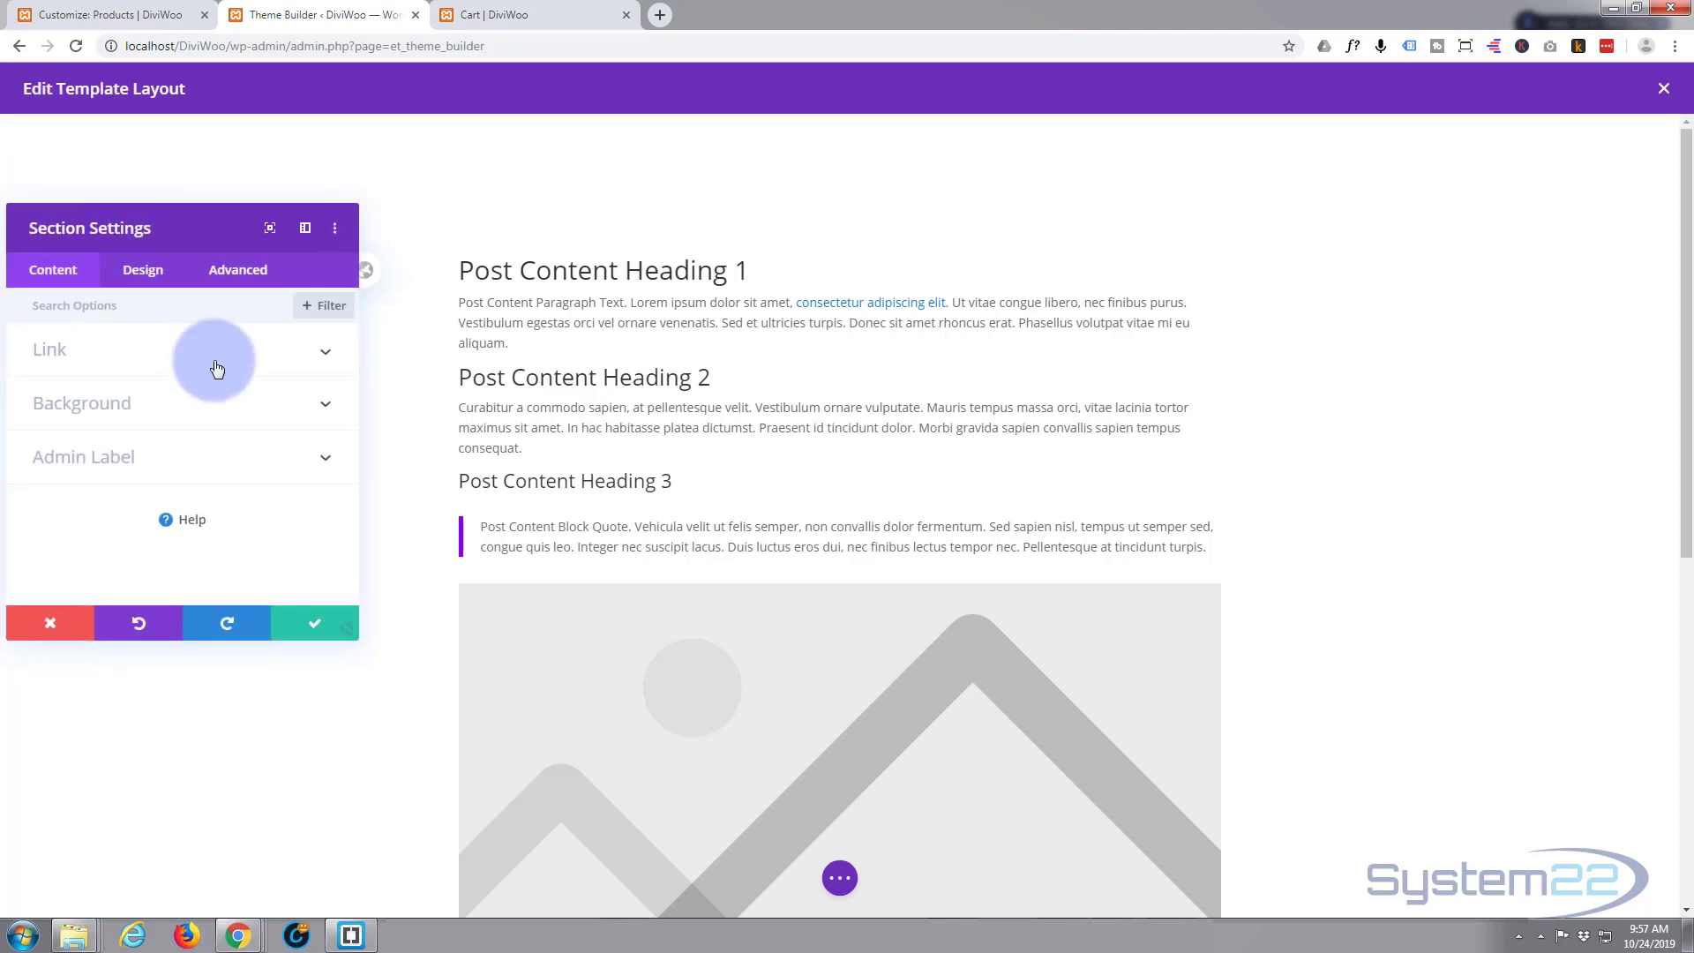
pyautogui.click(81, 403)
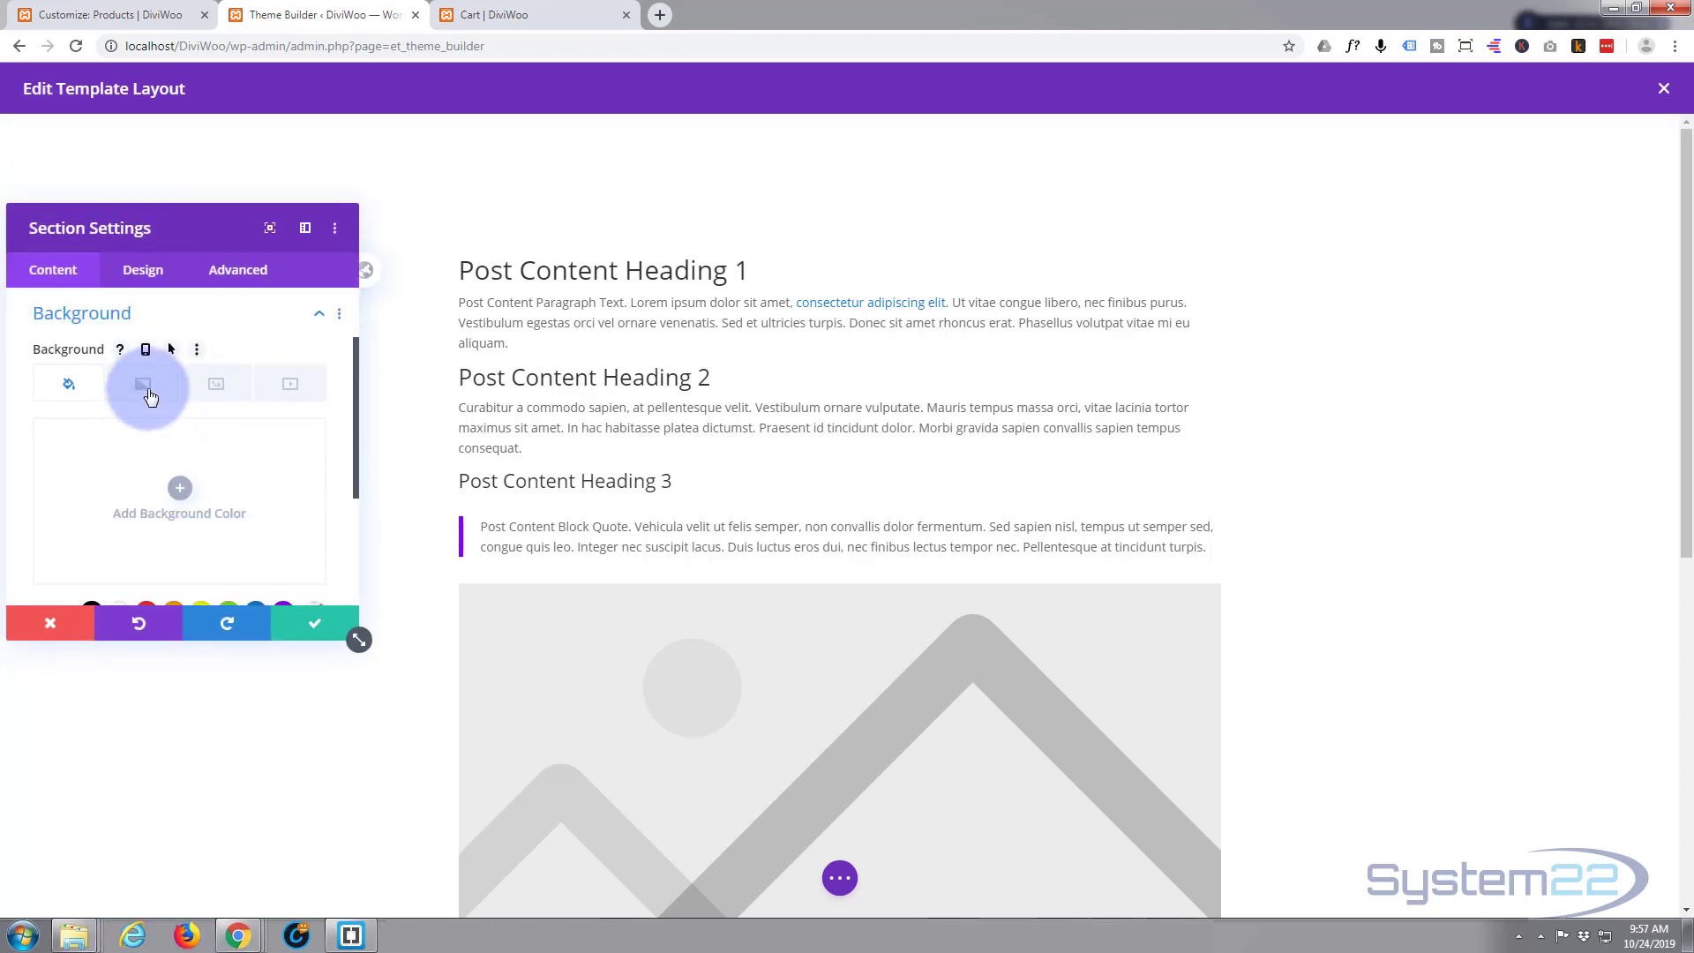
pyautogui.click(145, 383)
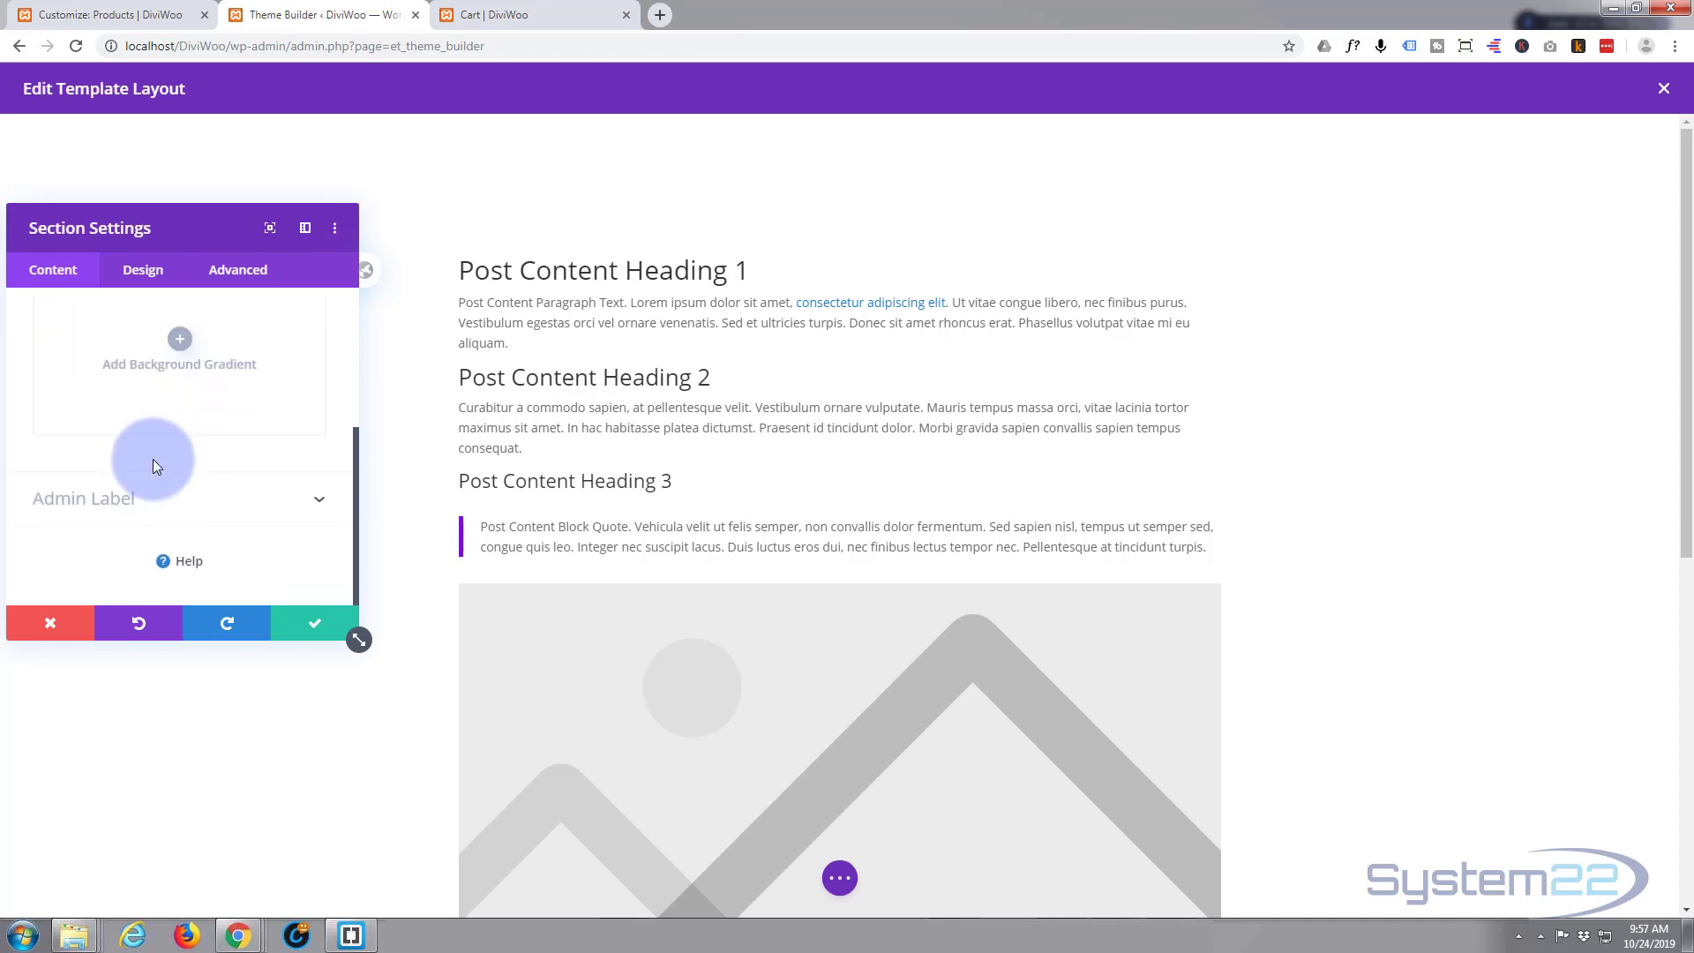
pyautogui.moveTo(212, 481)
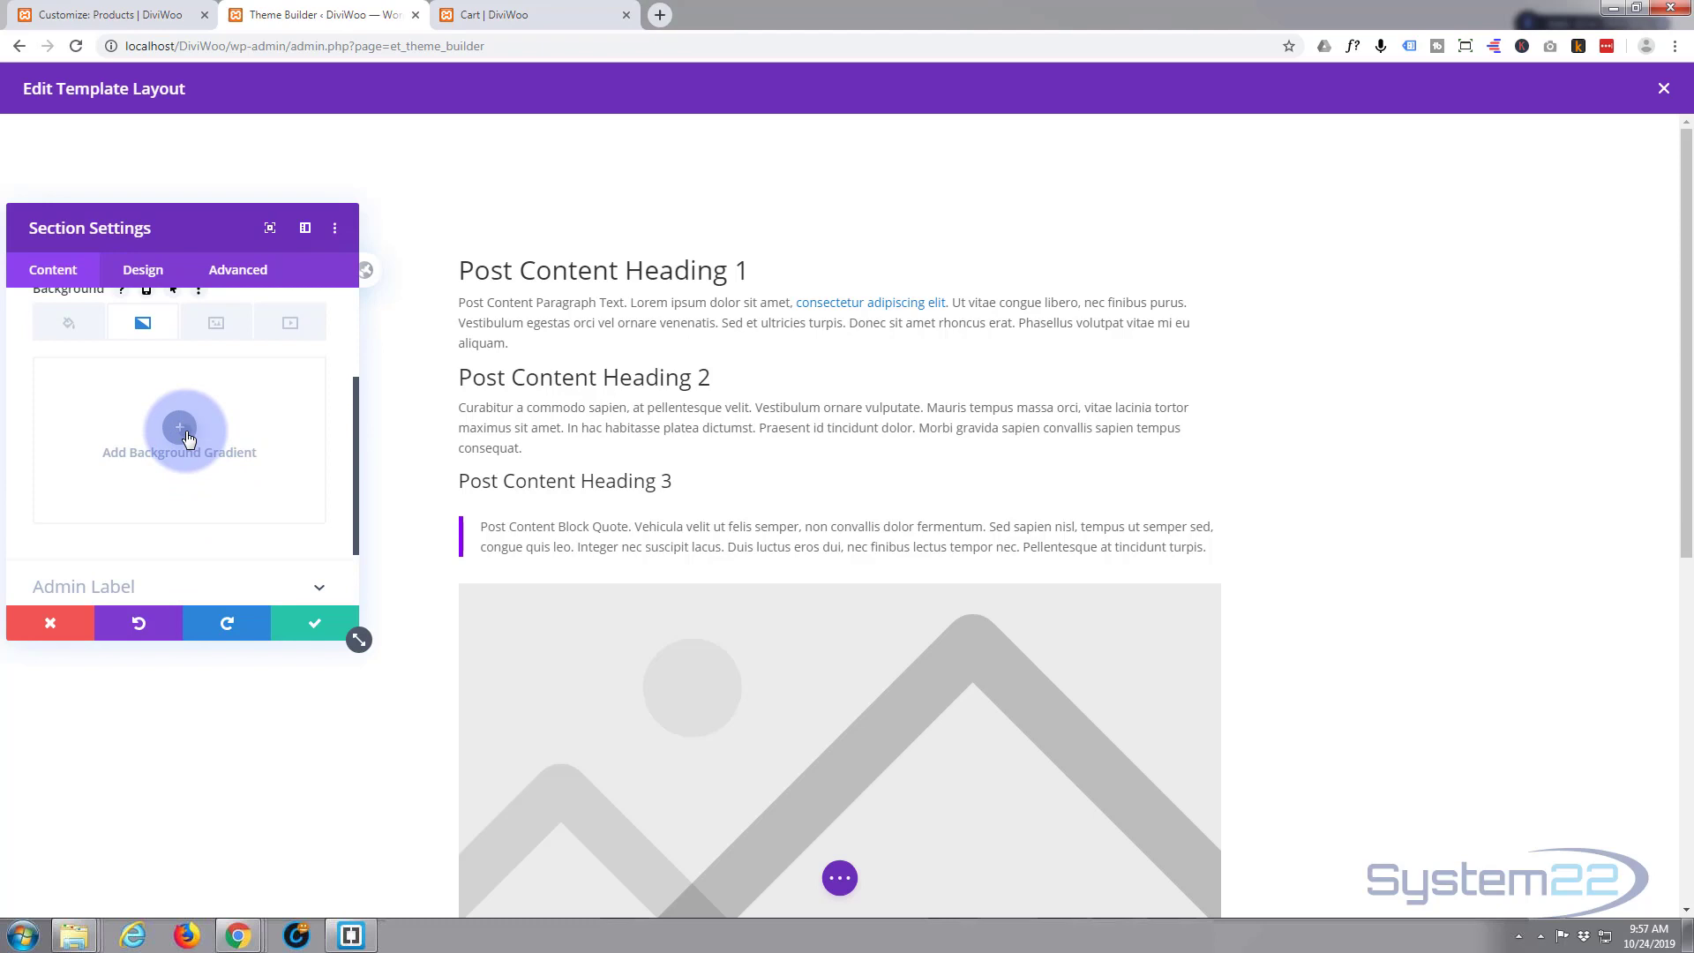
pyautogui.click(180, 427)
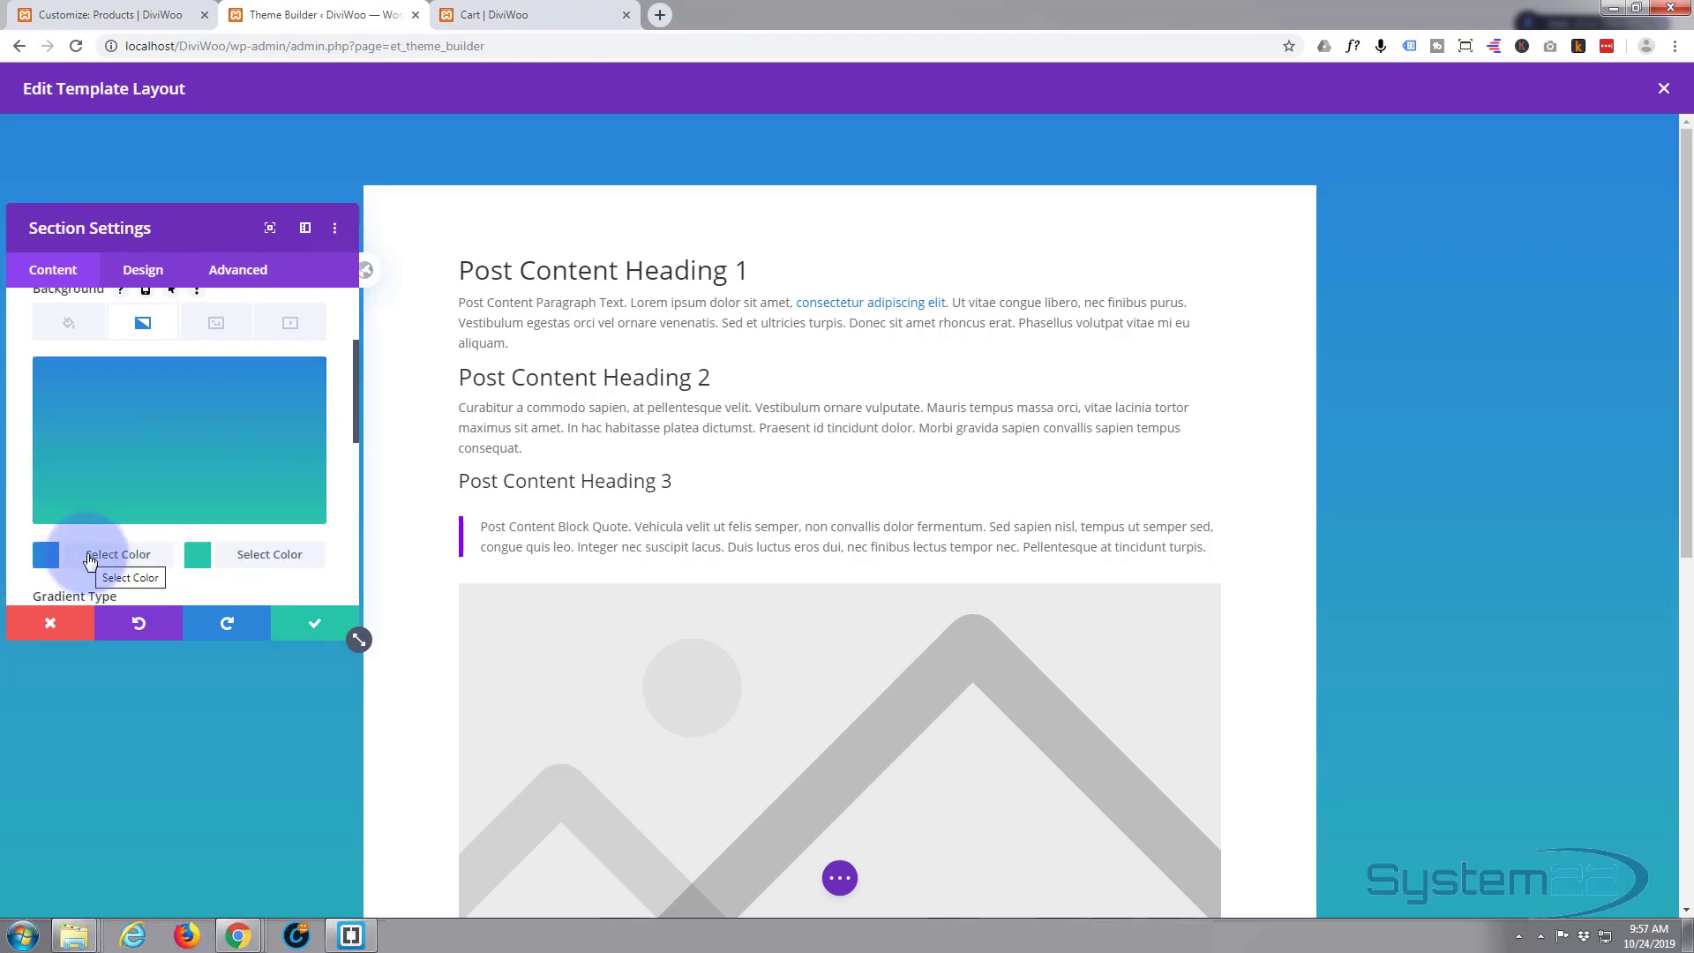
pyautogui.click(119, 554)
pyautogui.write('#8300e9')
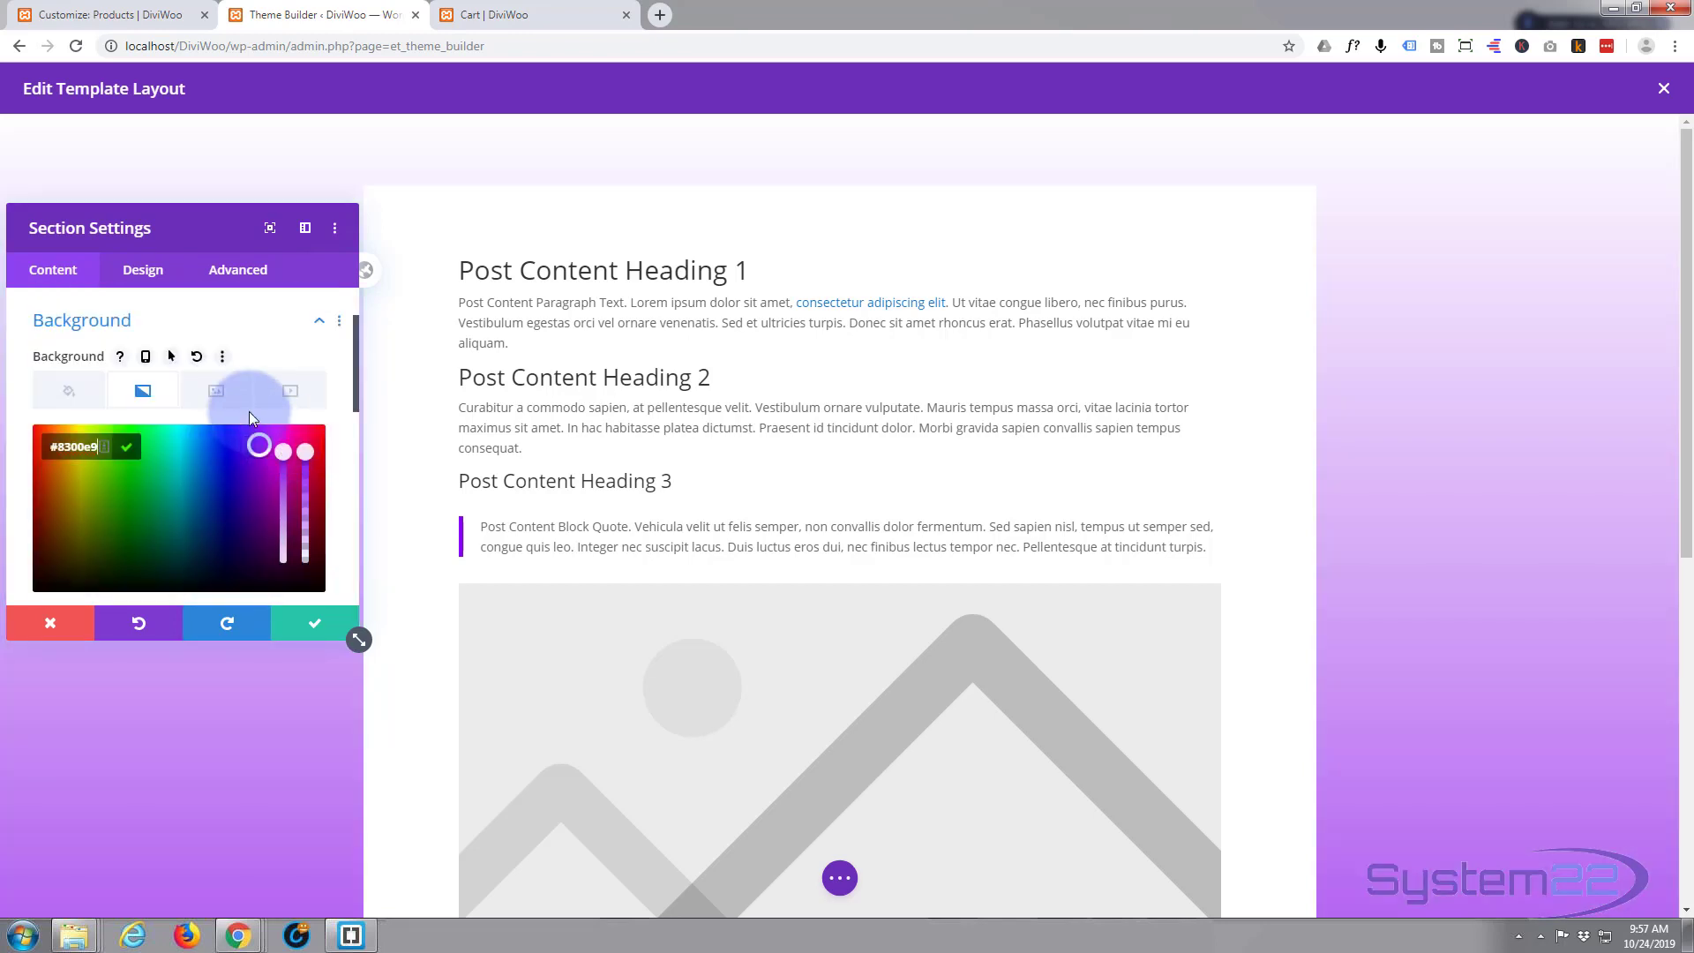
pyautogui.moveTo(306, 446); pyautogui.dragTo(306, 478)
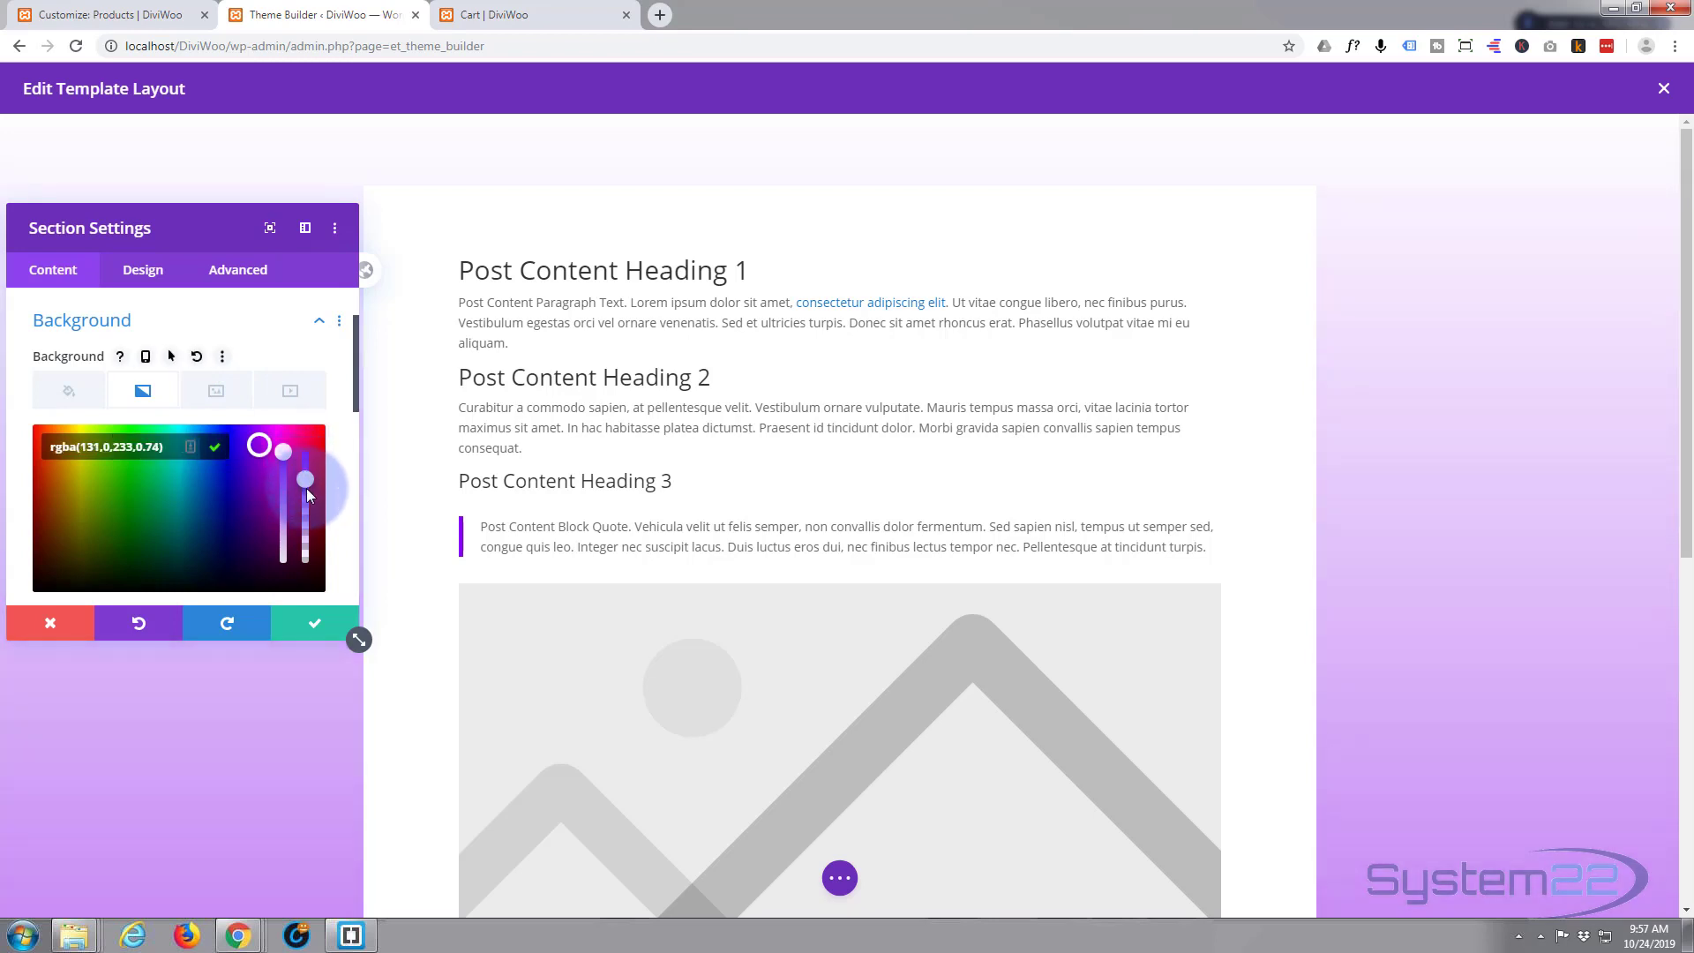
pyautogui.moveTo(306, 478); pyautogui.dragTo(306, 494)
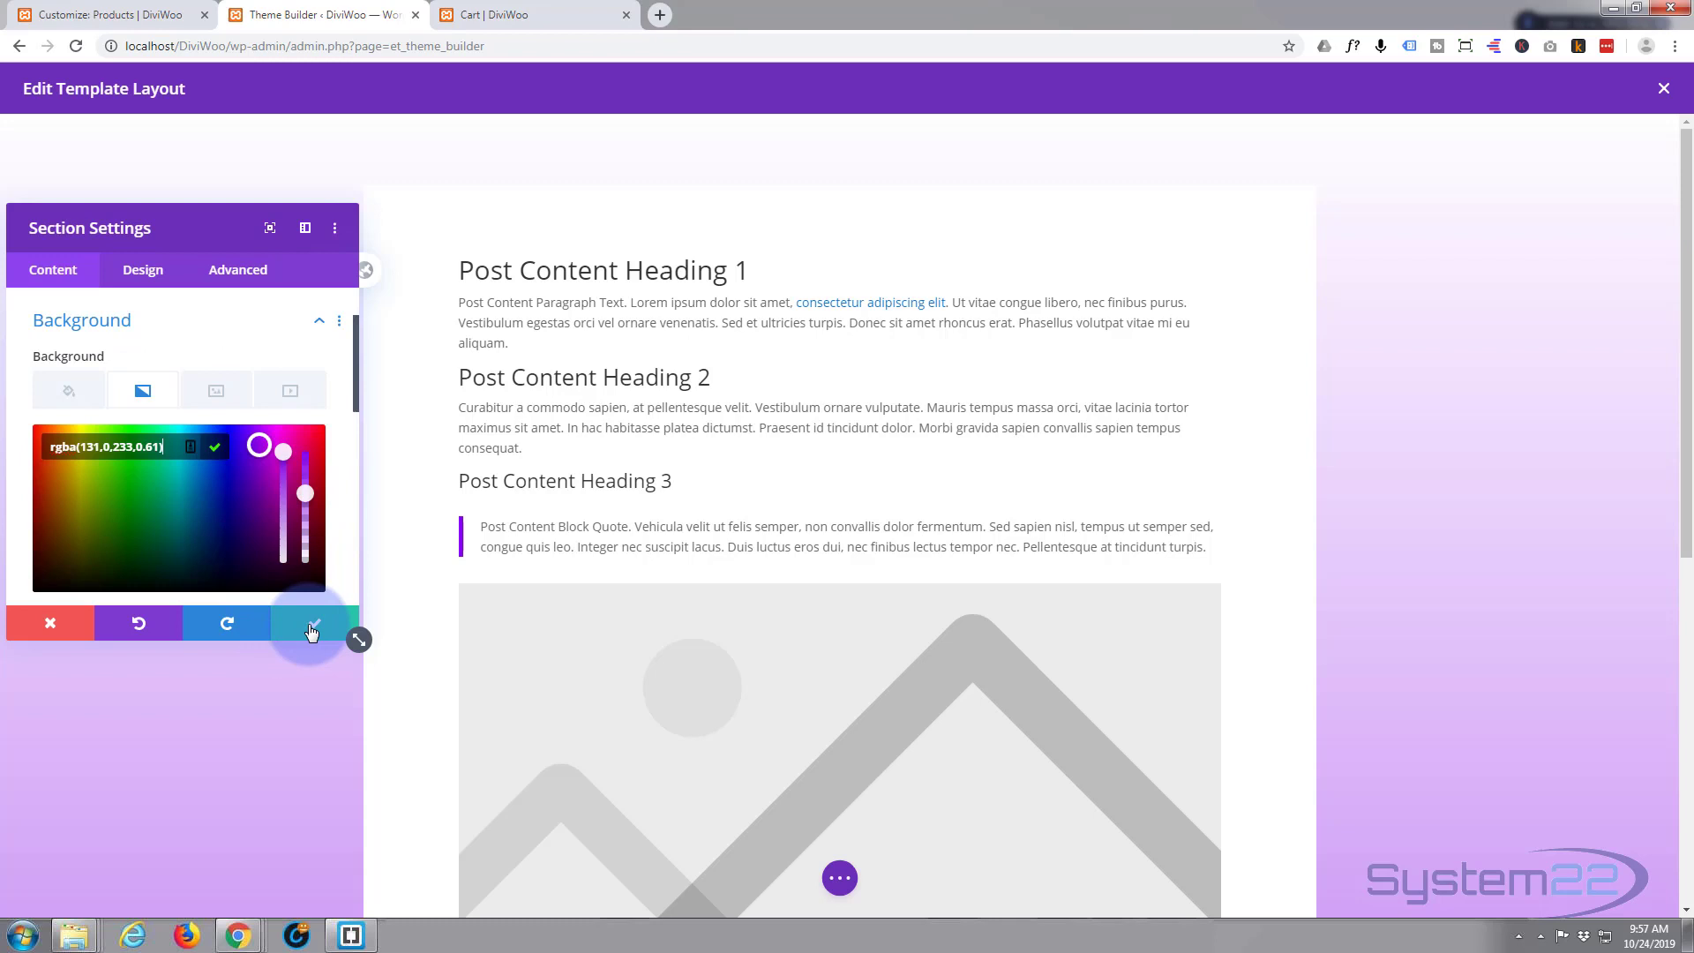
pyautogui.moveTo(313, 625)
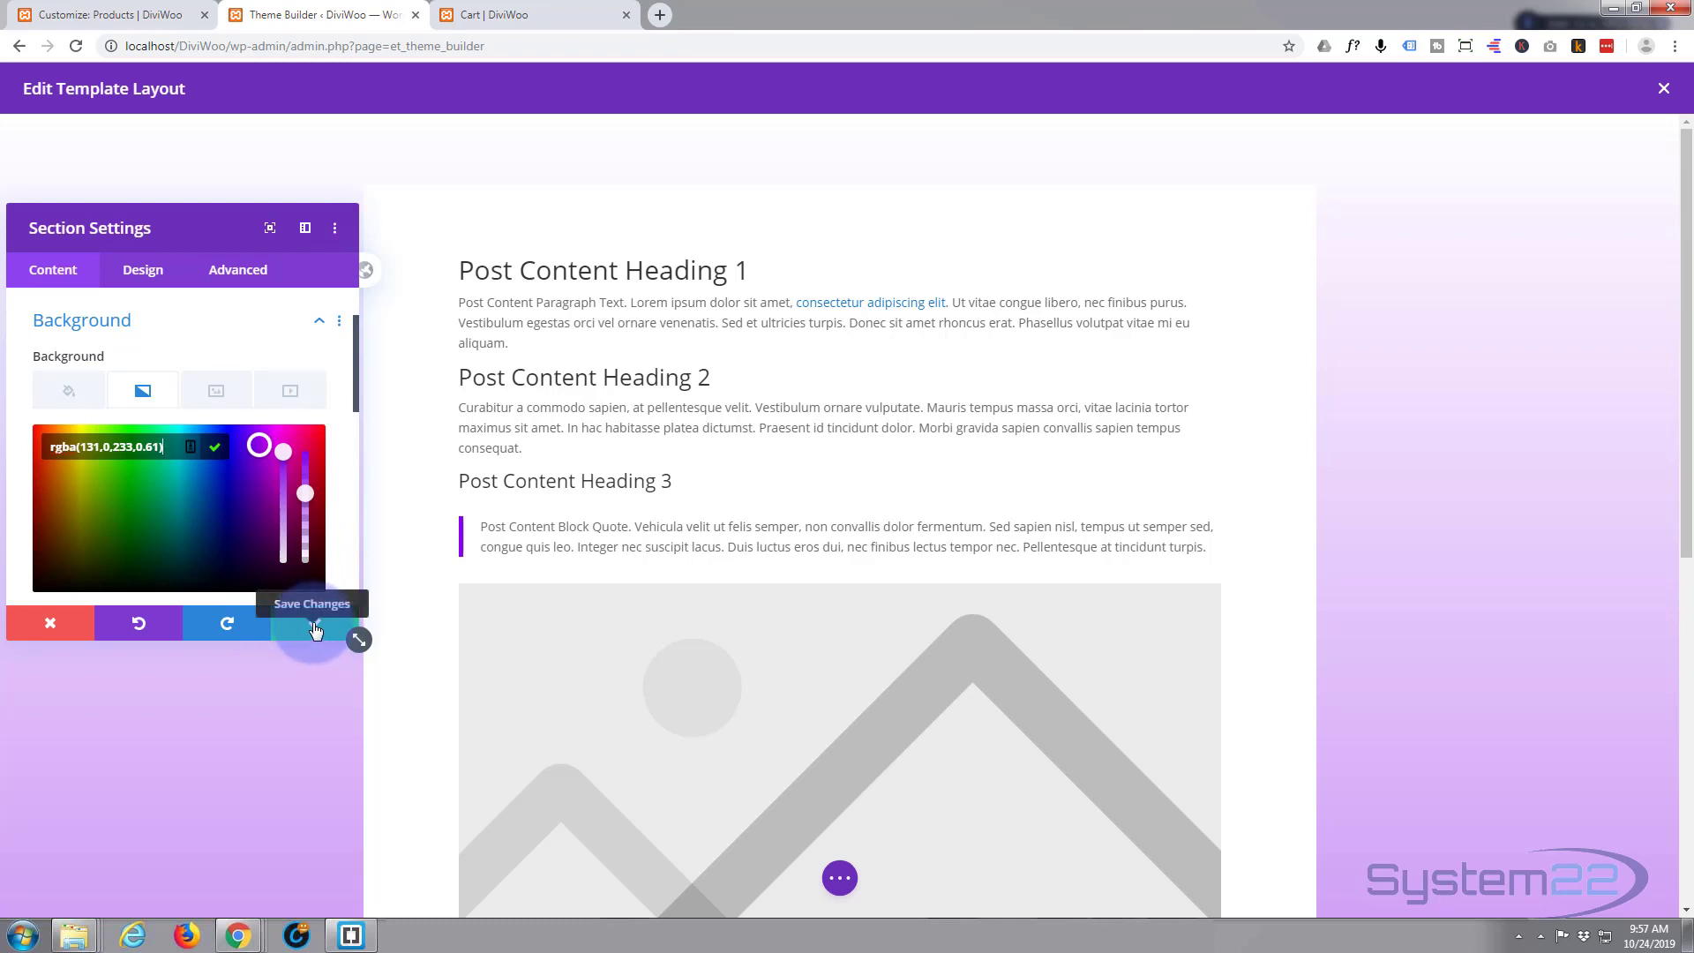
pyautogui.click(315, 624)
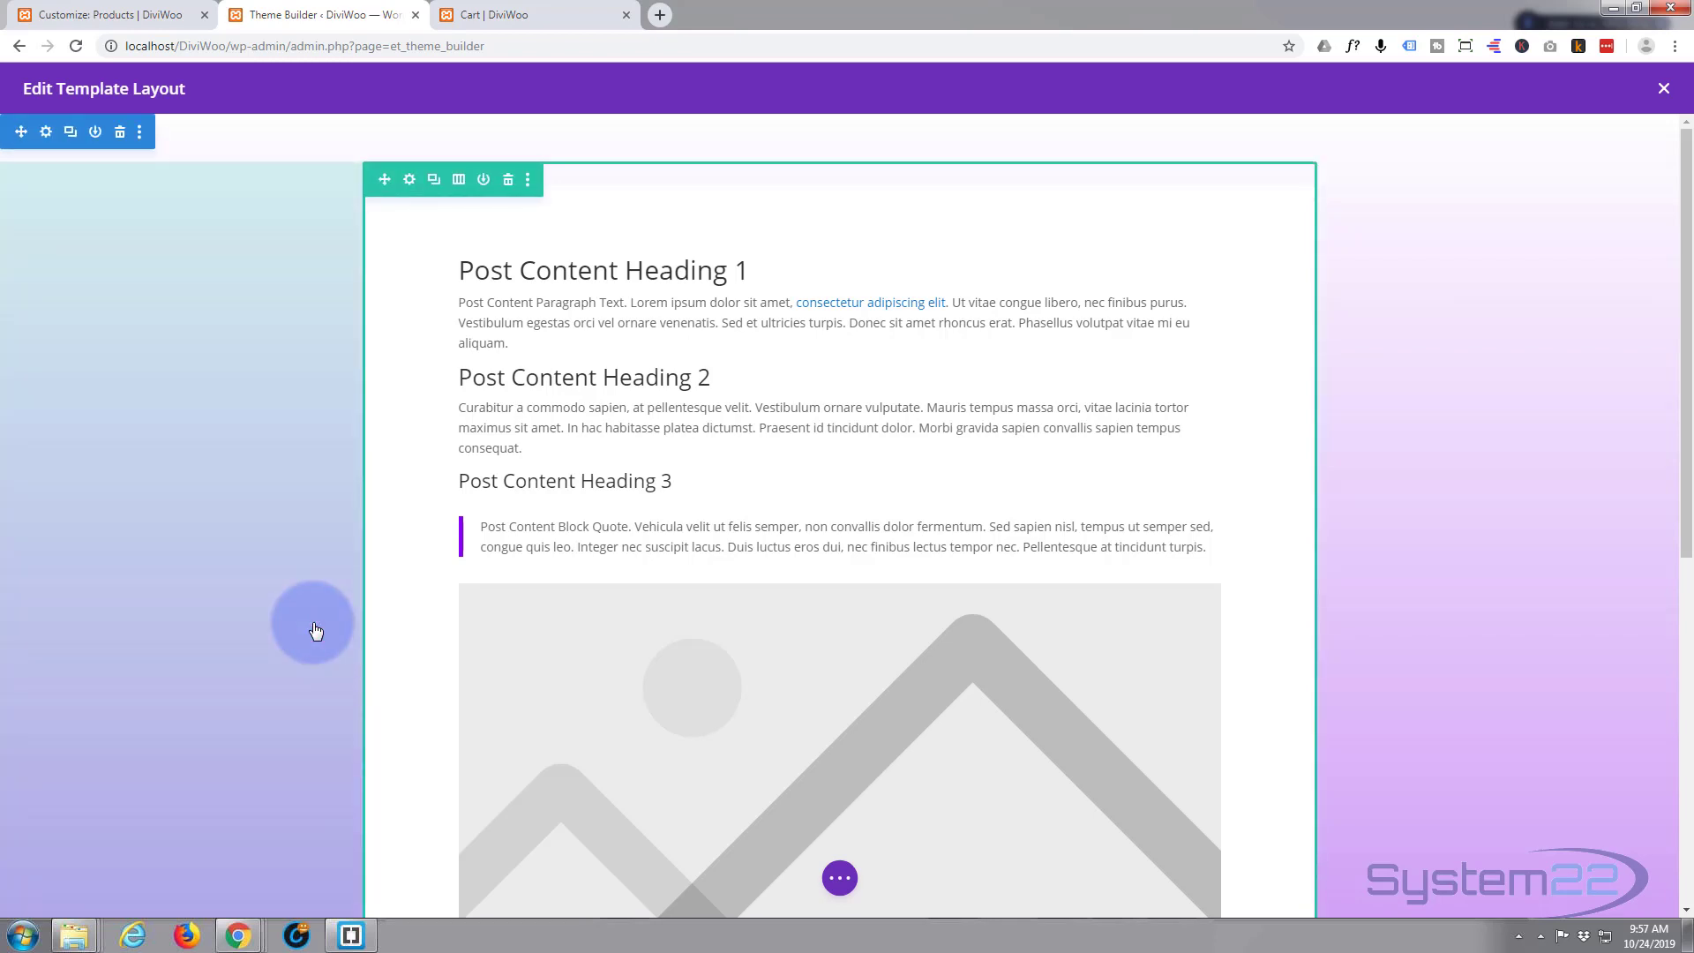
pyautogui.moveTo(810, 325)
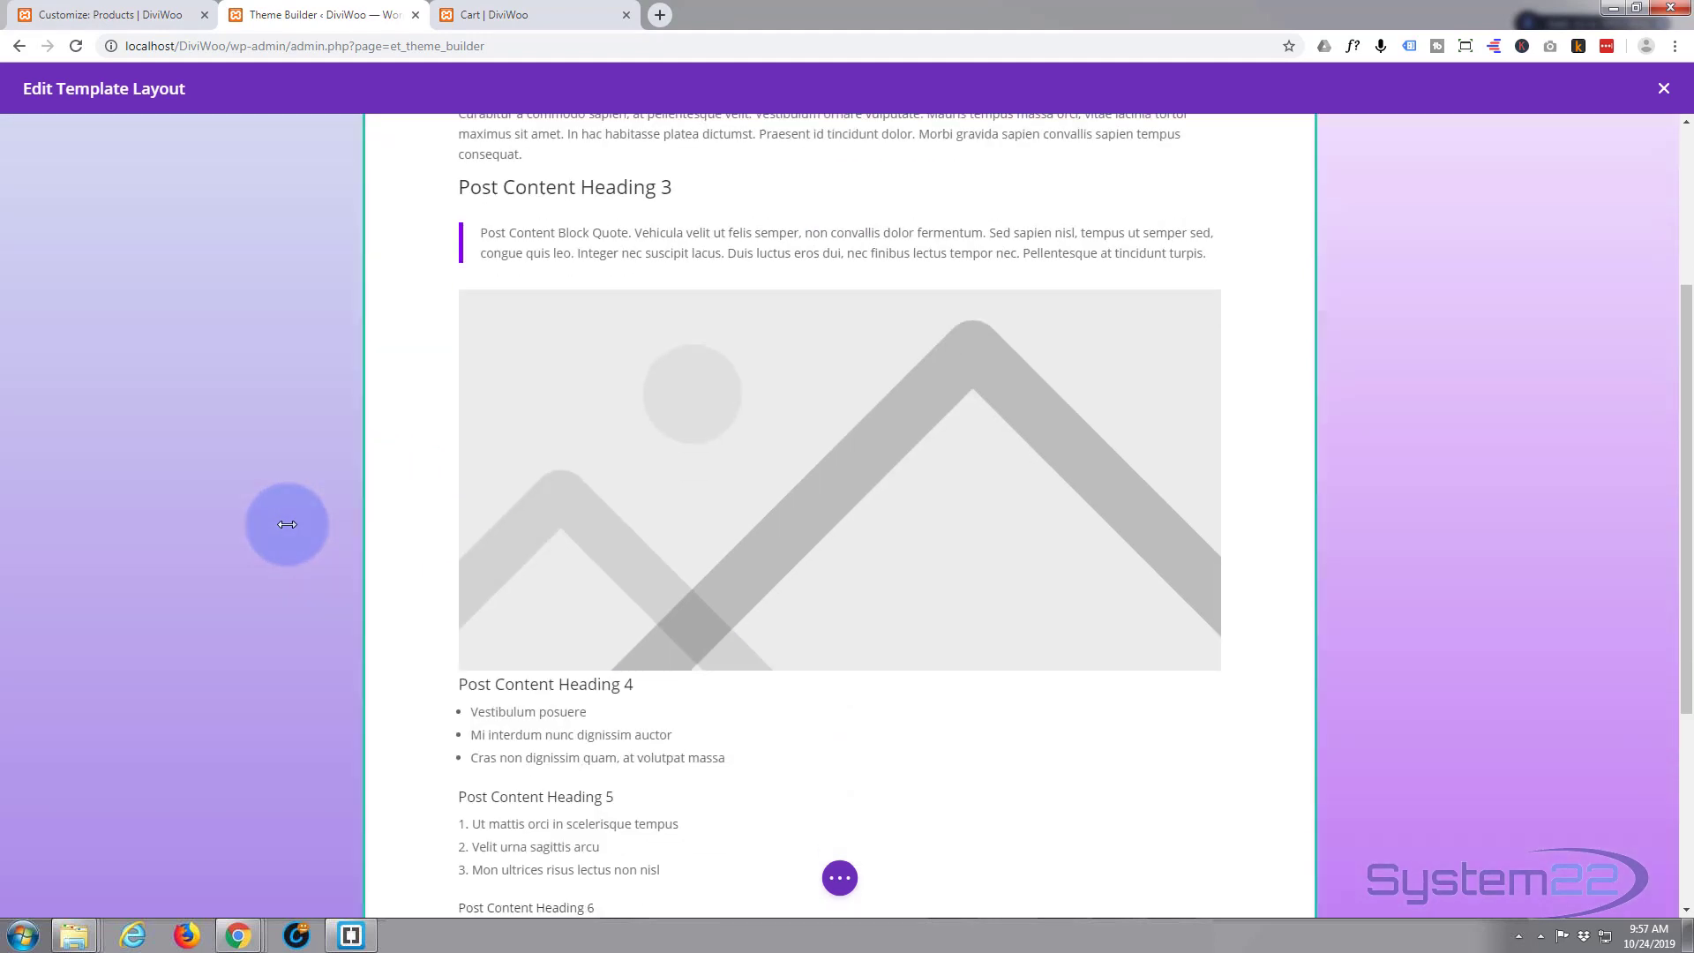
pyautogui.scroll(-3)
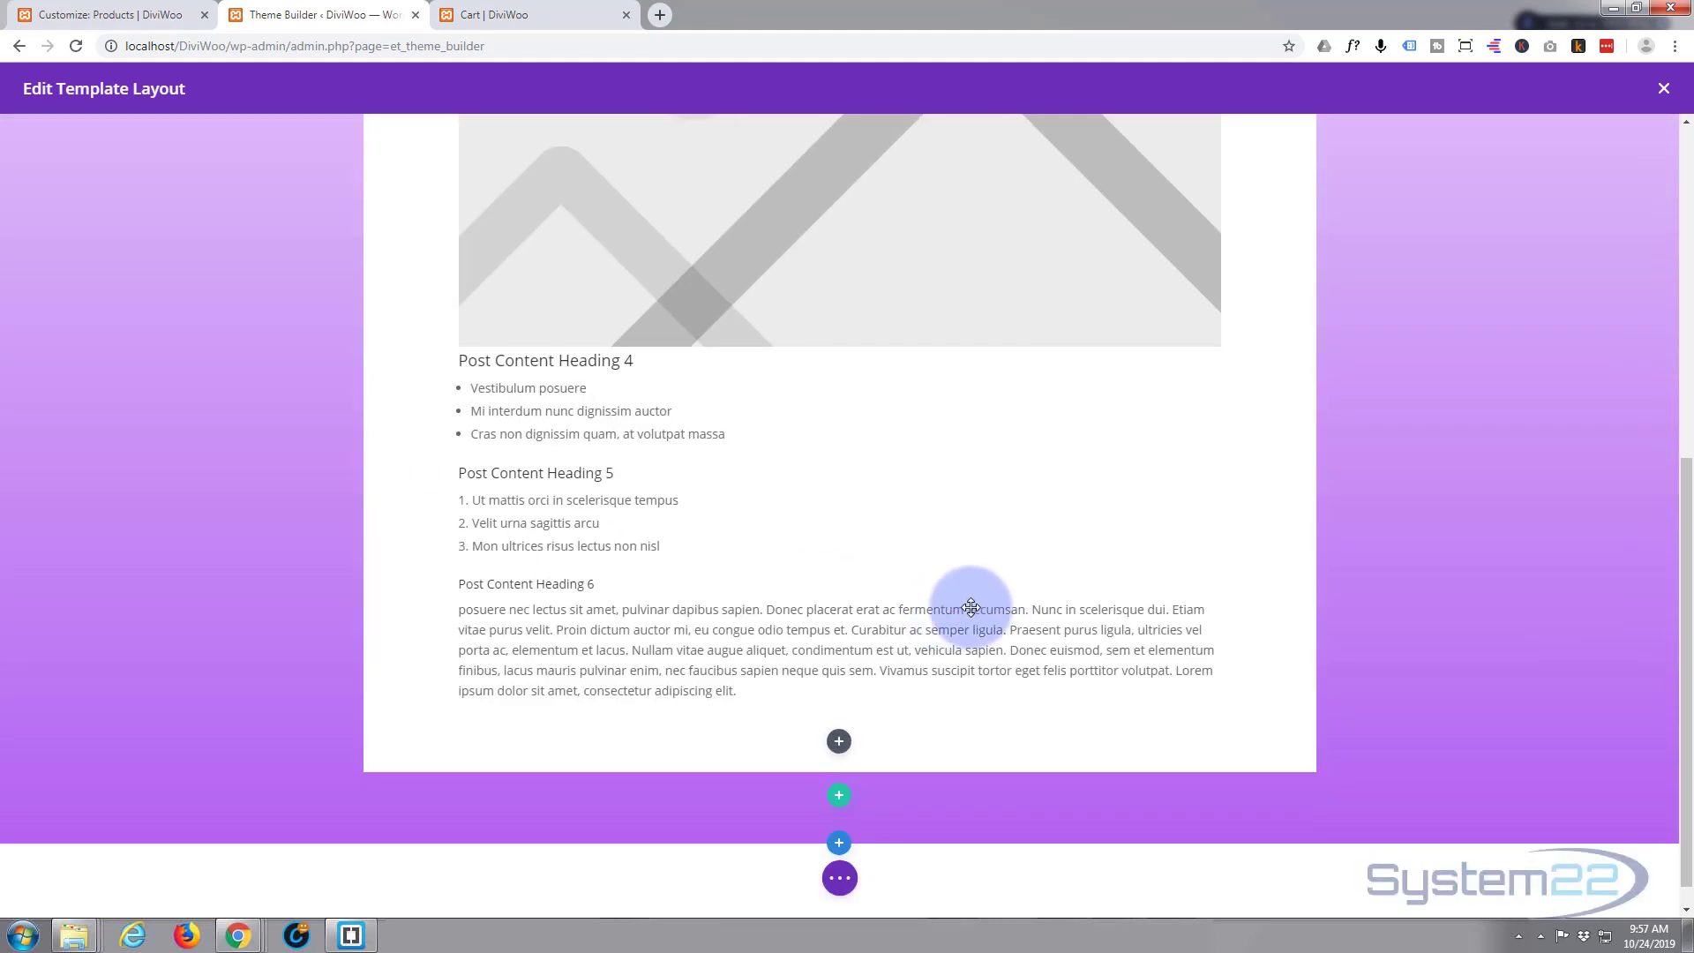
# - Save the body layout, close the layout editor, and return to the templates overview
pyautogui.click(839, 877)
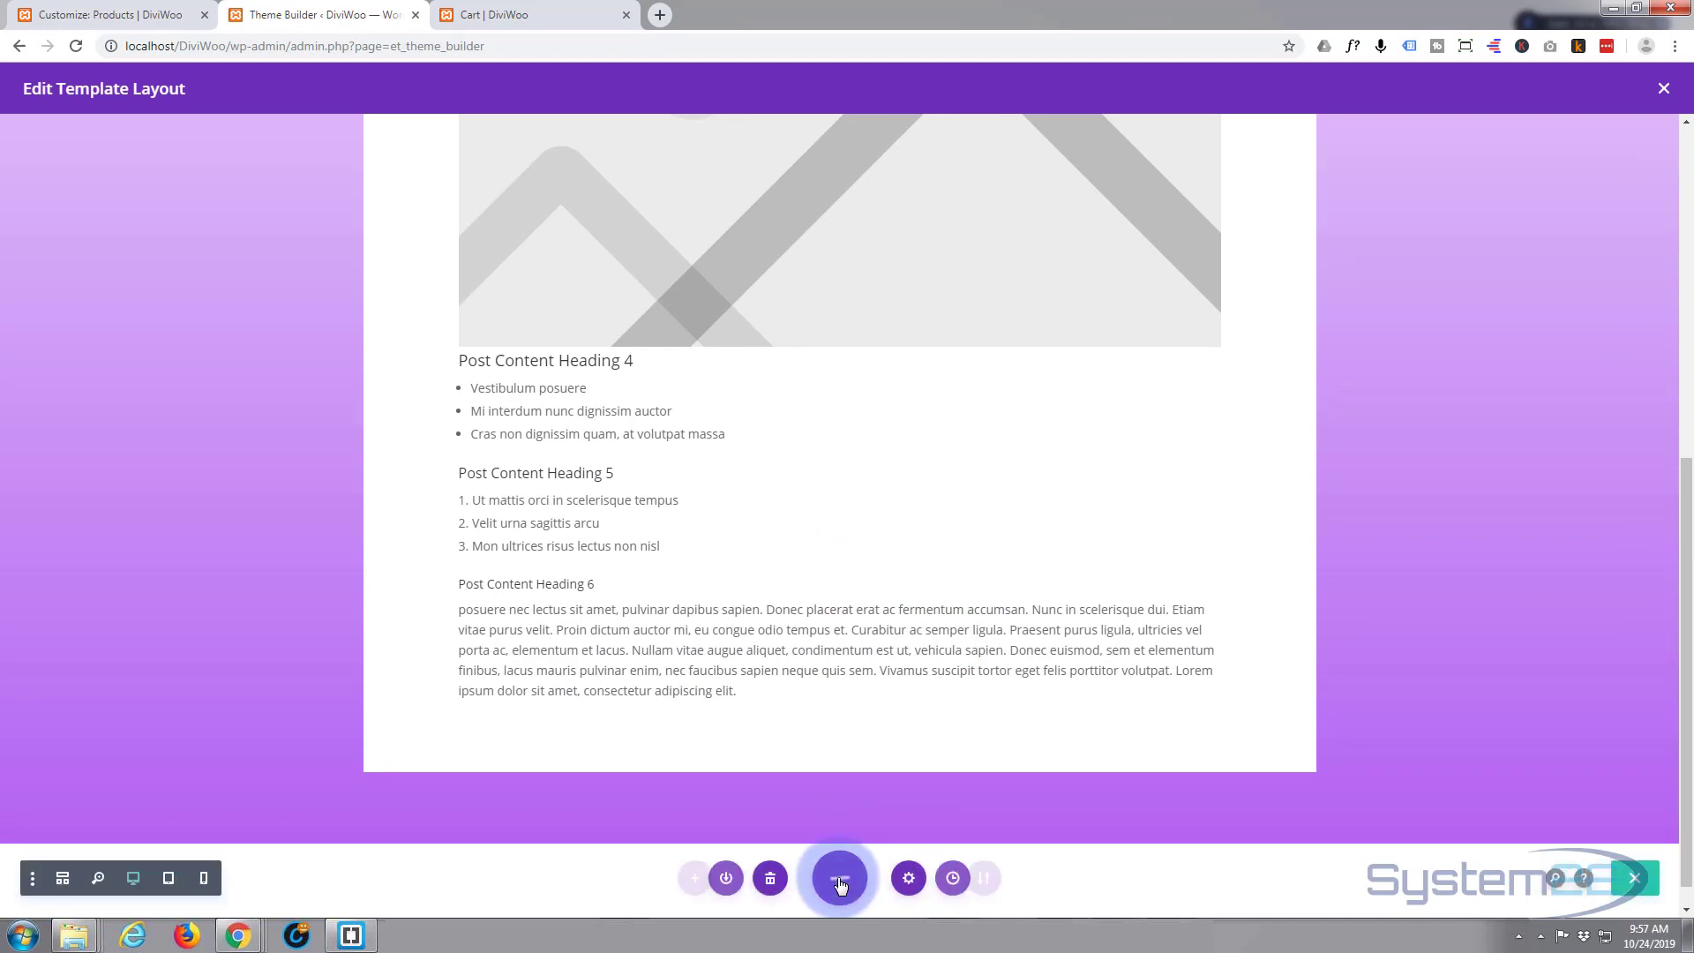
pyautogui.click(839, 877)
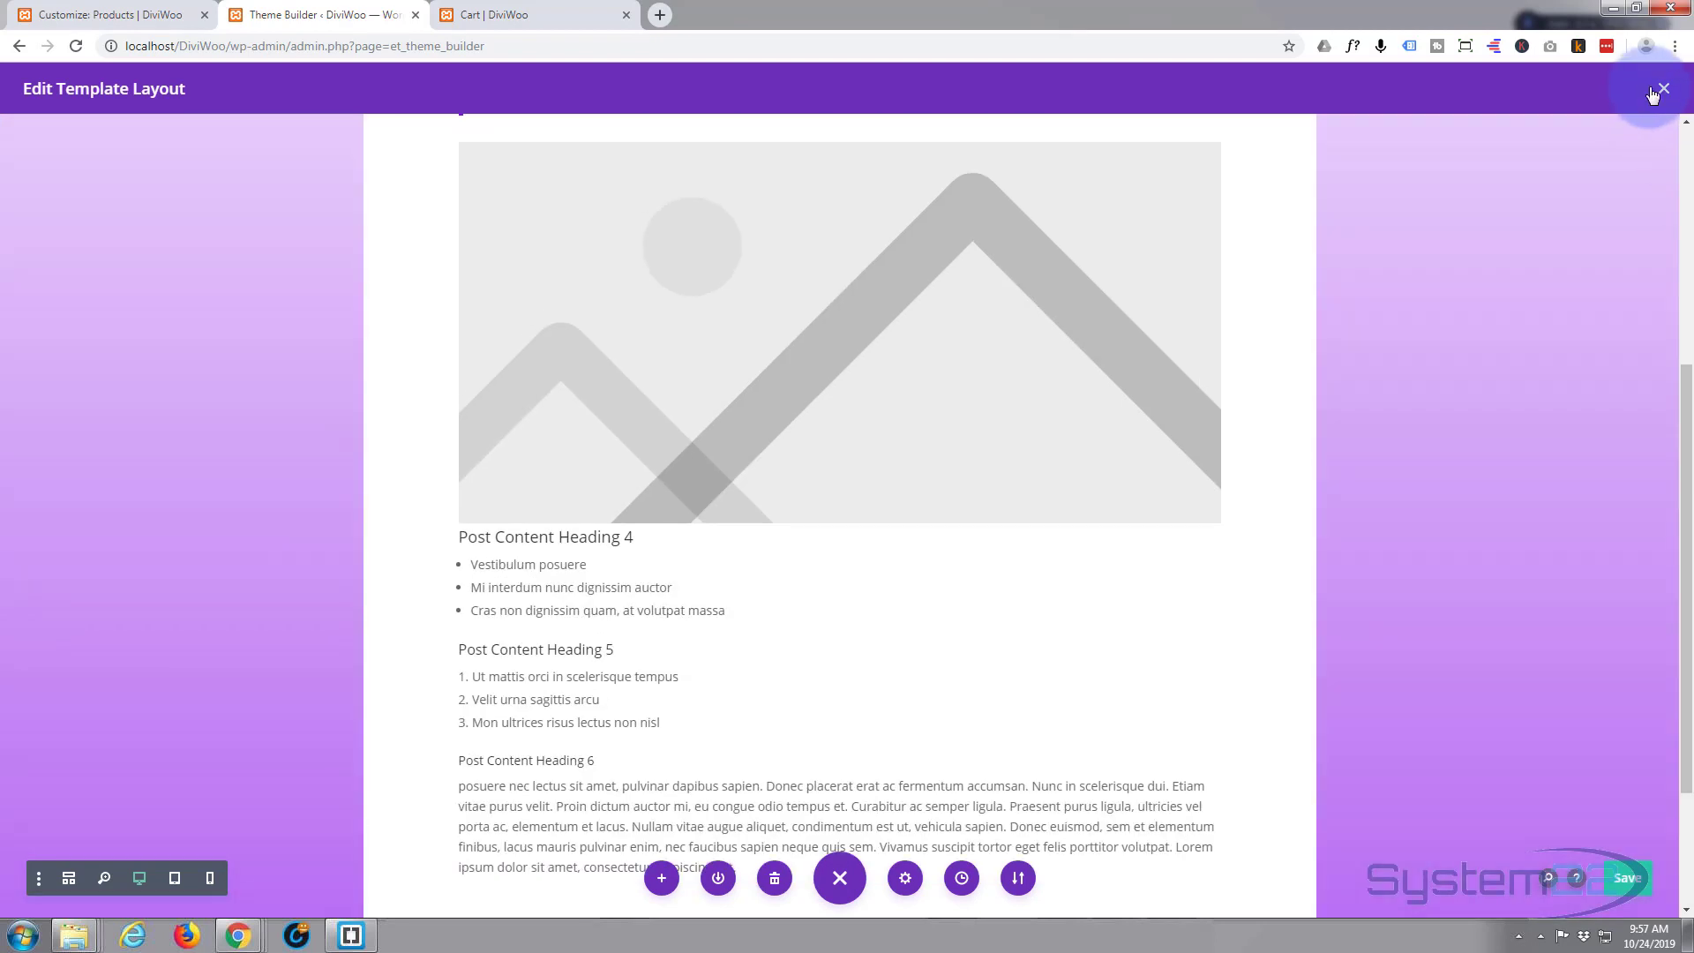
pyautogui.click(1660, 89)
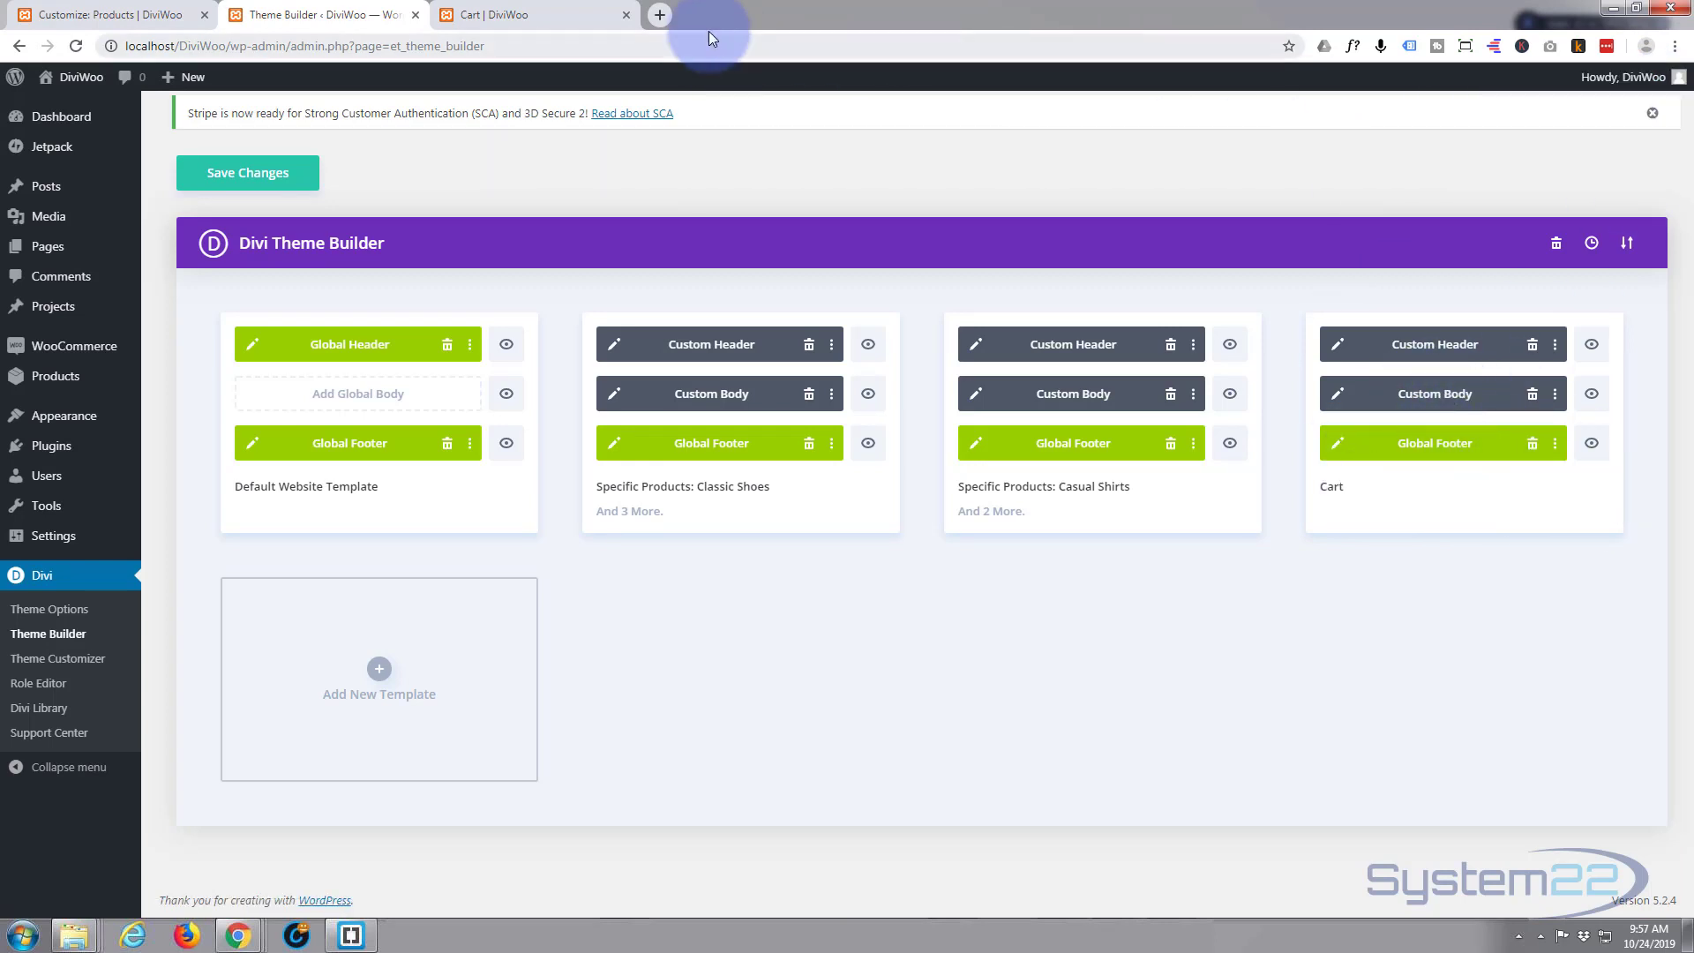
pyautogui.click(509, 14)
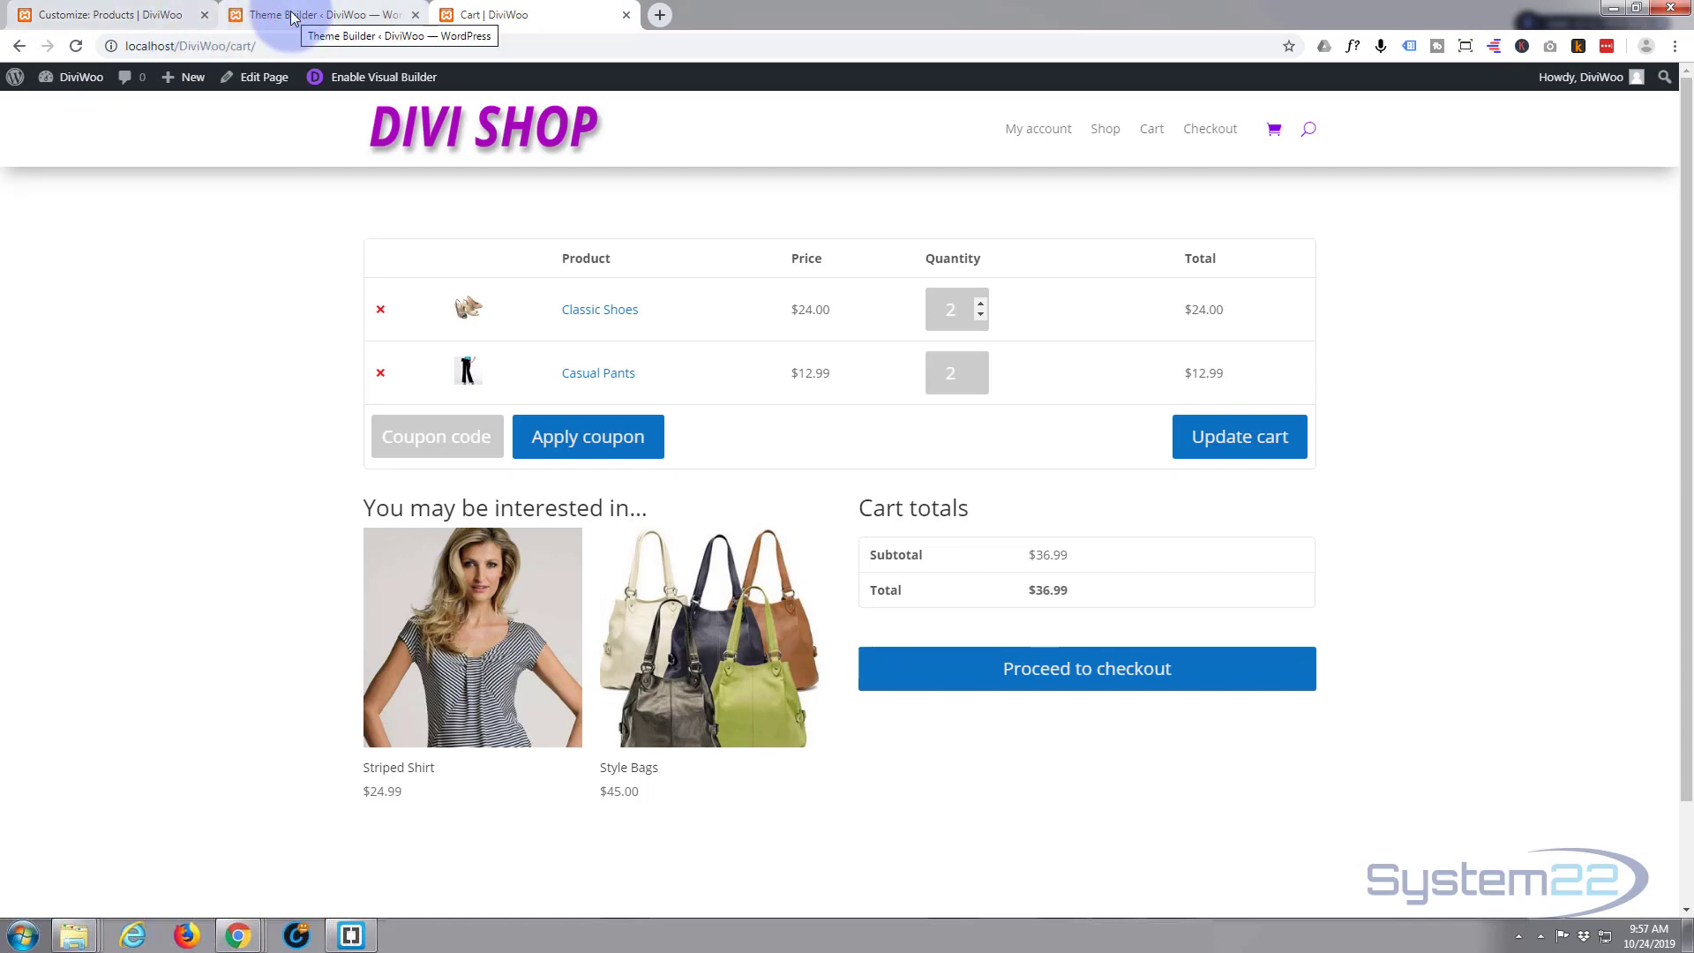
pyautogui.click(319, 14)
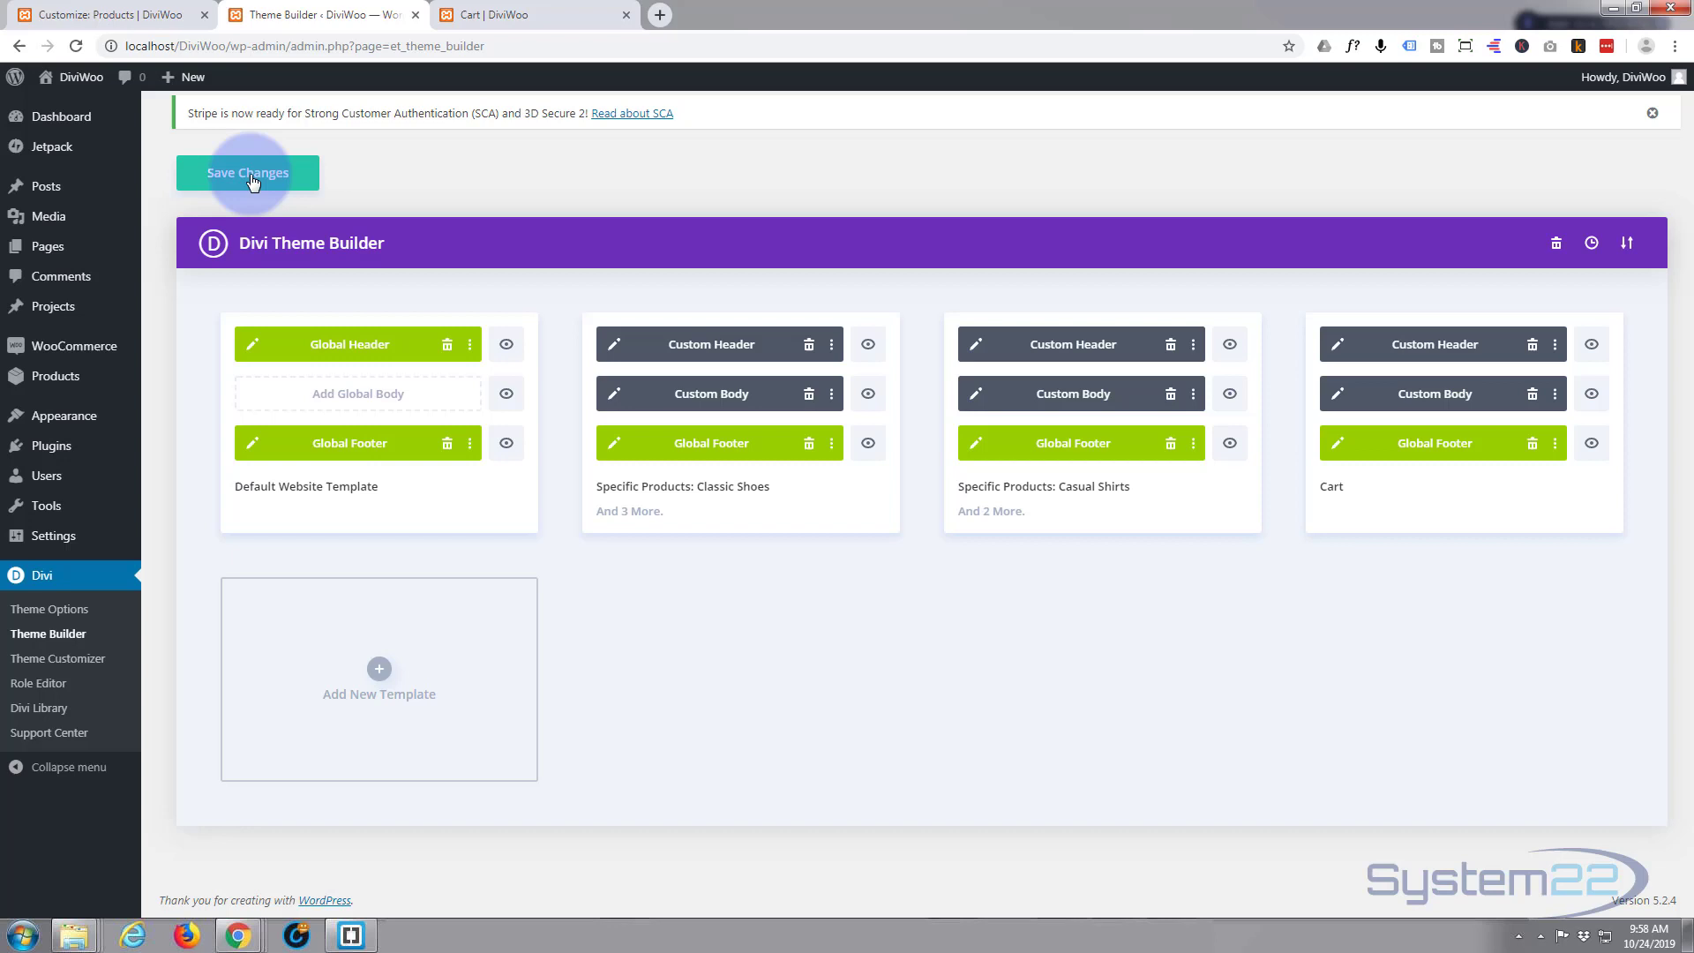
# - Save the Theme Builder template changes and switch back to the Cart page tab
pyautogui.click(247, 173)
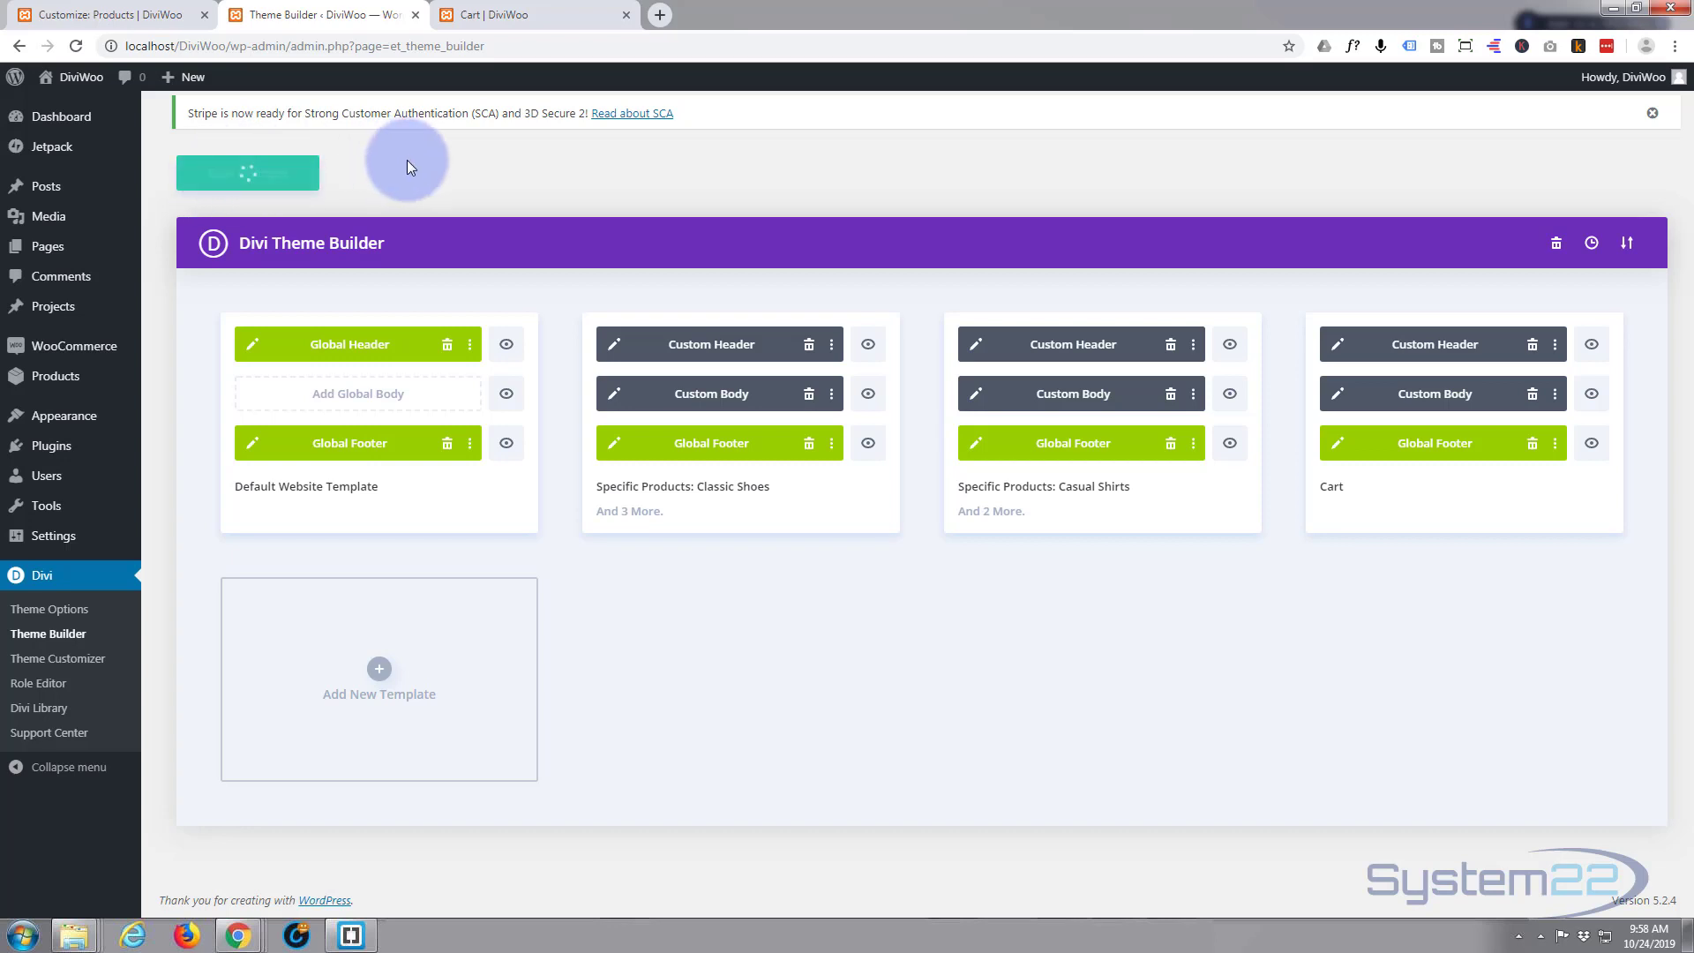
pyautogui.moveTo(419, 173)
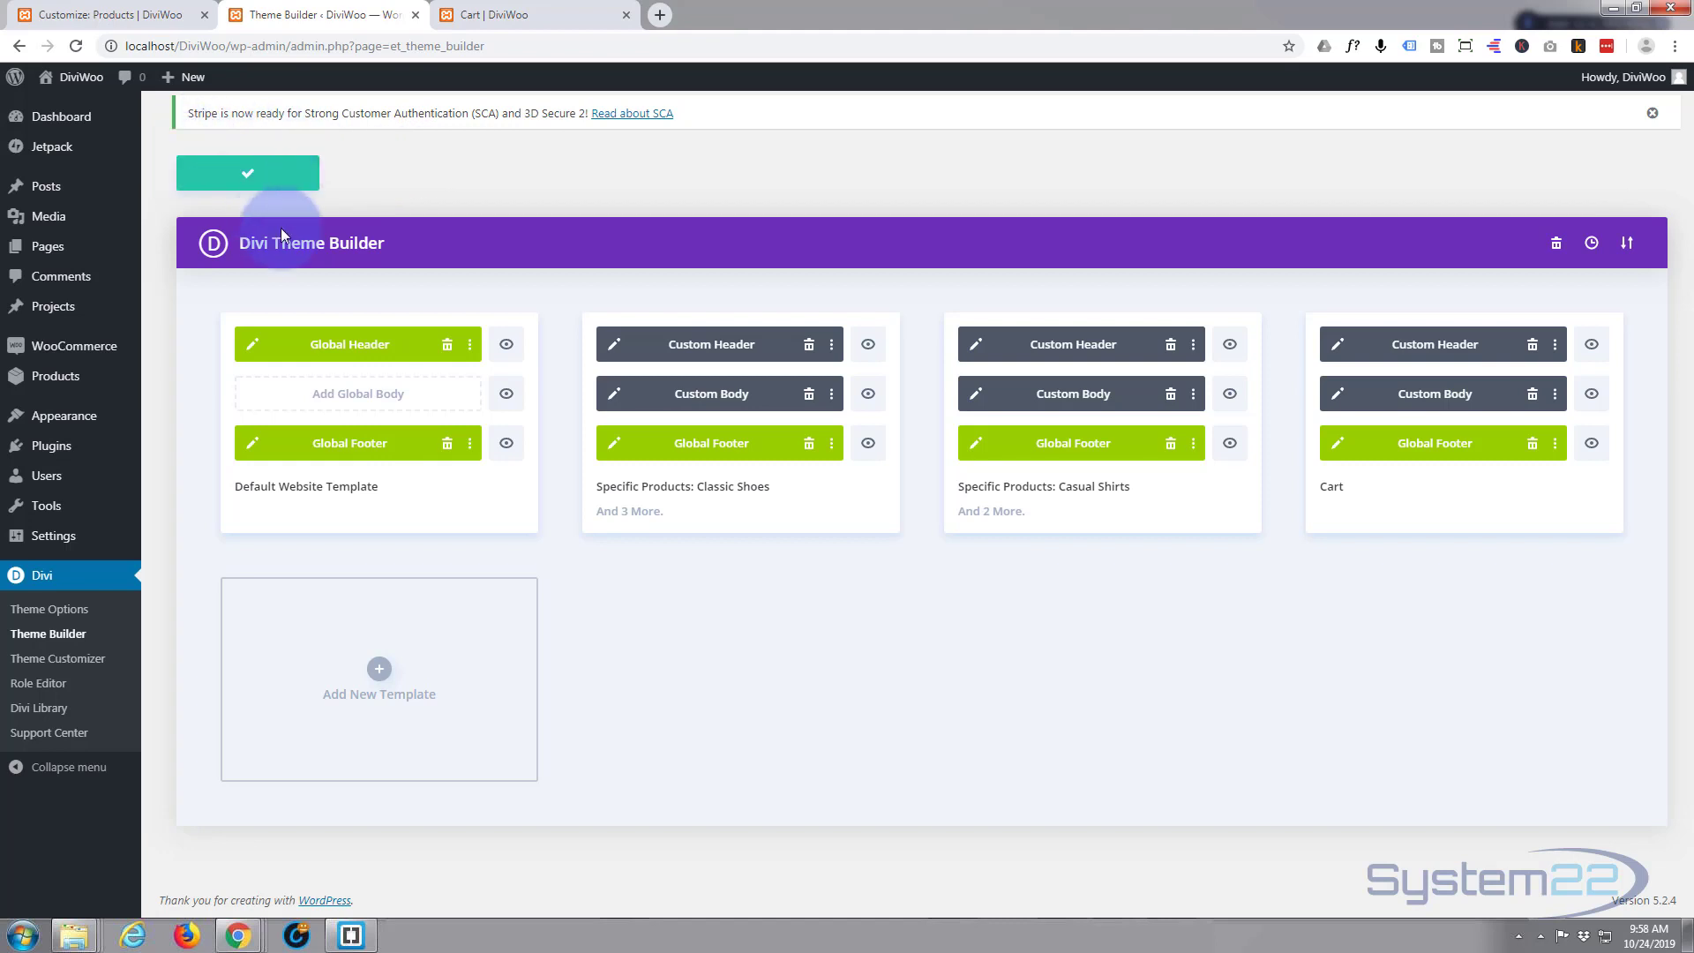
pyautogui.click(529, 14)
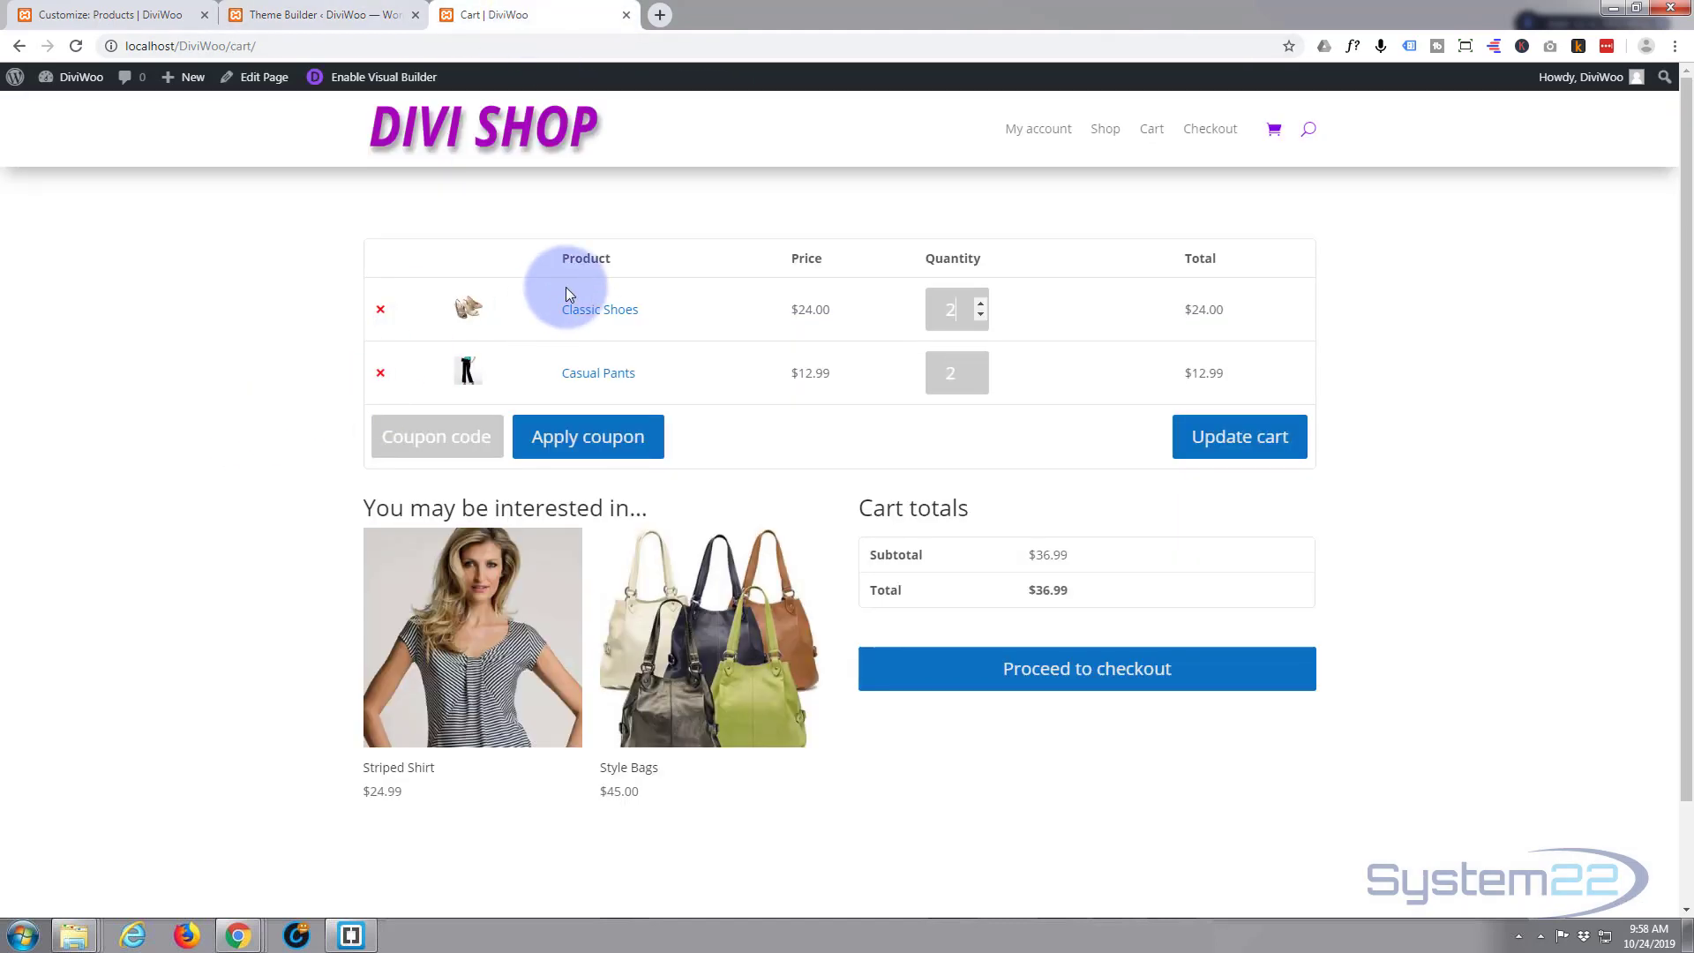
pyautogui.moveTo(1505, 818)
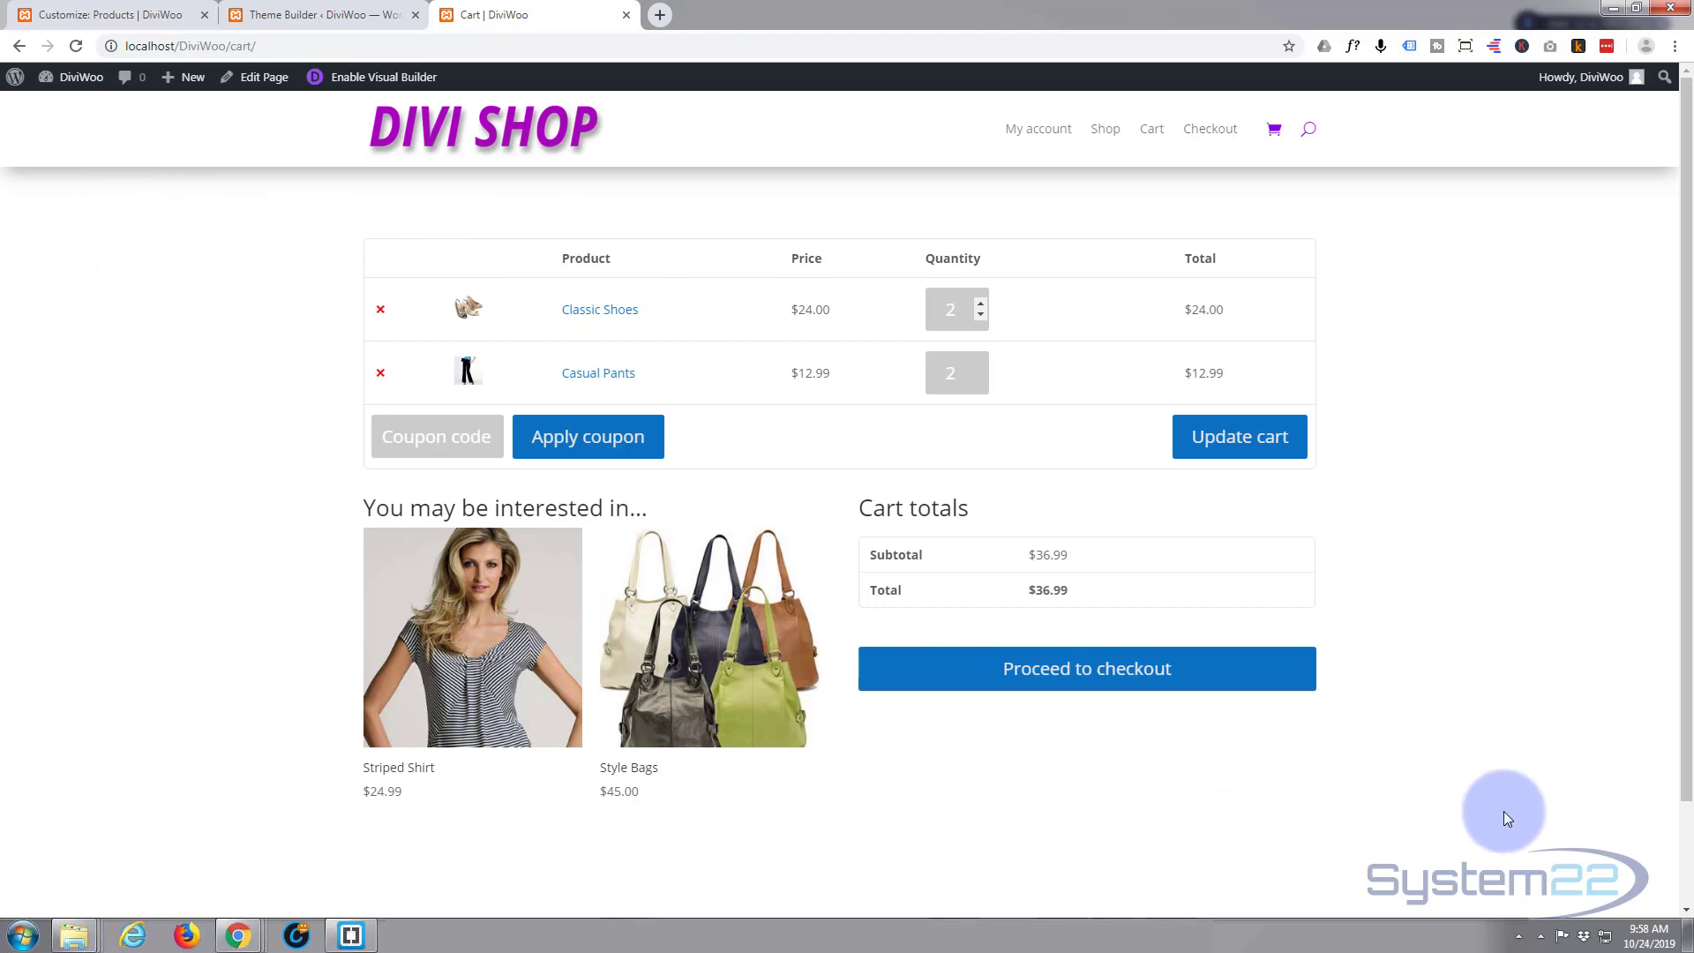
pyautogui.moveTo(530, 123)
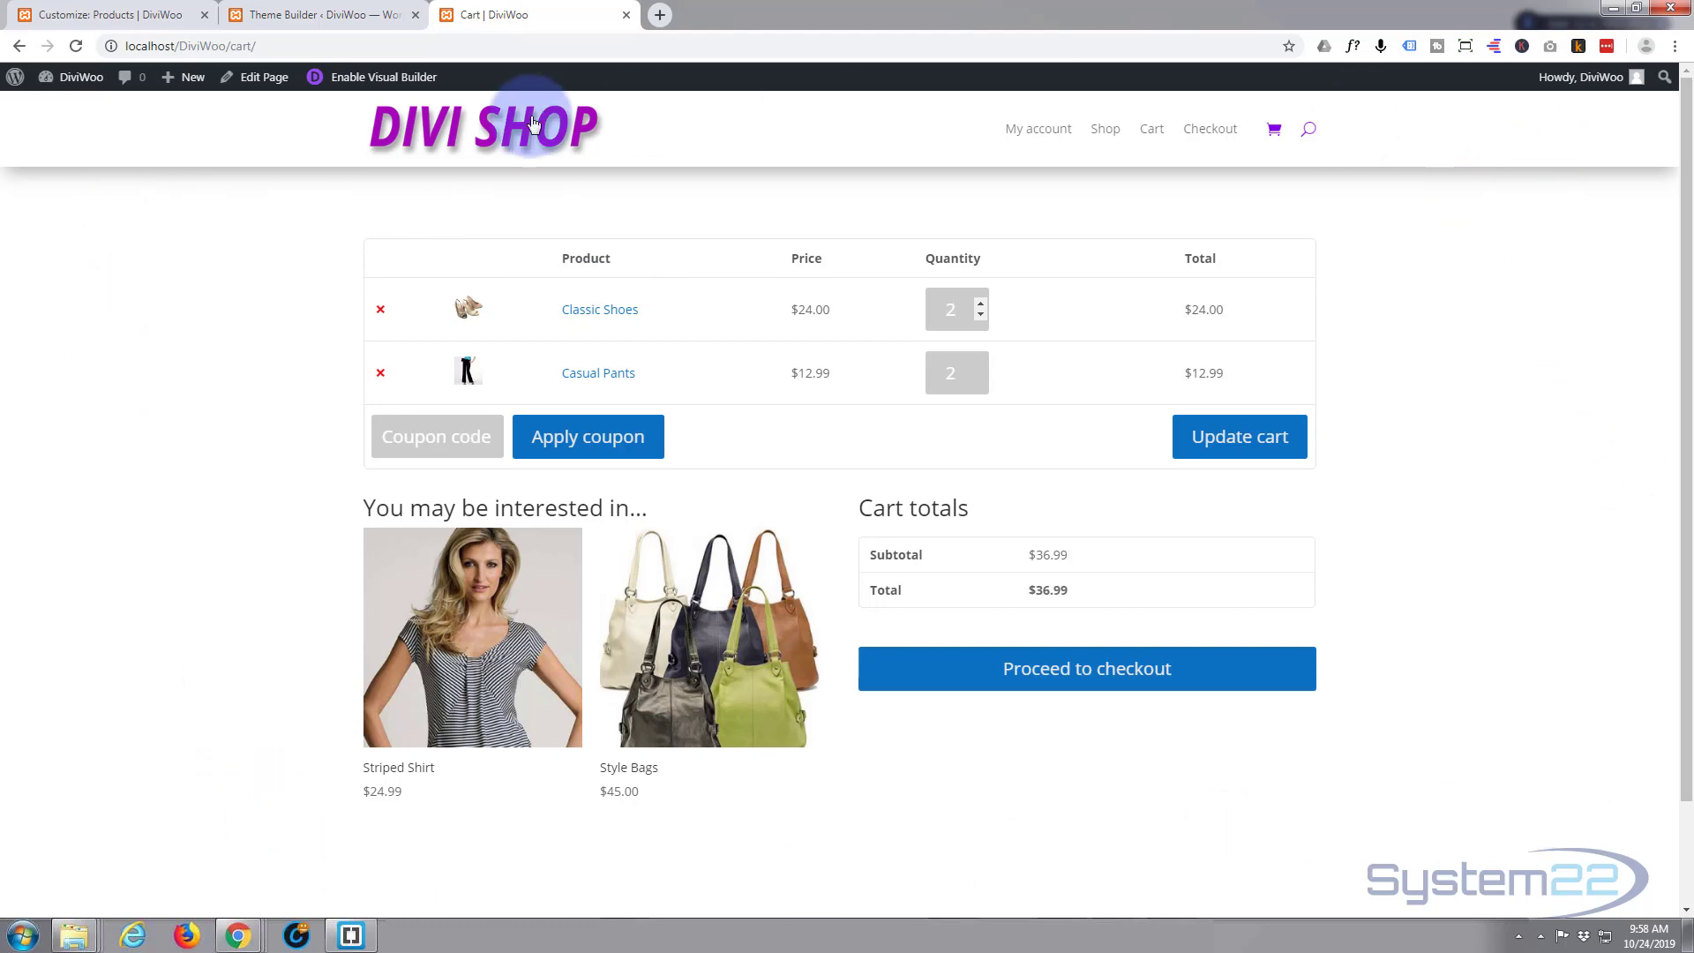
pyautogui.moveTo(76, 45)
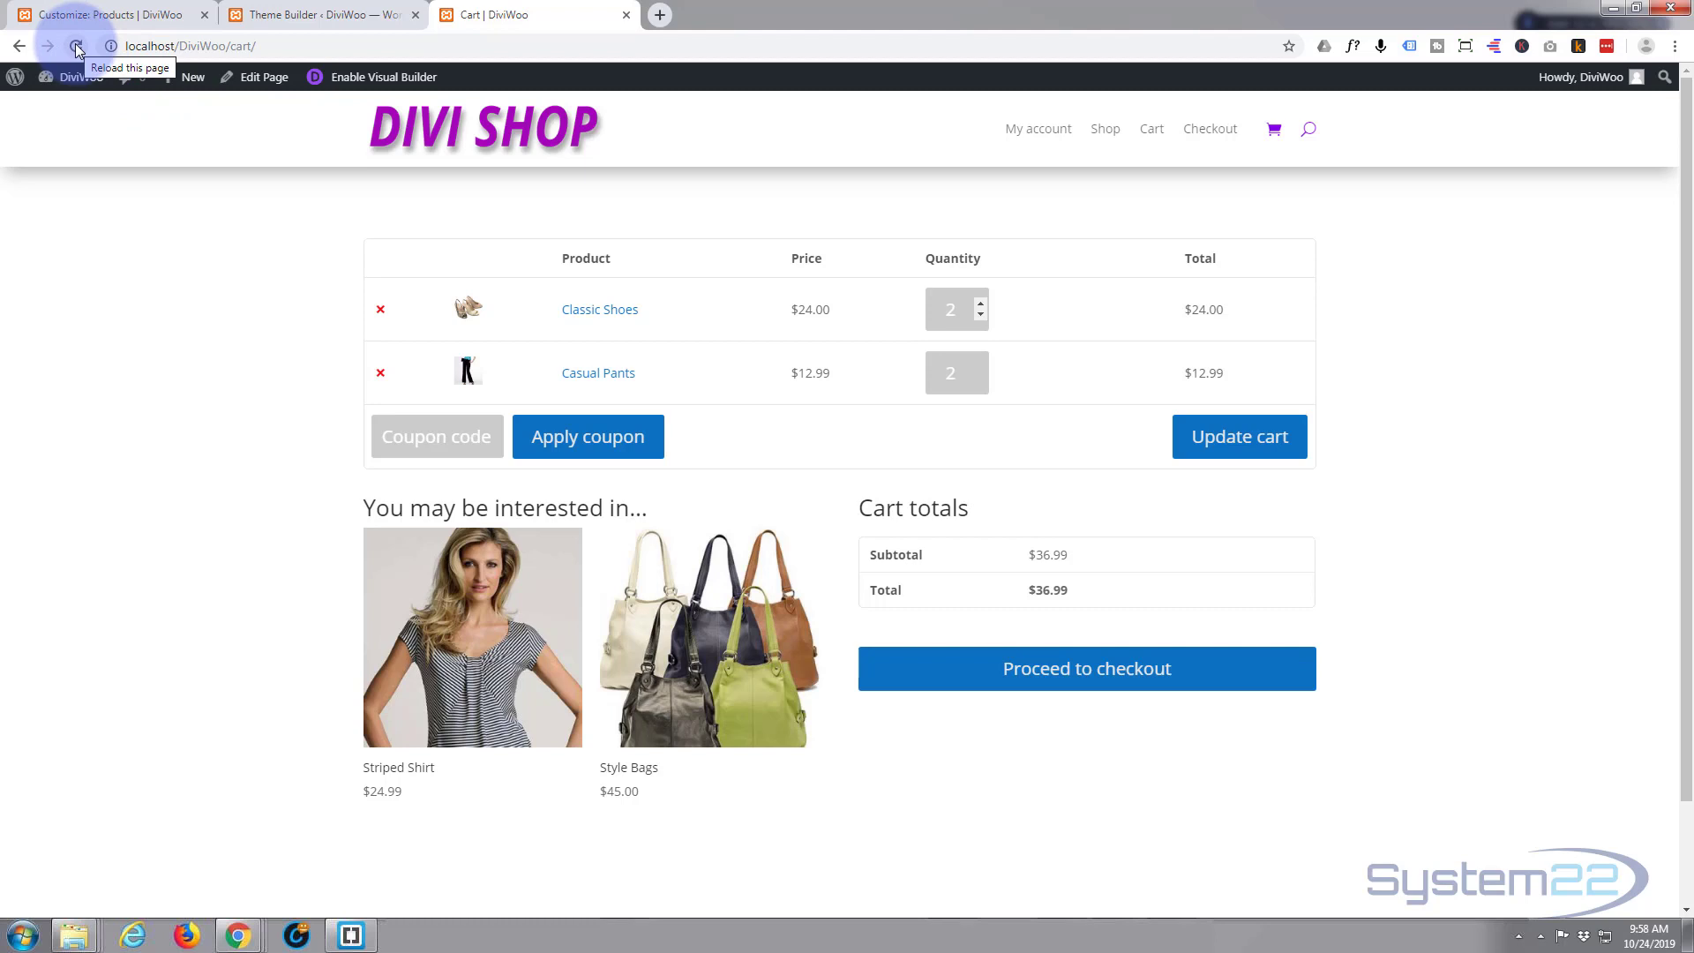
# - Reload the Cart page to view the new design and raise Casual Pants to 2
pyautogui.click(76, 45)
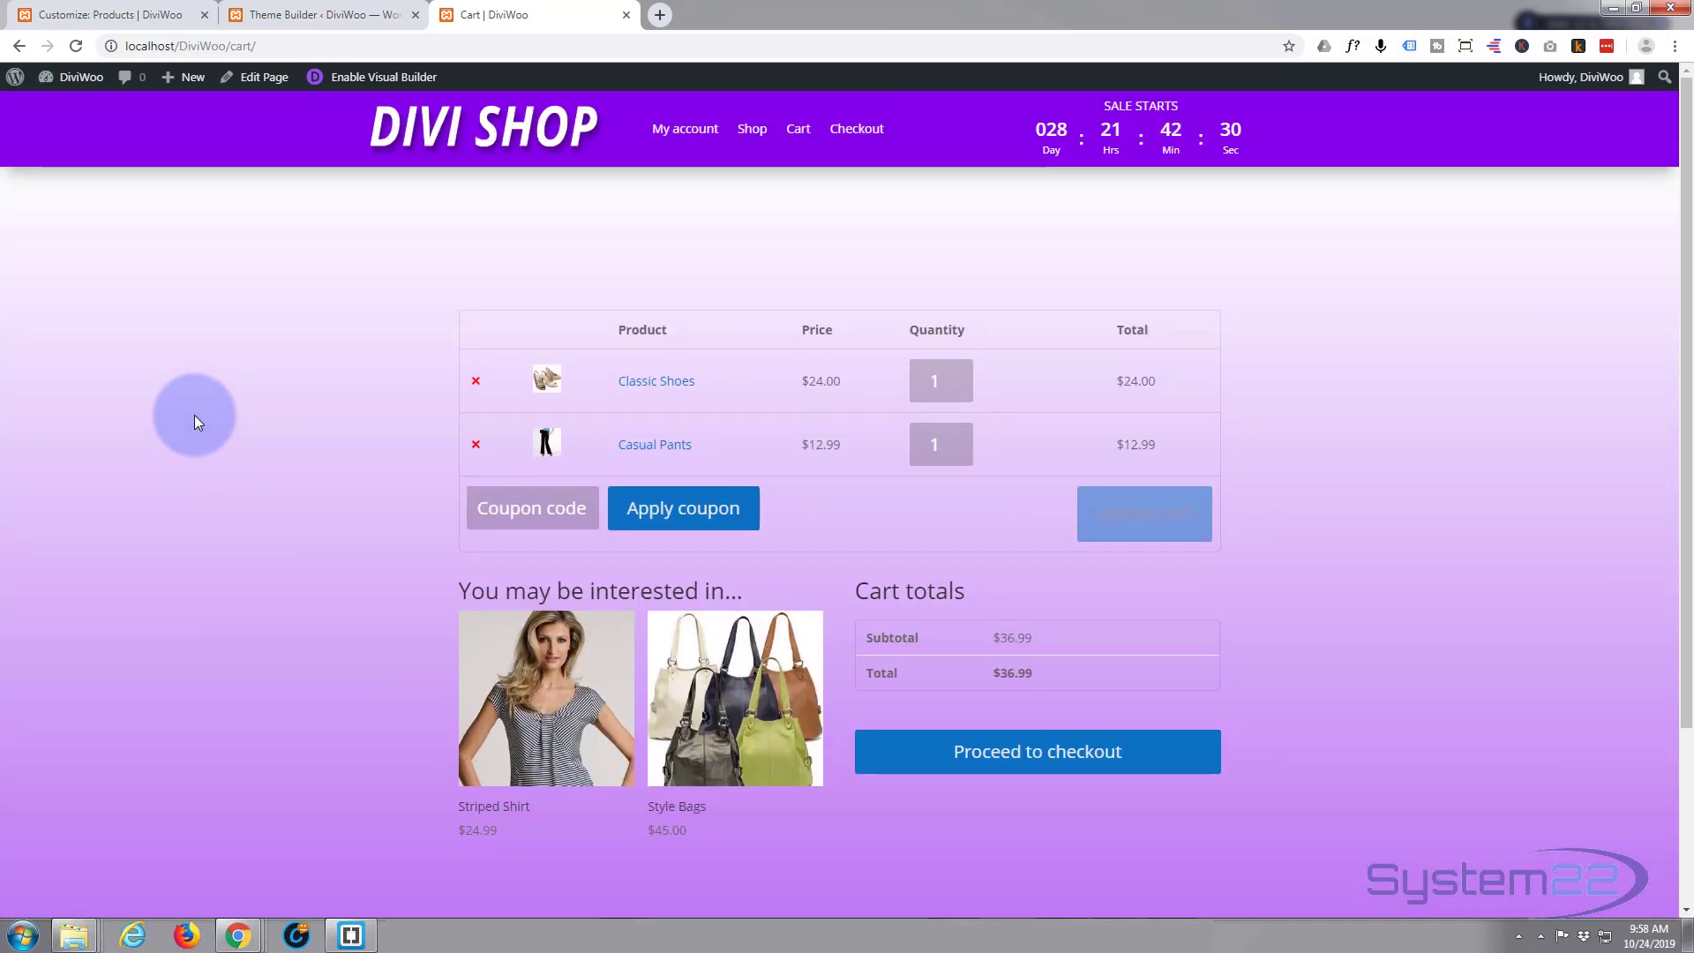
pyautogui.scroll(-3)
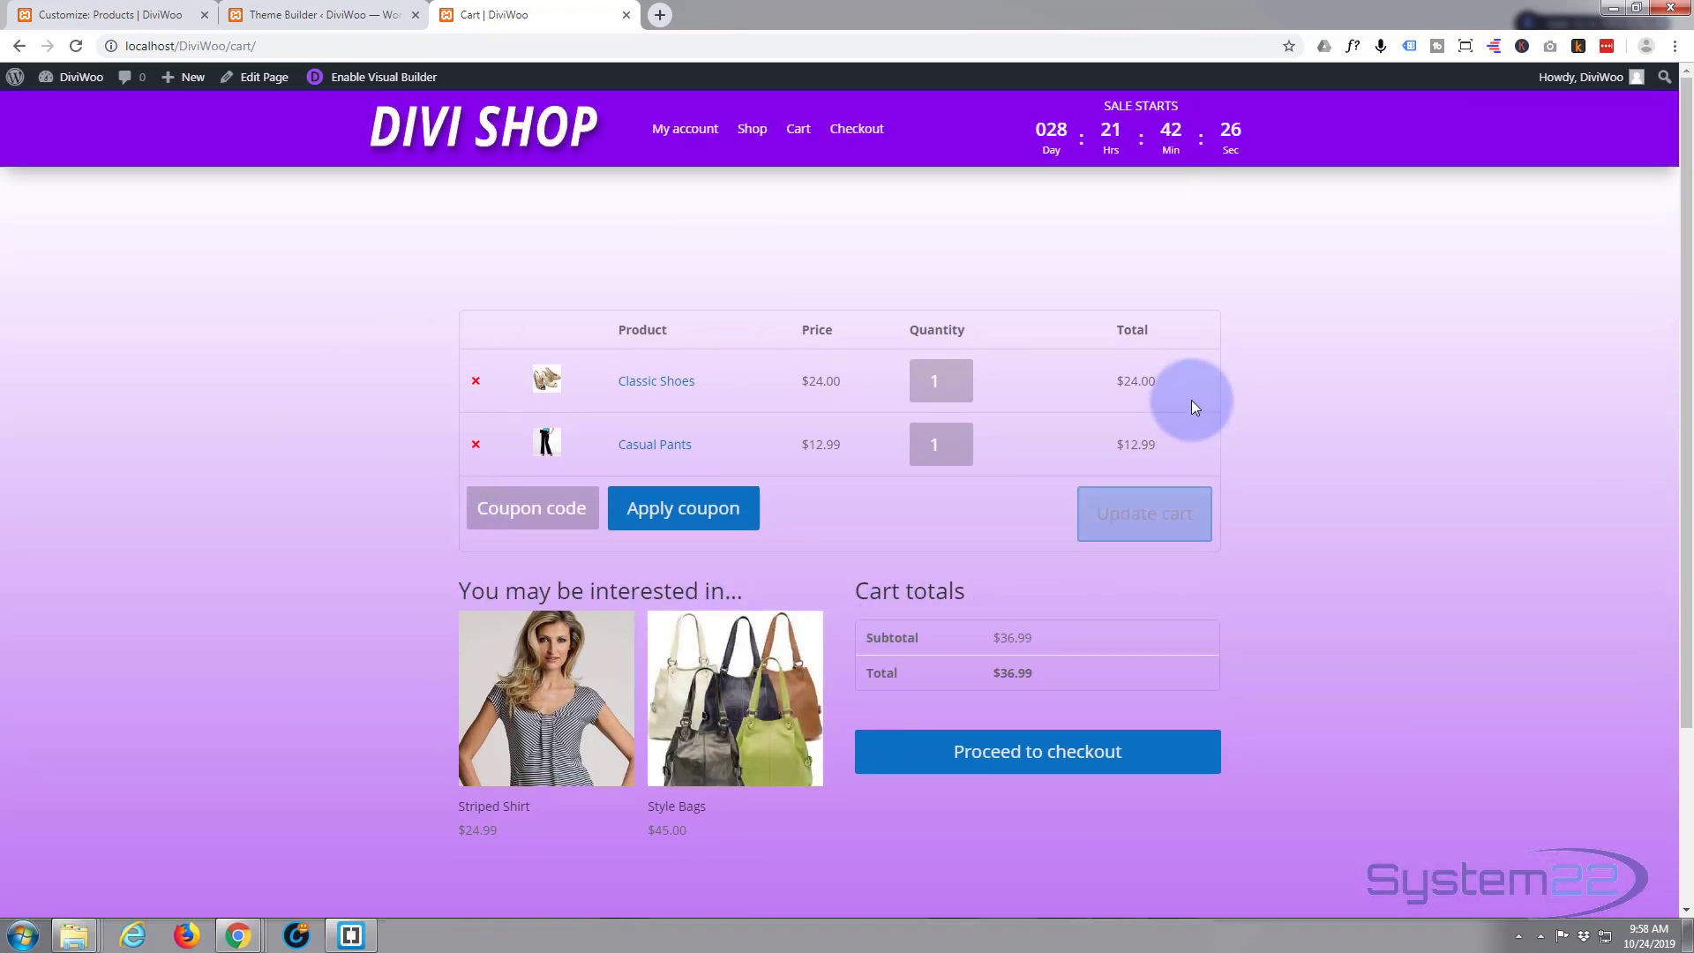
pyautogui.moveTo(249, 573)
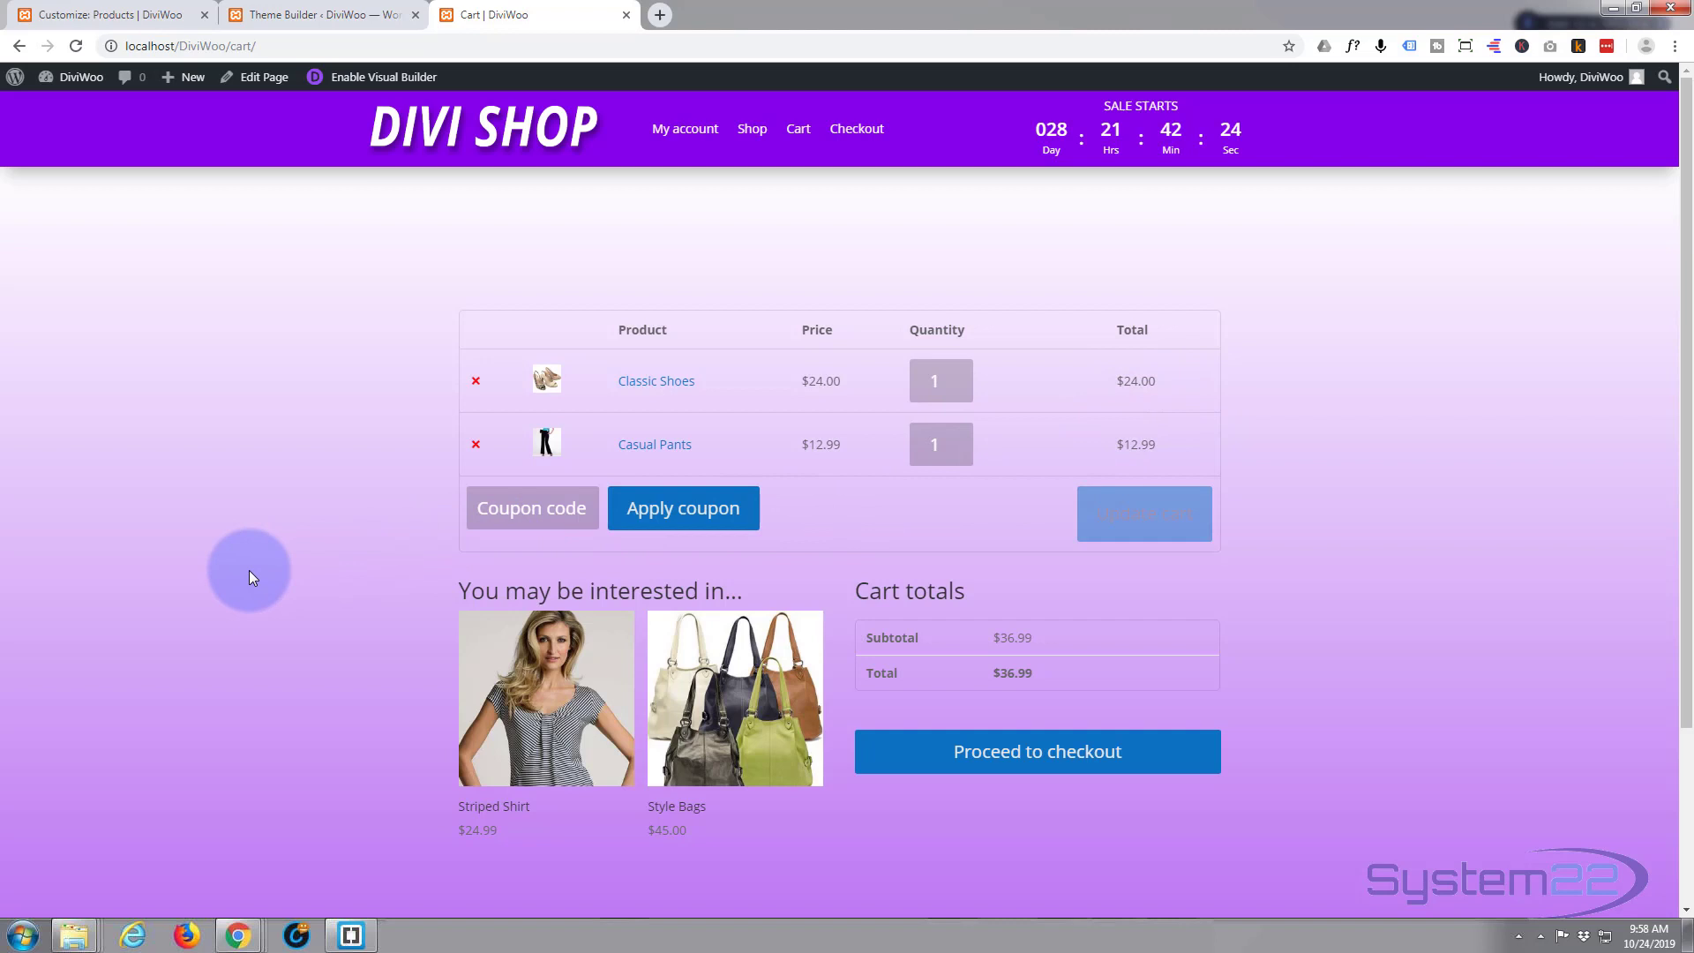
pyautogui.moveTo(200, 583)
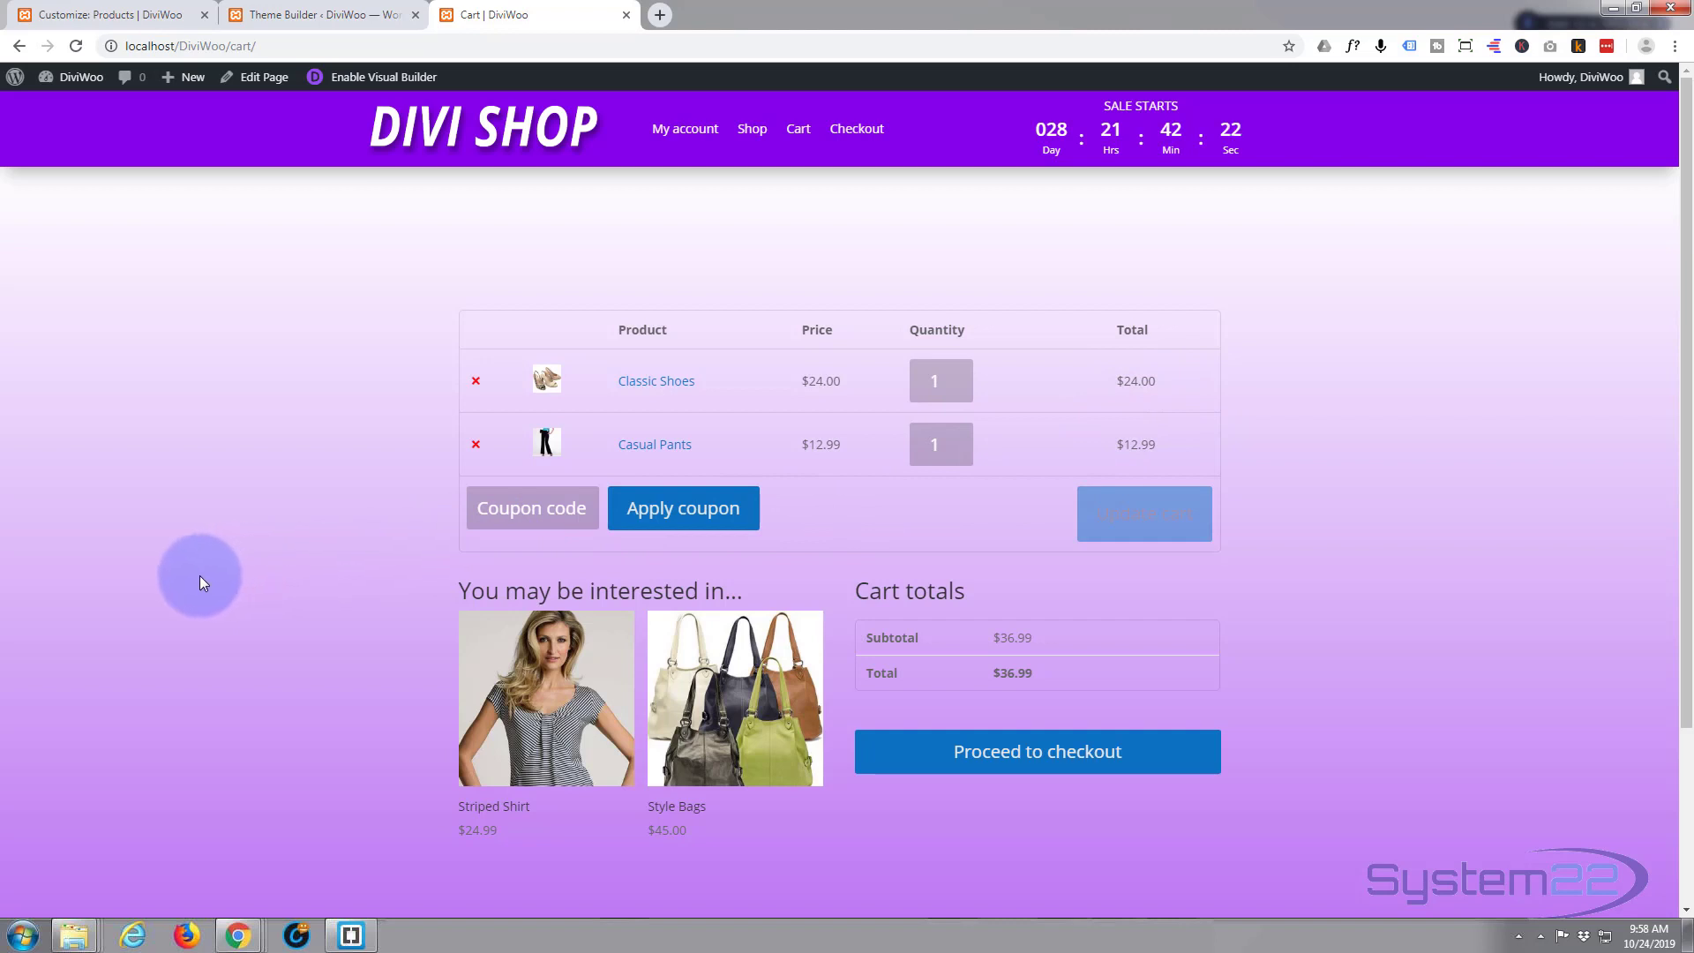
pyautogui.moveTo(636, 589)
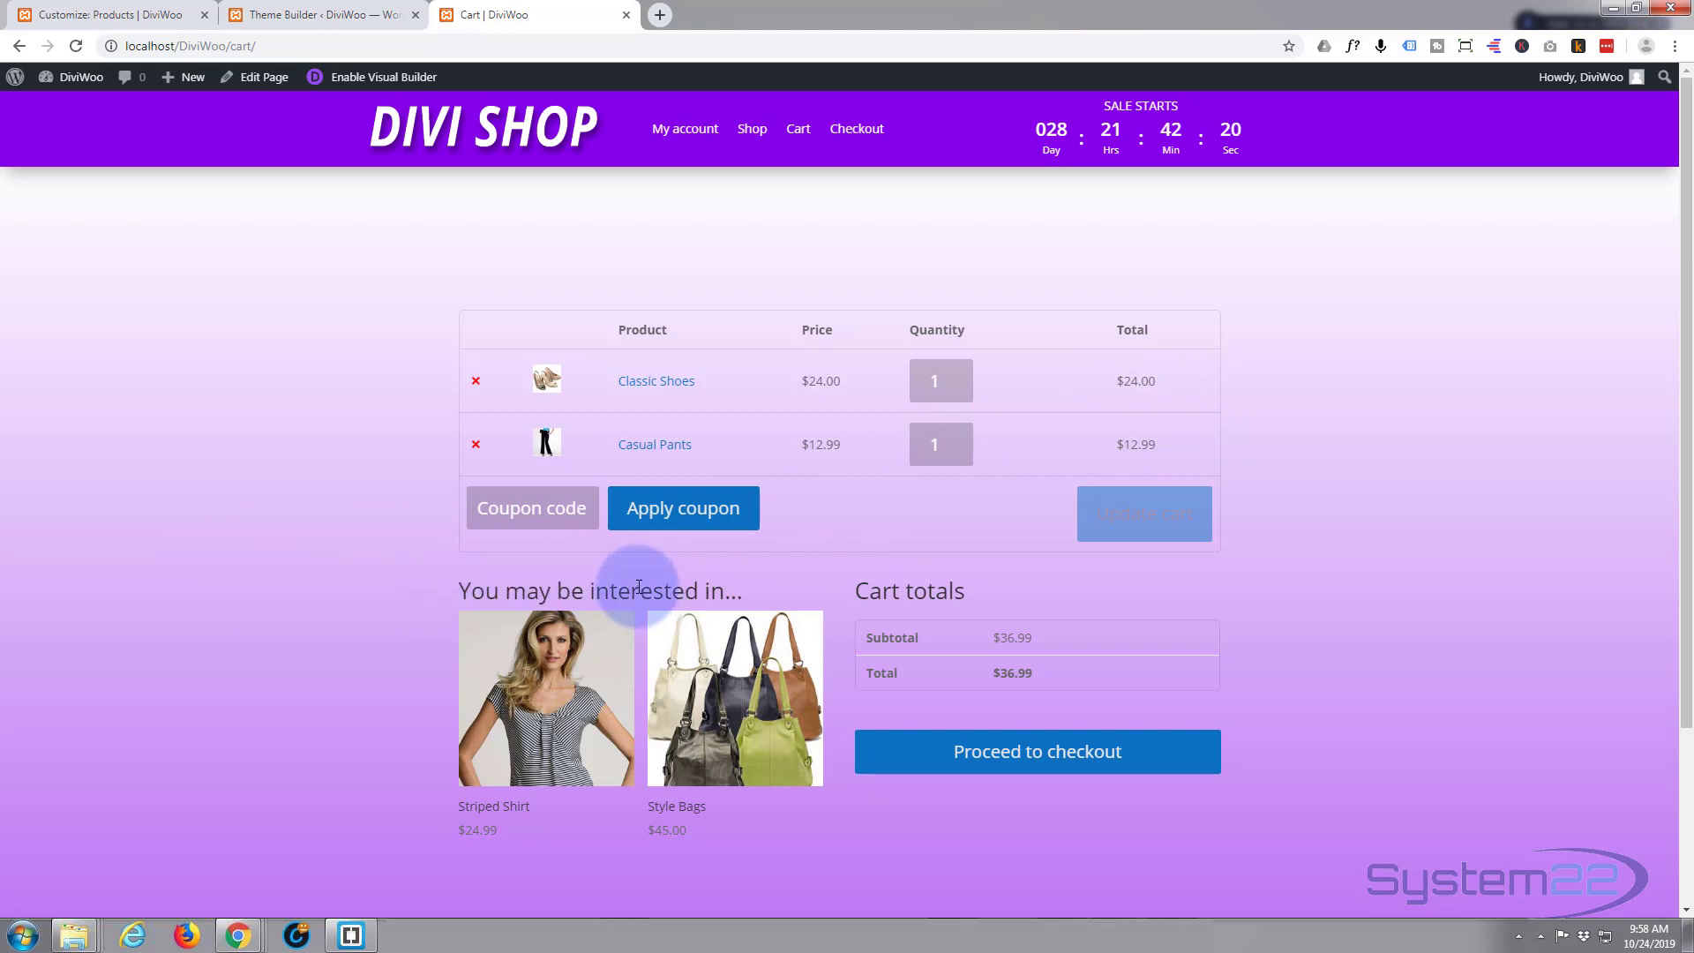
pyautogui.moveTo(683, 508)
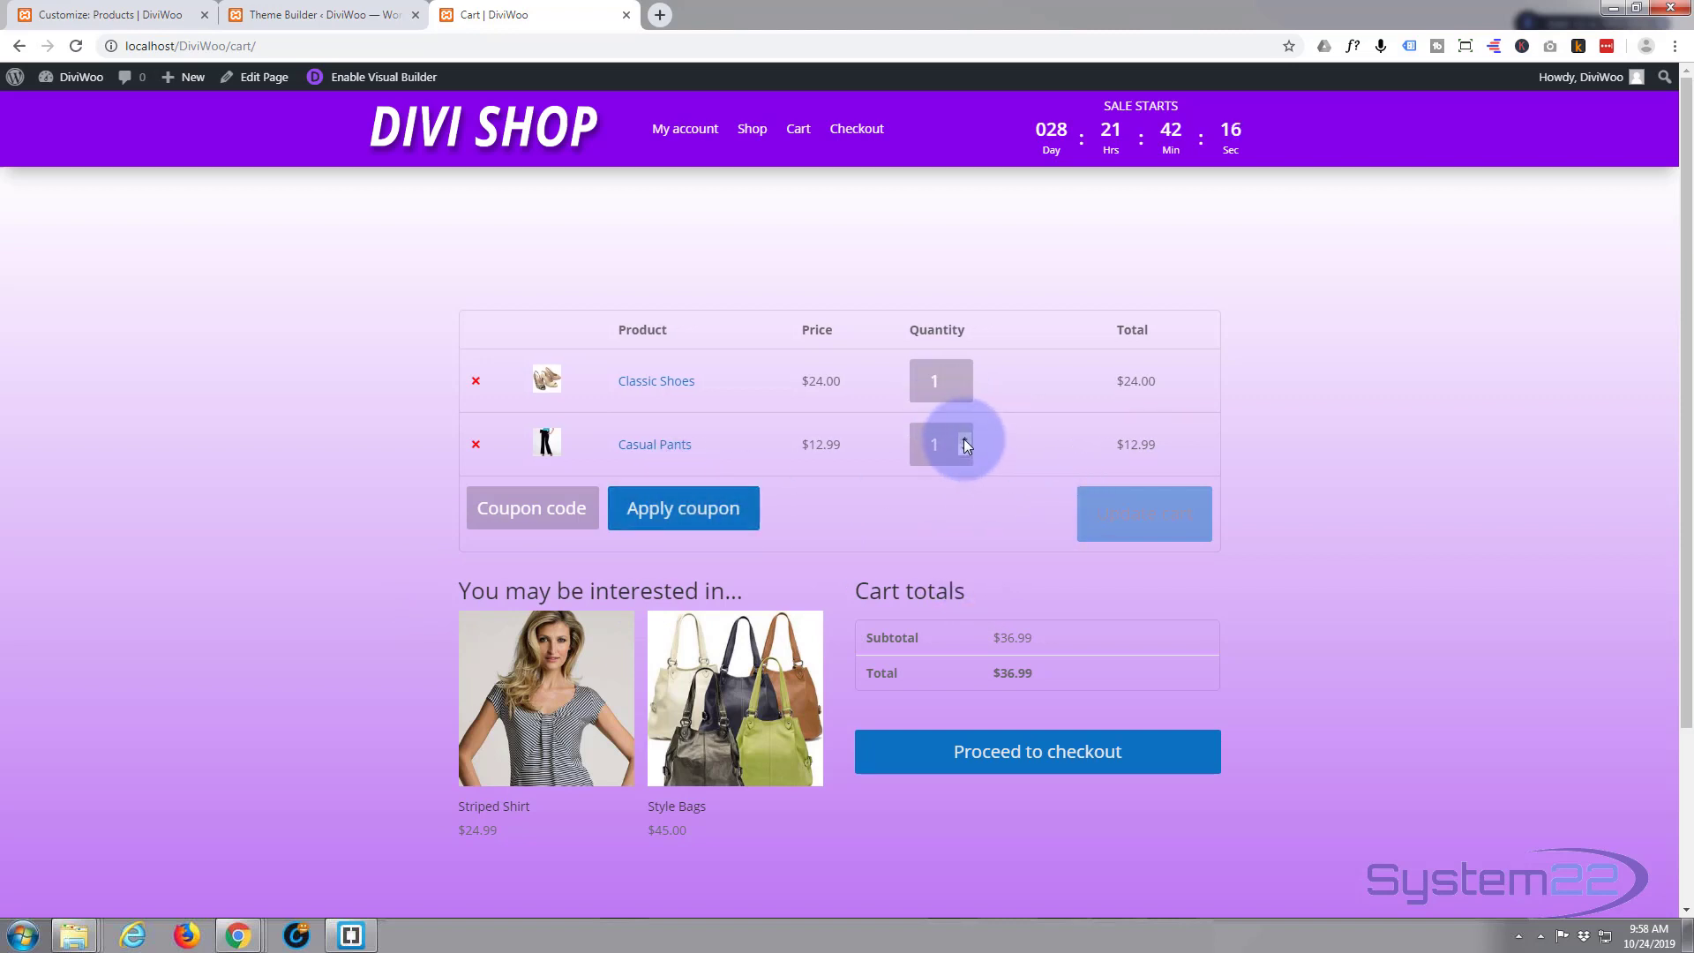
pyautogui.click(963, 436)
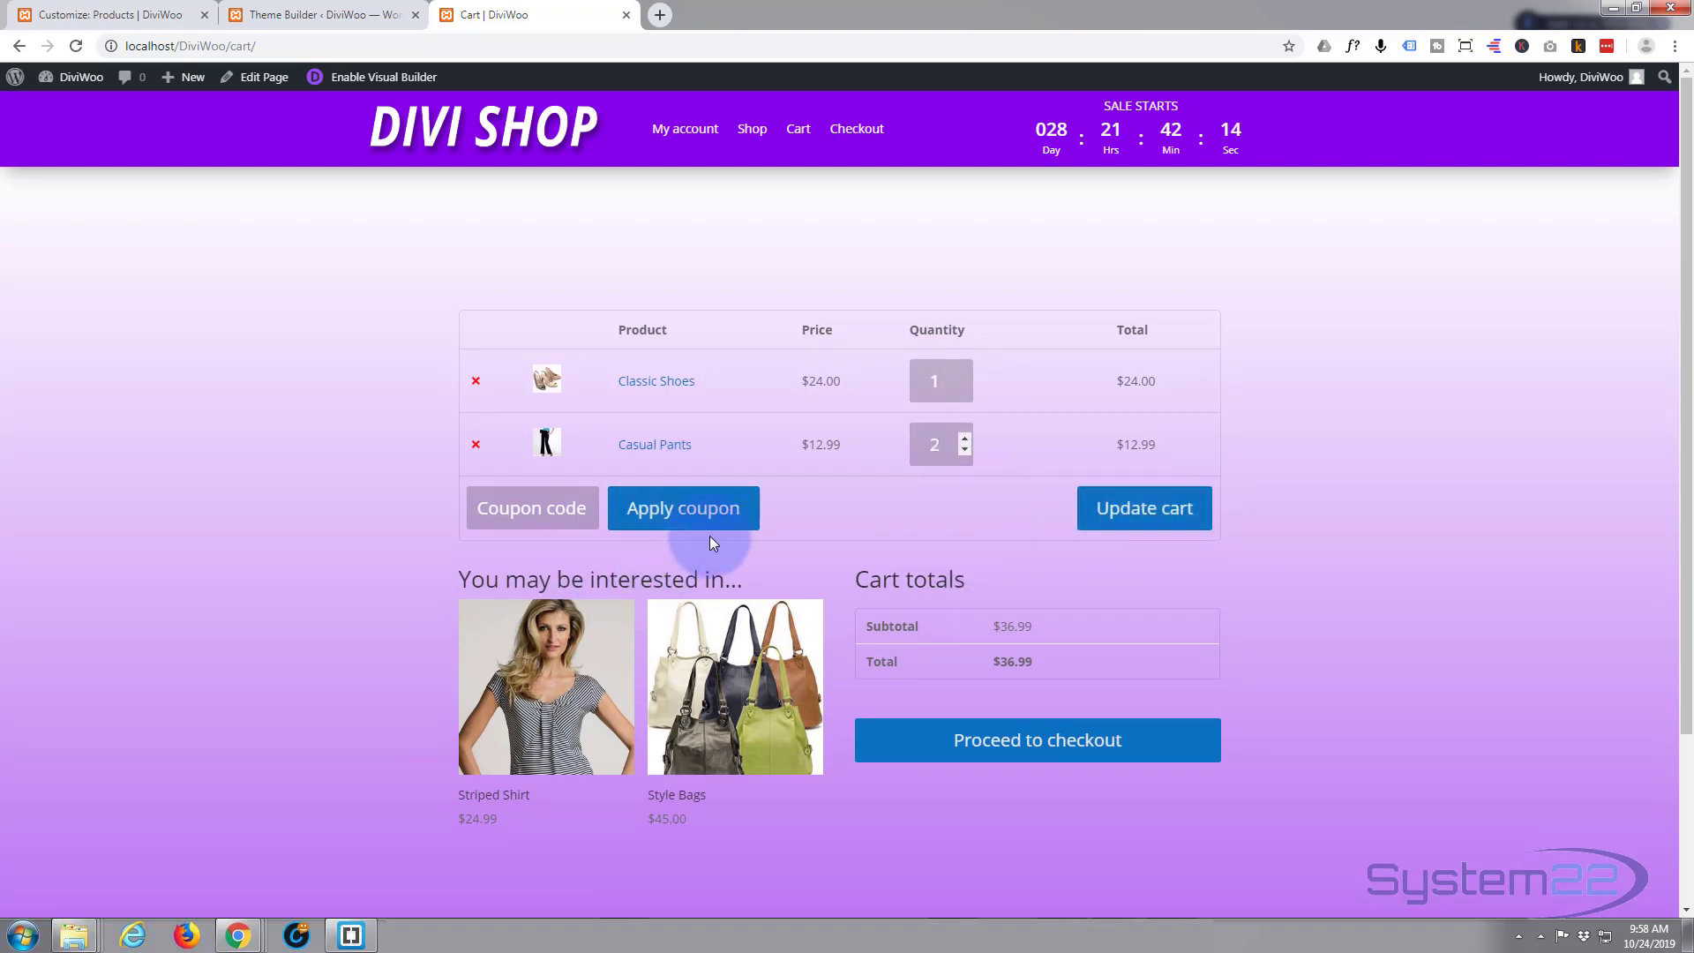
pyautogui.scroll(-3)
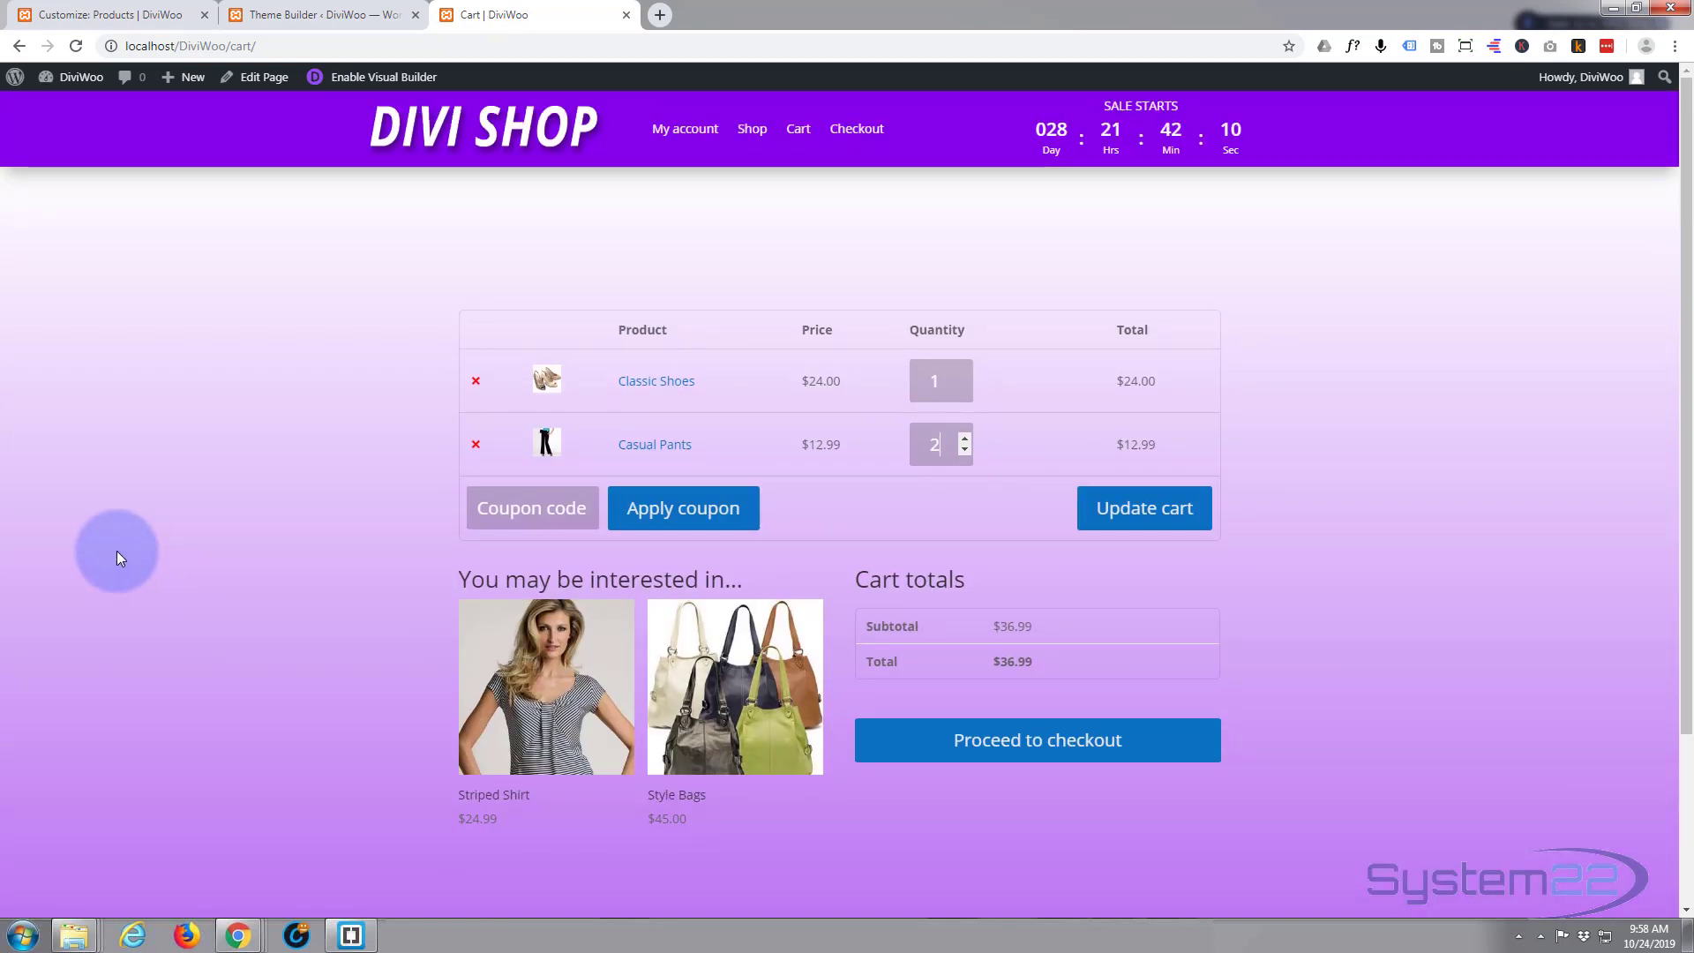
pyautogui.moveTo(168, 495)
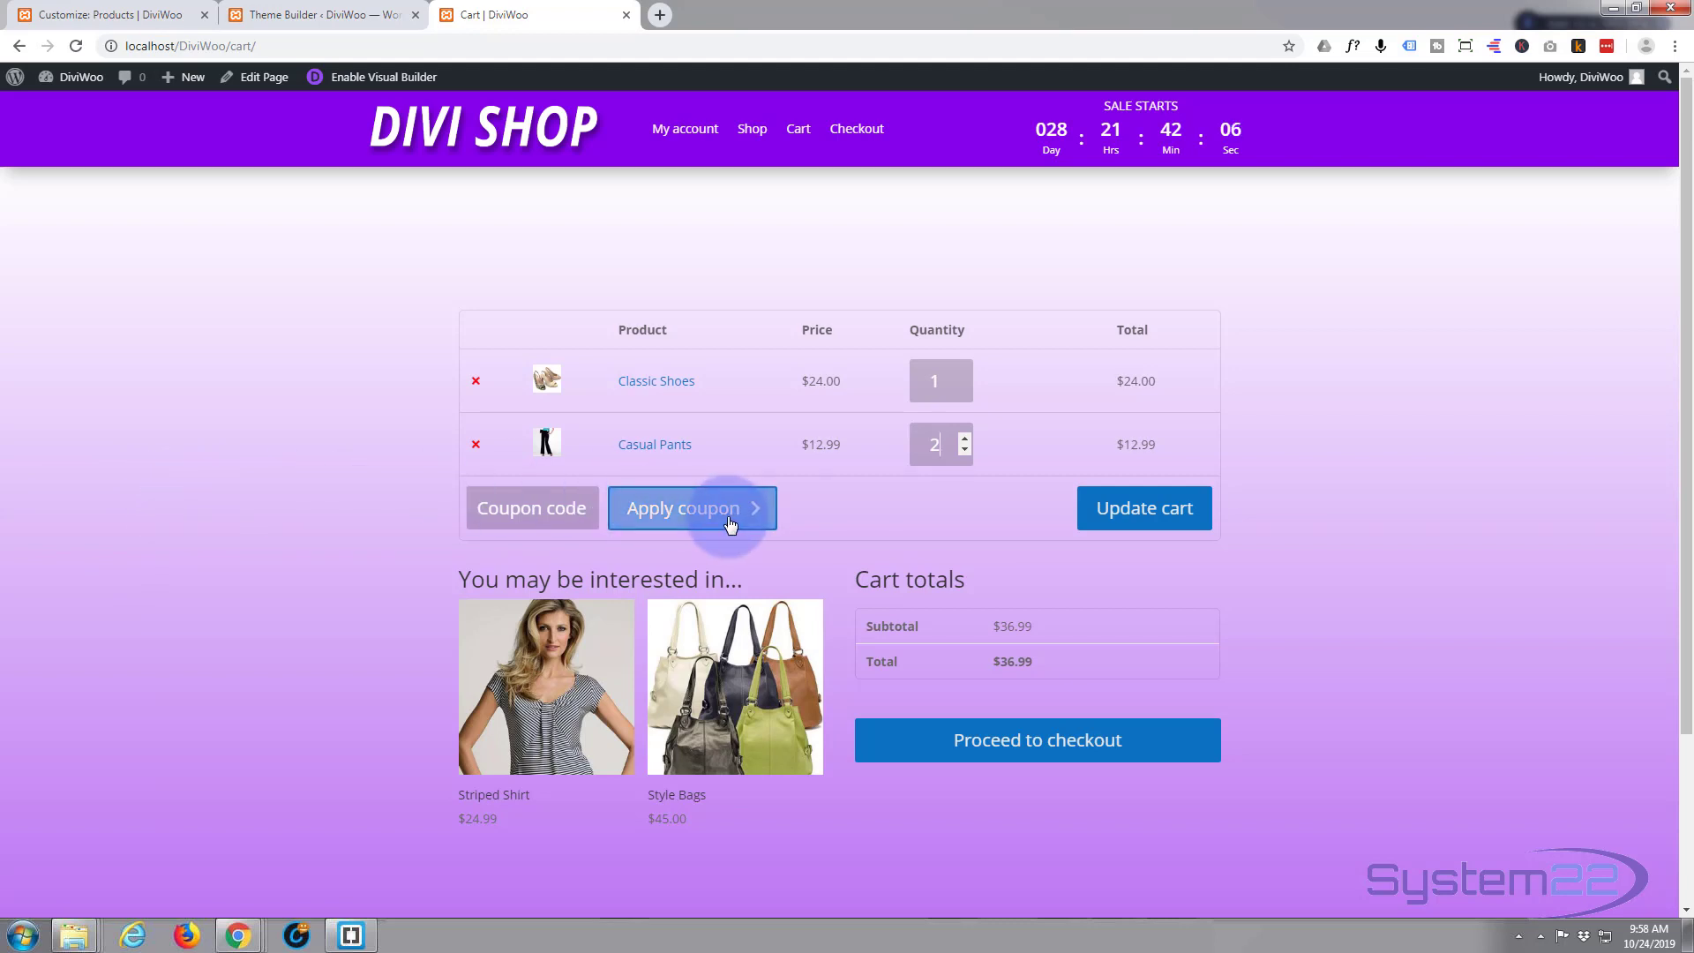
pyautogui.moveTo(496, 565)
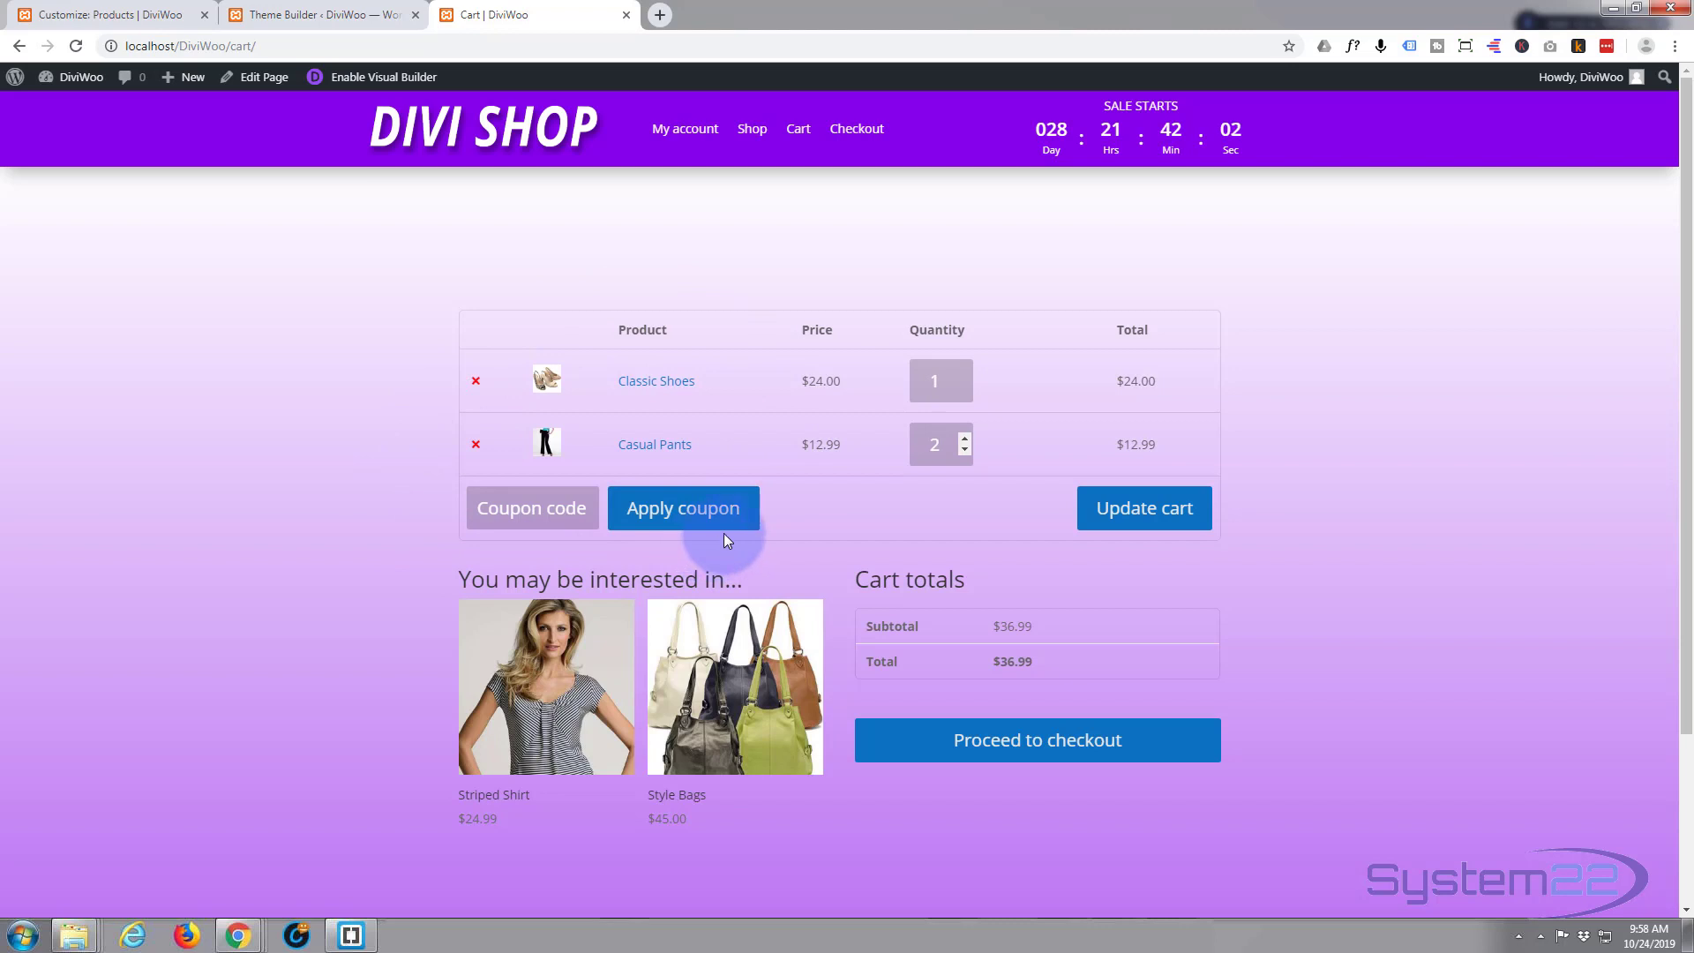
pyautogui.moveTo(107, 14)
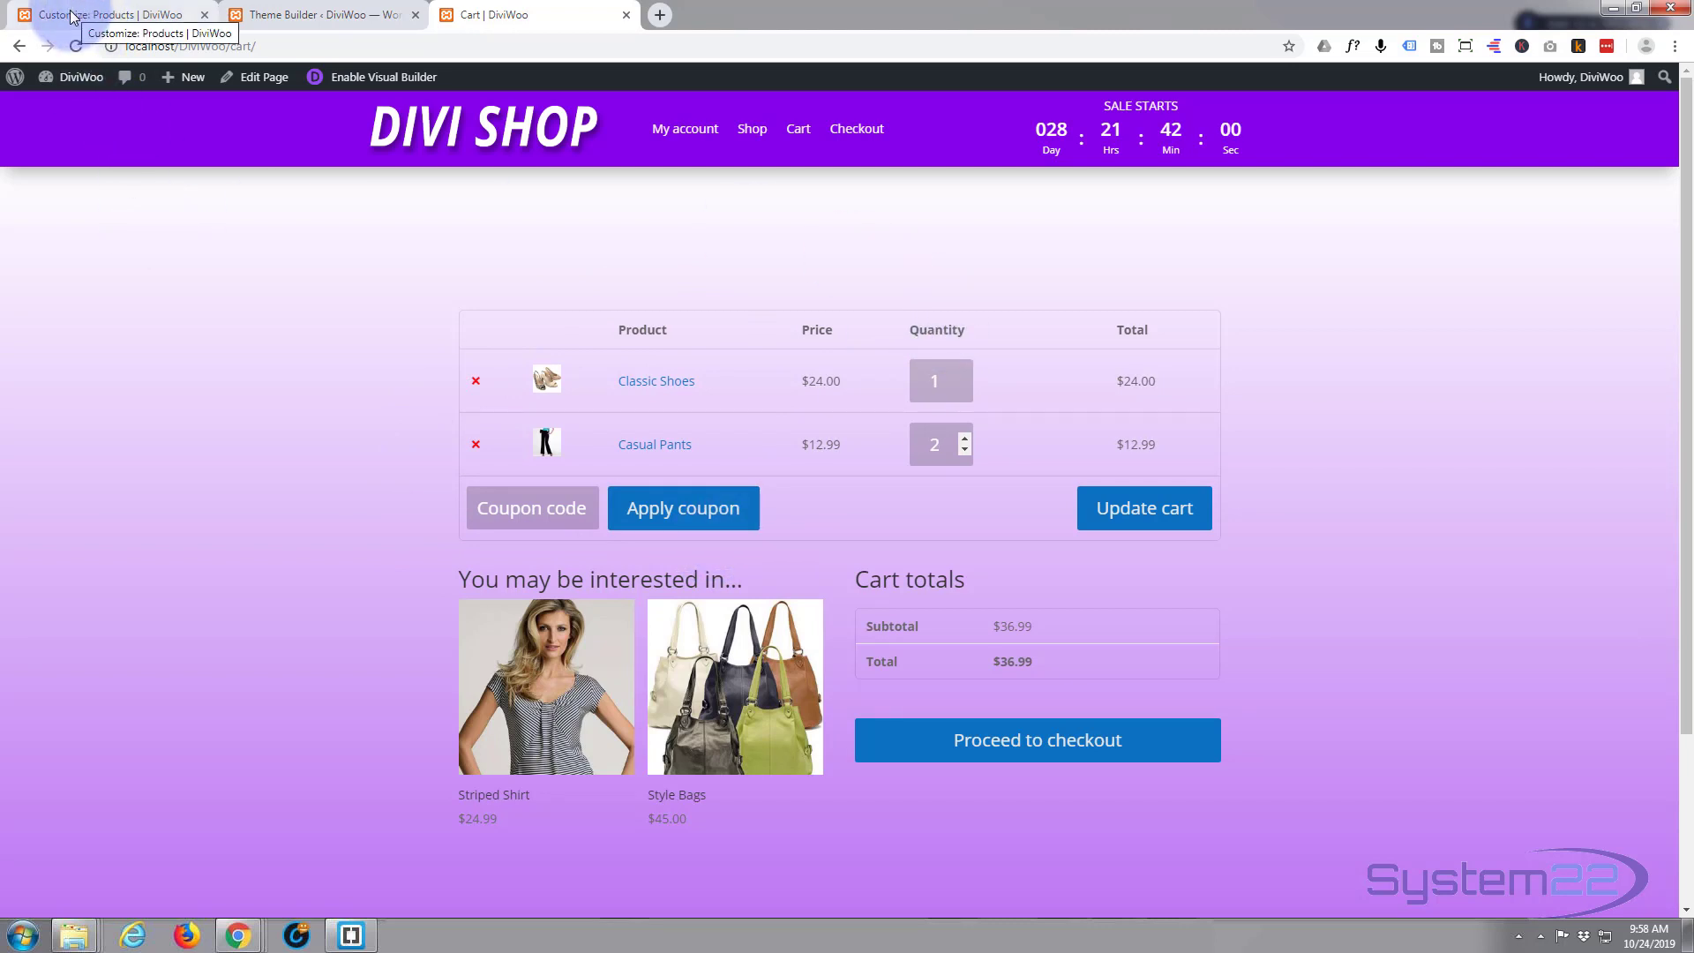
# - Close the Products customizer and open the Divi Theme Customizer instead
pyautogui.click(103, 14)
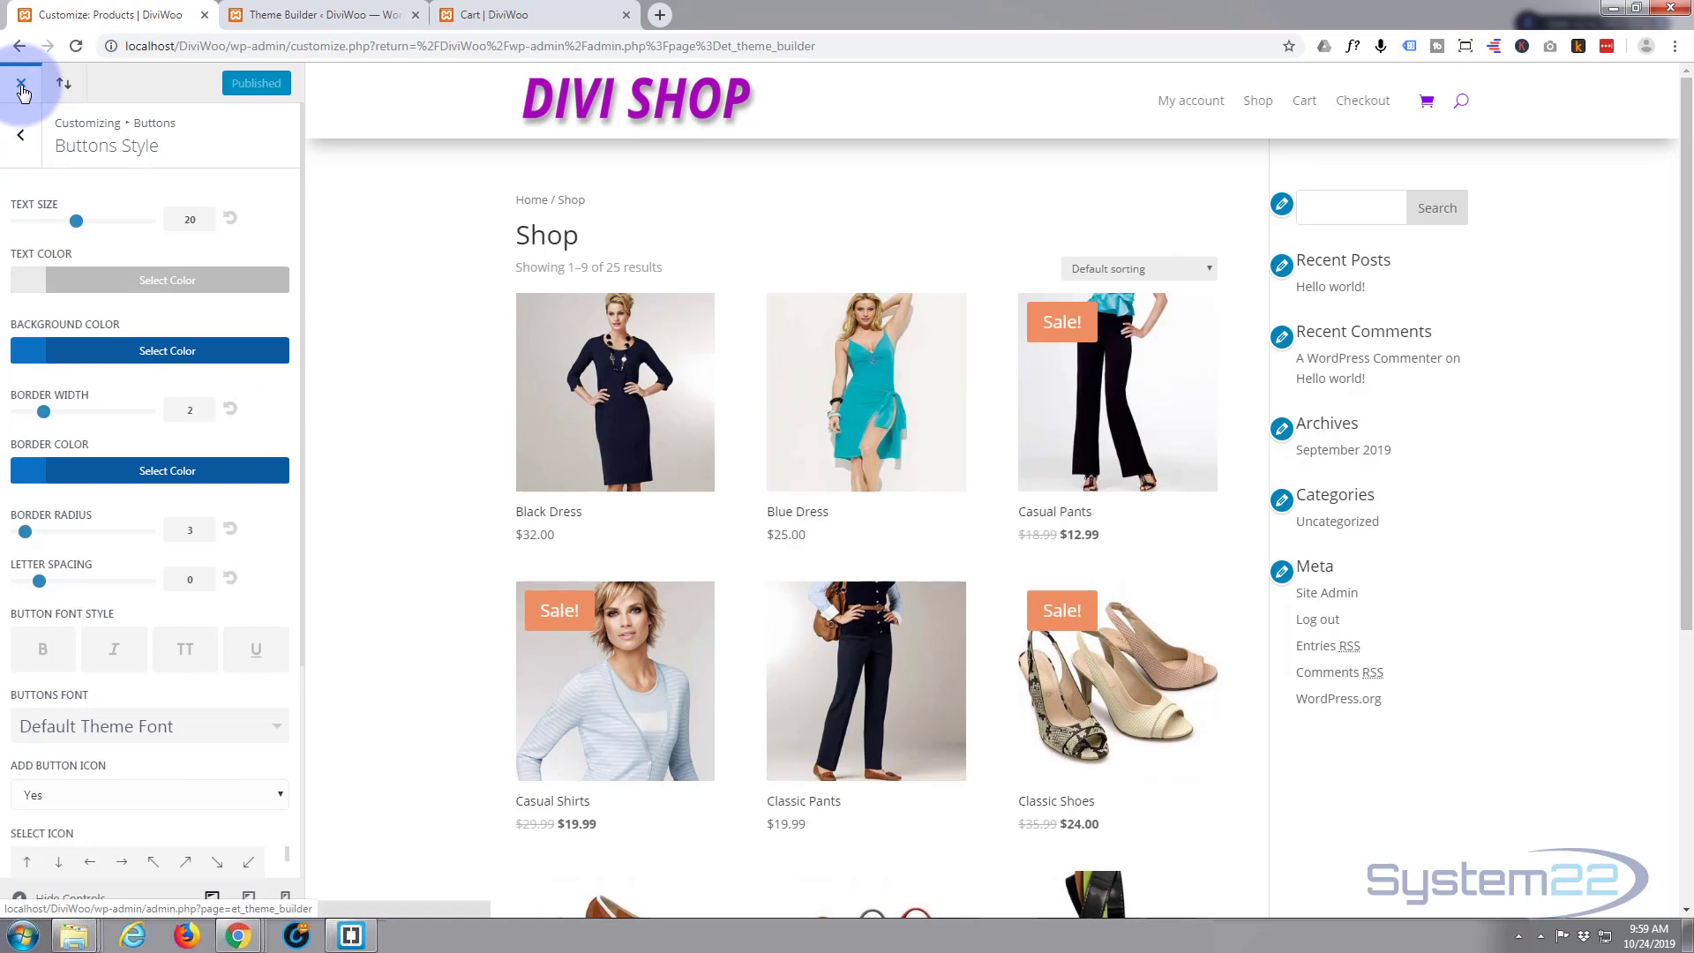
pyautogui.click(21, 83)
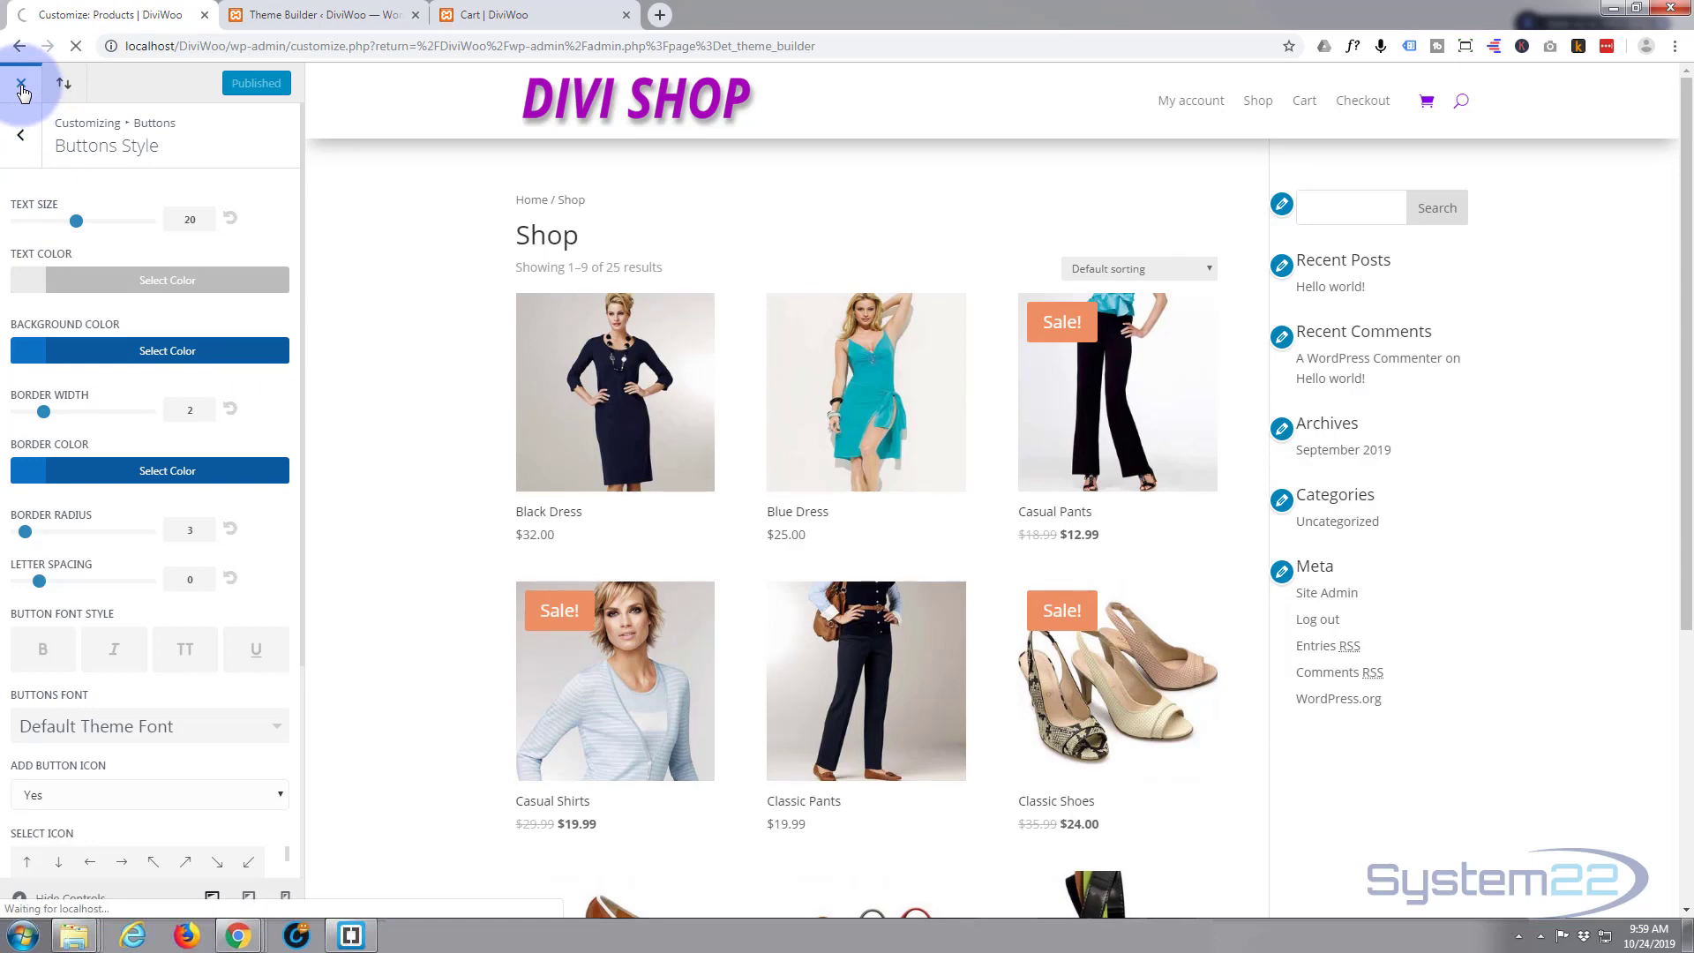
pyautogui.click(19, 83)
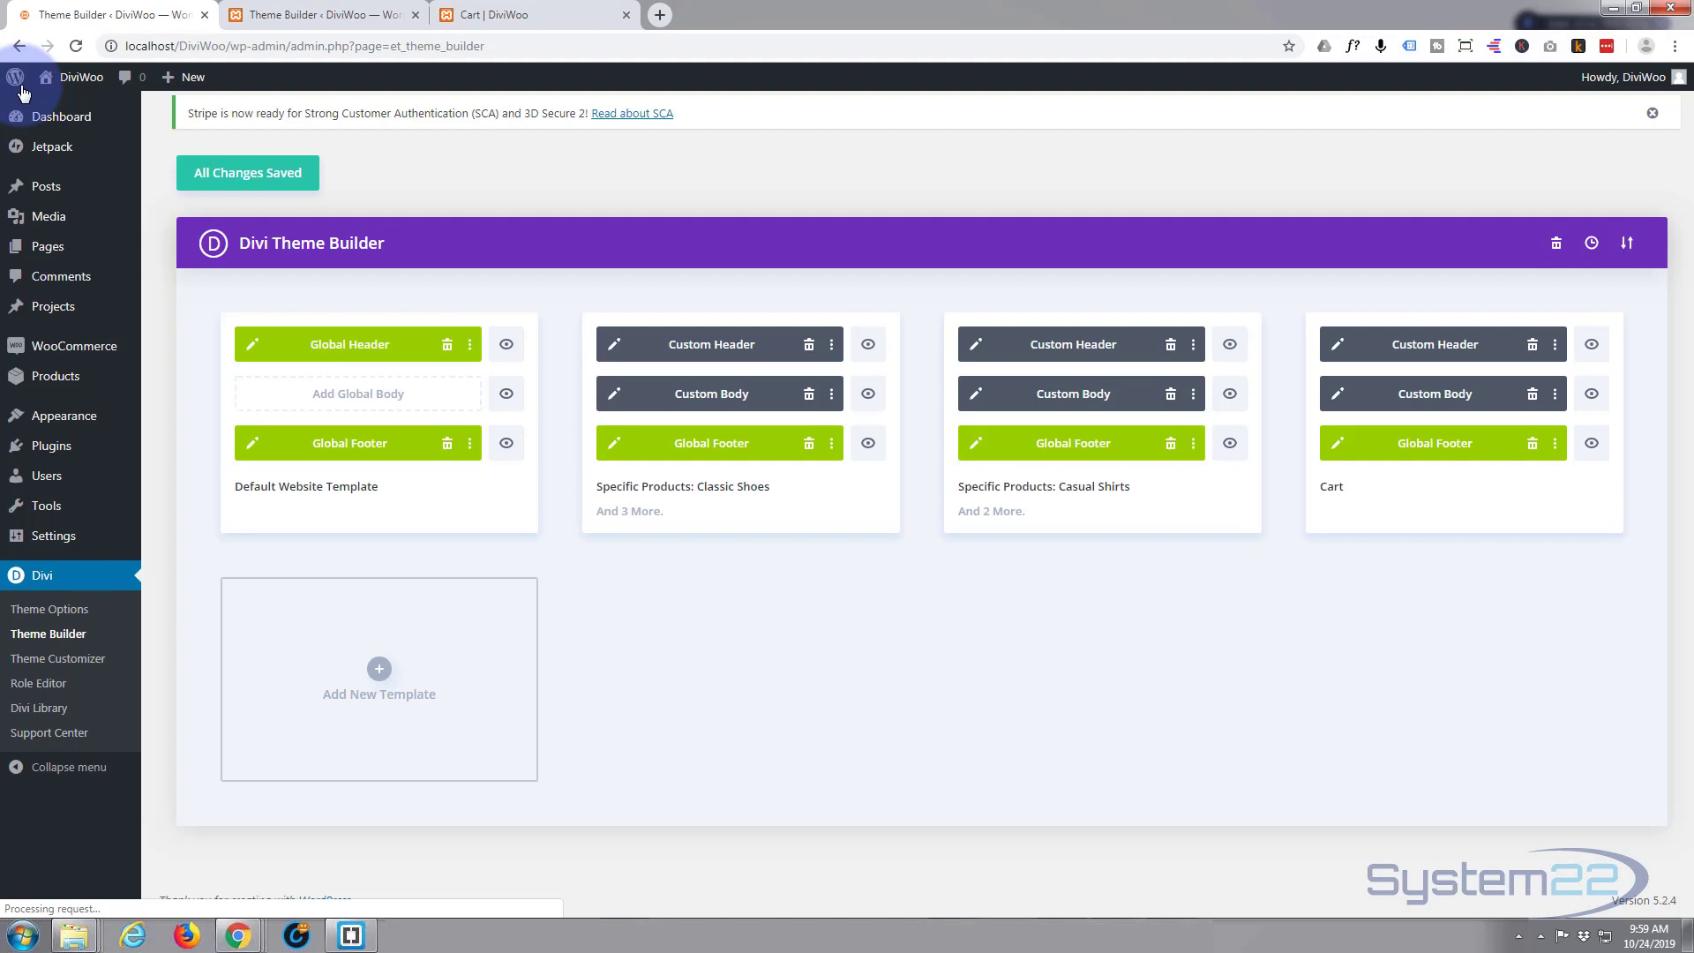
pyautogui.moveTo(43, 574)
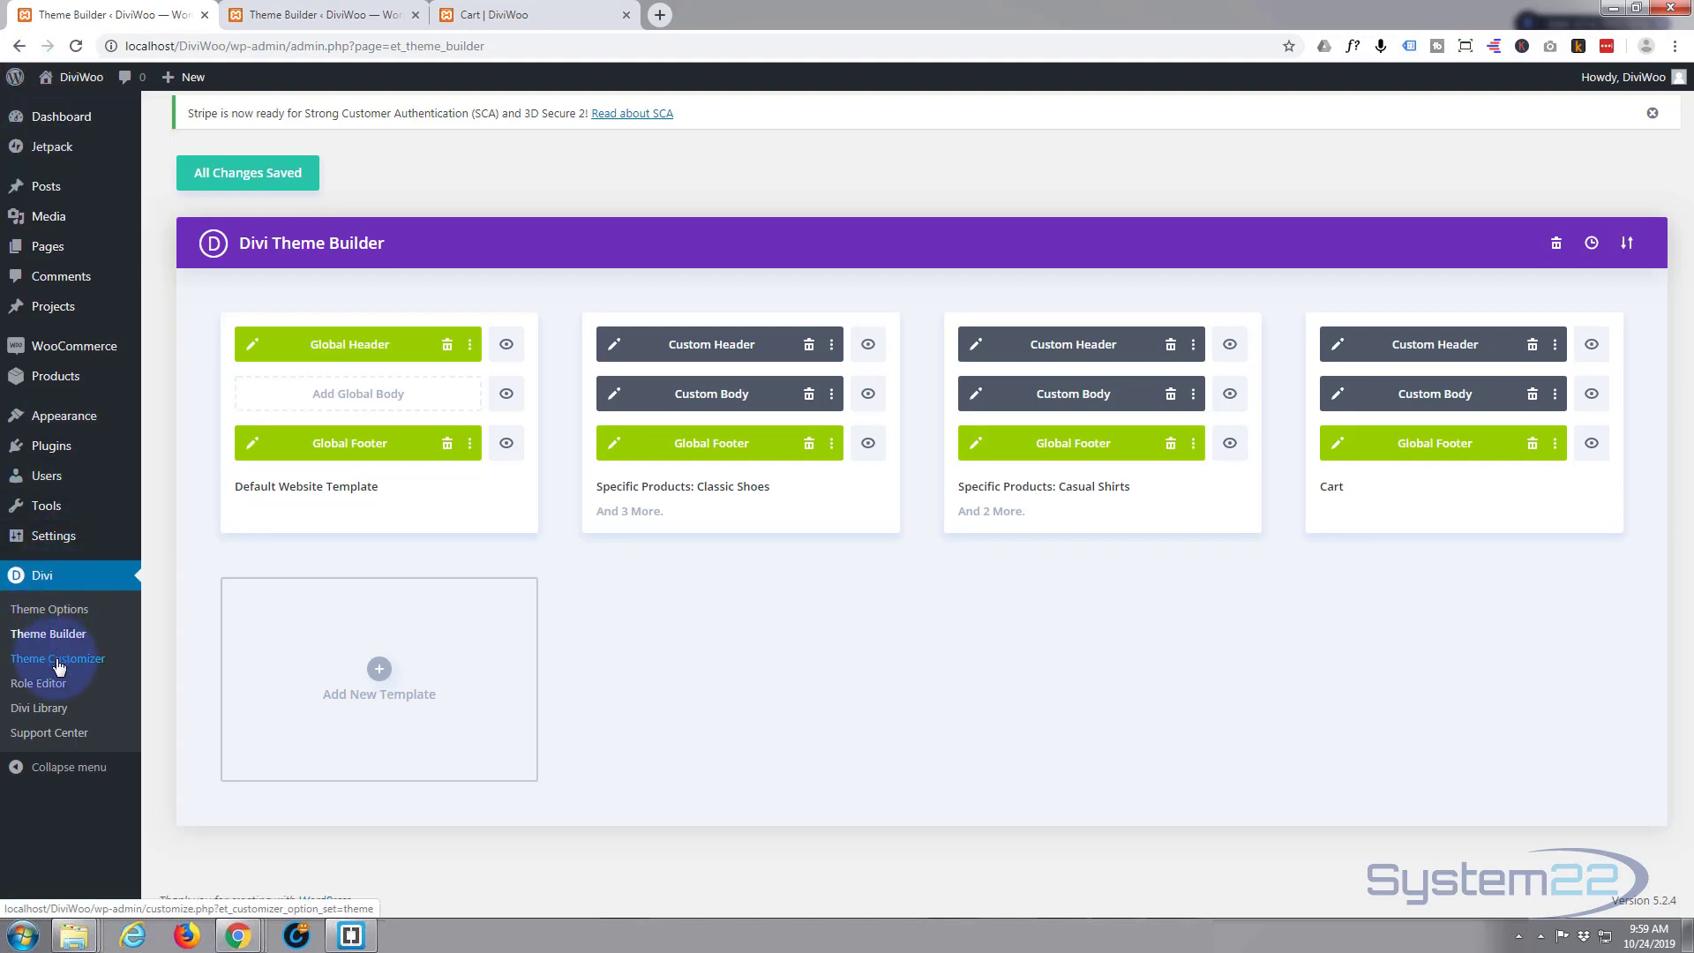
pyautogui.click(57, 659)
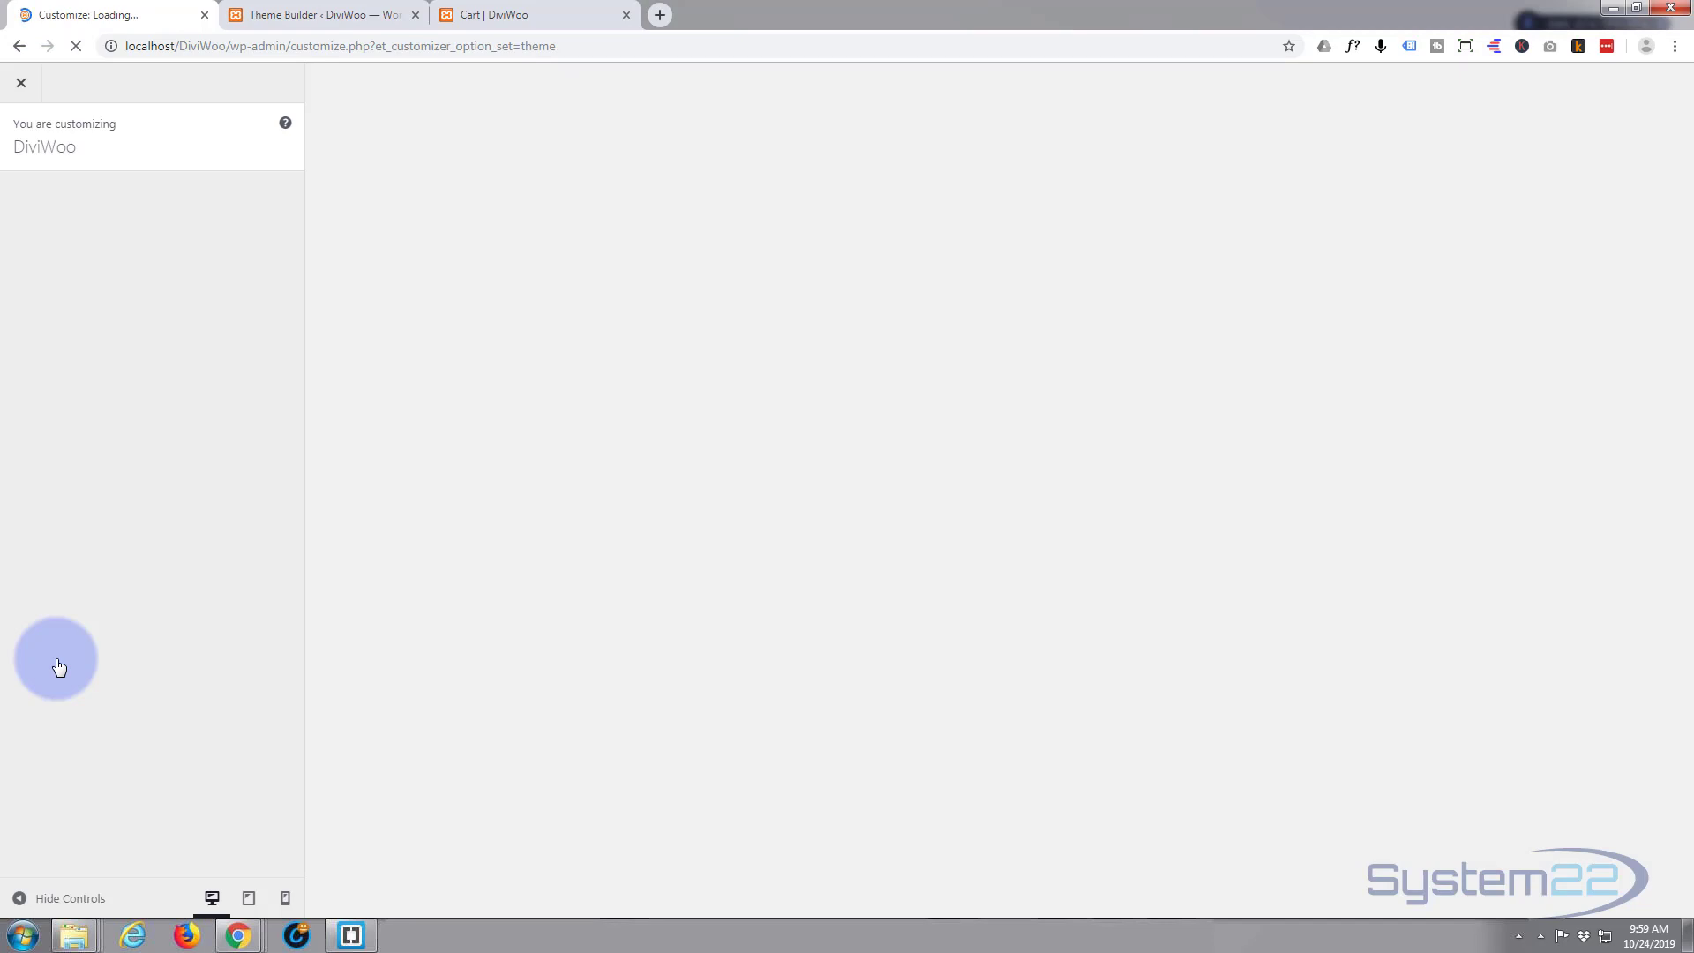
pyautogui.click(529, 14)
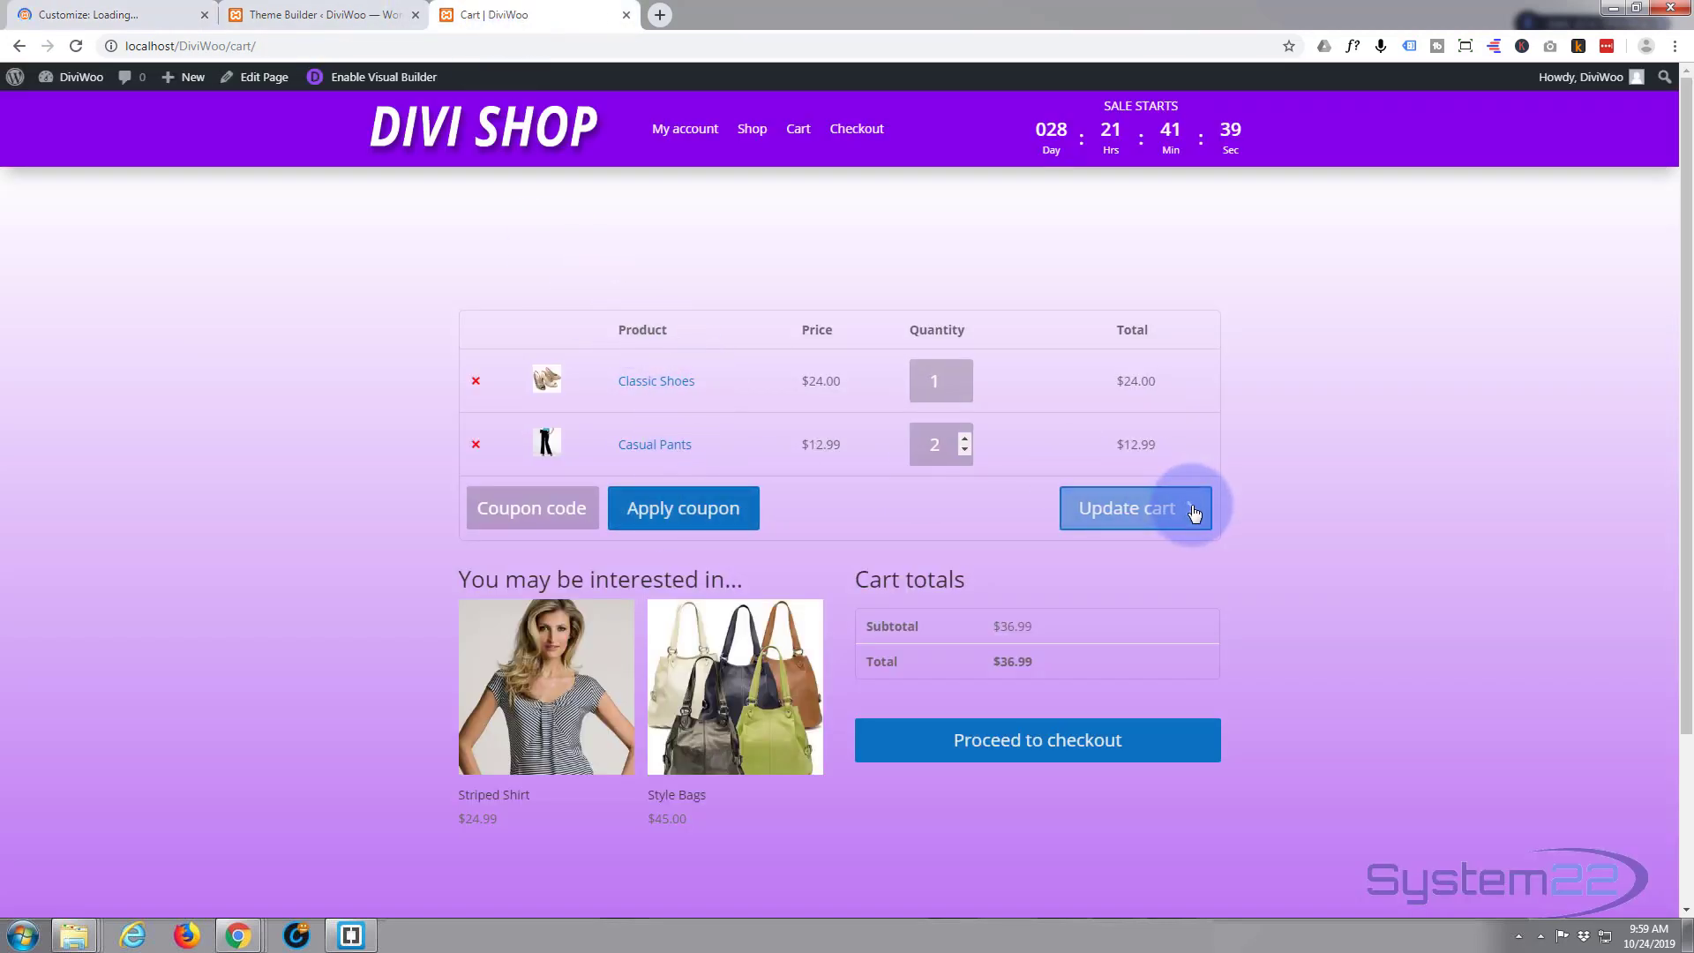
pyautogui.moveTo(1353, 500)
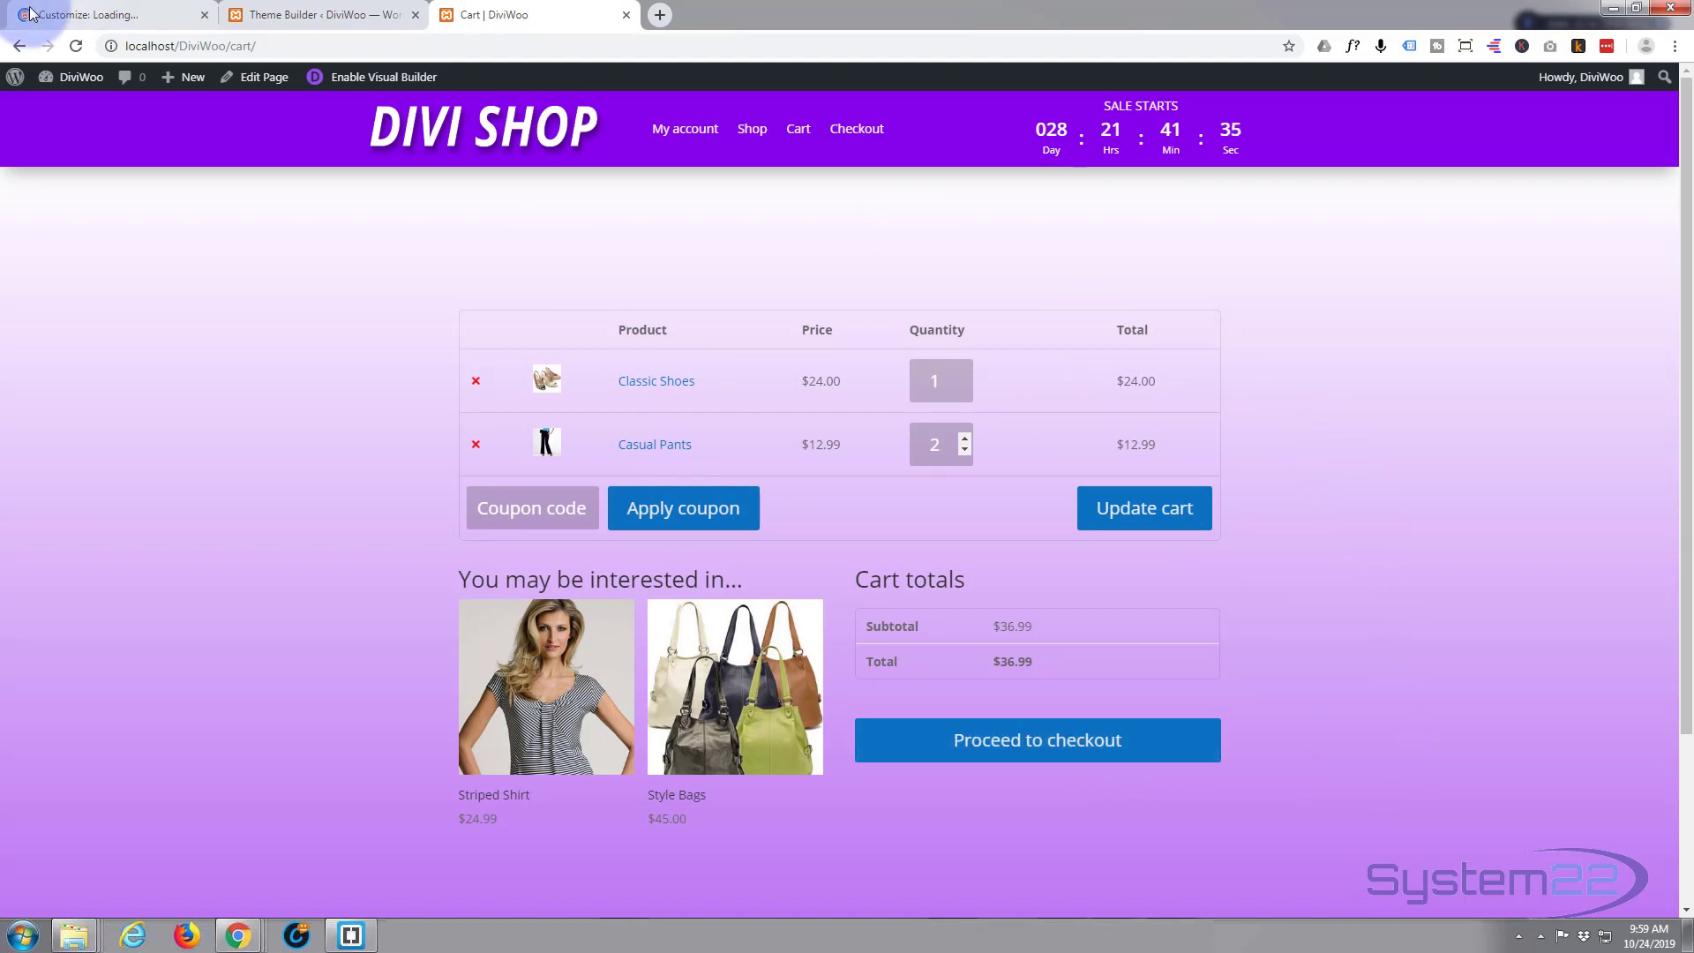
pyautogui.click(108, 14)
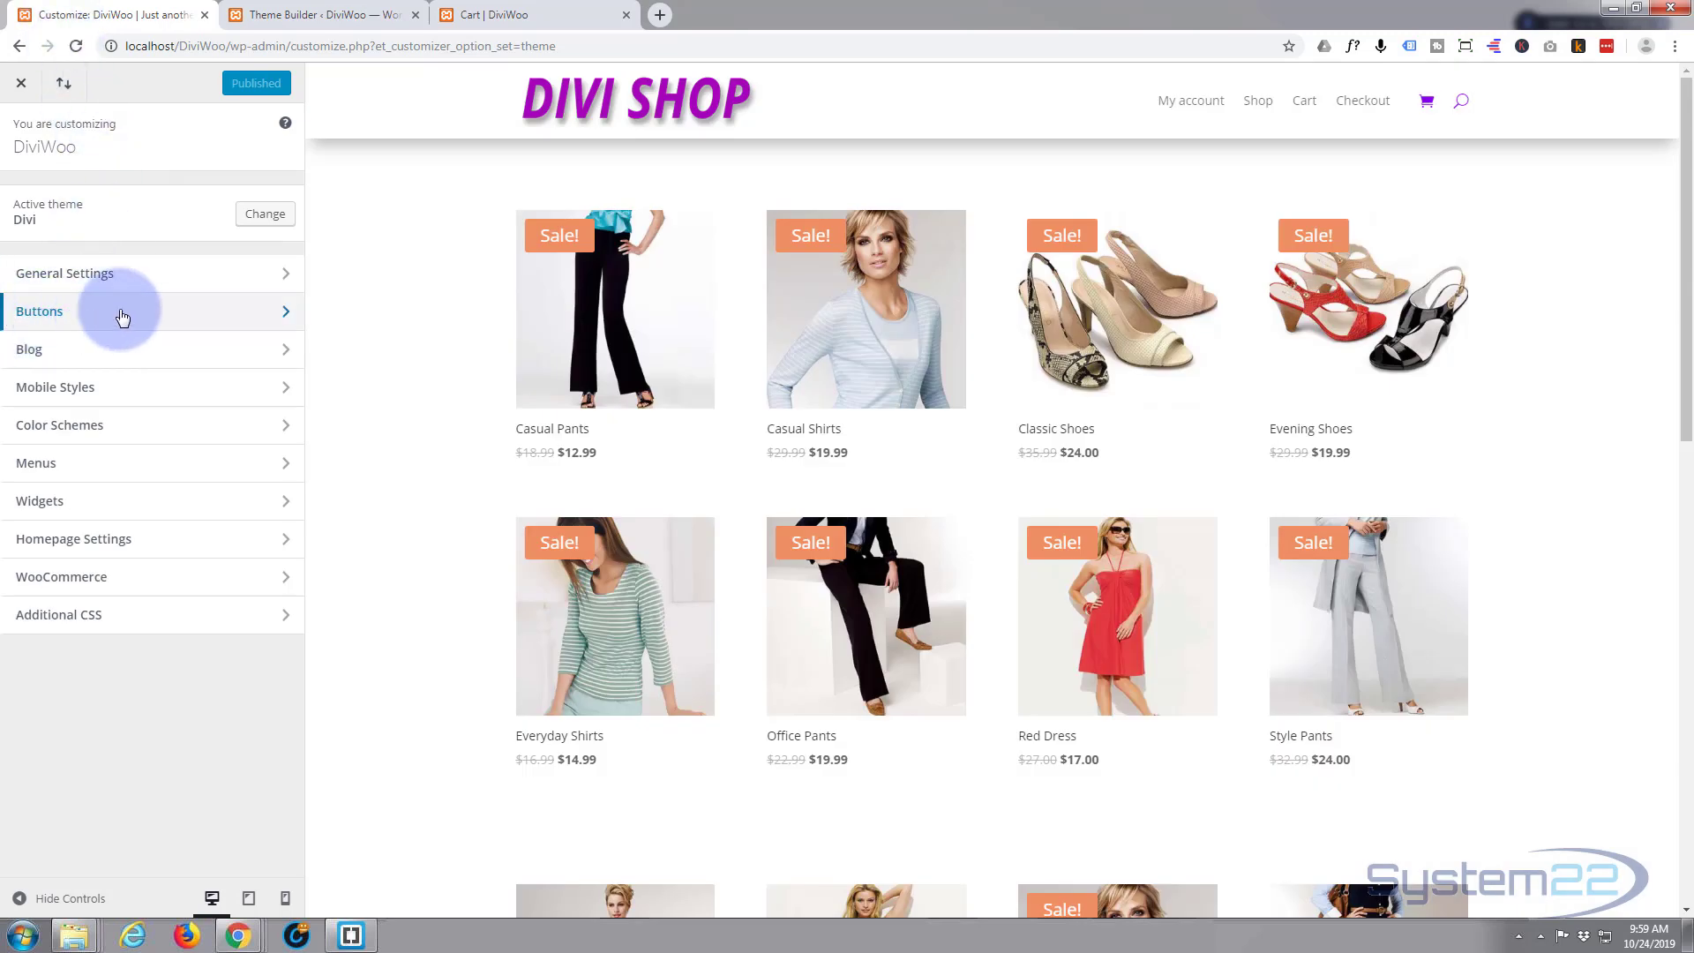
# - In Buttons Style, give buttons yellow text, a #8300e9 background and a purple border
pyautogui.click(121, 317)
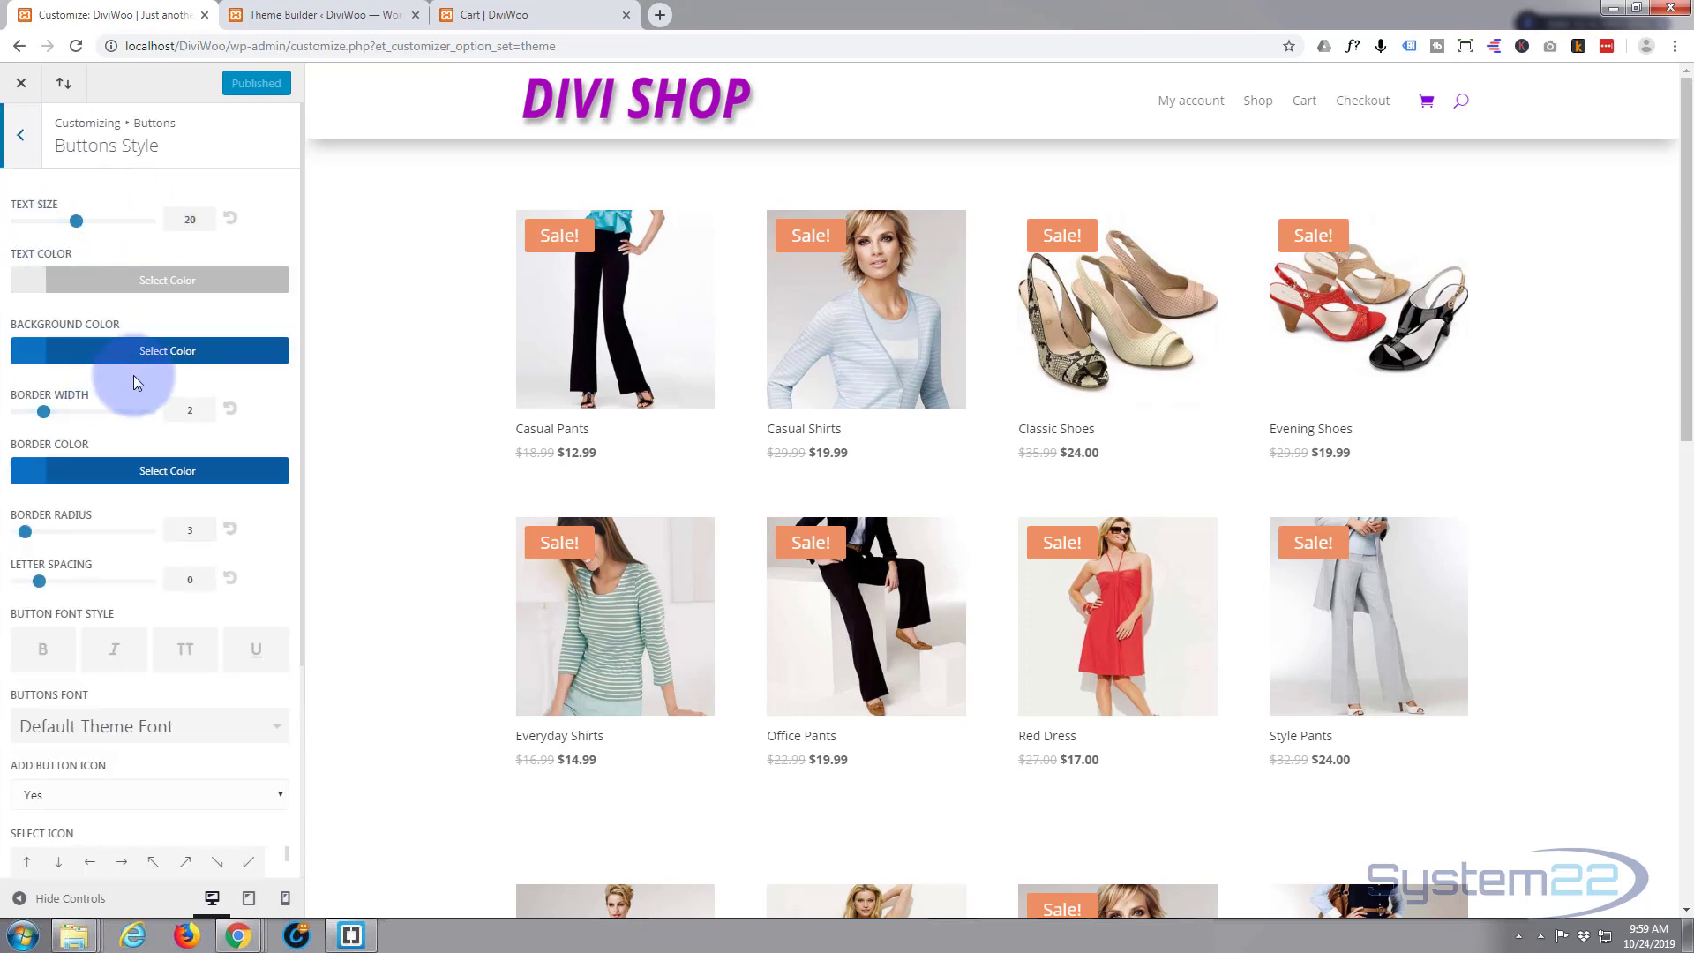
pyautogui.click(166, 280)
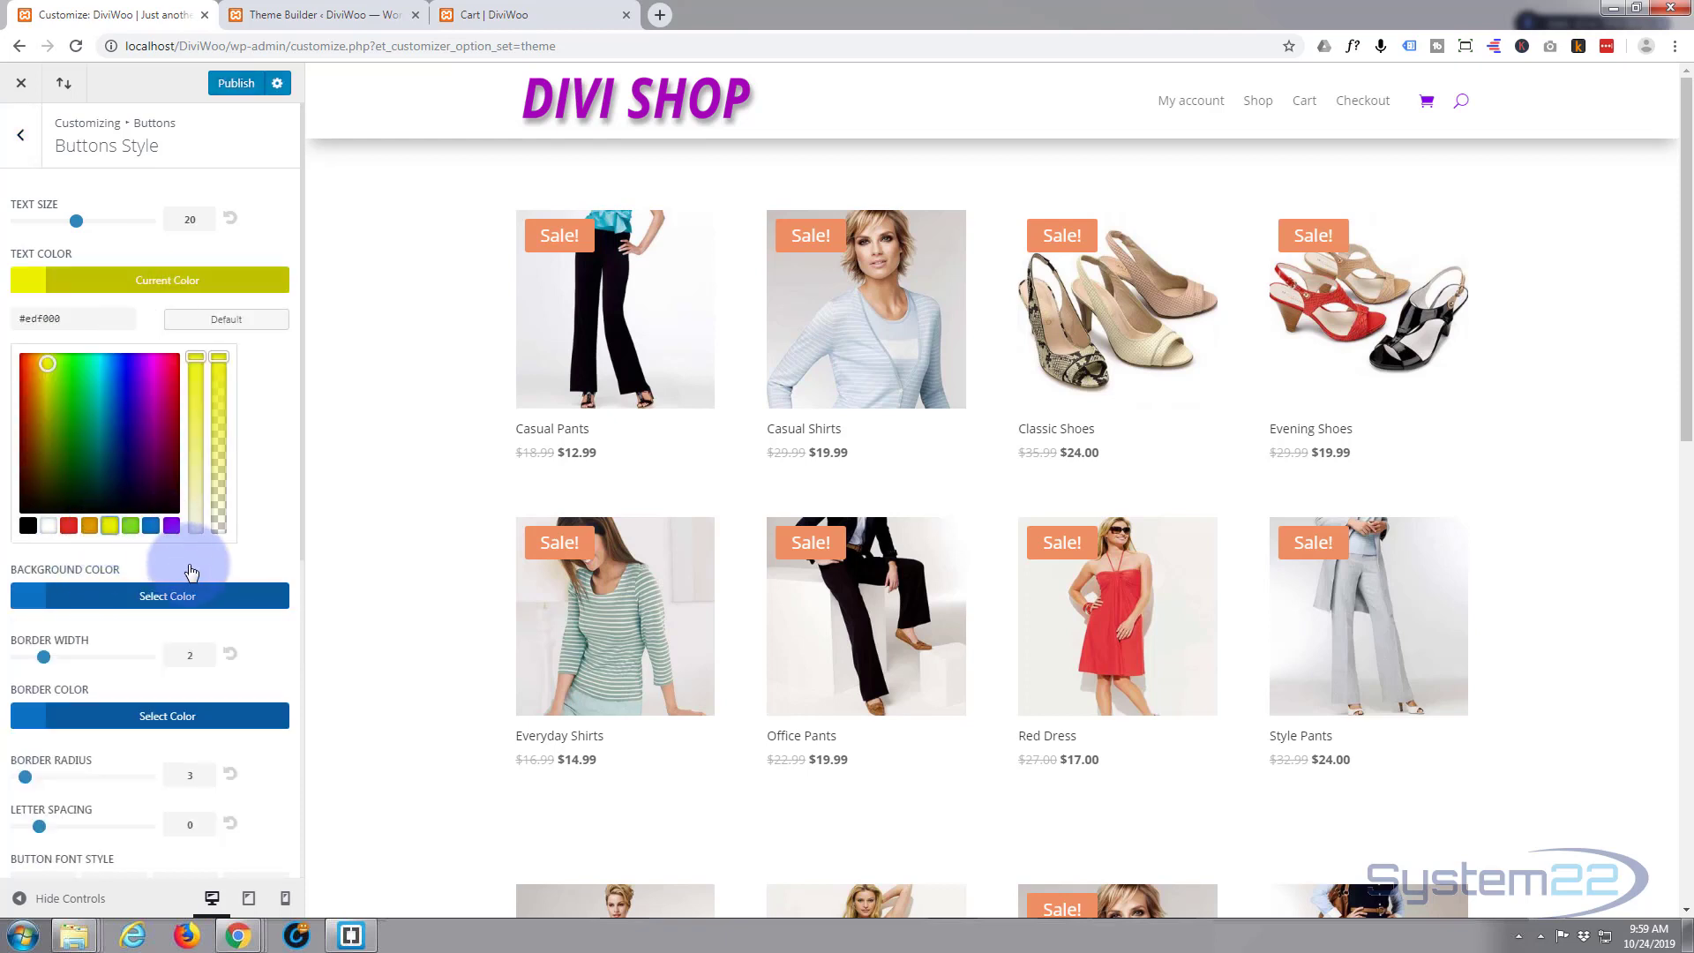
pyautogui.click(149, 596)
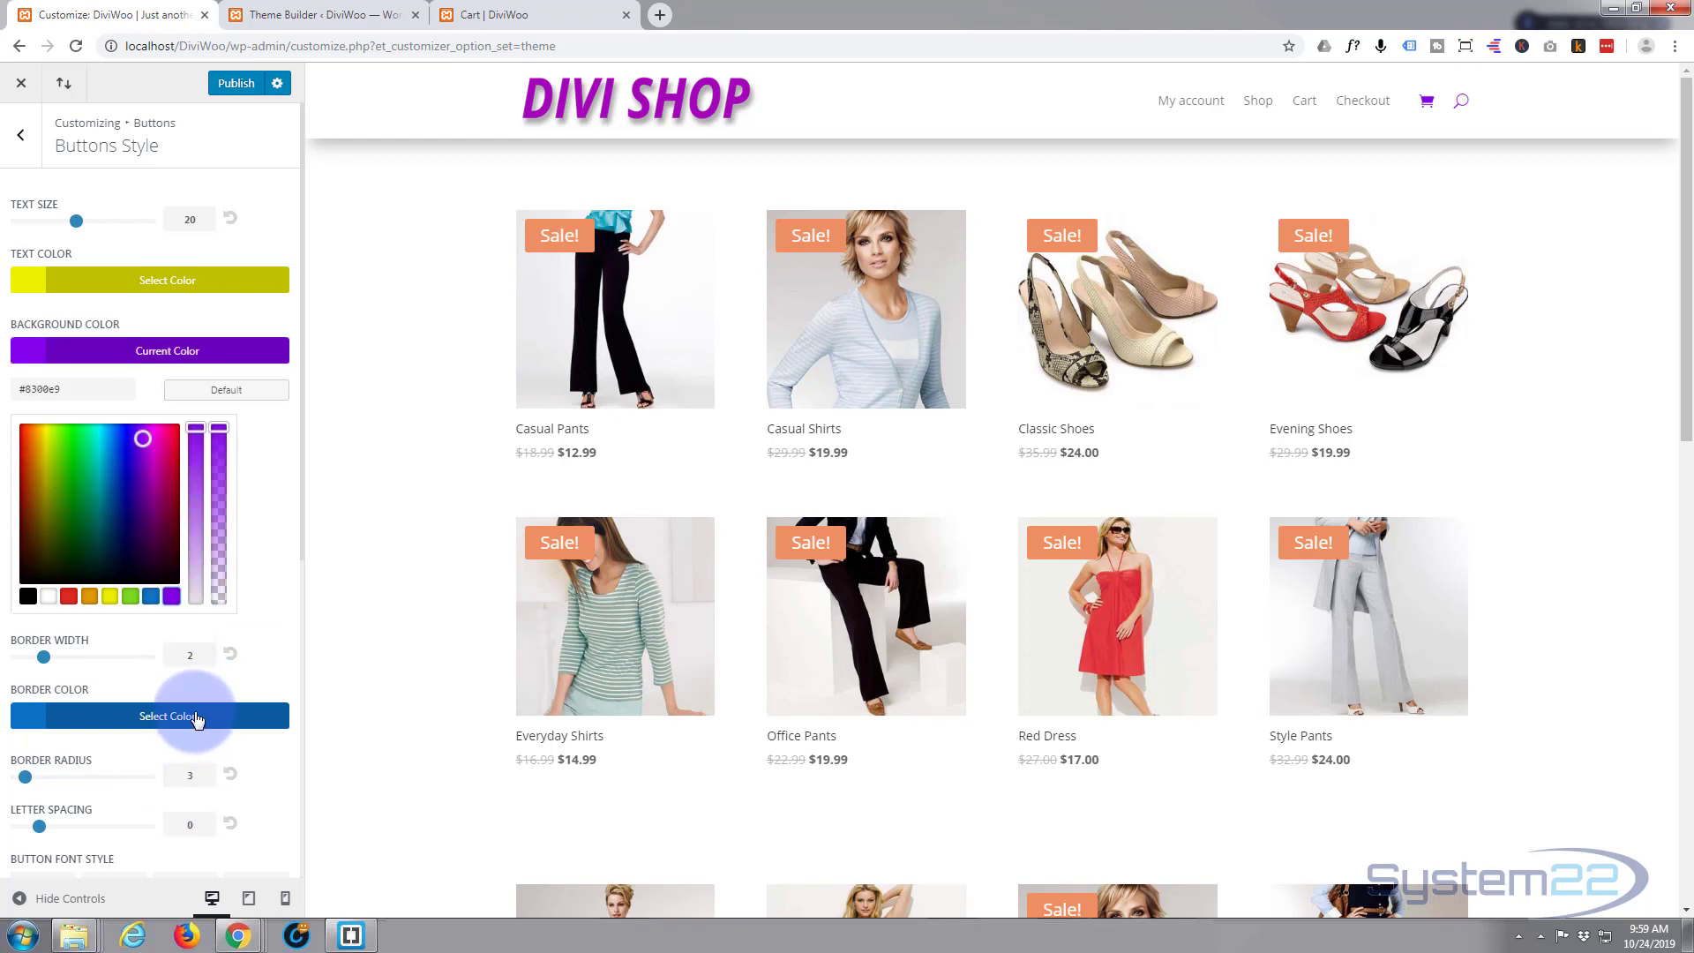
pyautogui.click(151, 716)
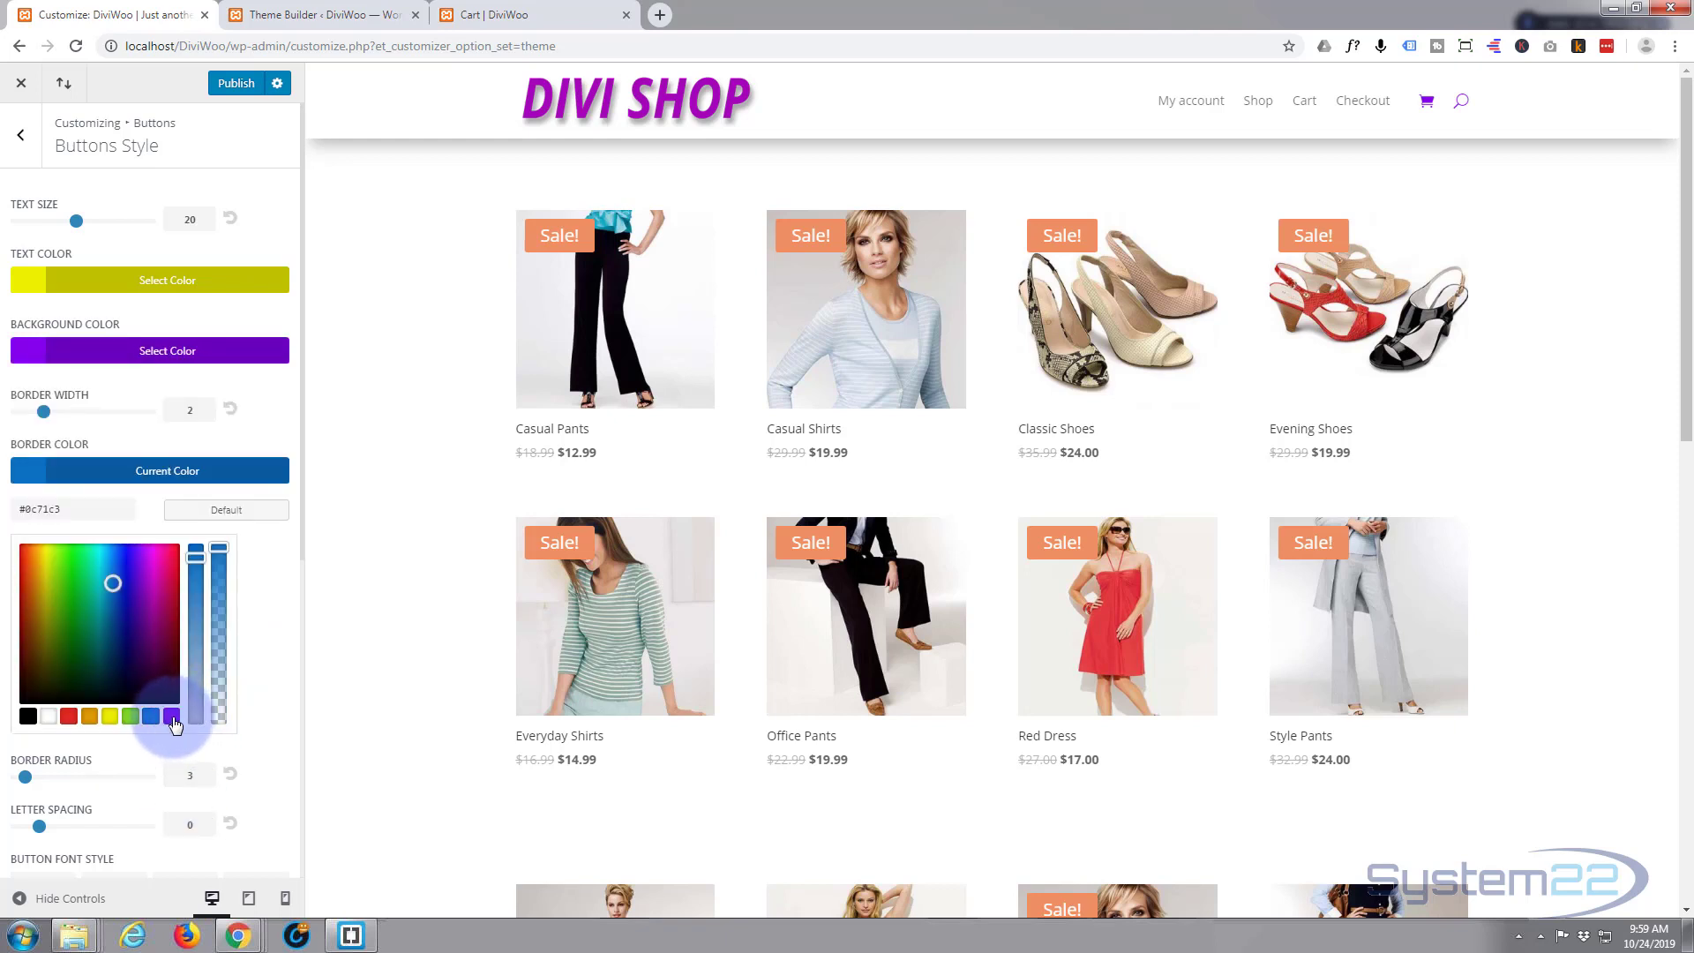
pyautogui.click(151, 716)
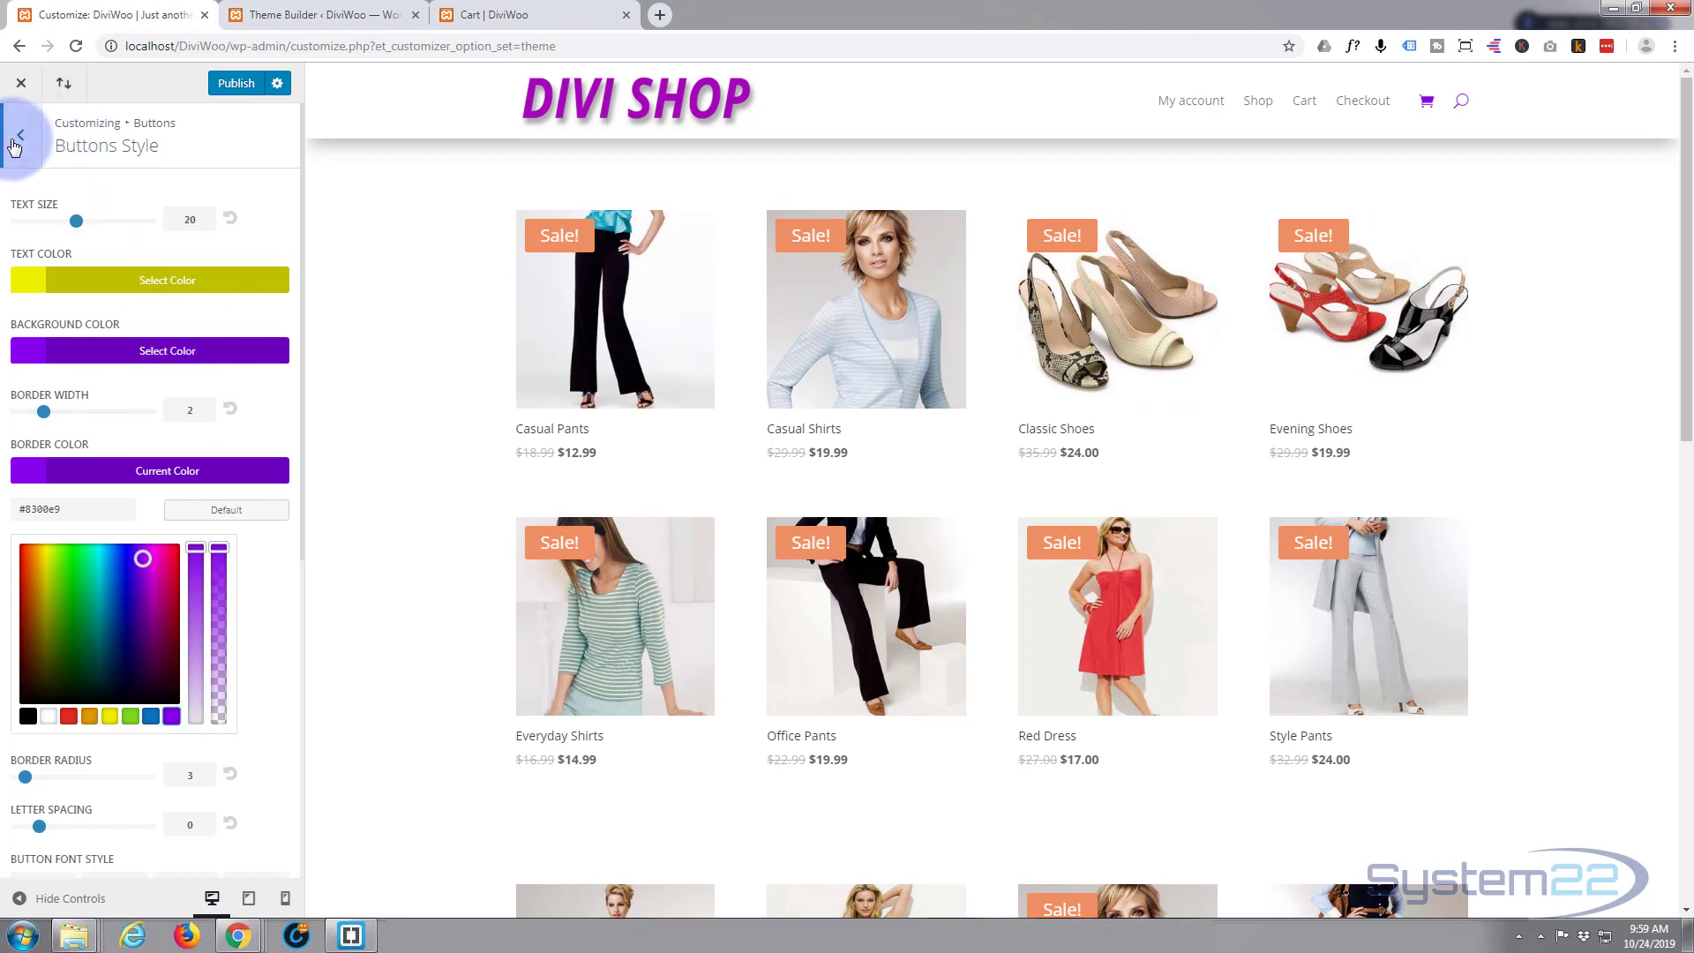
# - Give hovered buttons an rgba(131,0,233,0.48) background and purple border, then publish
pyautogui.click(19, 134)
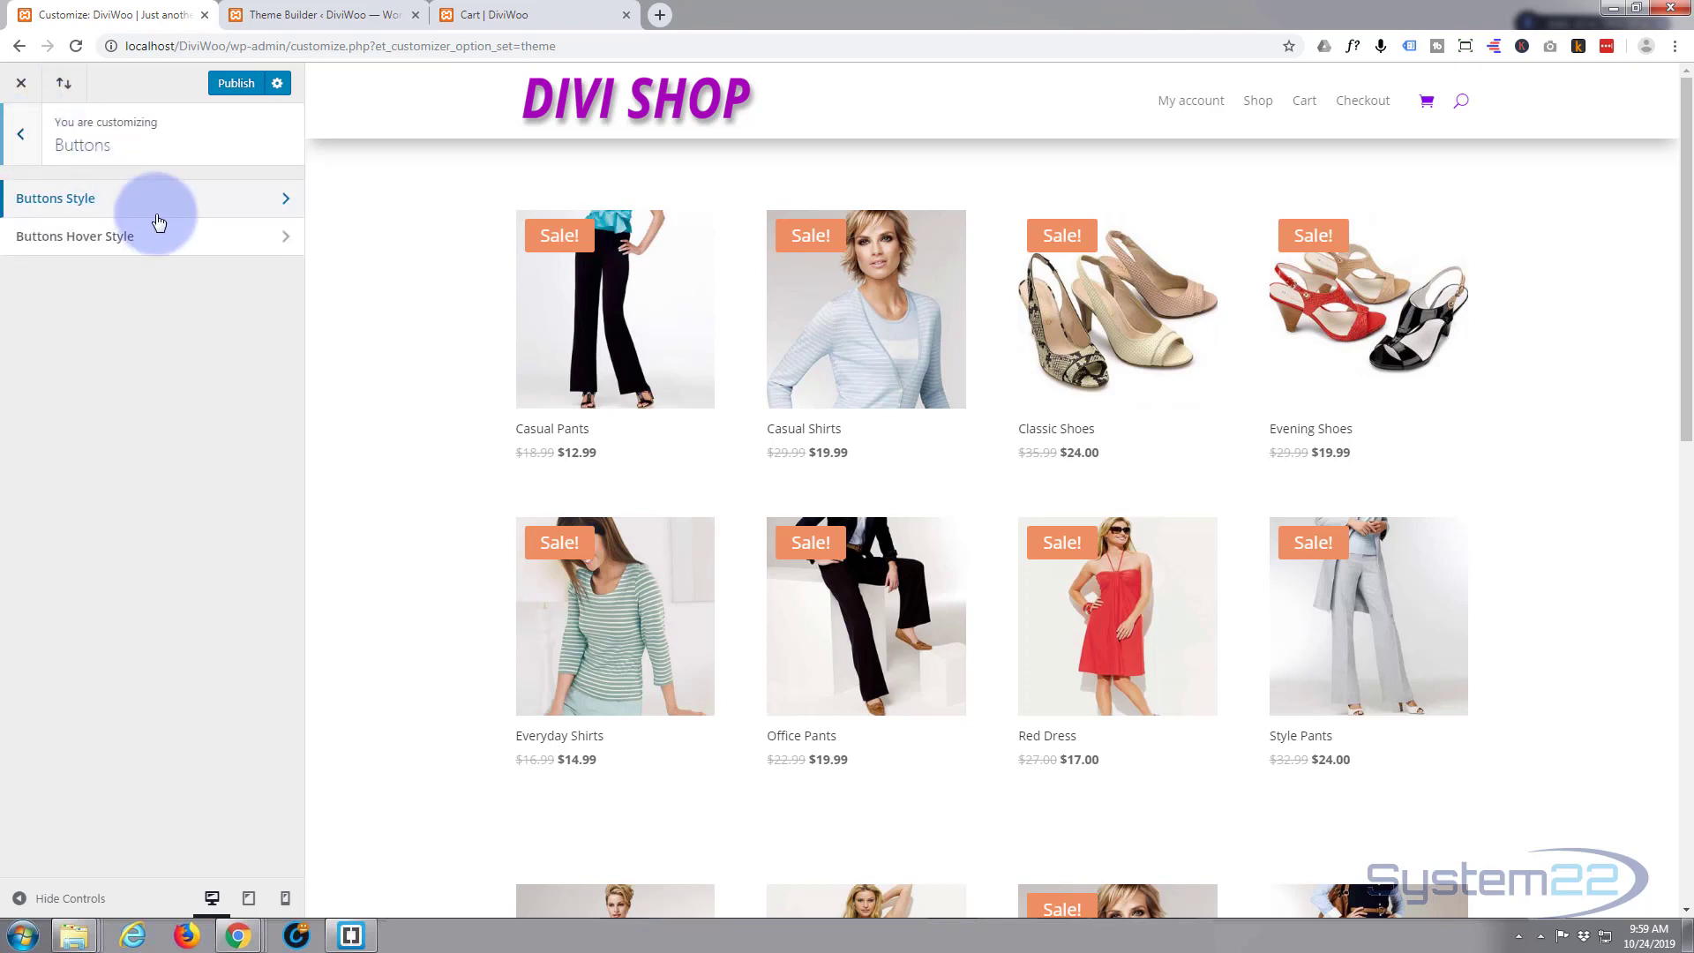
pyautogui.click(74, 236)
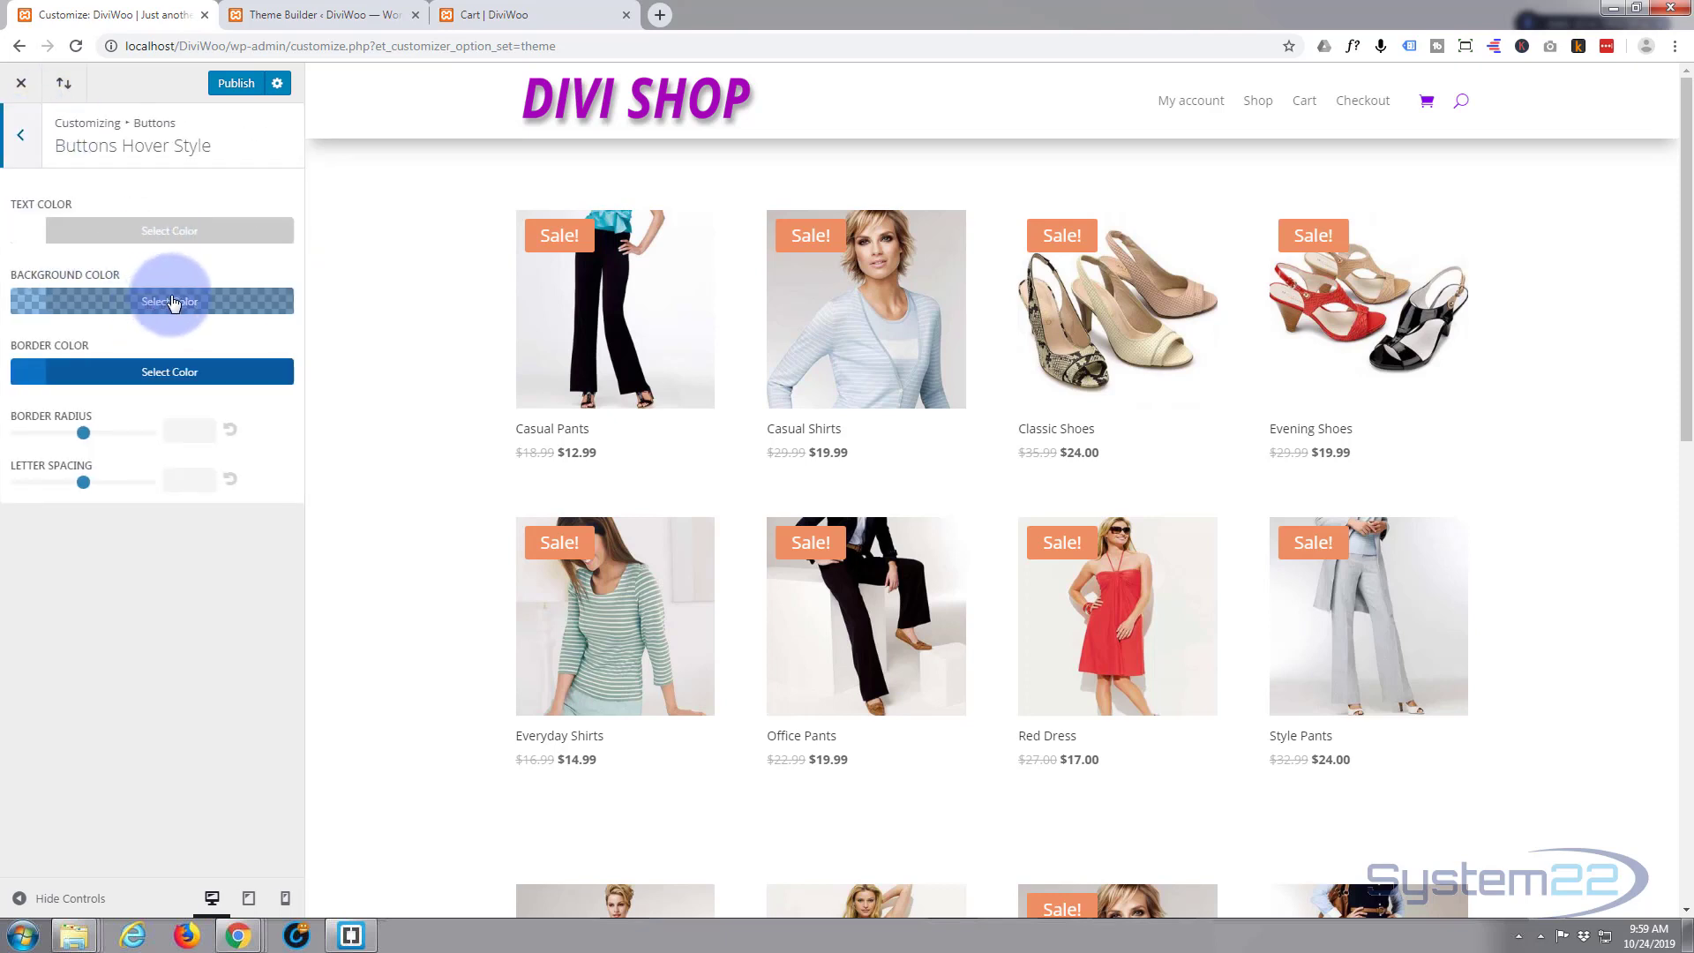
pyautogui.click(170, 230)
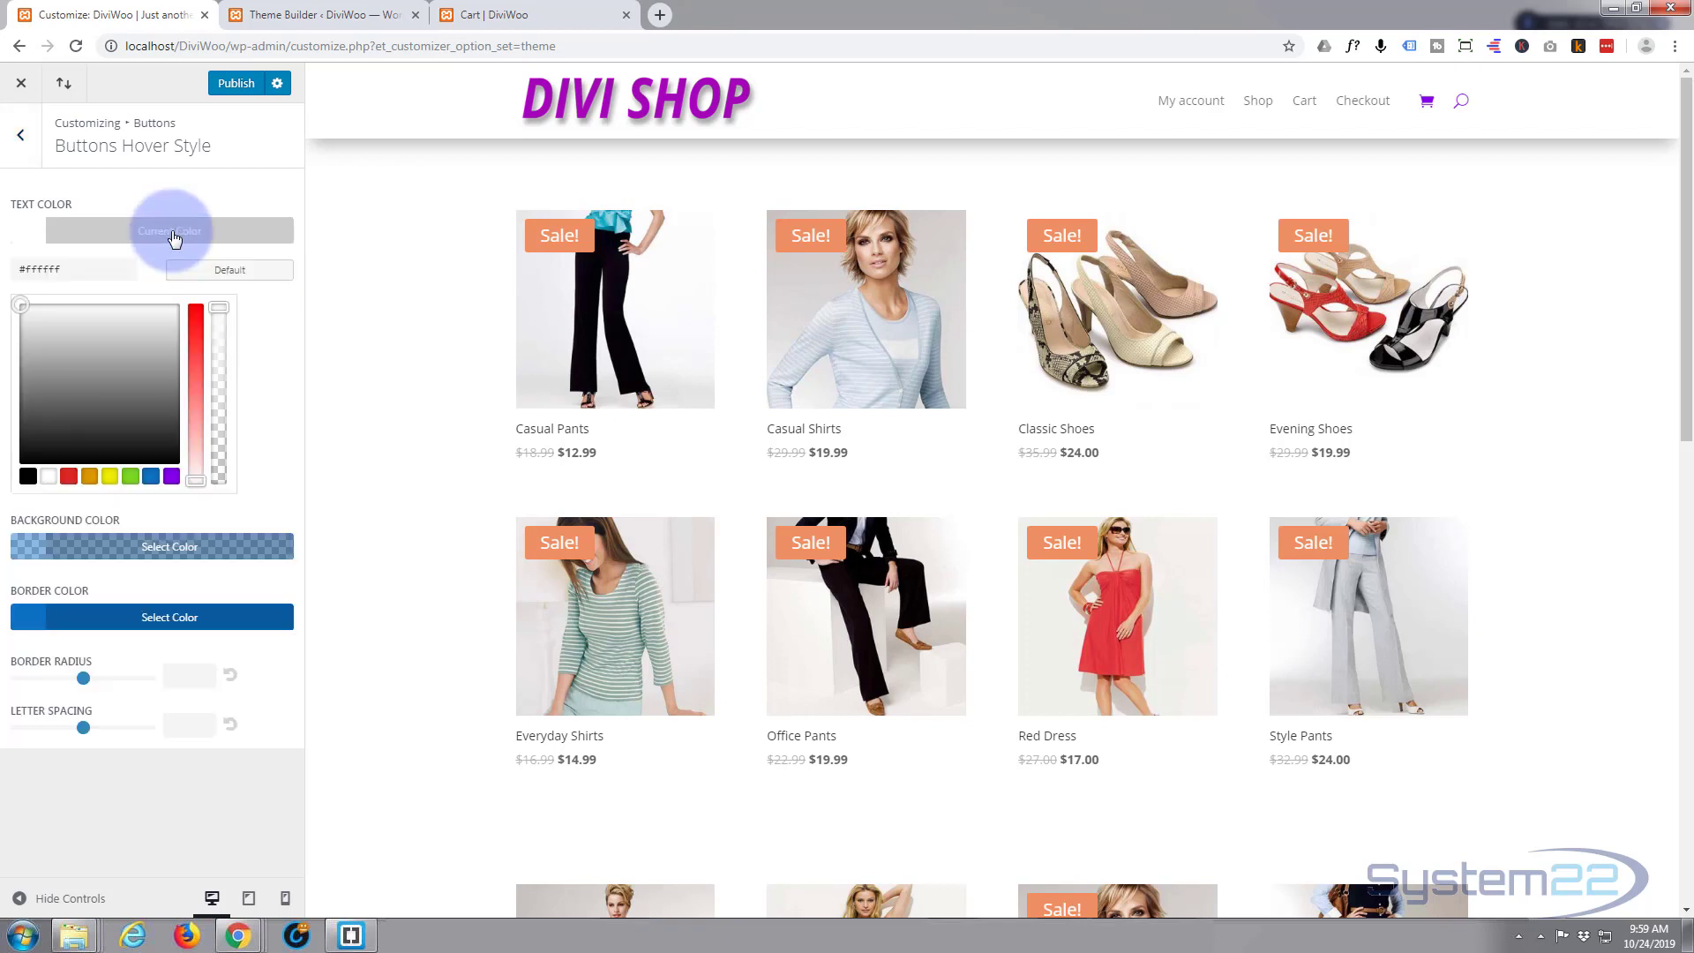
pyautogui.click(169, 230)
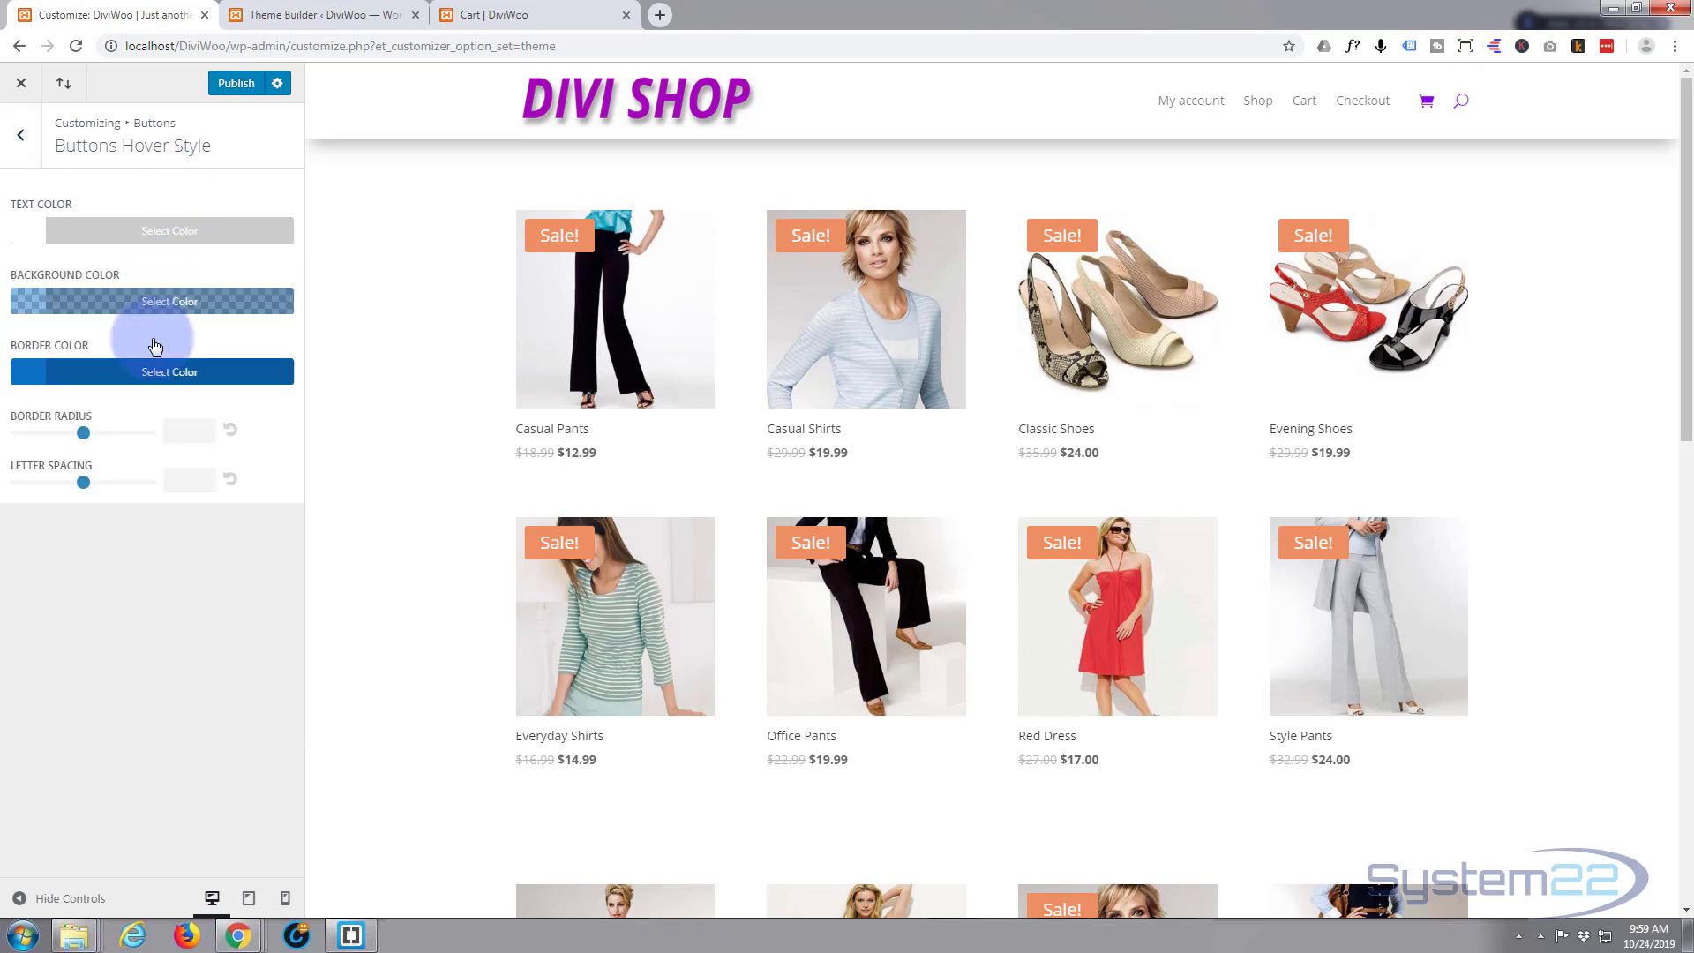
pyautogui.click(170, 300)
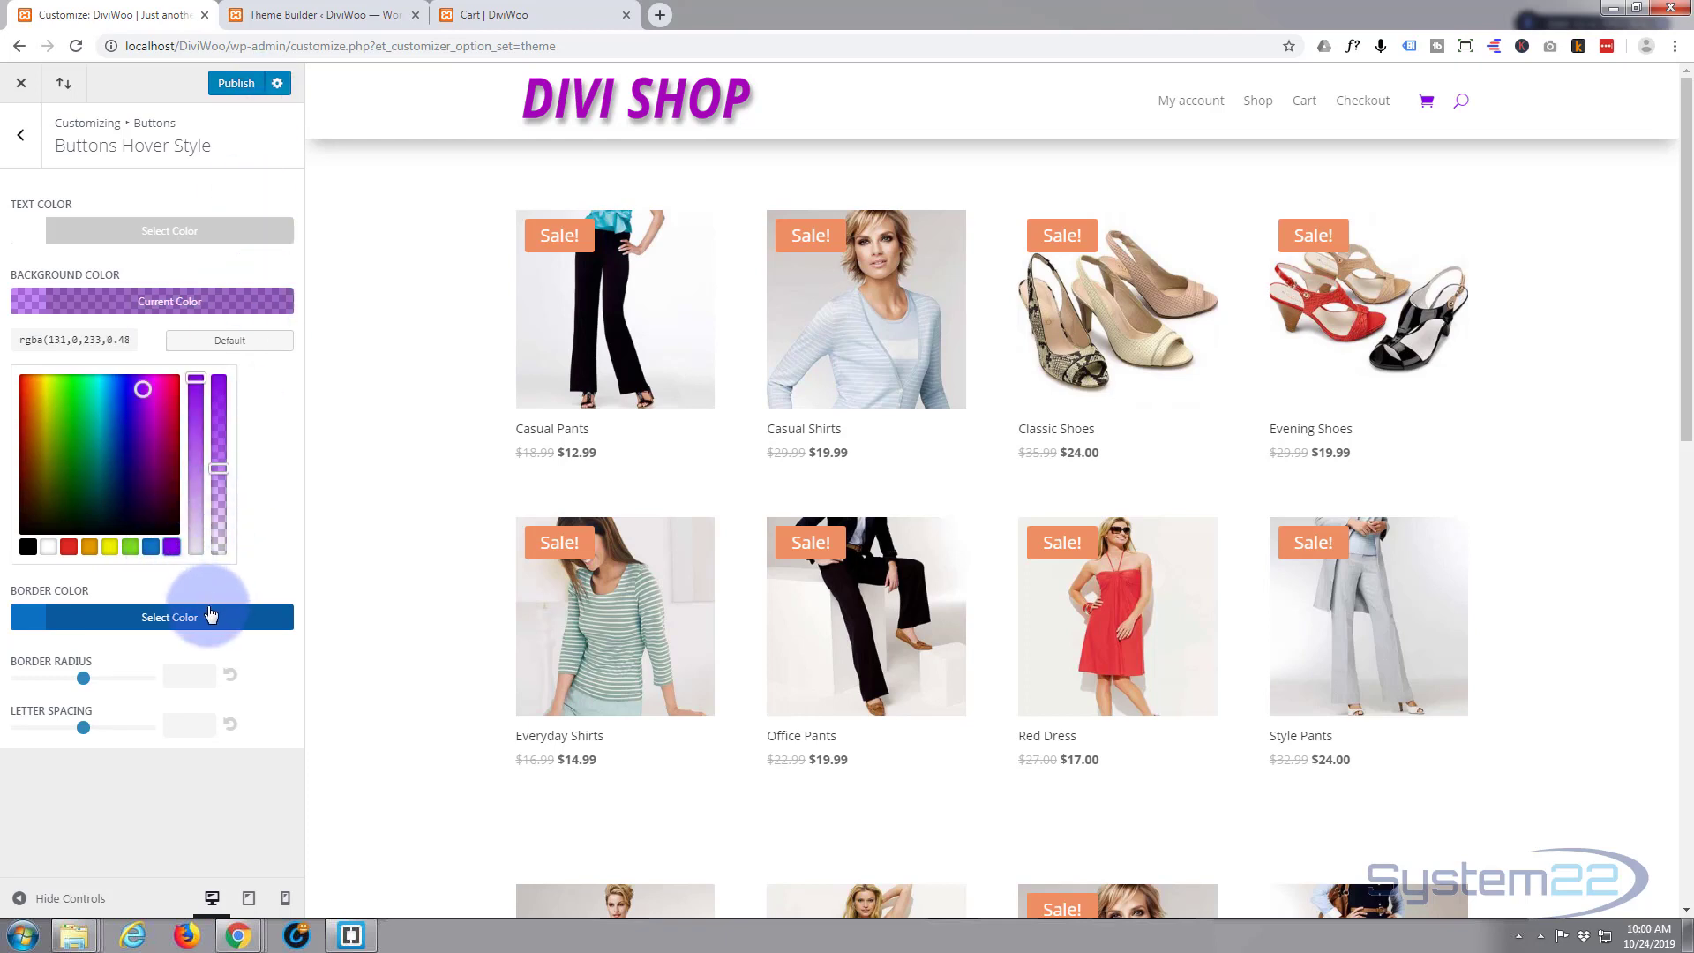
pyautogui.click(169, 617)
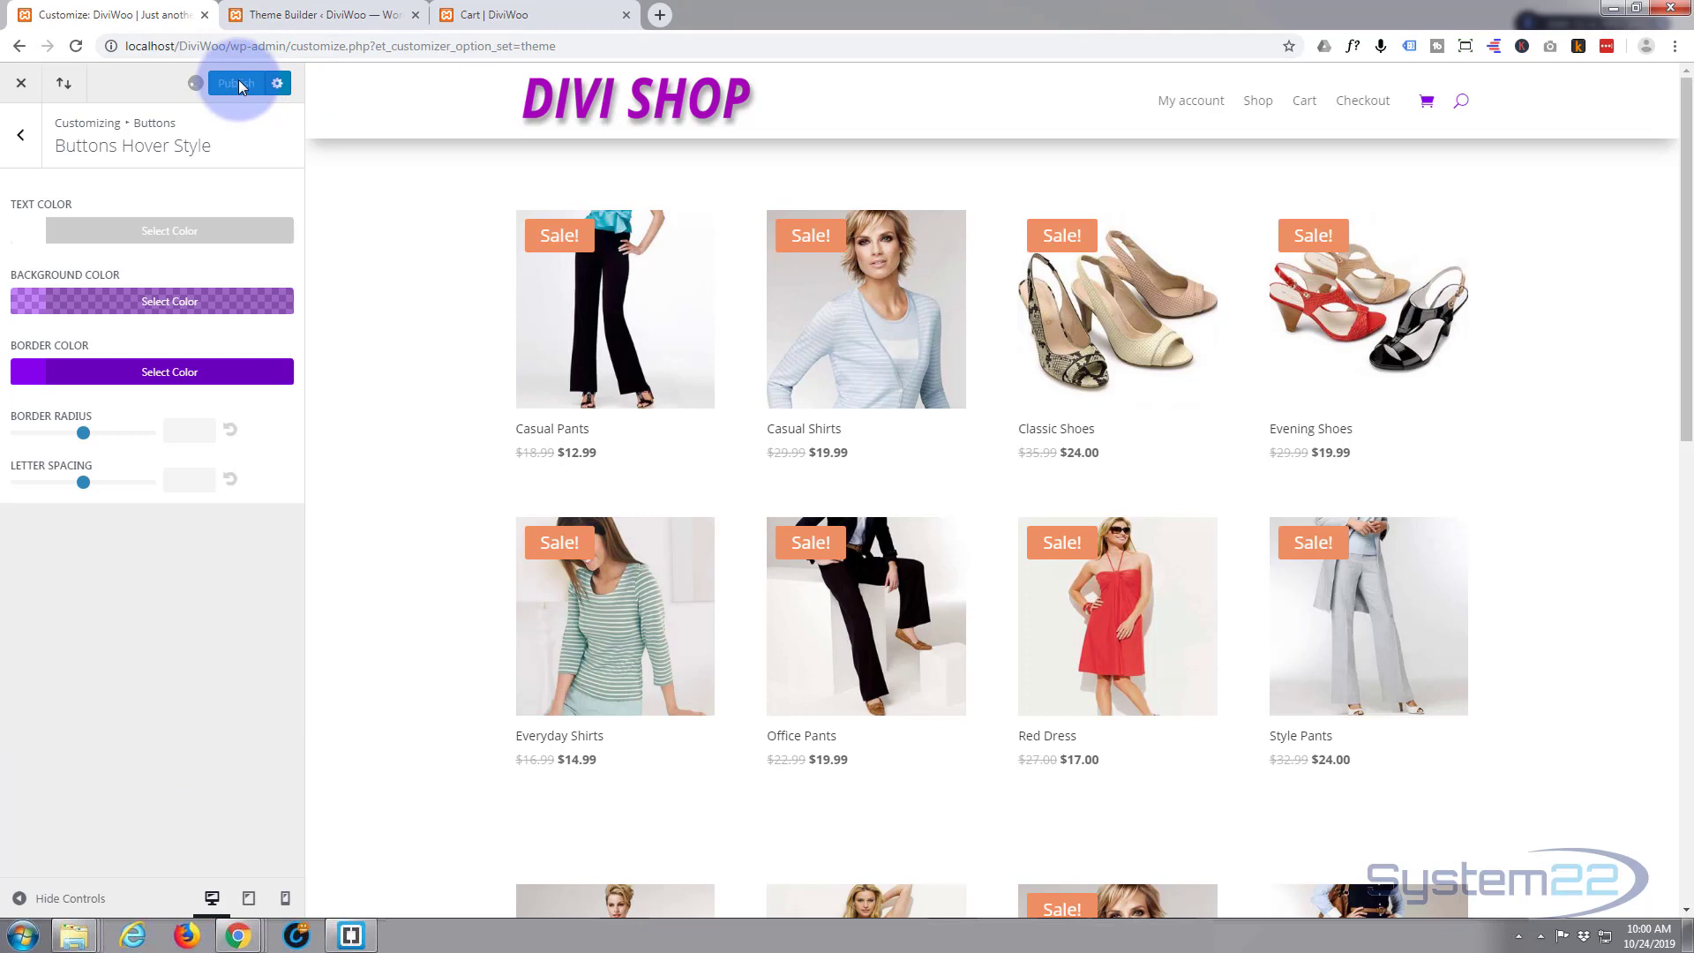
pyautogui.click(237, 83)
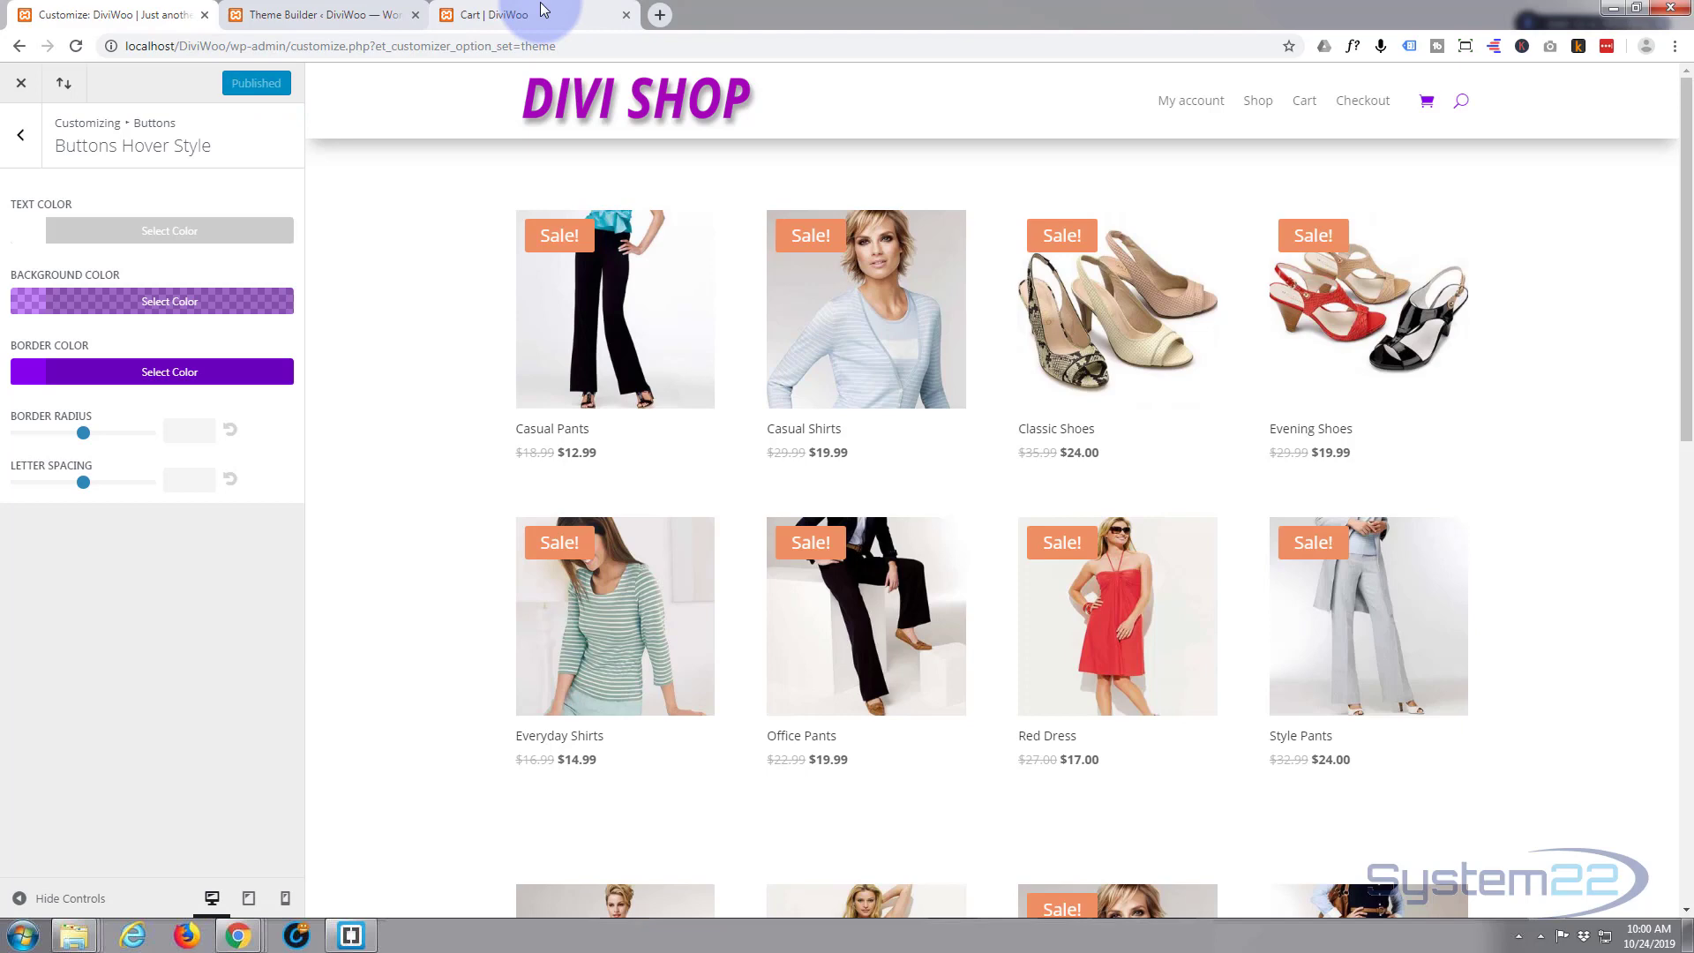
# - Reload the Cart page tab so its buttons show purple with yellow text
pyautogui.click(508, 14)
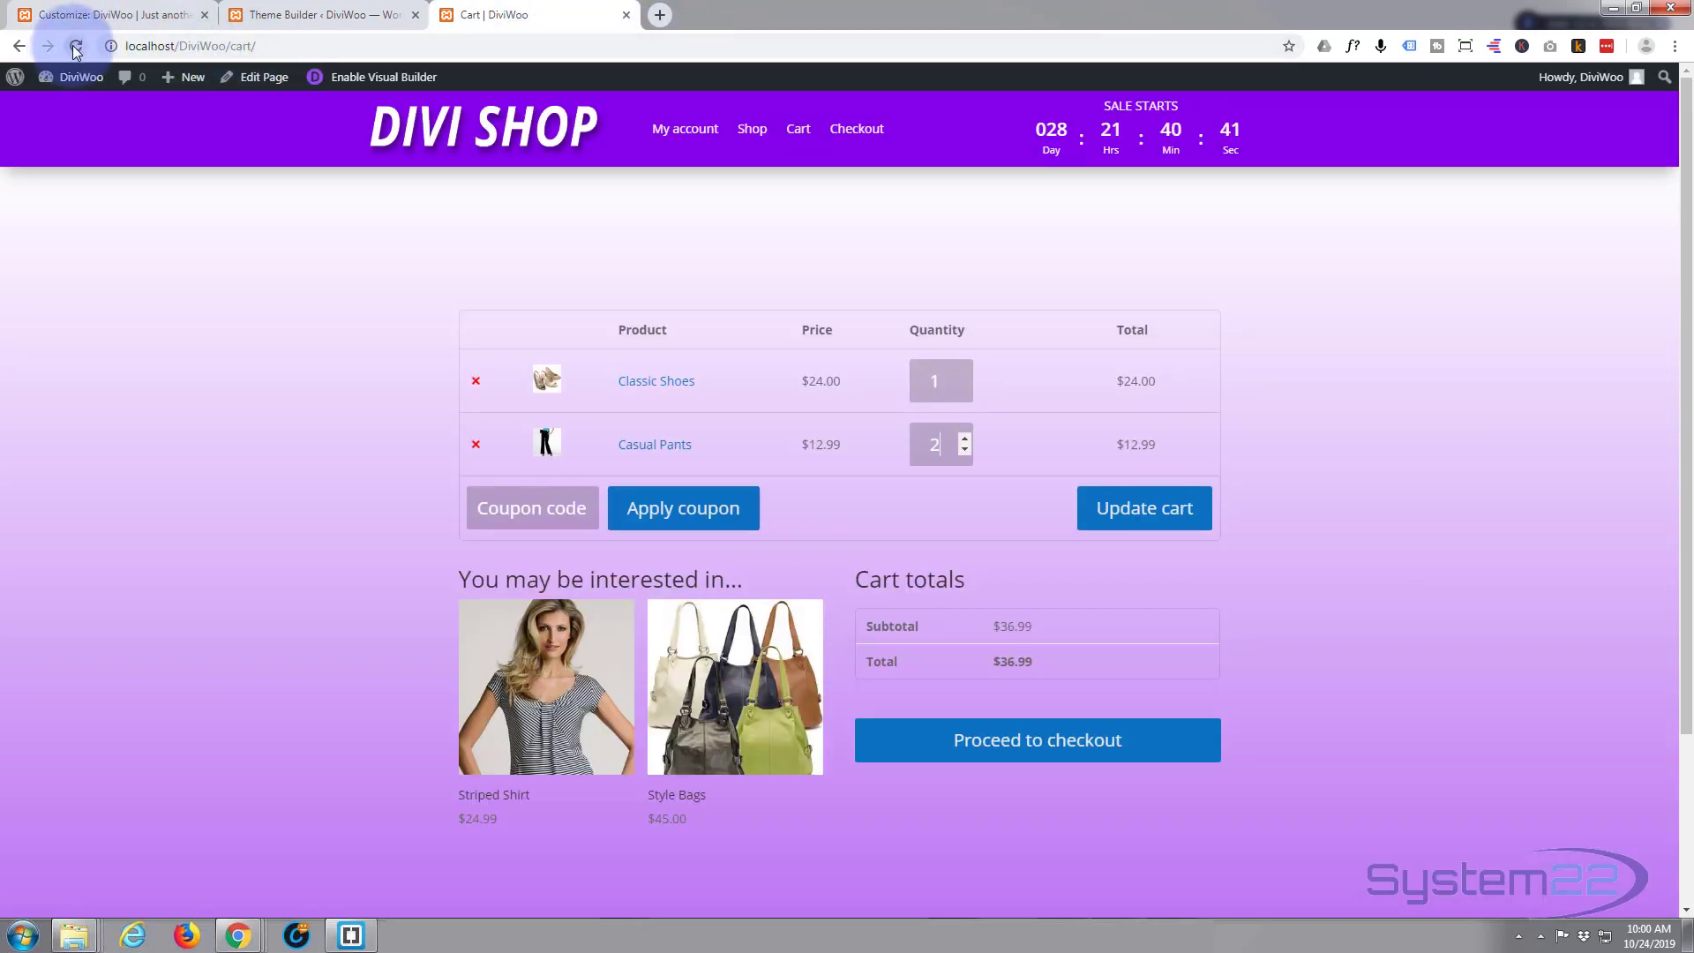
pyautogui.click(74, 45)
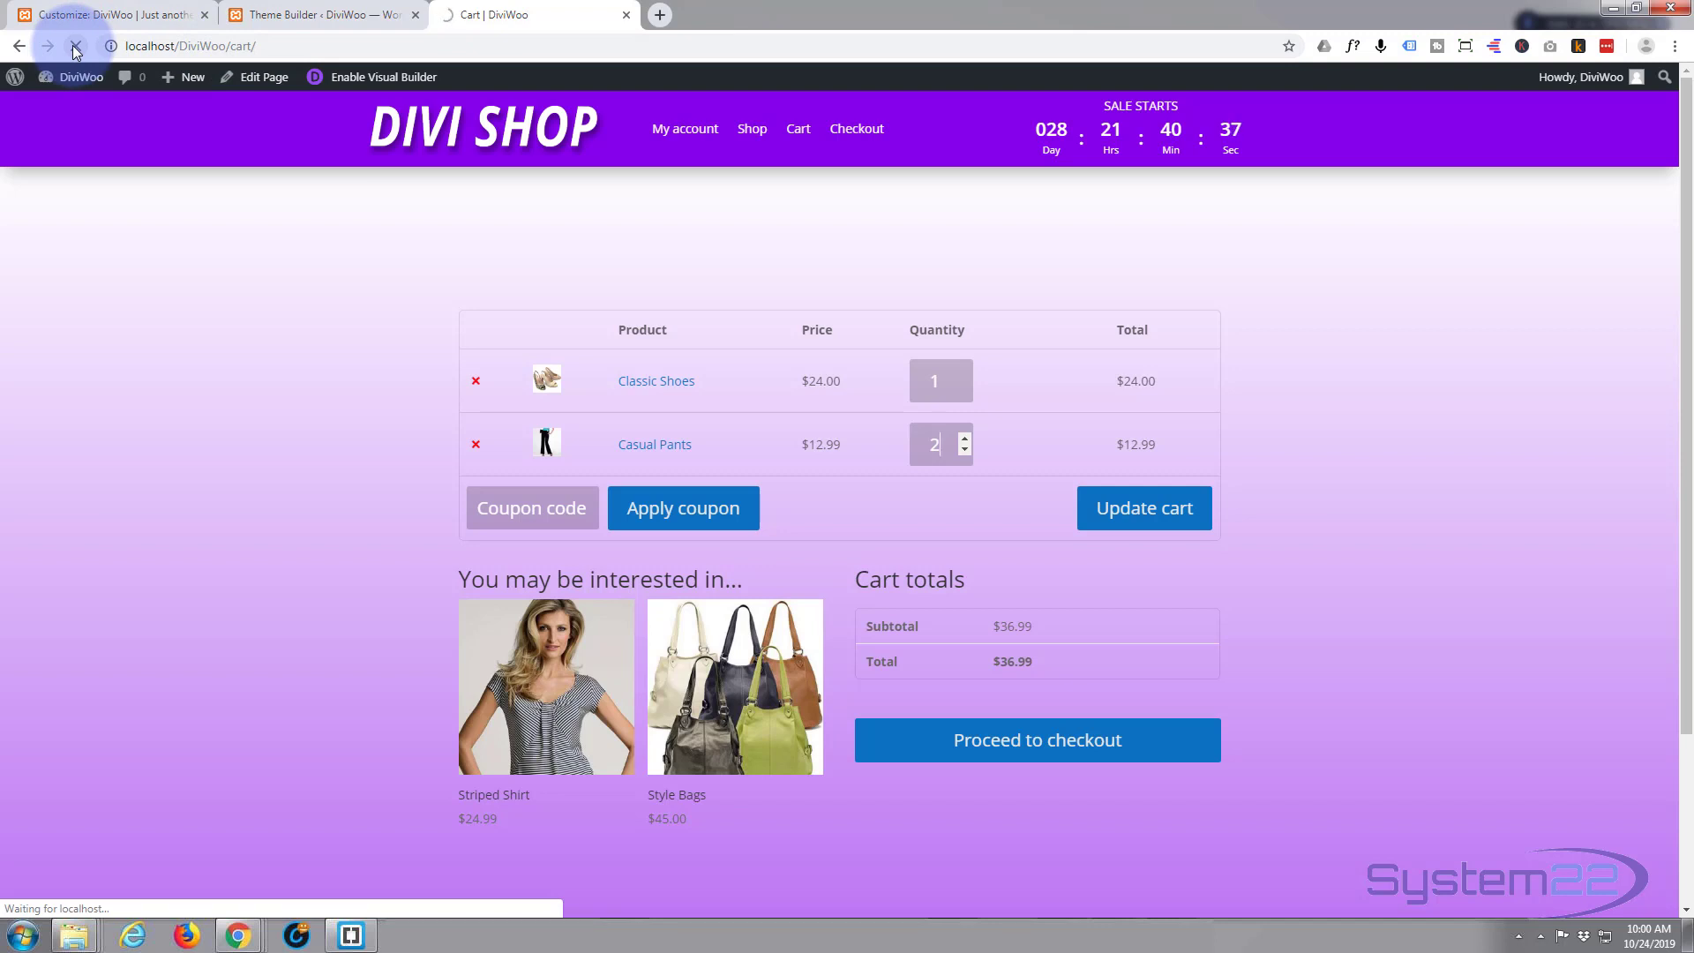
pyautogui.click(1143, 508)
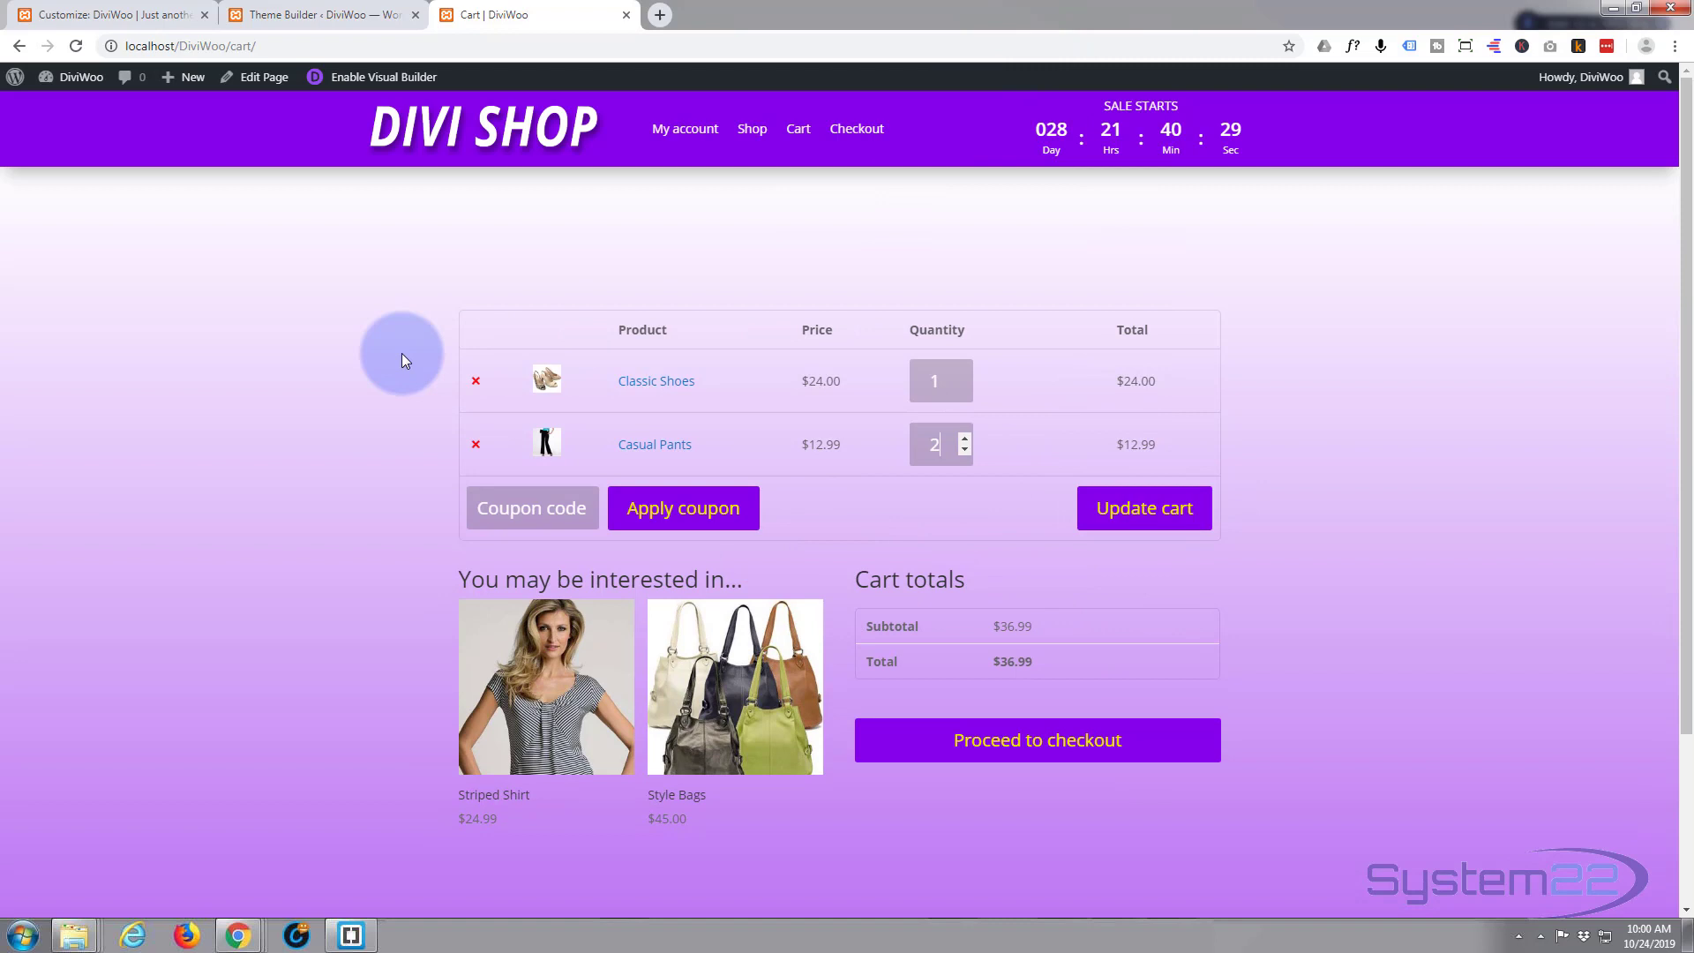
pyautogui.moveTo(241, 121)
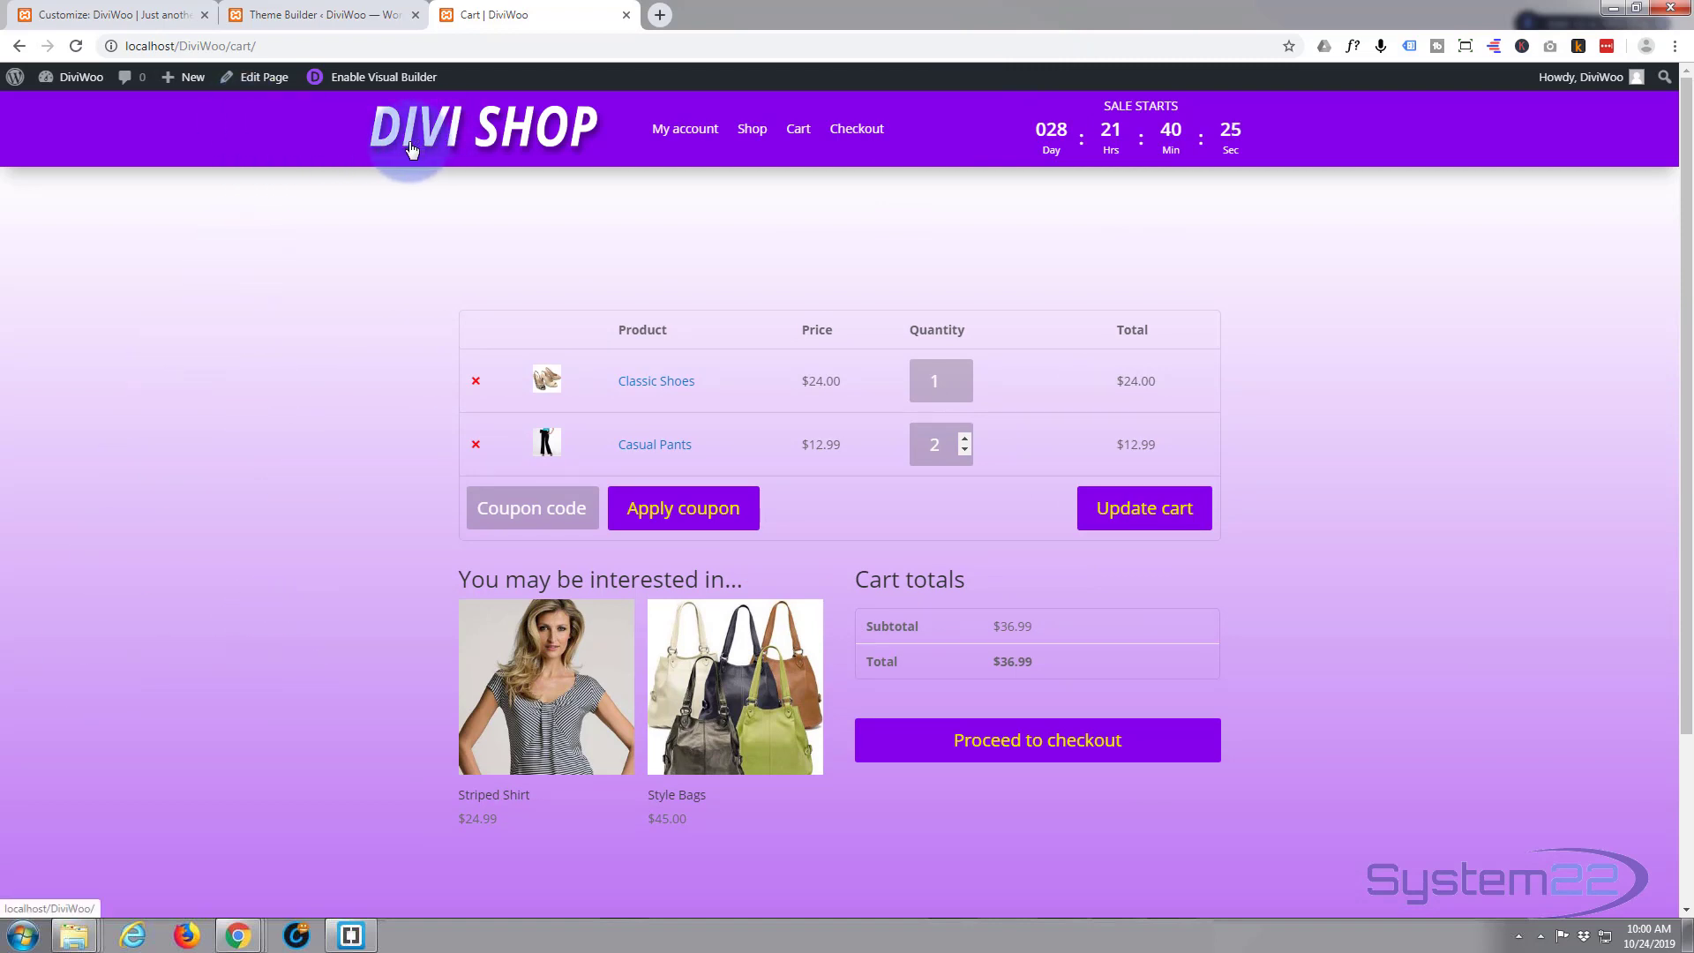
pyautogui.moveTo(996, 145)
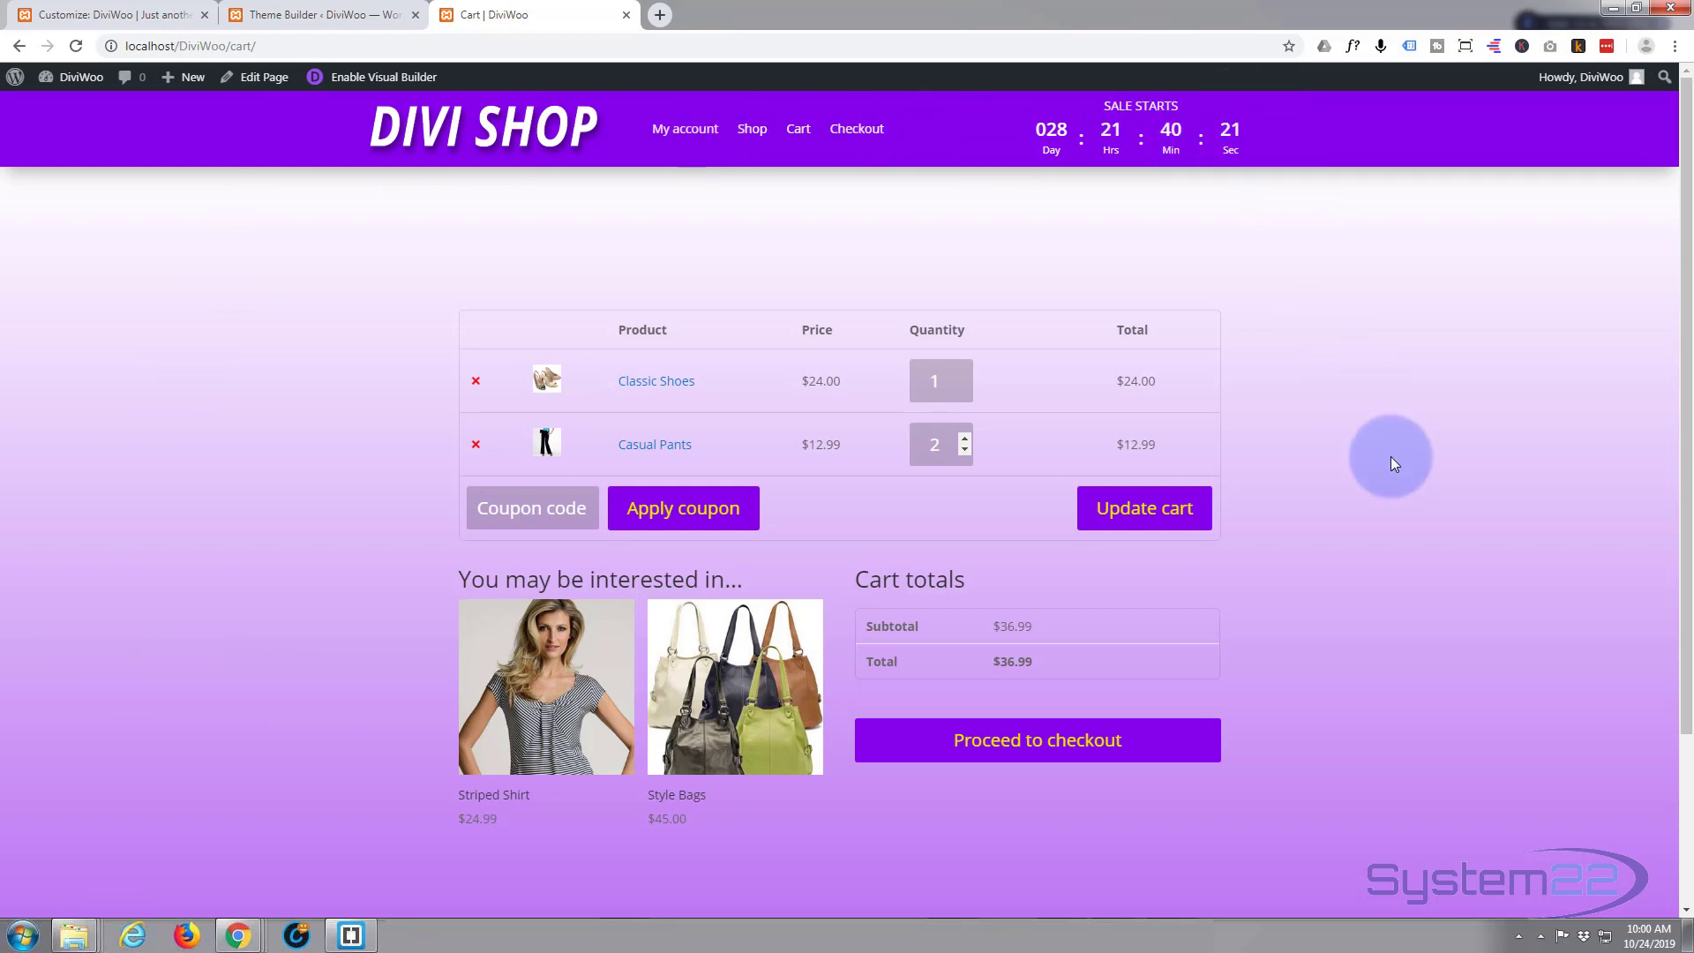
pyautogui.moveTo(289, 495)
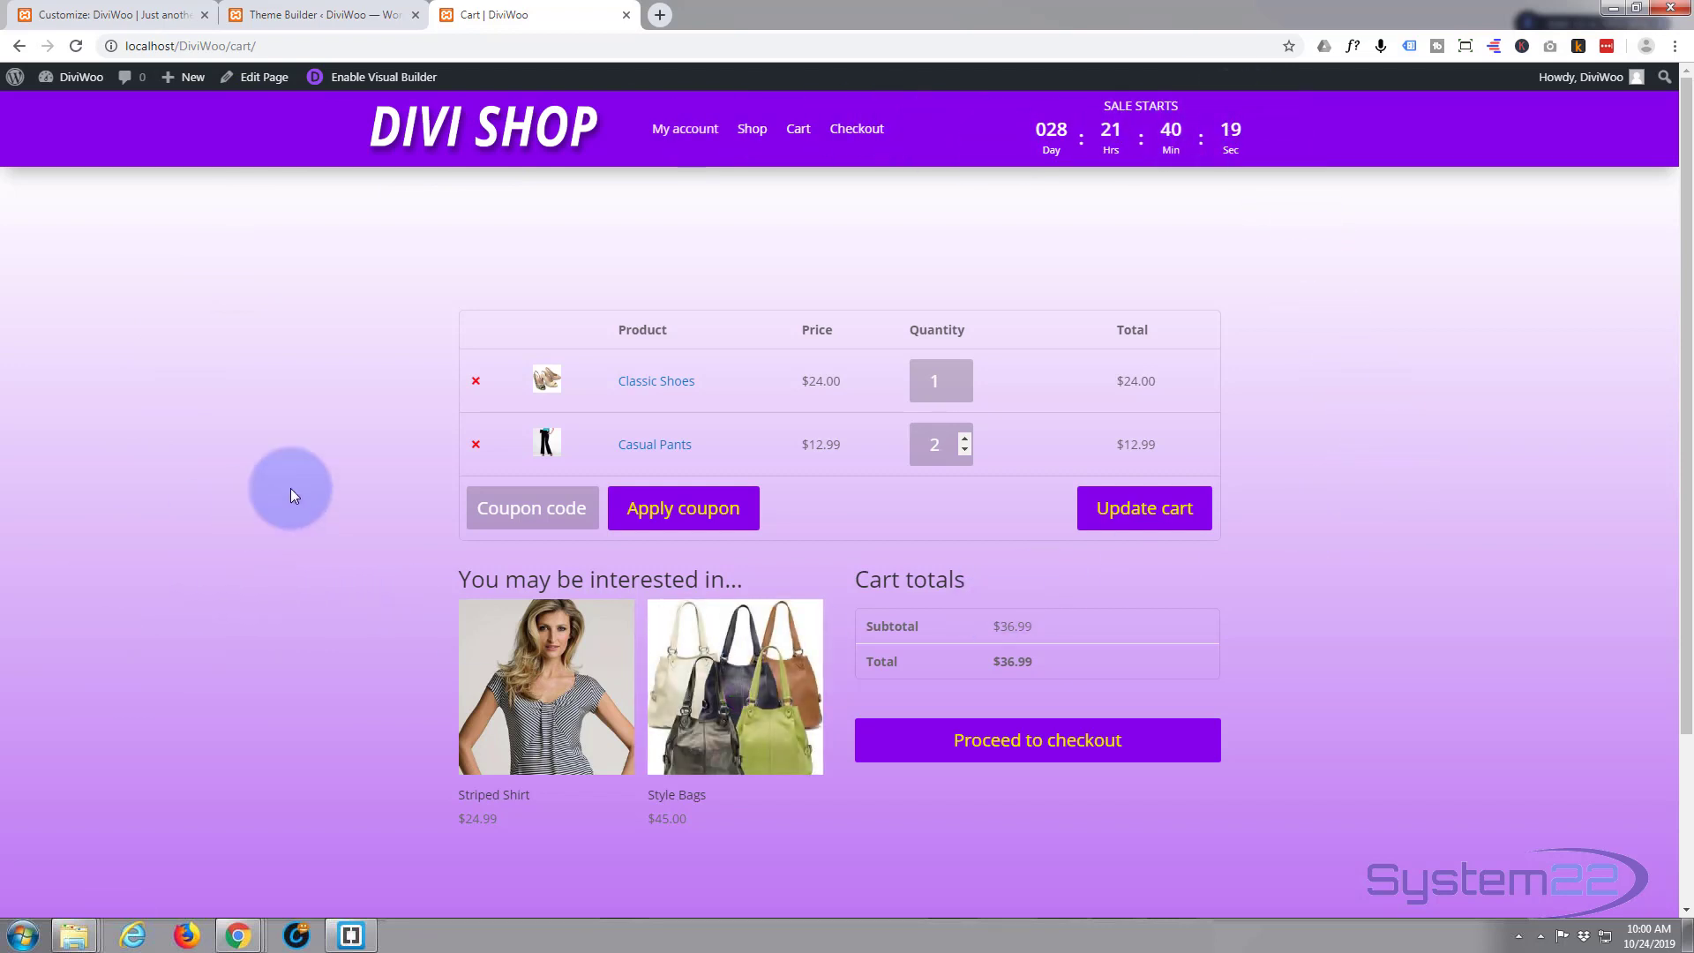
pyautogui.moveTo(656, 380)
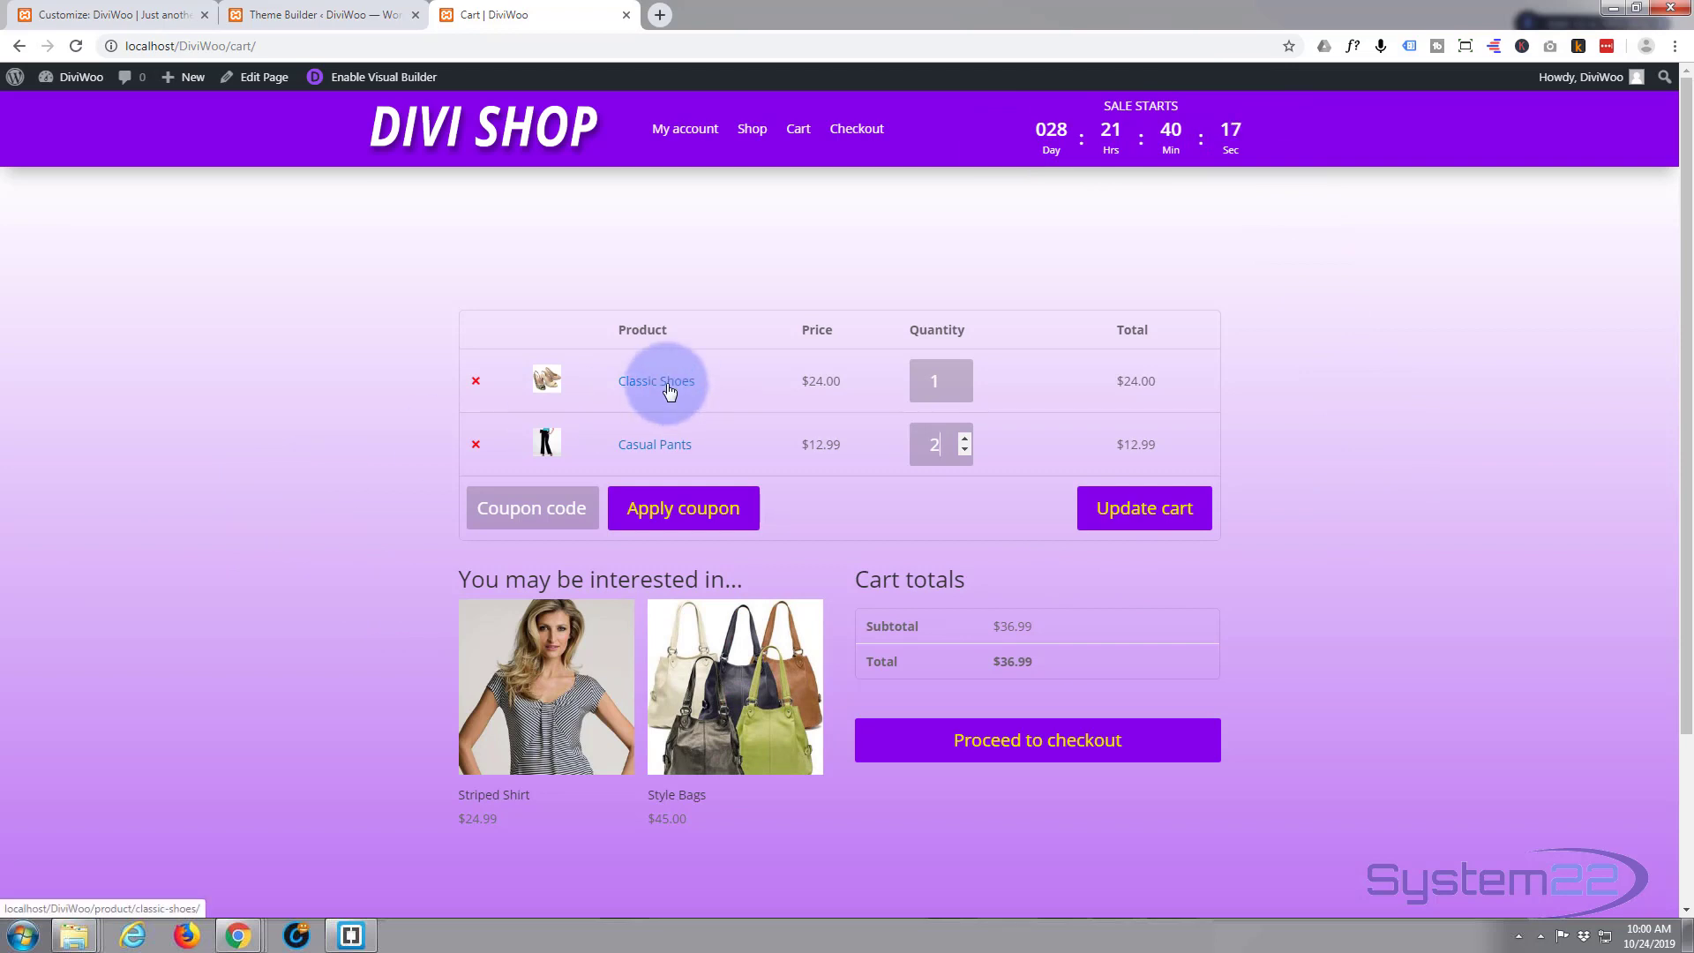
pyautogui.moveTo(1166, 321)
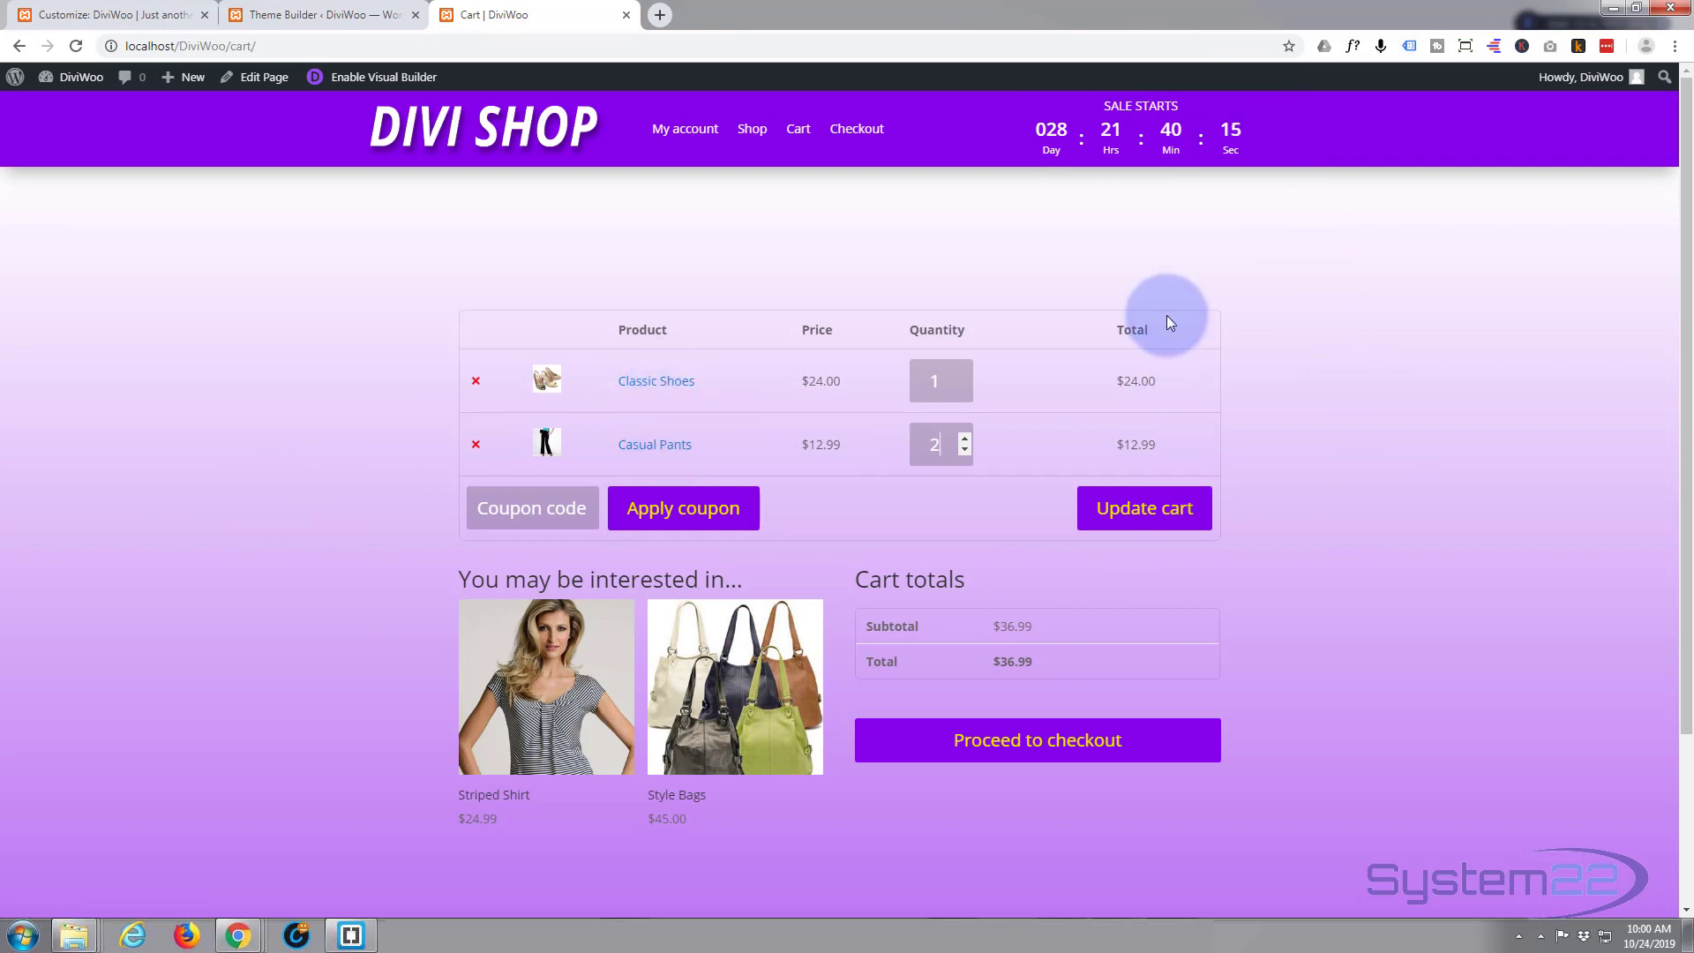
pyautogui.moveTo(1253, 448)
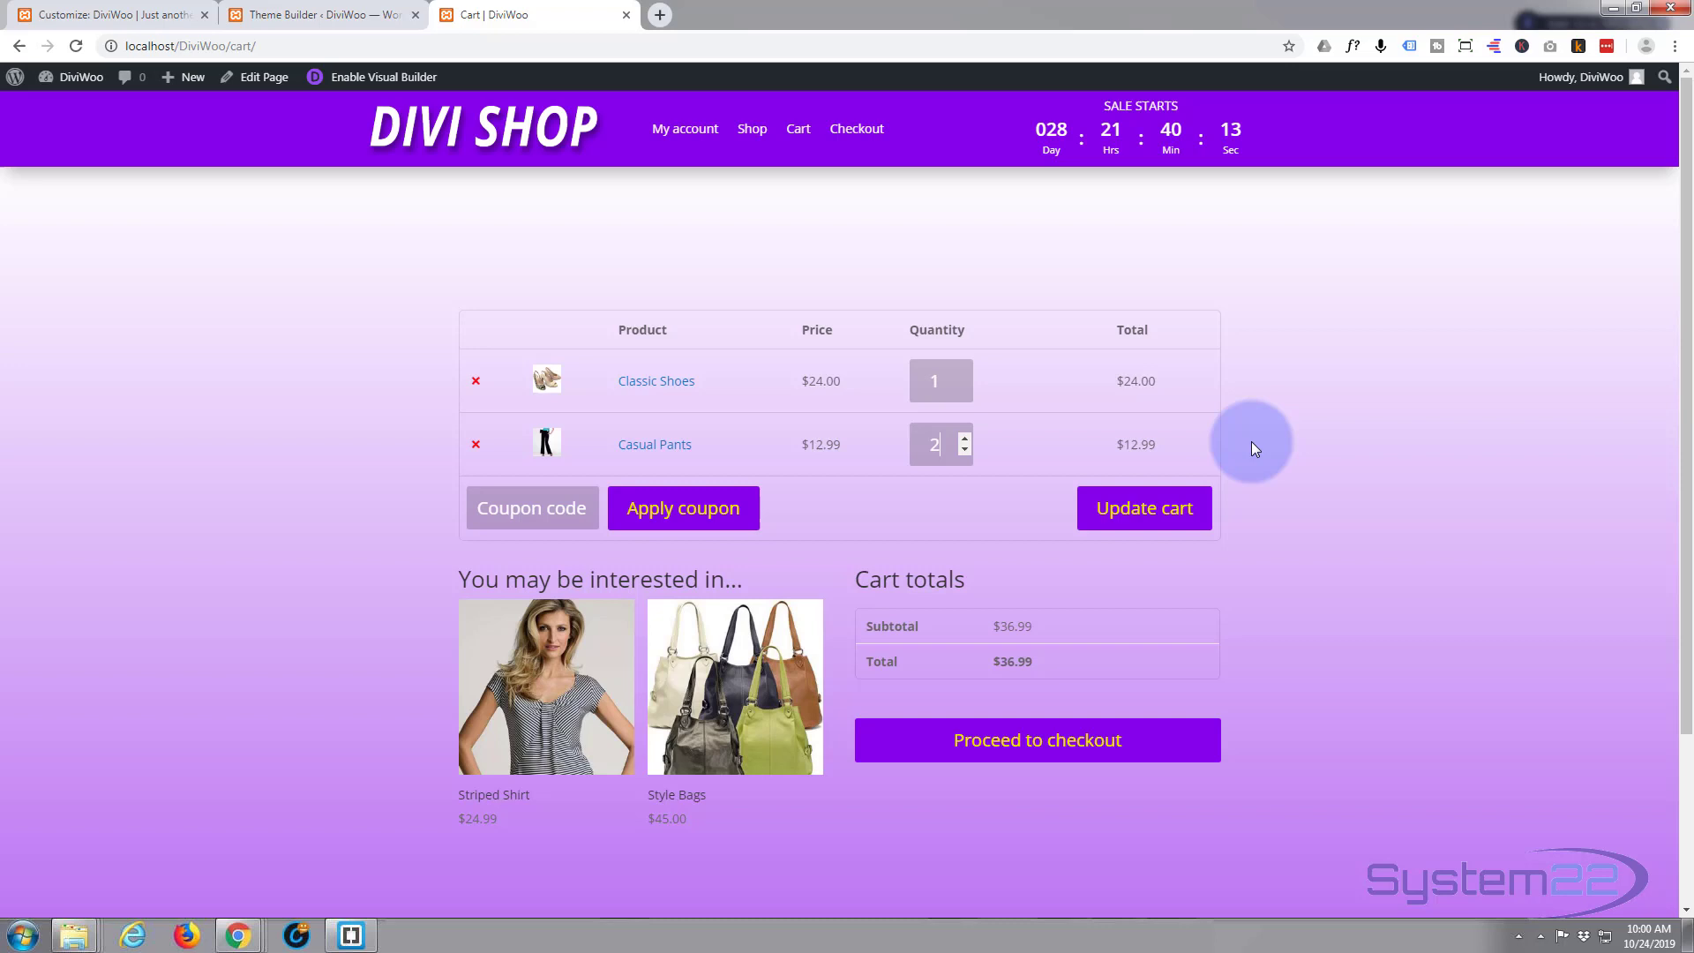
pyautogui.moveTo(408, 260)
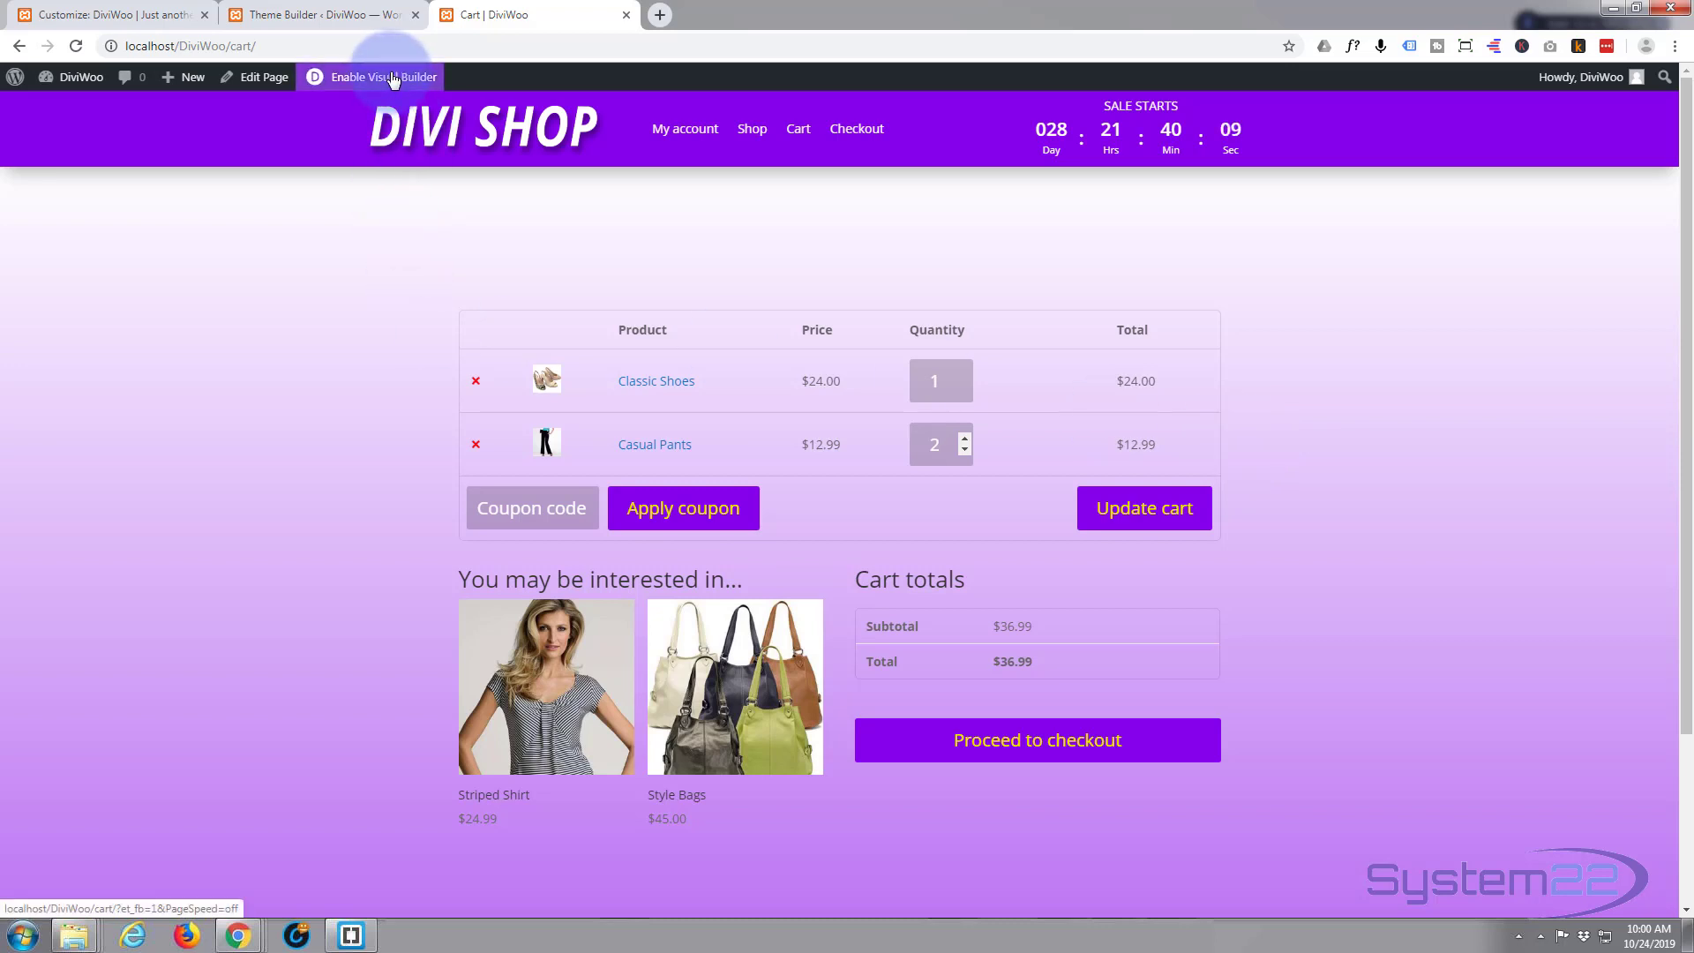
# - Launch the Divi Visual Builder on the Cart page from the admin bar
pyautogui.click(371, 76)
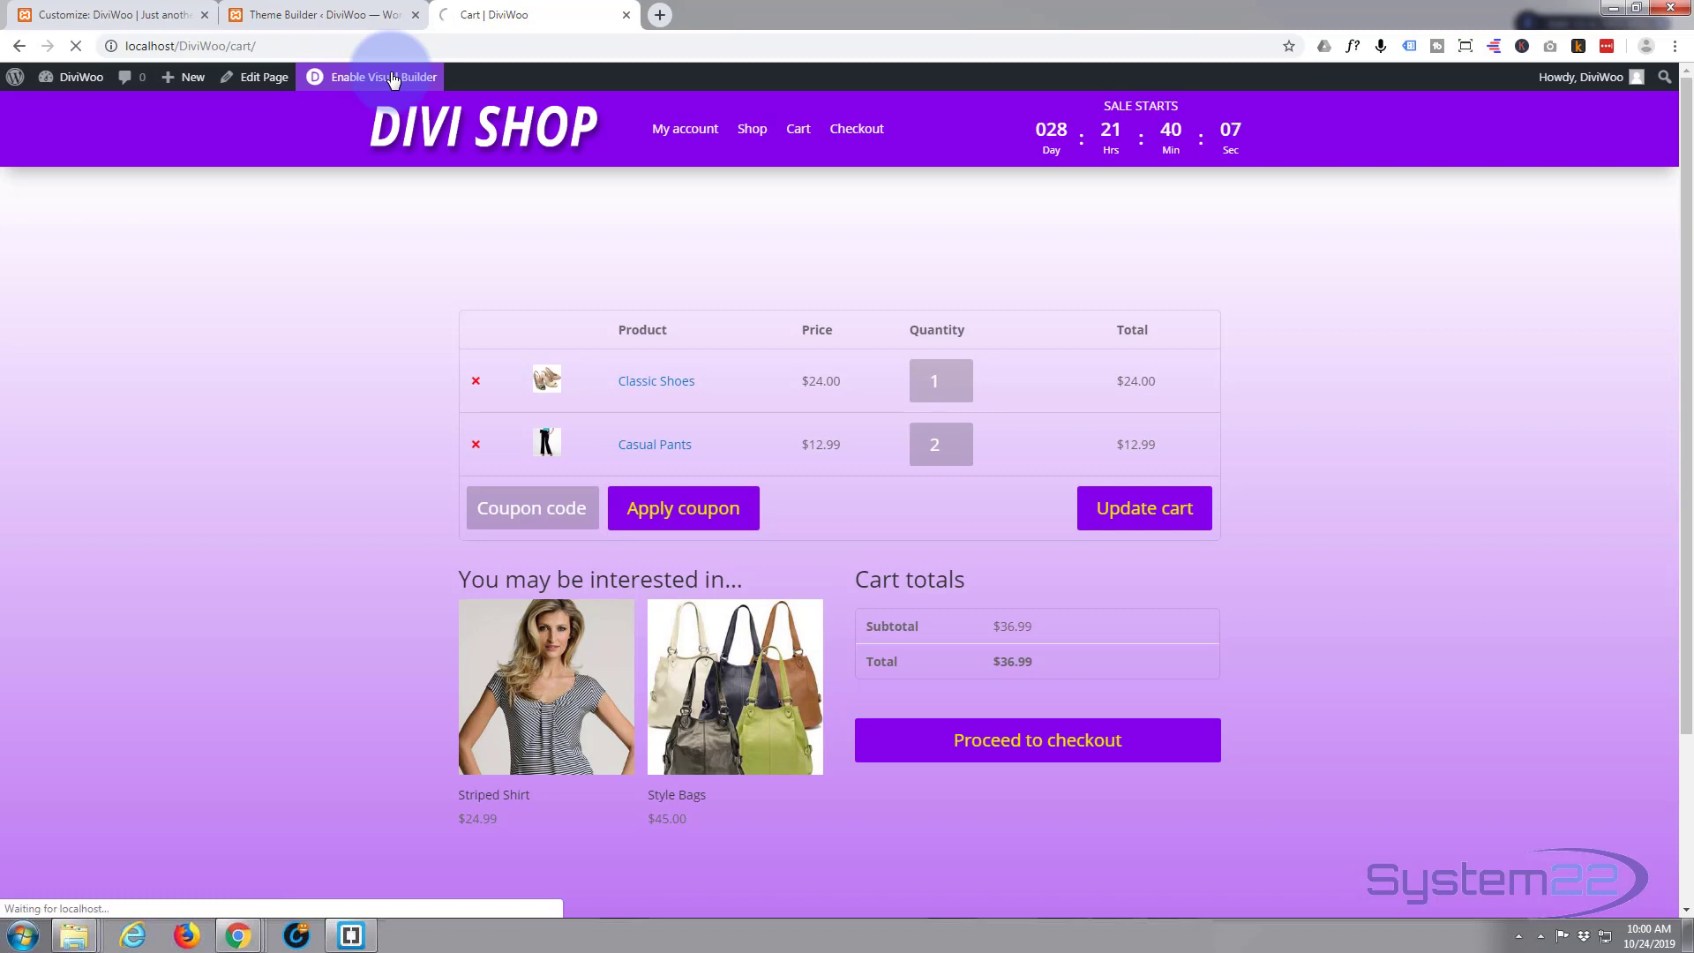
pyautogui.click(380, 77)
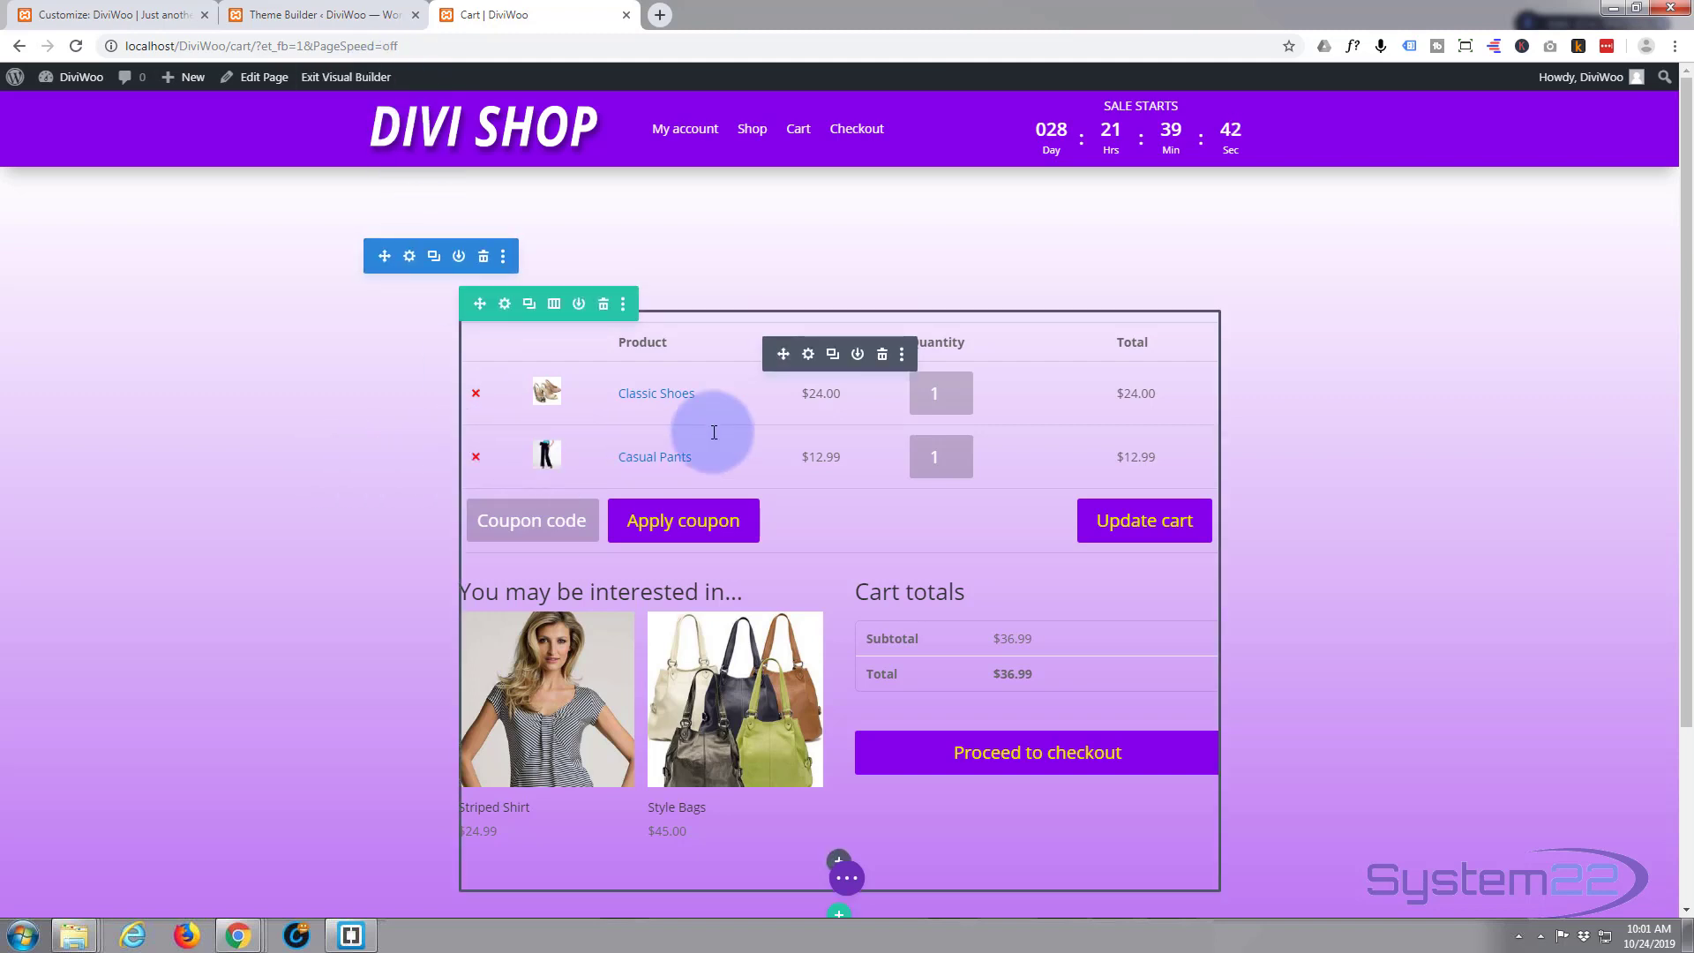
pyautogui.moveTo(832, 354)
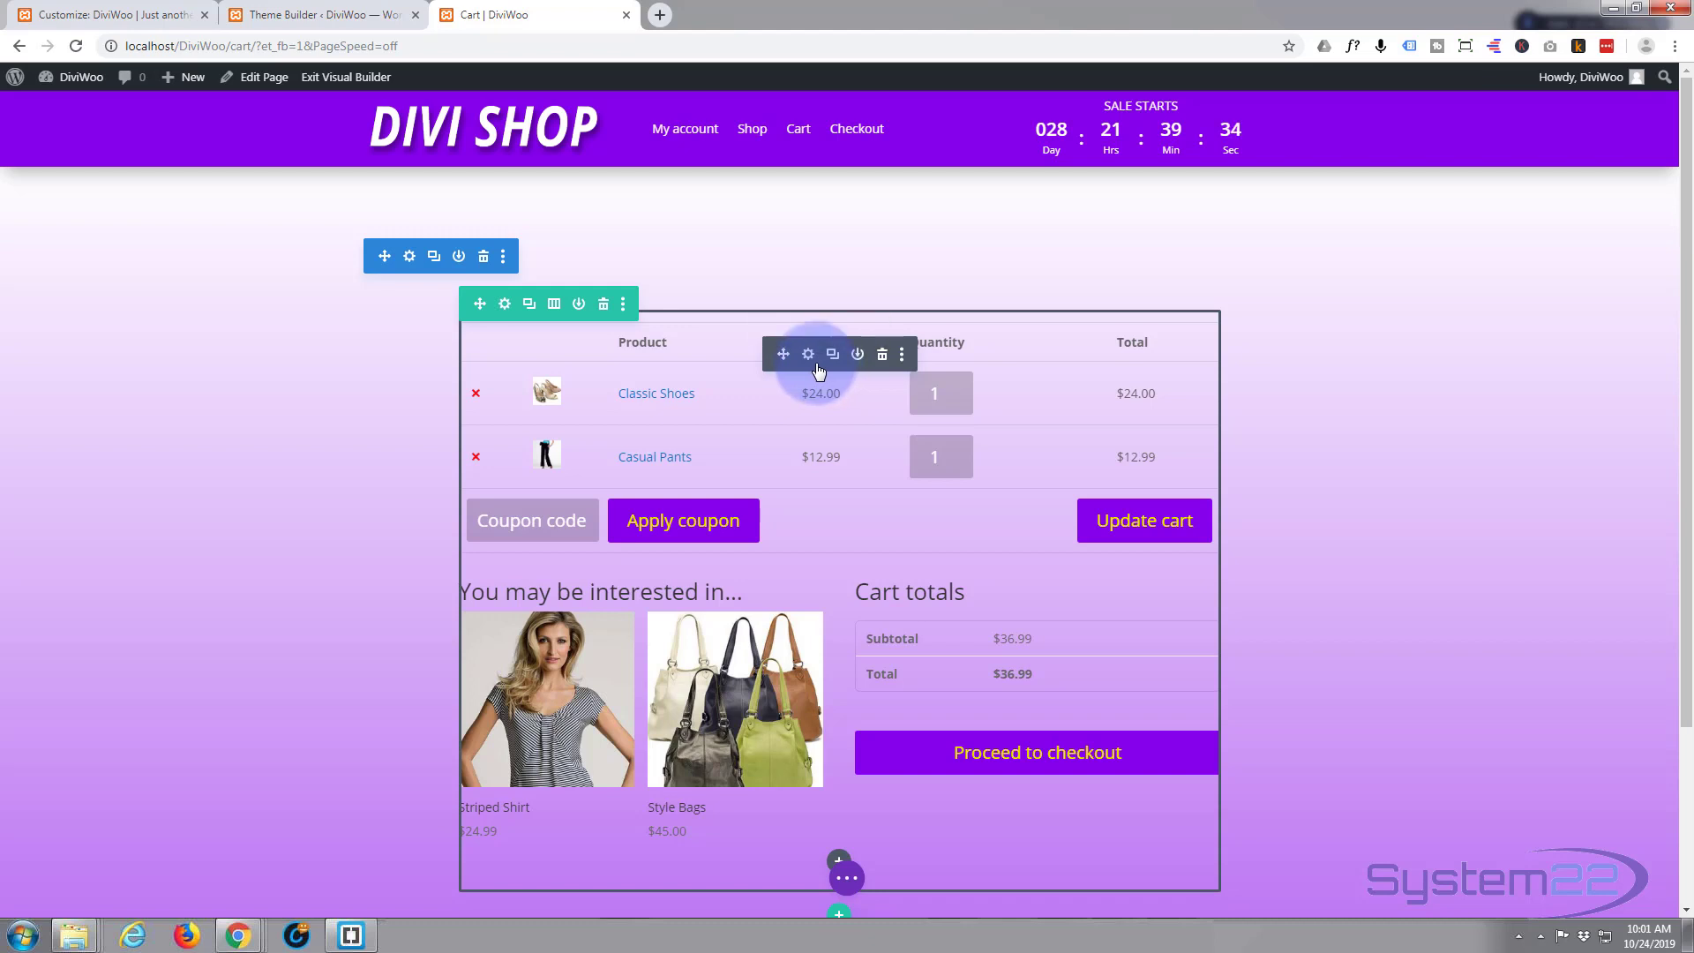
pyautogui.moveTo(832, 355)
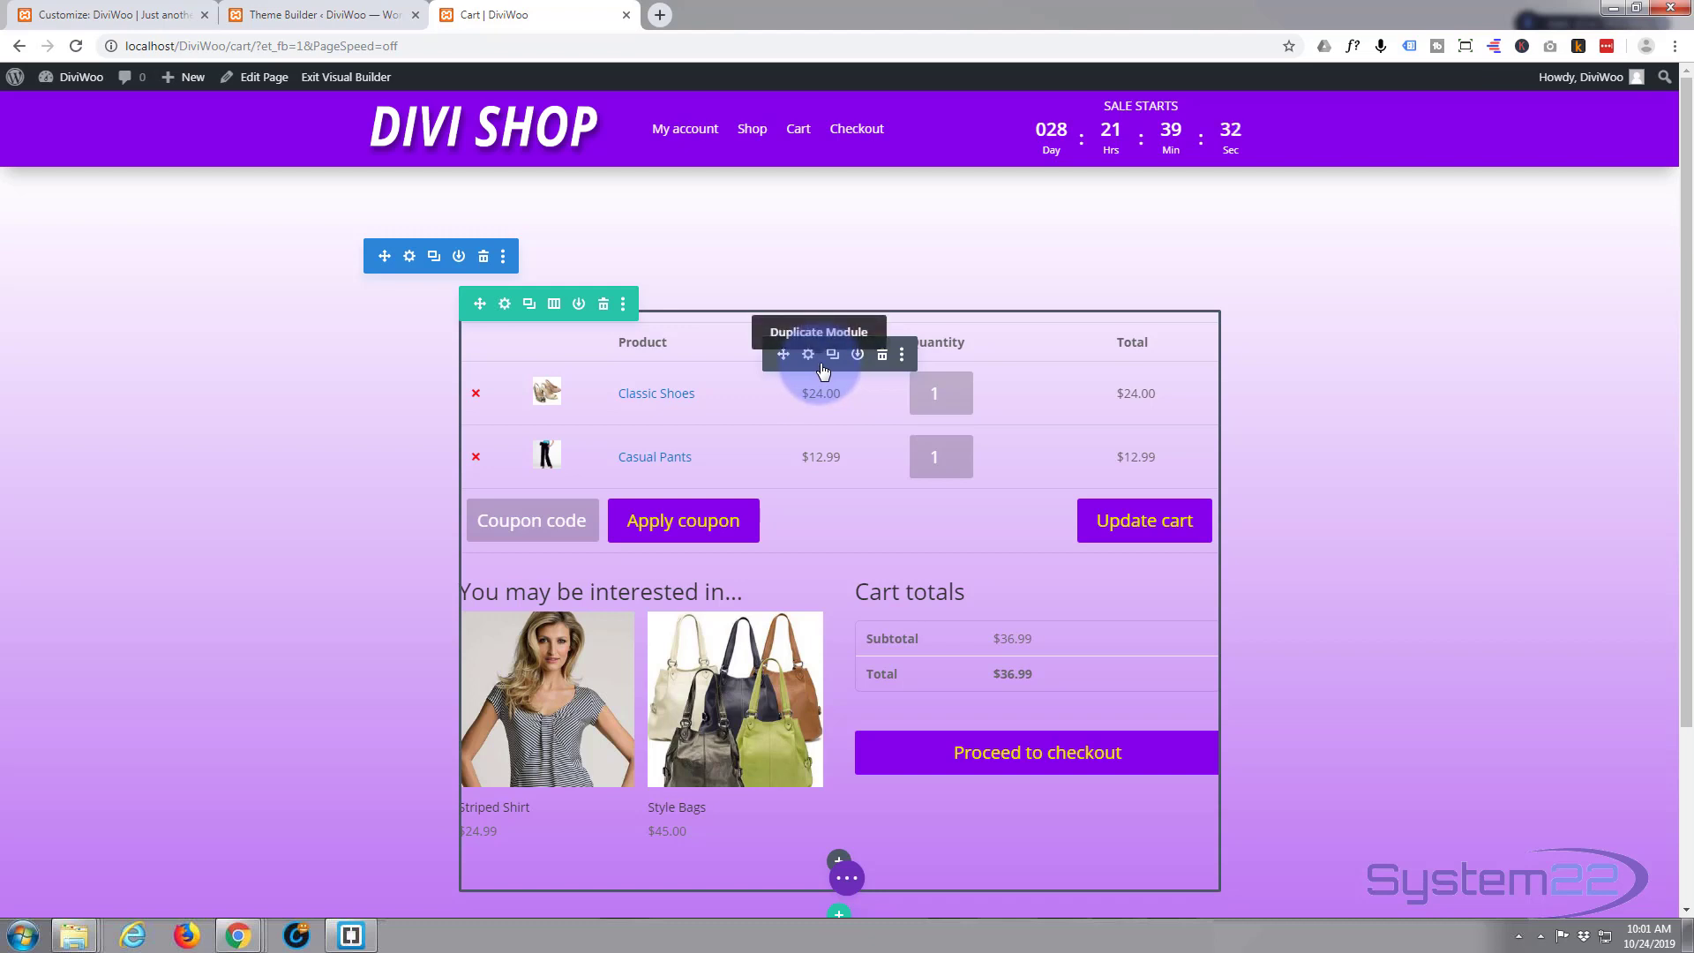
pyautogui.moveTo(498, 303)
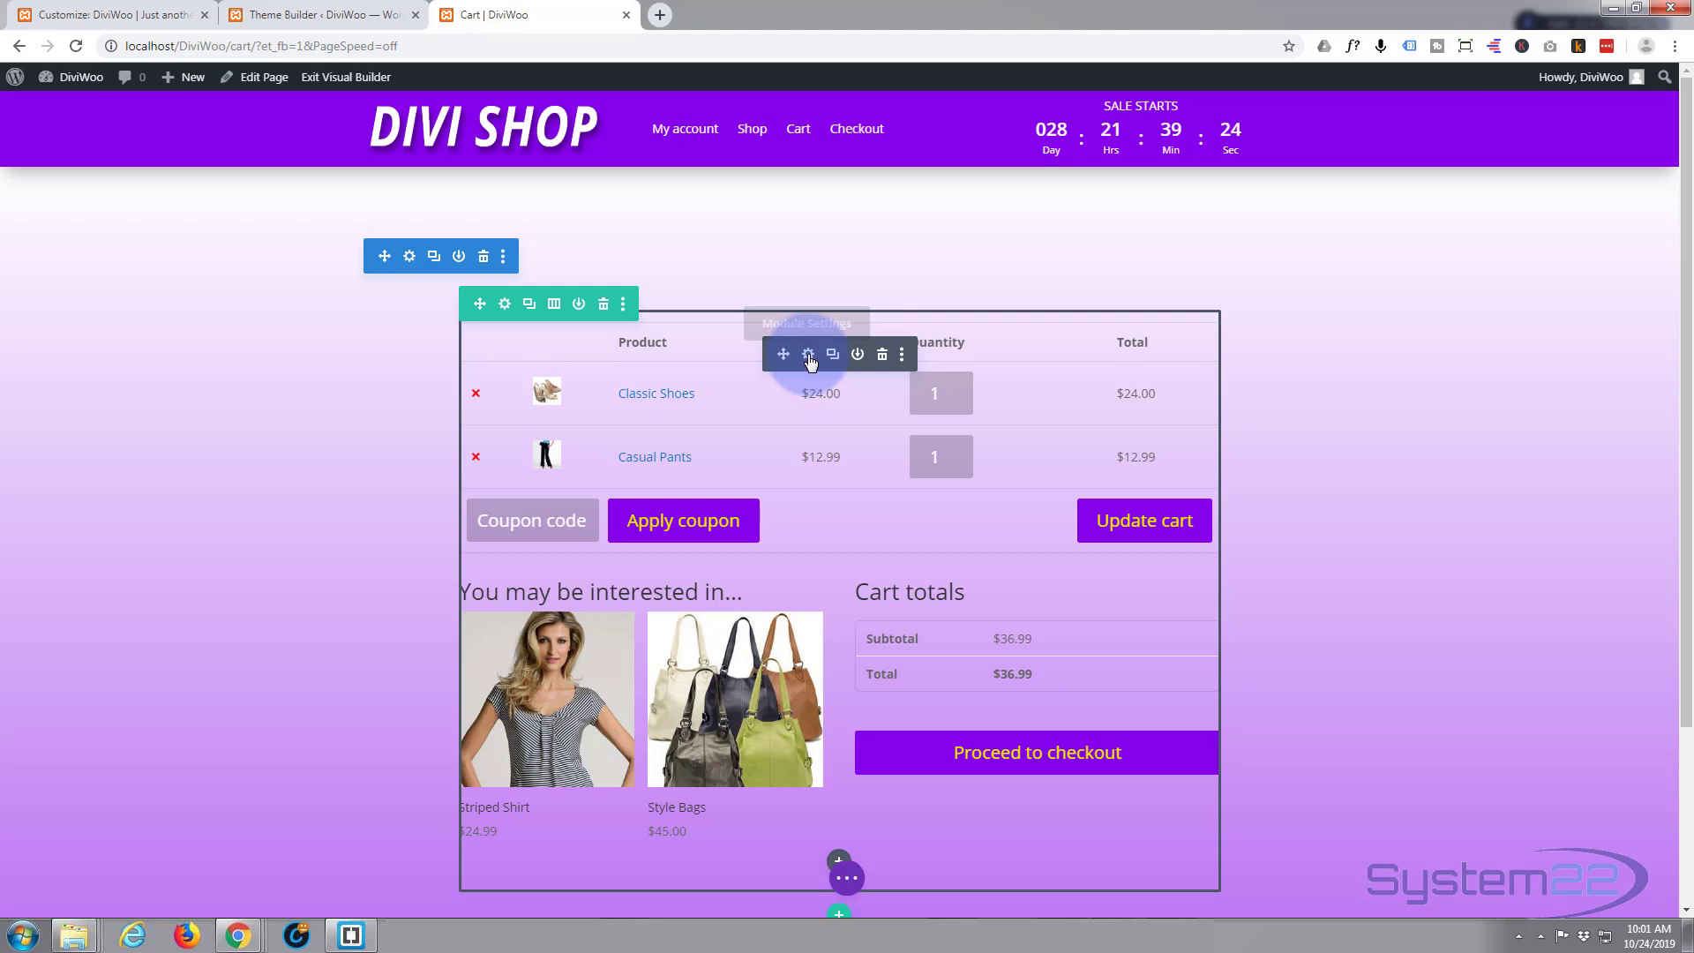
# - Open Text Settings for the module containing the WooCommerce cart shortcode
pyautogui.click(808, 354)
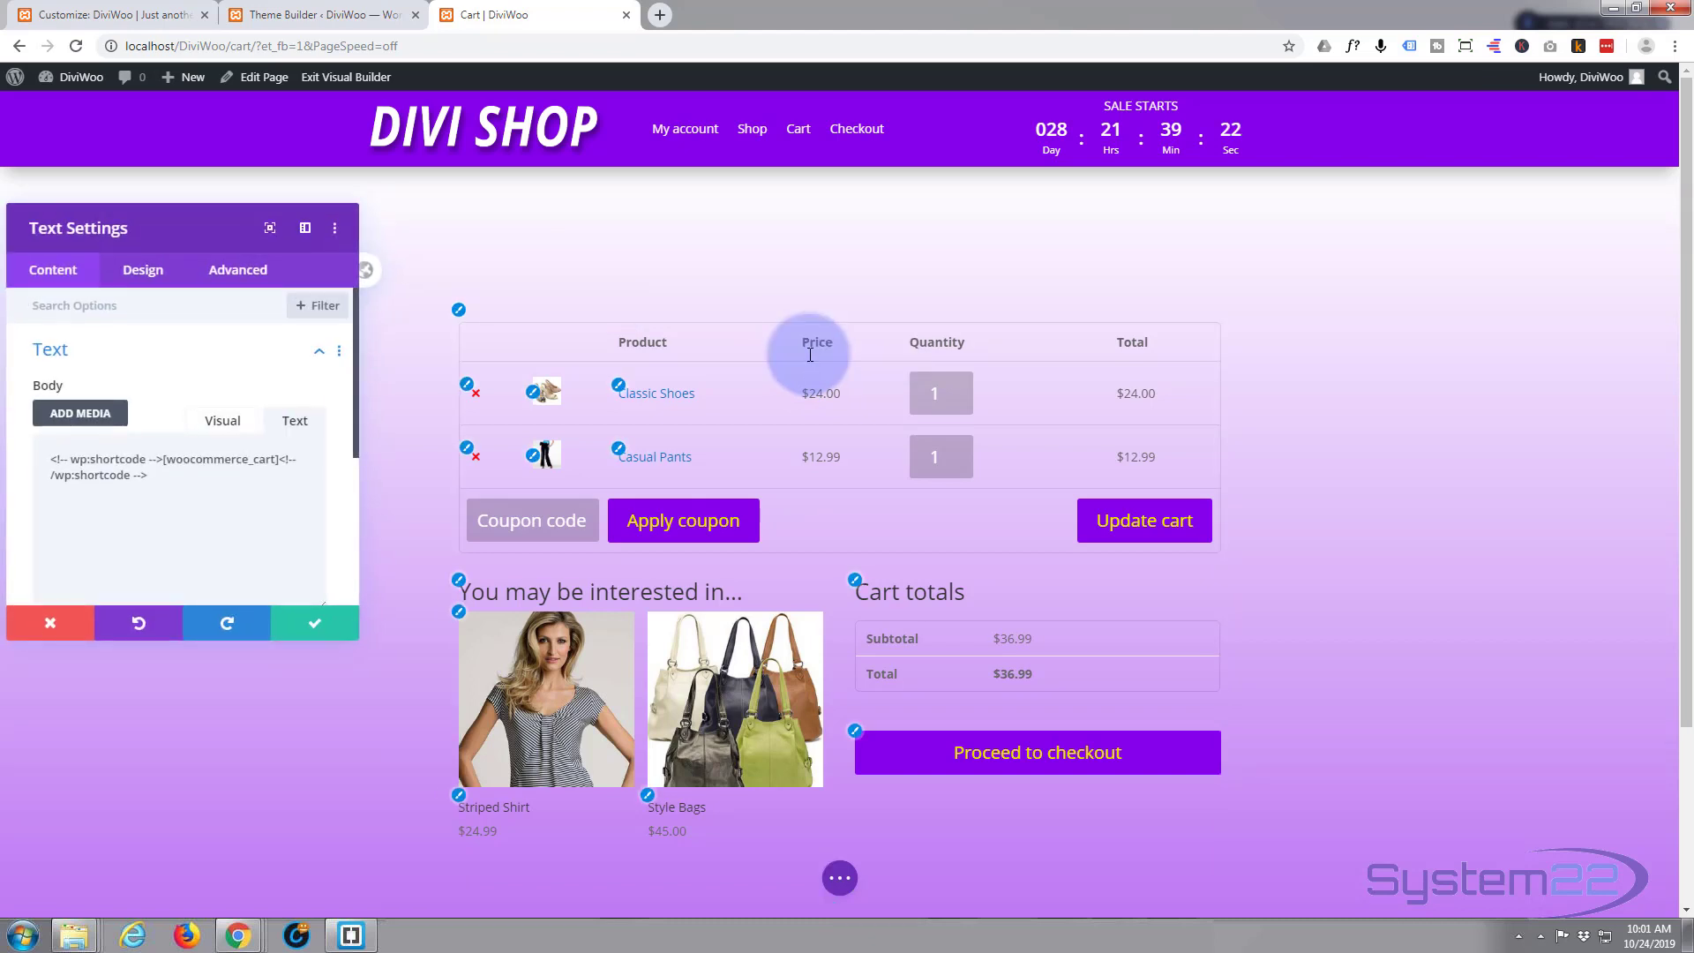
pyautogui.moveTo(760, 429)
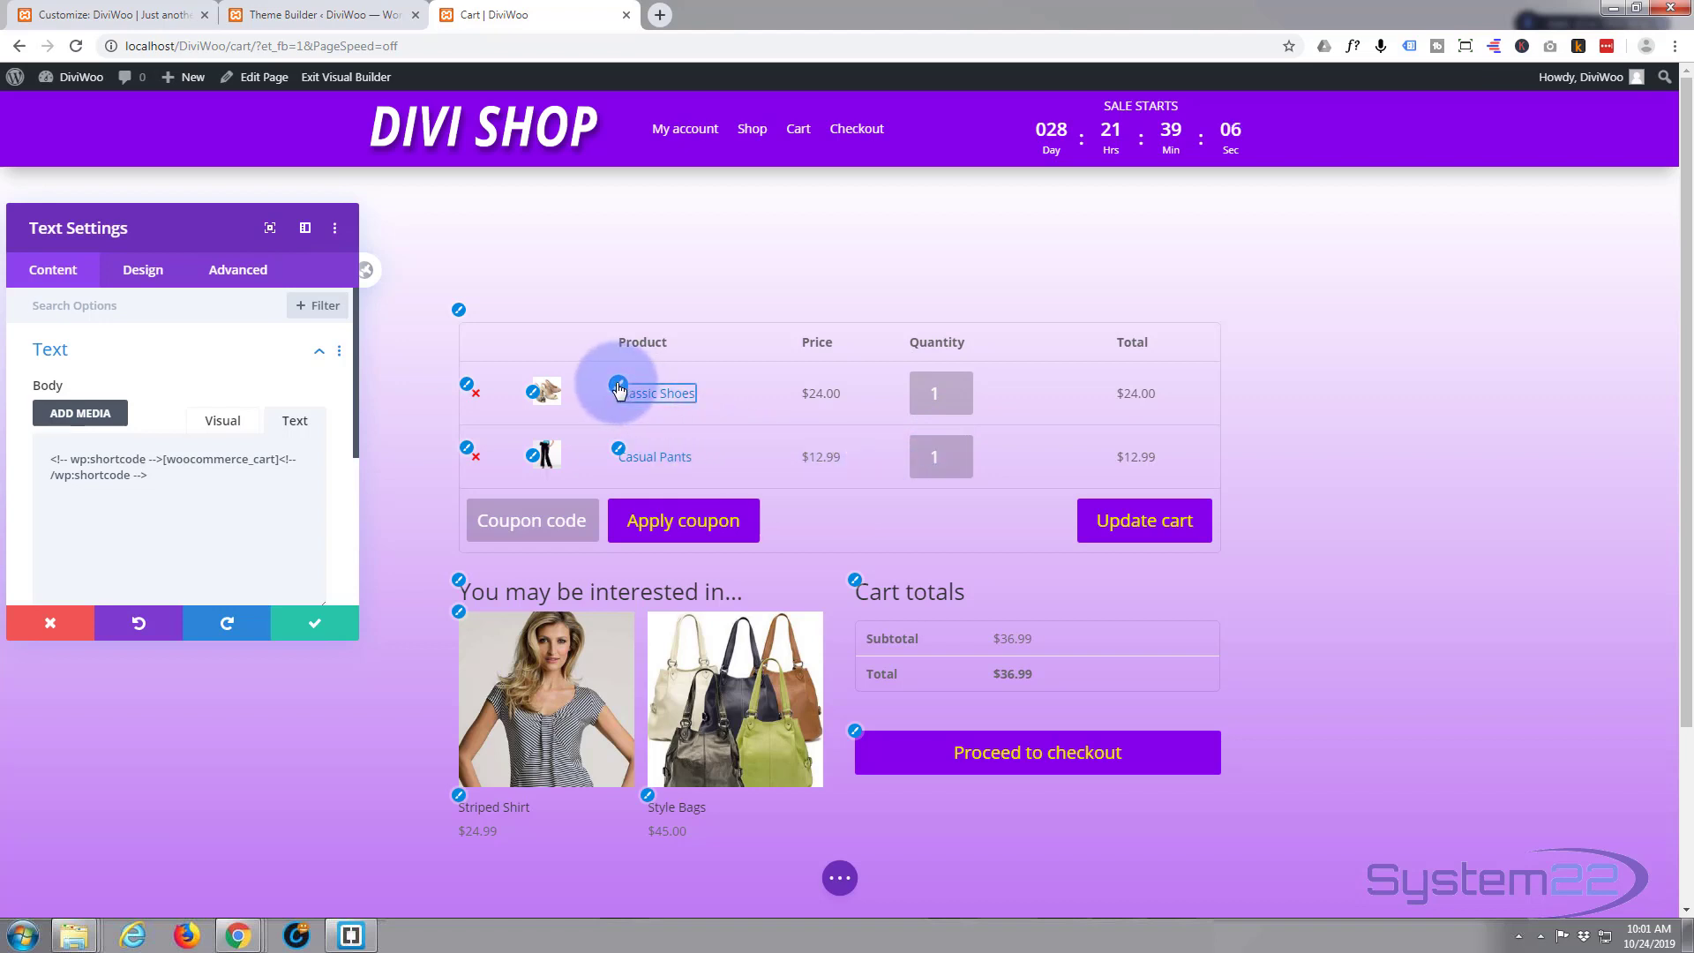
# - Set the cart Text module's Link Text Color to purple under Design > Text
pyautogui.click(141, 269)
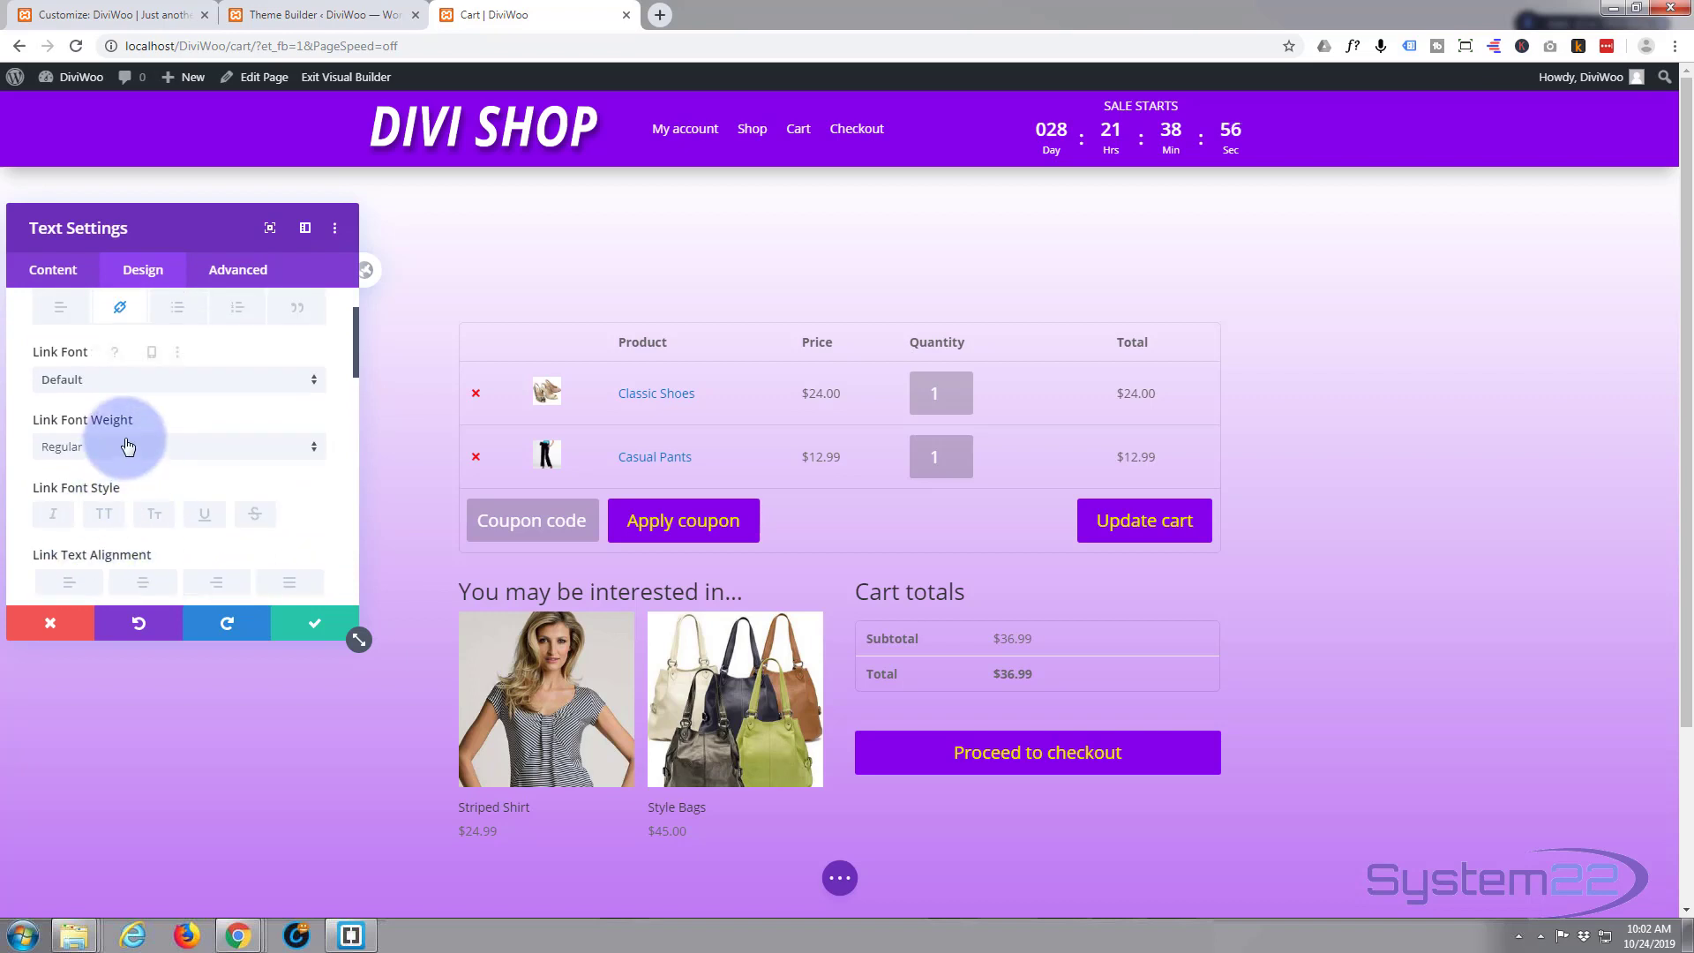
pyautogui.scroll(-3)
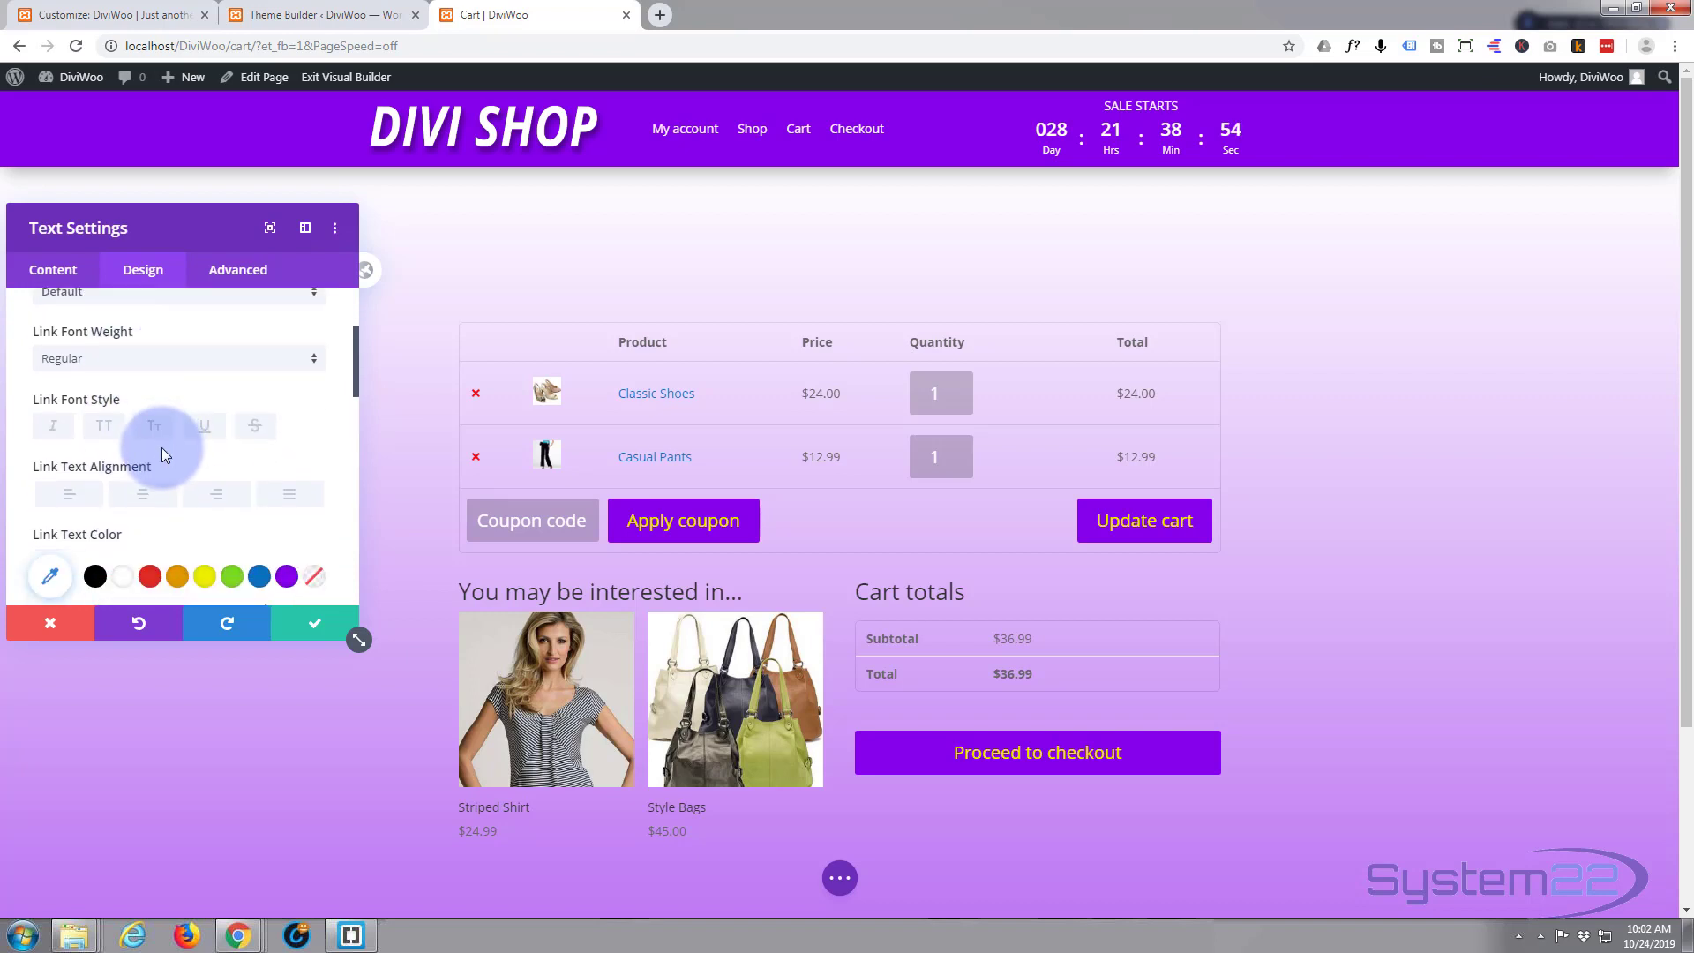
pyautogui.click(104, 425)
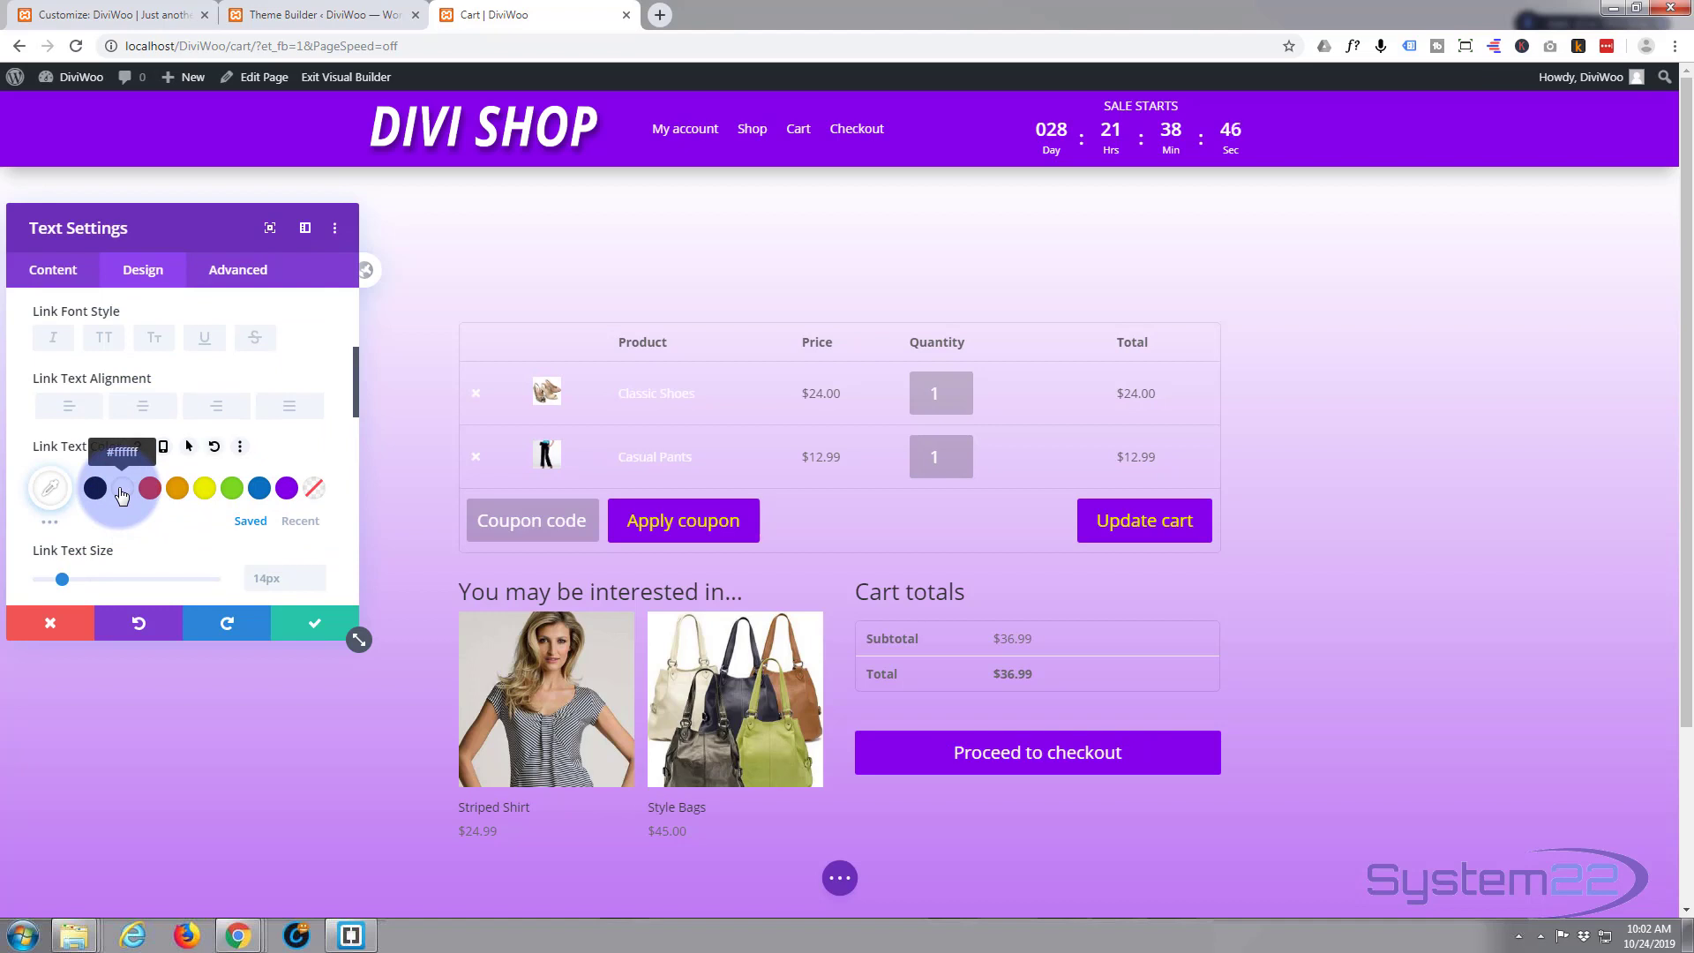
pyautogui.click(148, 487)
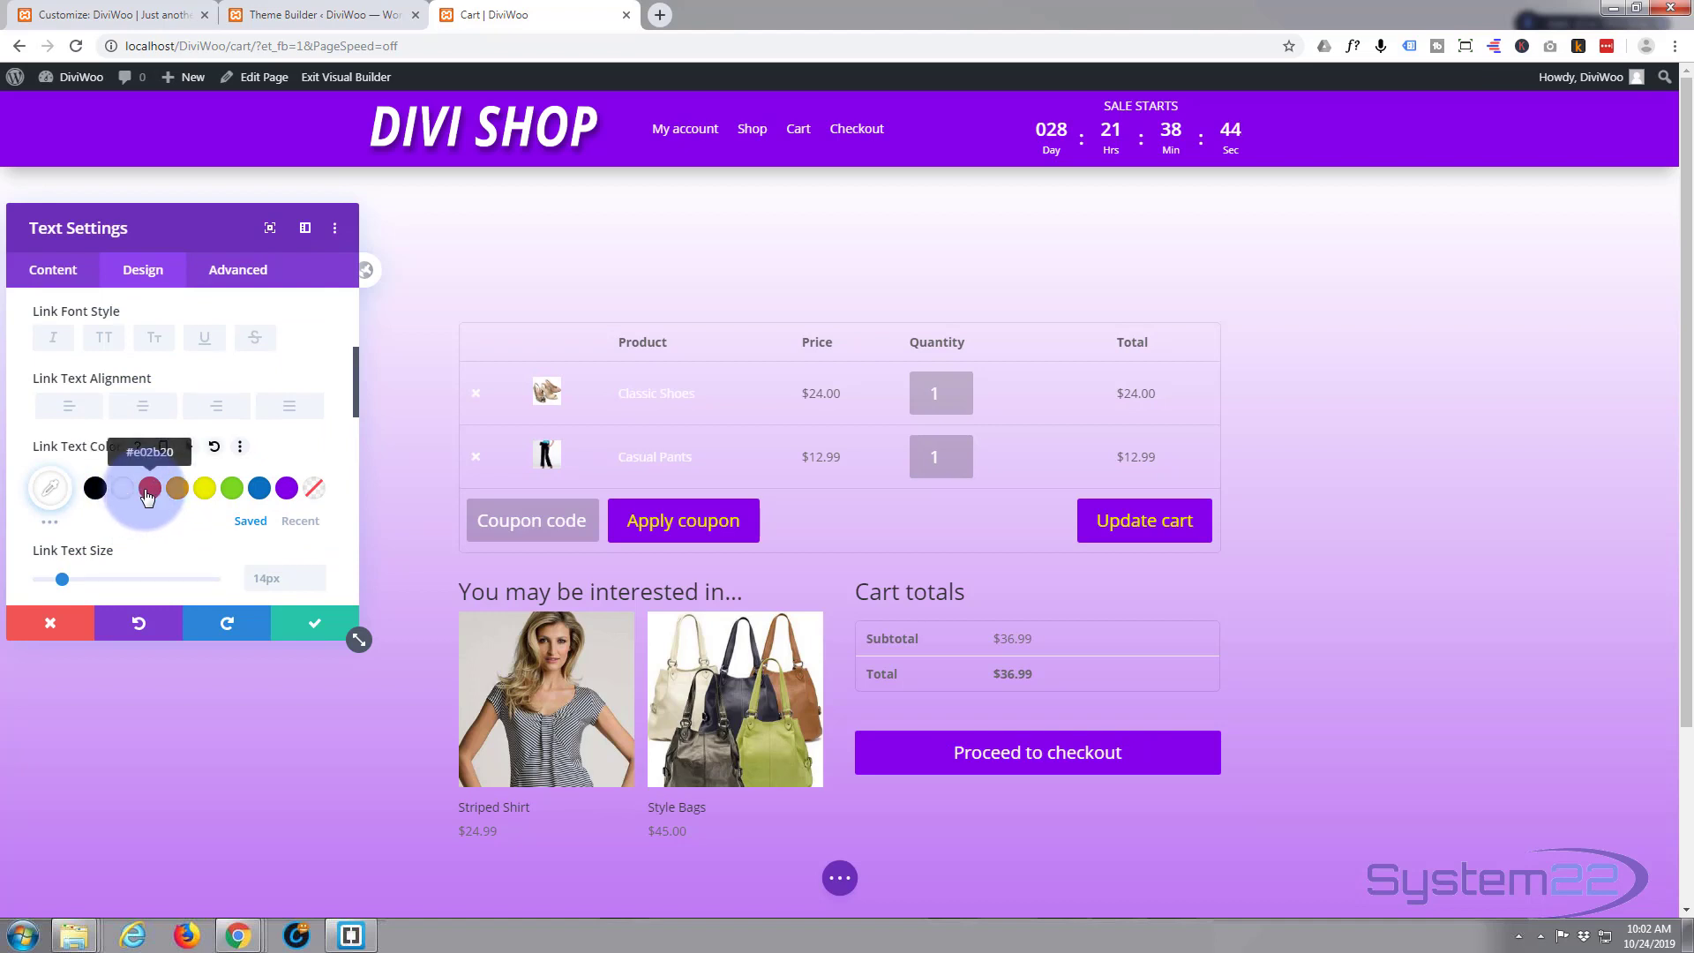
pyautogui.click(285, 487)
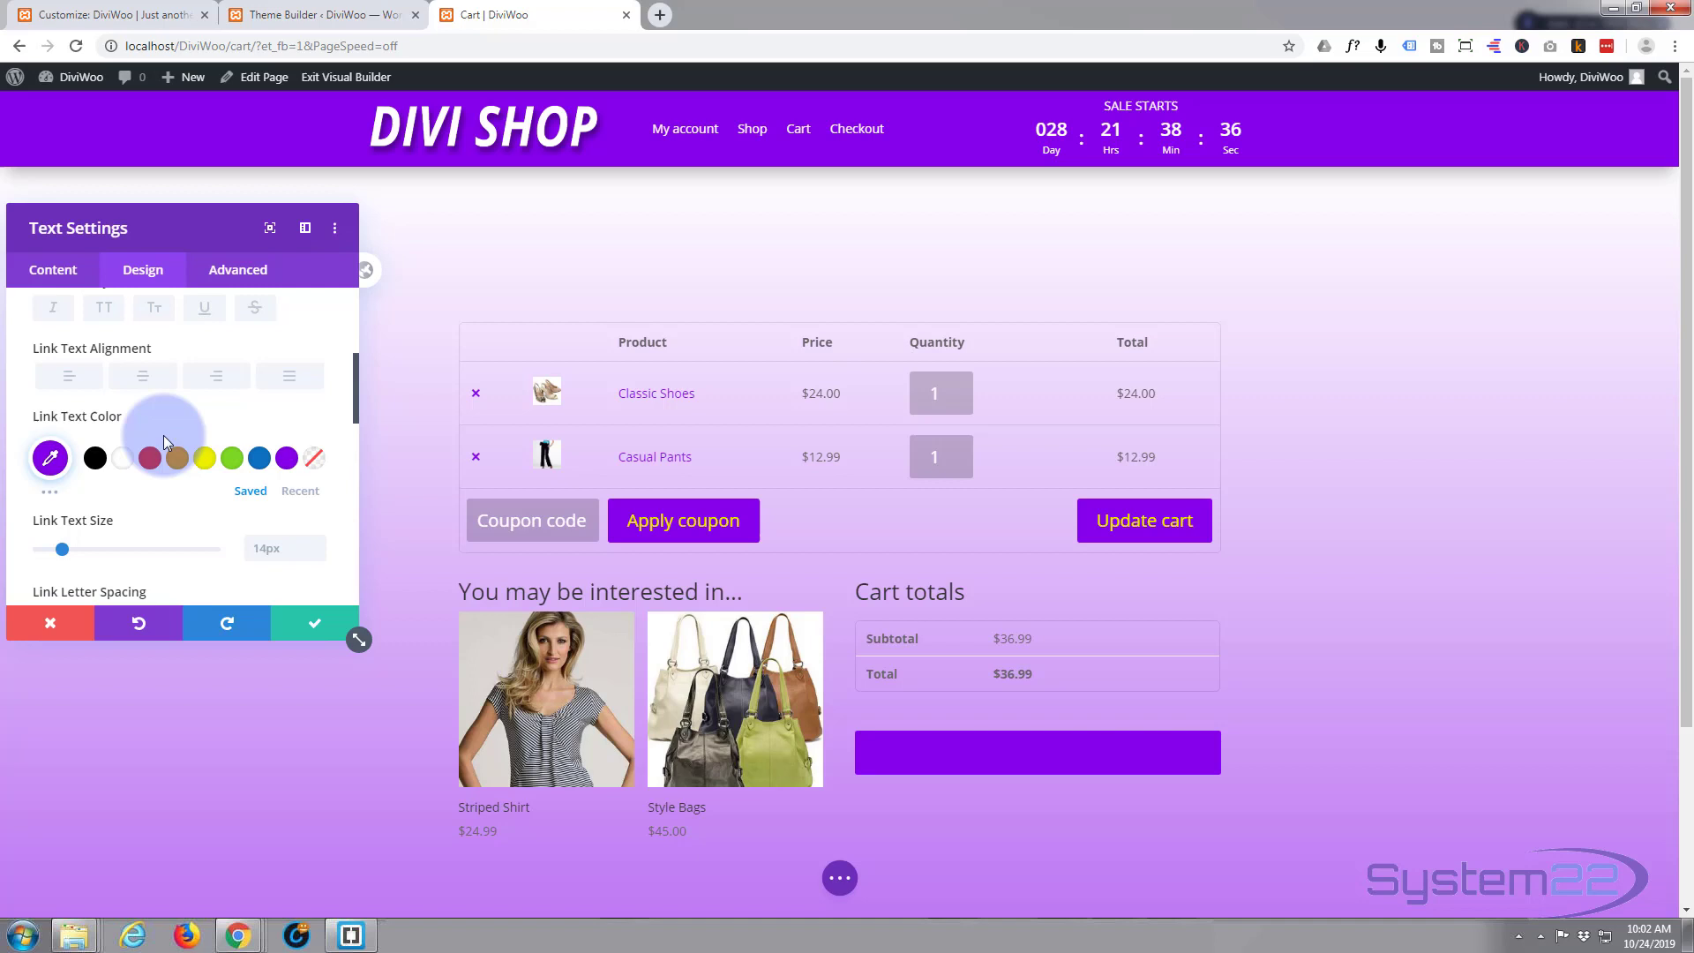
pyautogui.scroll(-3)
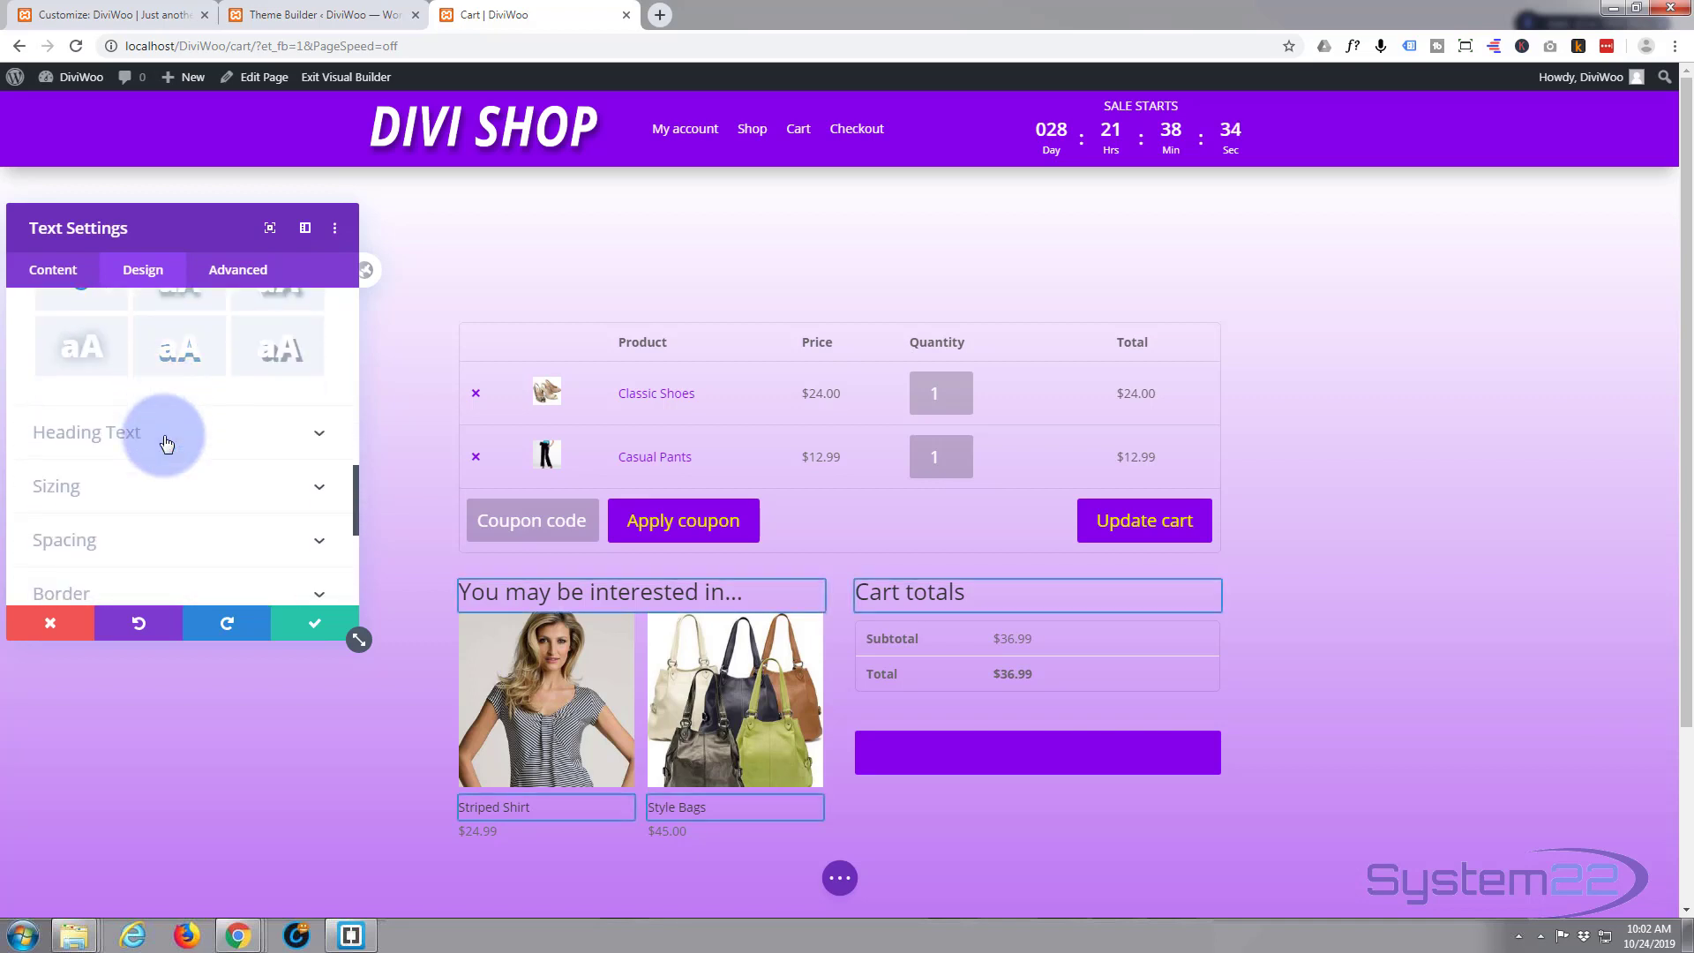
pyautogui.moveTo(389, 471)
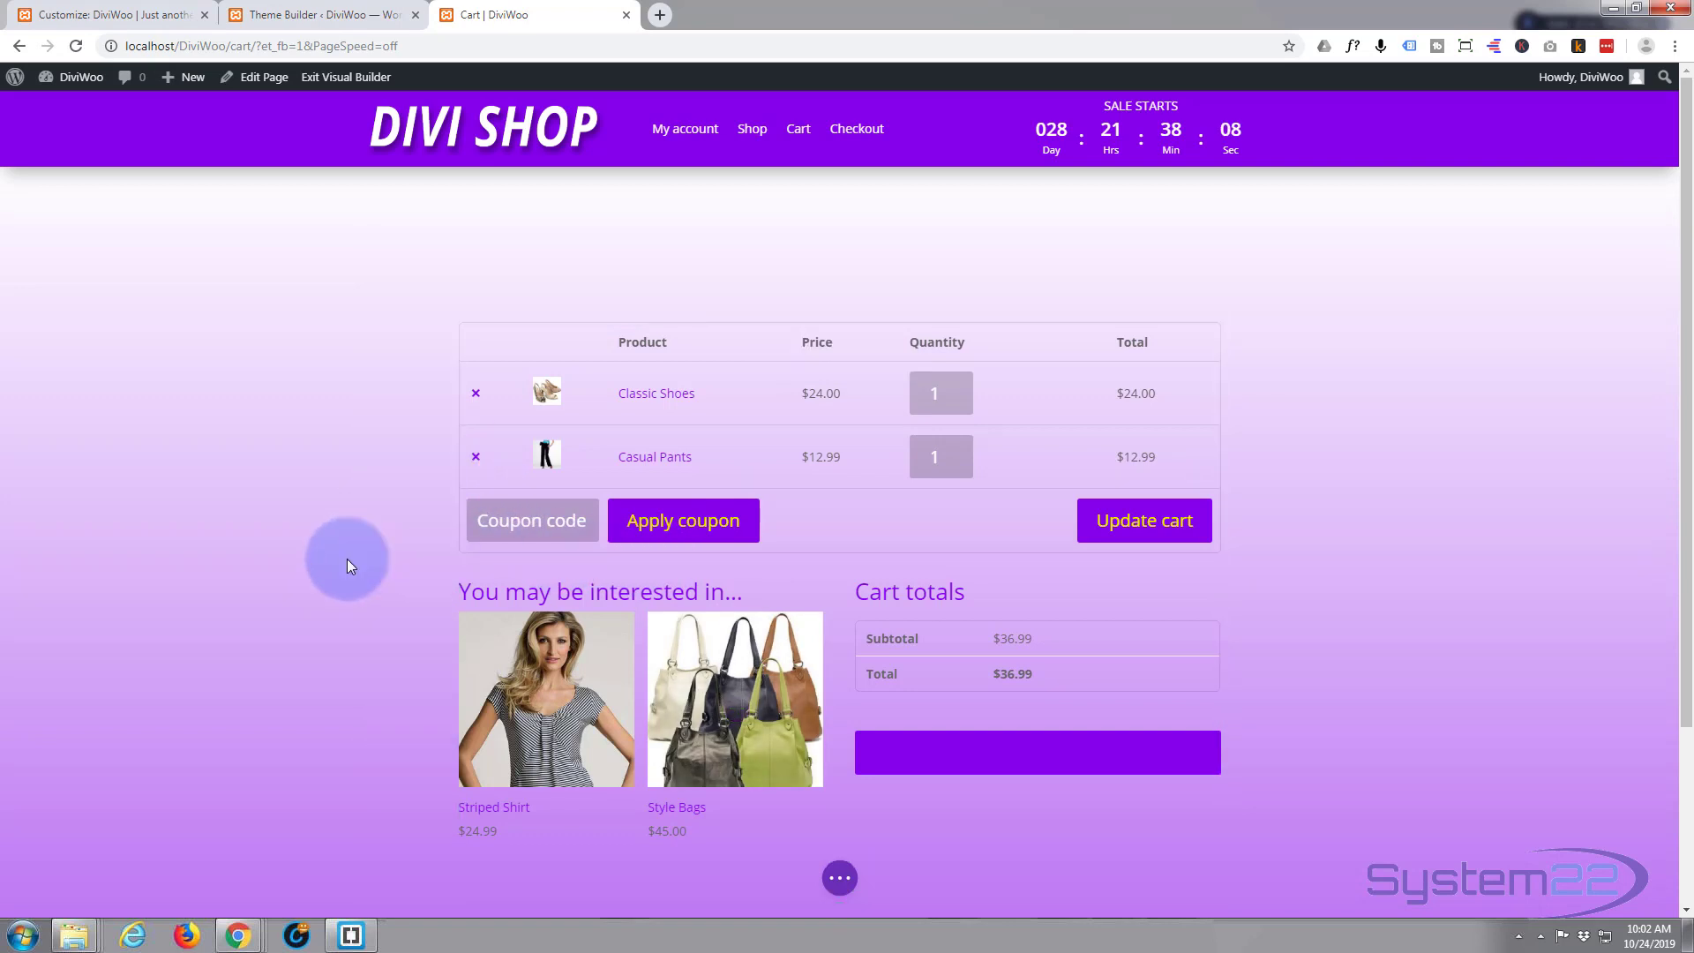
pyautogui.moveTo(354, 583)
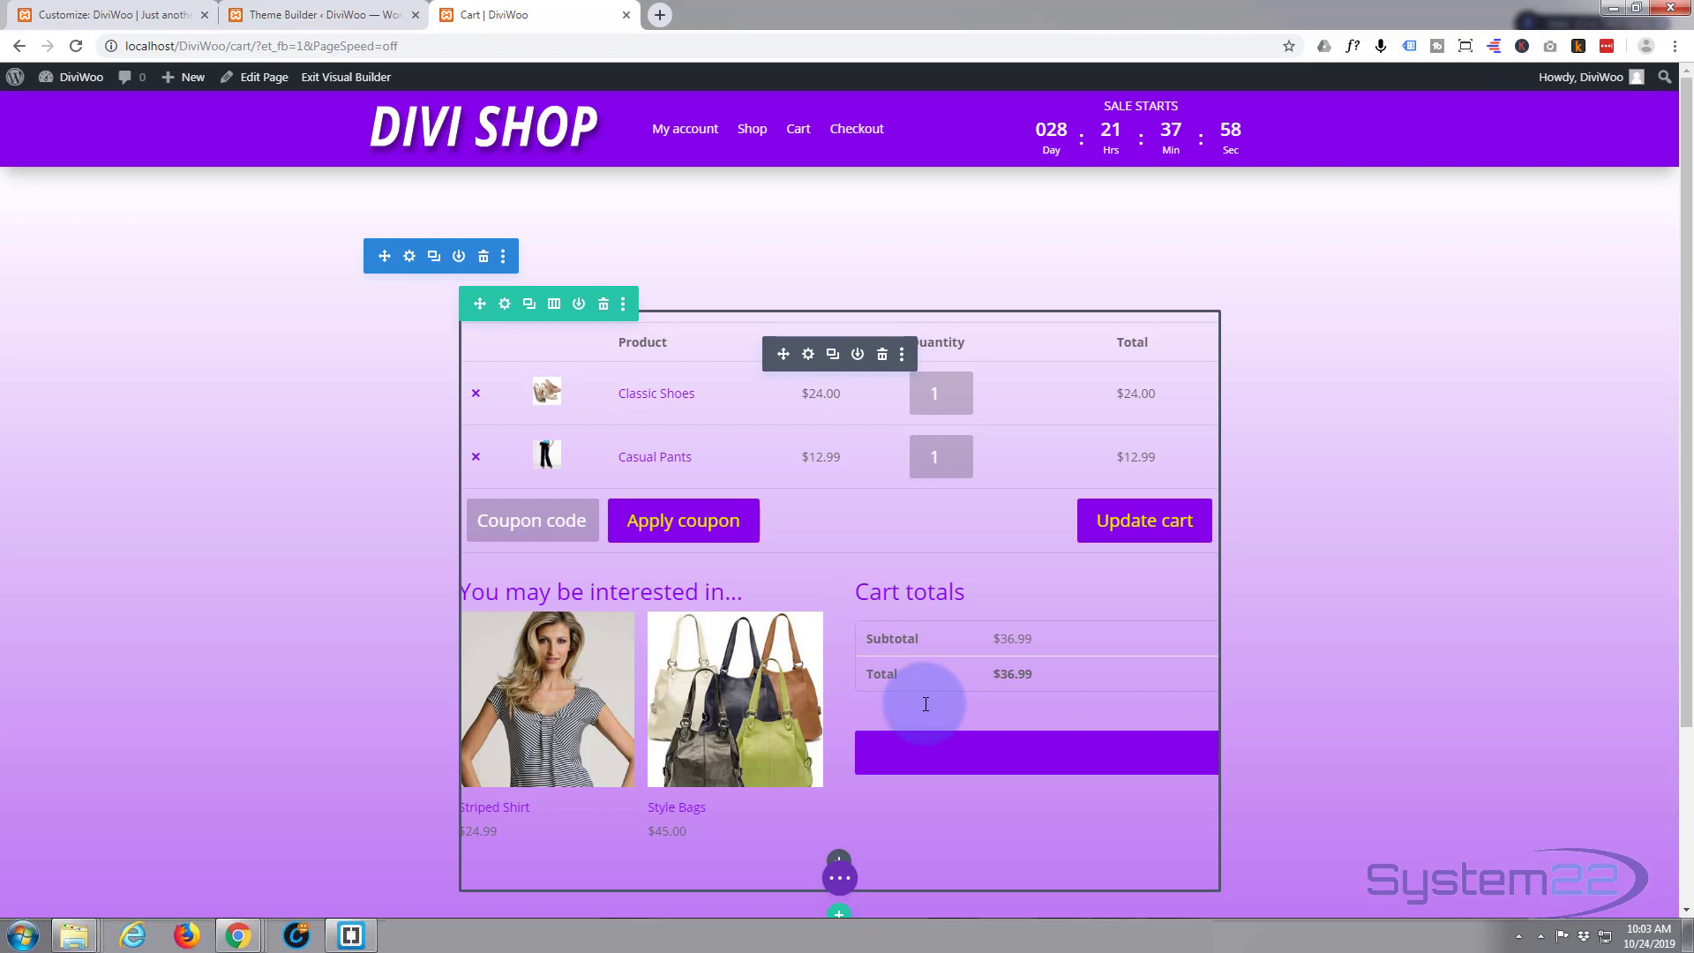
# - Scroll the cart page to view the purple headings and suggested products
pyautogui.scroll(-3)
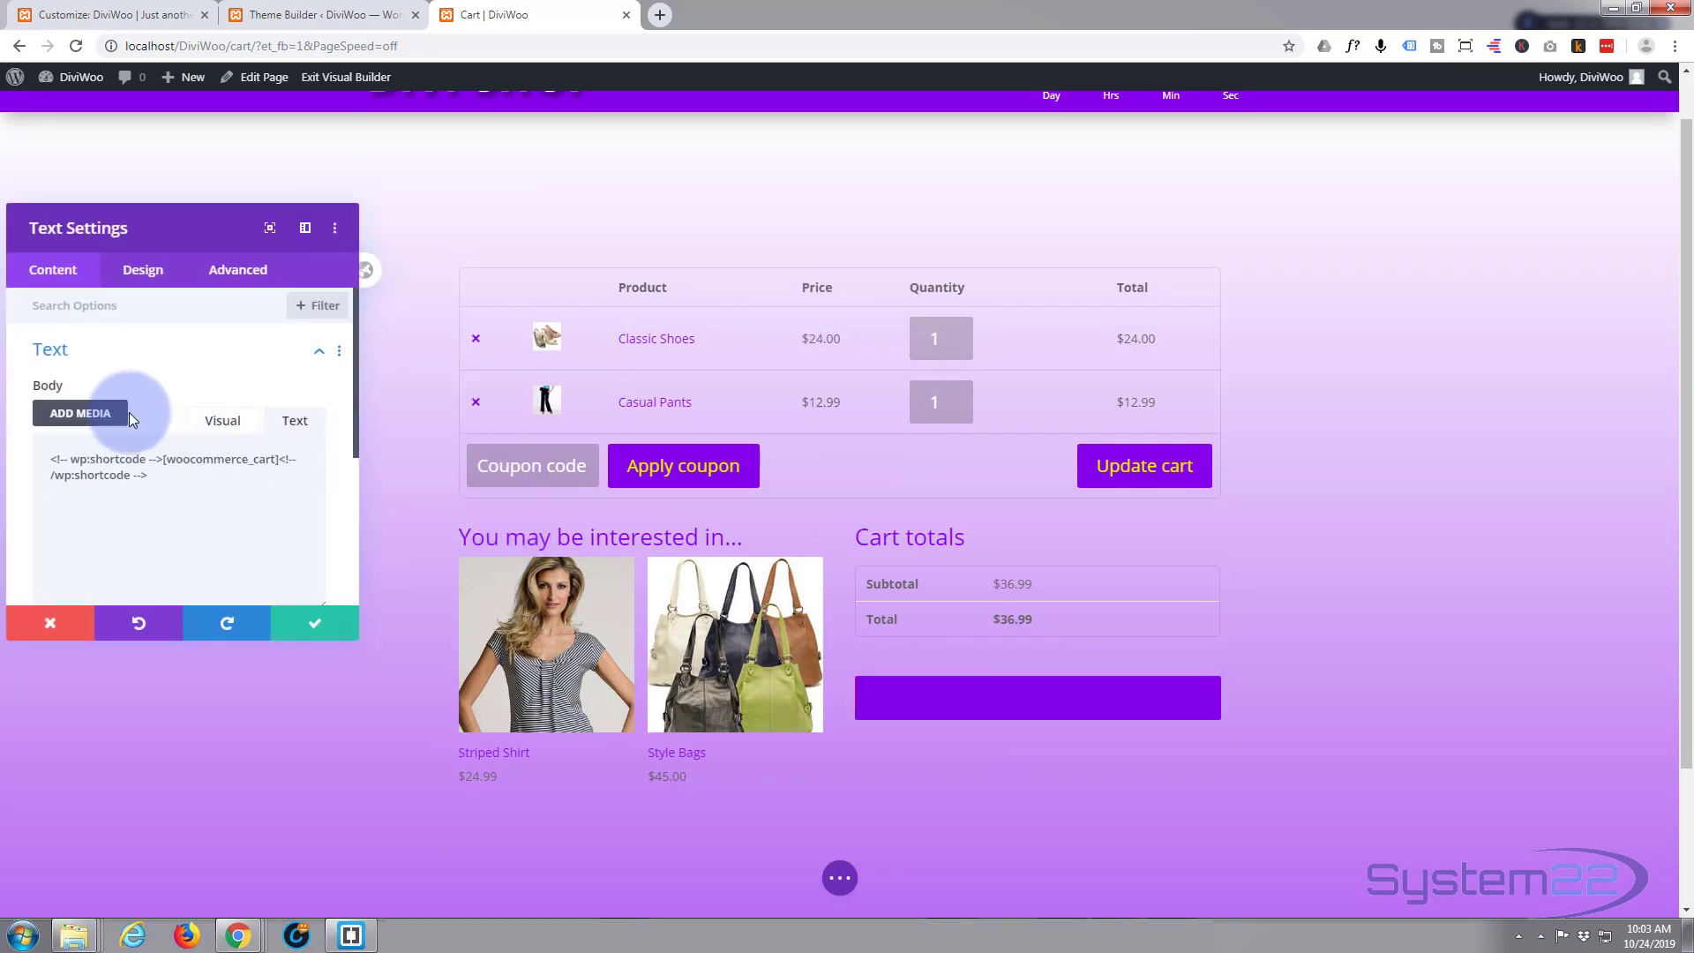
# - Change the cart Text module's Link Text Color to white
pyautogui.click(143, 269)
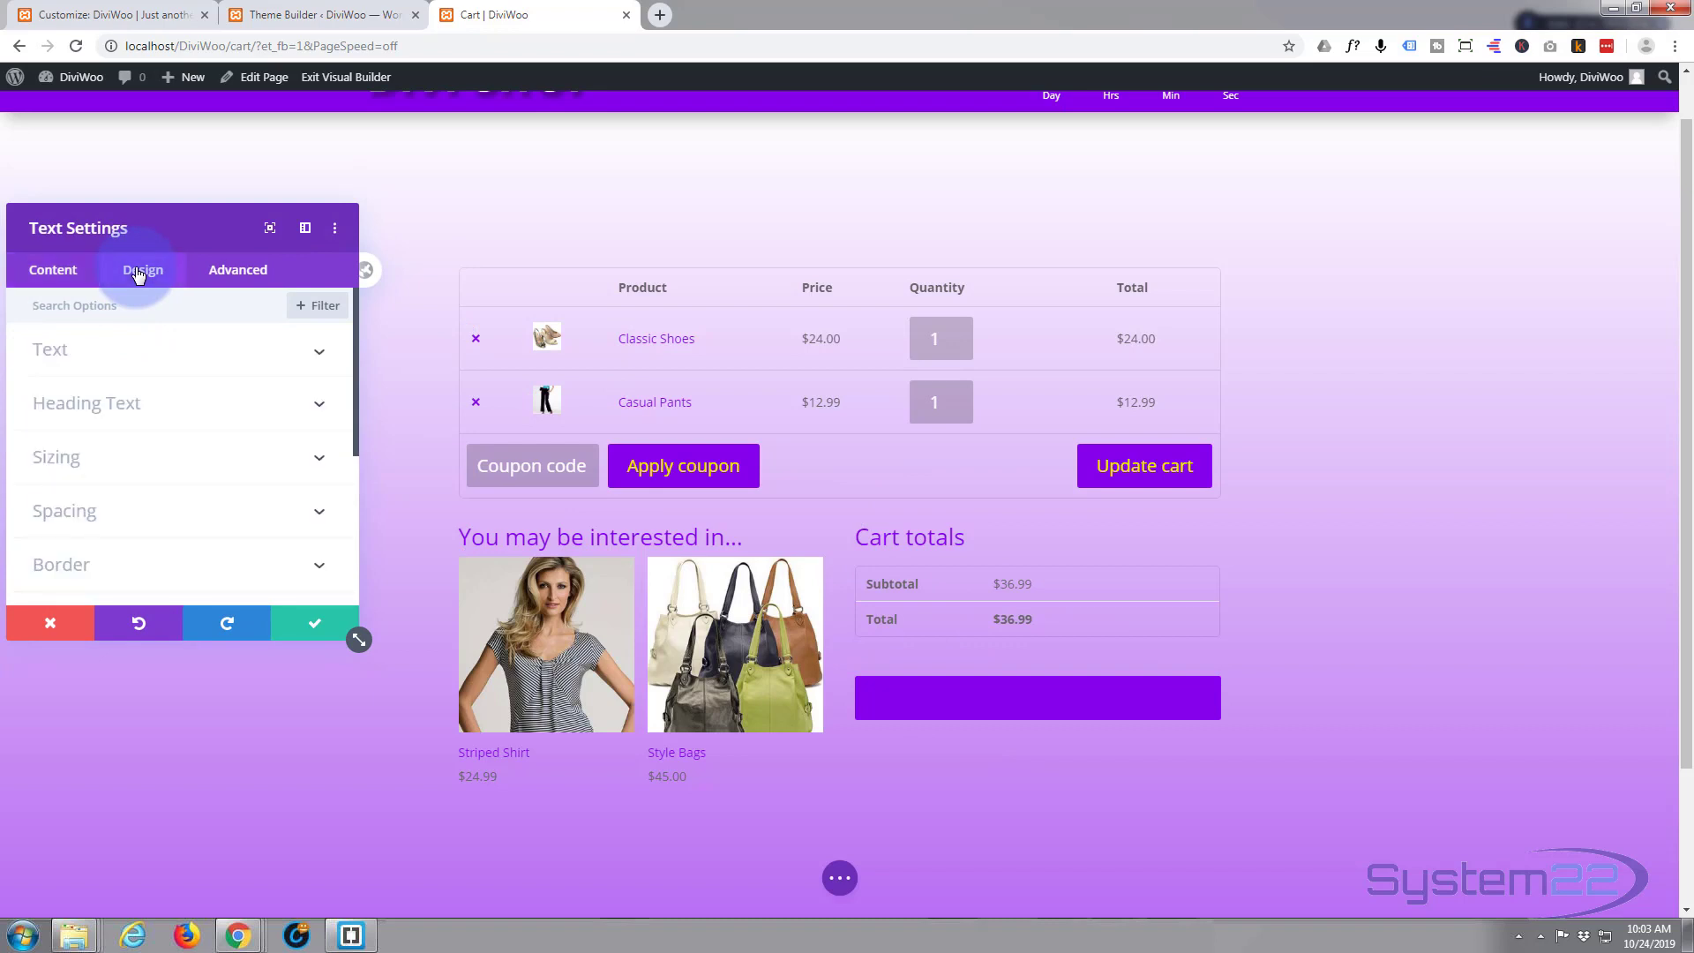
pyautogui.click(142, 269)
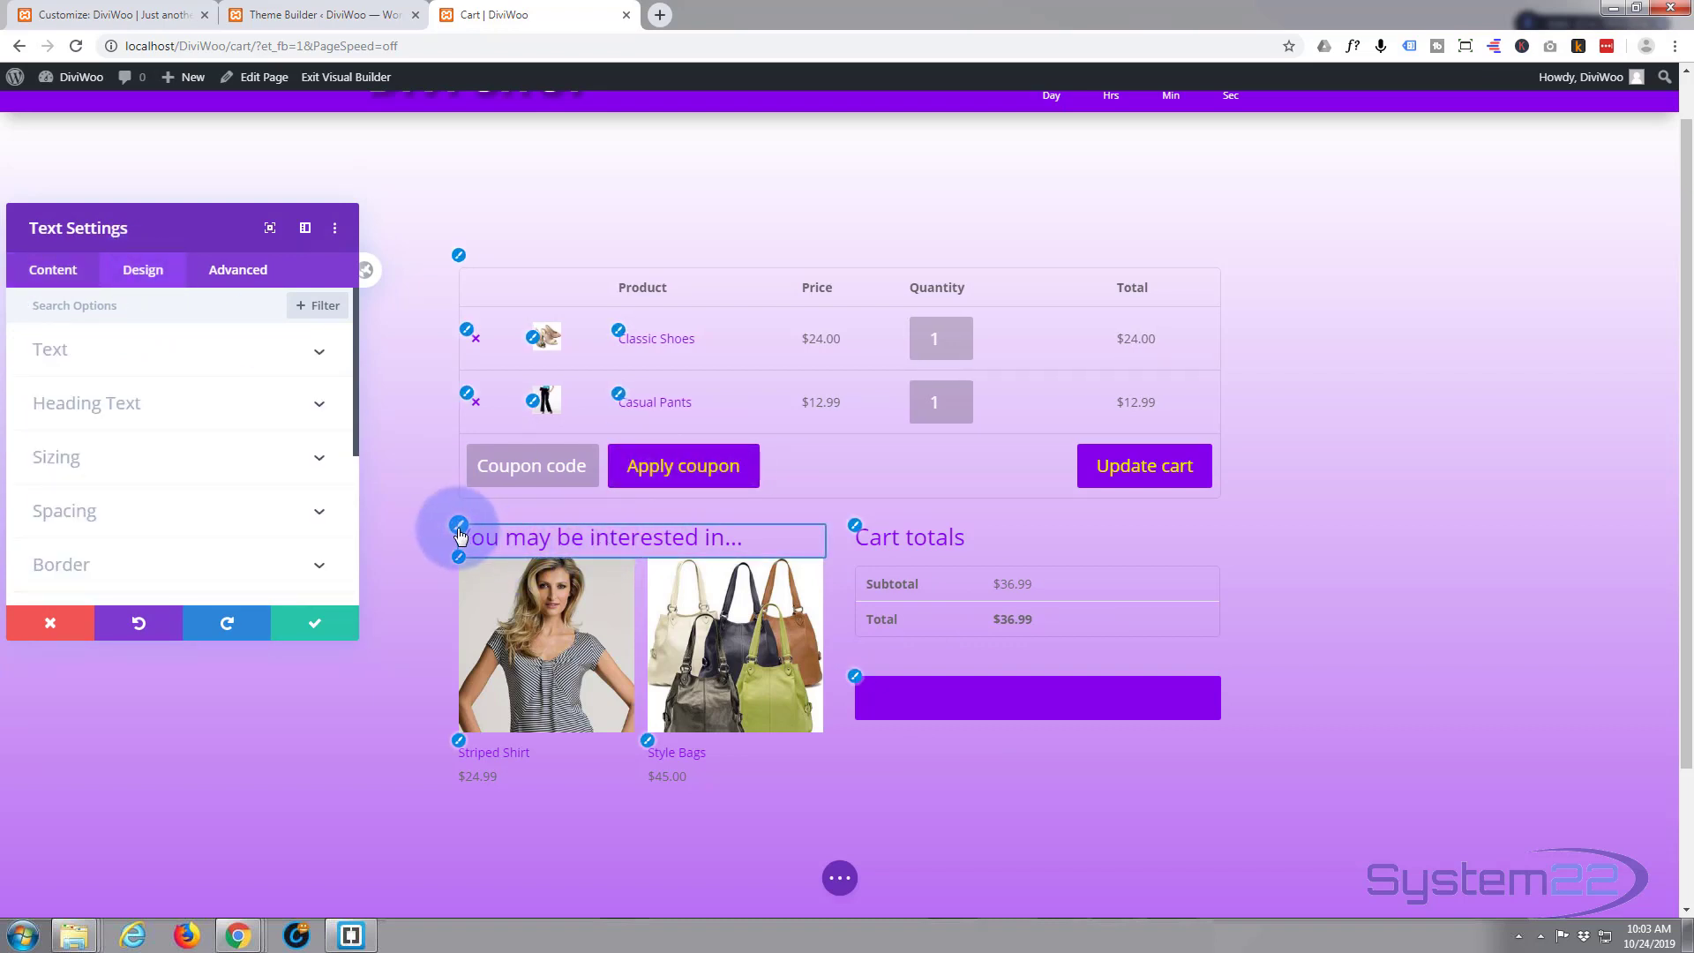
pyautogui.click(86, 402)
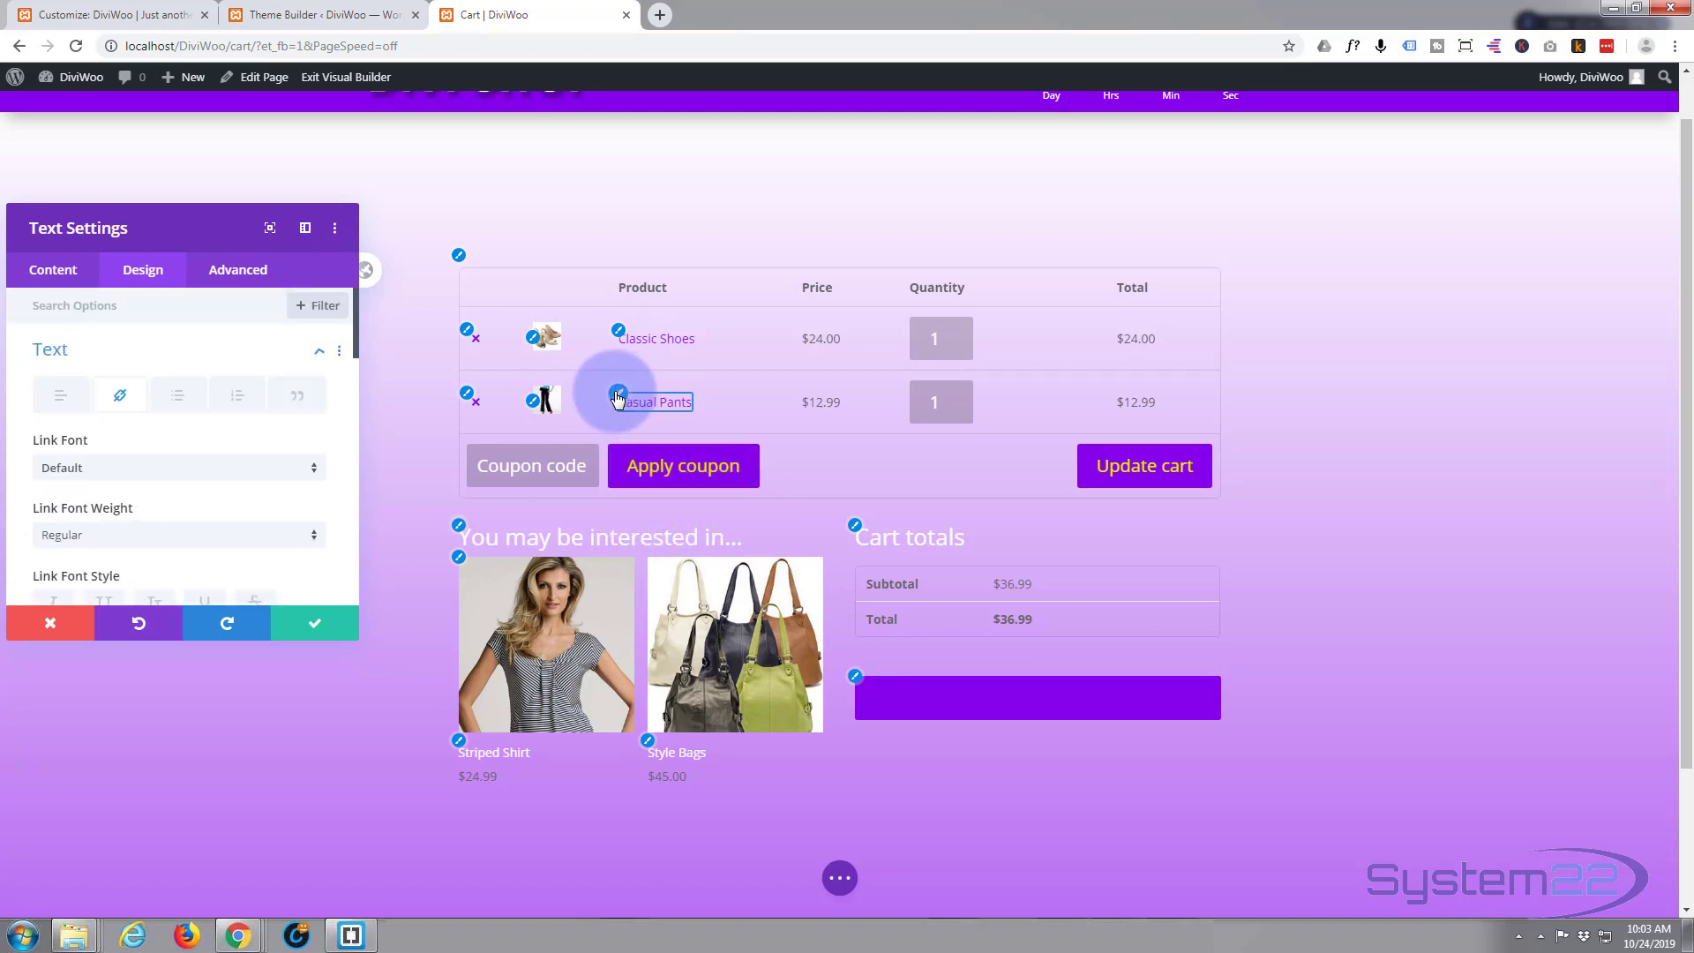
pyautogui.scroll(-3)
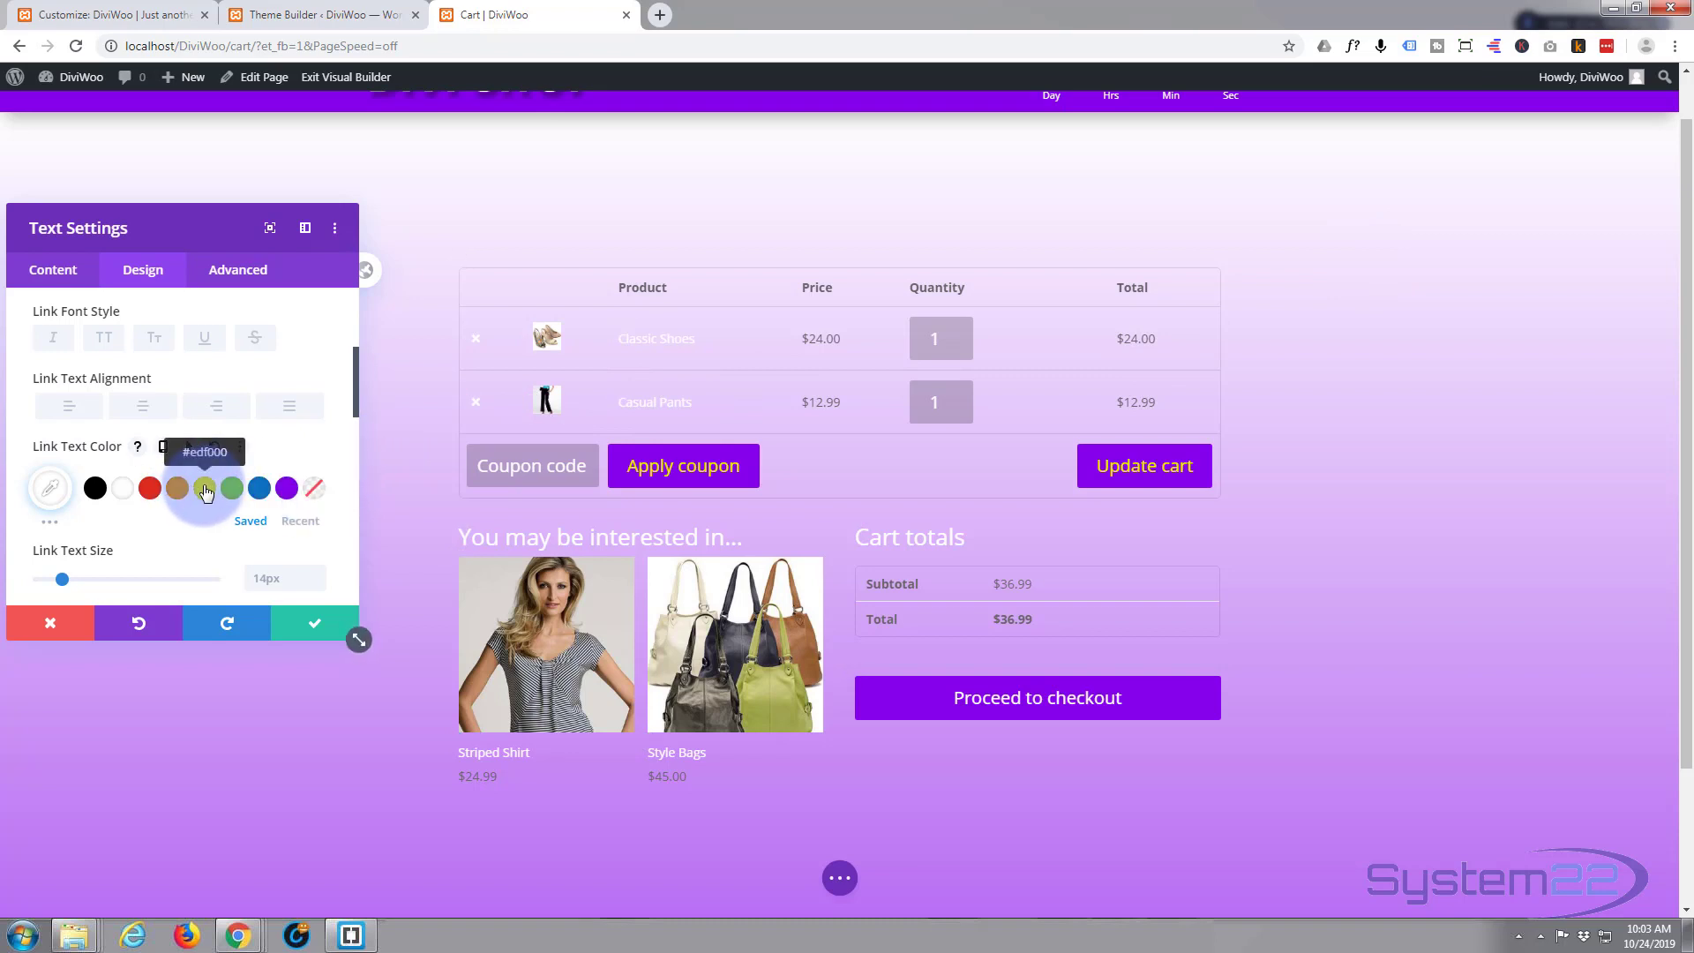
pyautogui.click(204, 487)
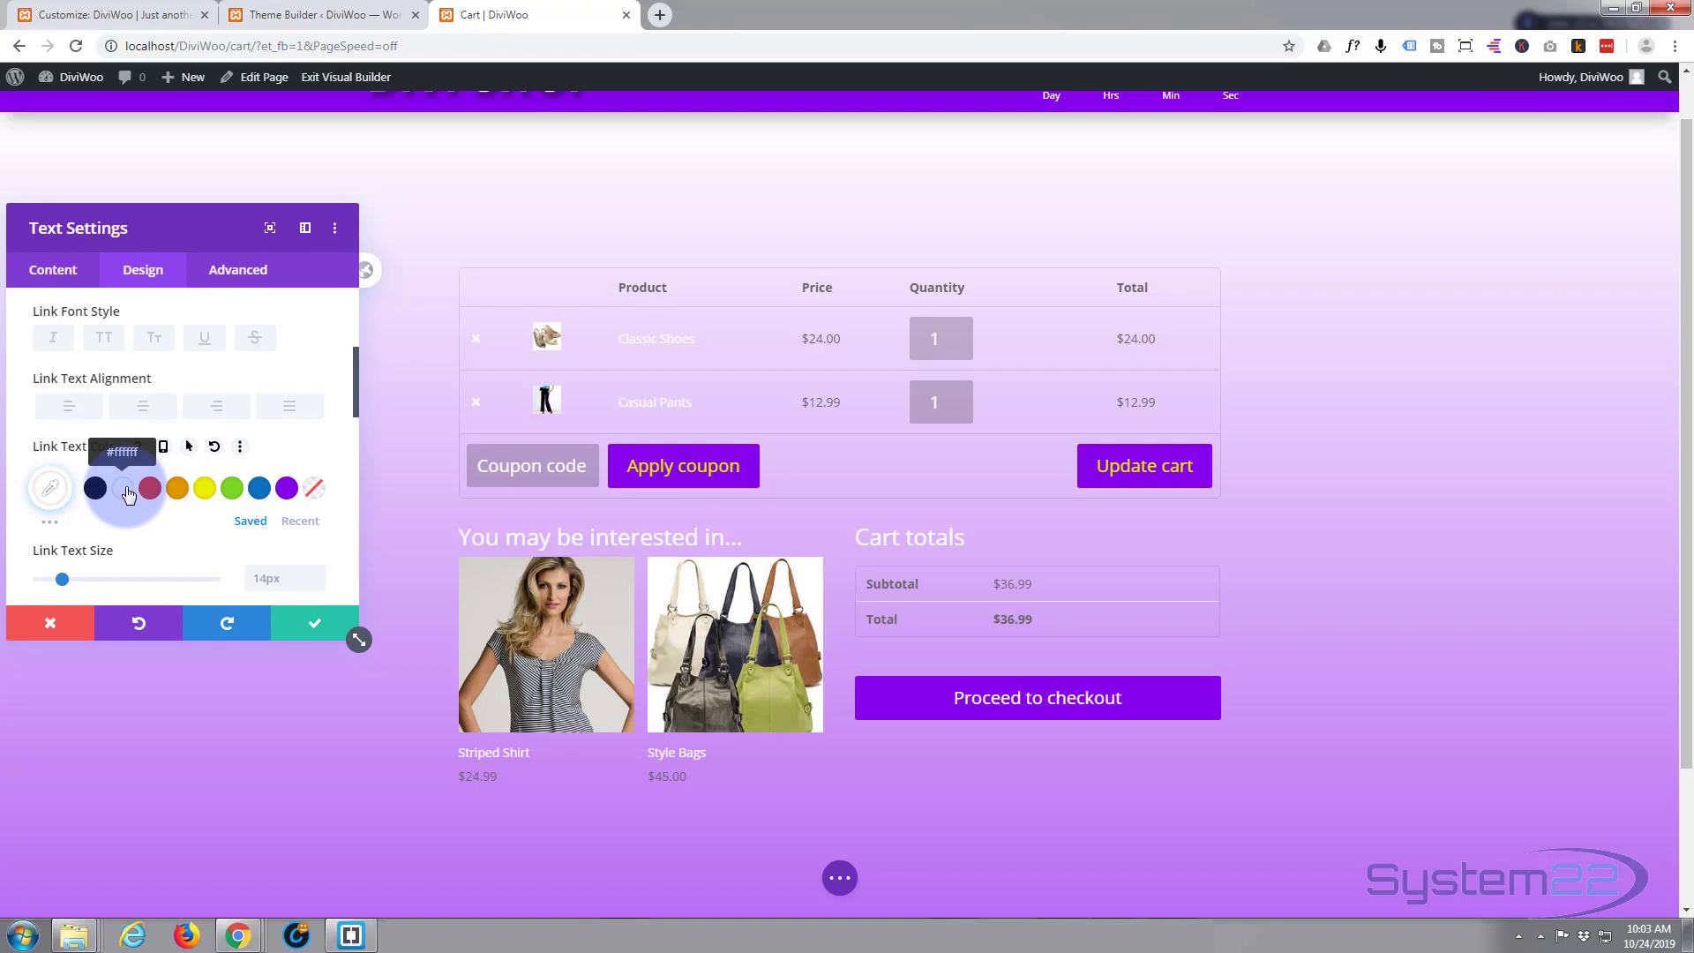
pyautogui.click(314, 623)
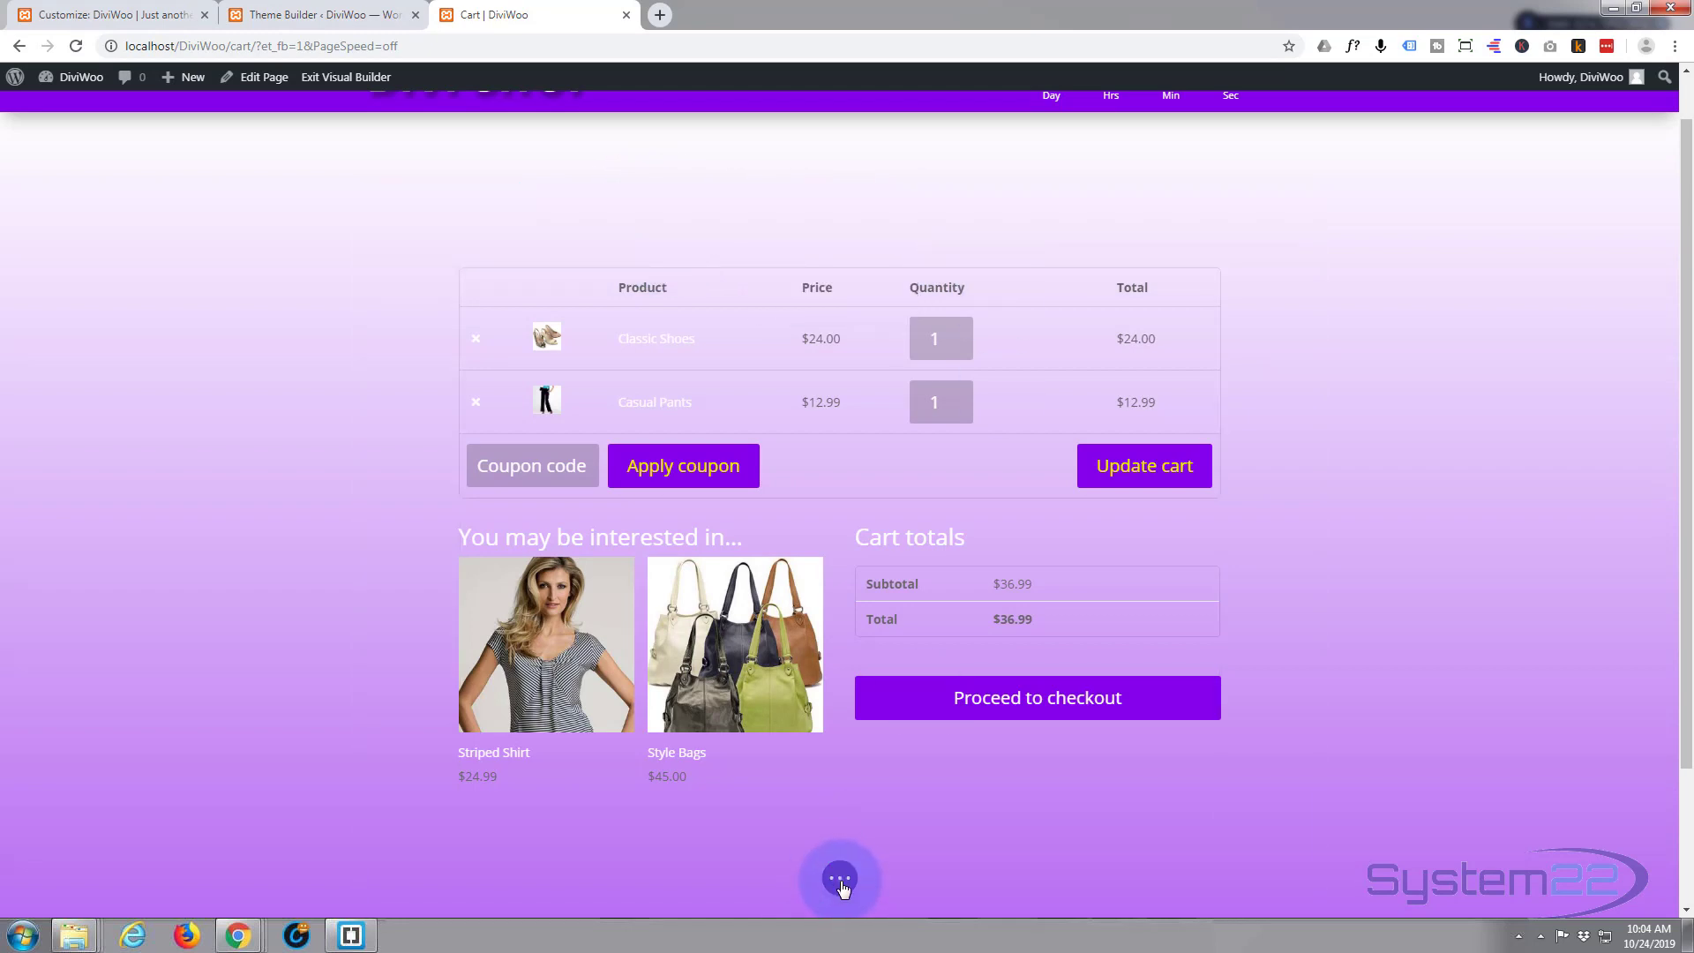
# - Exit the Cart page's Visual Builder and return to the Theme Builder tab
pyautogui.click(839, 876)
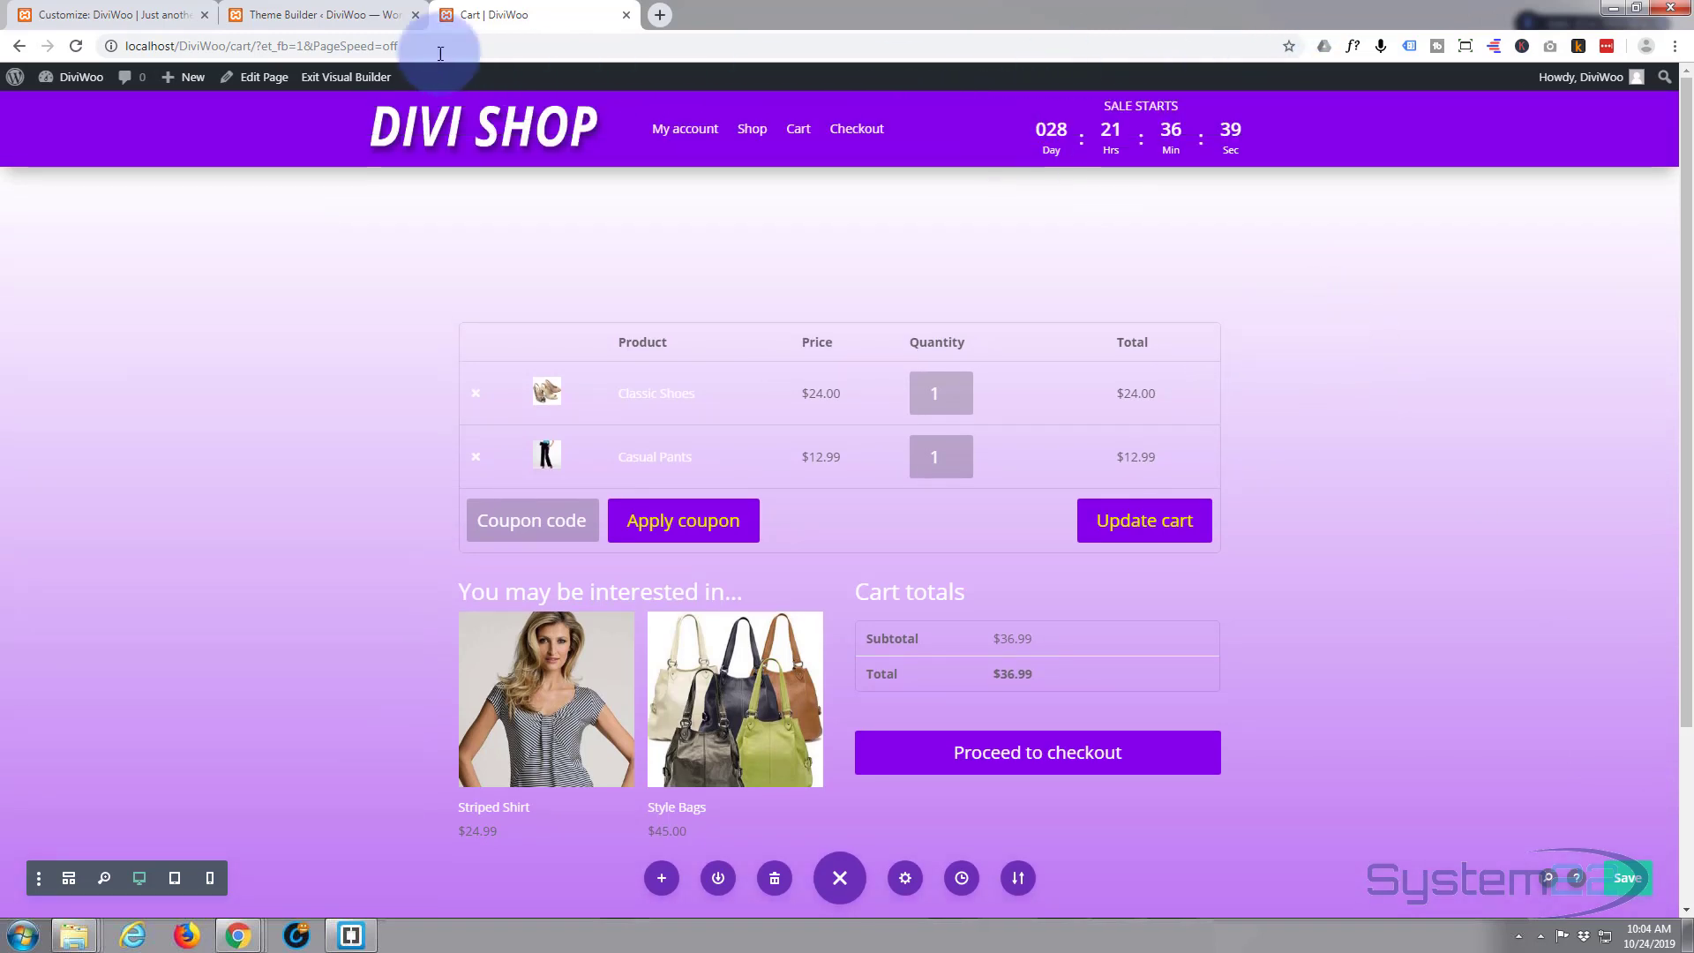
pyautogui.click(345, 76)
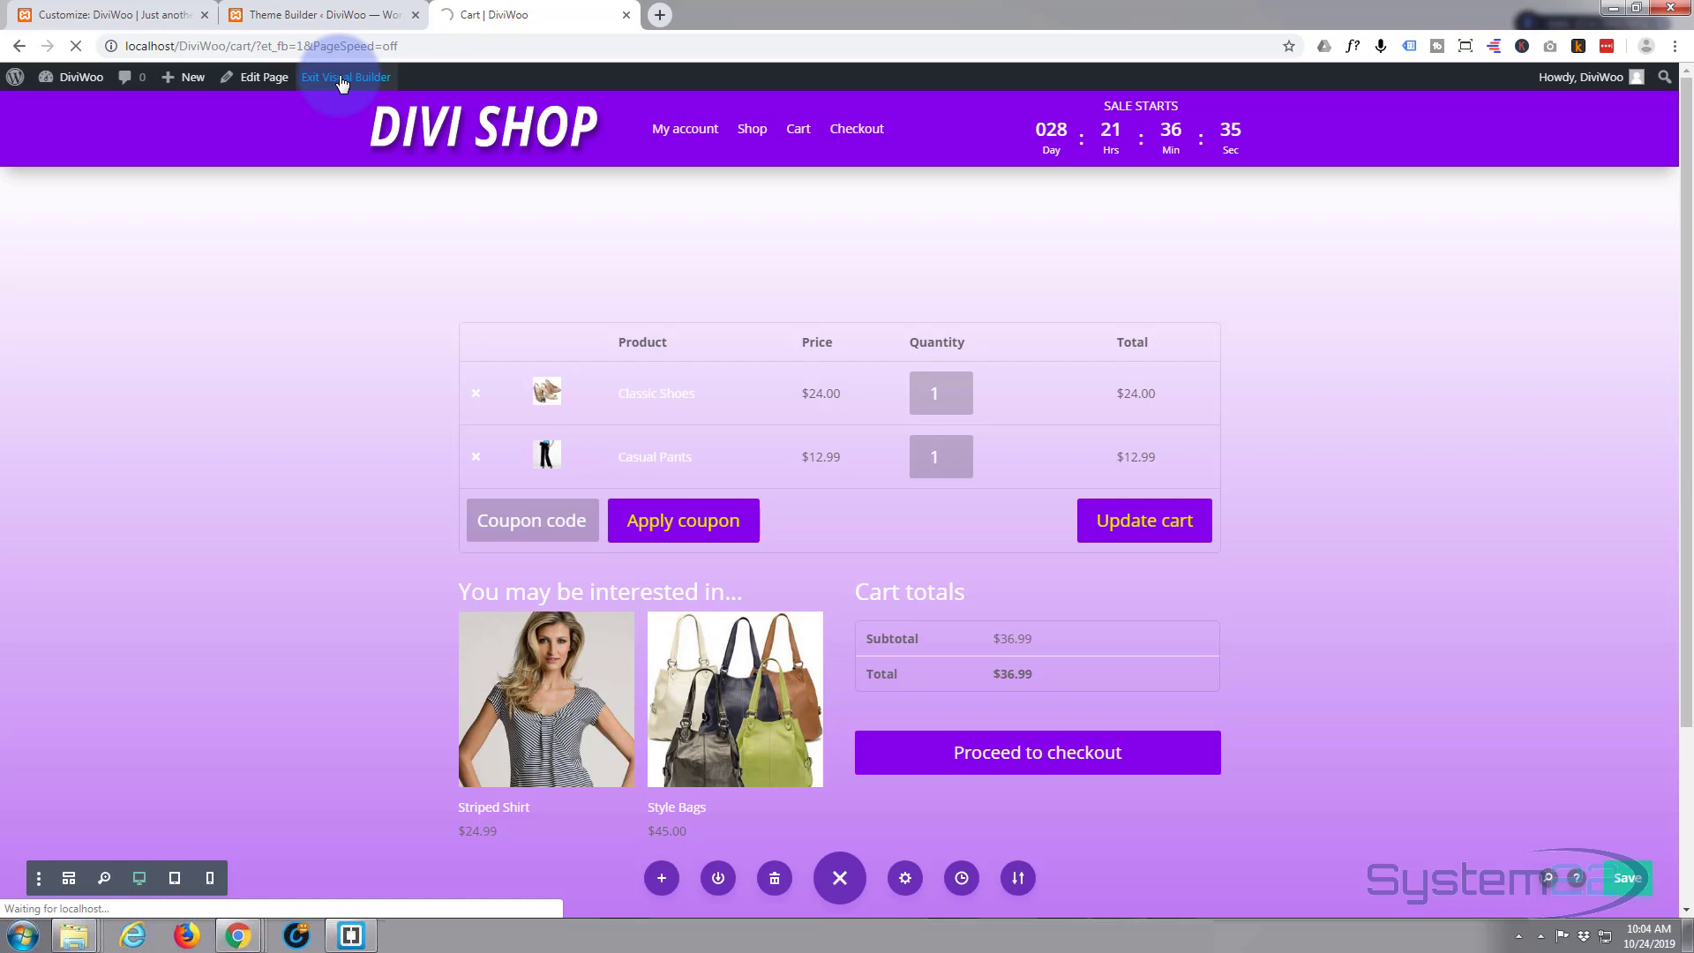
pyautogui.click(346, 76)
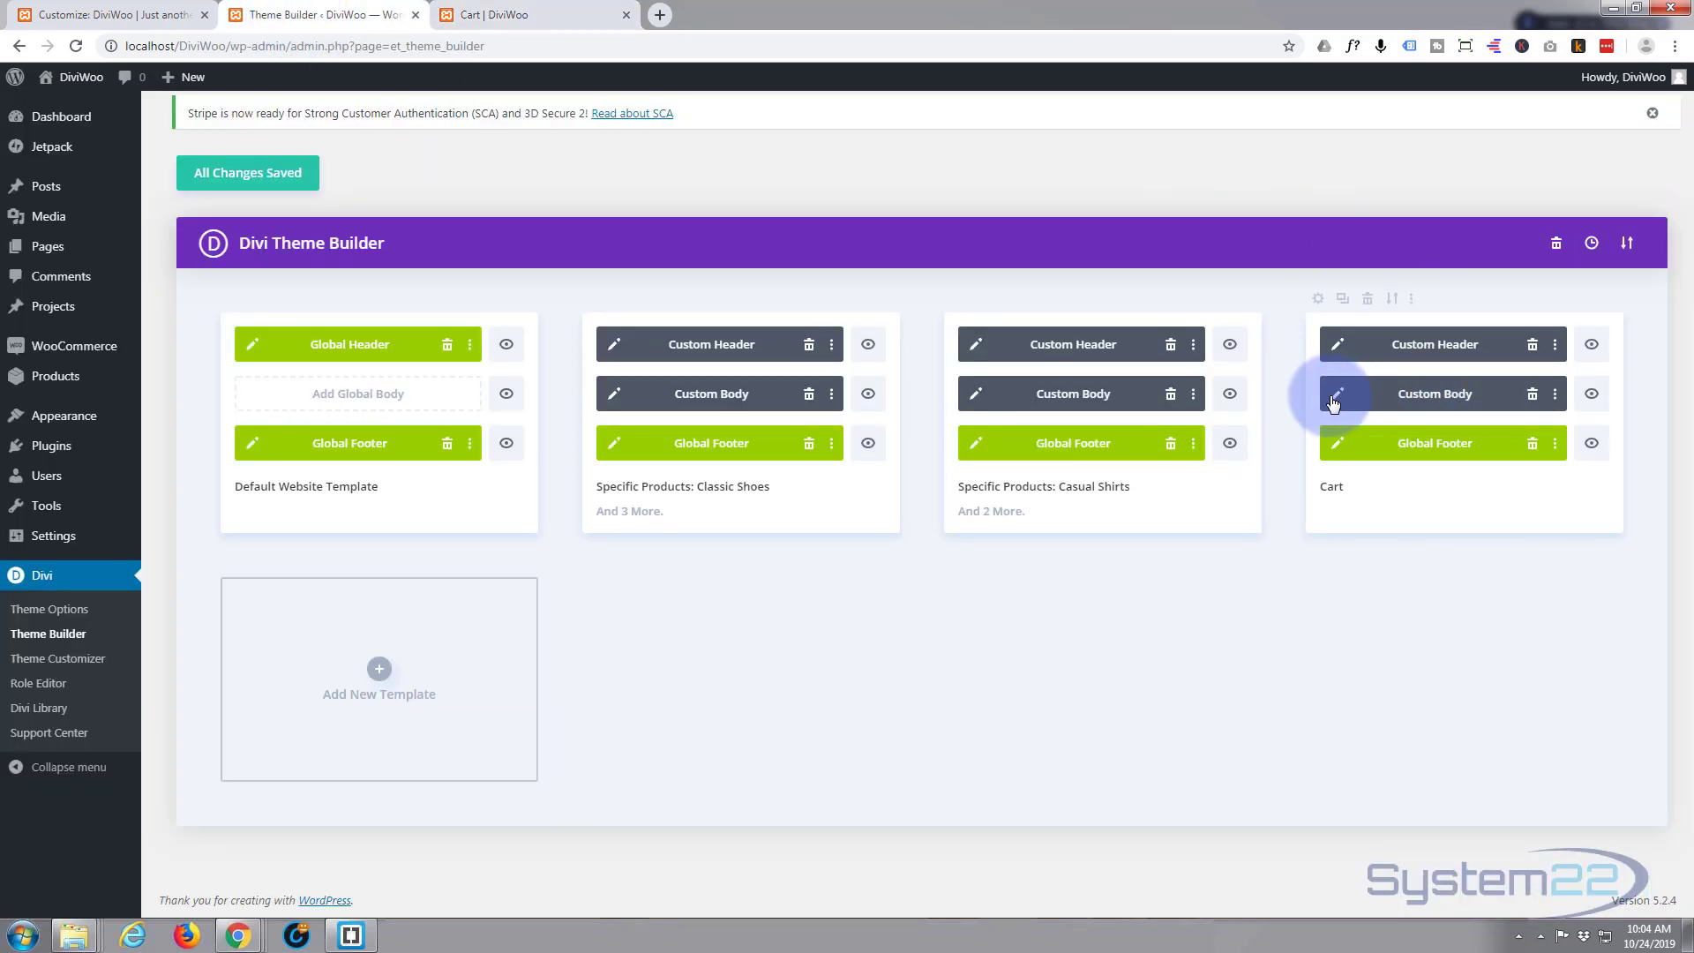
# - Reopen the Cart template's Custom Body layout and add a module below Post Content
pyautogui.click(1339, 393)
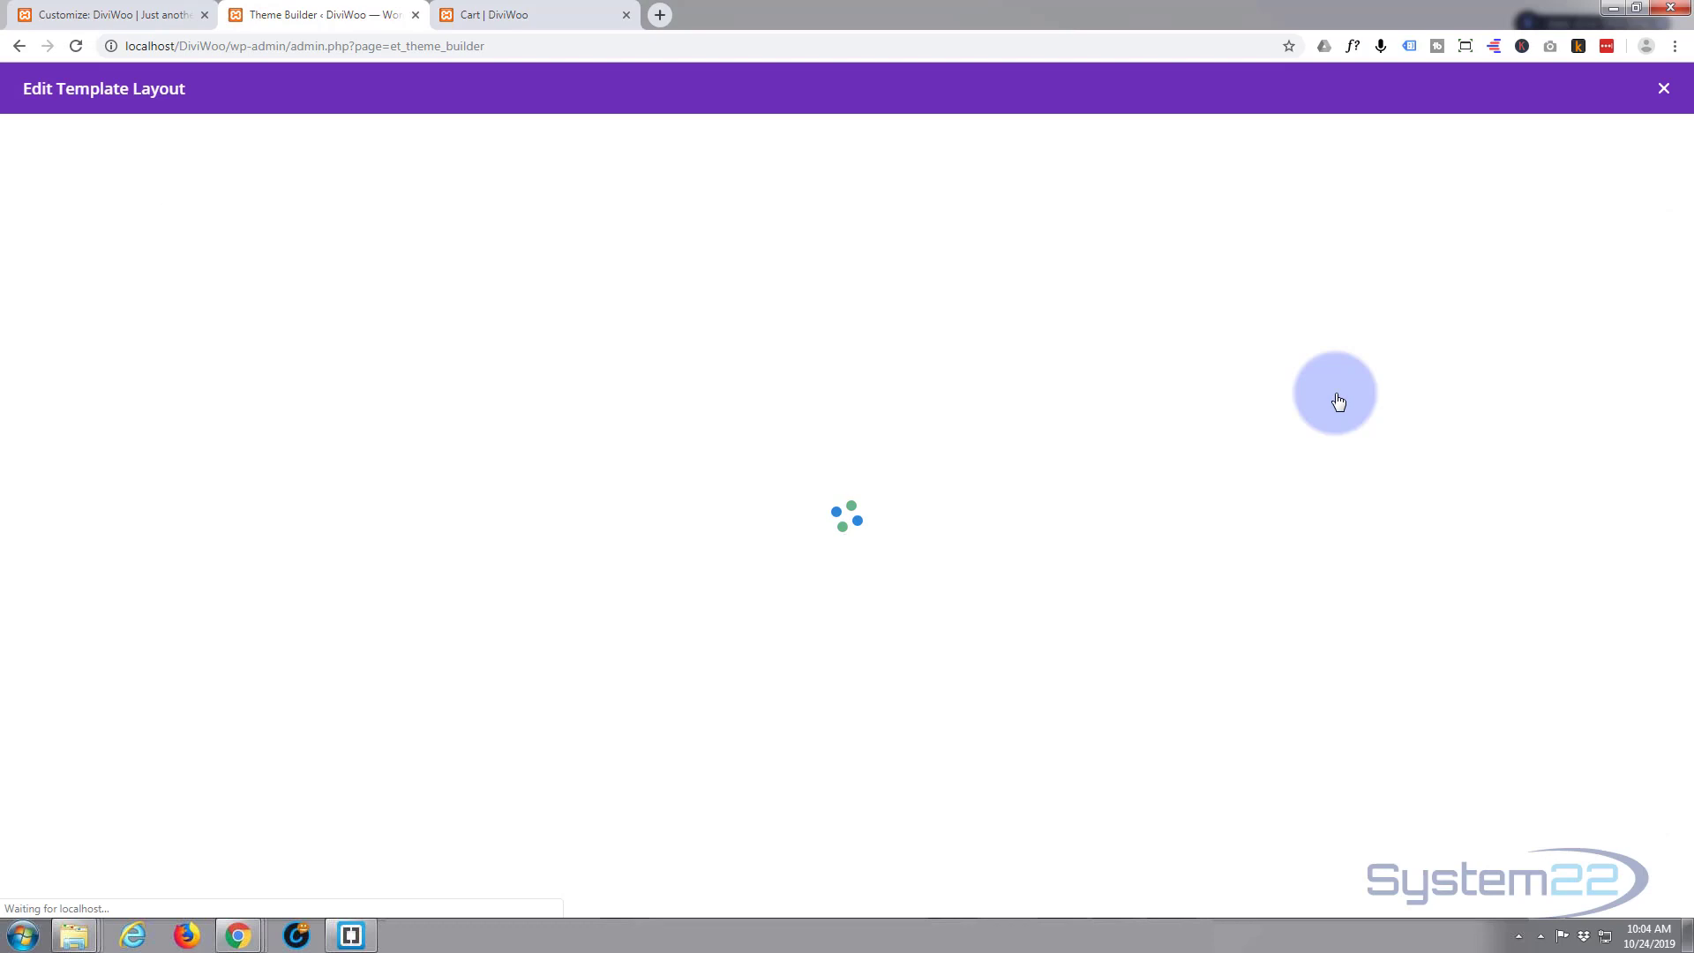
pyautogui.moveTo(1173, 437)
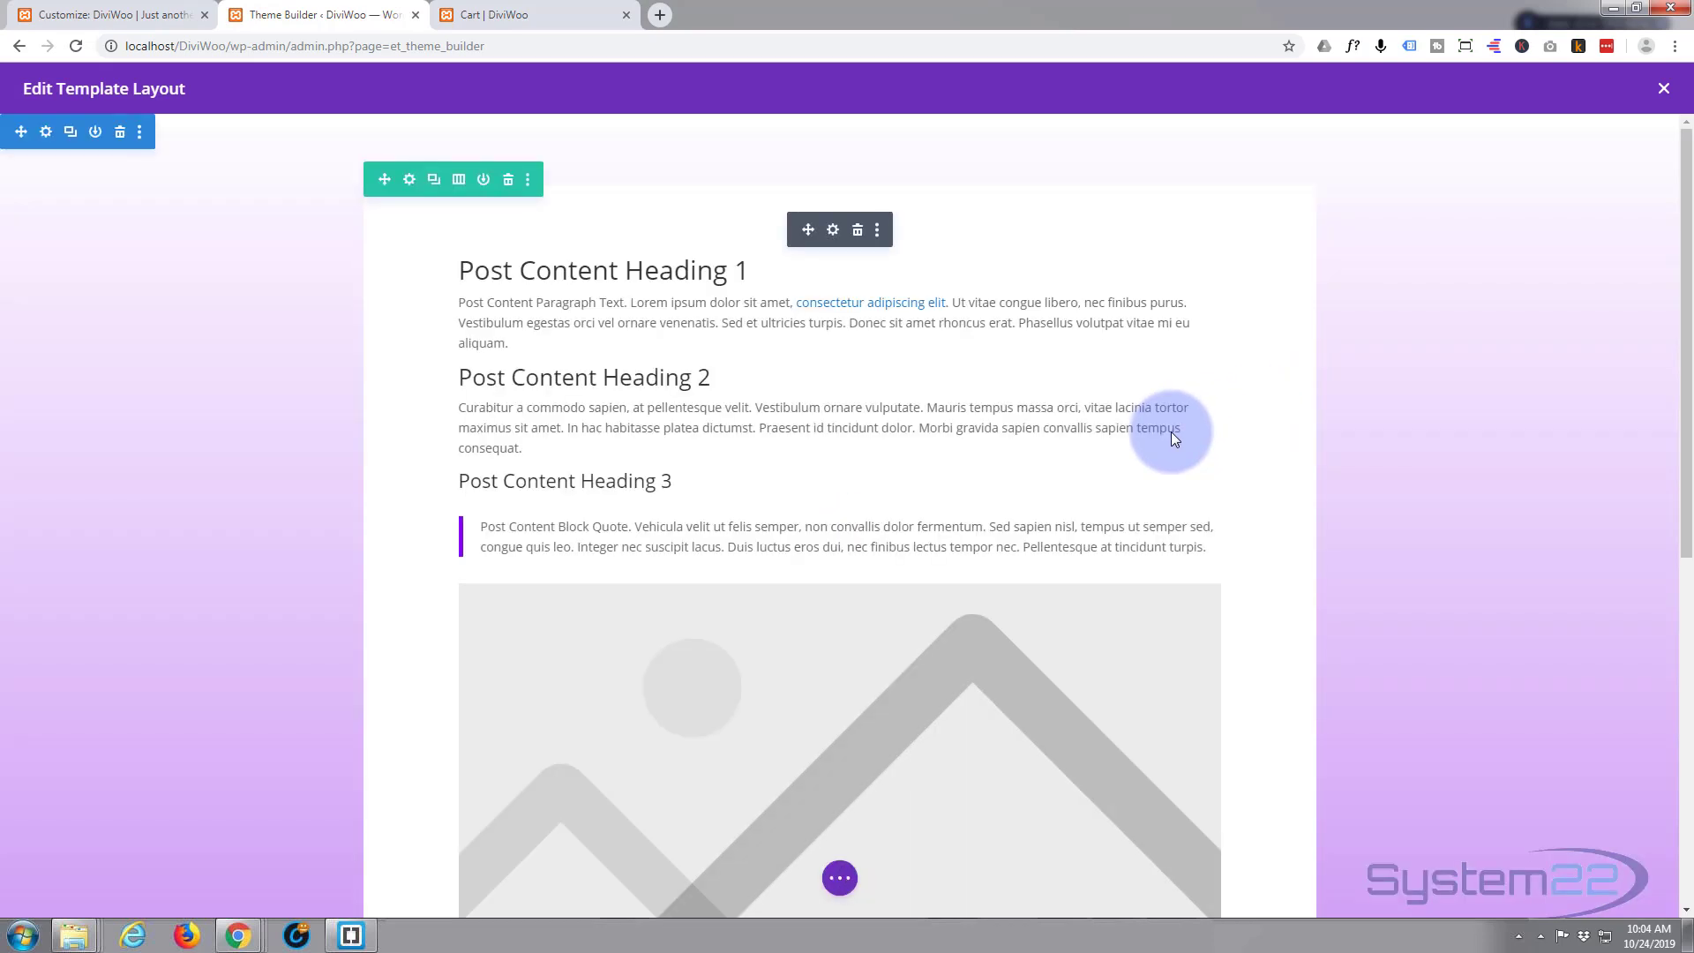
pyautogui.moveTo(424, 480)
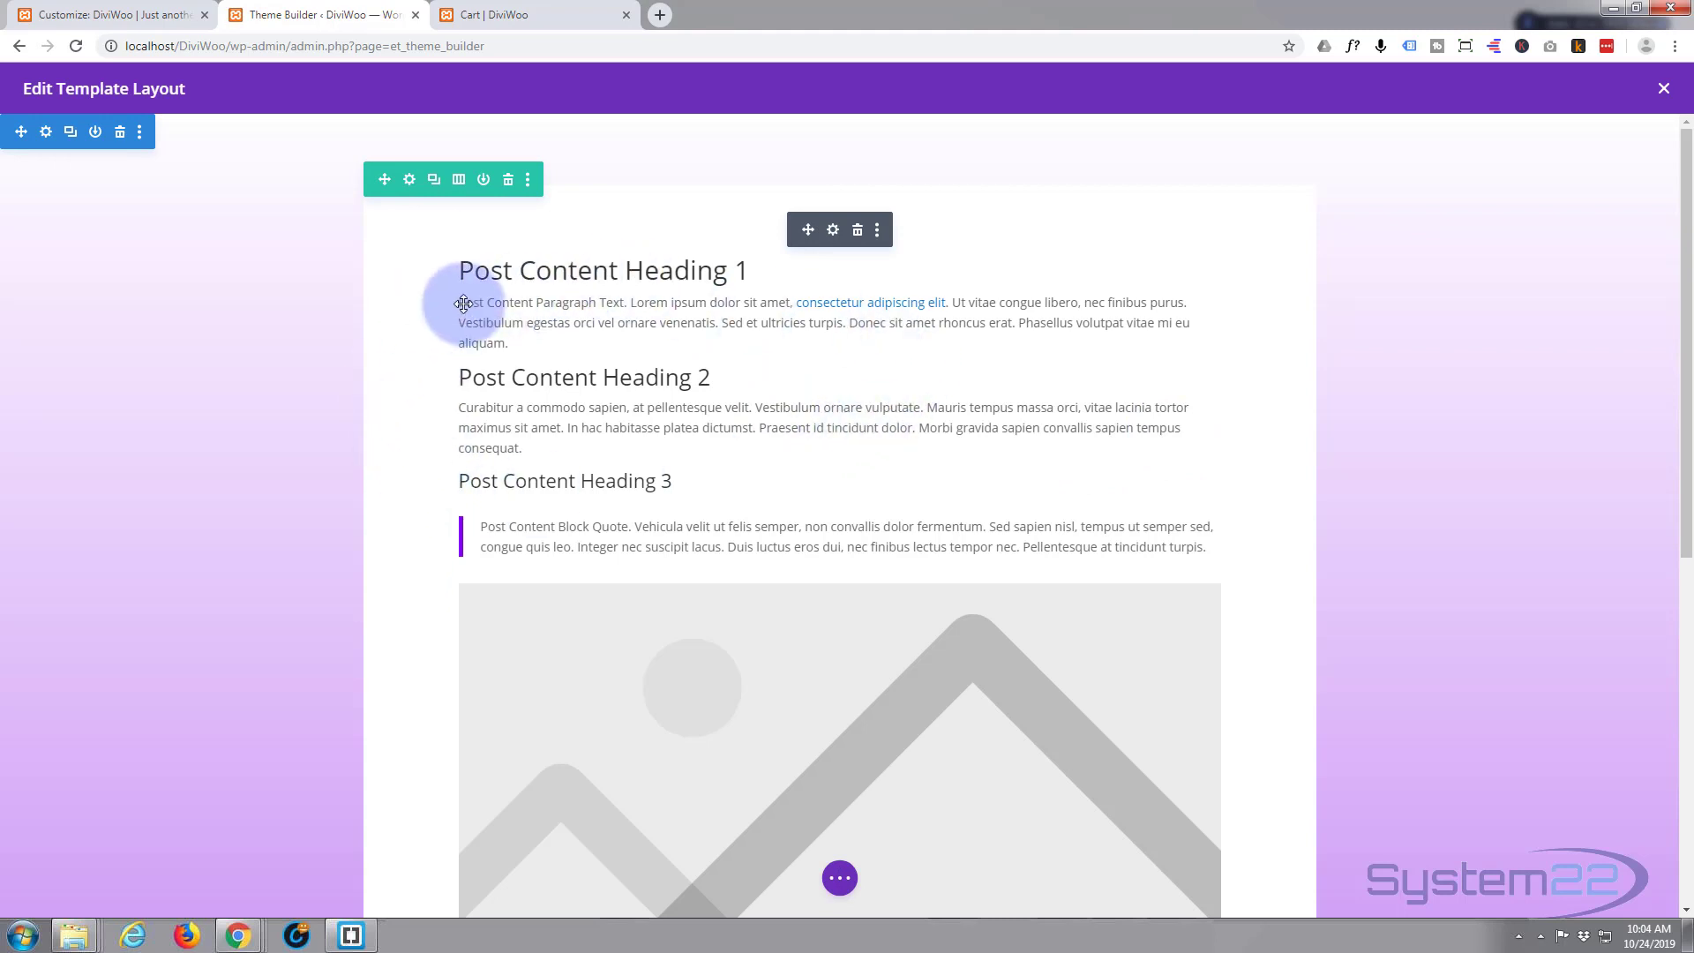
pyautogui.moveTo(409, 448)
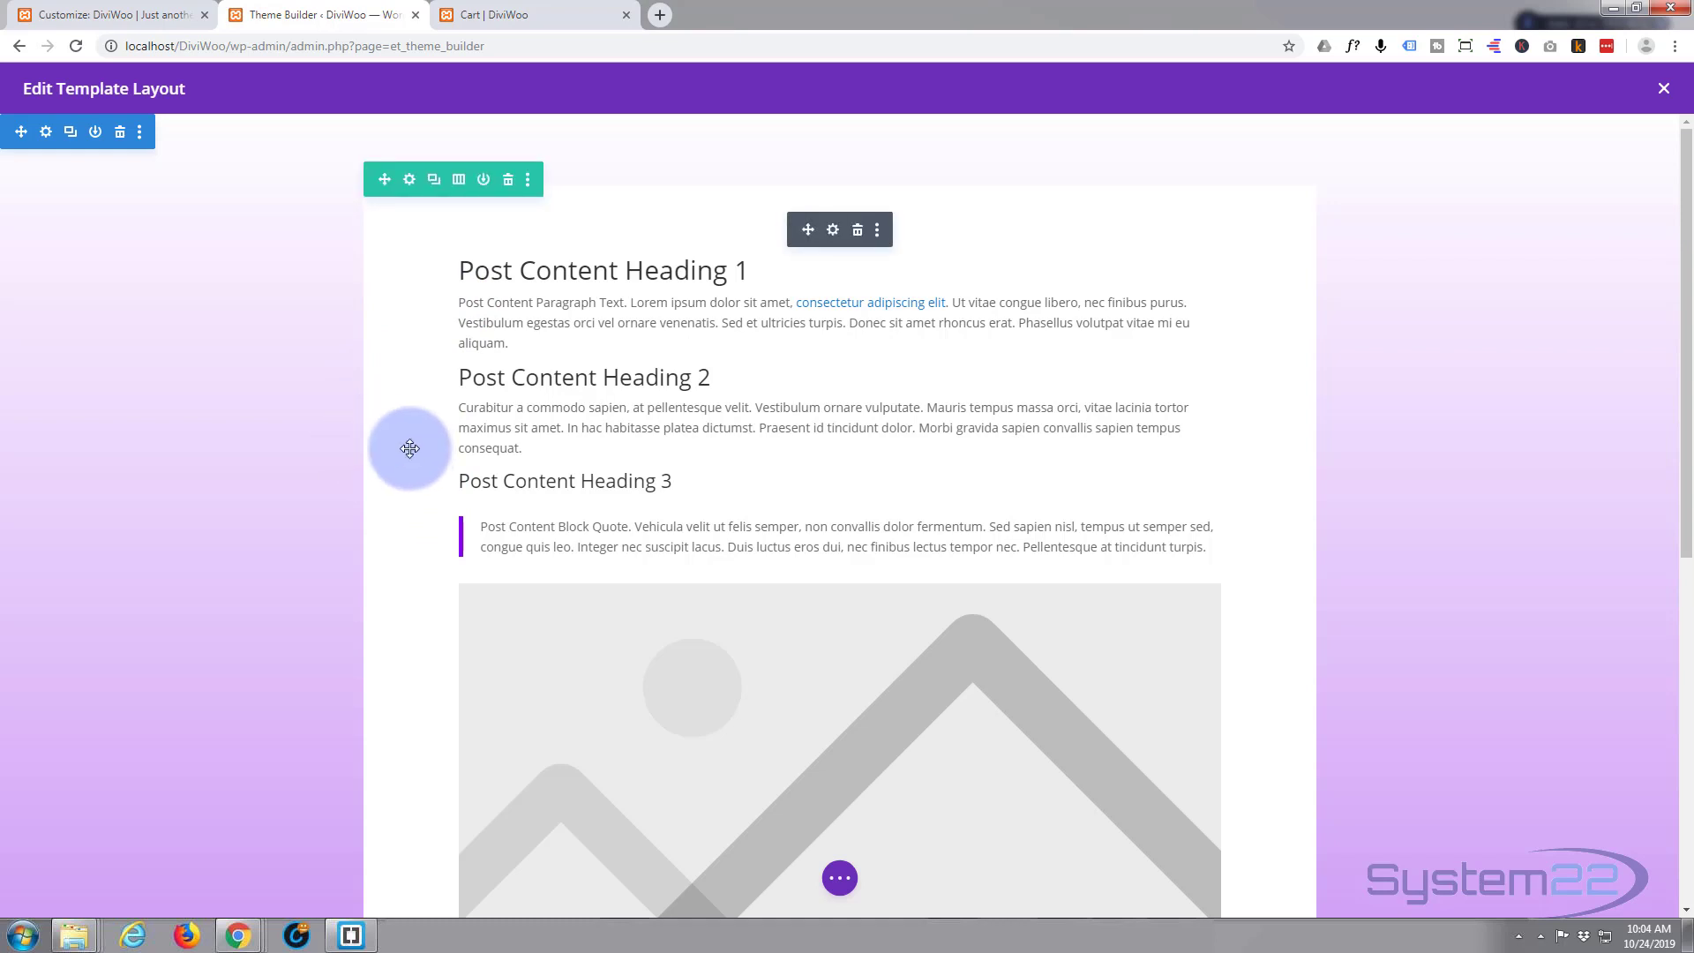
pyautogui.scroll(-3)
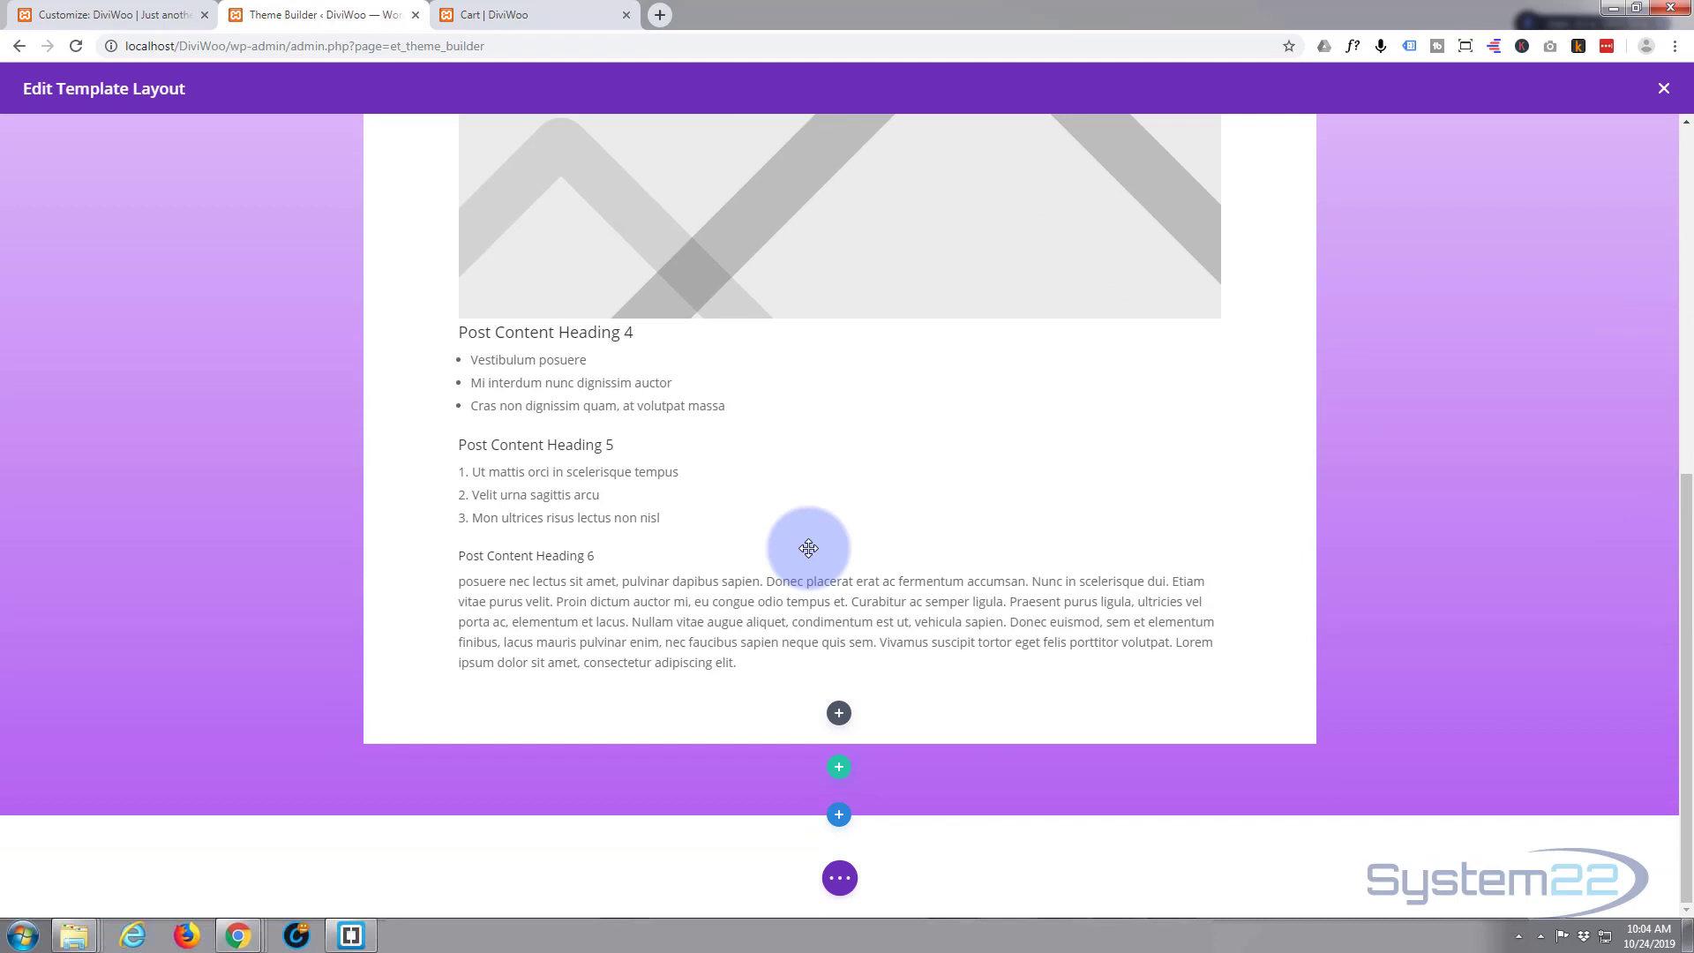
pyautogui.click(838, 712)
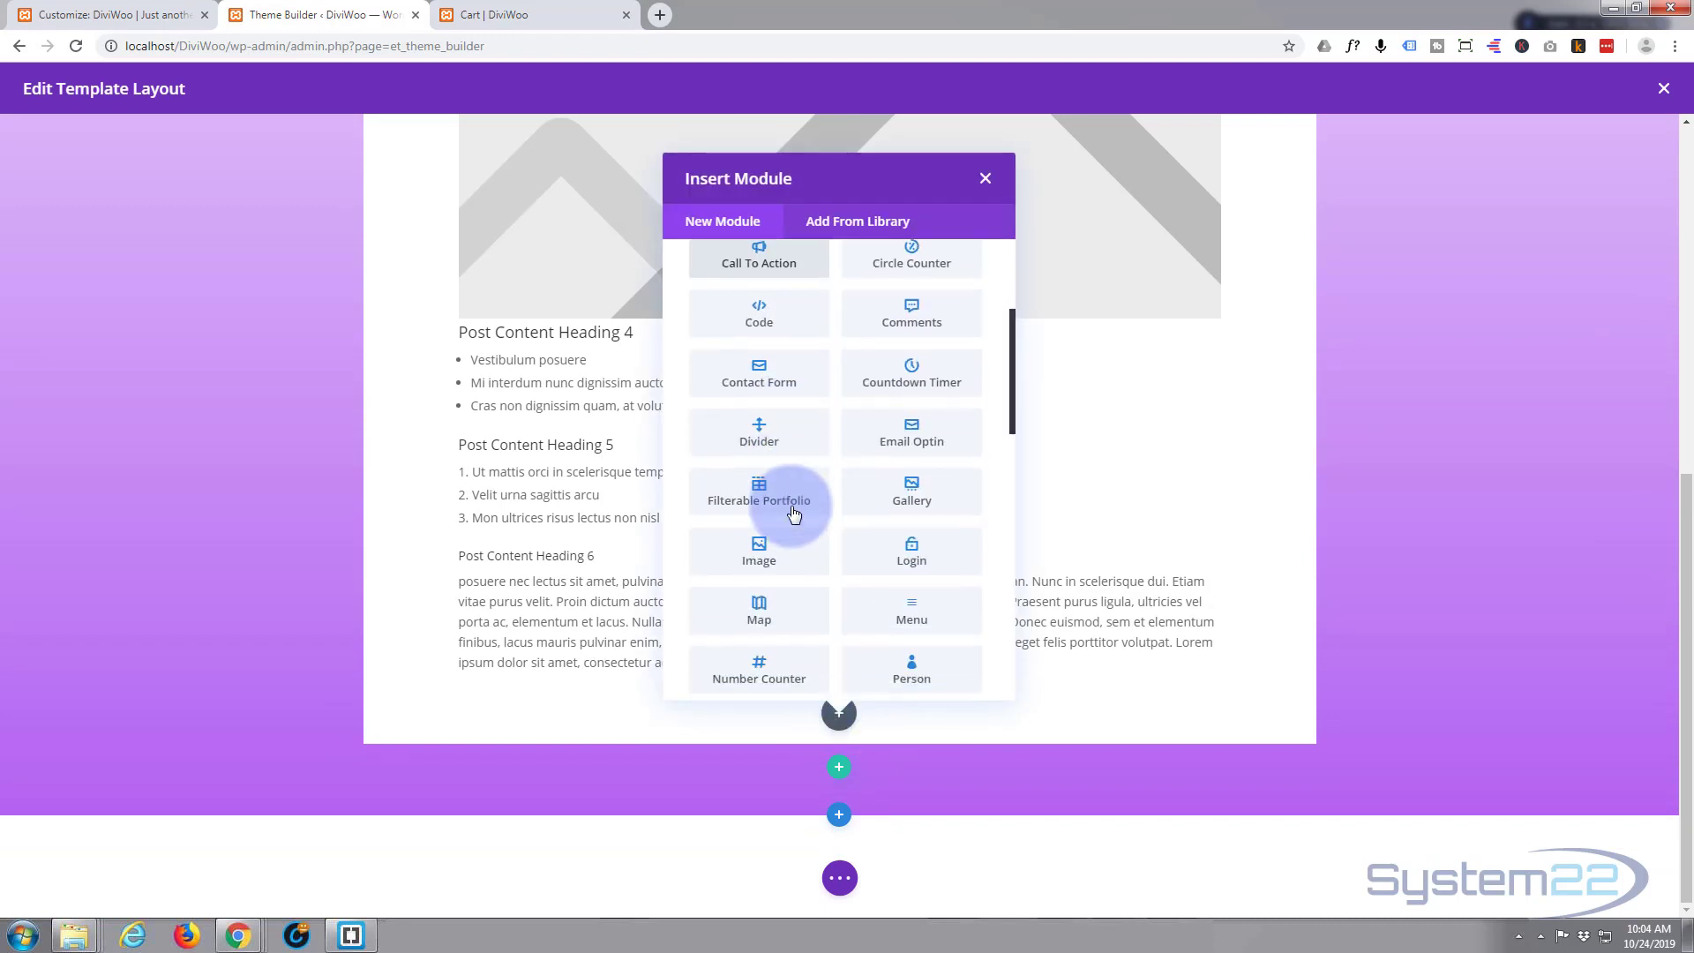
# - Add a Shop module below Post Content with Product View Type set to Sale Products
pyautogui.scroll(-3)
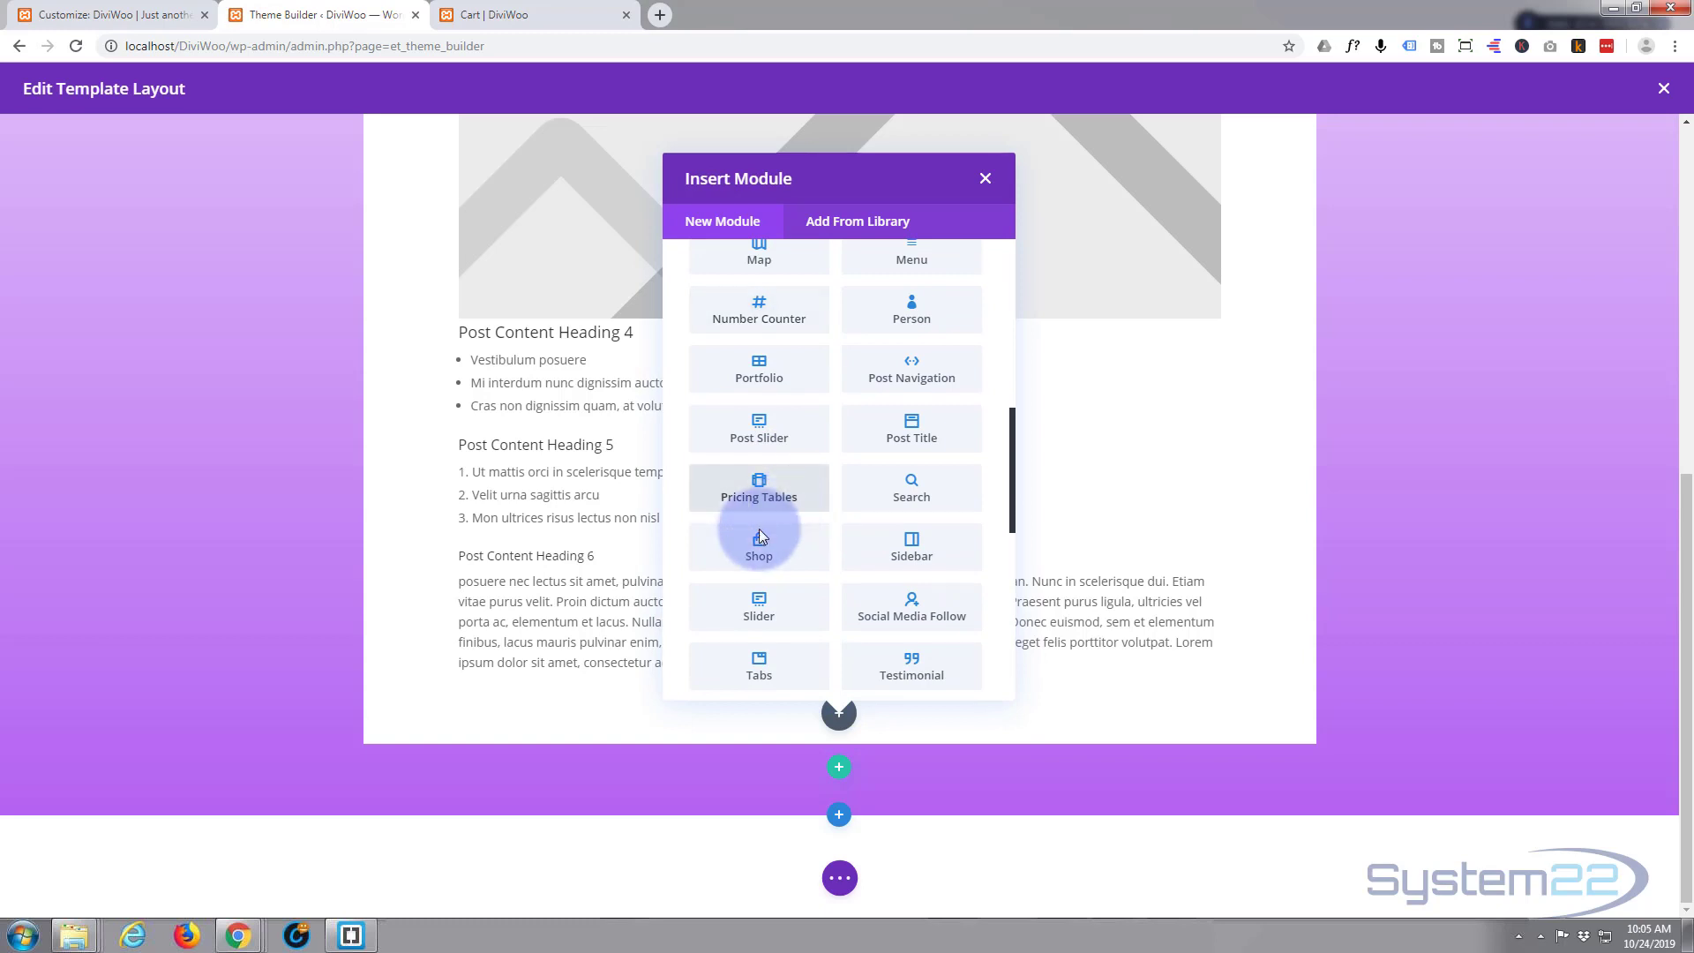
pyautogui.click(759, 548)
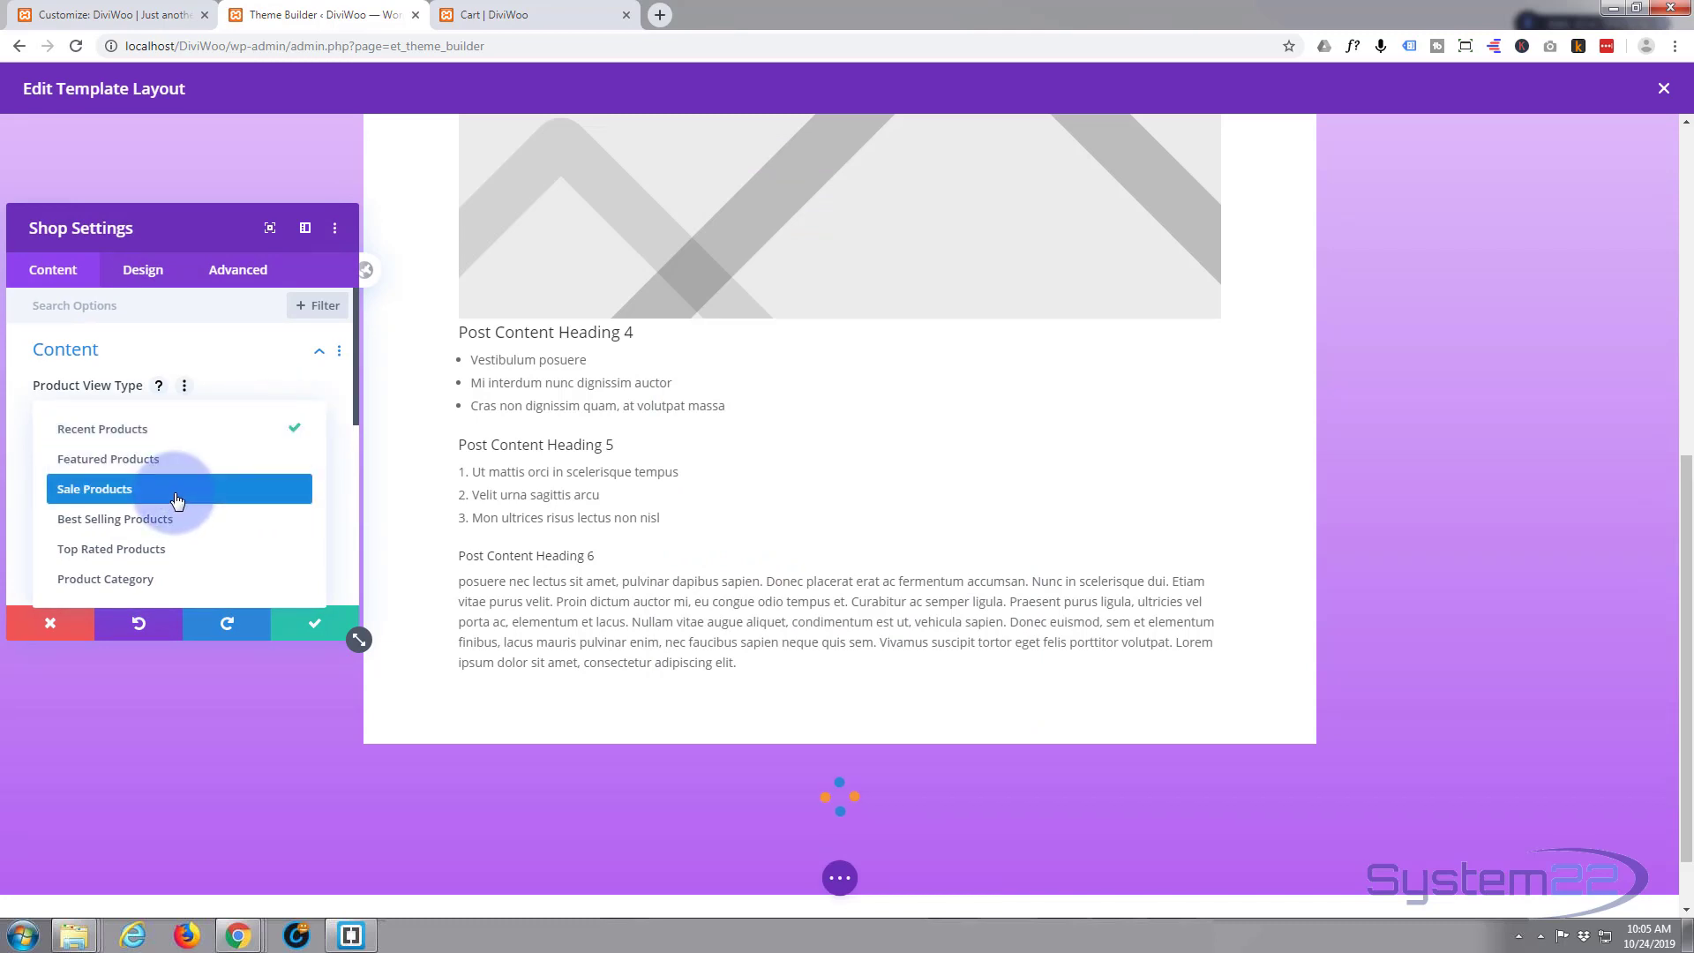
pyautogui.click(95, 487)
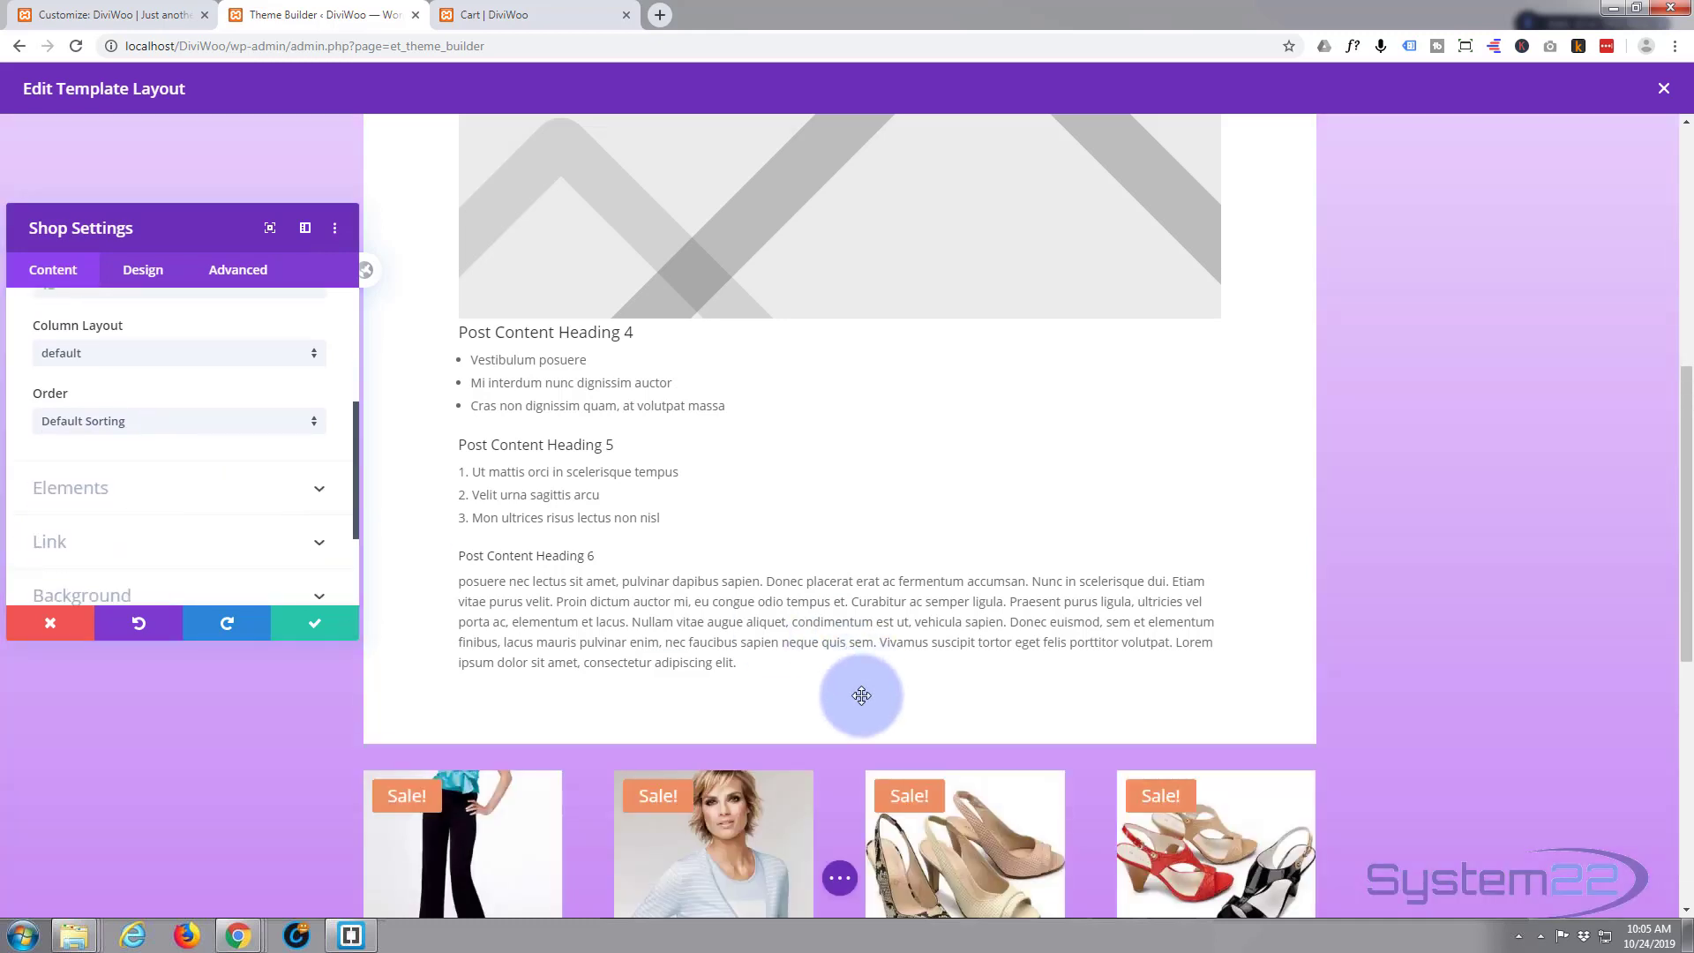
pyautogui.moveTo(216, 487)
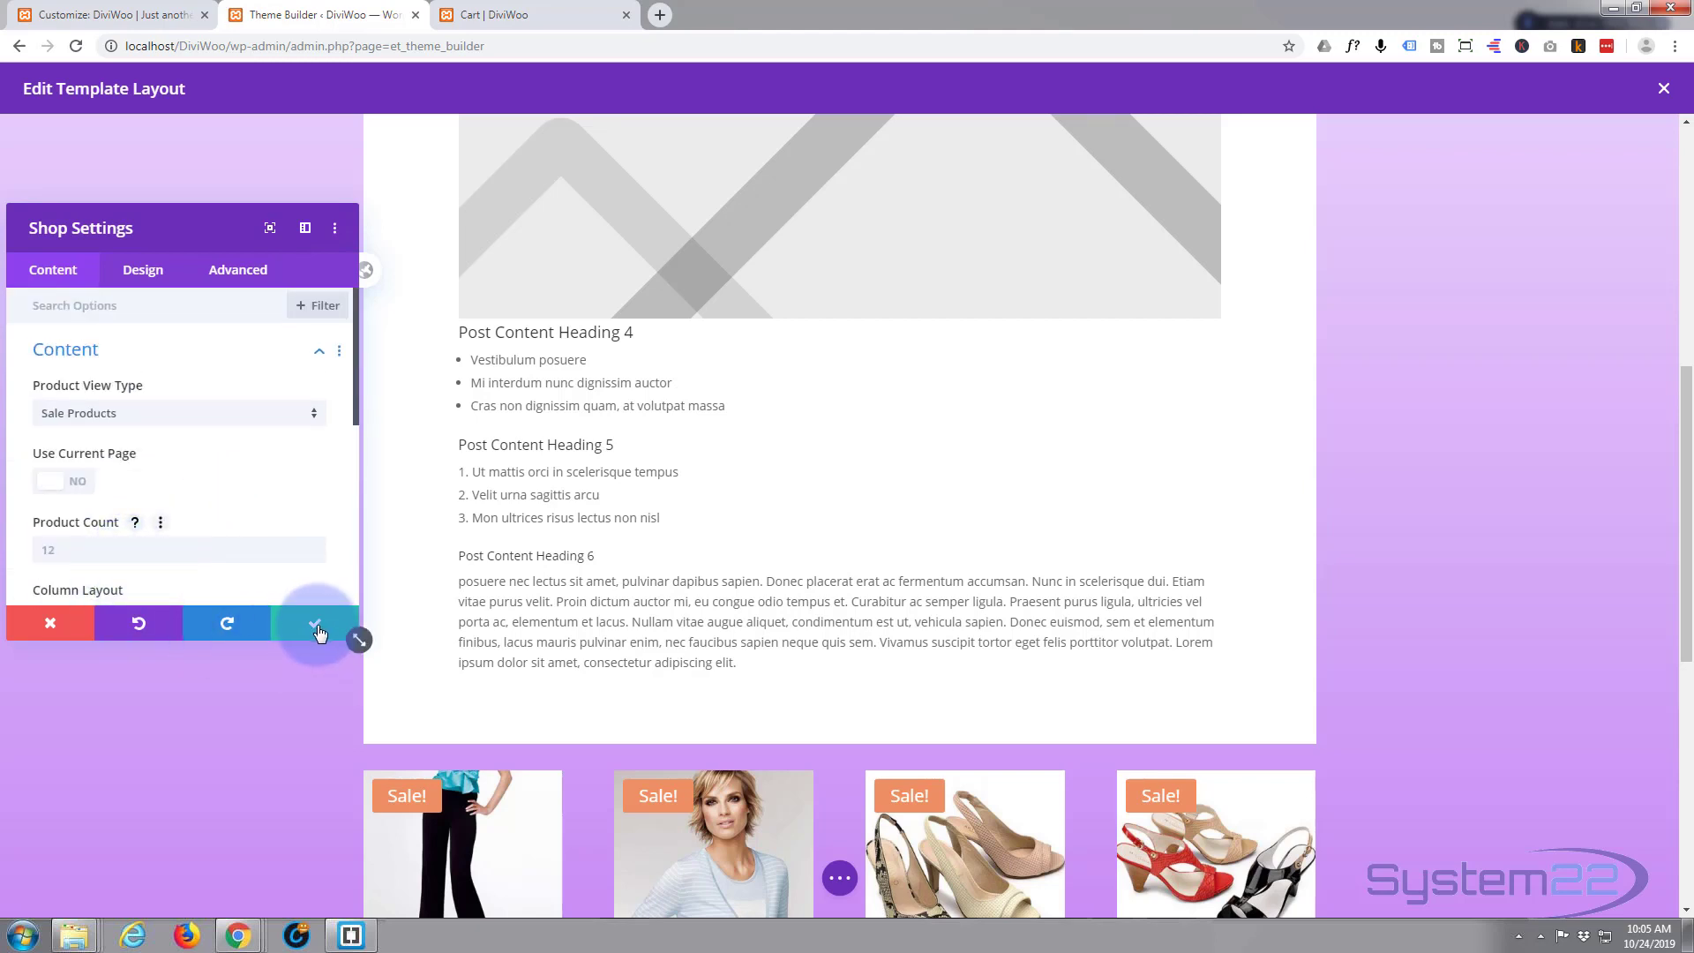
pyautogui.click(314, 624)
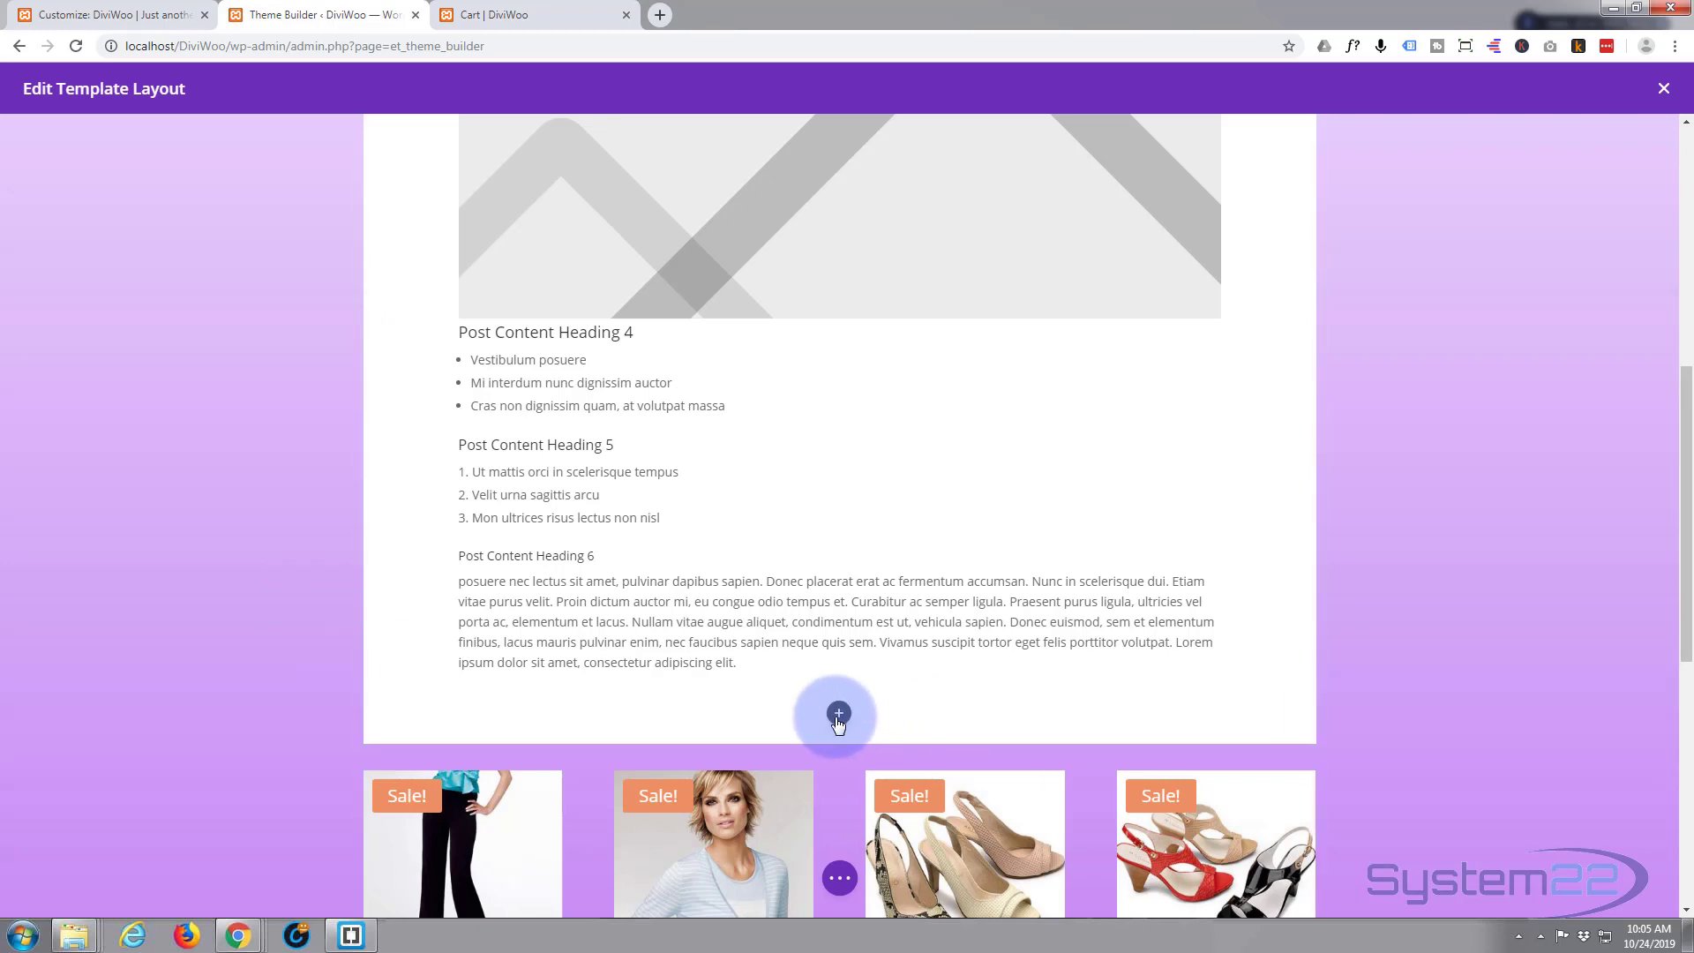
pyautogui.click(838, 716)
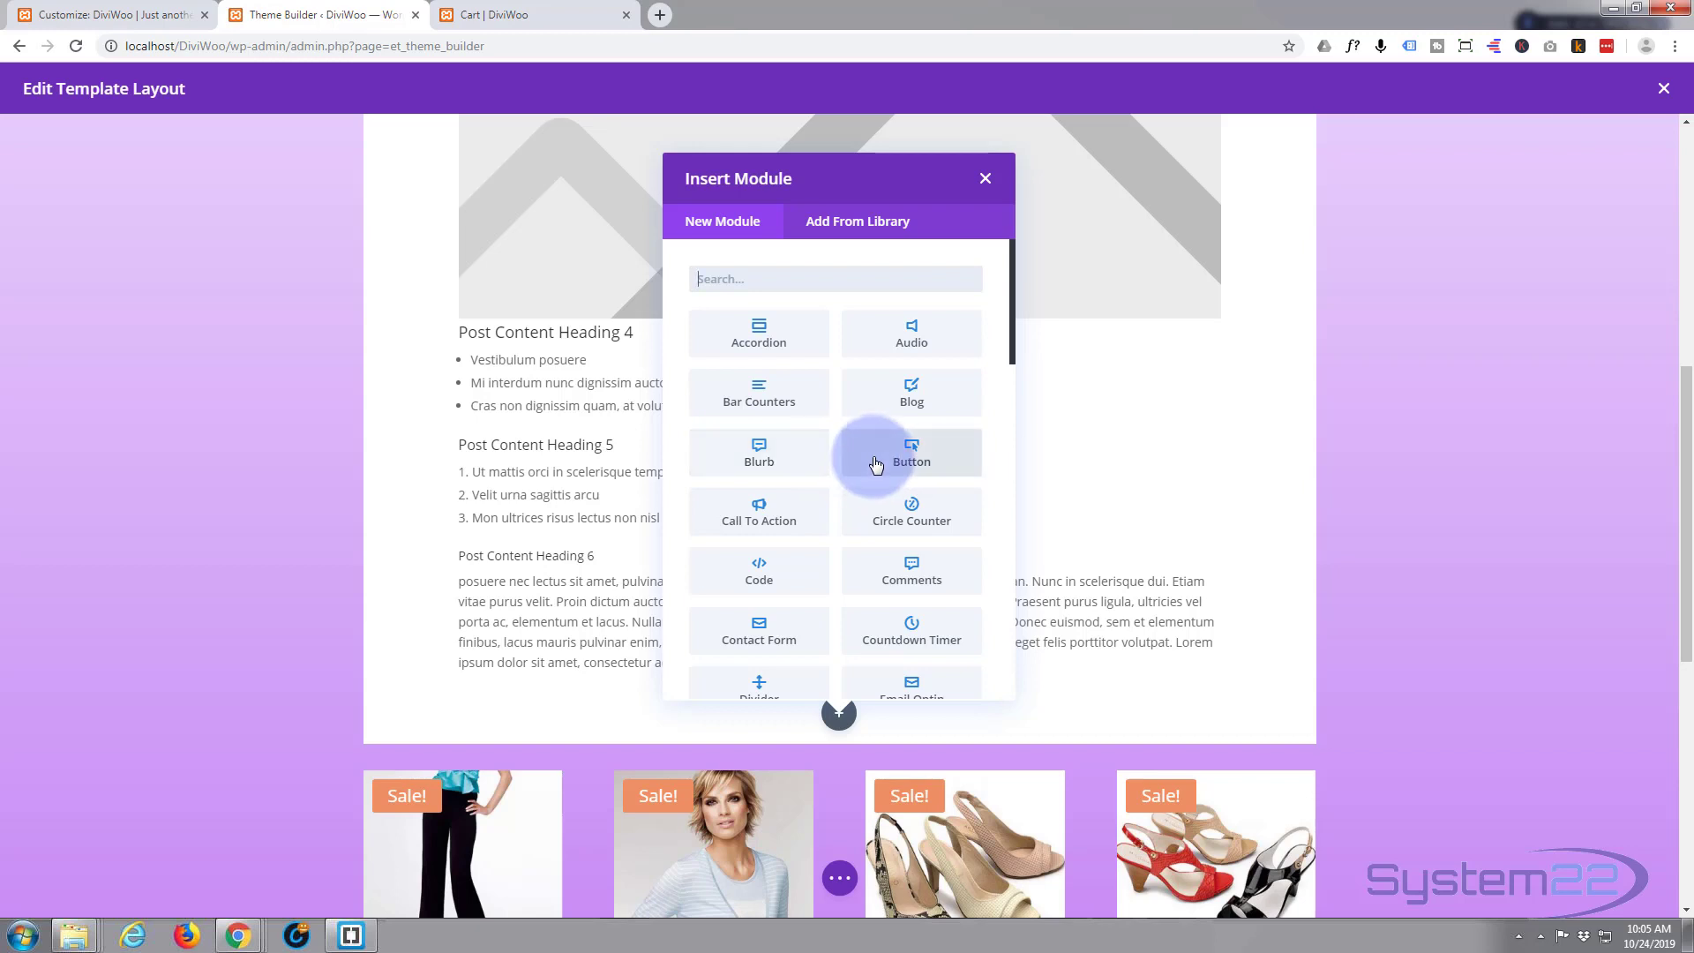
# - Insert a Post Title module from the Insert Module list below Post Content
pyautogui.scroll(-3)
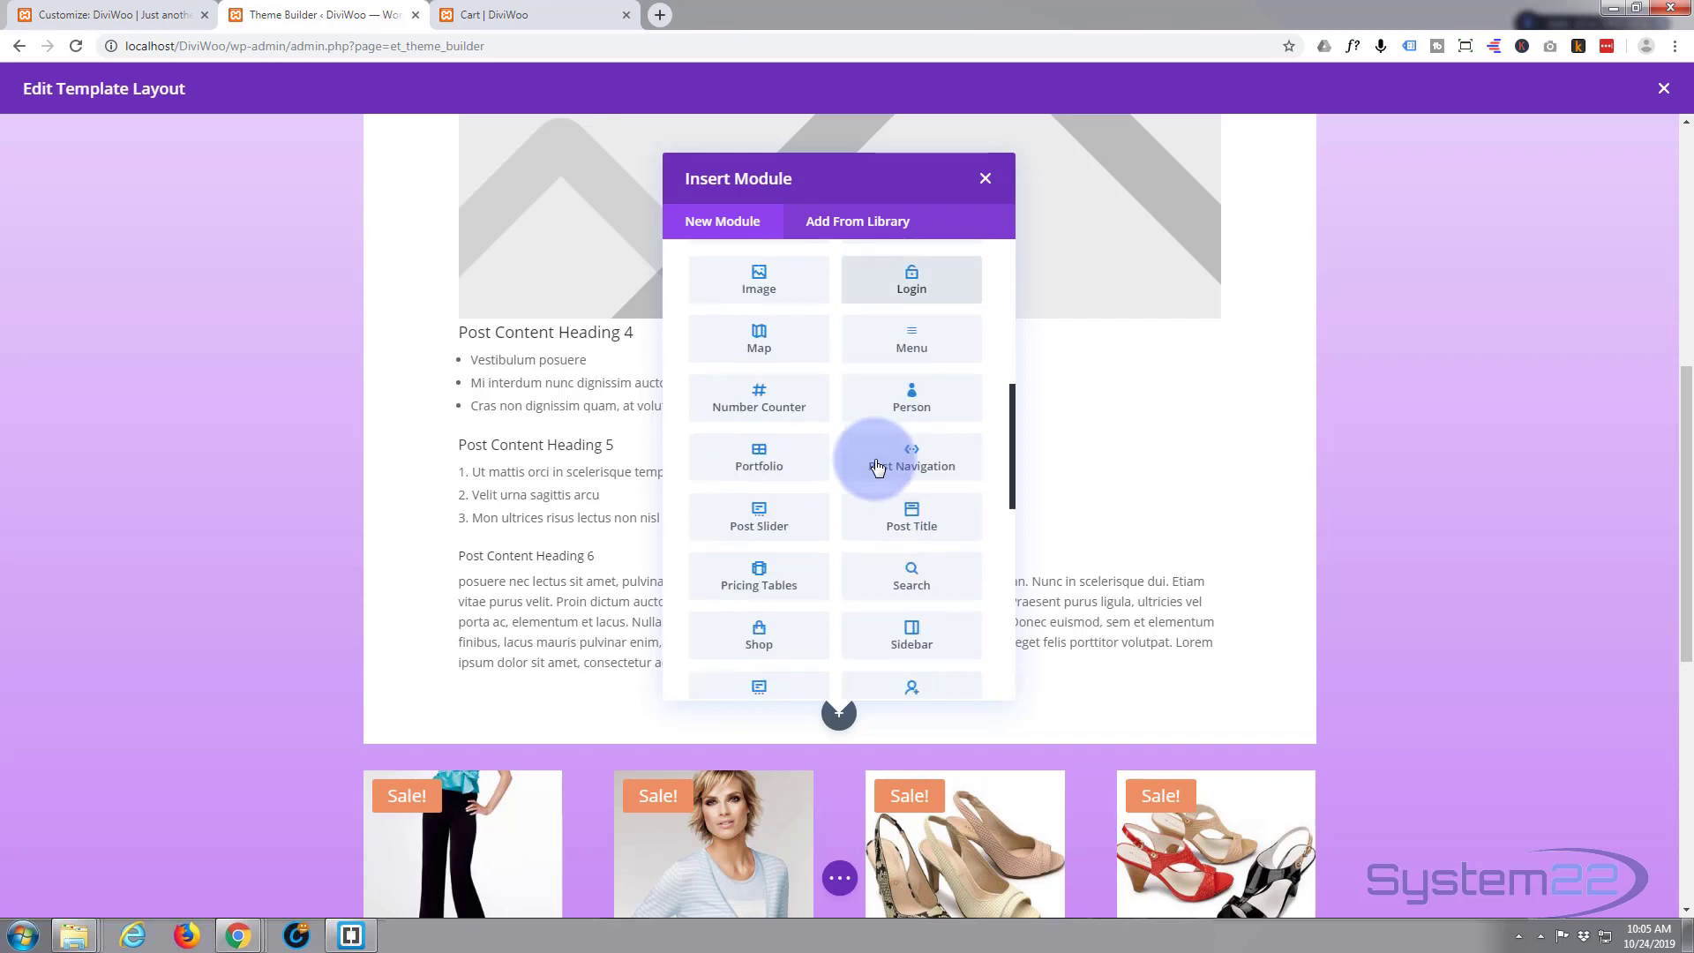
pyautogui.scroll(-3)
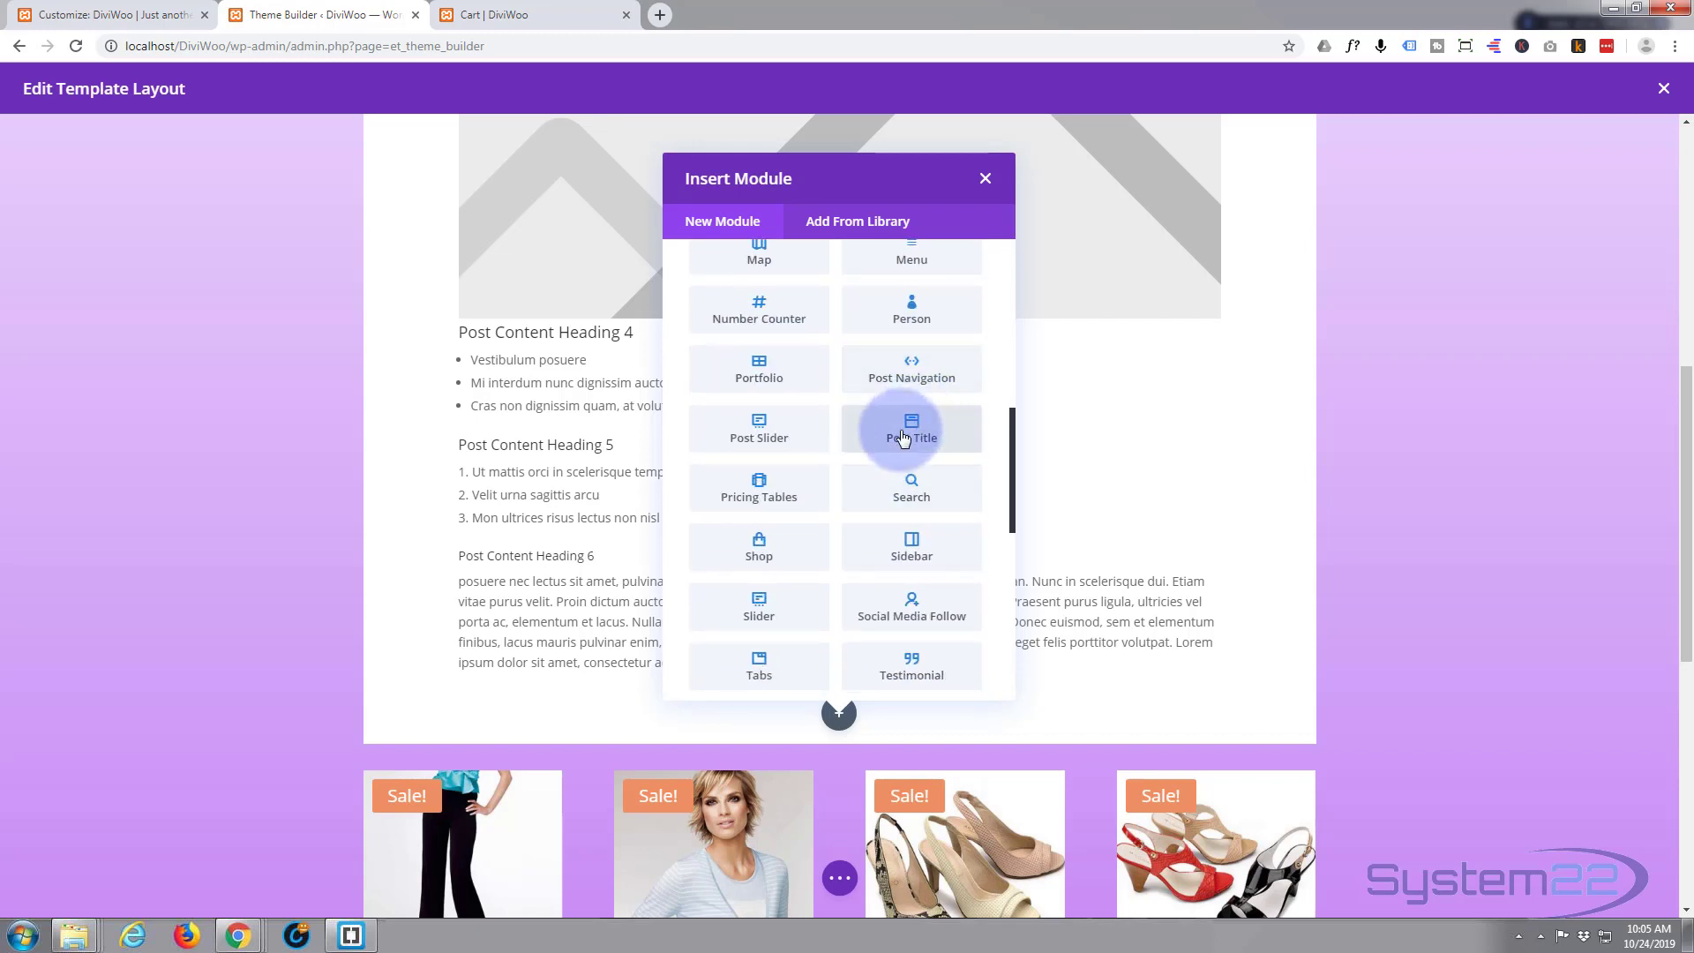
pyautogui.moveTo(910, 432)
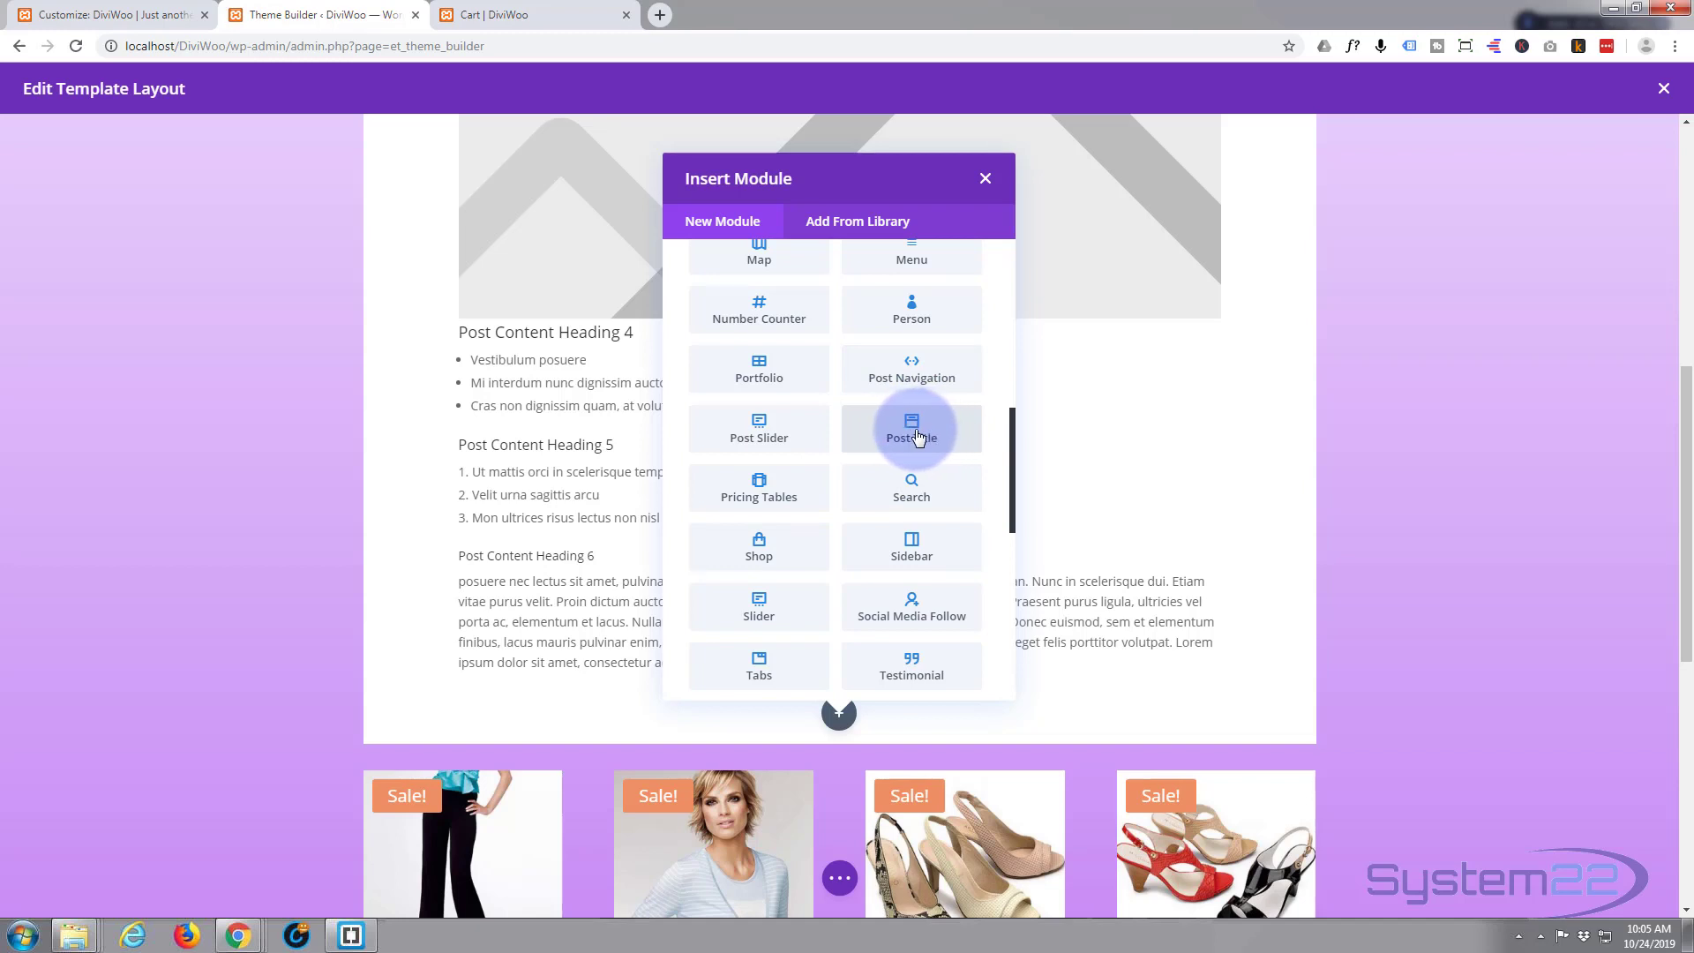
pyautogui.click(985, 178)
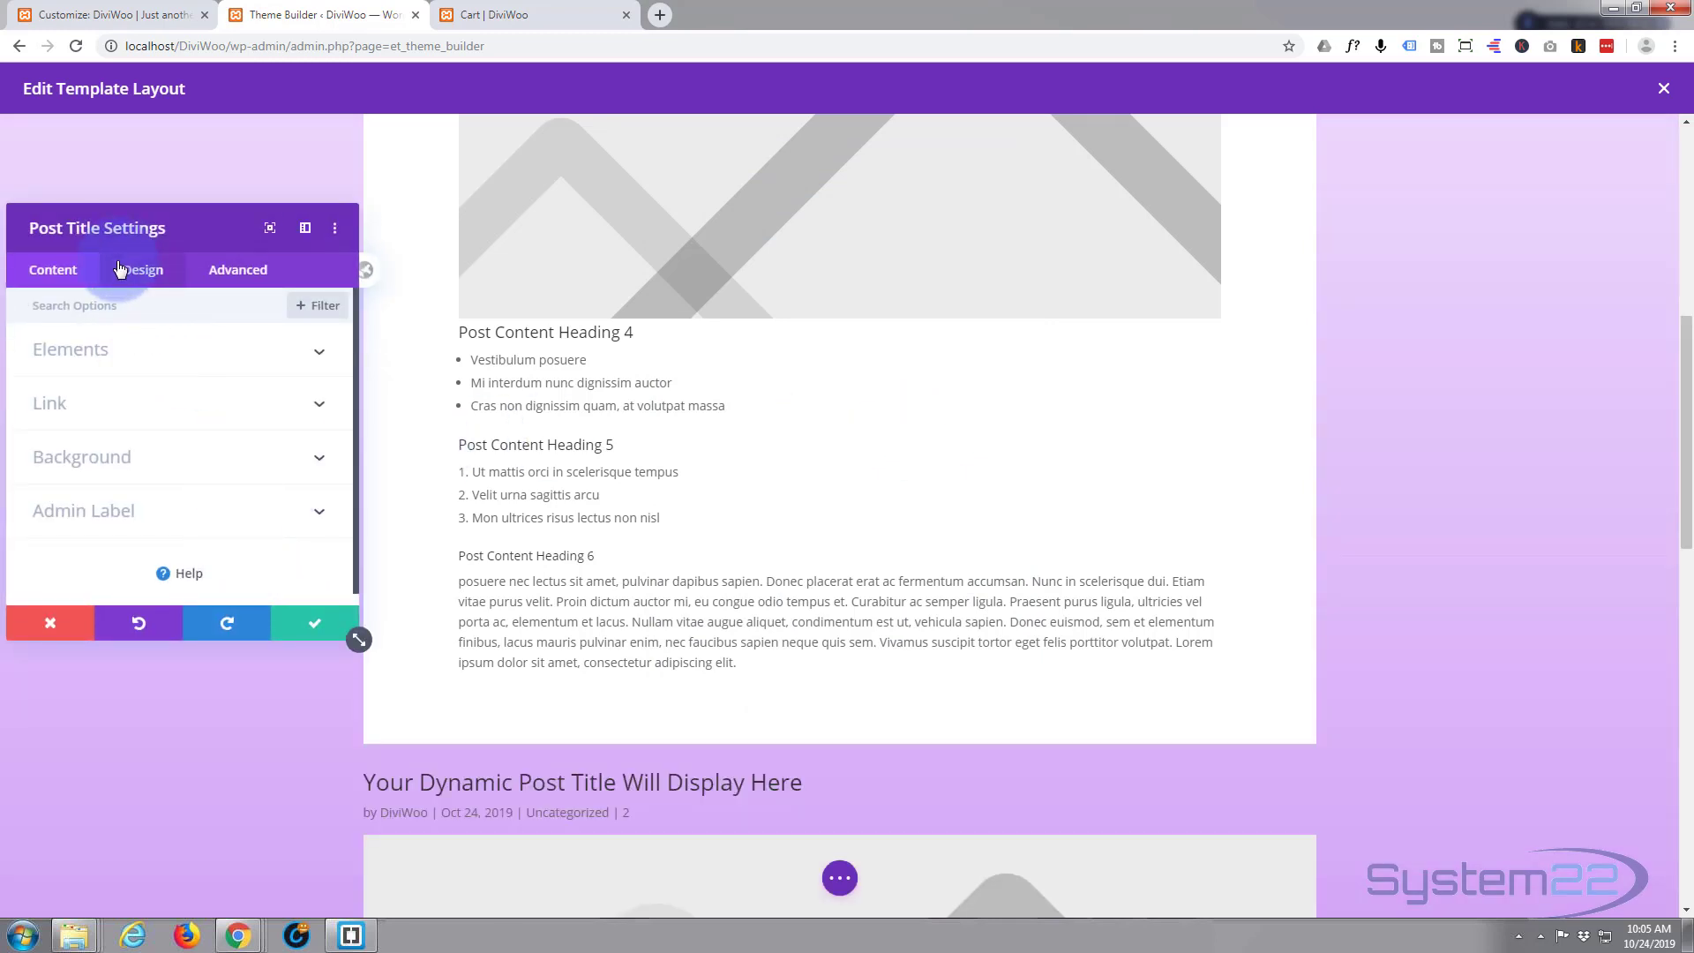
pyautogui.moveTo(143, 269)
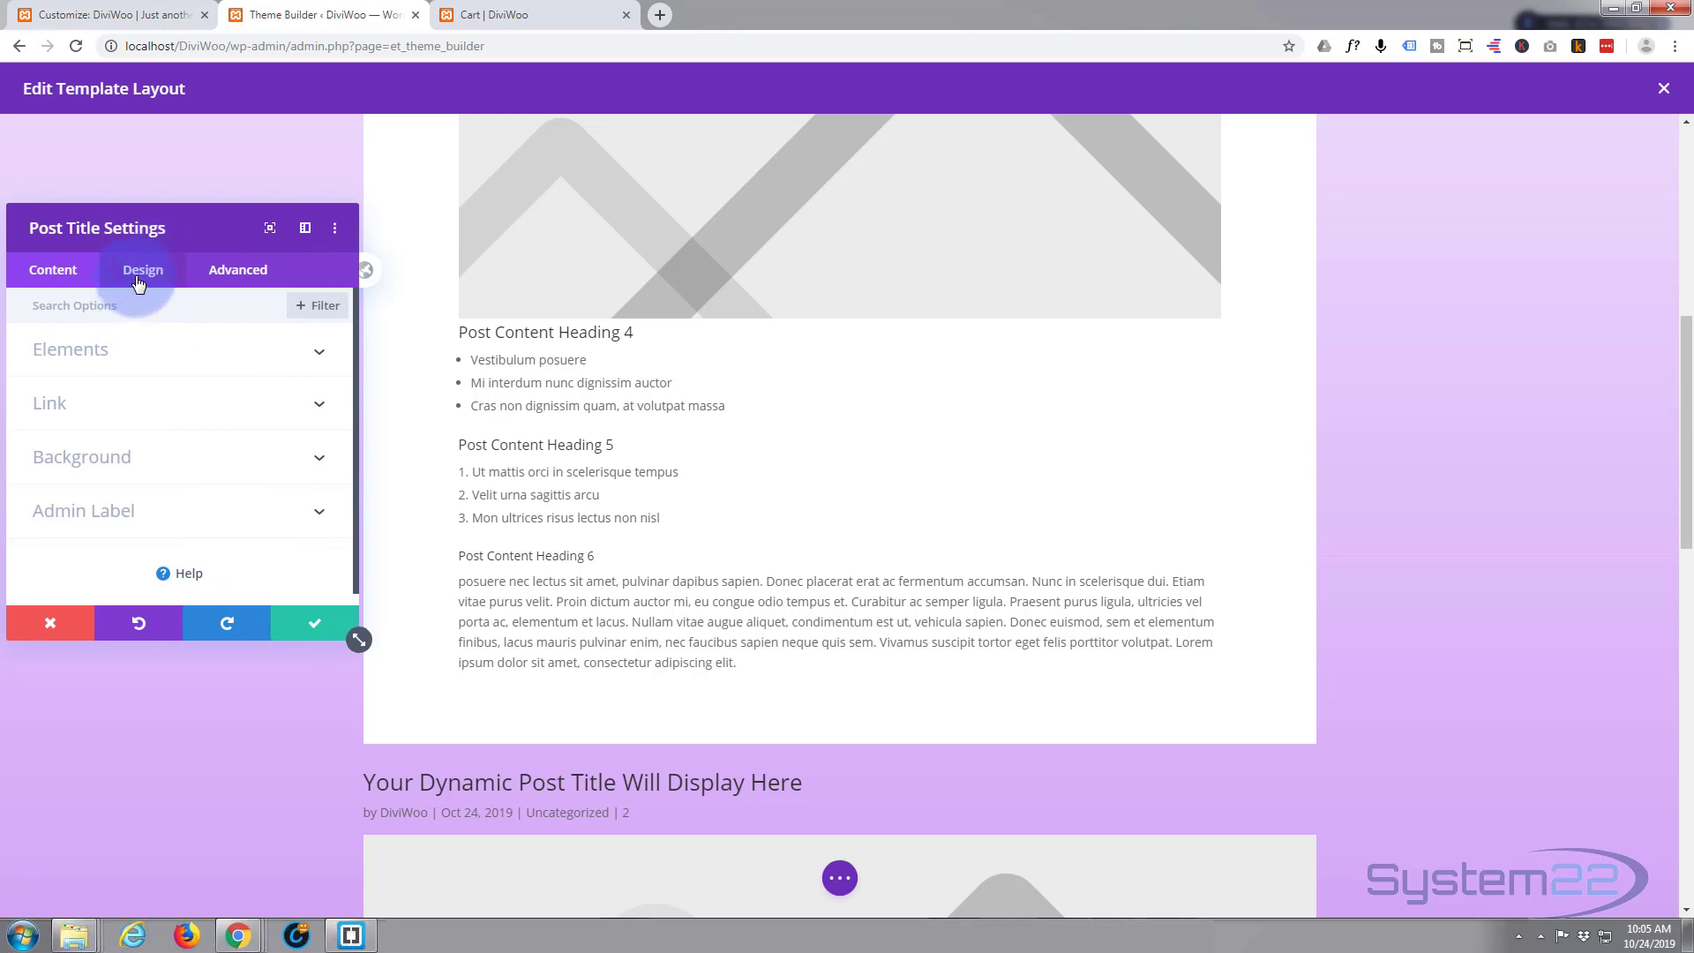
# - In the Post Title's Design settings, centre the title and meta text, then save
pyautogui.click(143, 269)
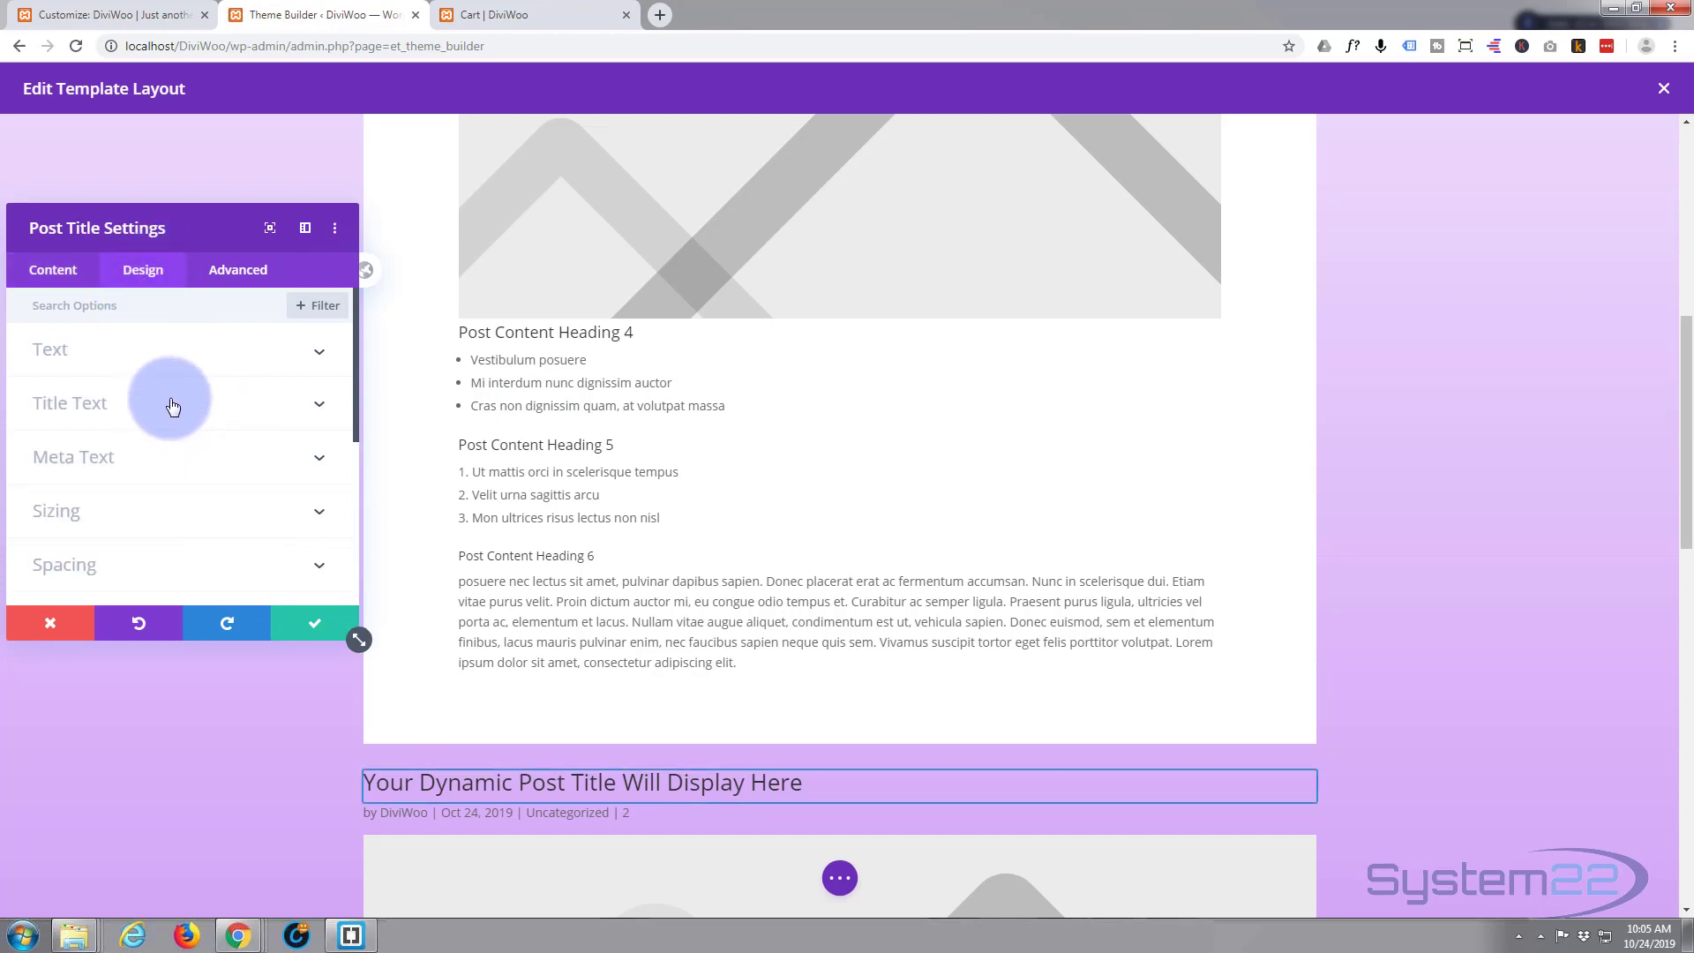
pyautogui.click(69, 403)
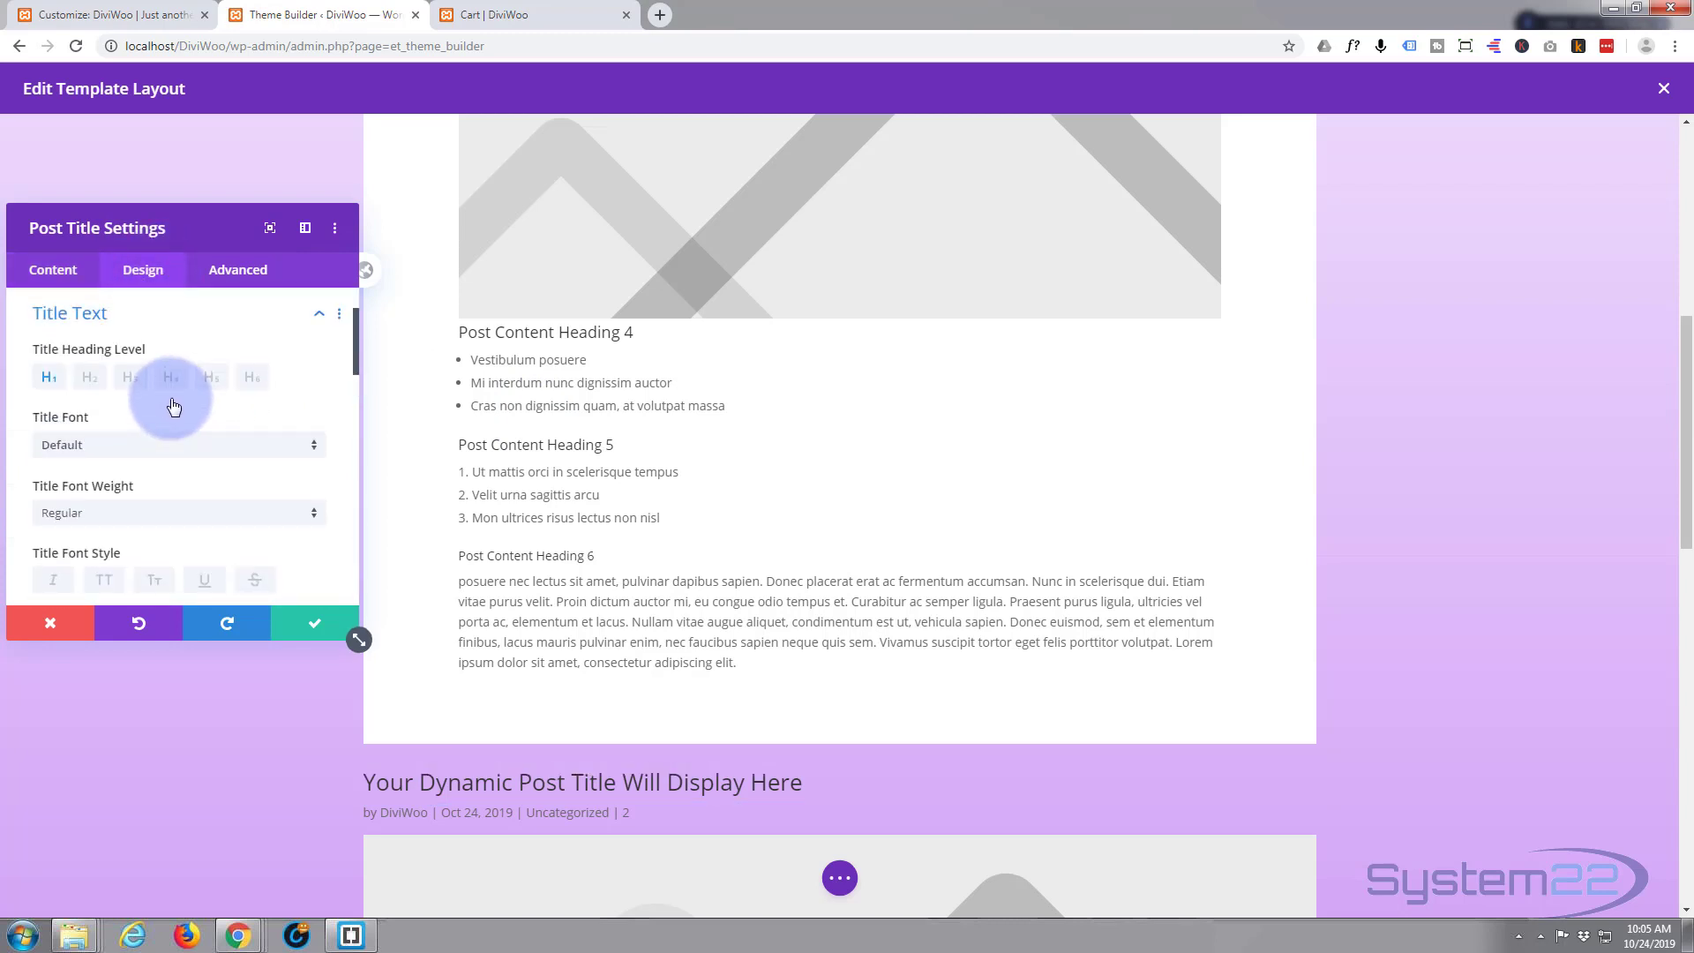
pyautogui.scroll(-3)
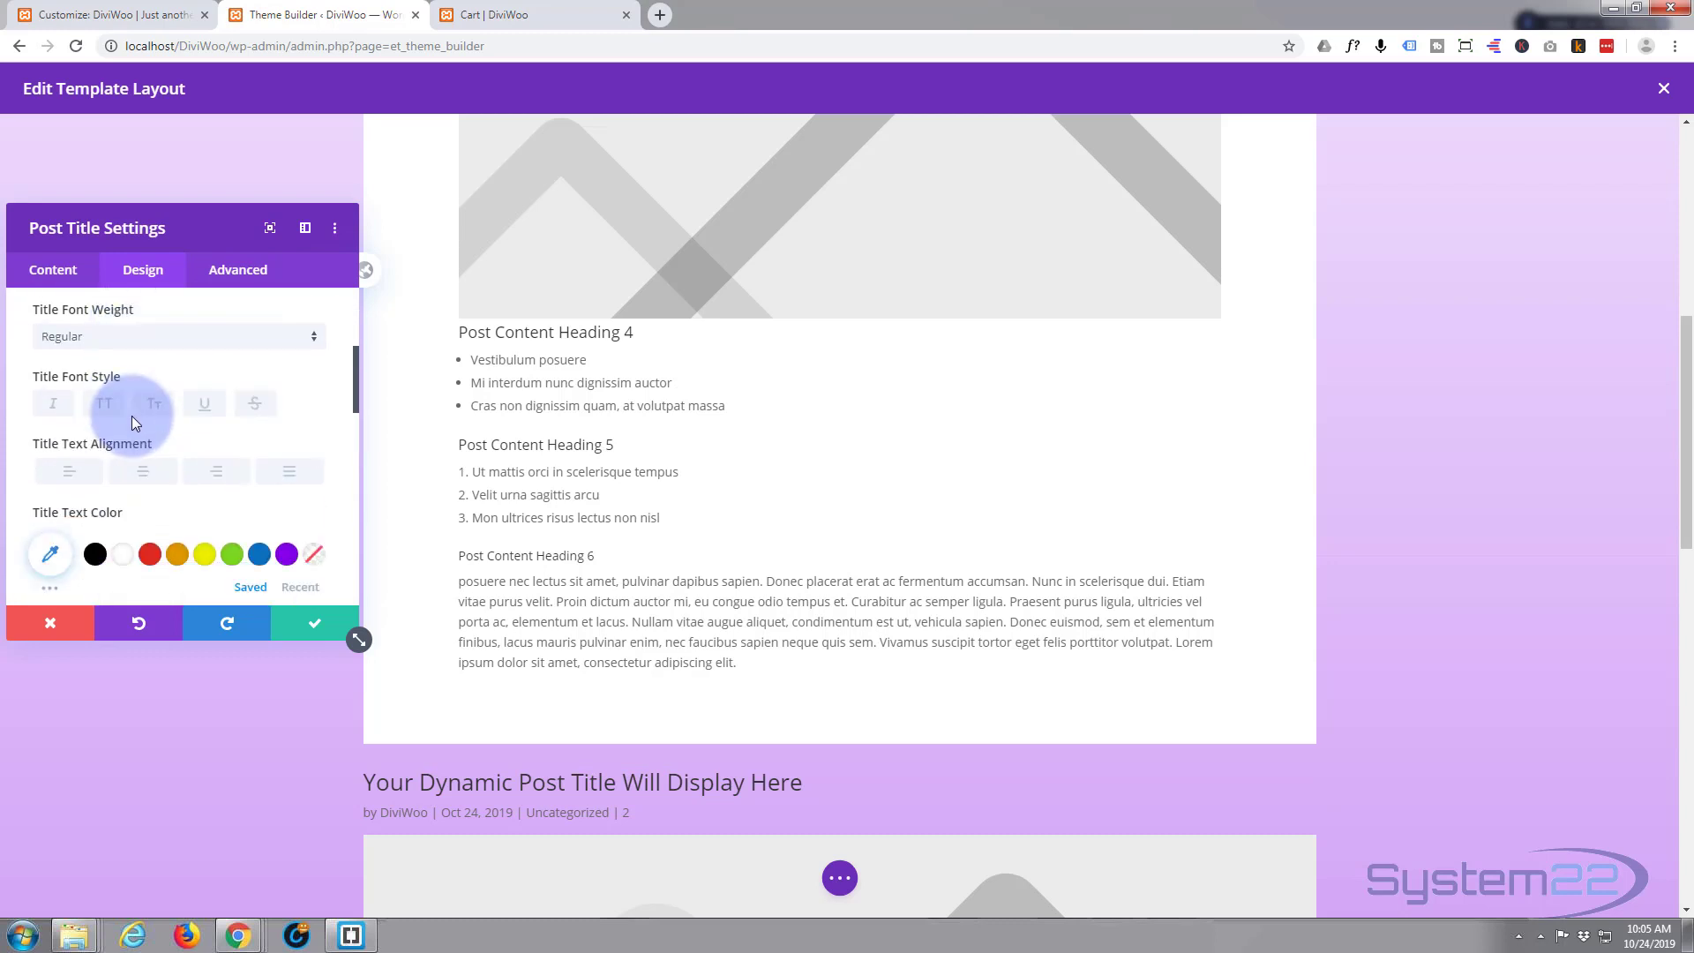
pyautogui.click(143, 472)
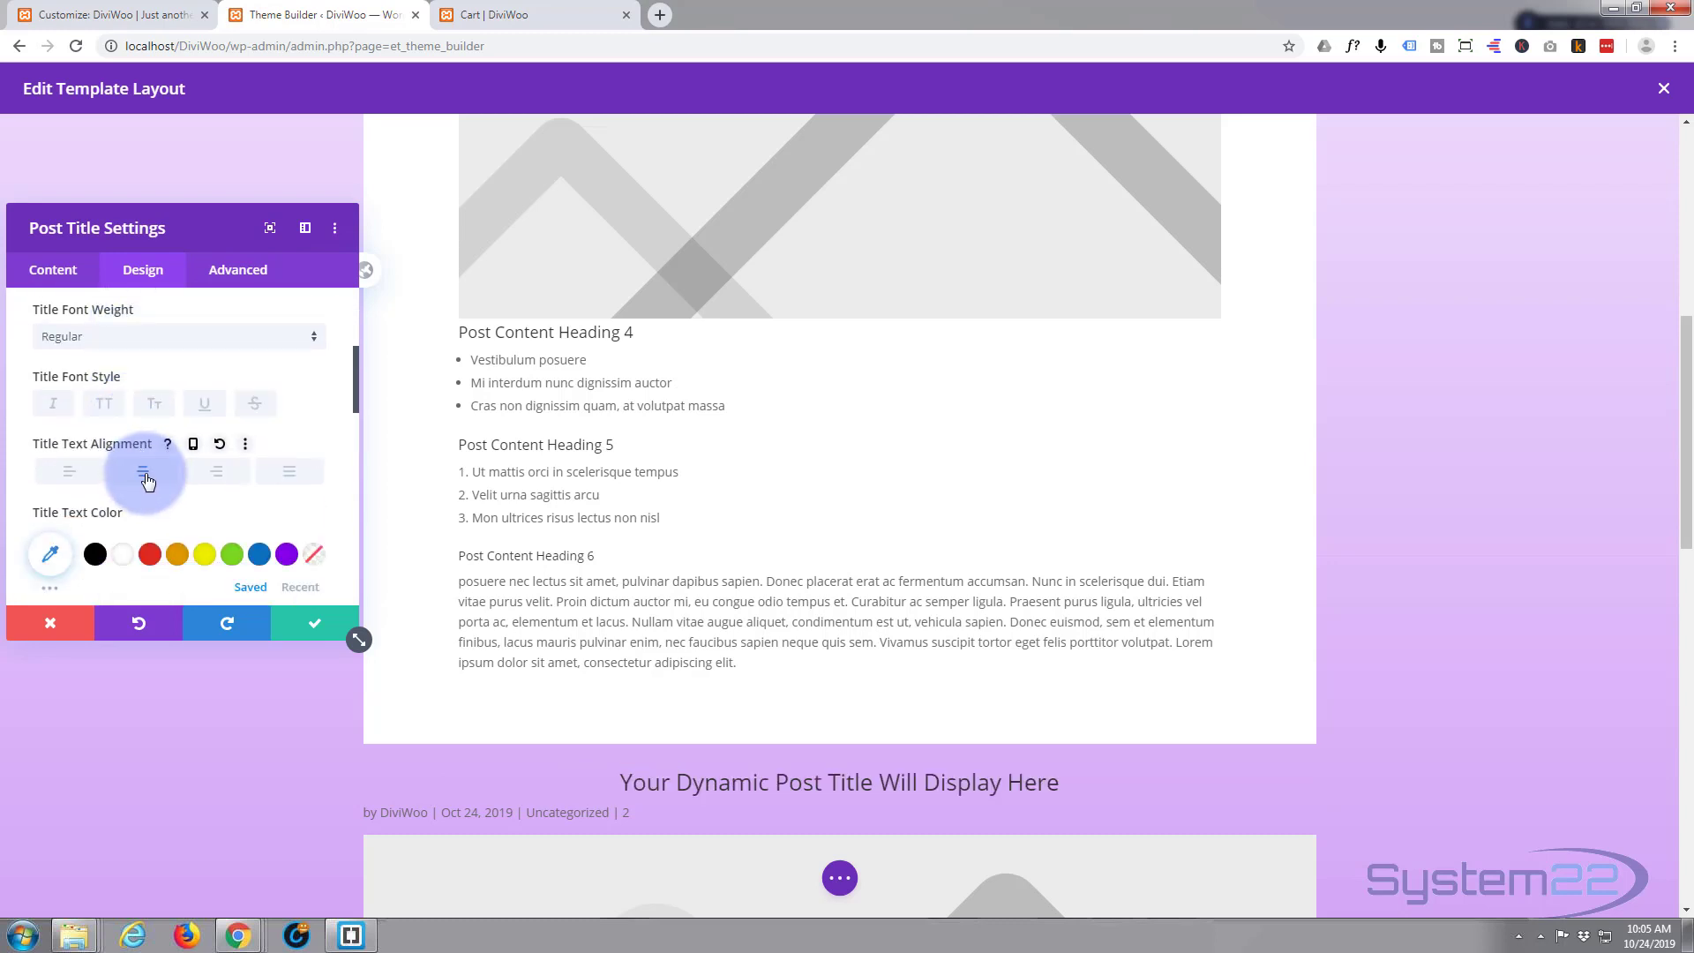
pyautogui.scroll(-3)
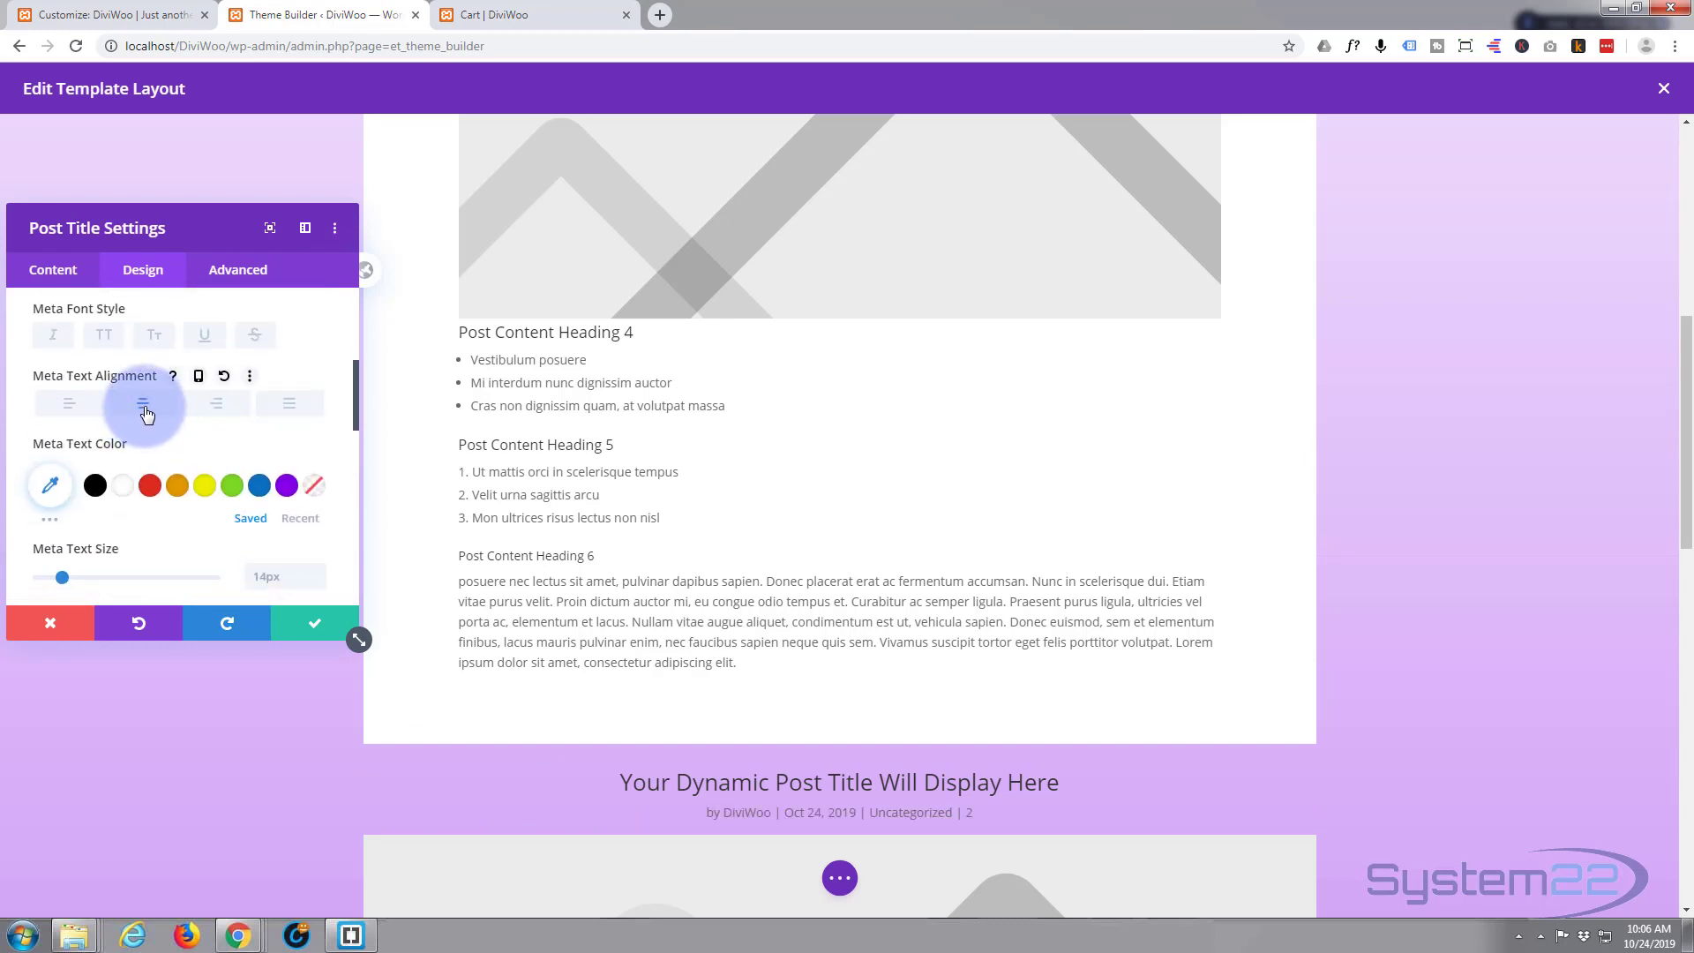
pyautogui.click(141, 402)
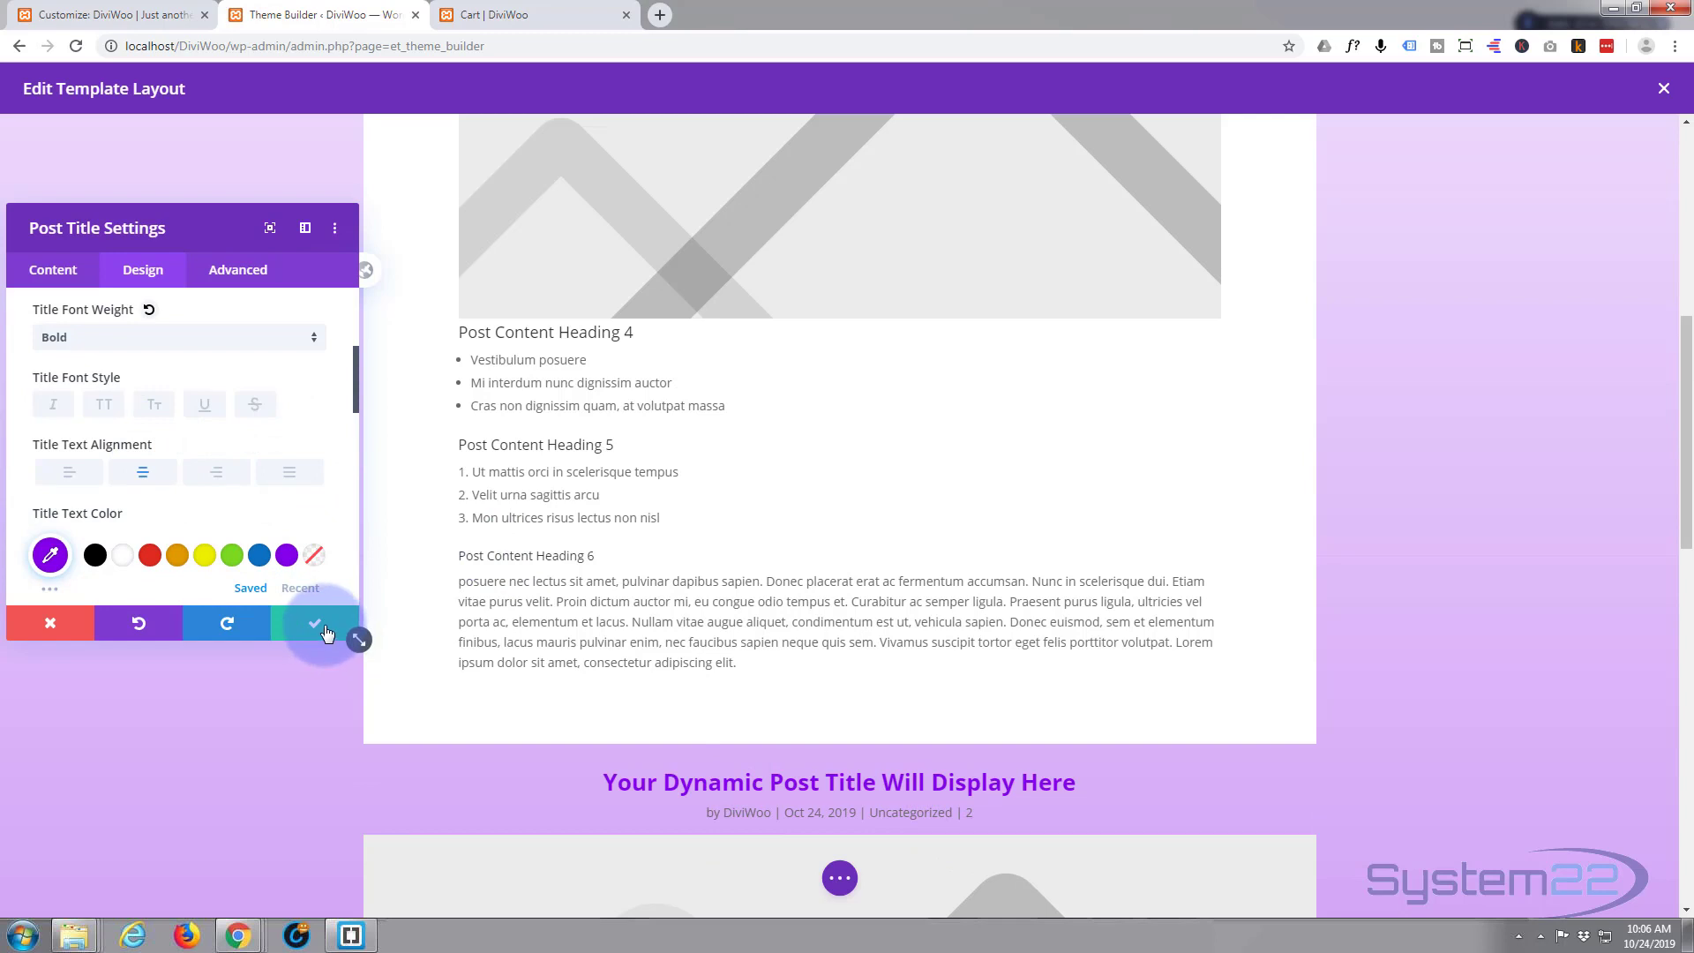
pyautogui.click(314, 624)
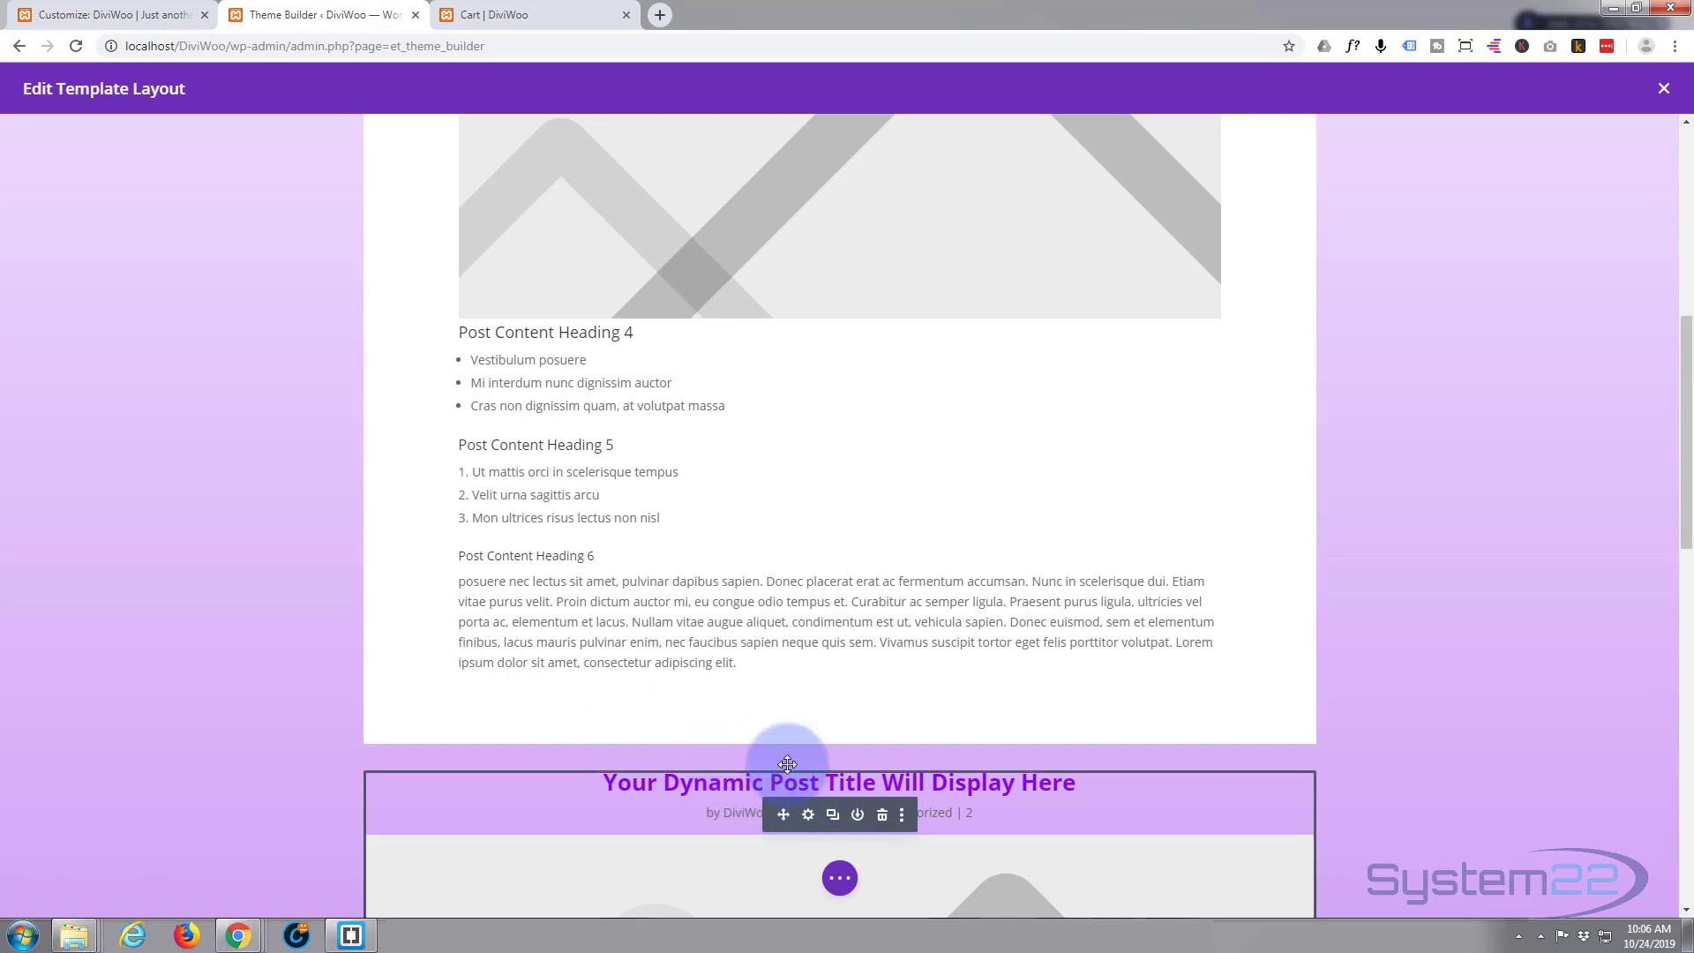
pyautogui.scroll(-3)
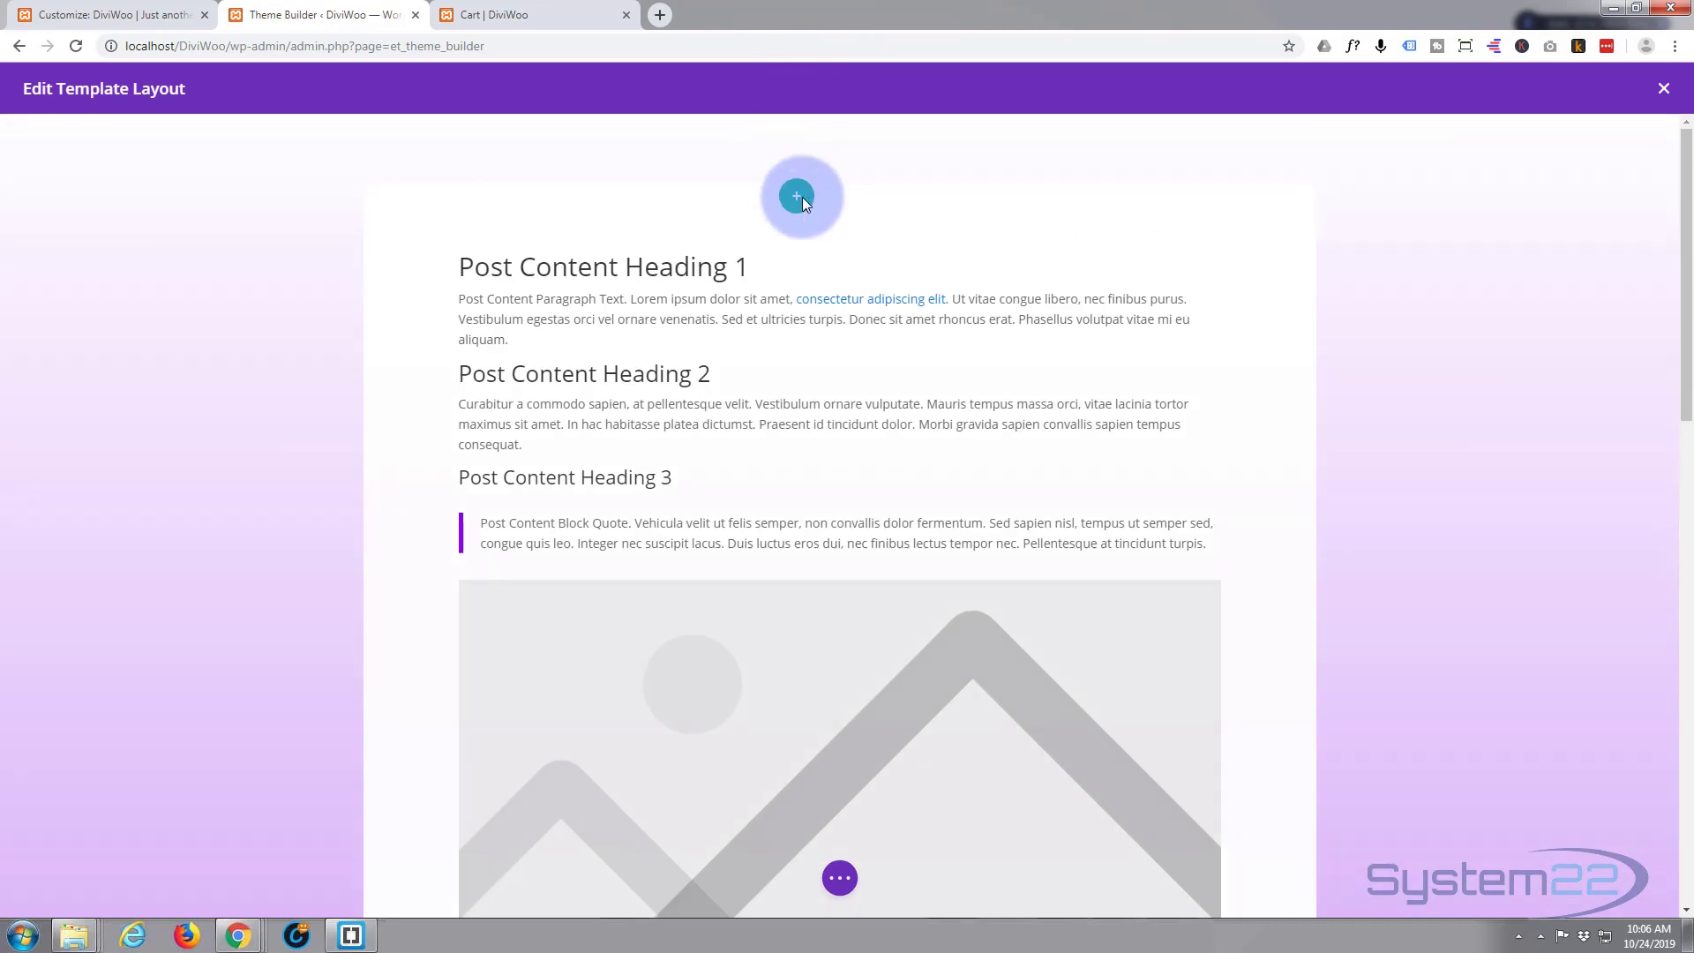
pyautogui.click(800, 197)
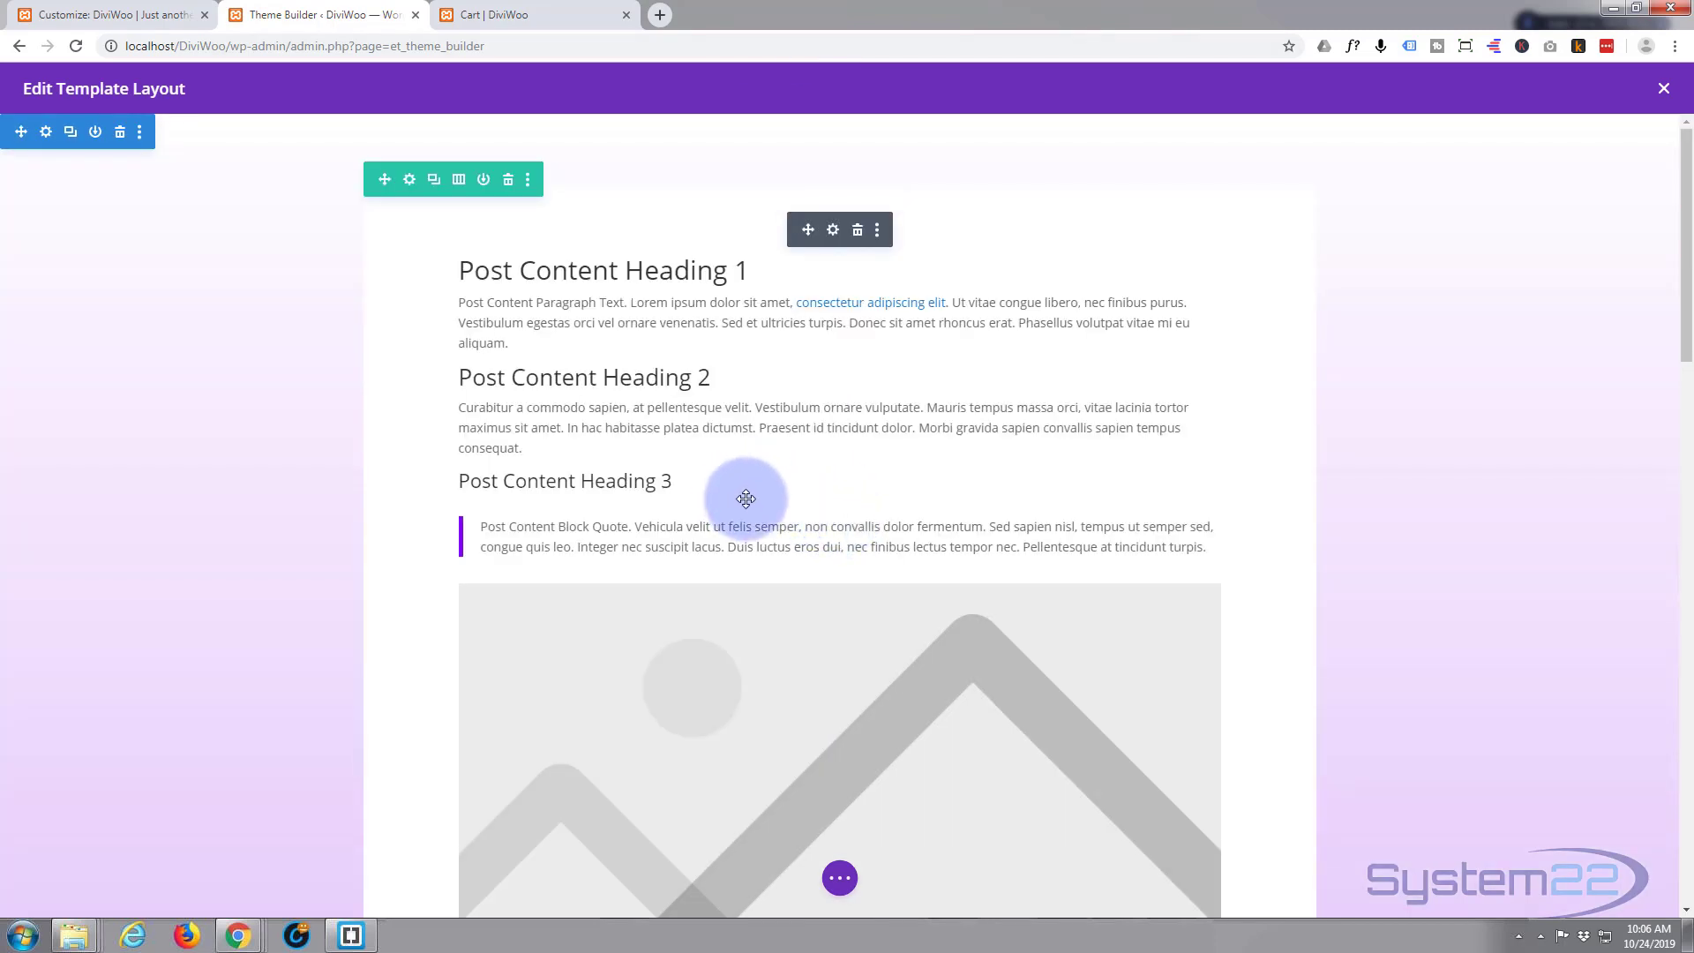
pyautogui.scroll(-3)
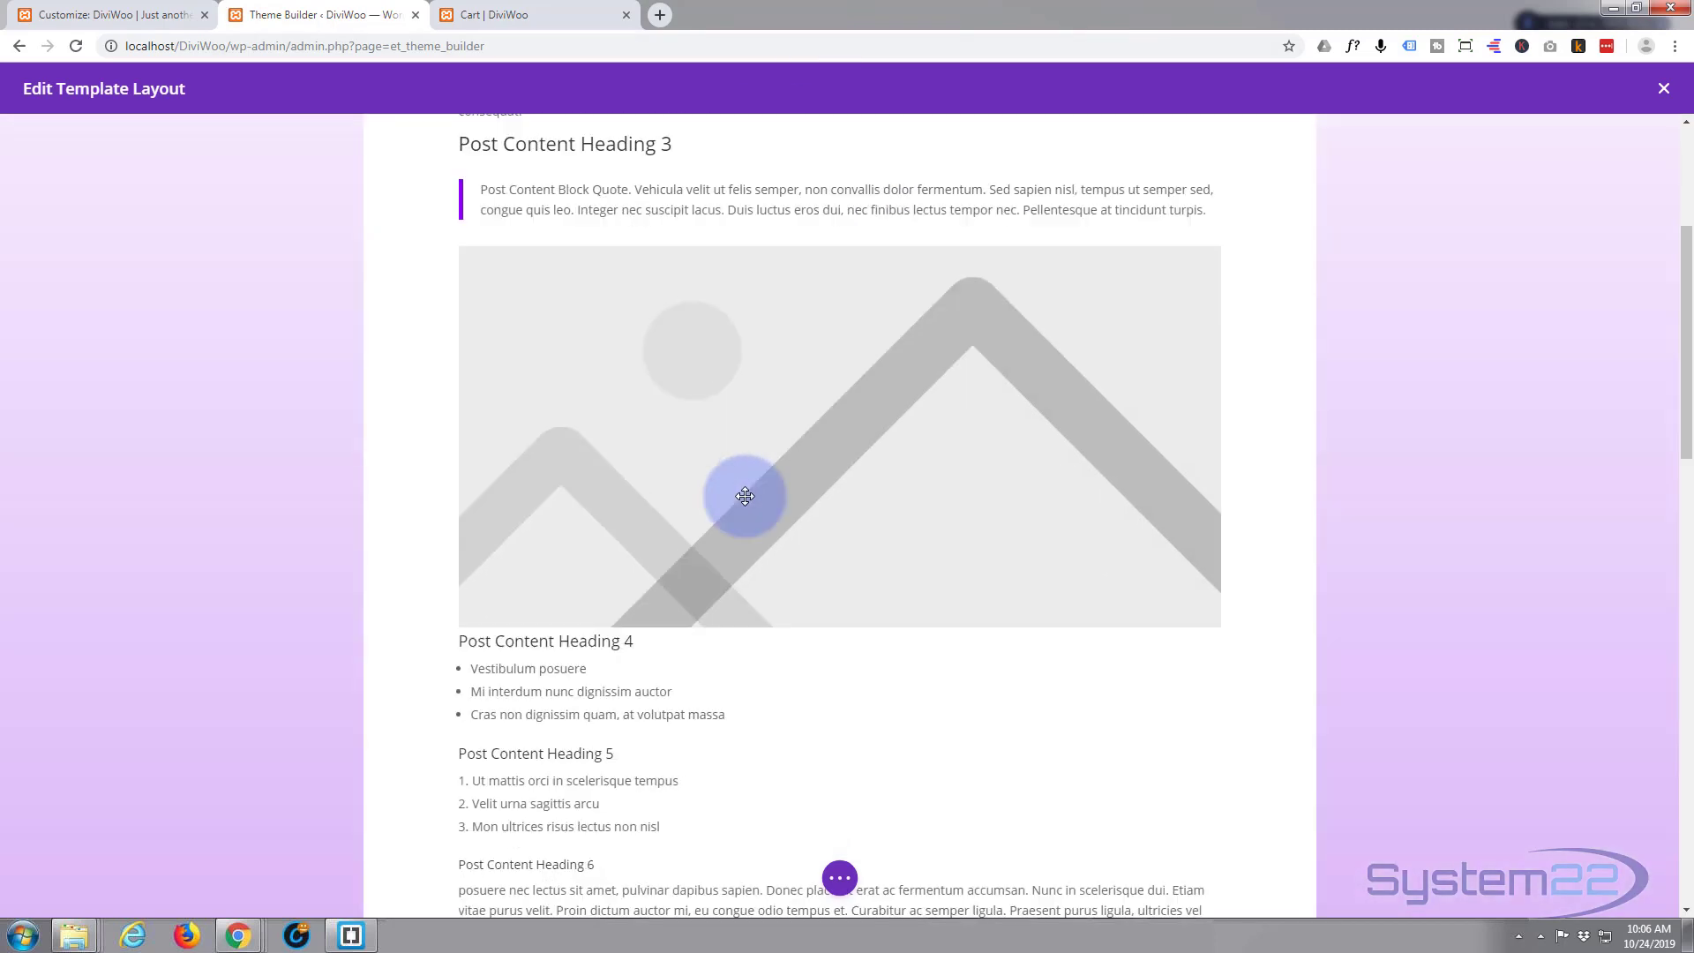
pyautogui.scroll(-3)
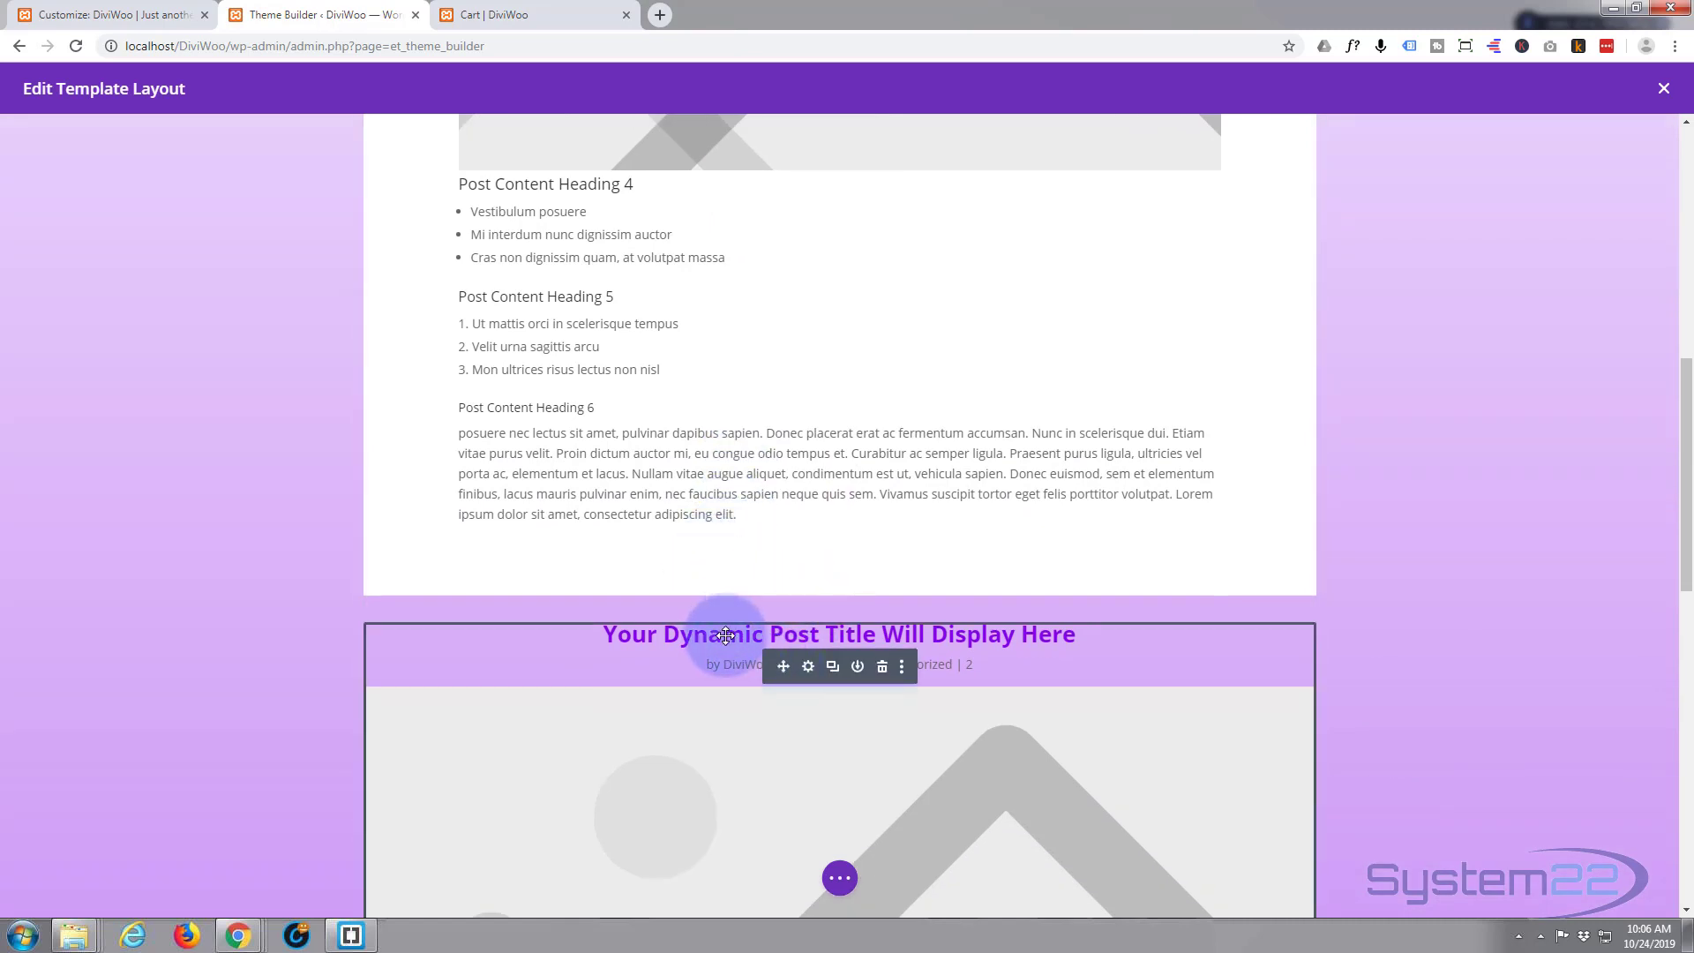
pyautogui.scroll(-3)
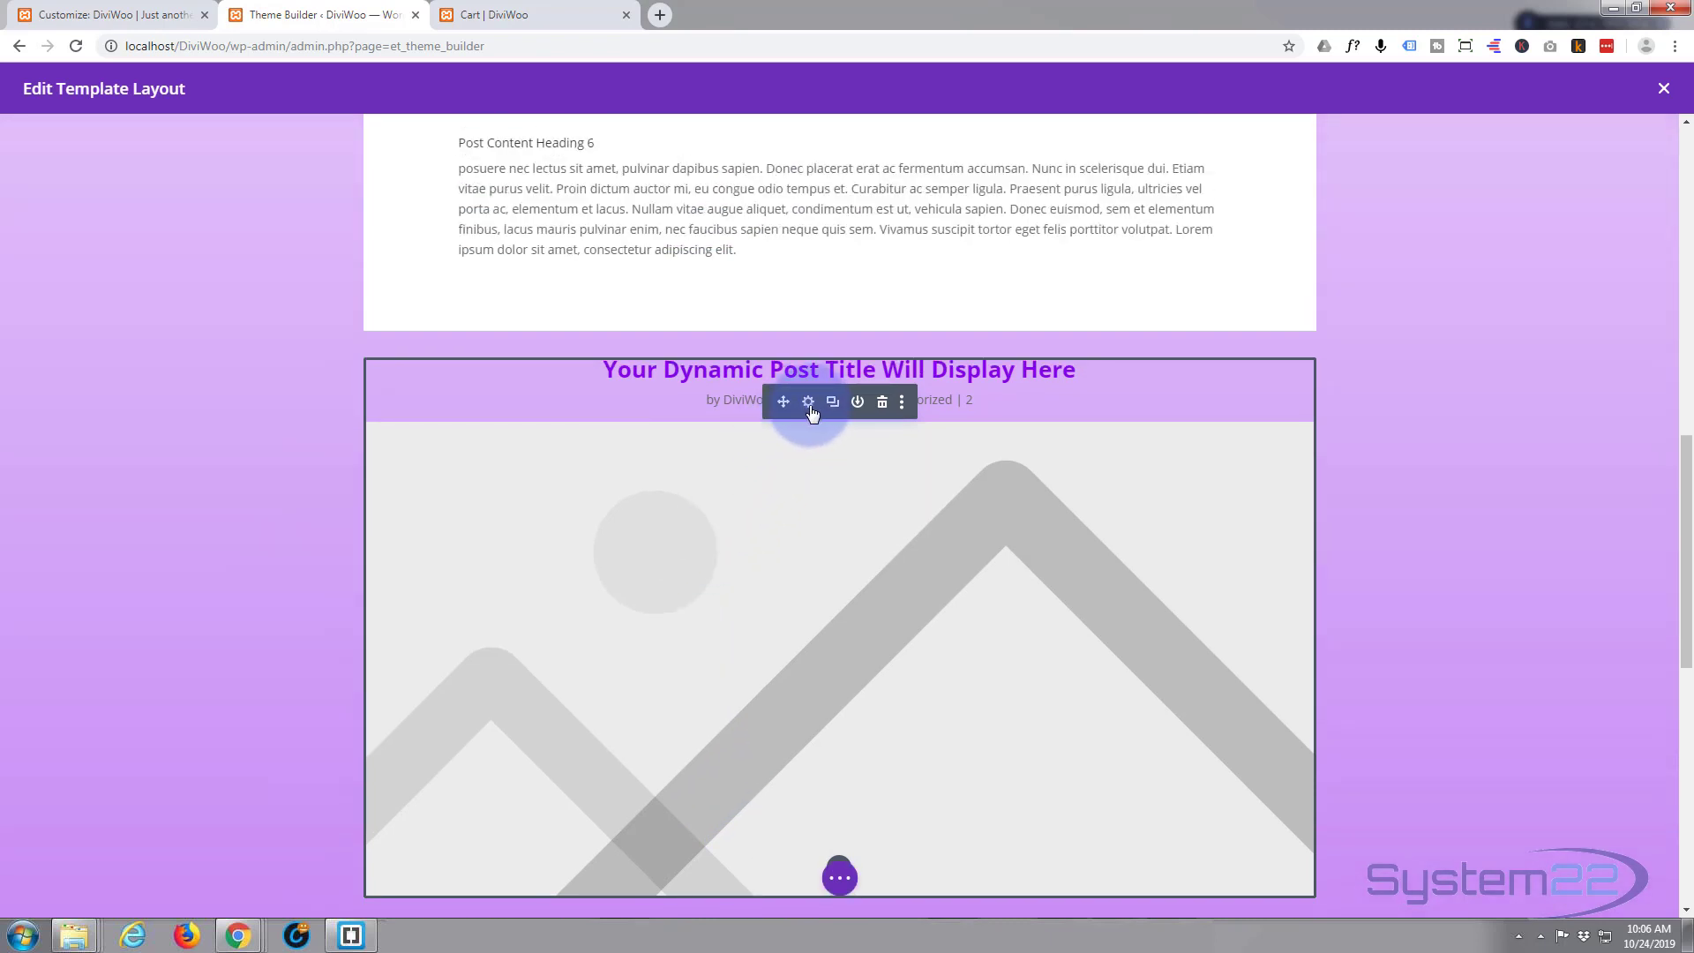
# - Turn Show Featured Image off in the Post Title module's Elements settings
pyautogui.click(808, 400)
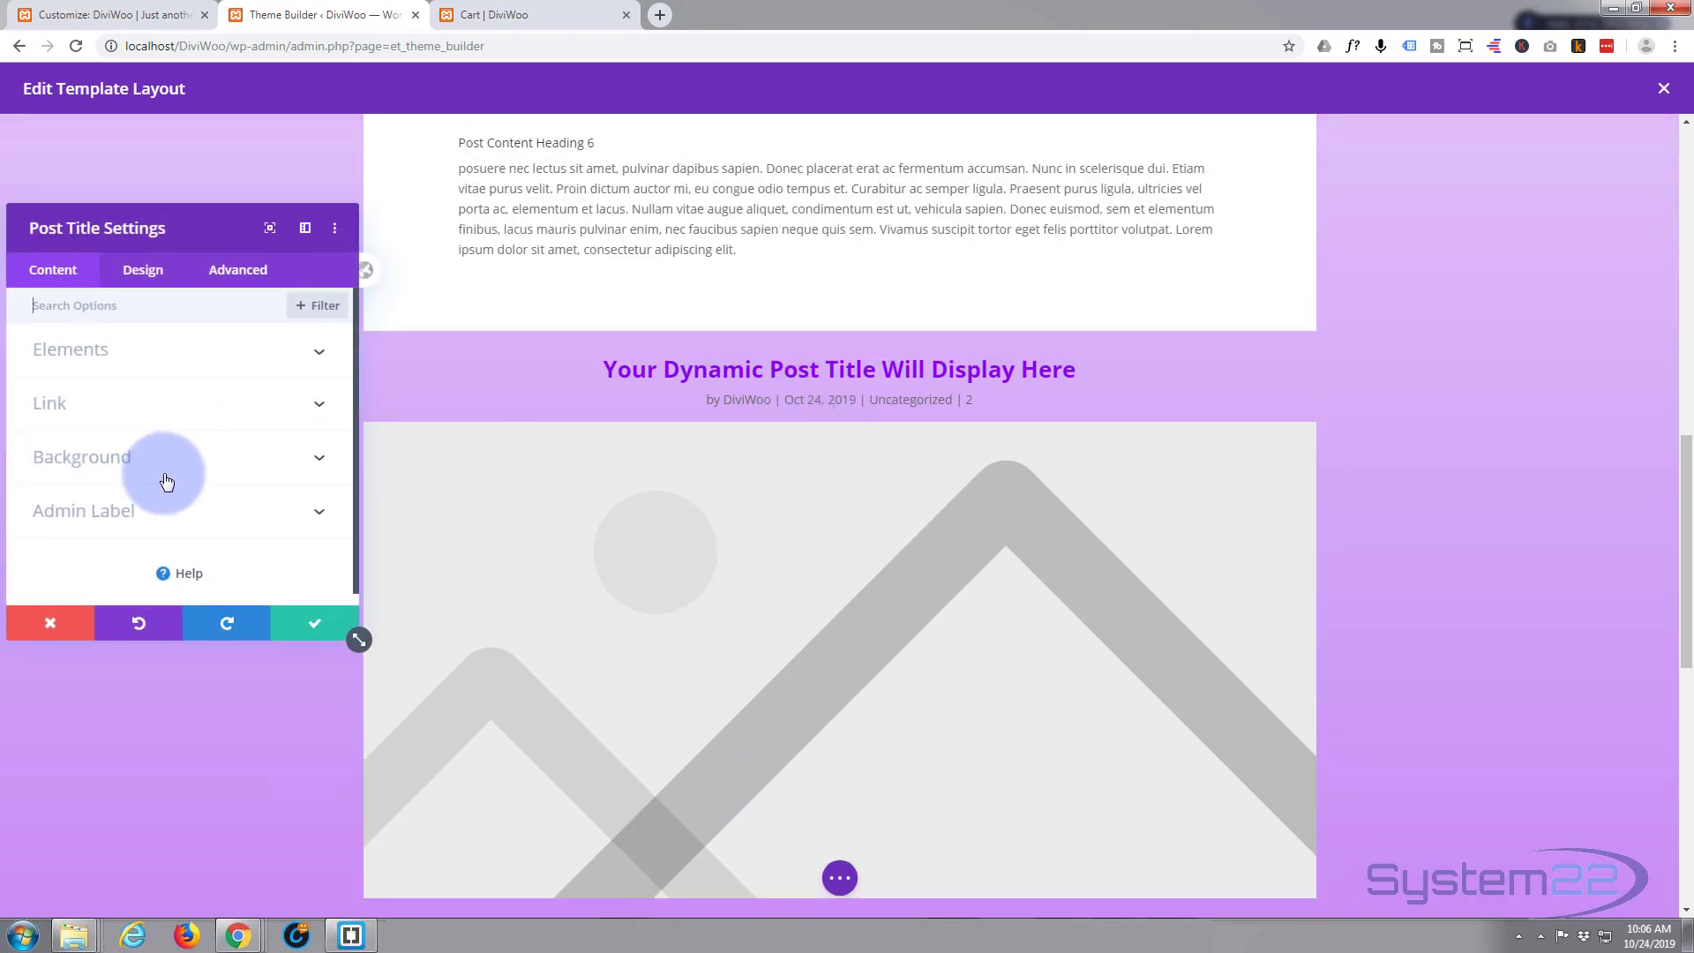
pyautogui.click(70, 350)
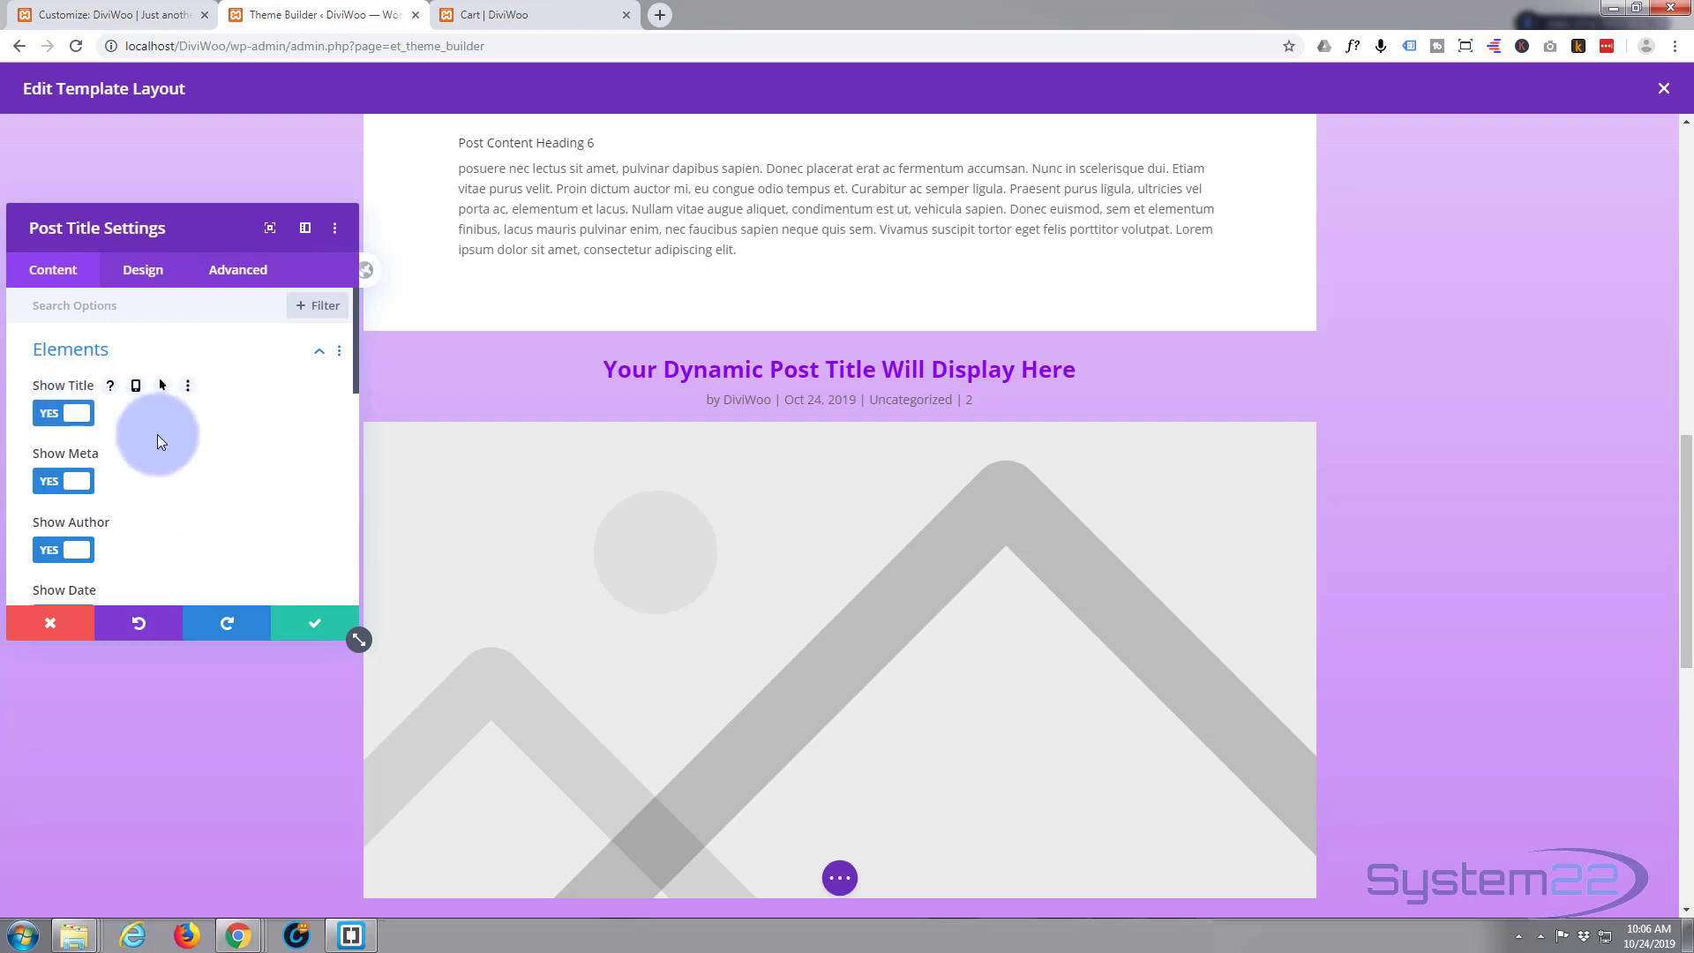
pyautogui.scroll(-3)
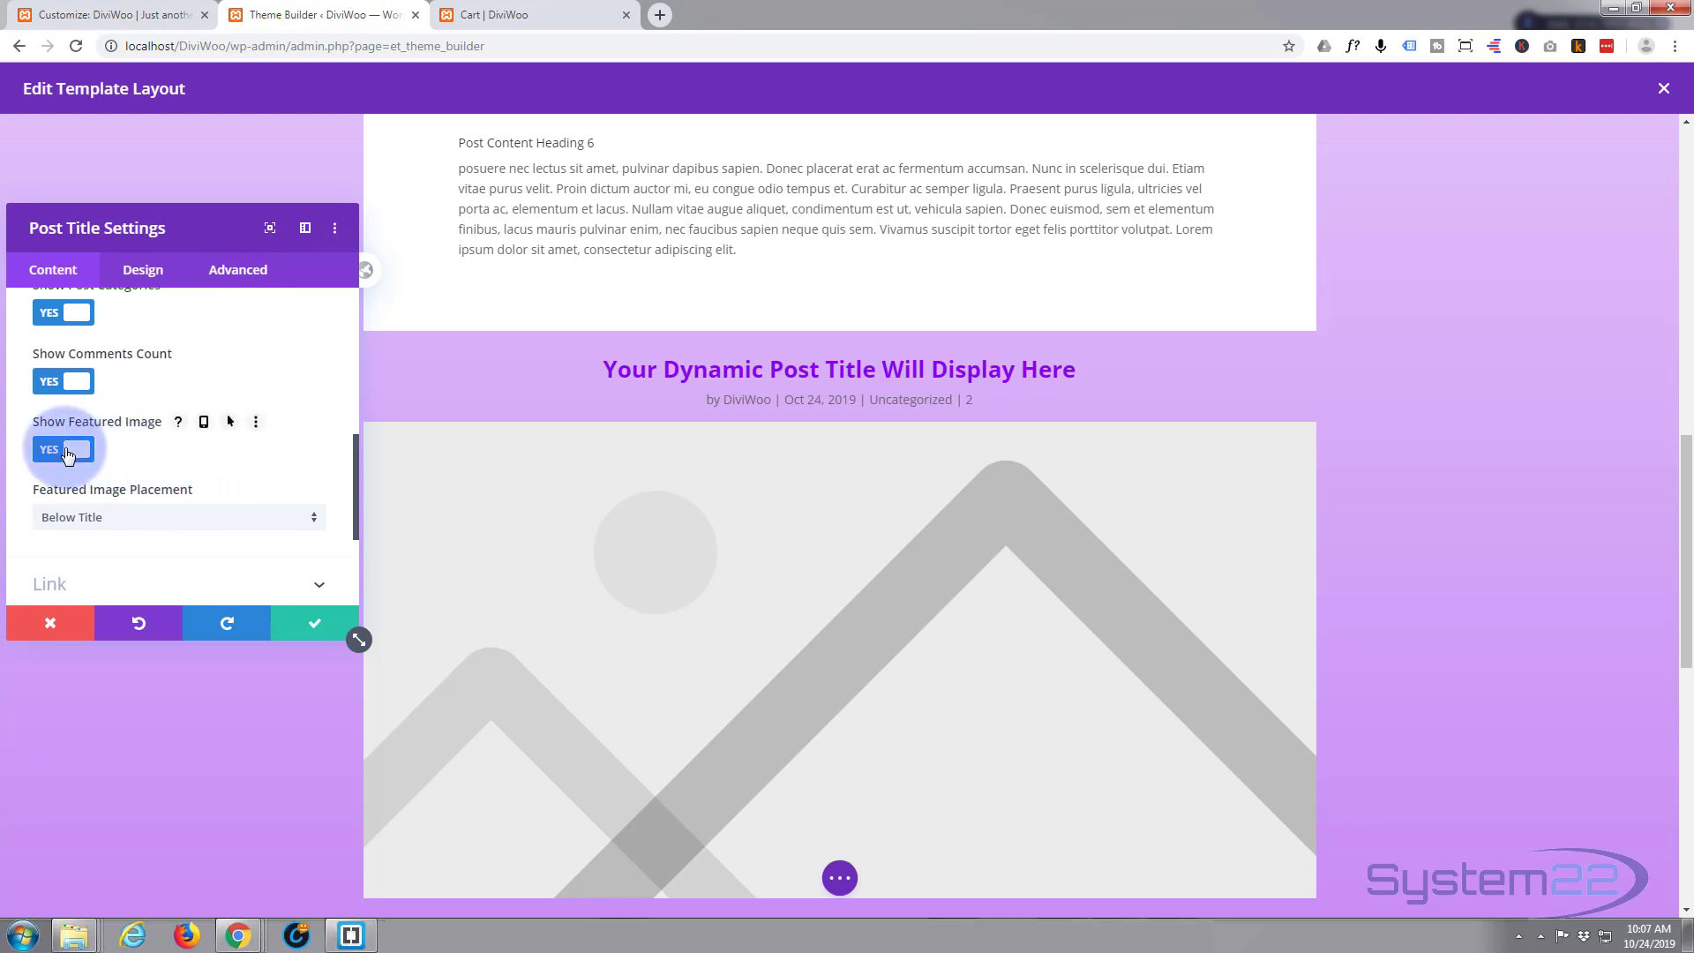
pyautogui.click(62, 448)
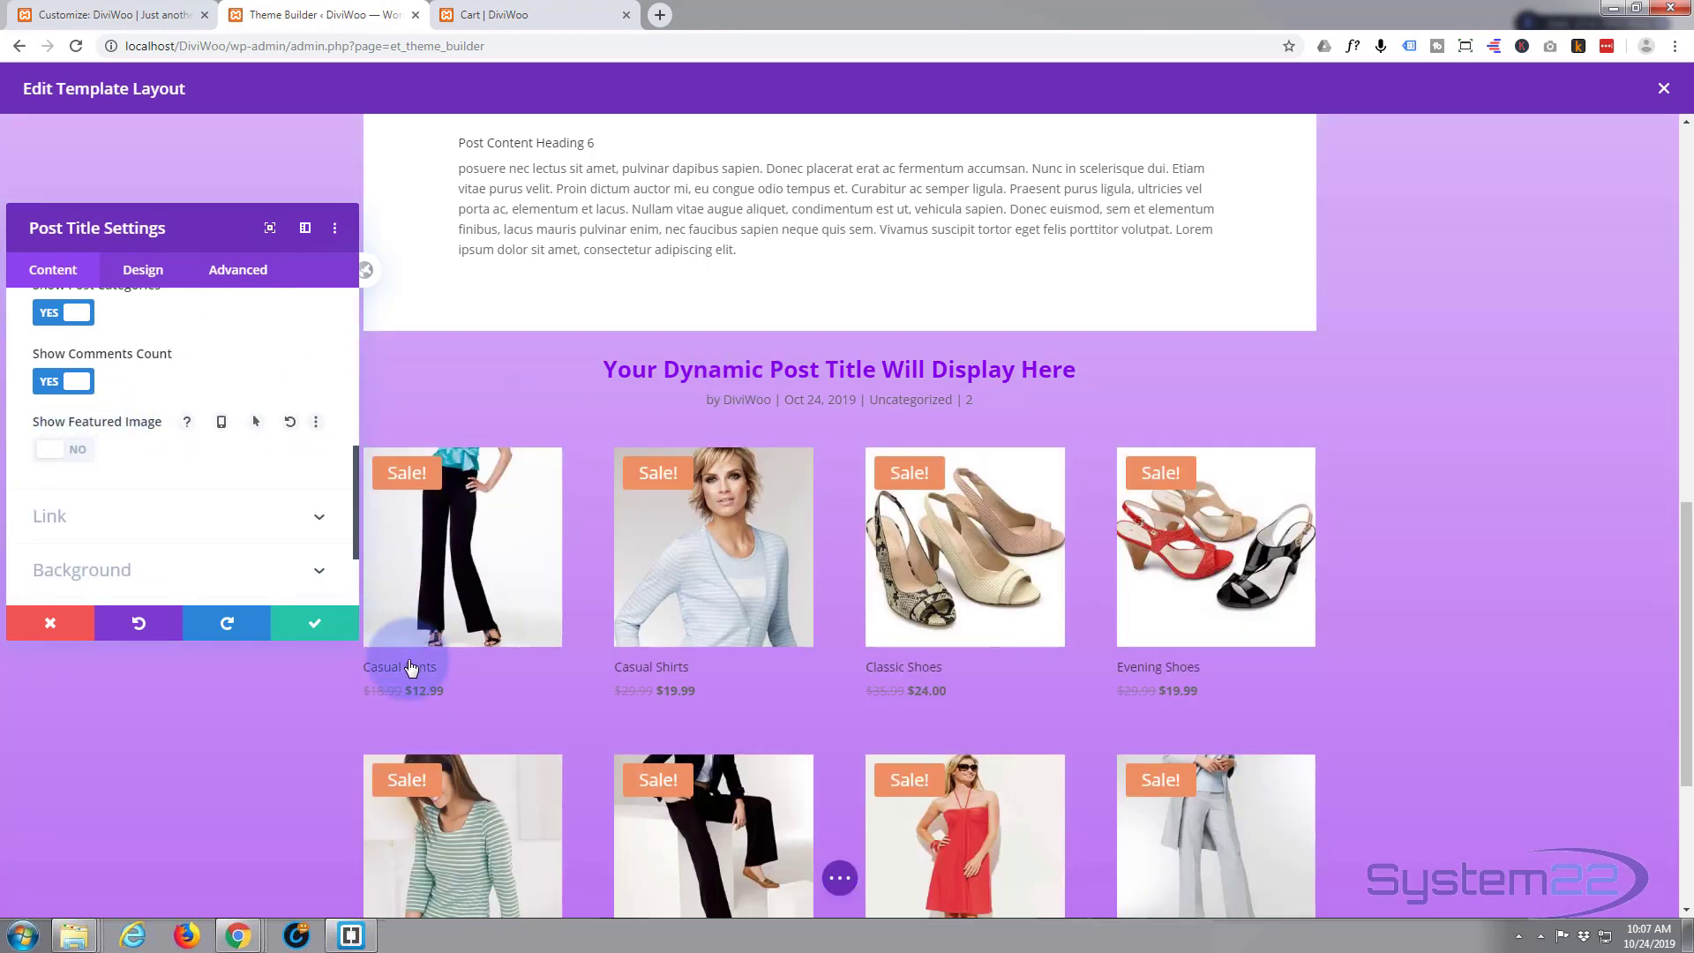
pyautogui.click(49, 623)
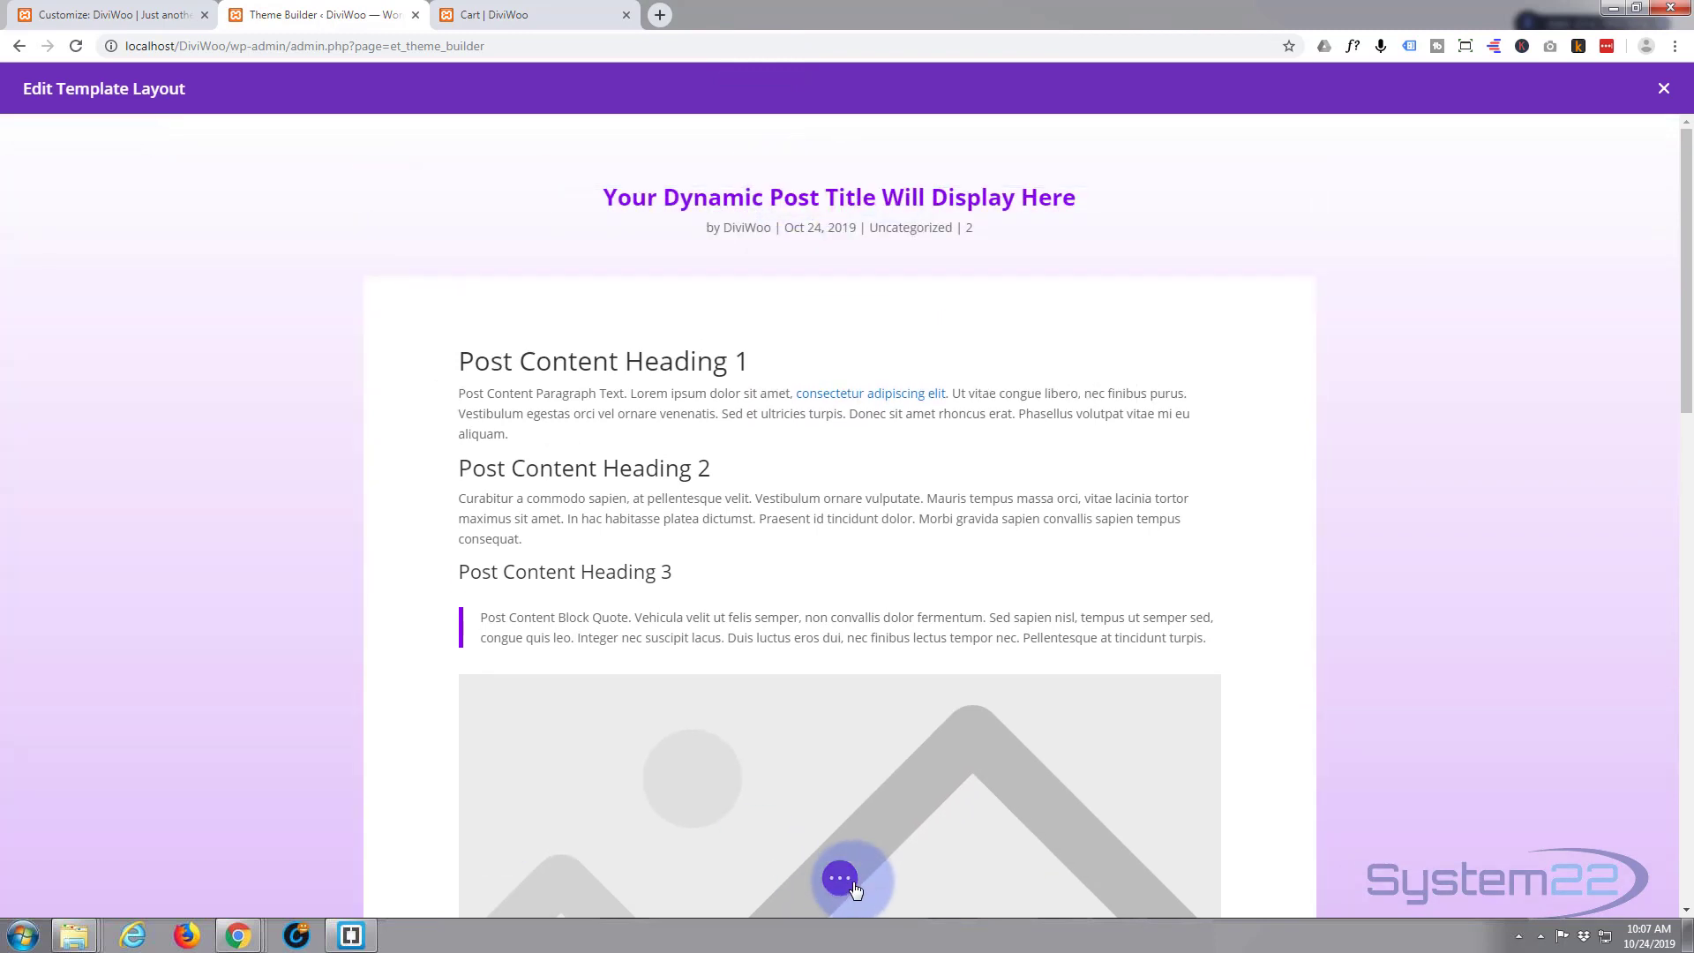
# - Preview the layout in Wireframe and Desktop views, close the template editor, and return to Cart
pyautogui.click(839, 877)
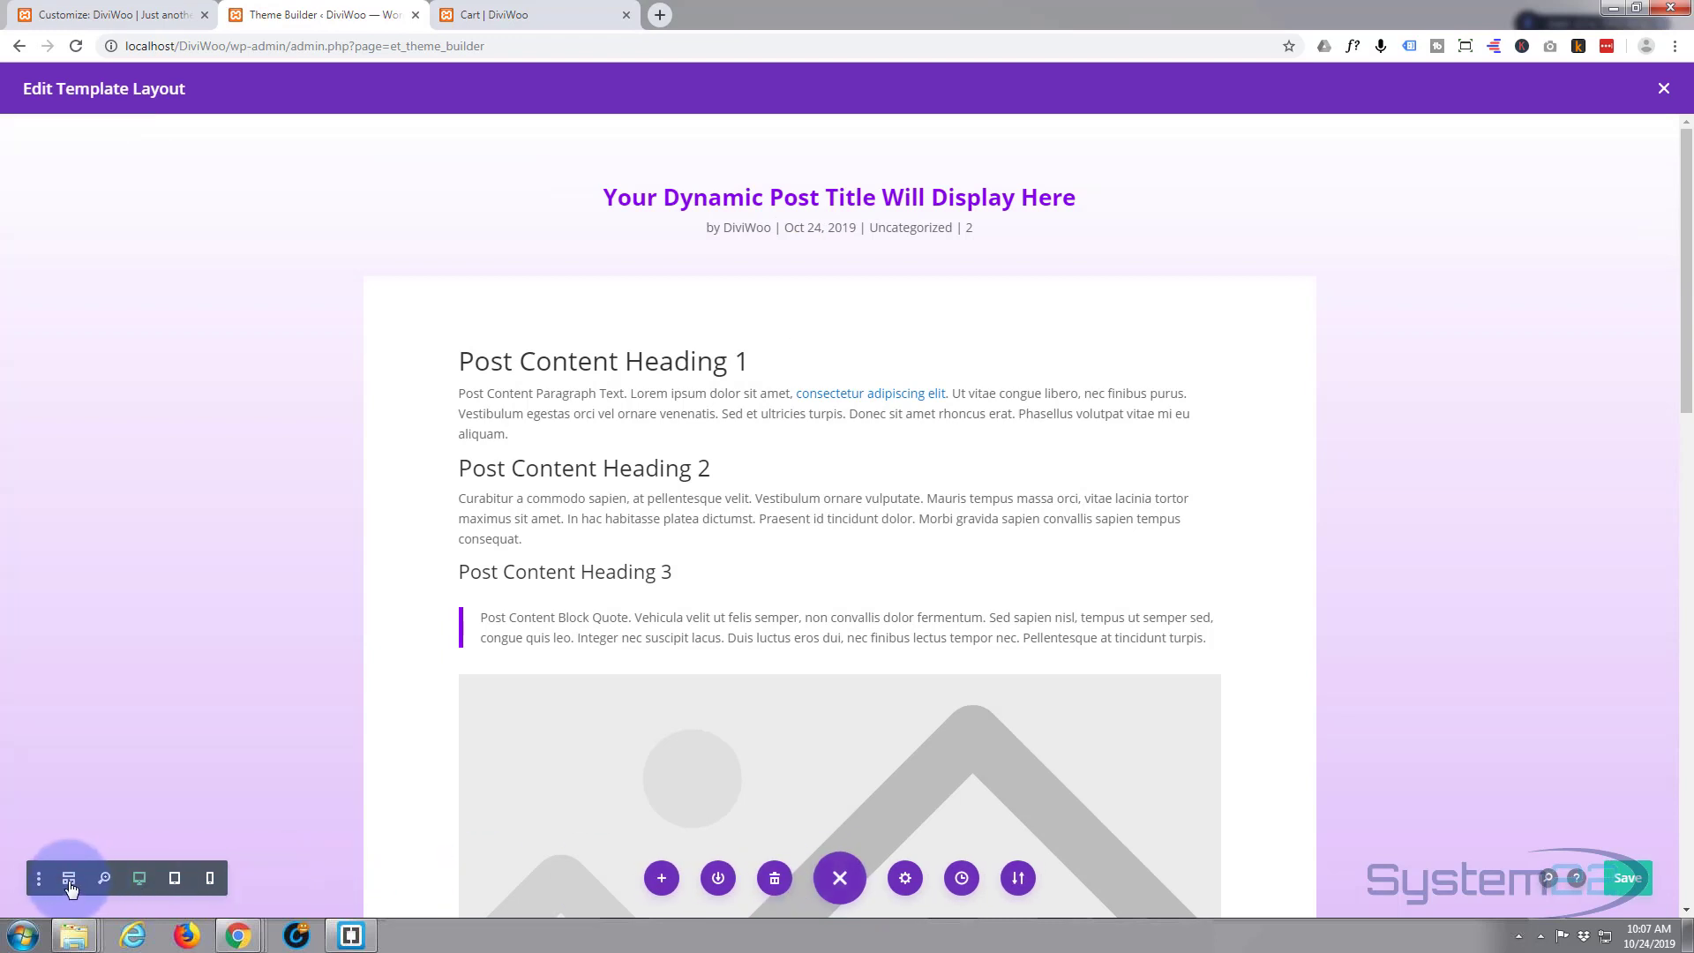
pyautogui.click(68, 877)
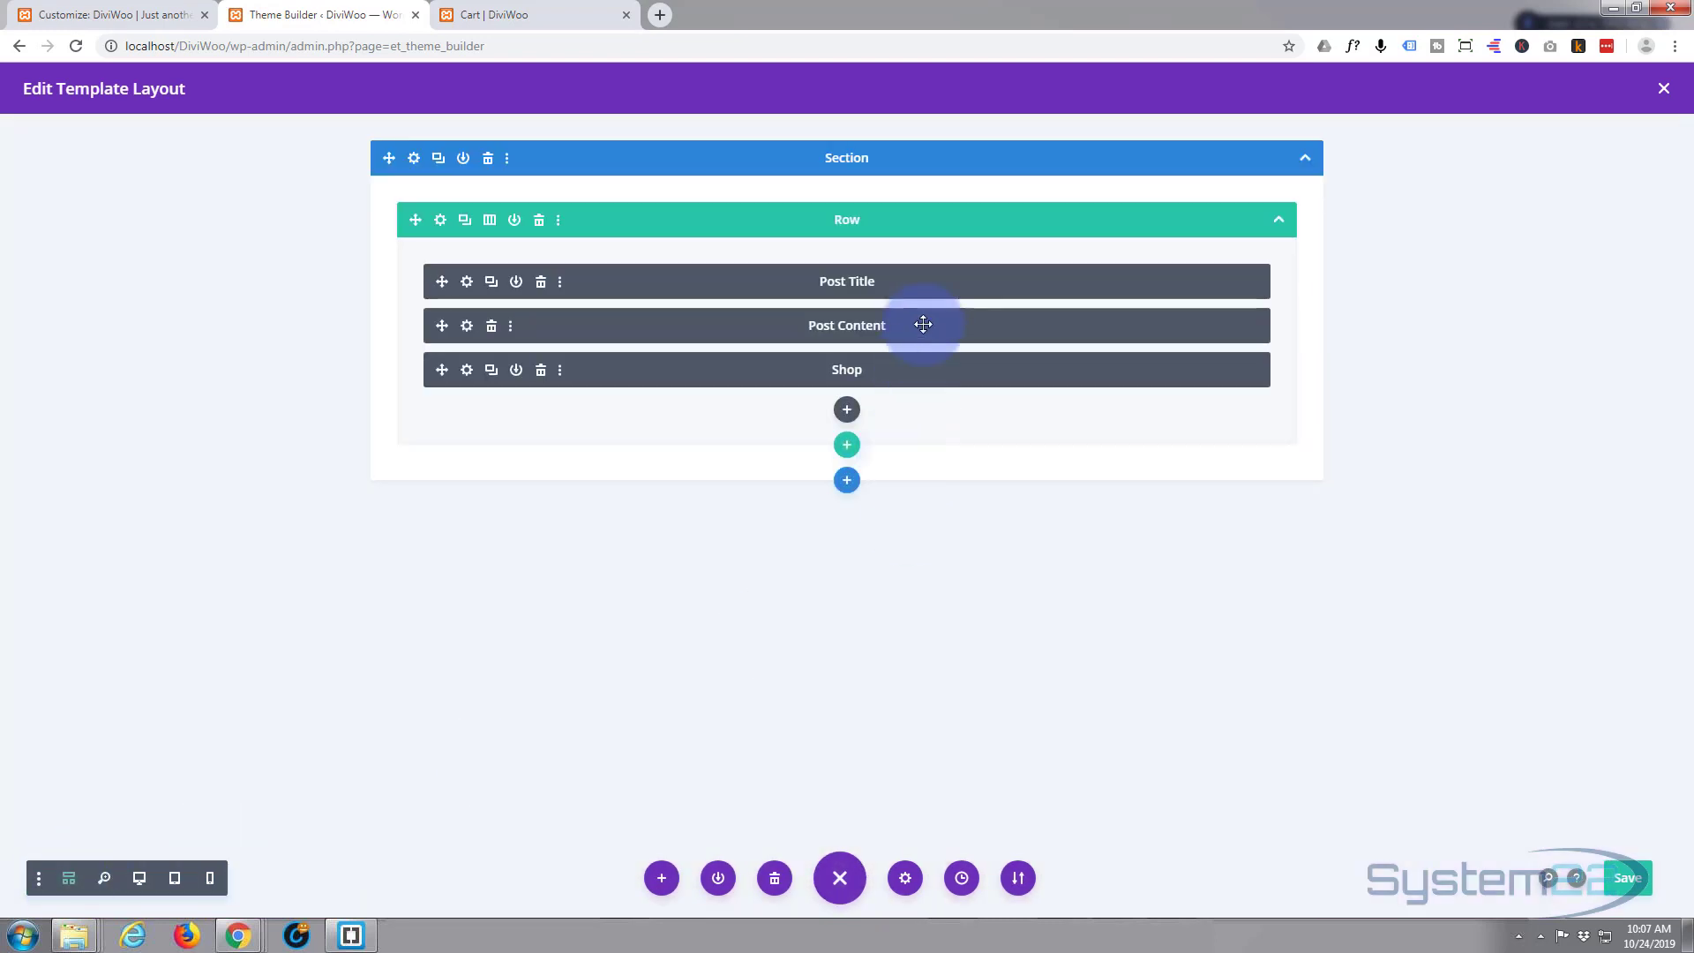
pyautogui.moveTo(670, 157)
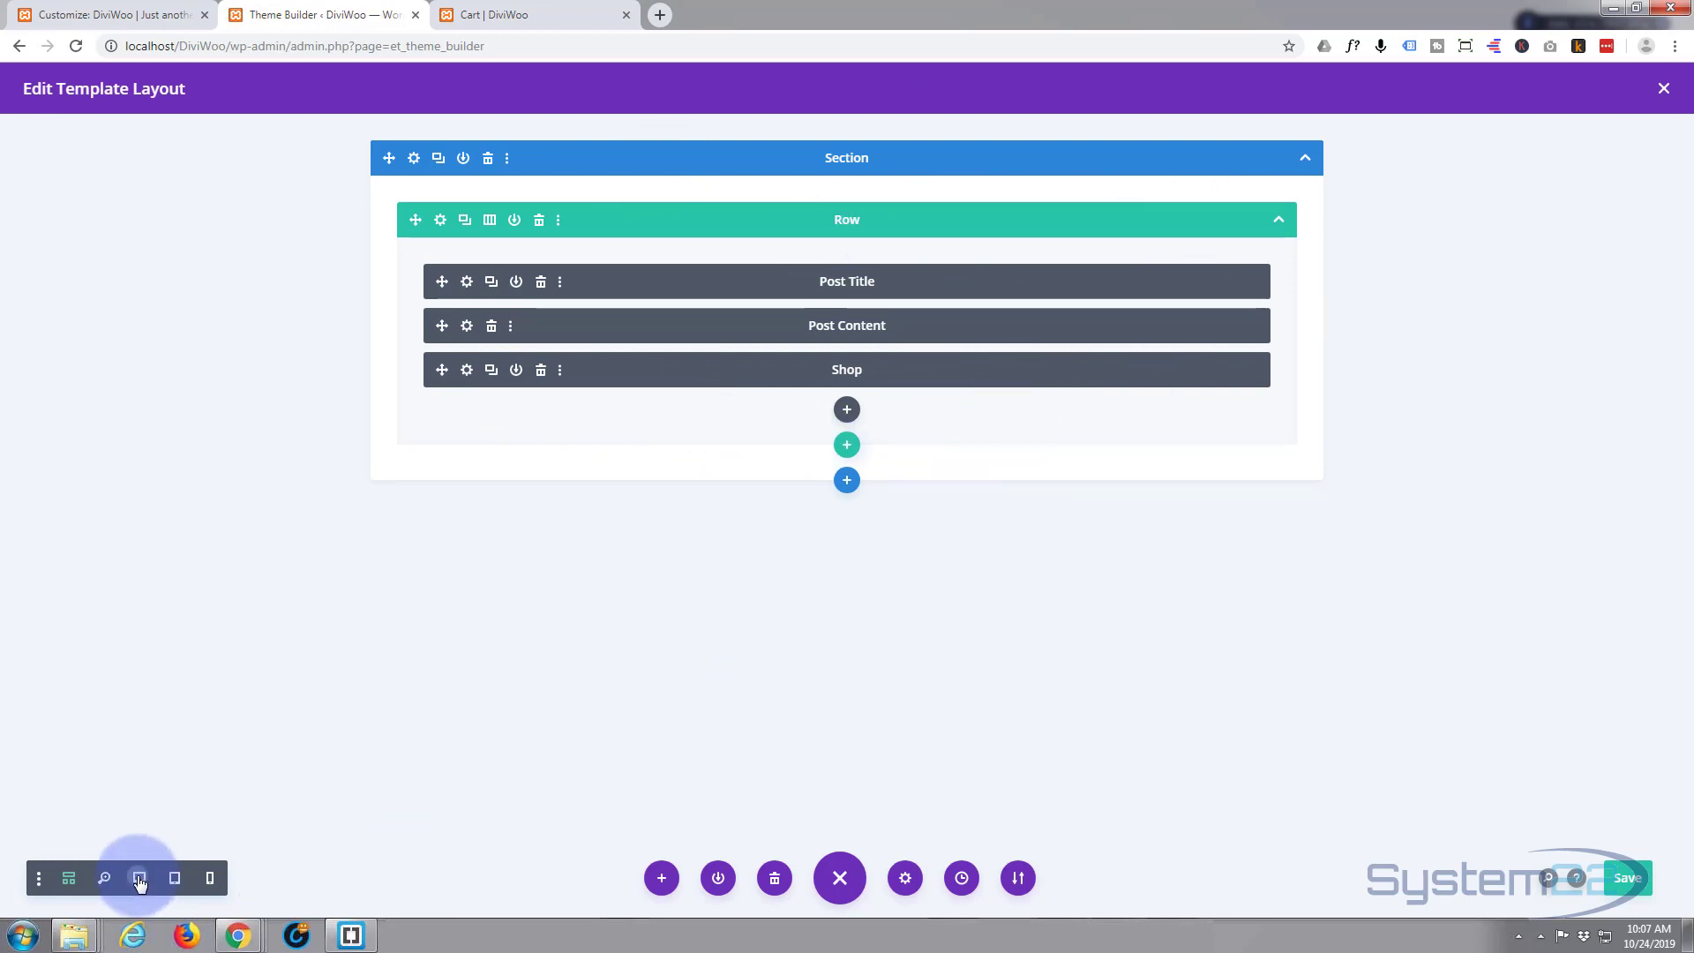
pyautogui.click(138, 876)
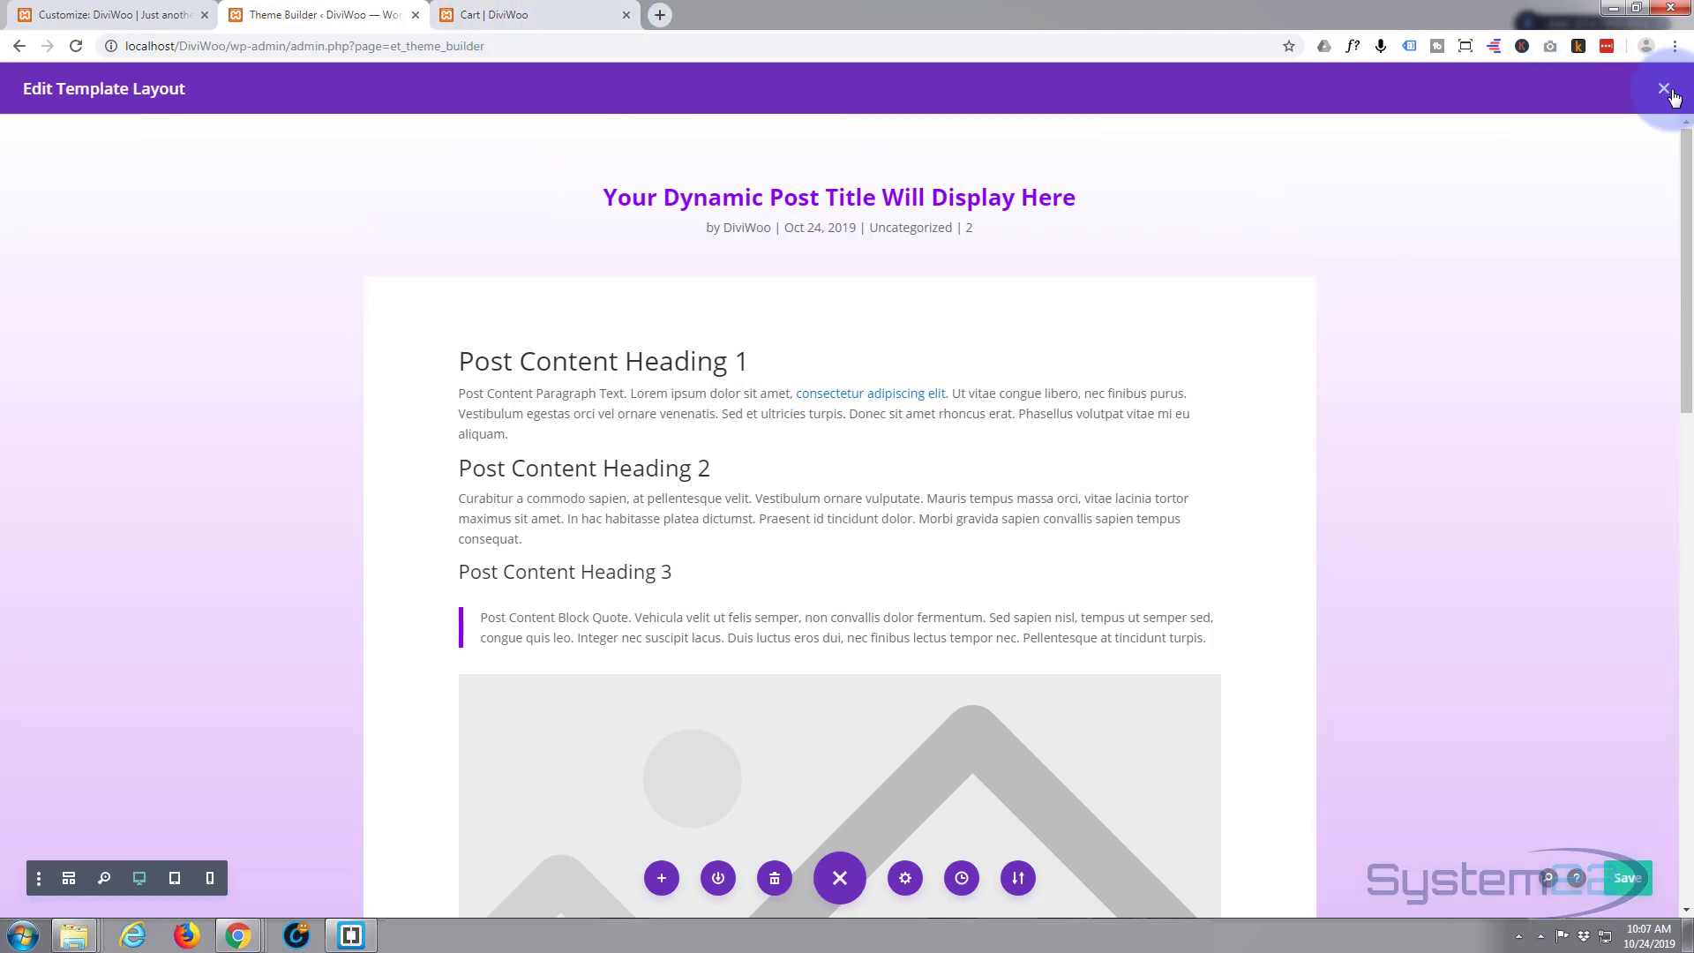
pyautogui.click(1662, 88)
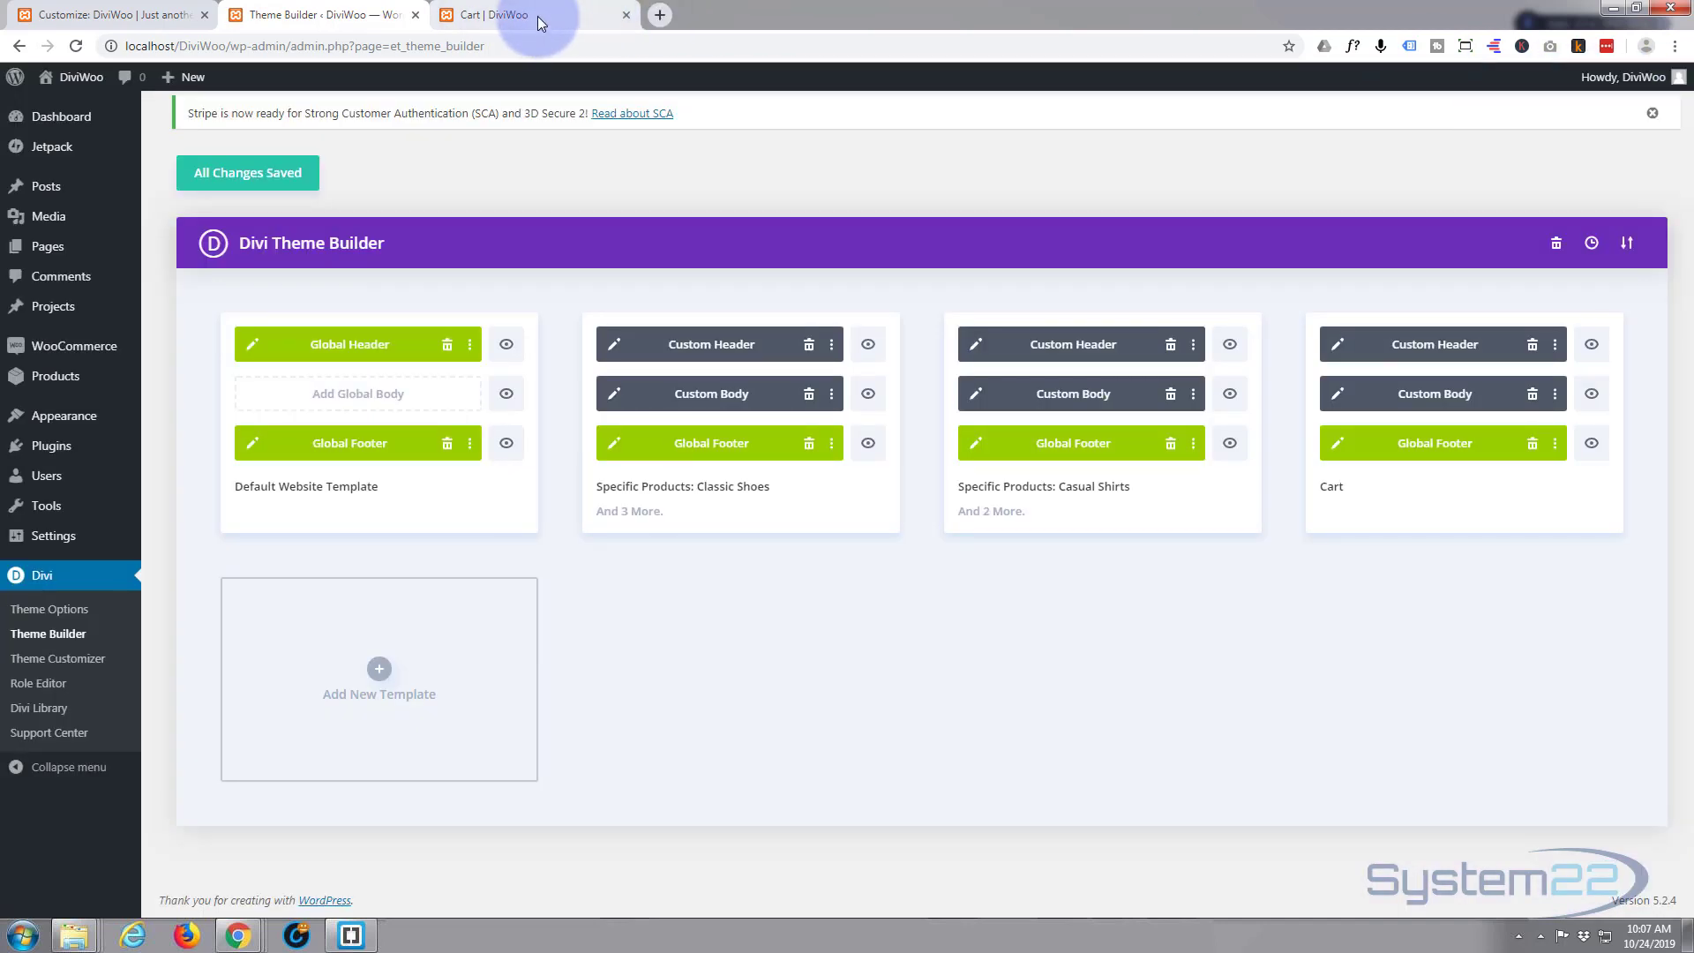
pyautogui.click(492, 14)
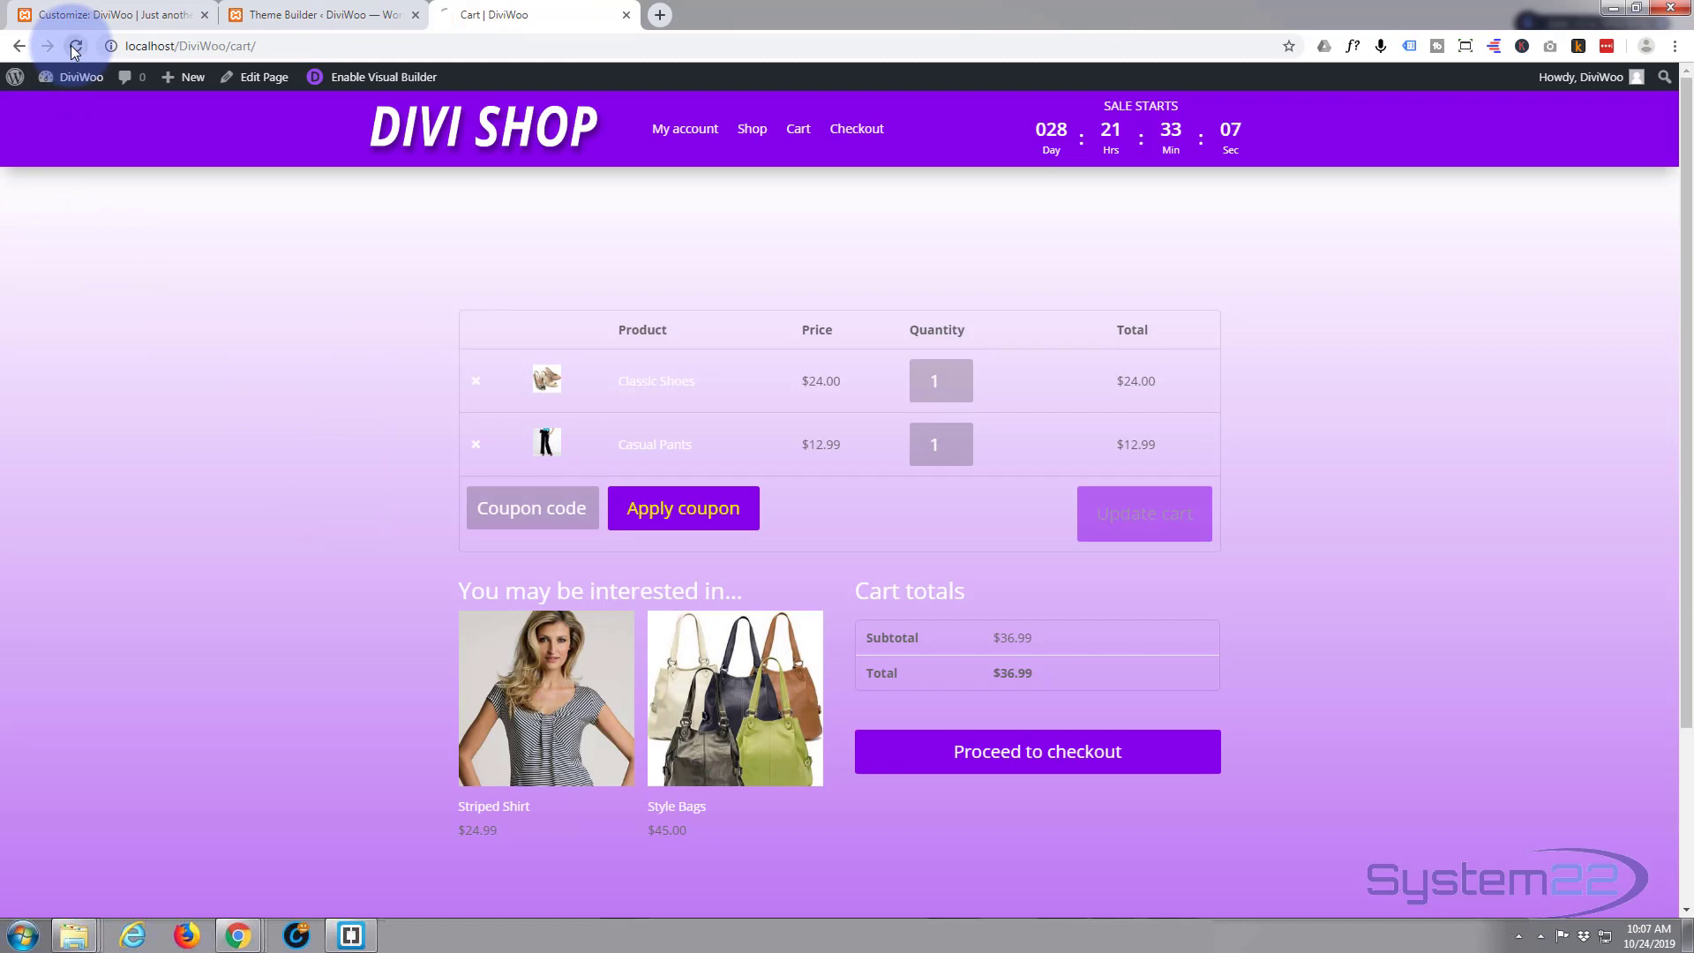
# - Reload the Cart page, raise Classic Shoes quantity to 2, and scroll down to sale products
pyautogui.click(74, 45)
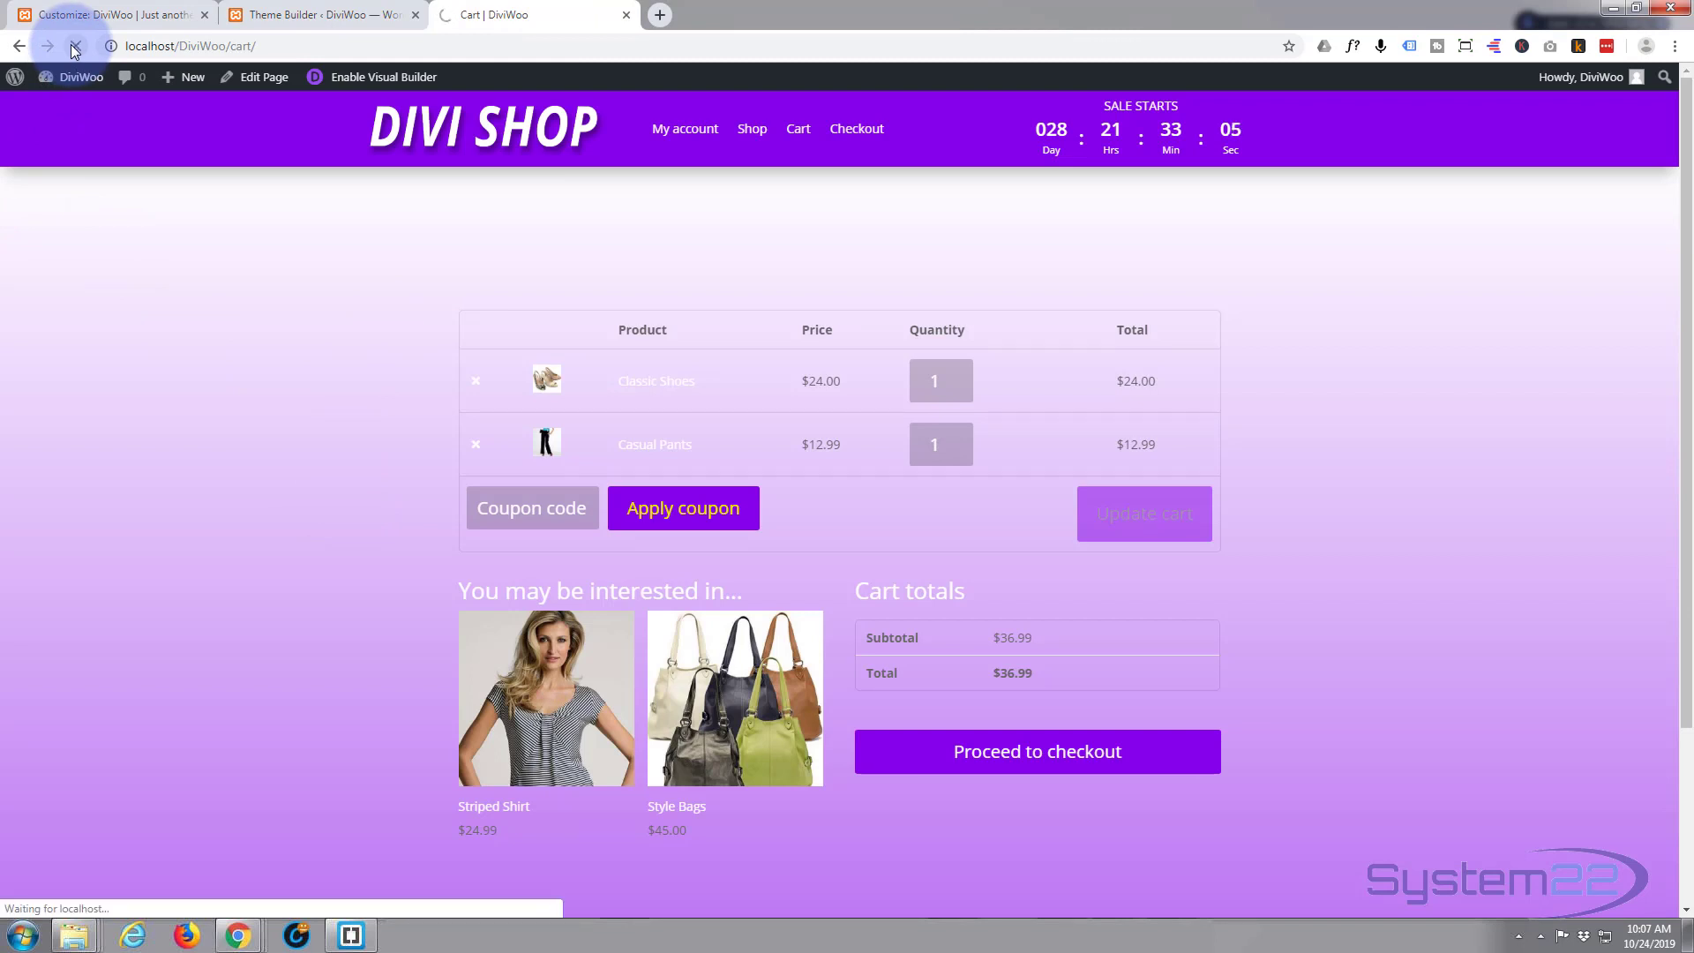
pyautogui.click(74, 52)
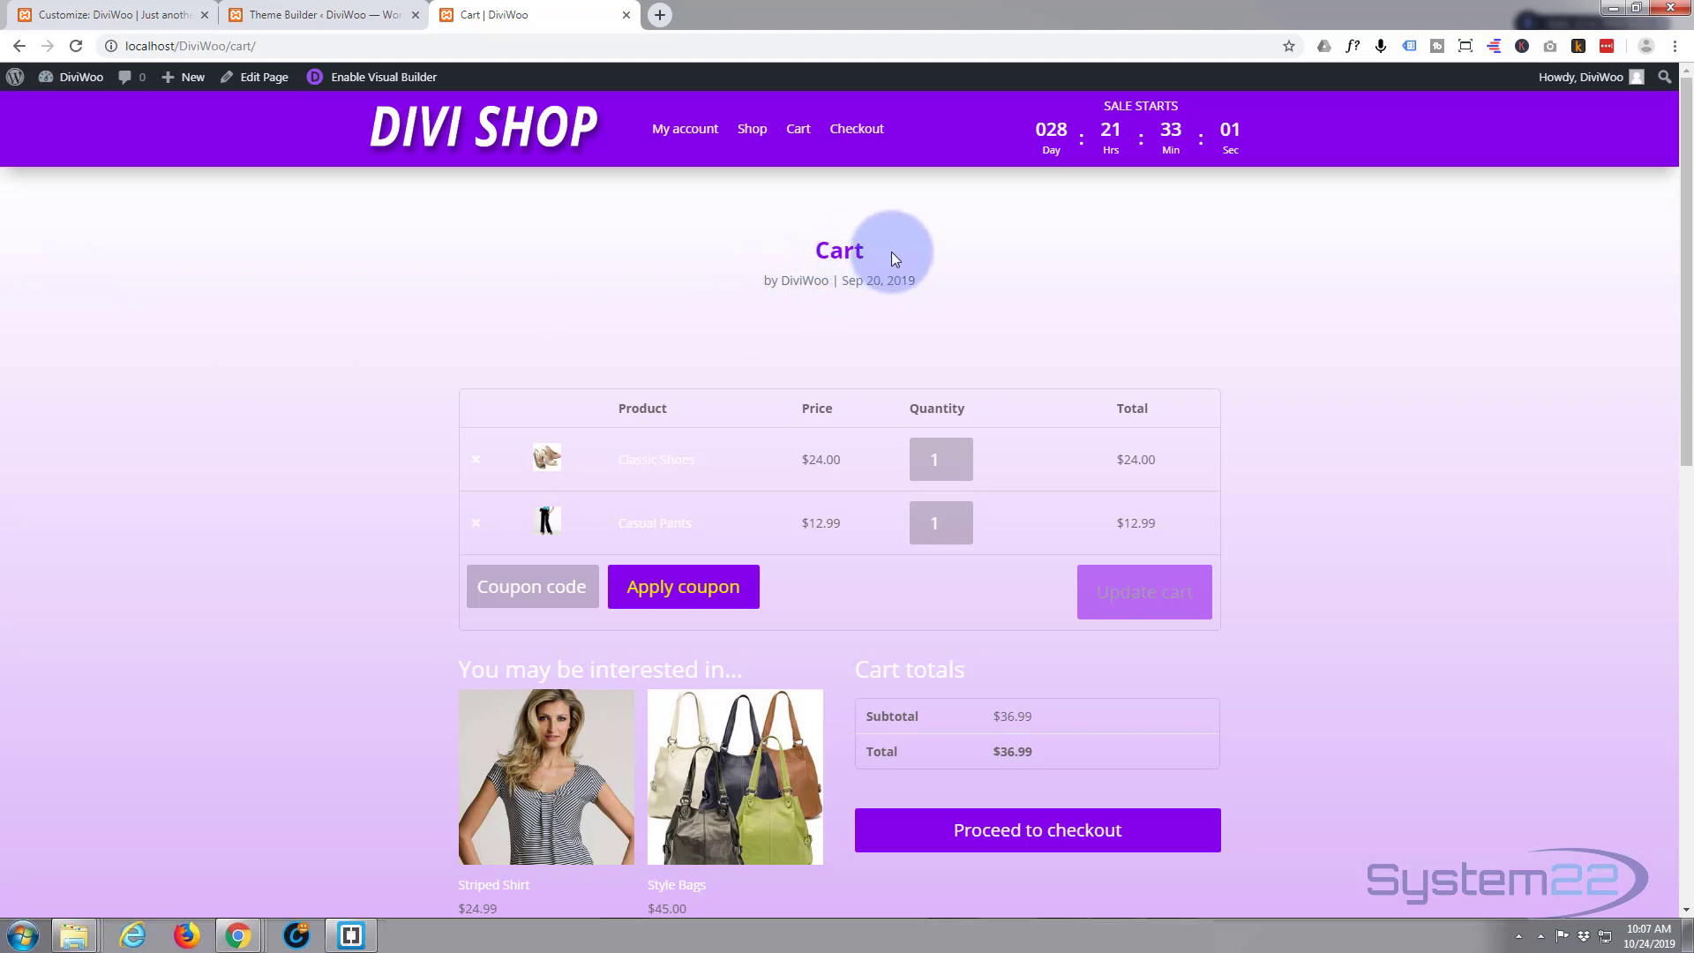
pyautogui.moveTo(932, 286)
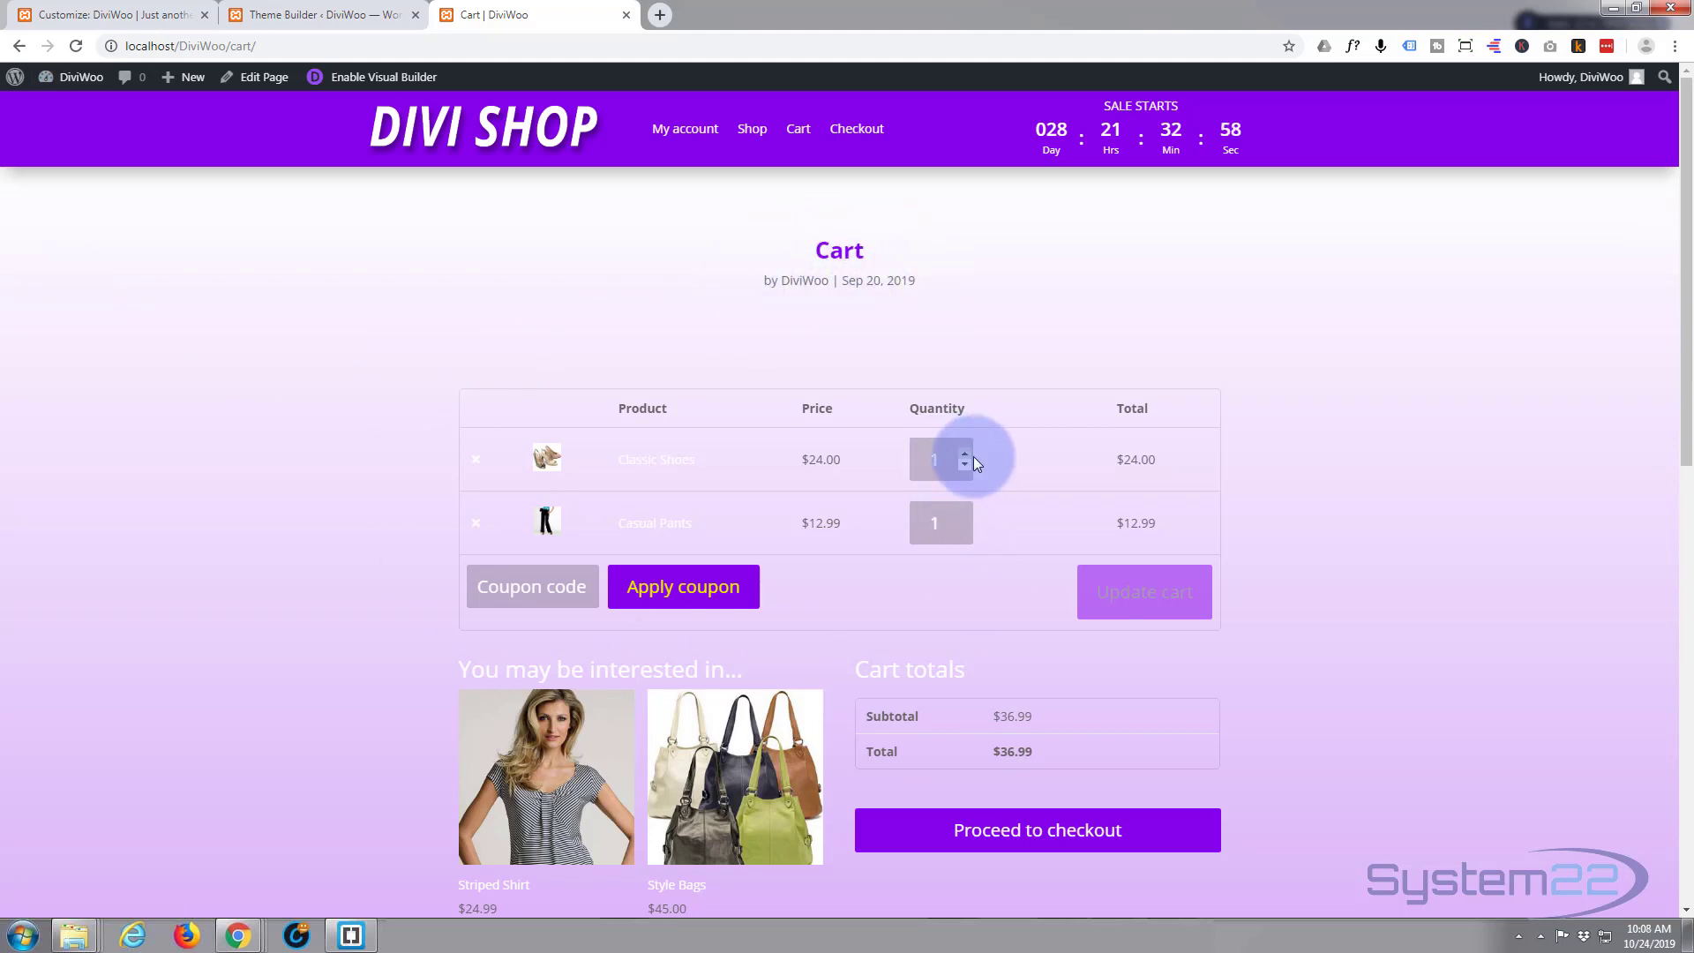
pyautogui.click(962, 453)
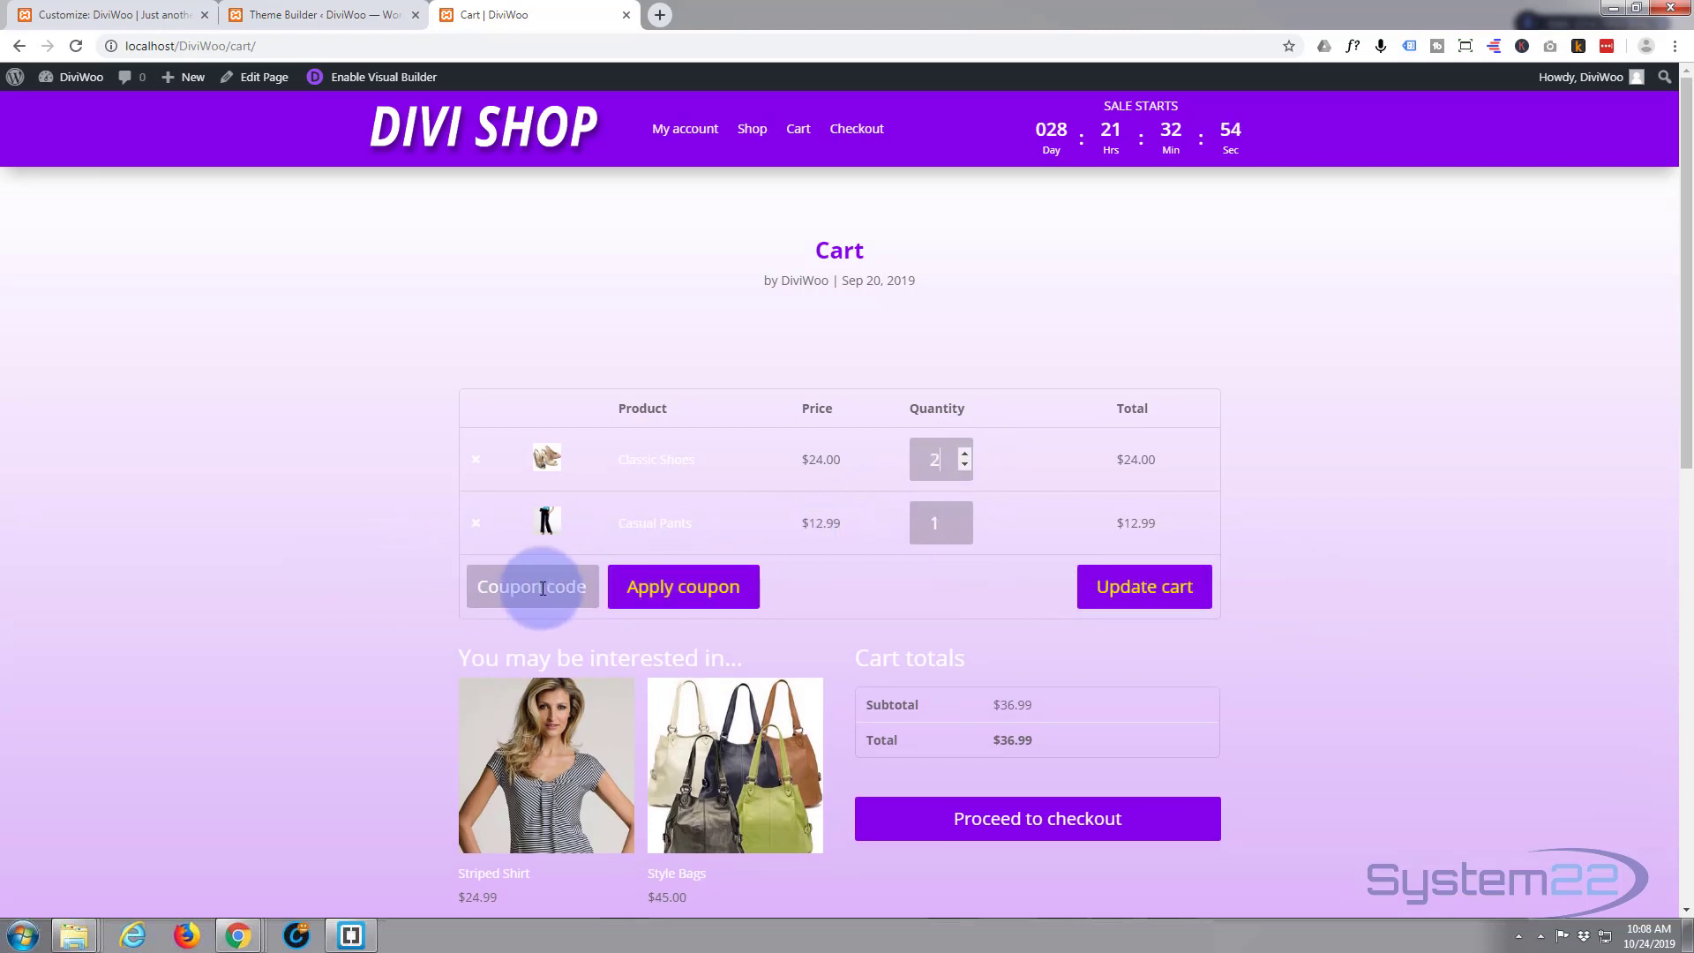
pyautogui.scroll(-3)
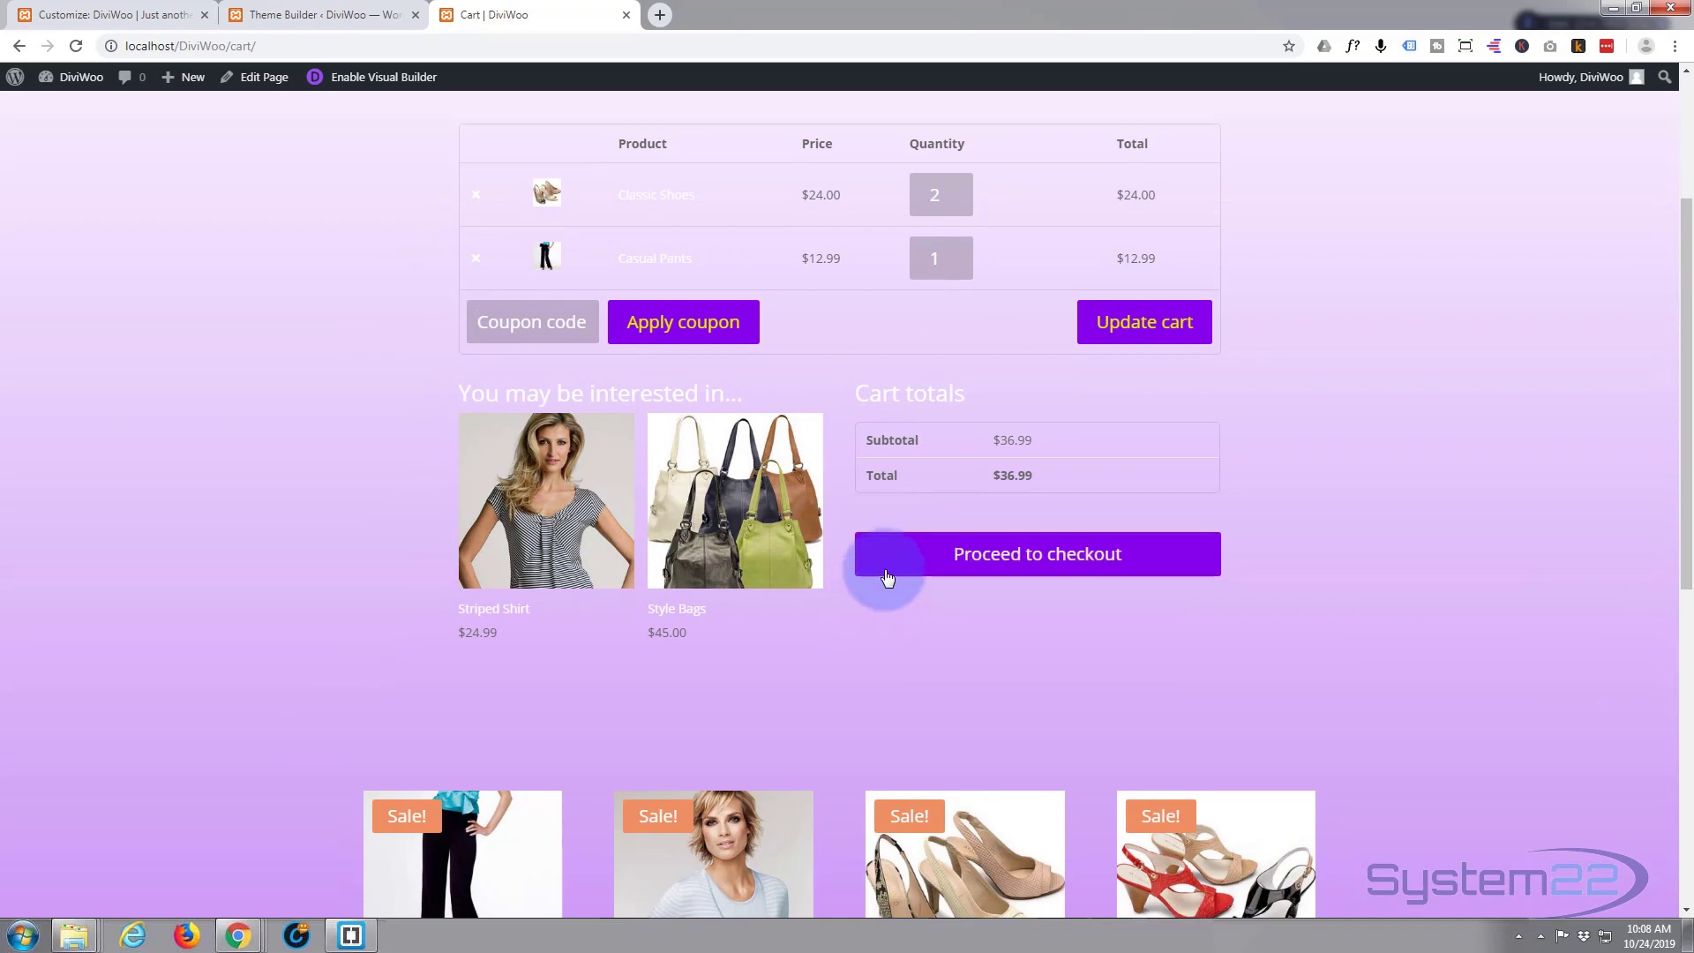
pyautogui.scroll(-3)
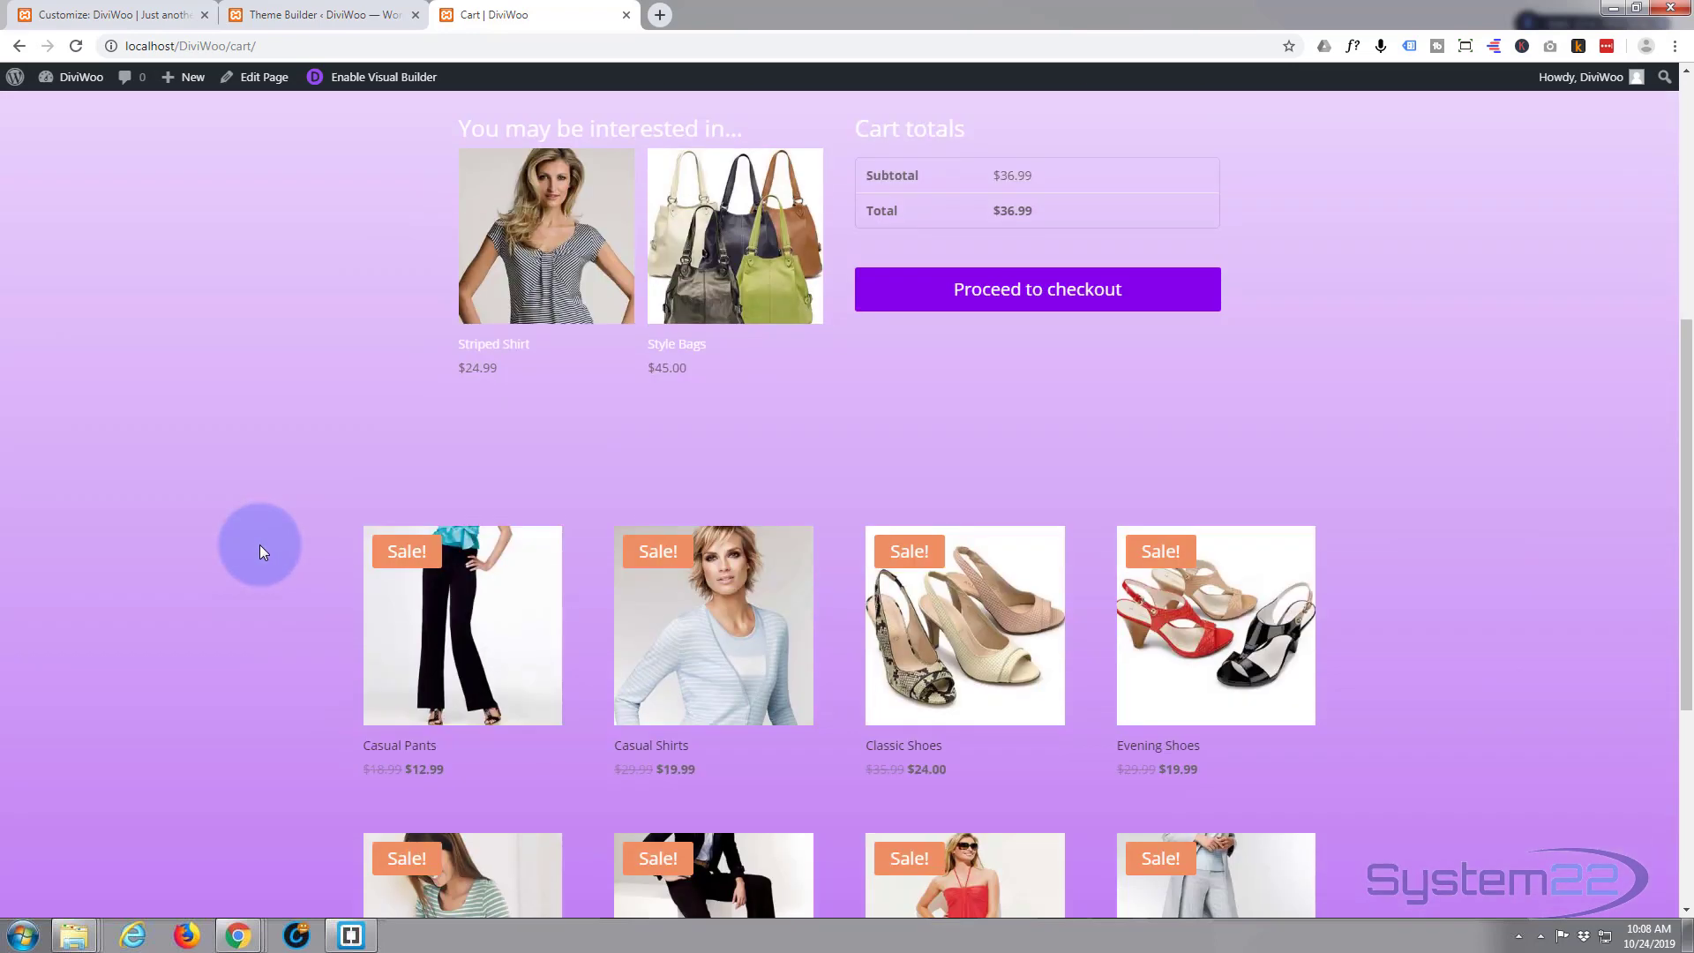
pyautogui.scroll(-3)
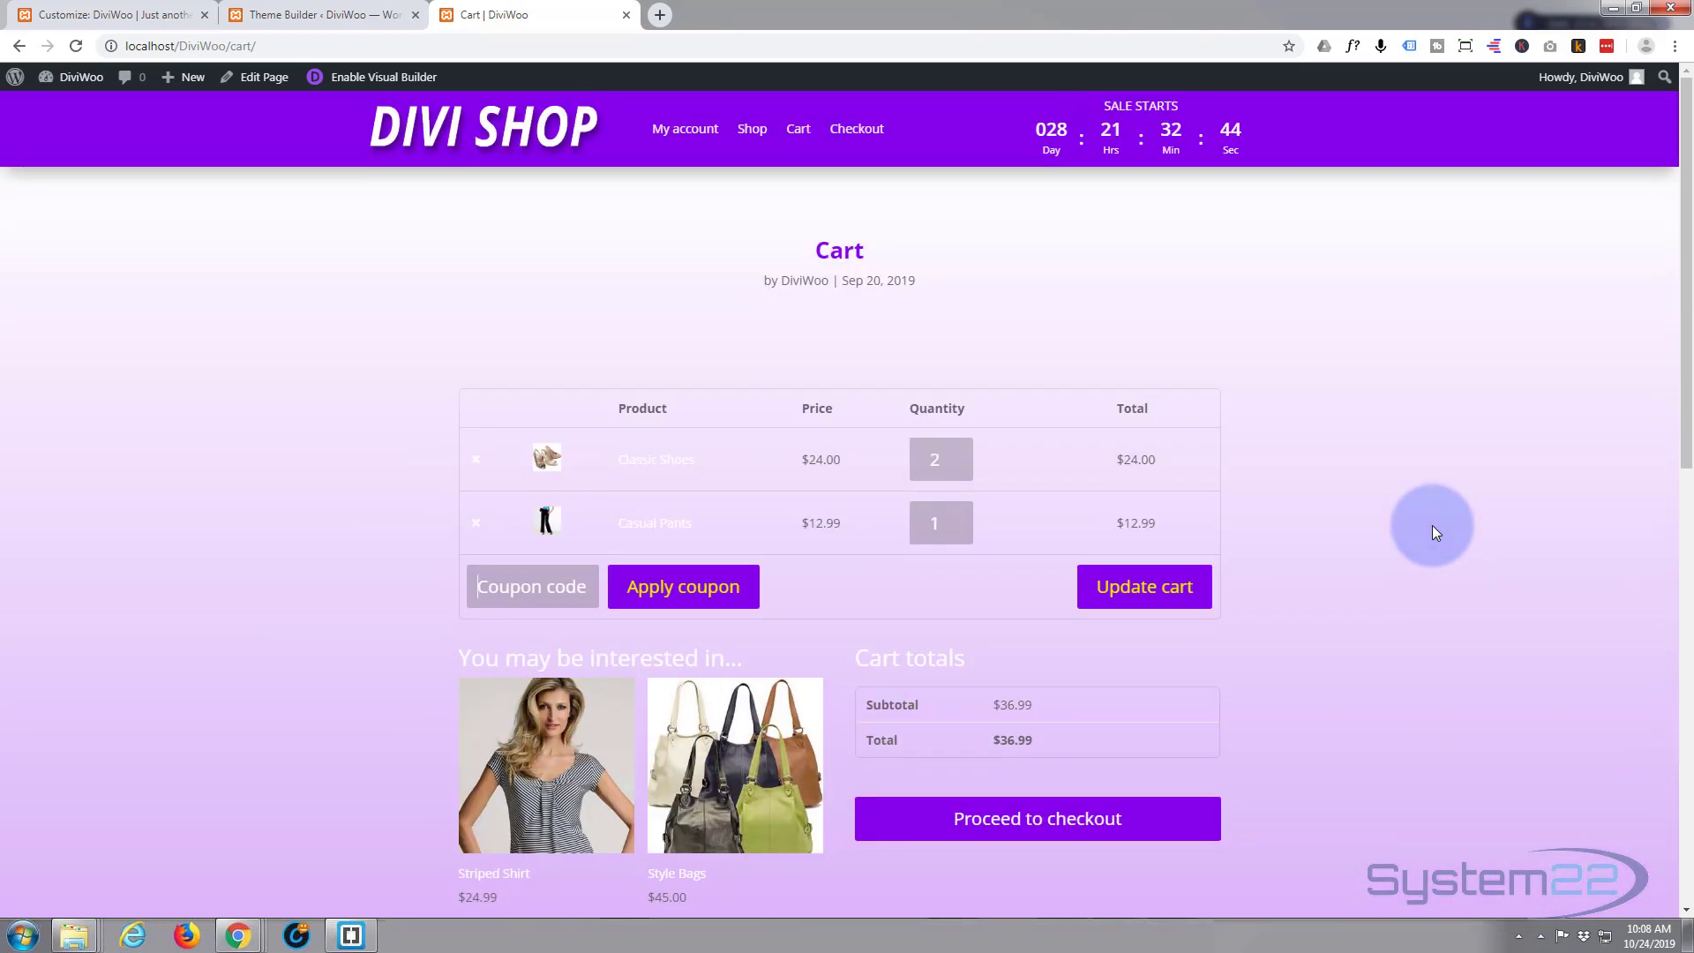
pyautogui.scroll(-3)
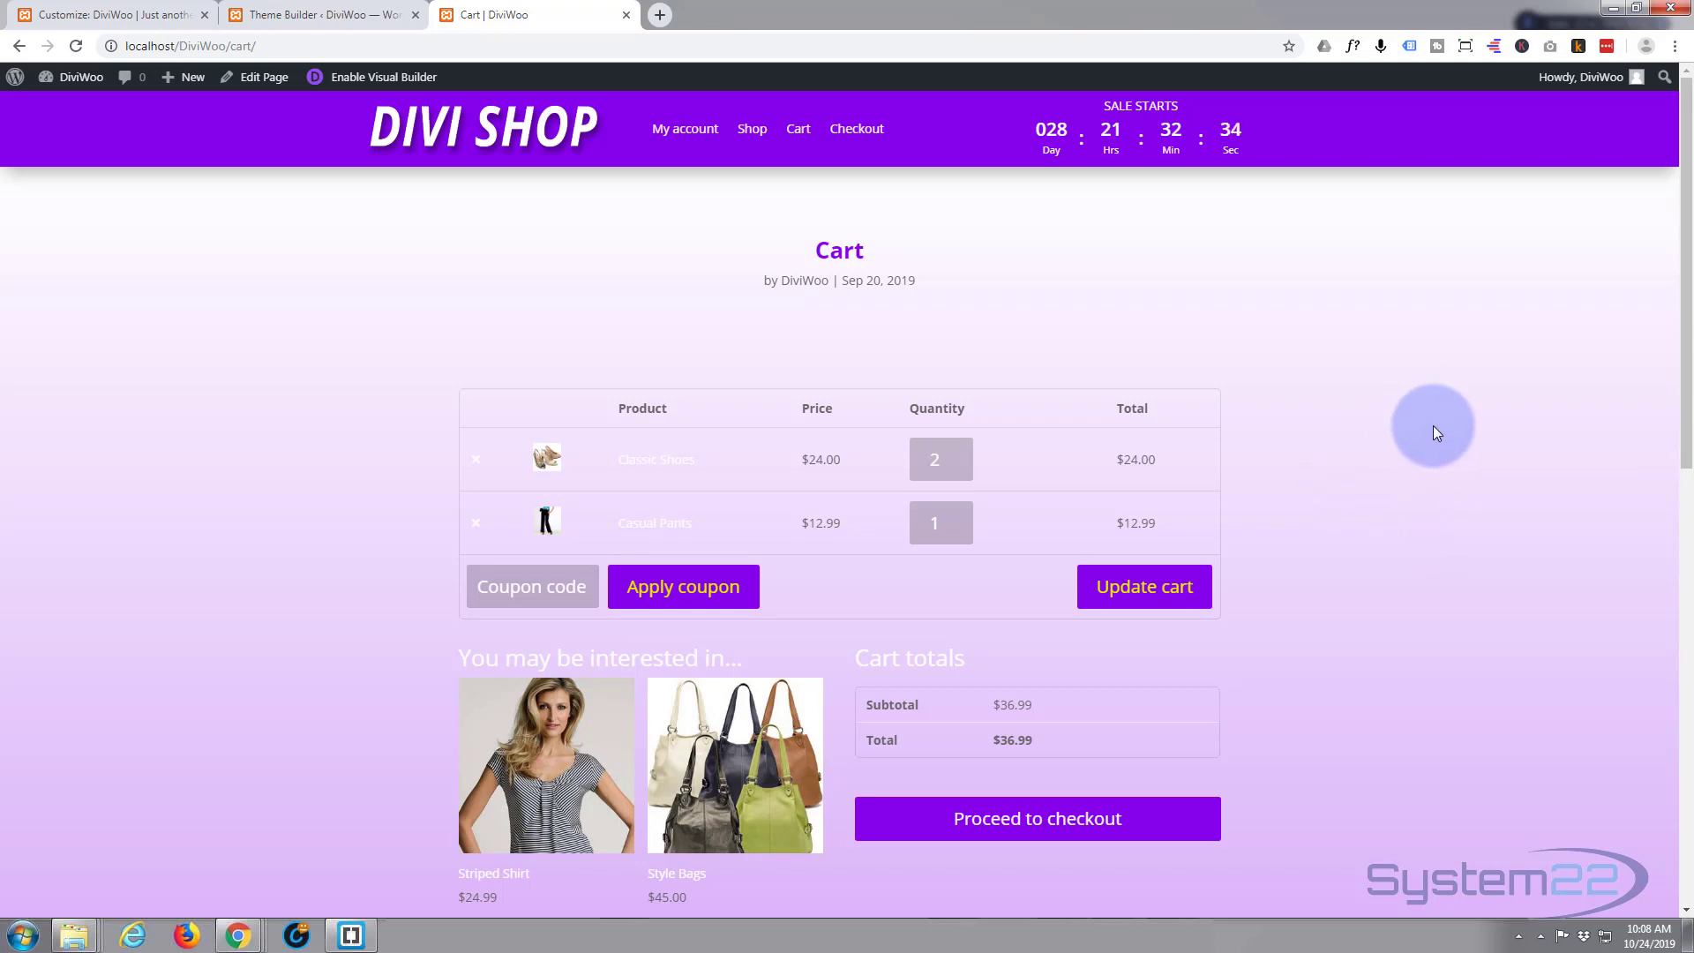
pyautogui.moveTo(1399, 476)
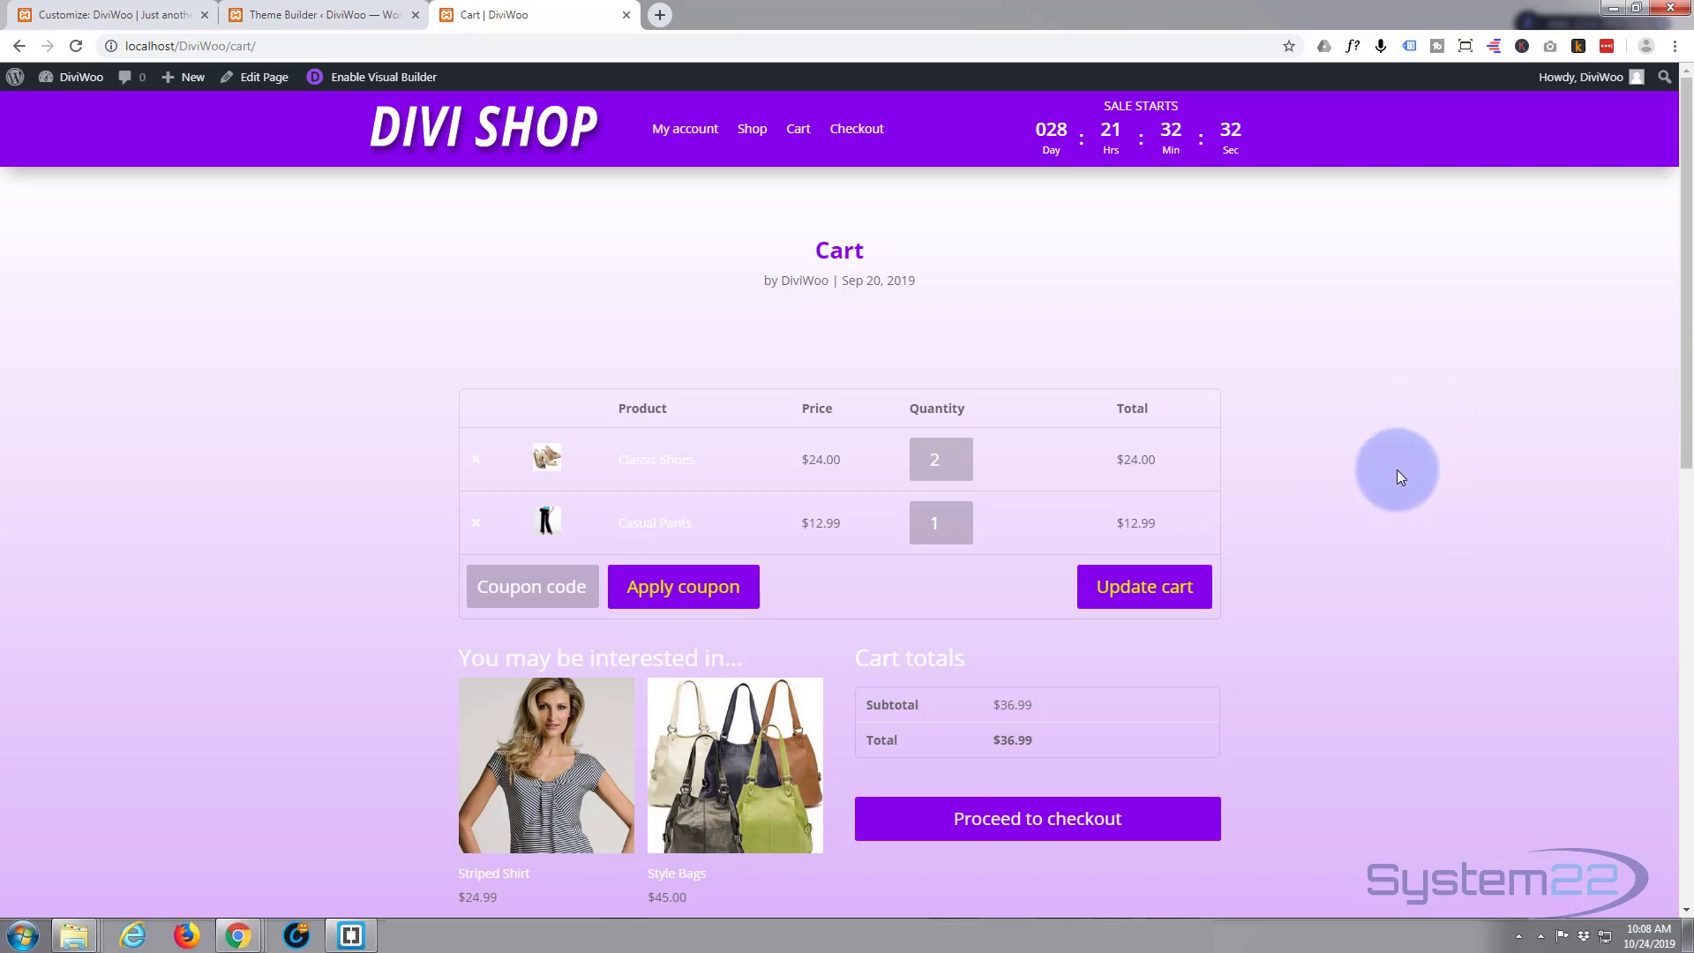
pyautogui.moveTo(1395, 472)
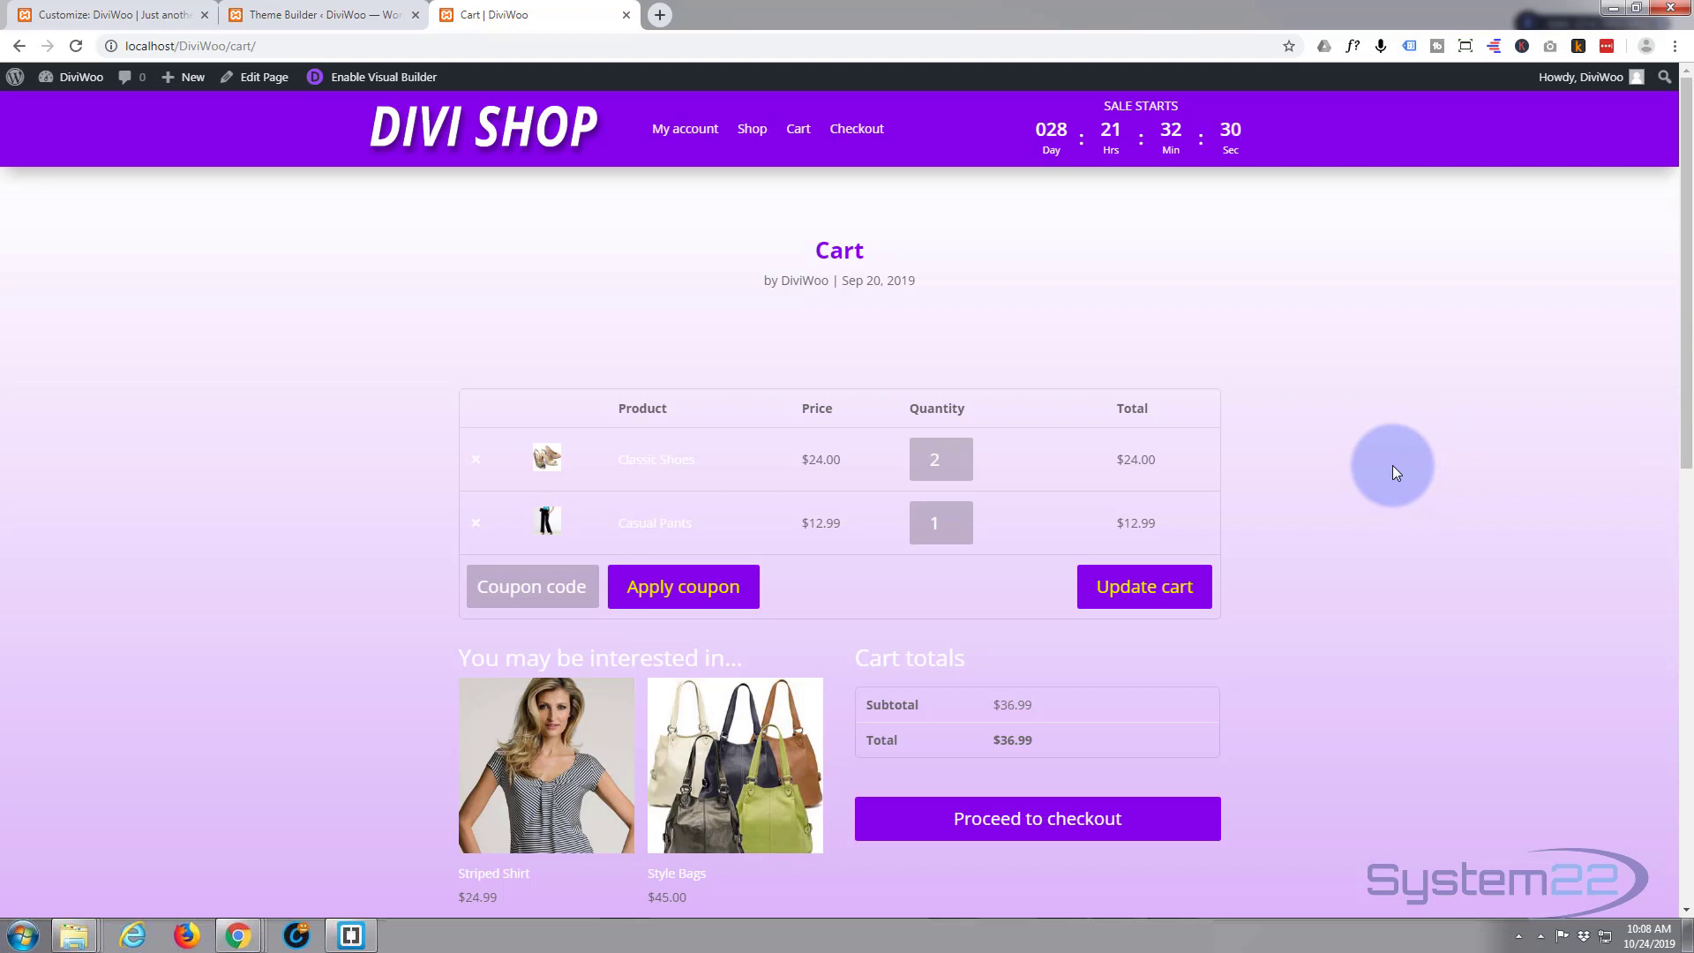
pyautogui.scroll(-3)
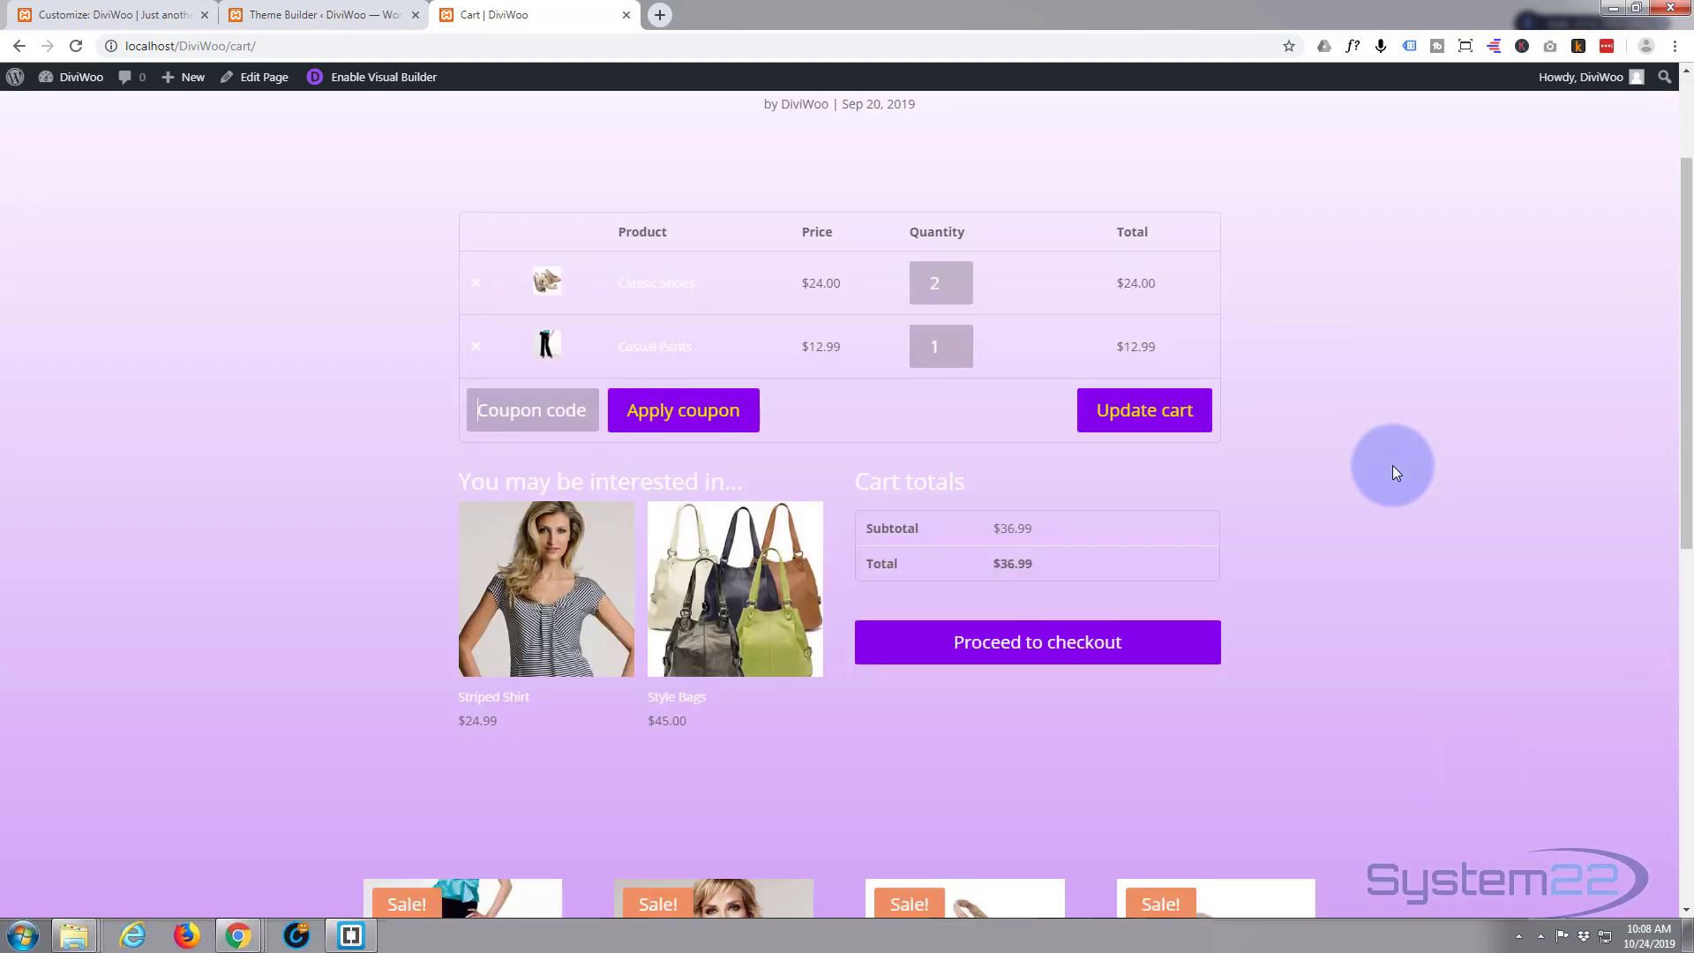